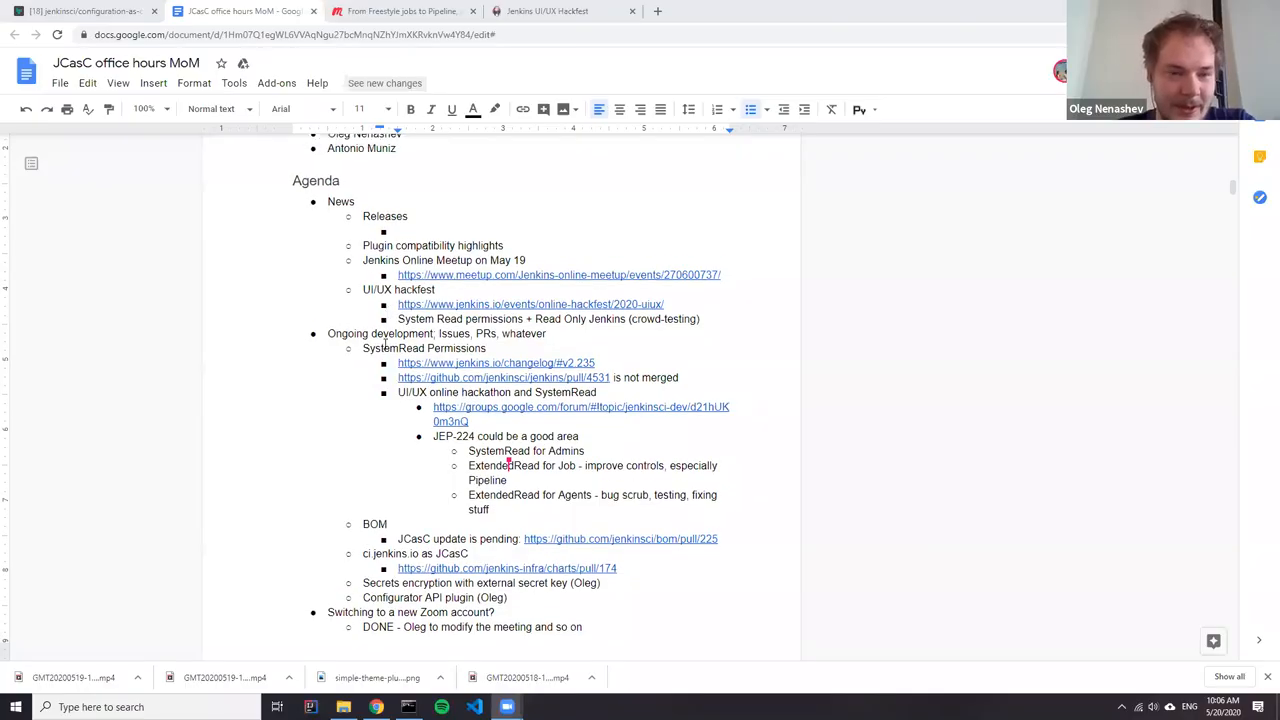
Scroll down to the end of the agenda, past the Zoom account item.
scroll(down, 3)
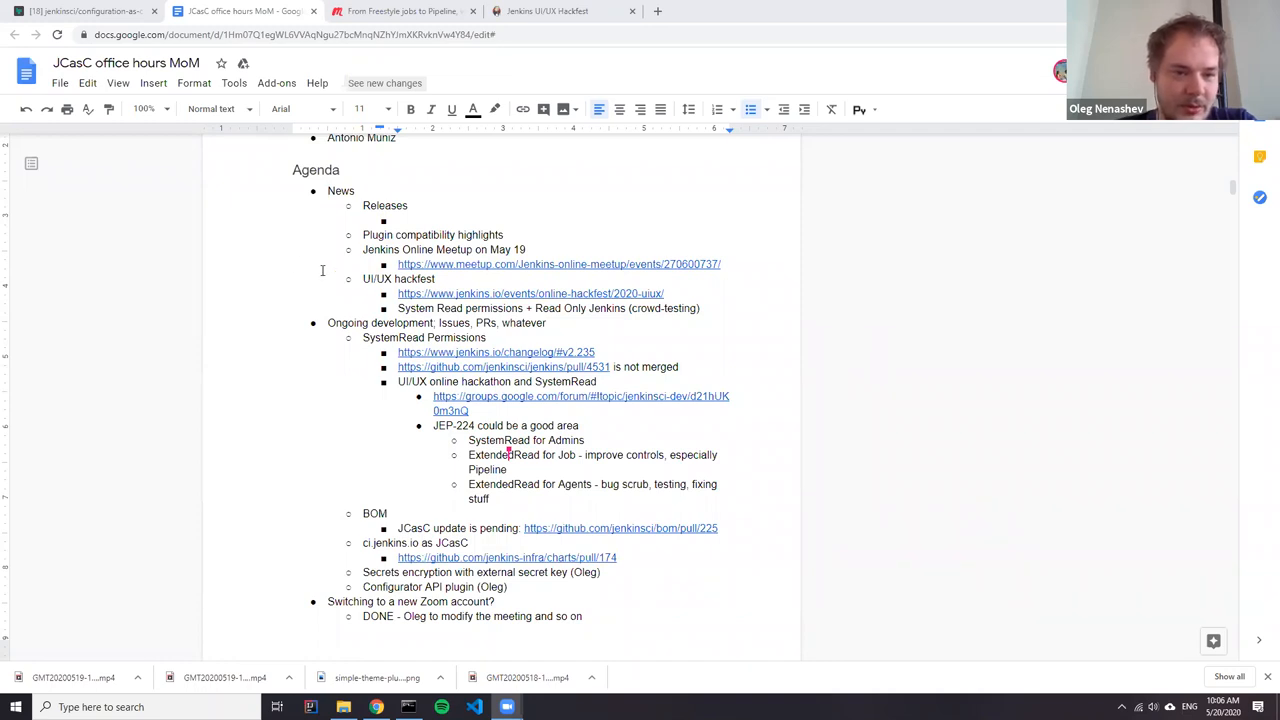
scroll(down, 3)
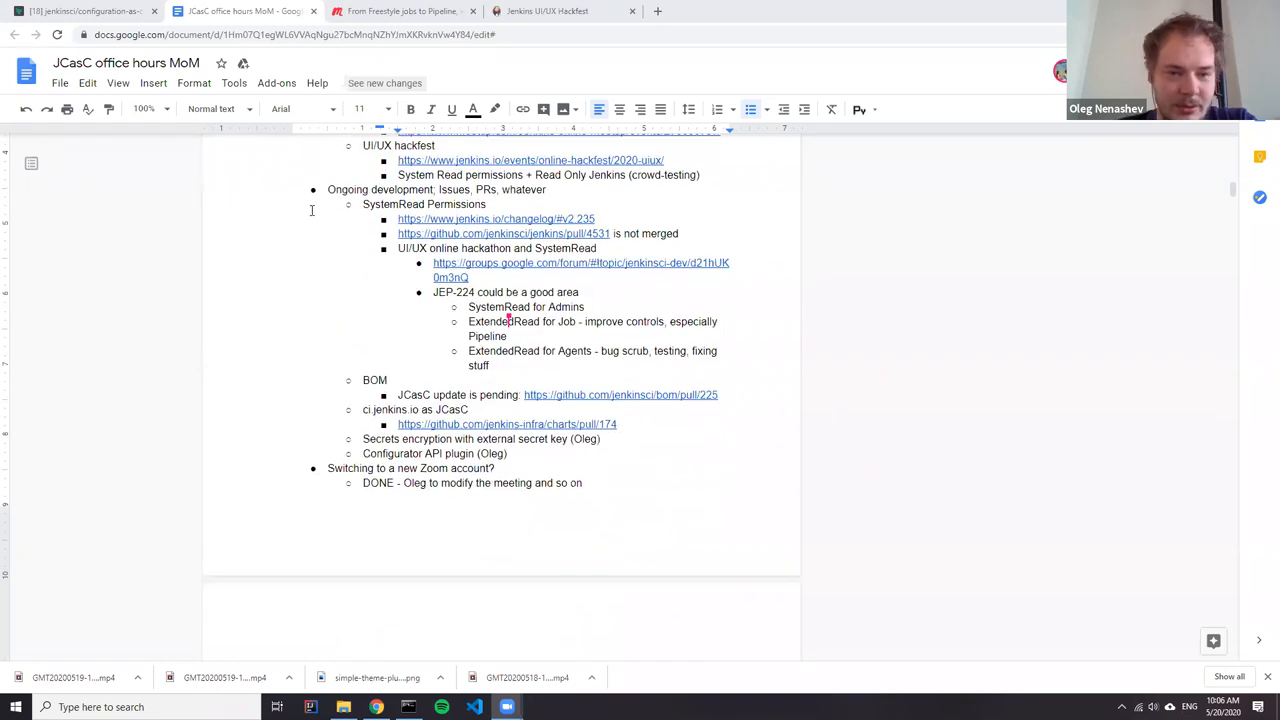
scroll(down, 3)
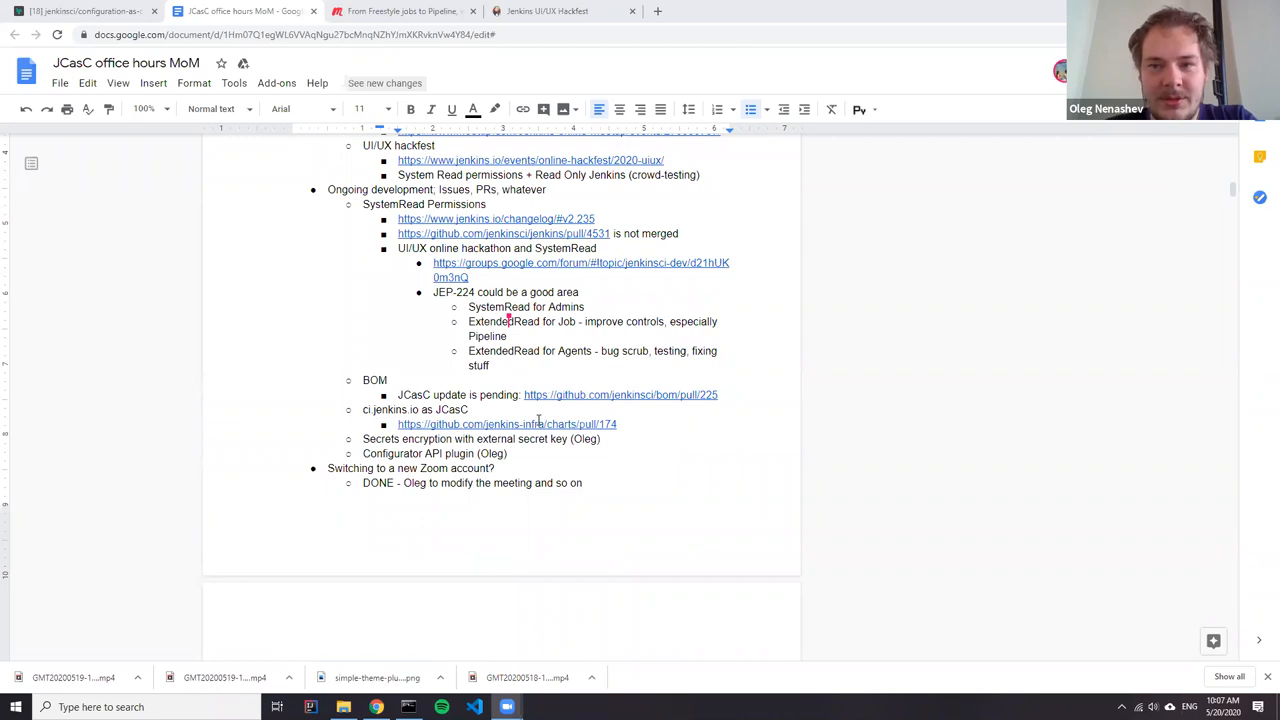
scroll(down, 3)
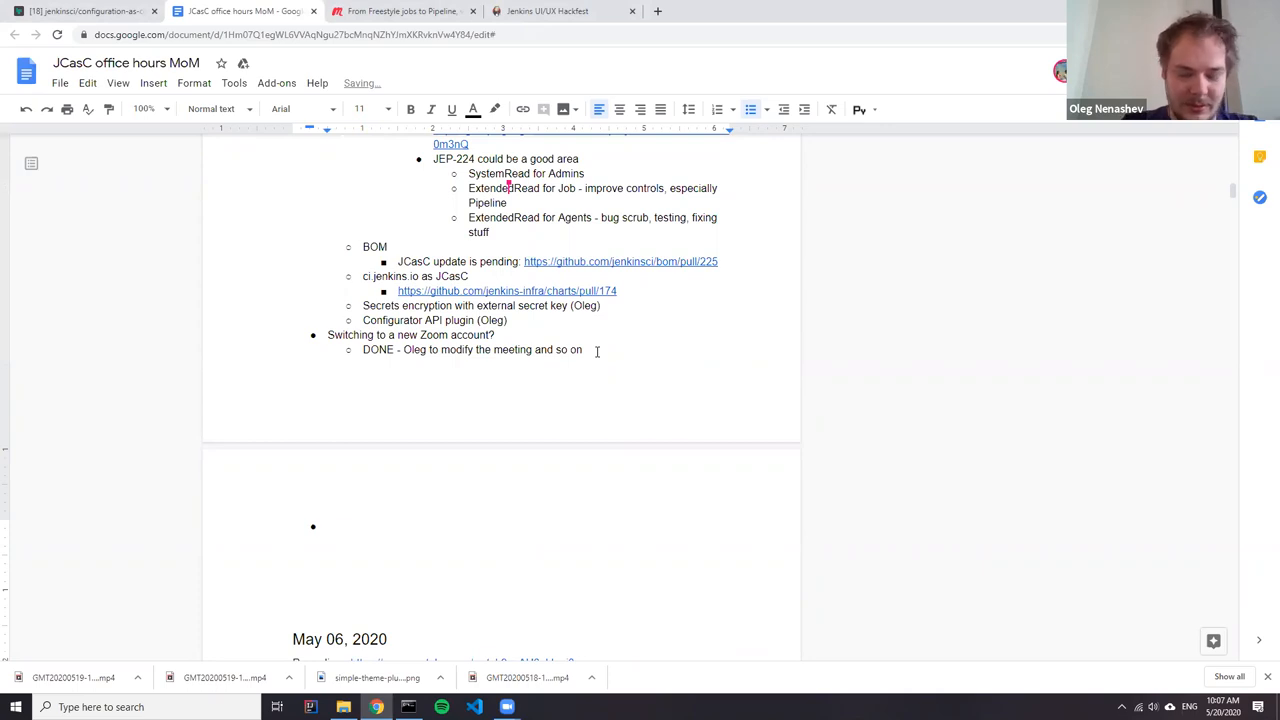
Type 'Oleg - Configuration as Code SIG in Jenkins?', then select the empty Releases bullet.
text(Oleg -)
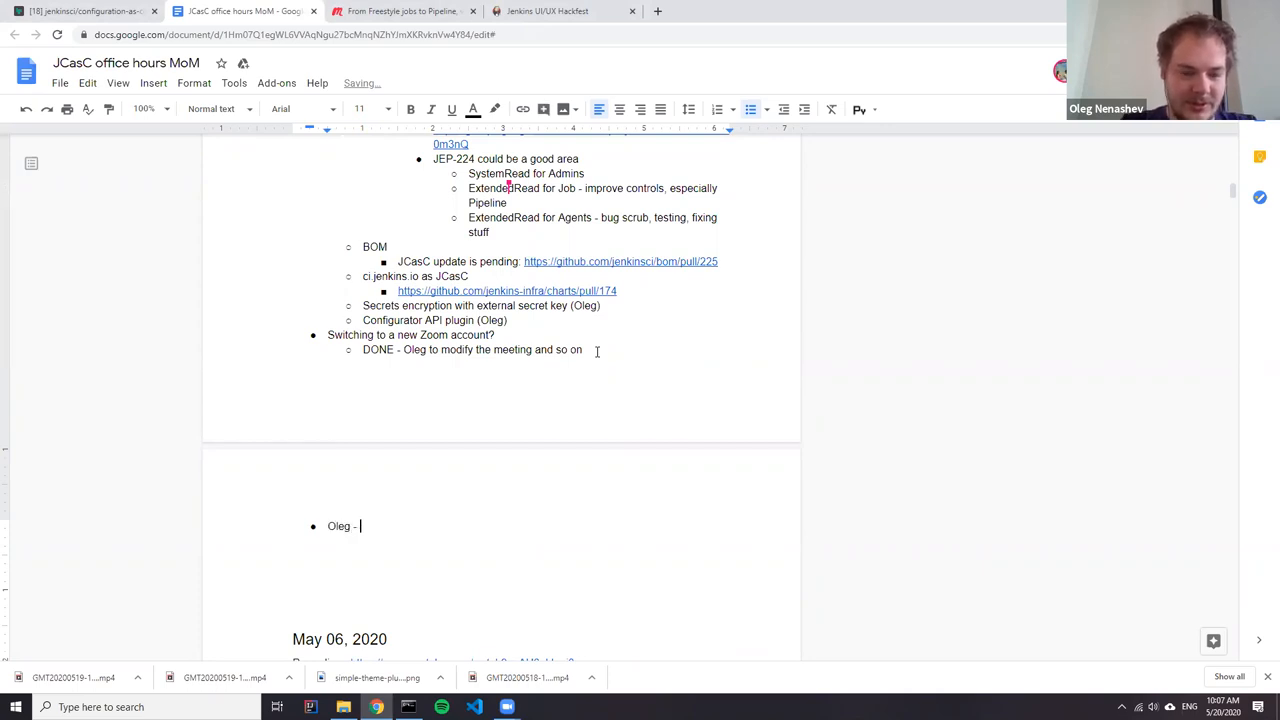
text(Configurat)
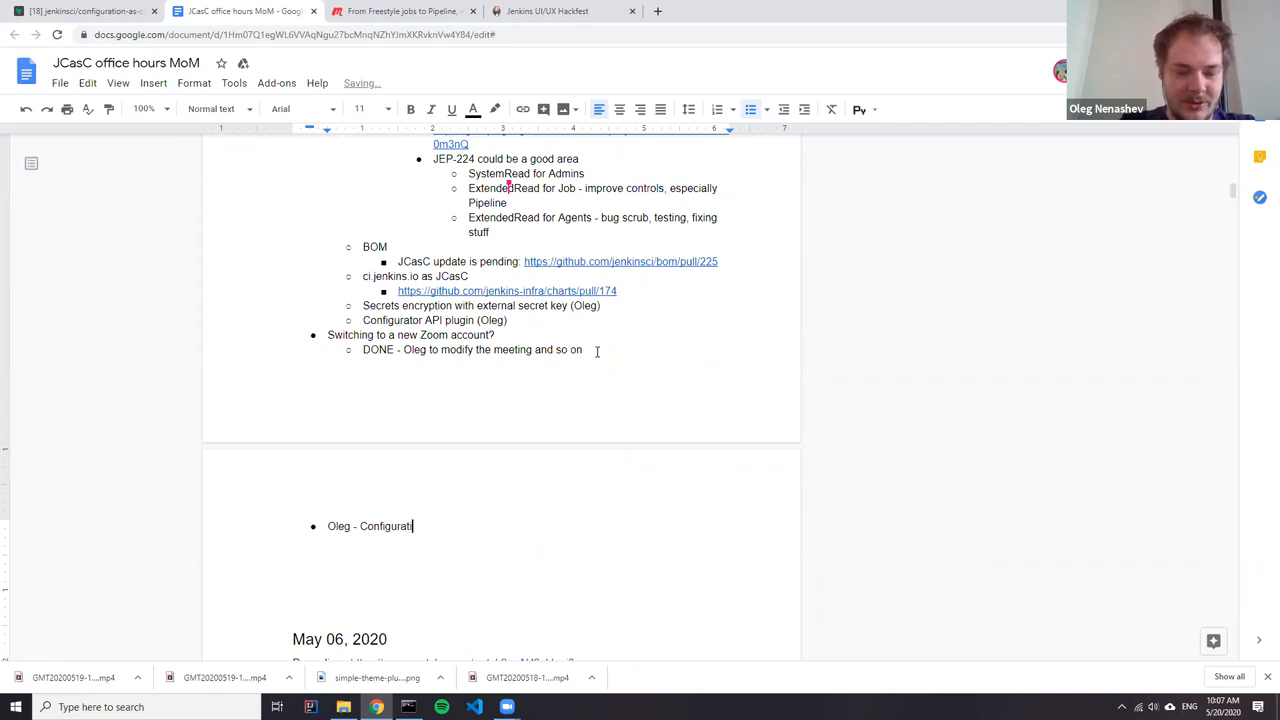
text(ion as Code)
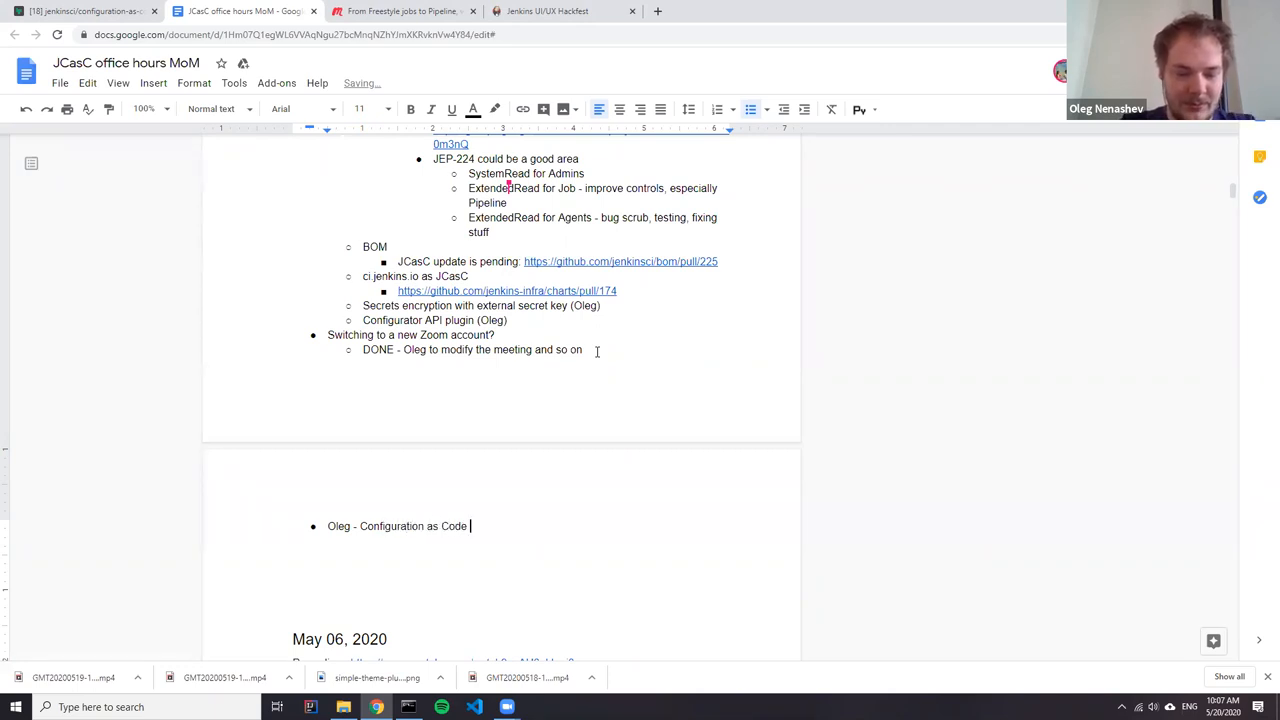
text(SIG in Jenkins?)
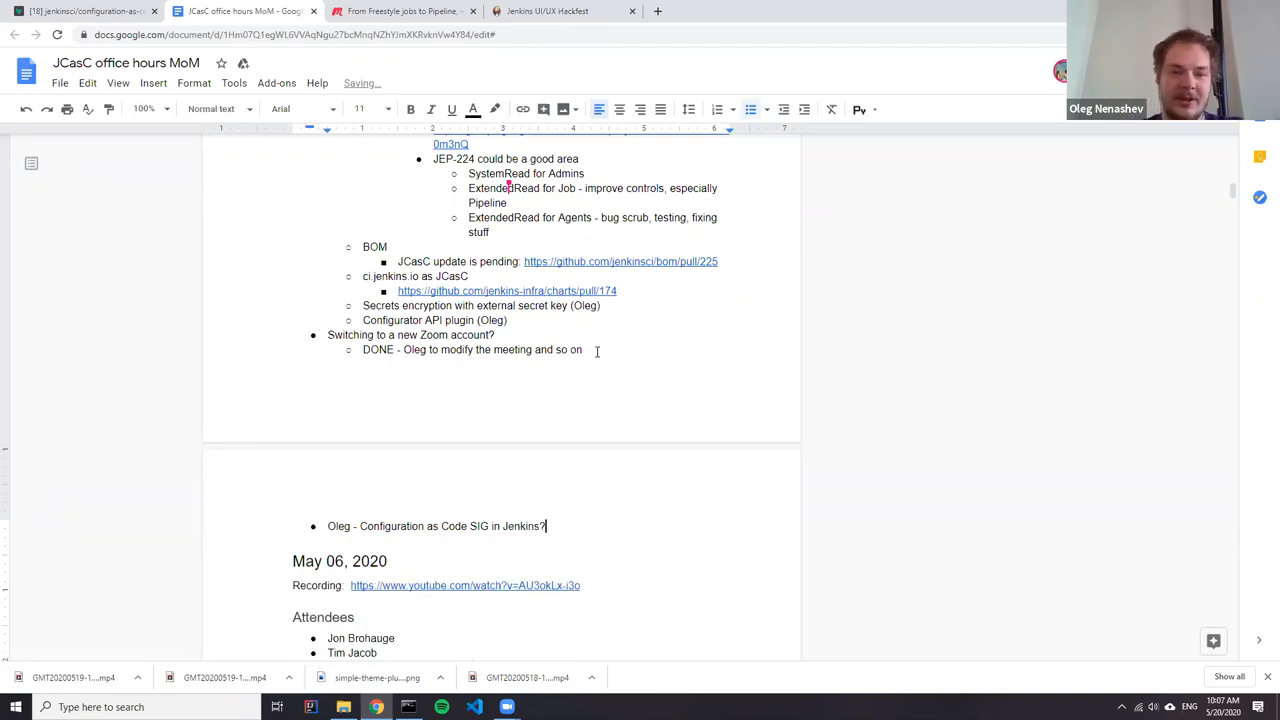
scroll(up, 3)
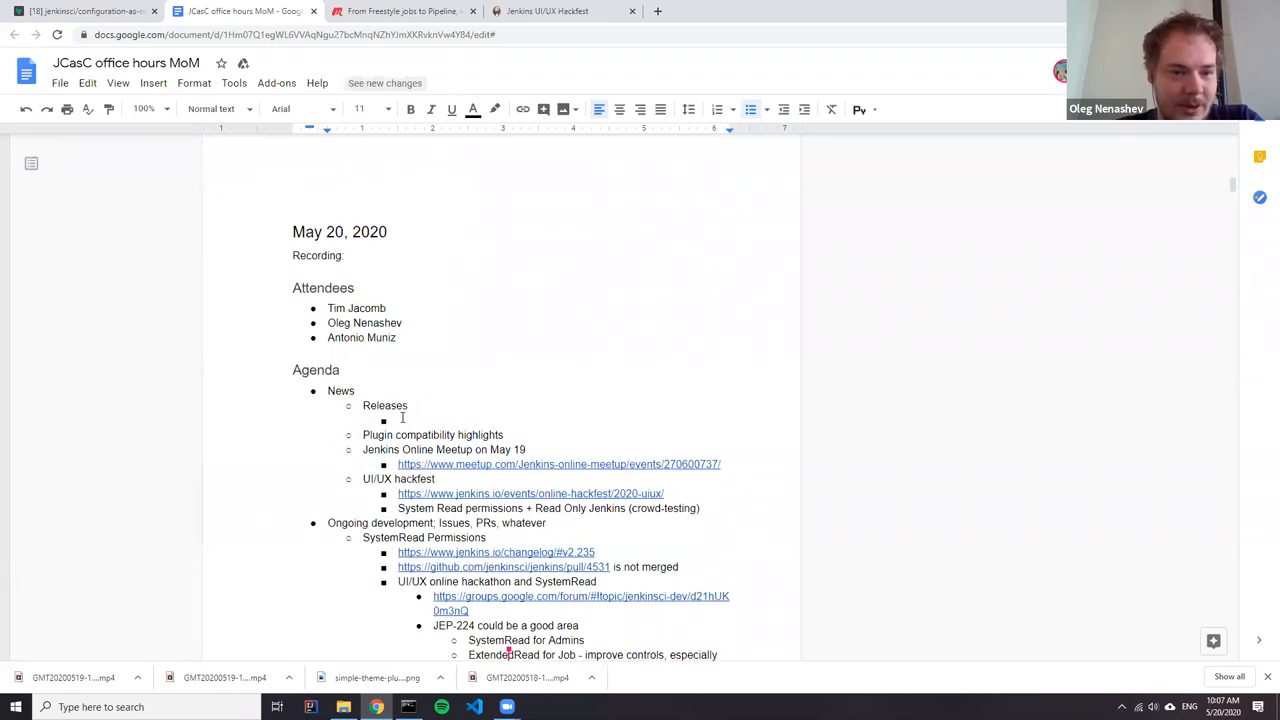
click(398, 419)
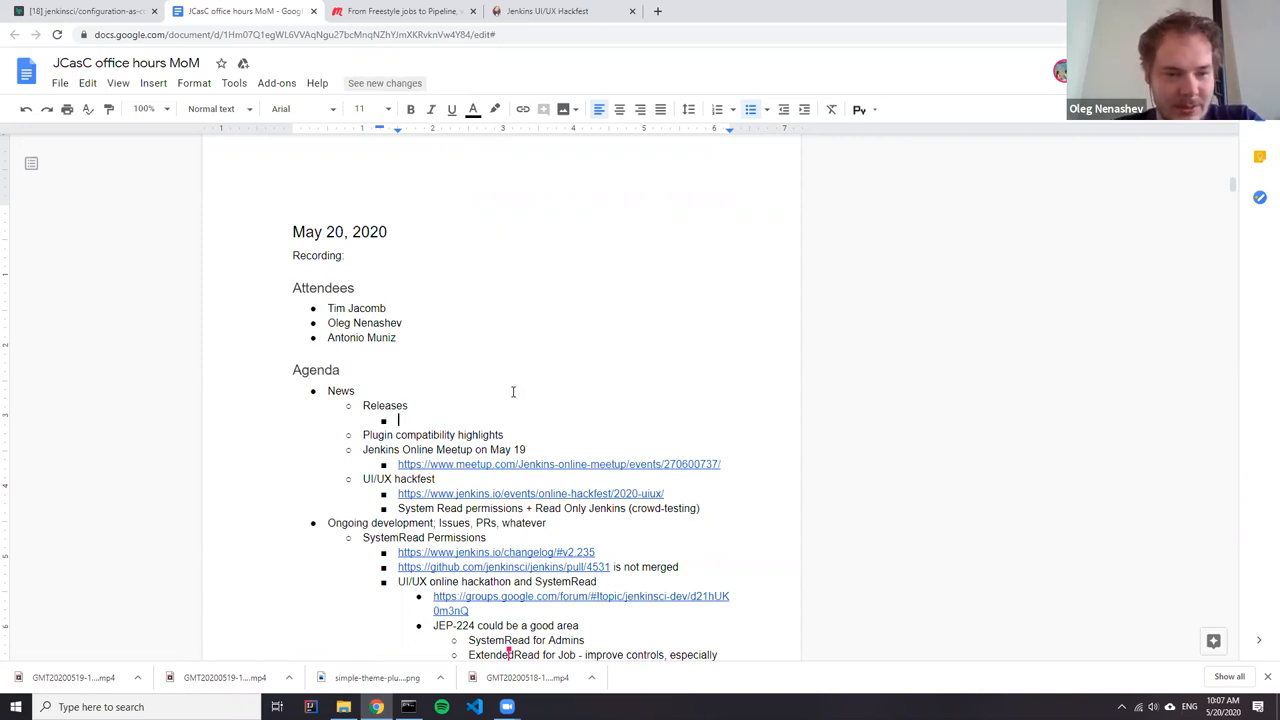
mouse_move(646, 173)
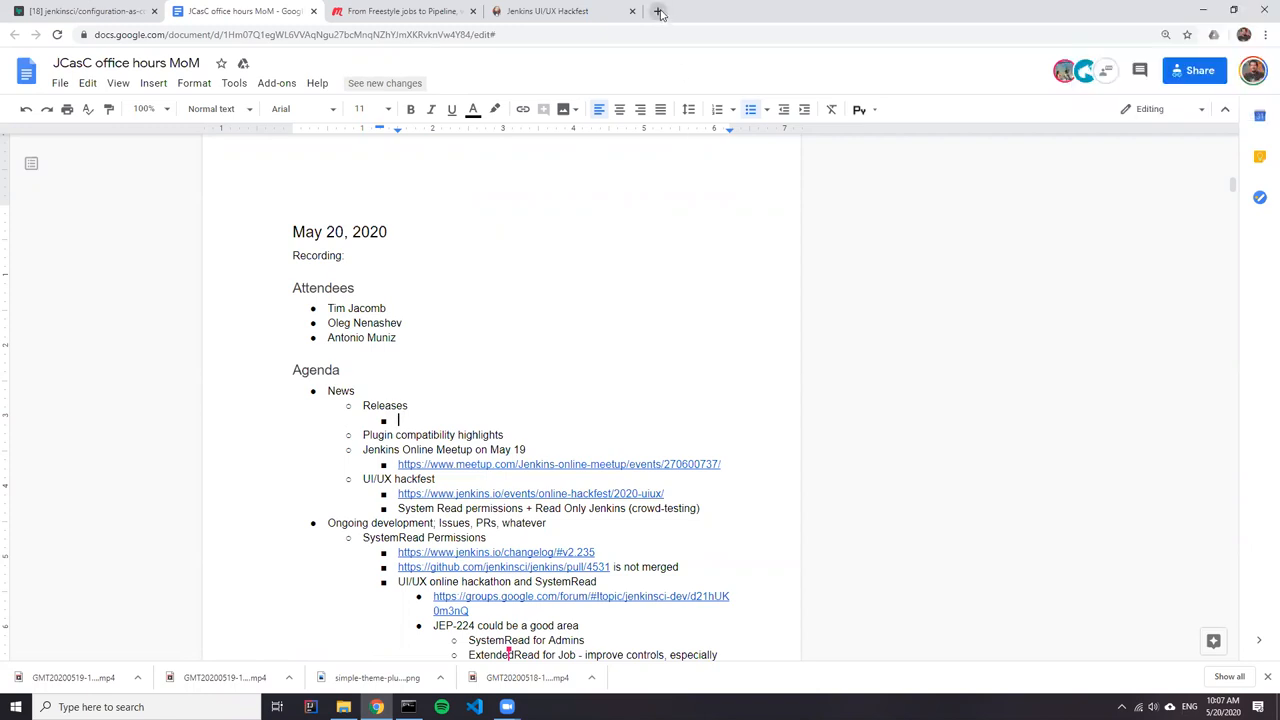
text(configut)
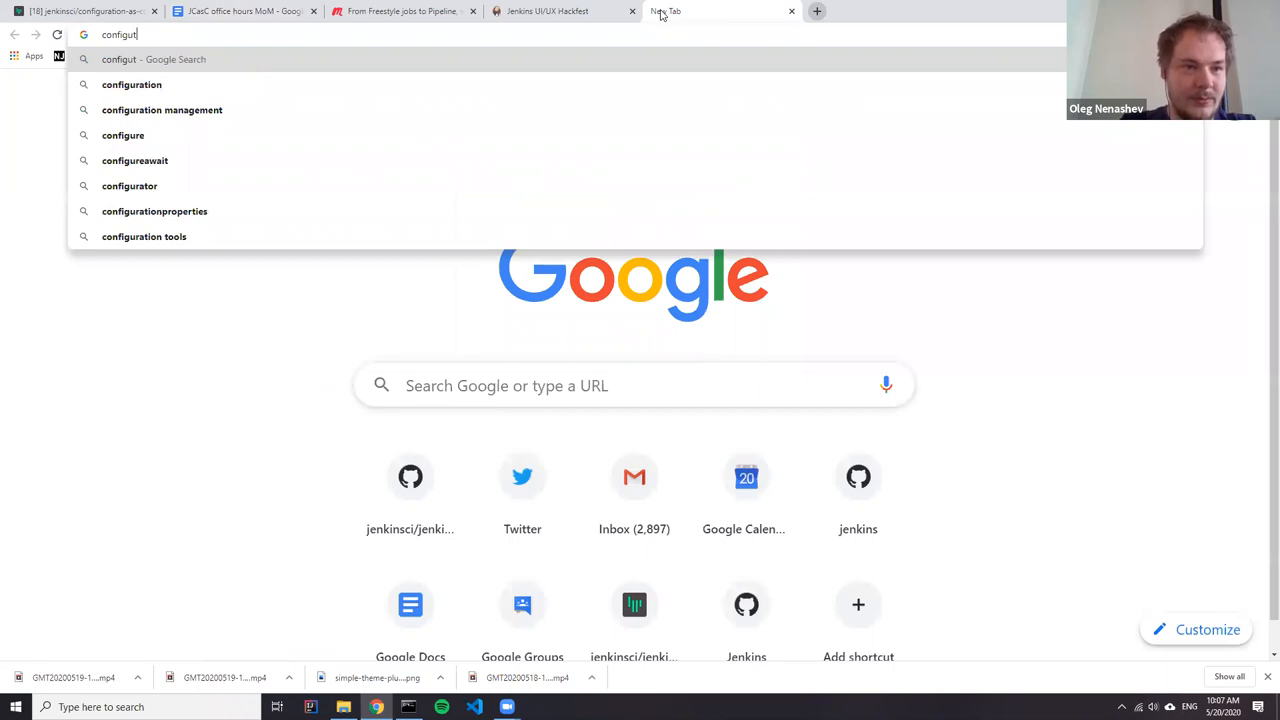
text(https://github.com/jenkinsci/configuration-as-code-plugin)
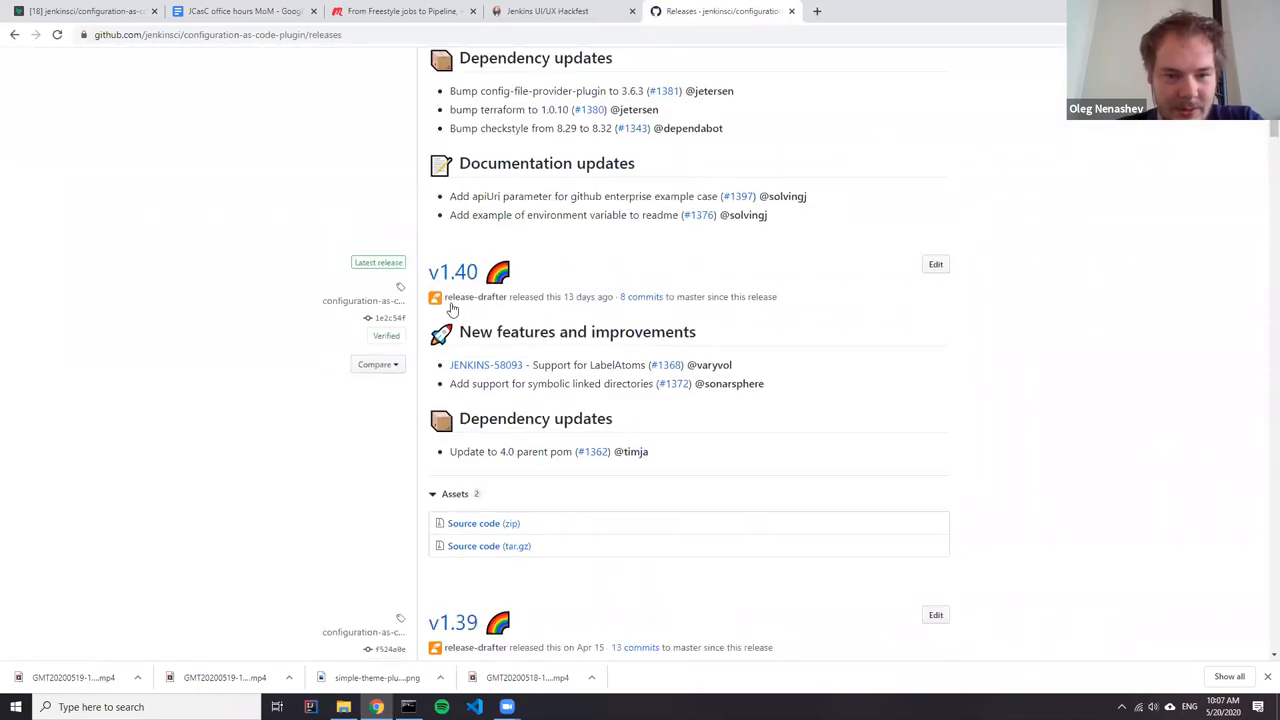
Open the v1.40 release, copy its link, and open merged PR #1368 adding LabelAtoms support.
click(452, 271)
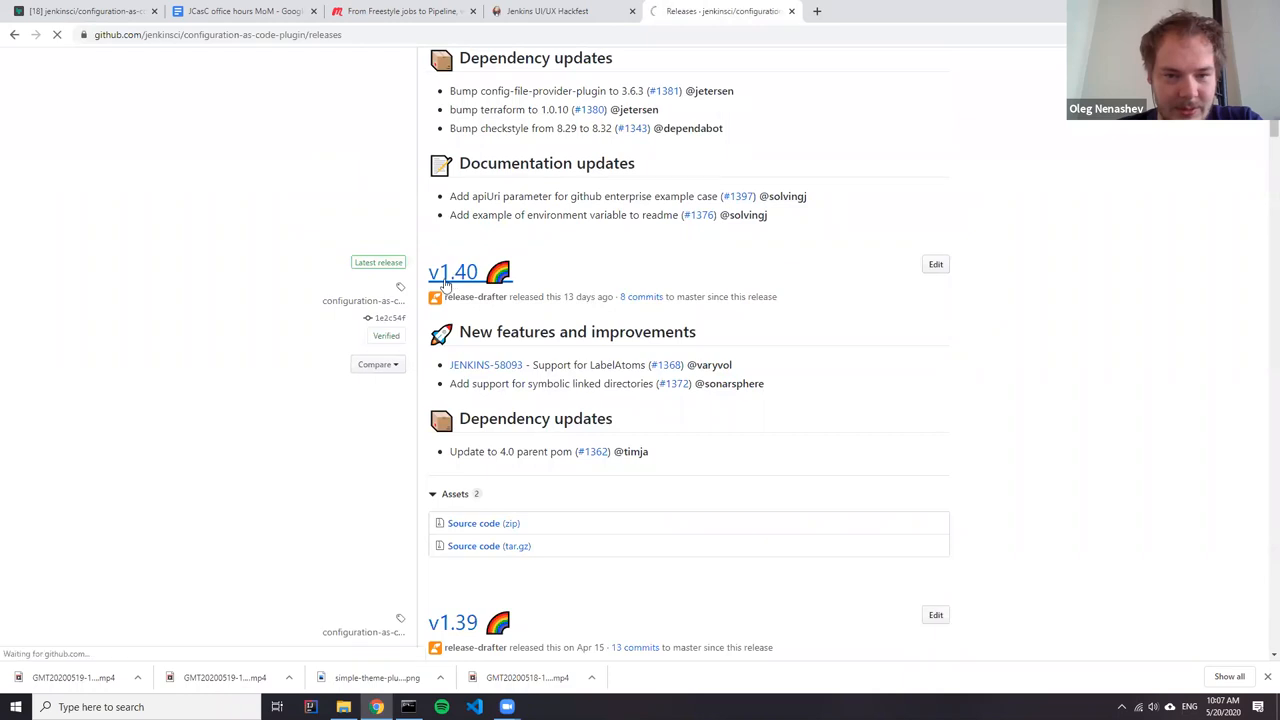
click(452, 271)
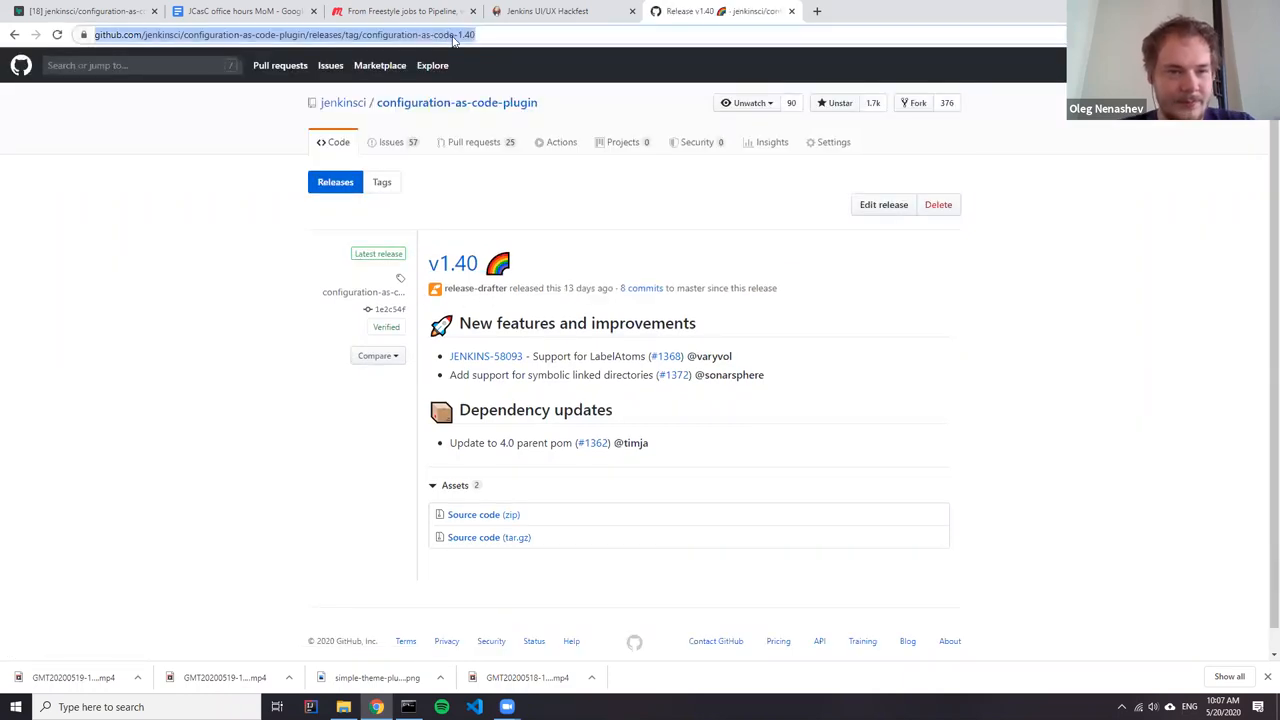
mouse_move(564, 345)
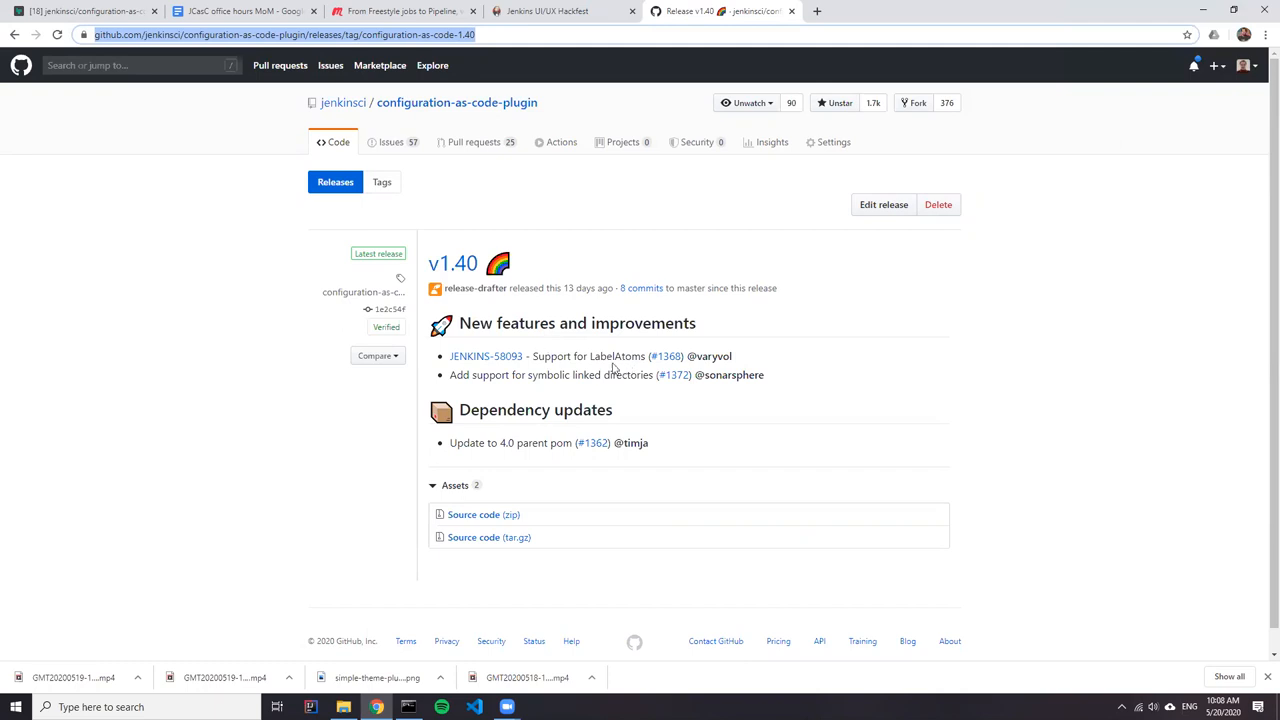
mouse_move(748, 428)
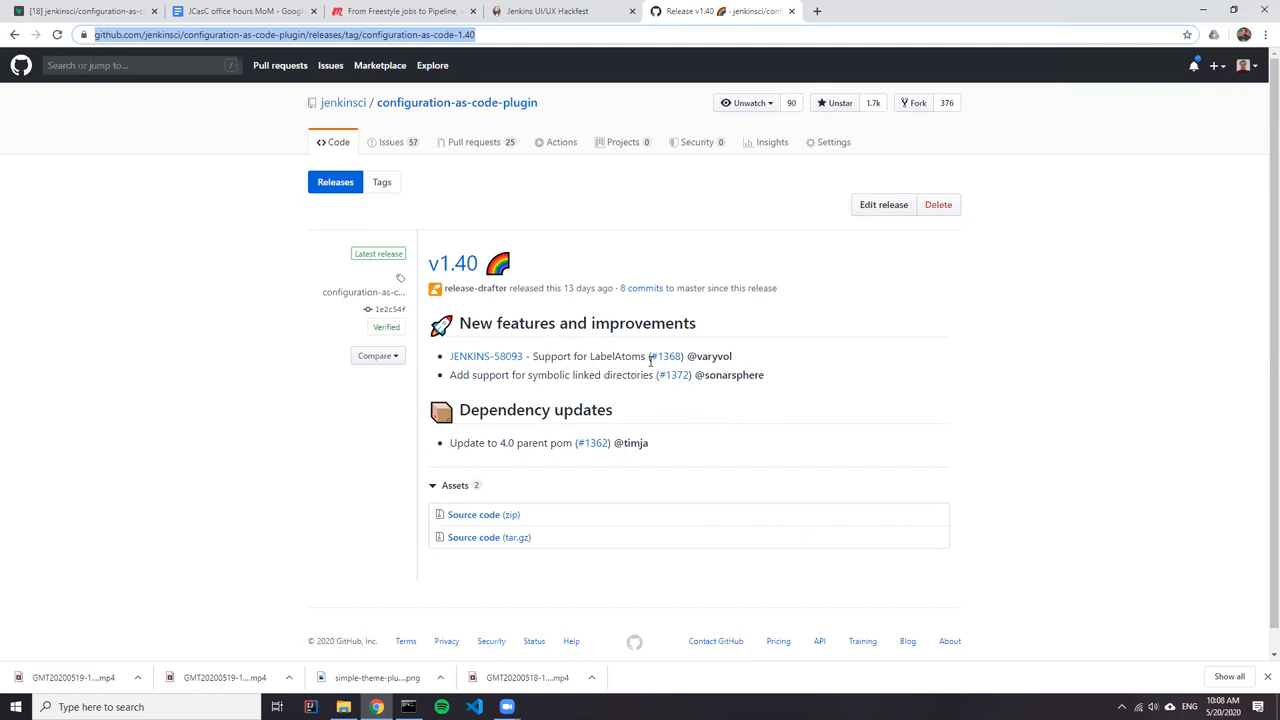
click(665, 356)
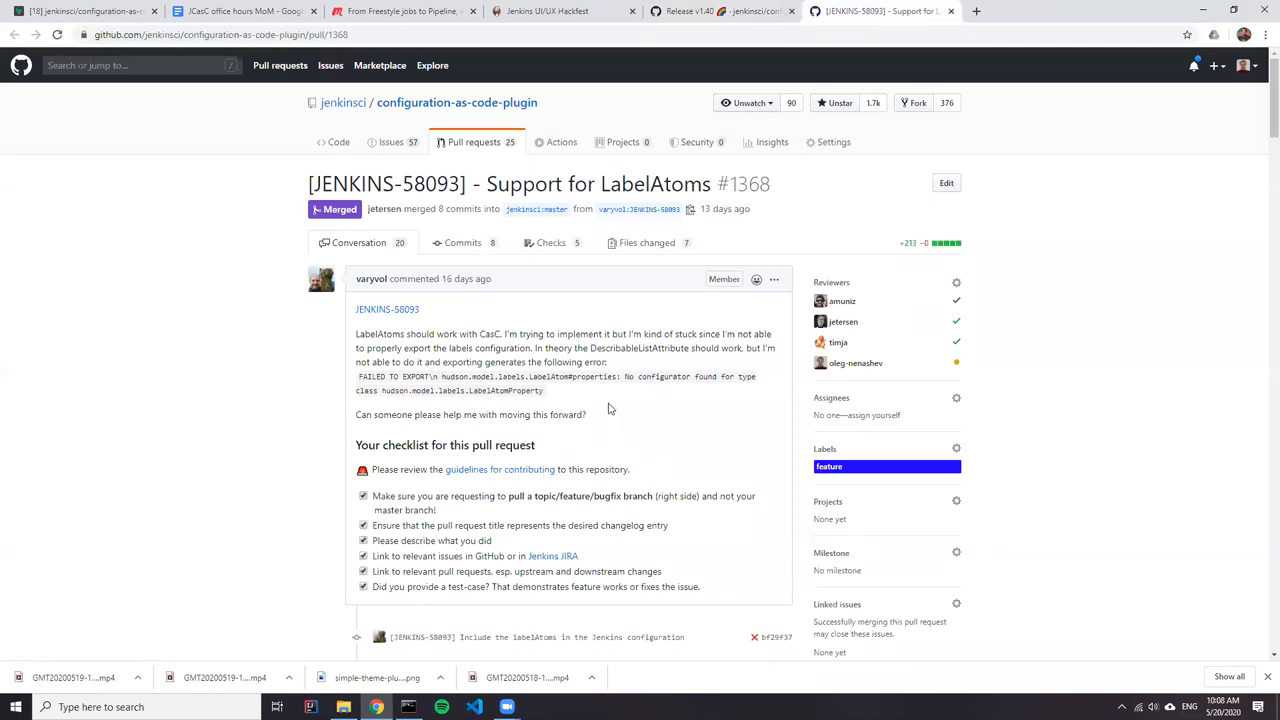
mouse_move(586, 400)
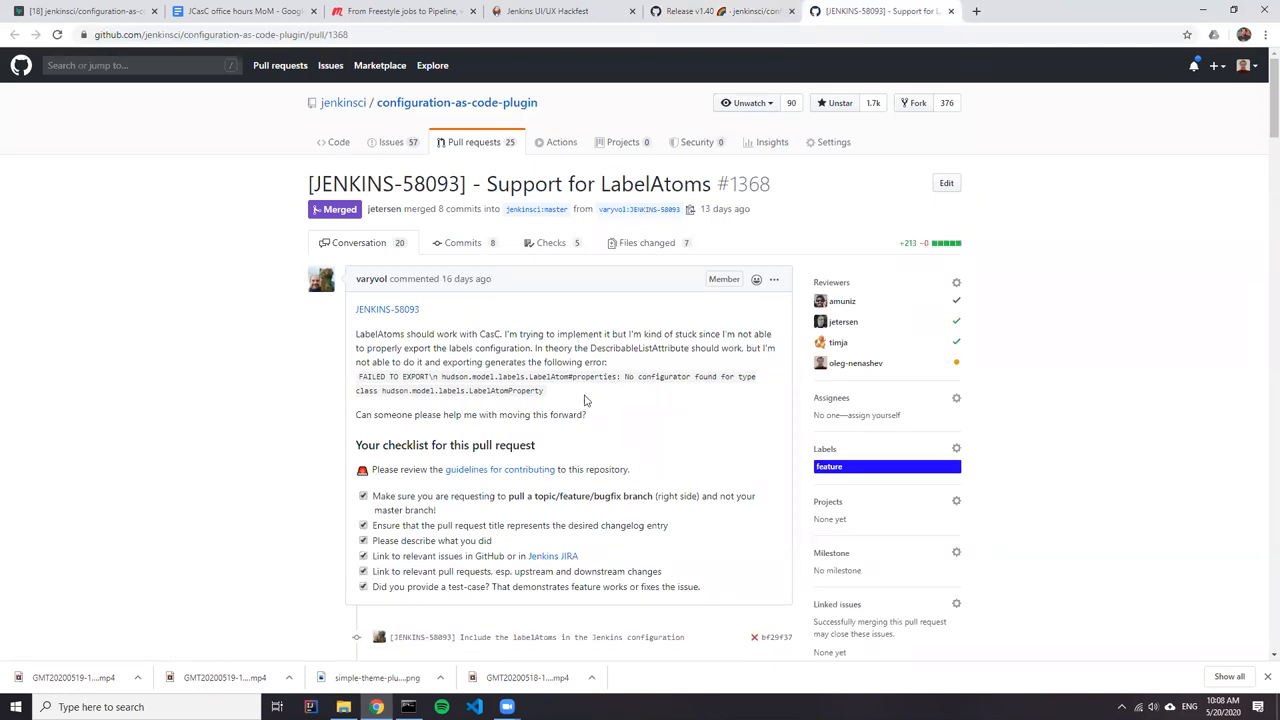
mouse_move(577, 397)
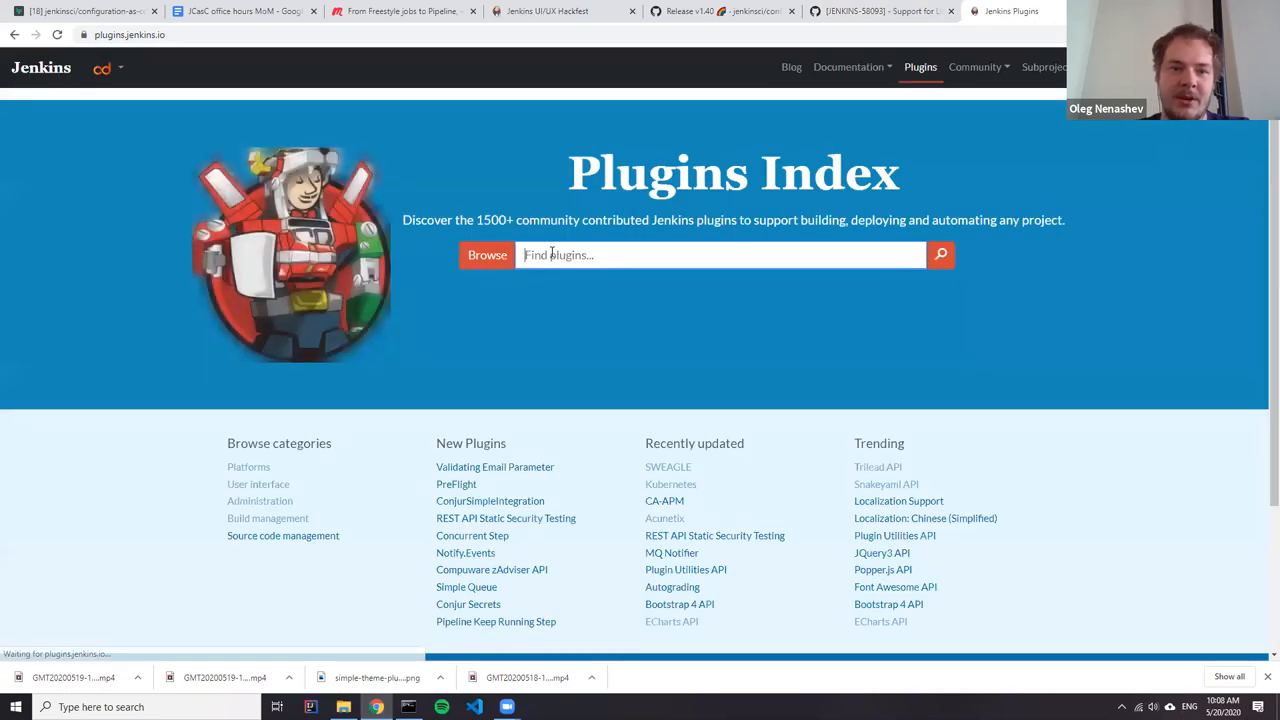
Search the plugin index for 'Label Verifier' and open its plugin page.
text(Label)
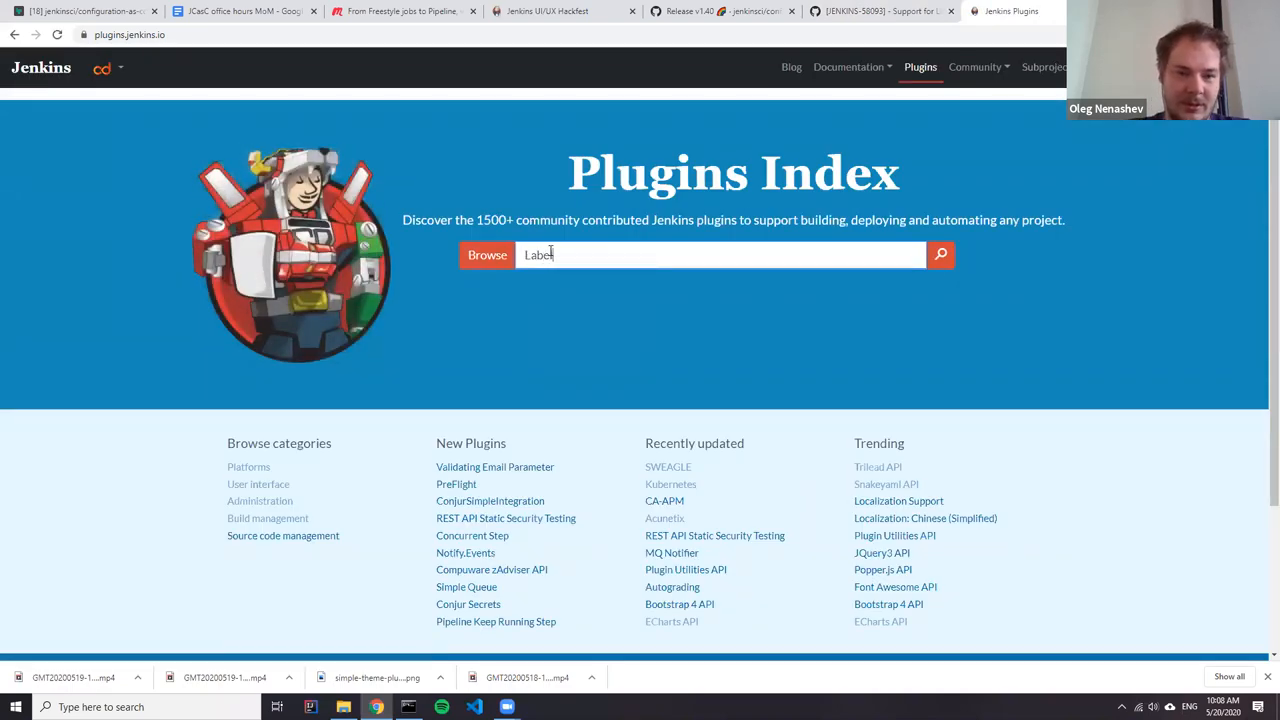
text(Verifier)
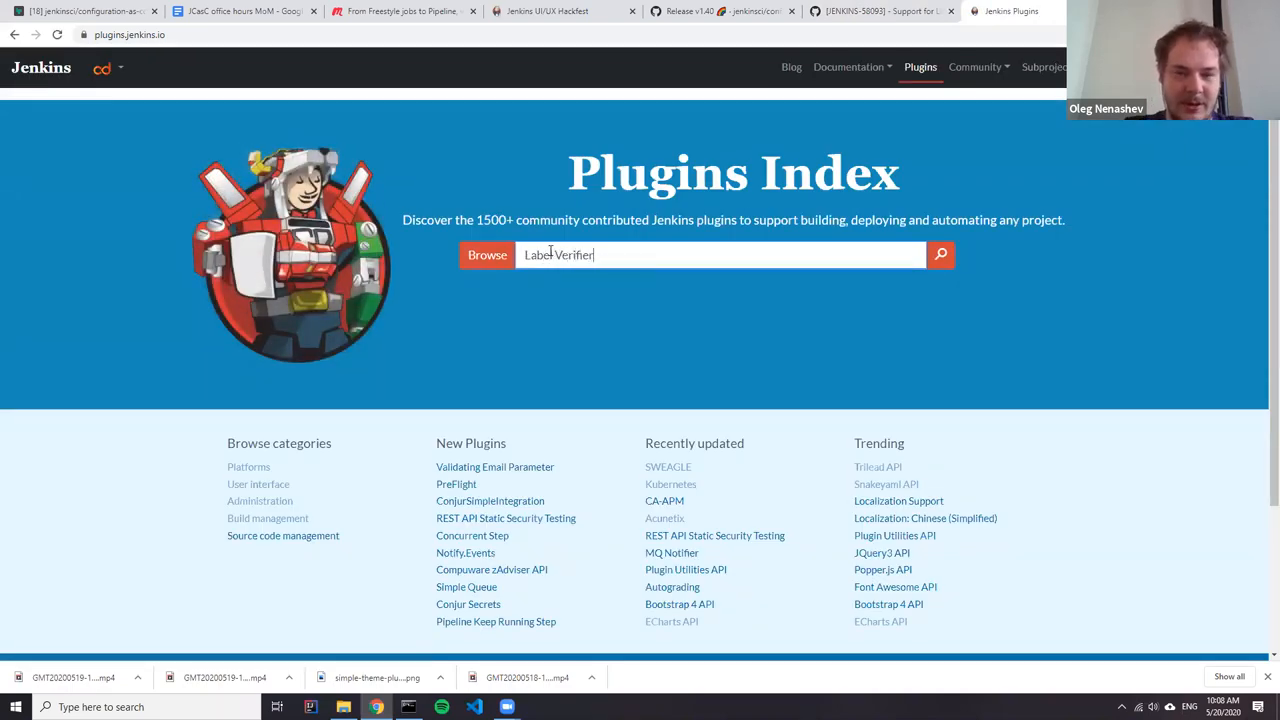
click(941, 254)
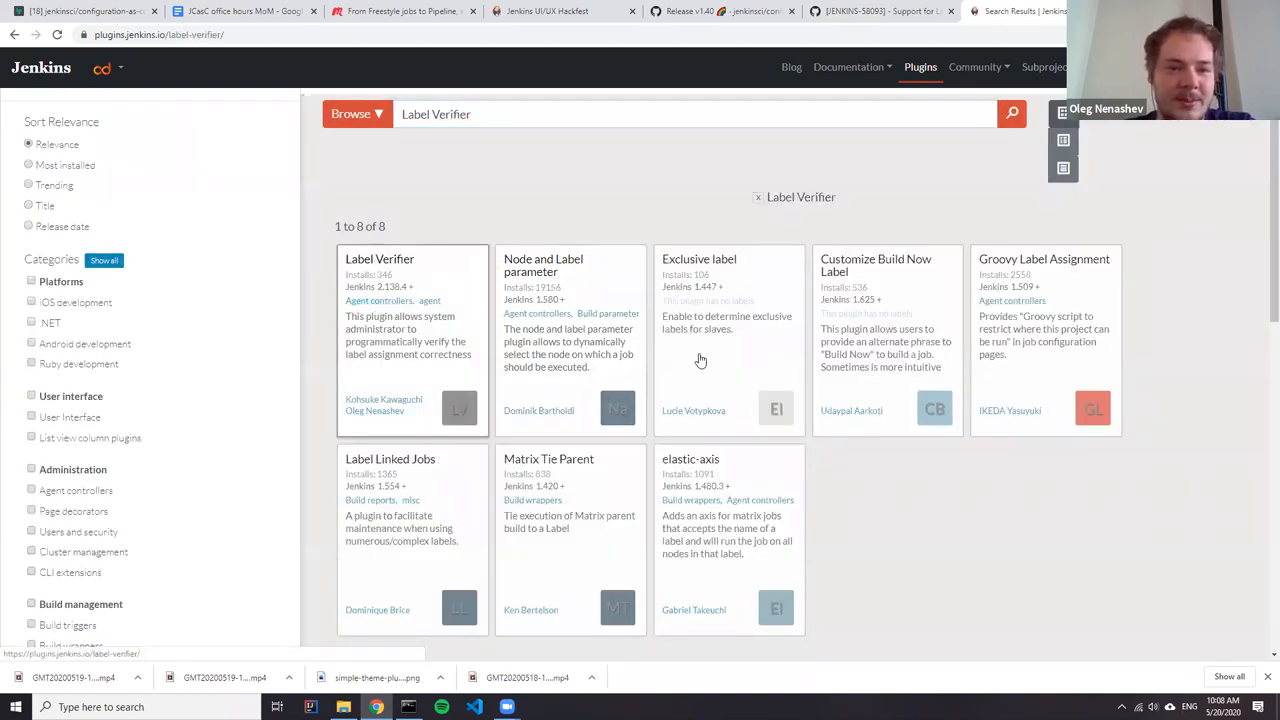
click(379, 259)
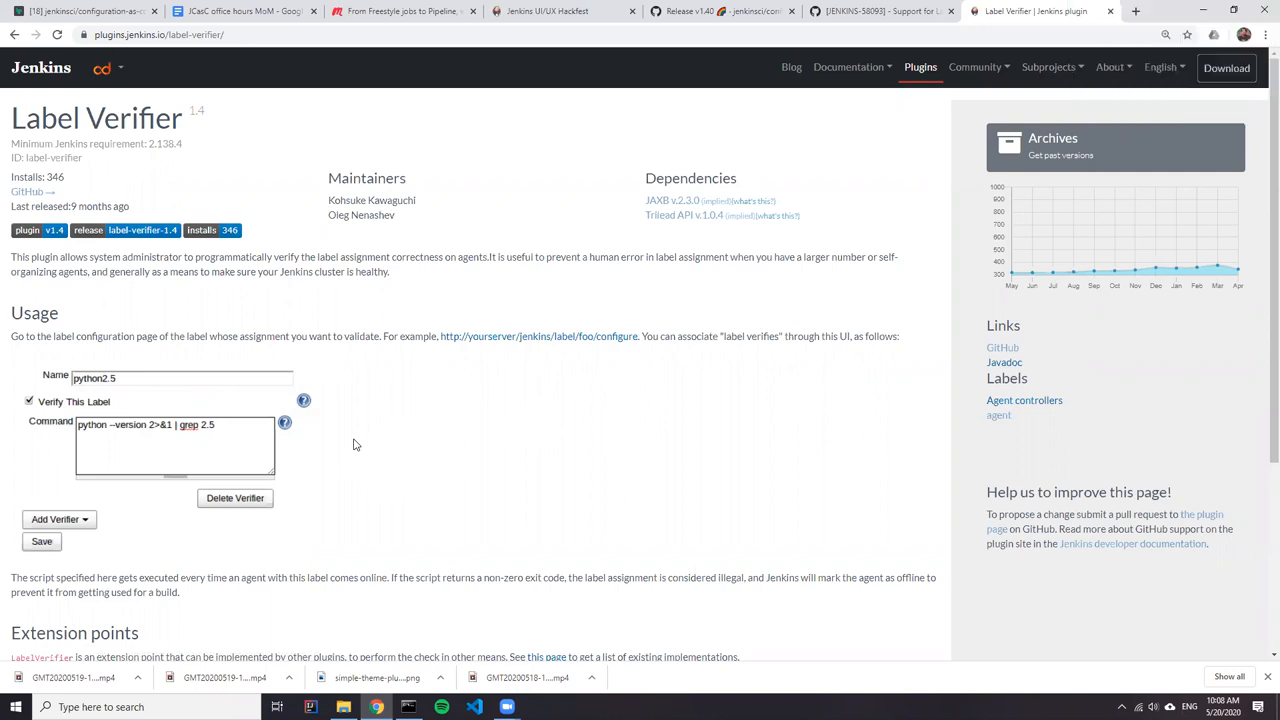
mouse_move(324, 436)
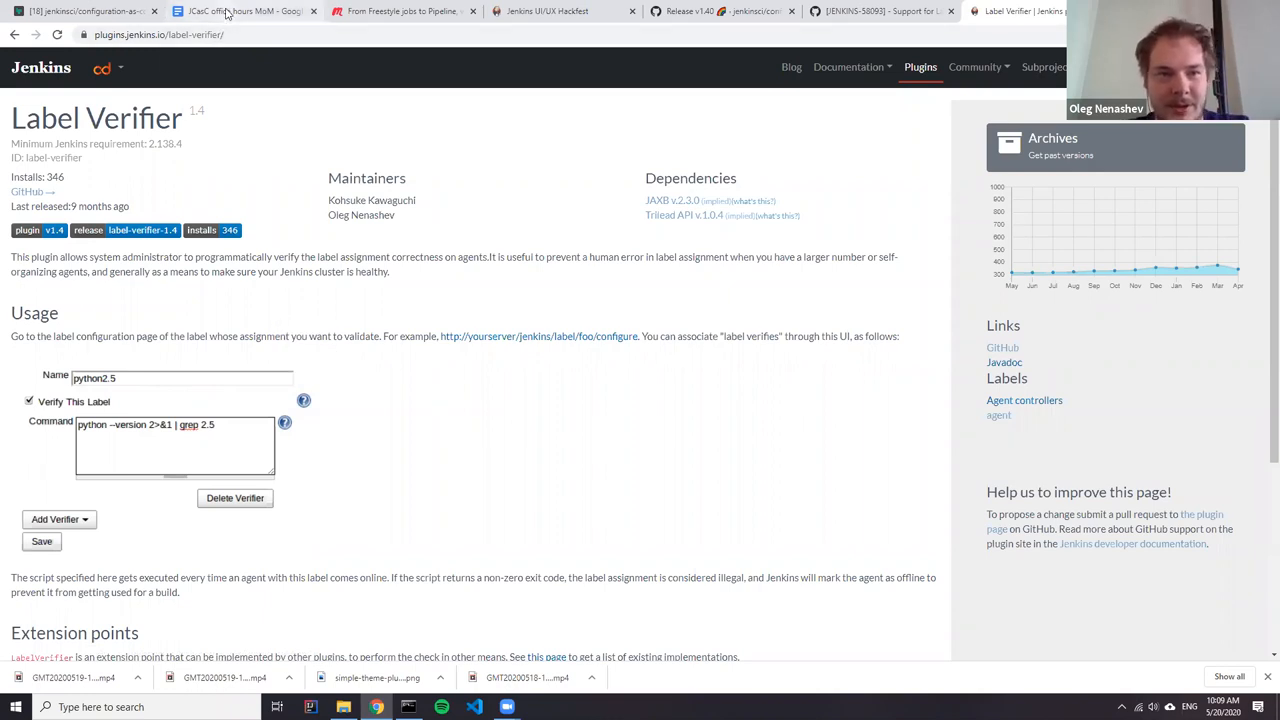
mouse_move(230, 11)
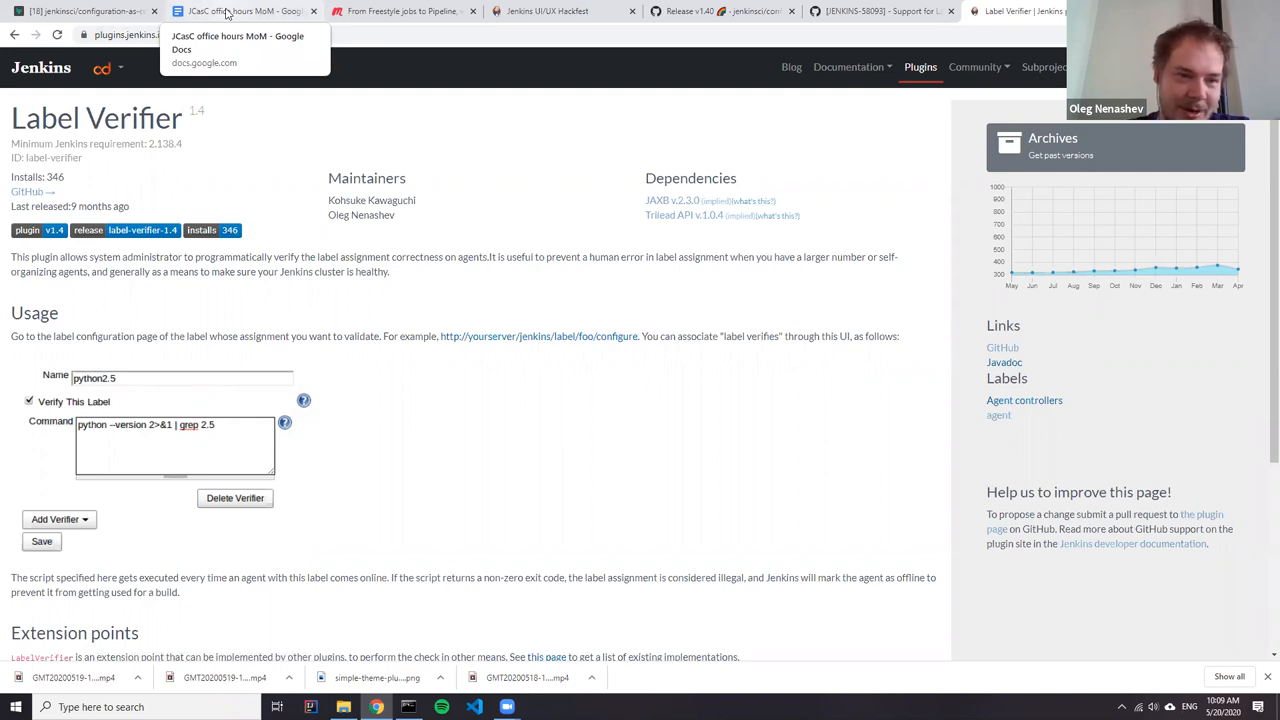
Glance at the meeting notes, then return to the configuration-as-code v1.40 release notes.
click(240, 11)
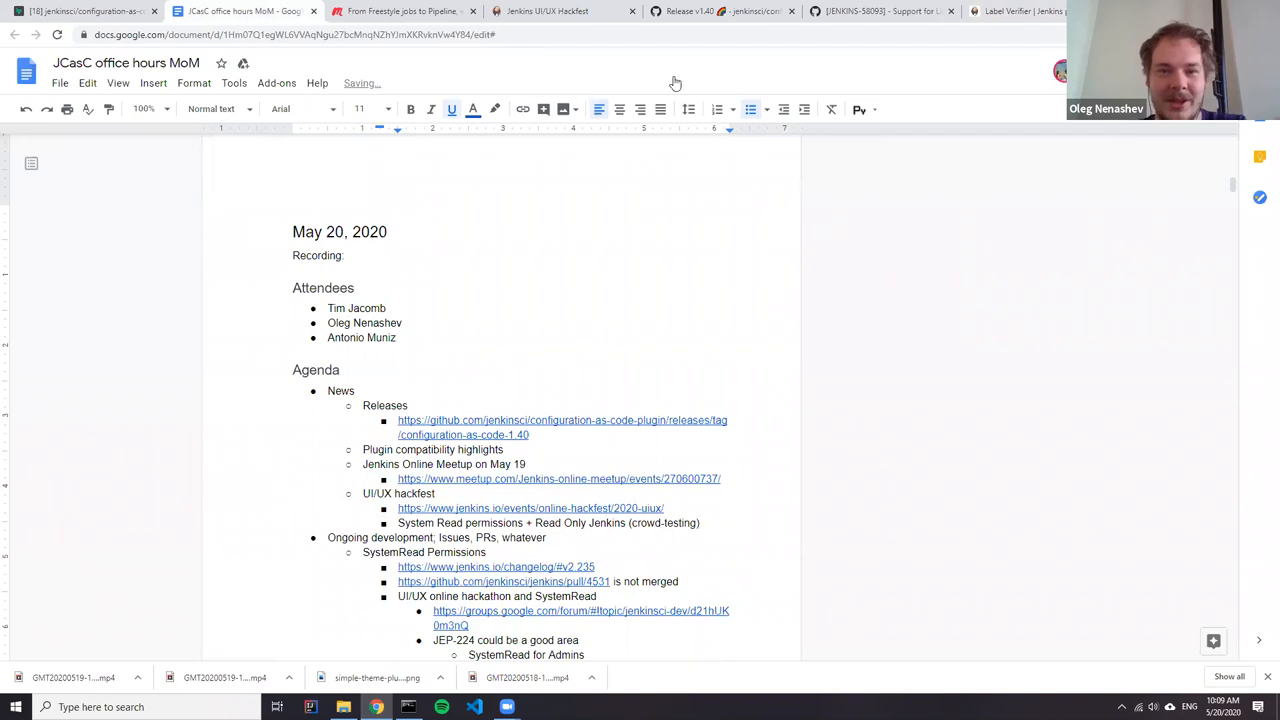
click(722, 13)
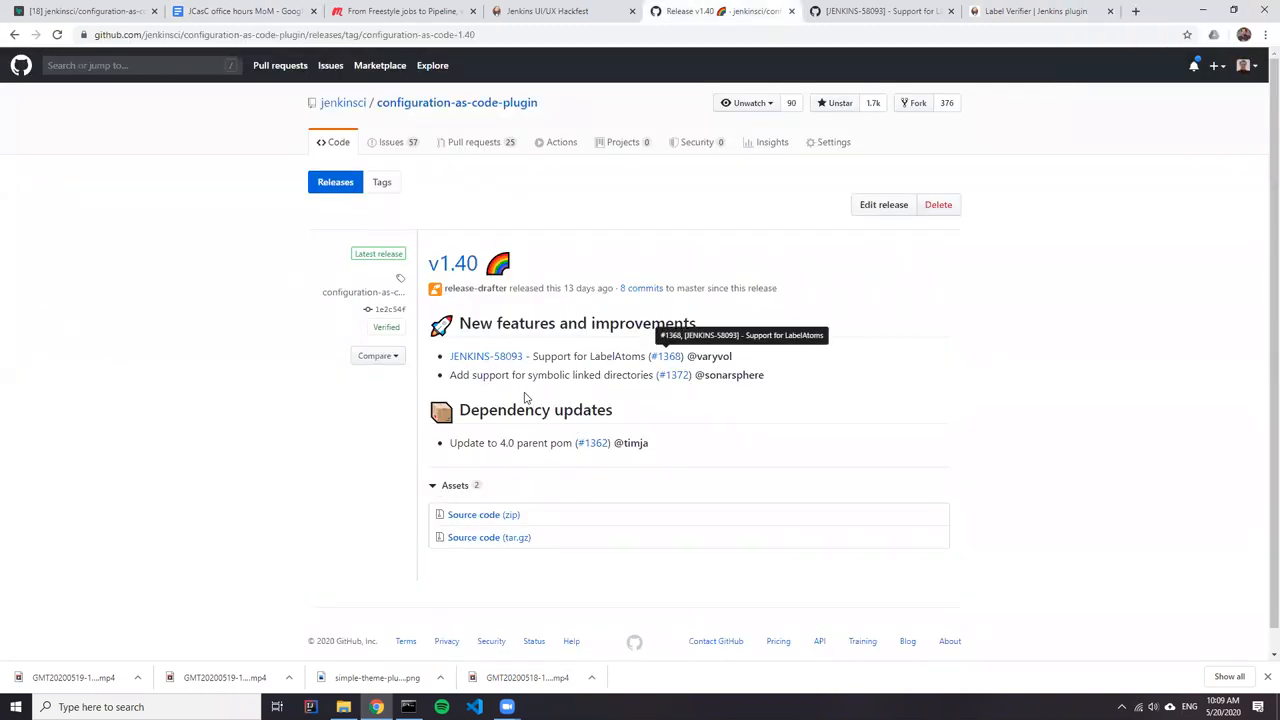
double_click(490, 375)
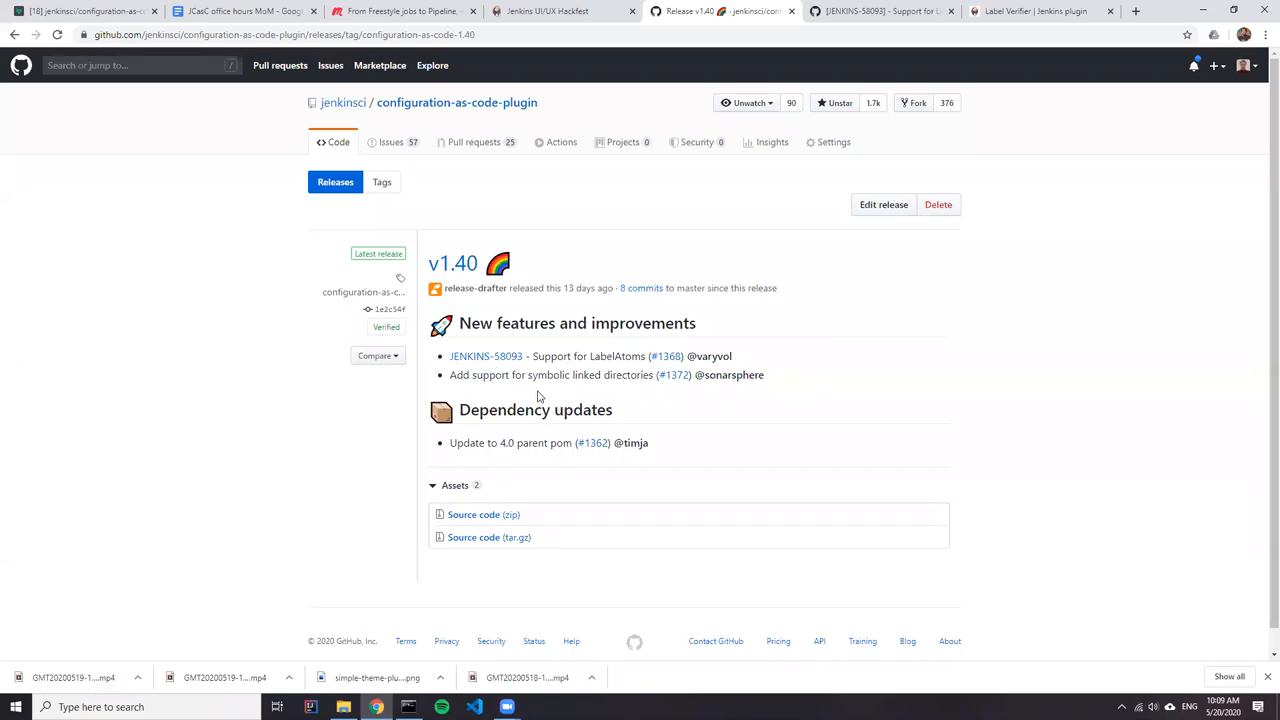
mouse_move(520, 388)
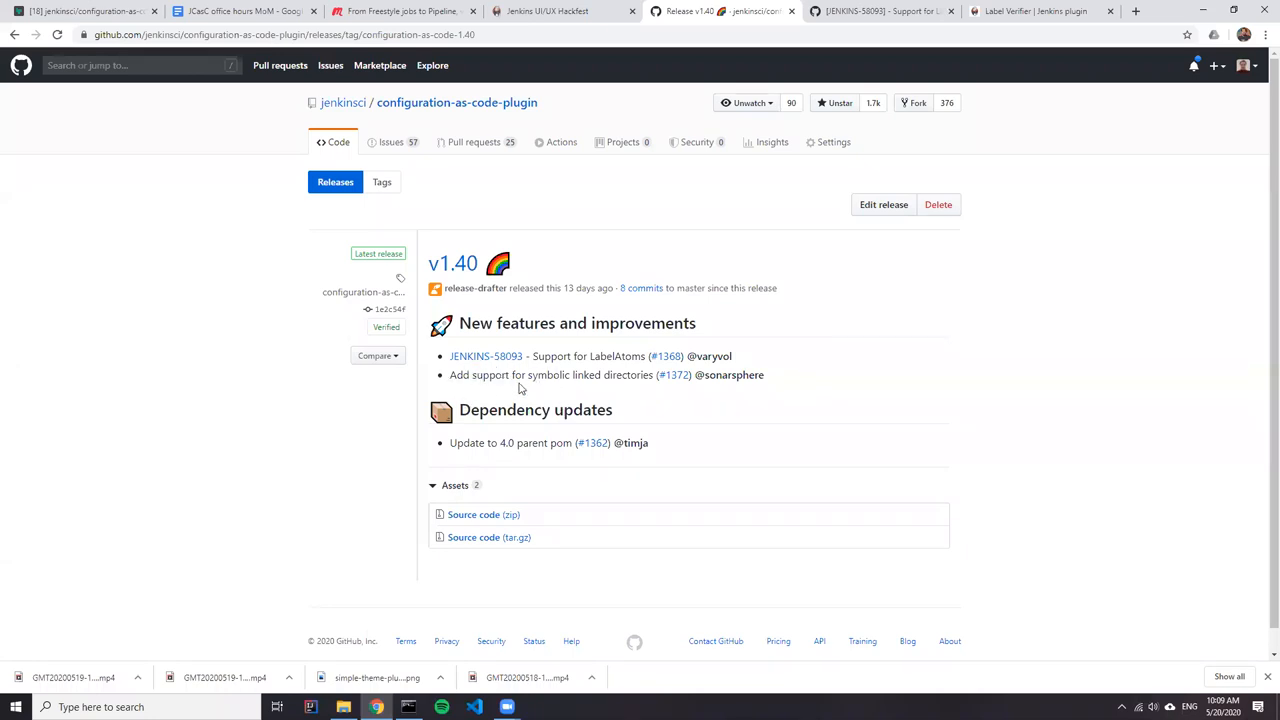
mouse_move(674, 375)
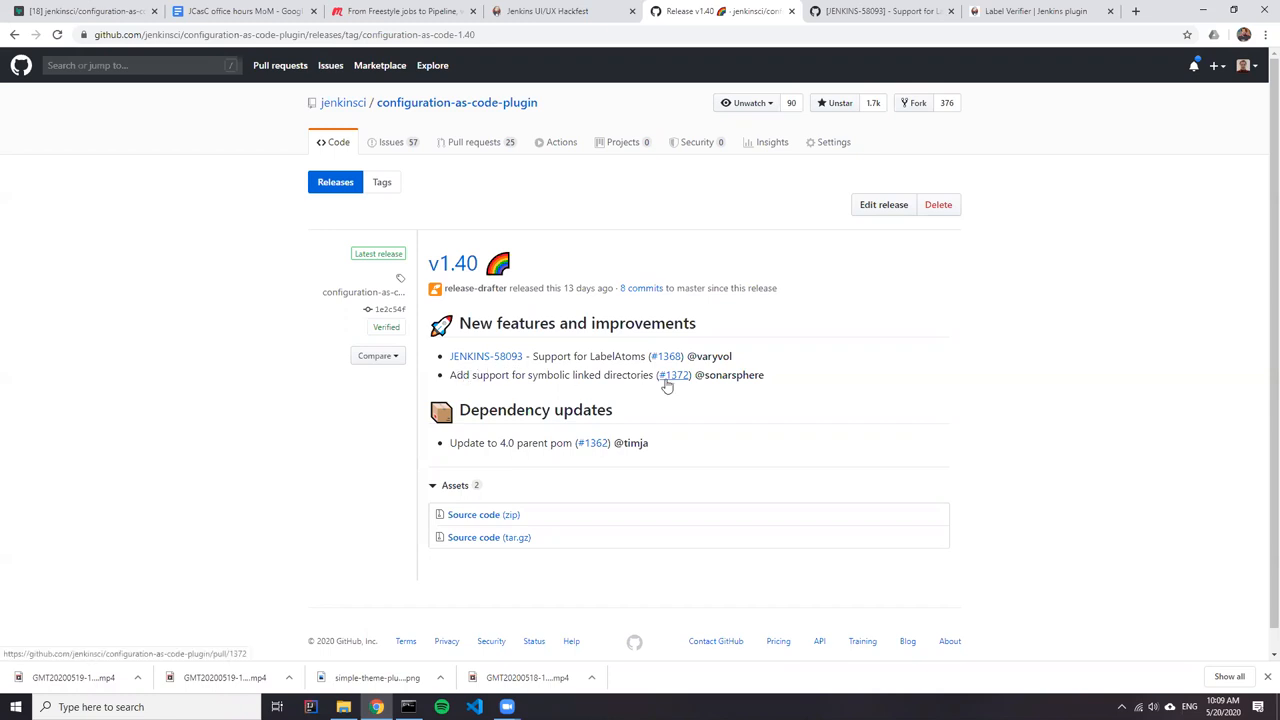
click(673, 375)
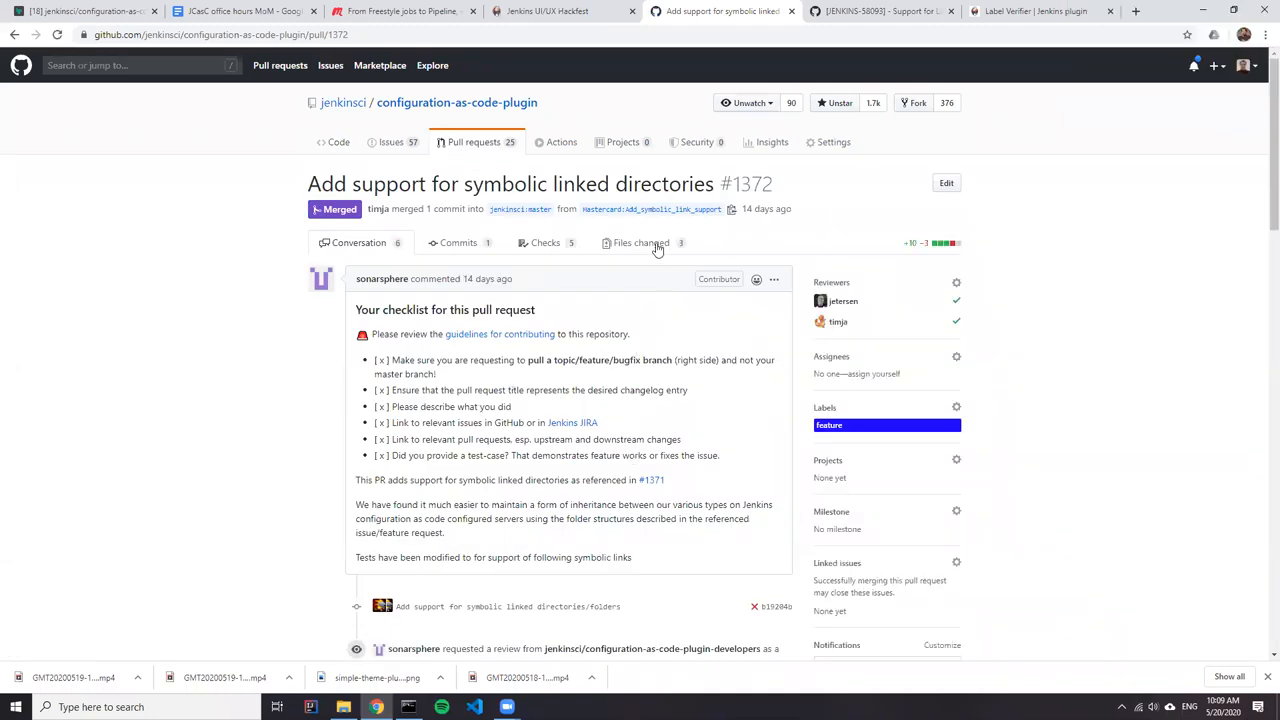
click(648, 242)
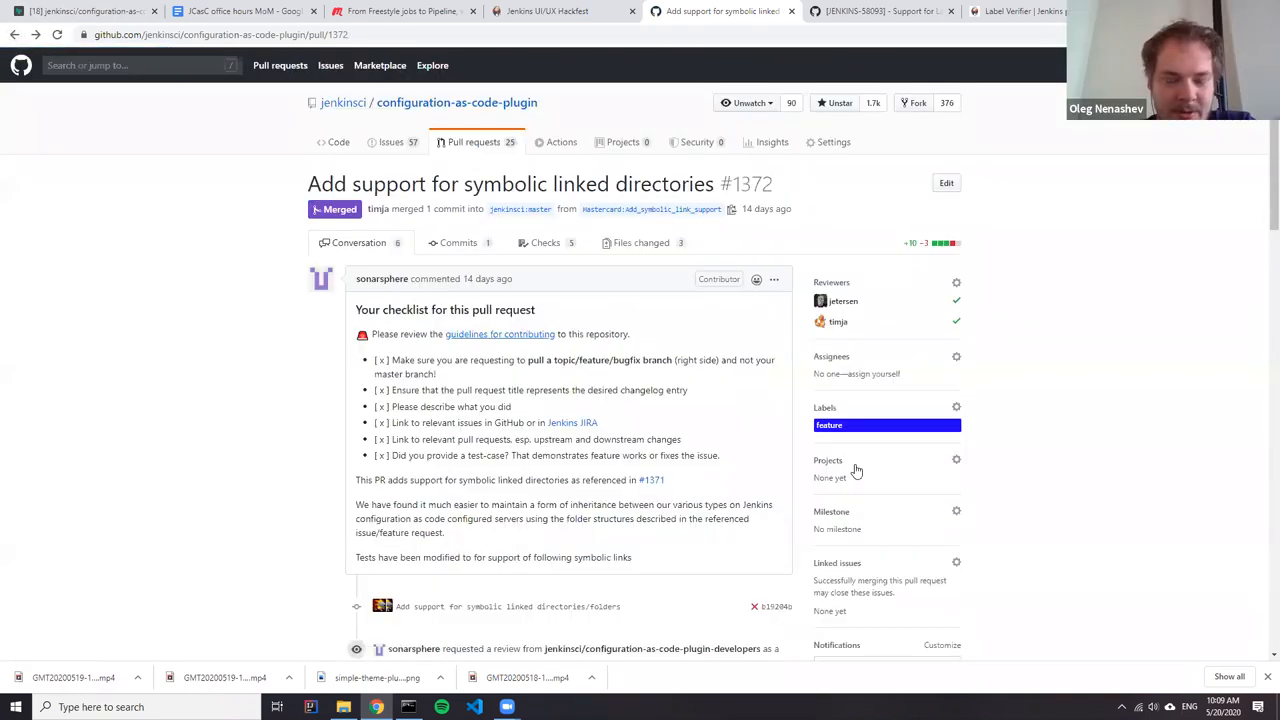
mouse_move(118, 146)
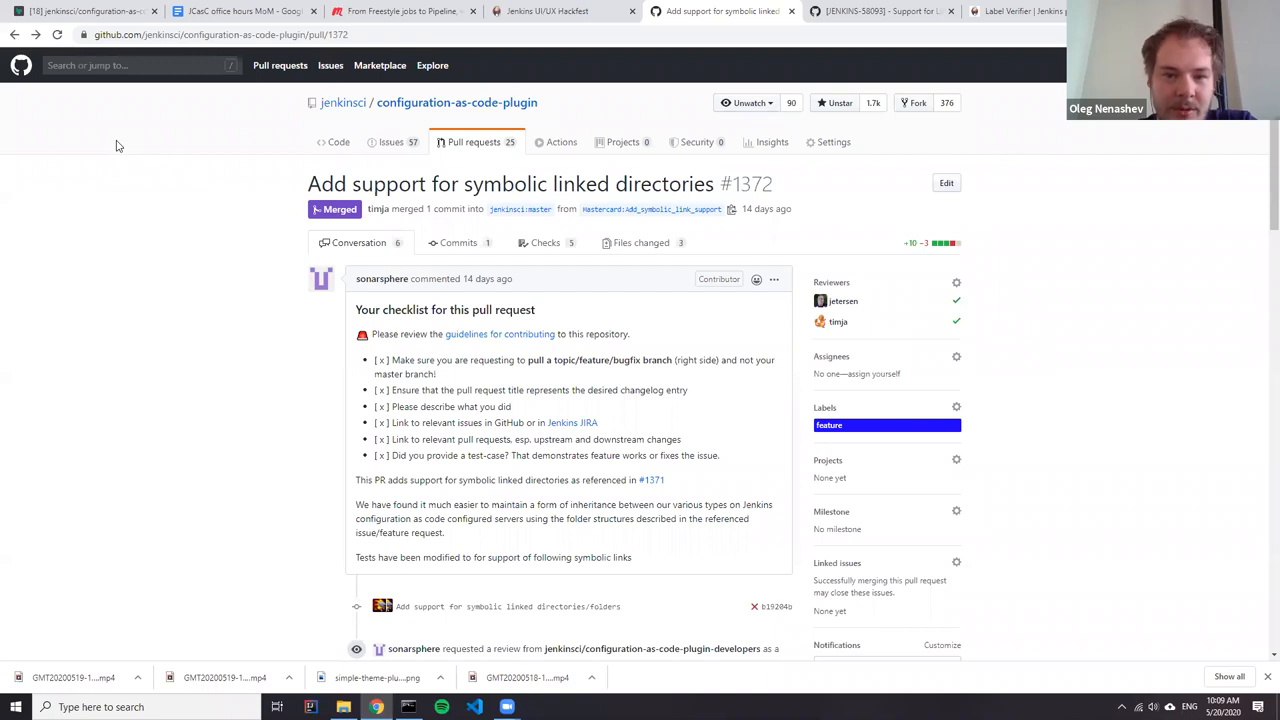
scroll(down, 3)
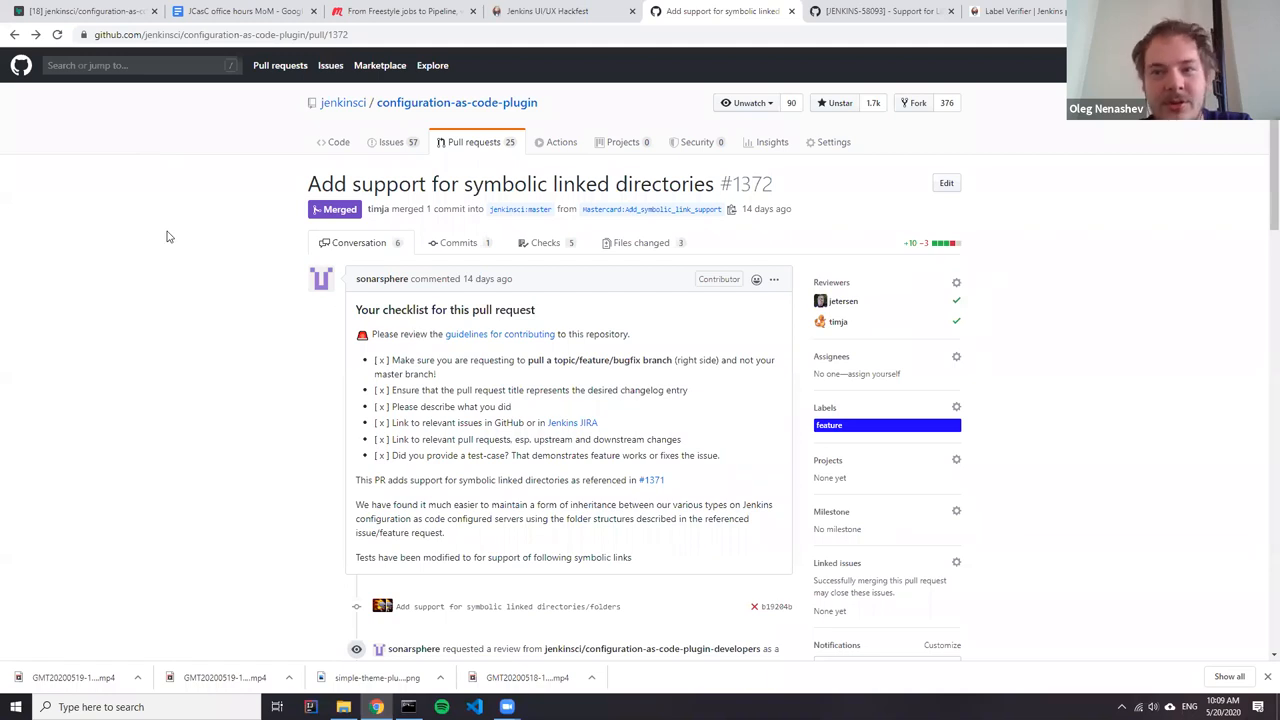
mouse_move(127, 242)
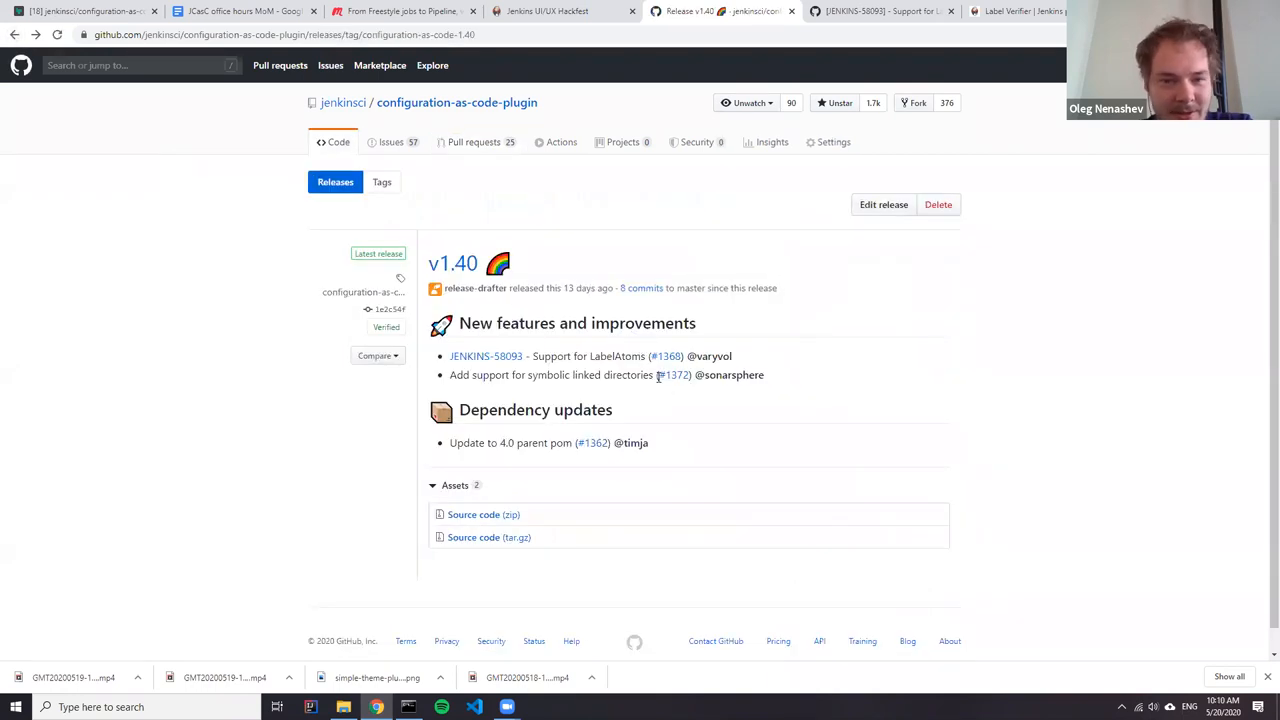
mouse_move(604, 375)
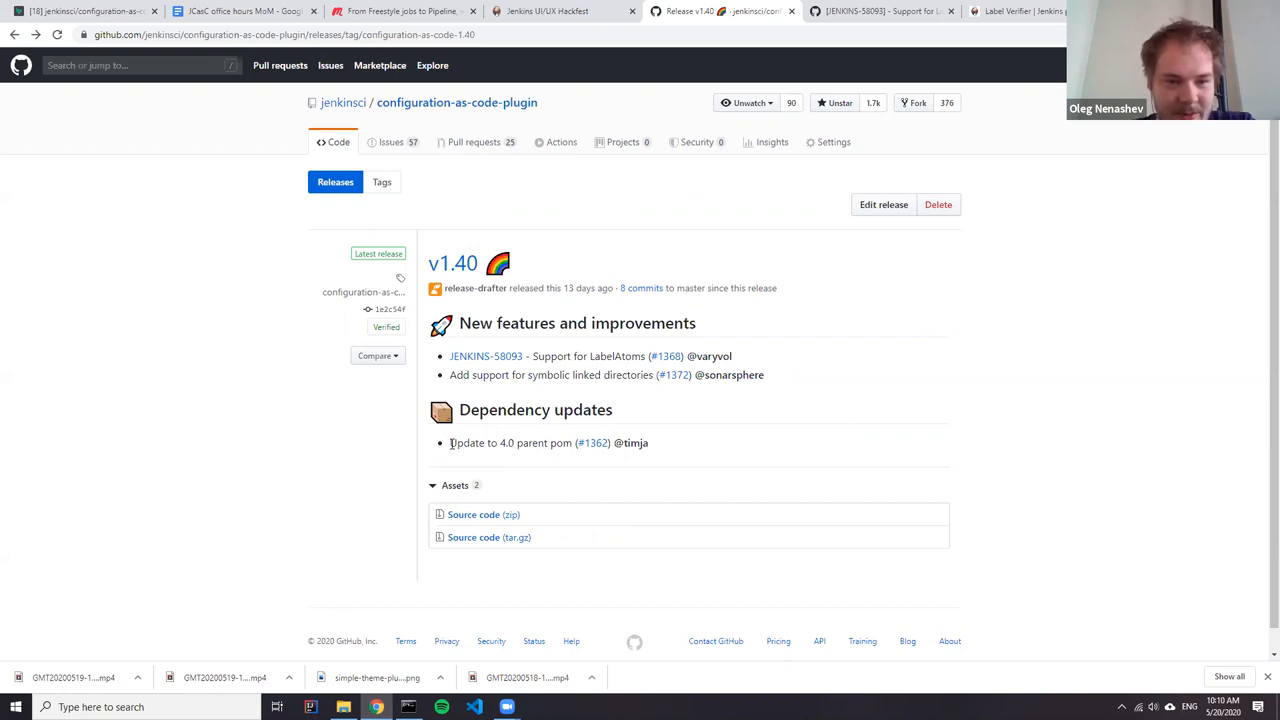
drag(449, 443, 540, 443)
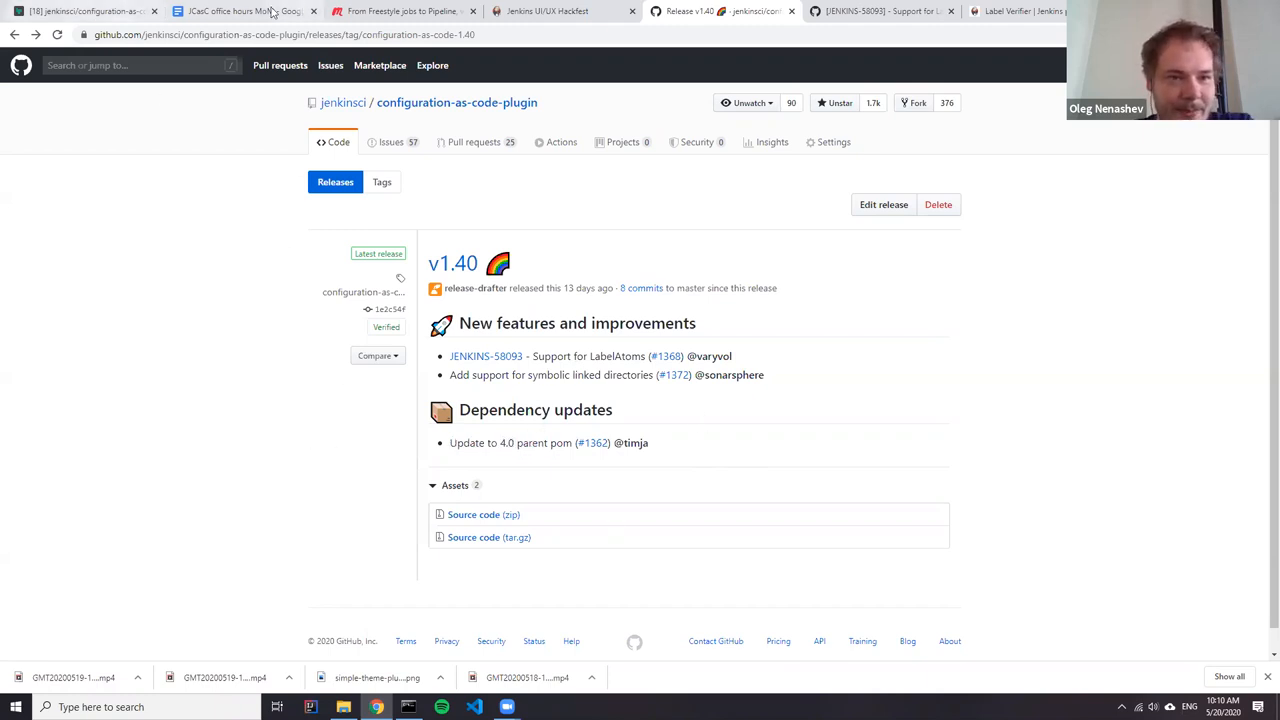
Go to extended-read-permission-plugin releases, select the Agent/ExtendedRead note, and open release 3.2.
click(245, 11)
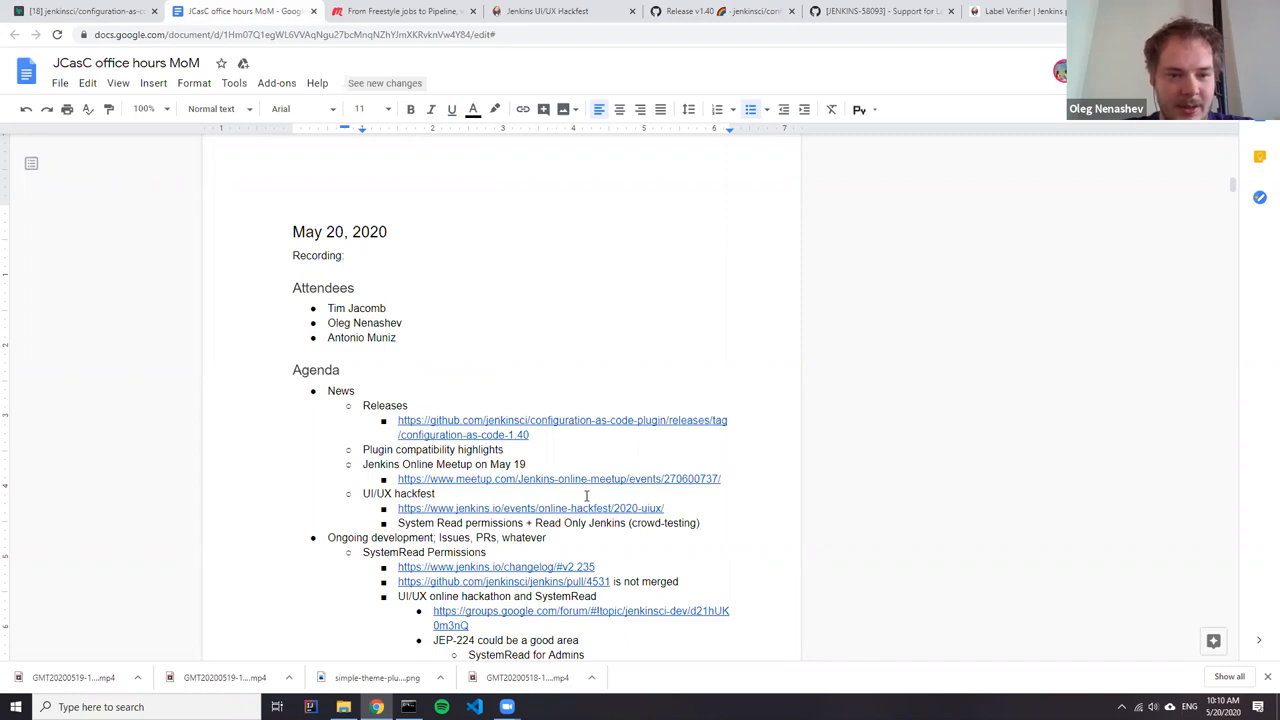
key(enter)
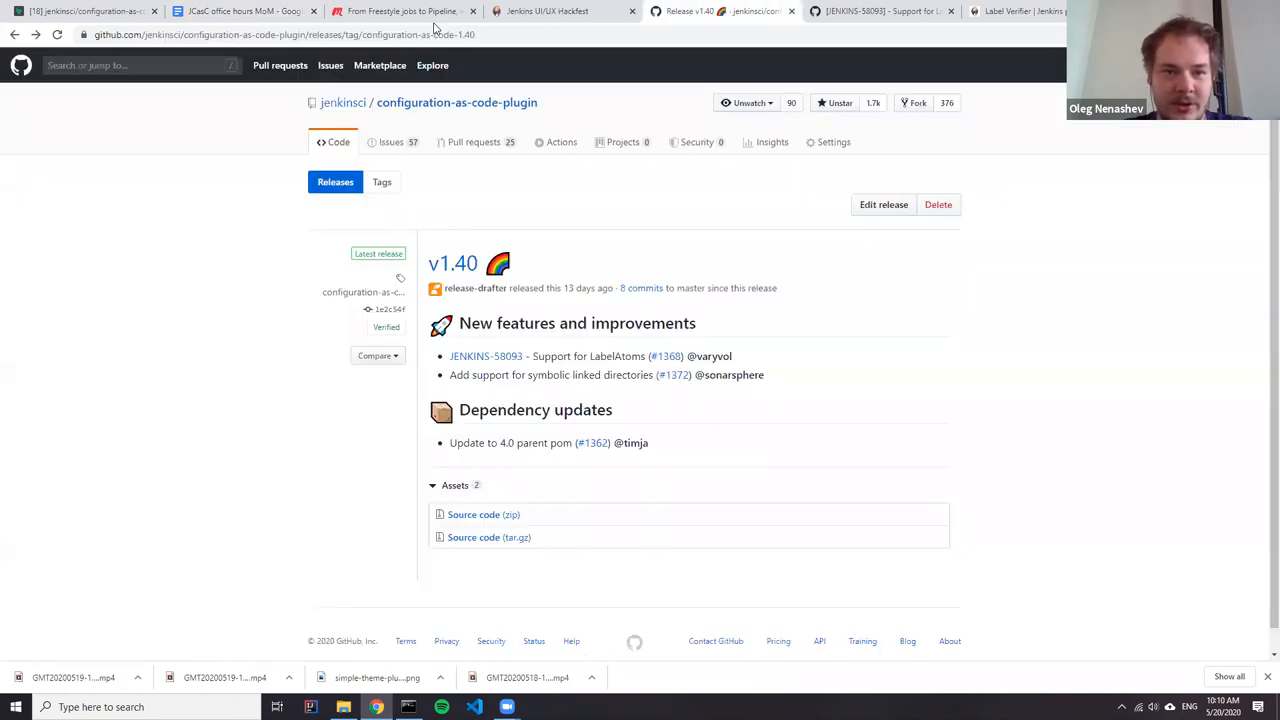
click(280, 35)
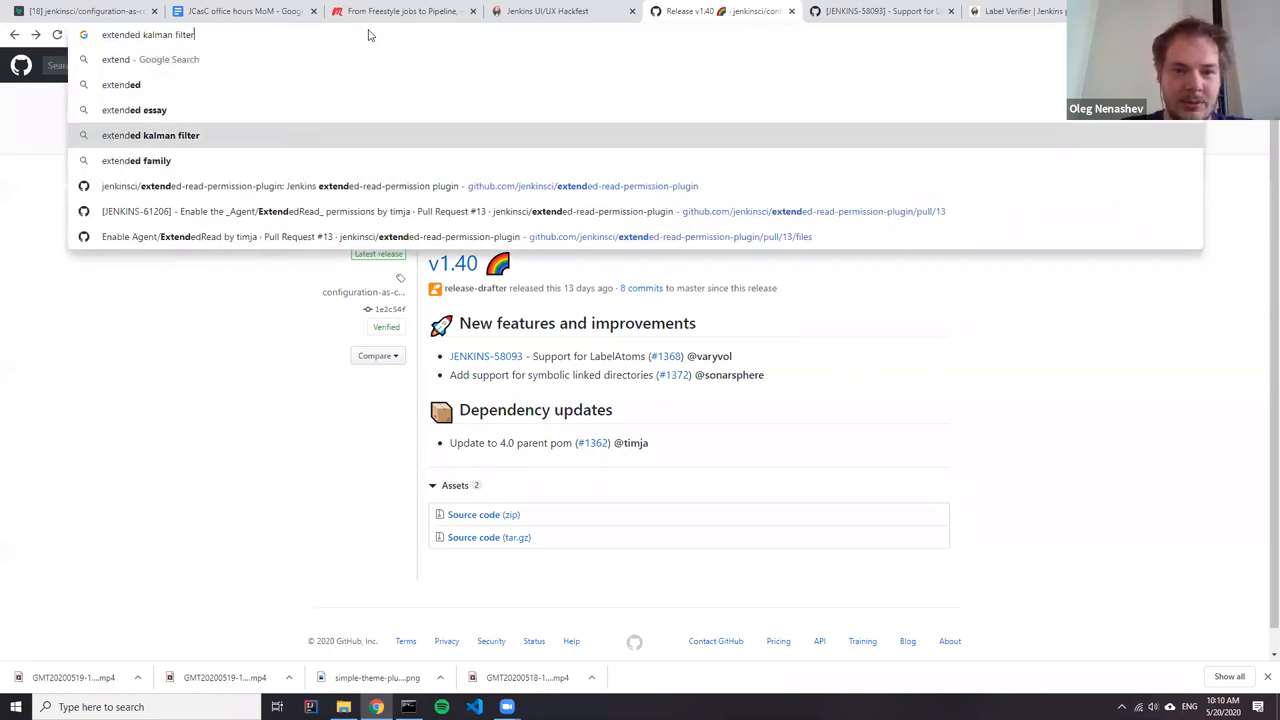
click(200, 185)
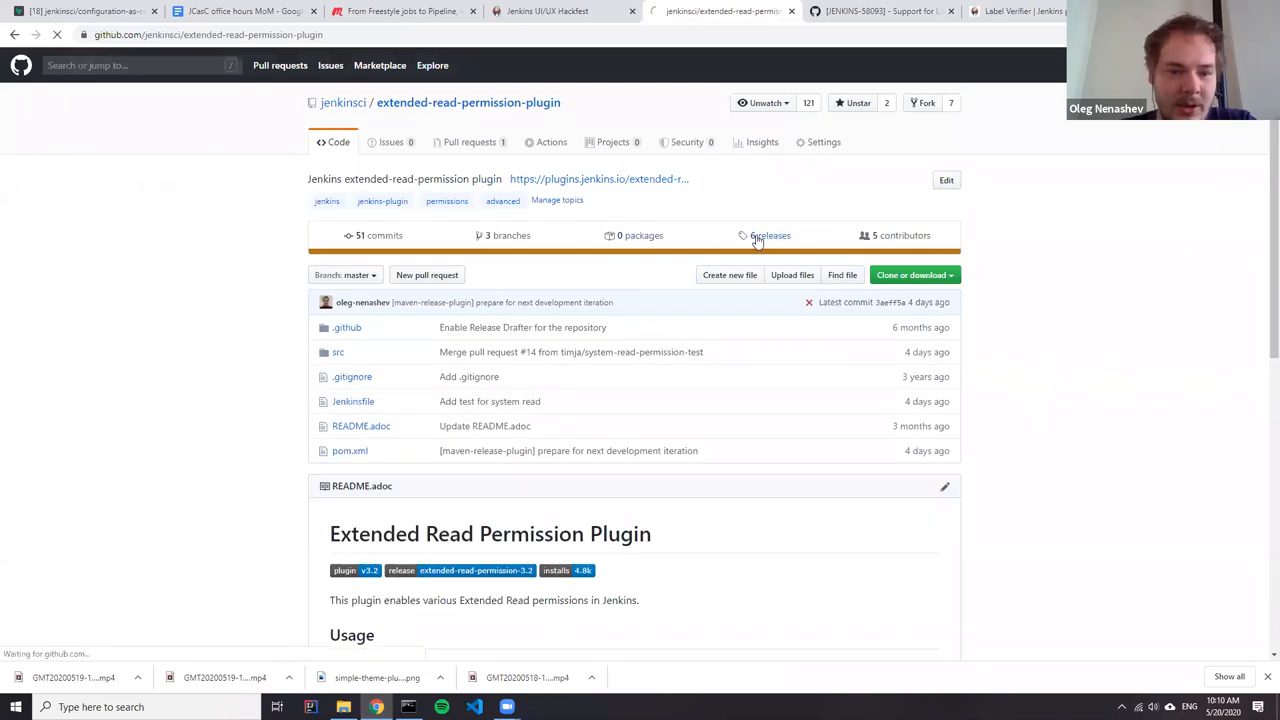
click(770, 235)
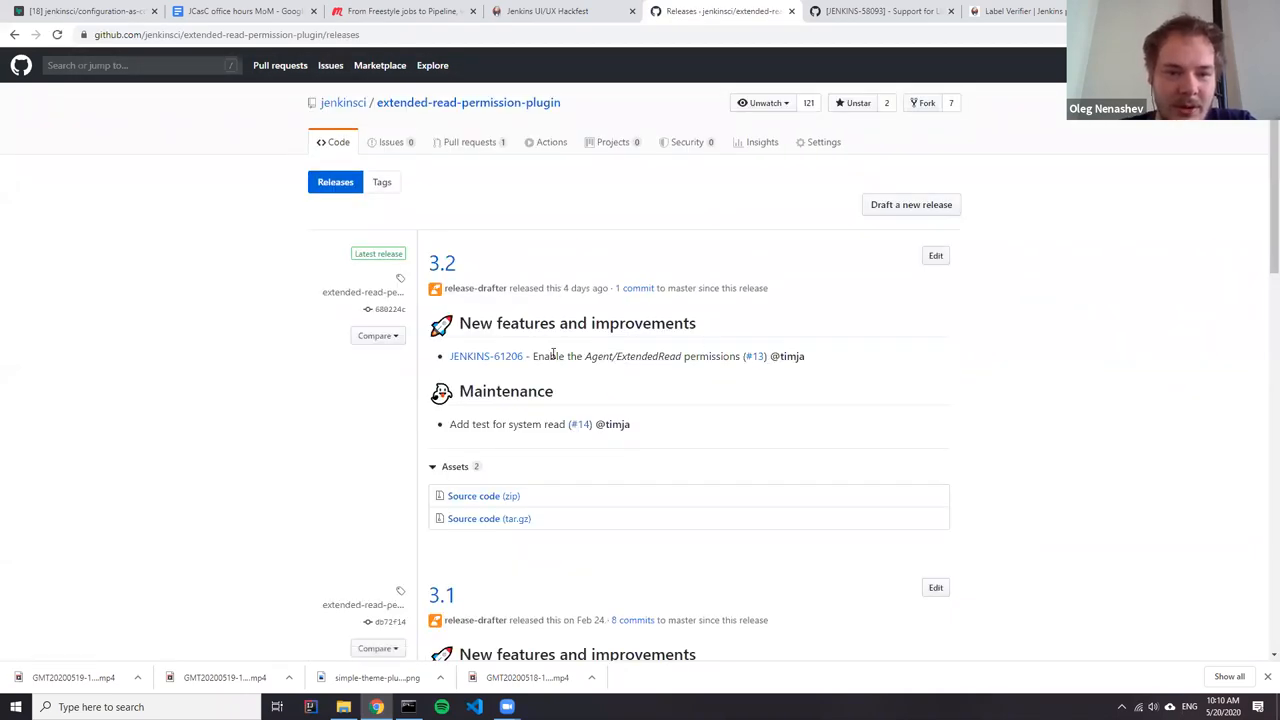
drag(531, 356, 683, 356)
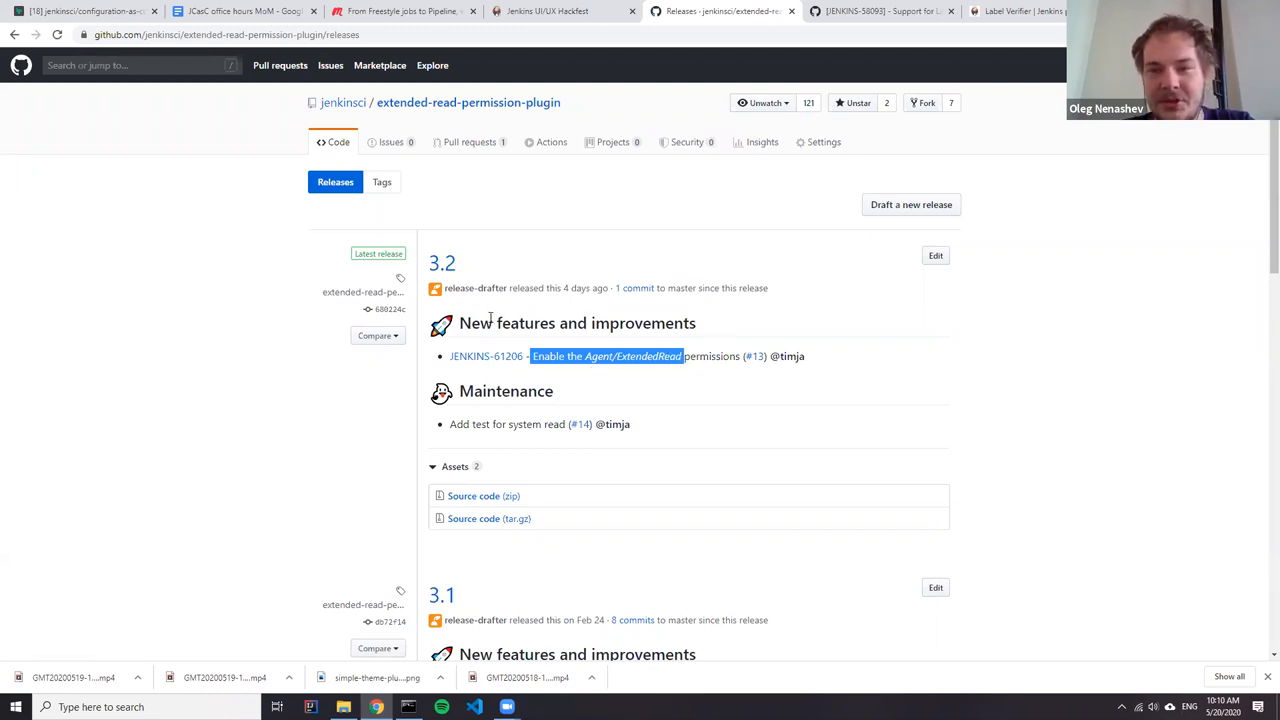
mouse_move(468, 308)
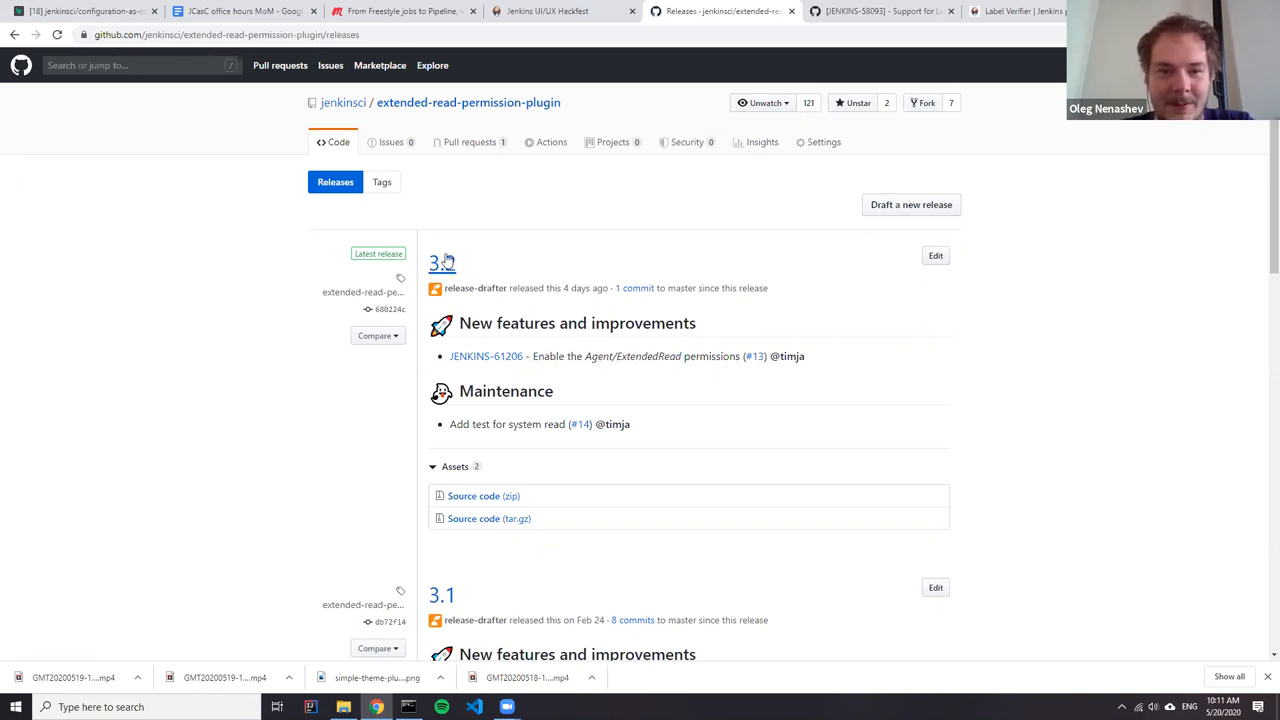
click(438, 262)
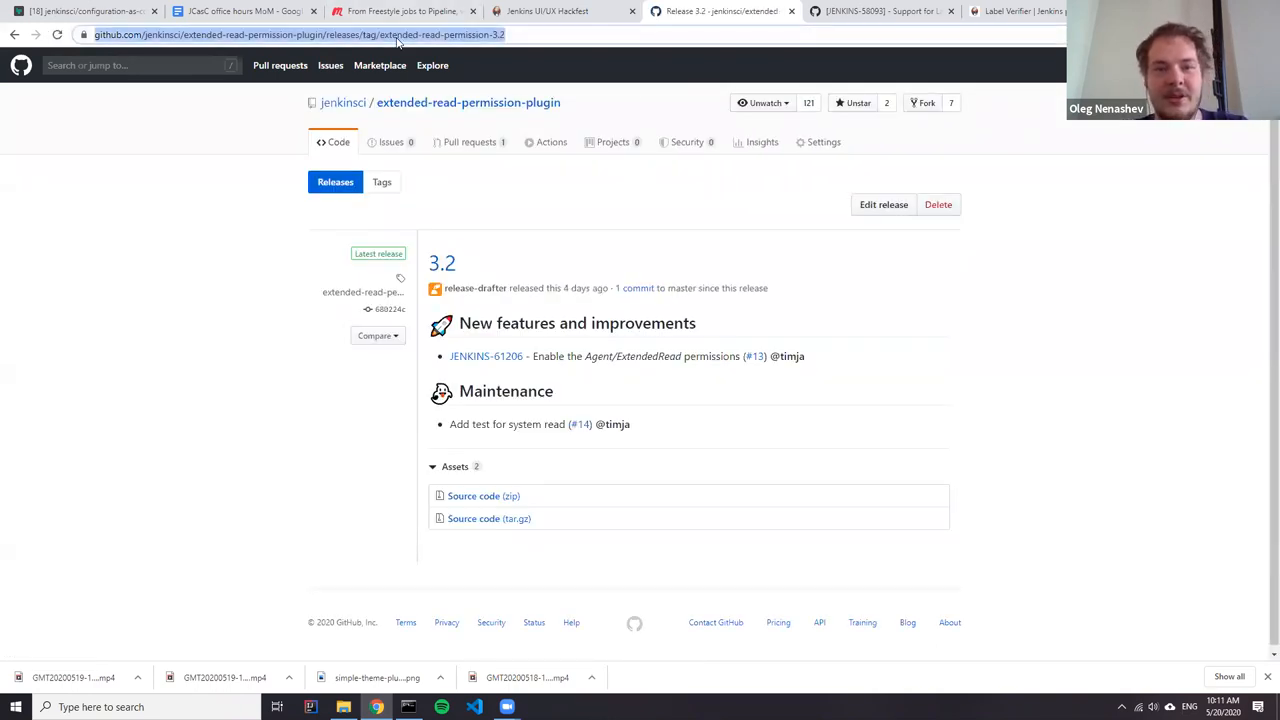
mouse_move(230, 381)
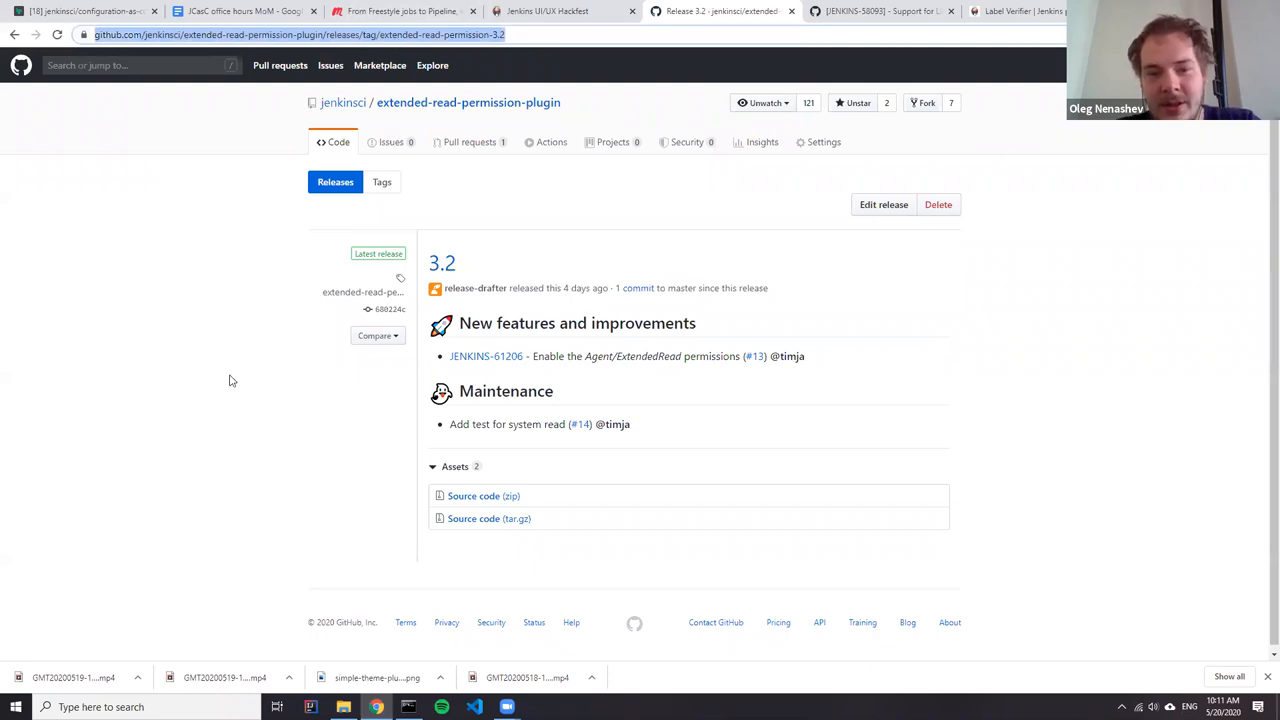
mouse_move(677, 356)
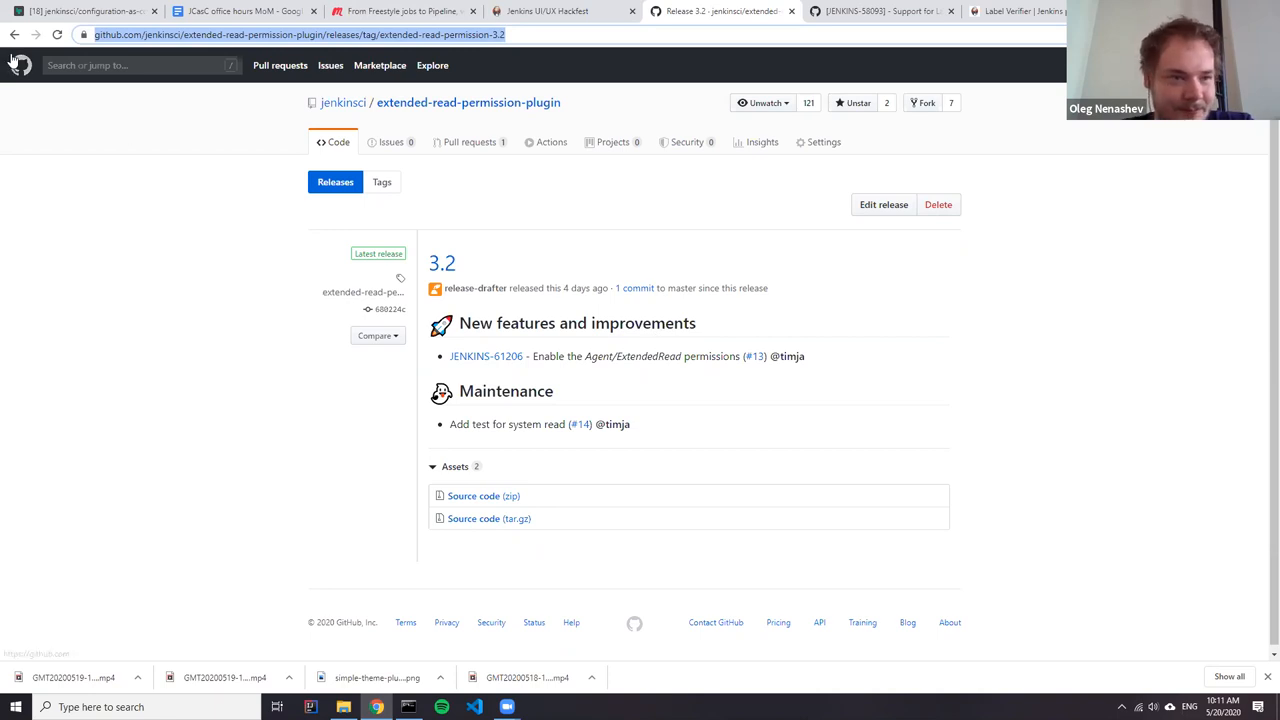
Paste the extended-read-permission 3.2 release URL into the notes, followed by '- Agent/ExtendedRead'.
click(230, 11)
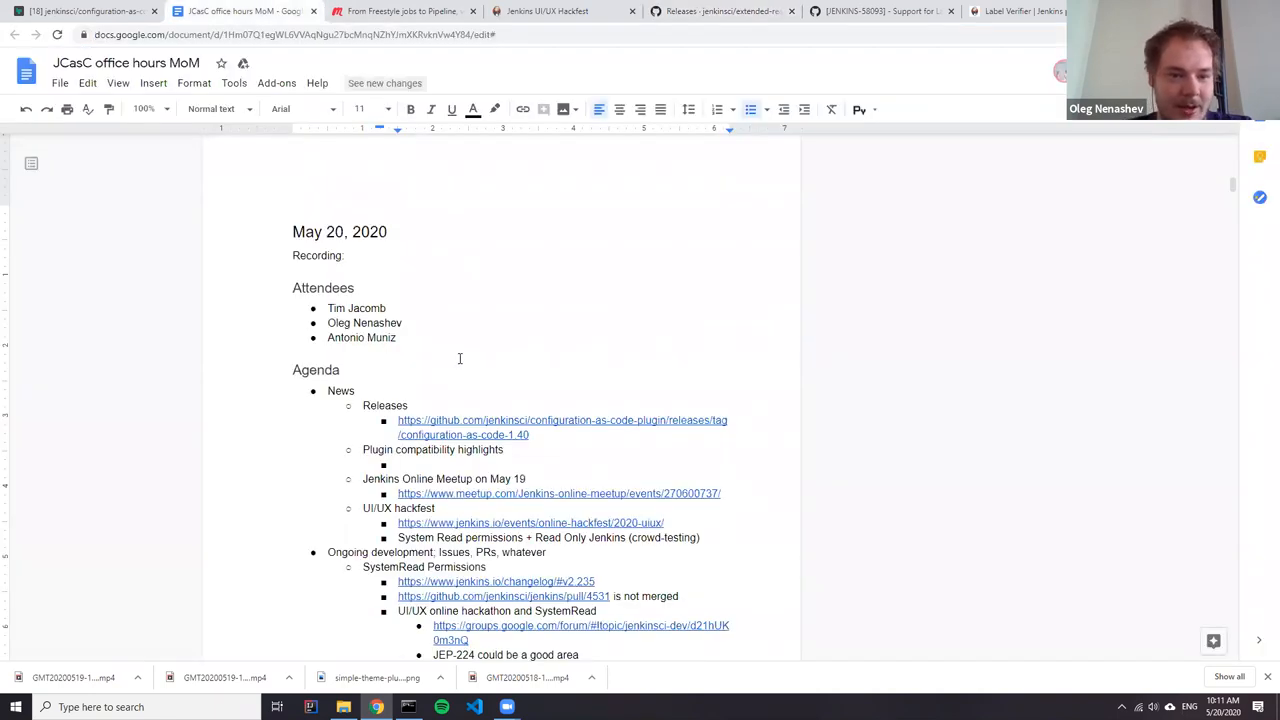
text(https://github.com/jenkinsci/extended-read-permission-plugin/releases/tag/extended-read-permission-3.2)
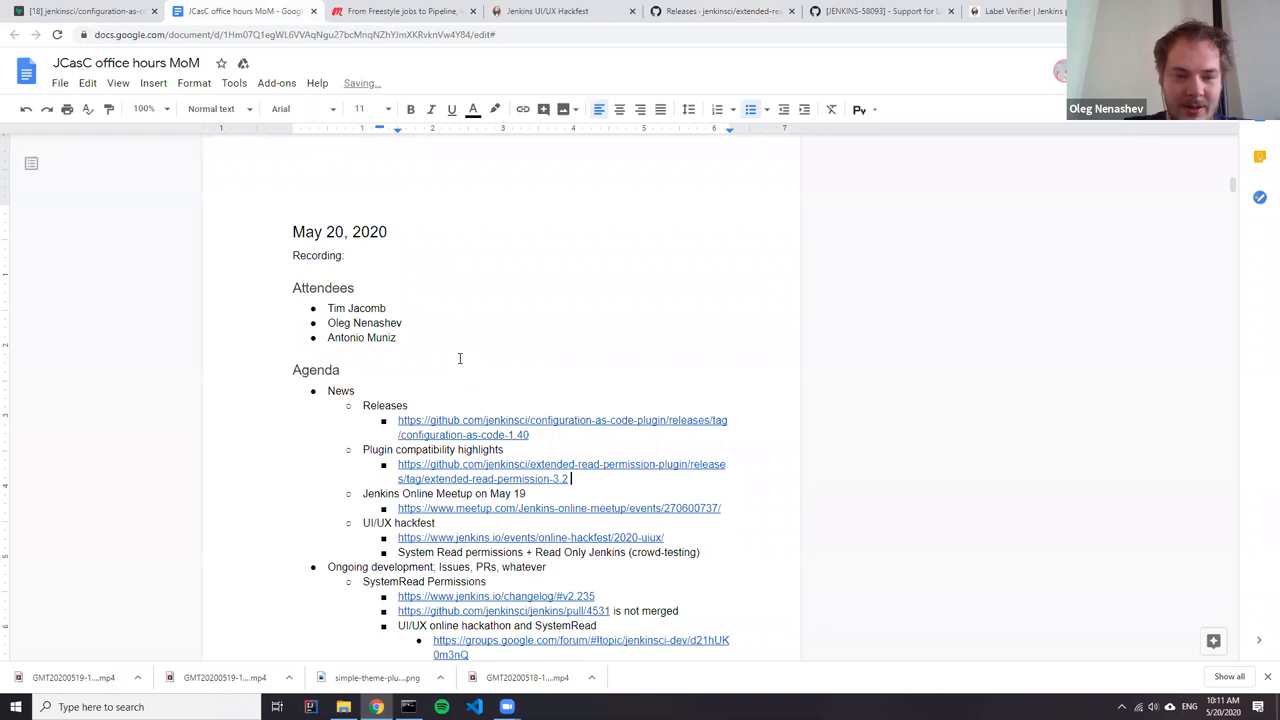
text(- Agent)
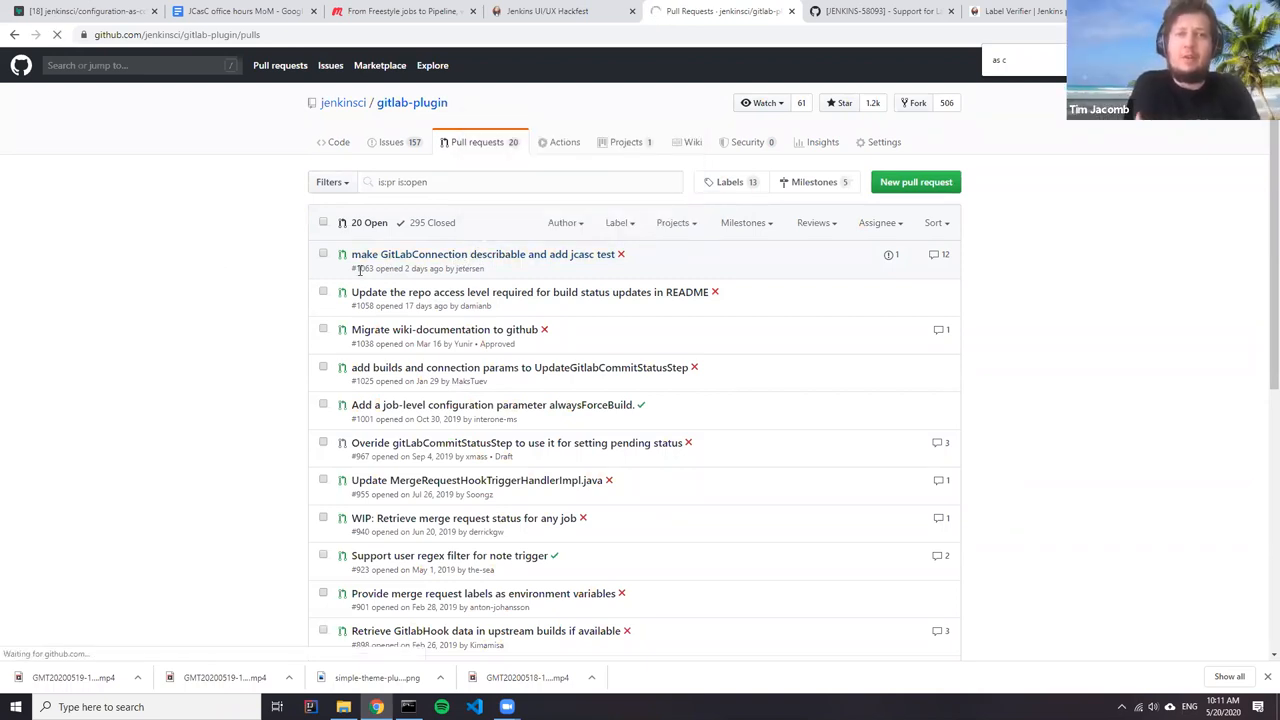
Review gitlab-plugin PR #1063 on describable GitLabConnection, then switch back to the meeting notes.
click(477, 253)
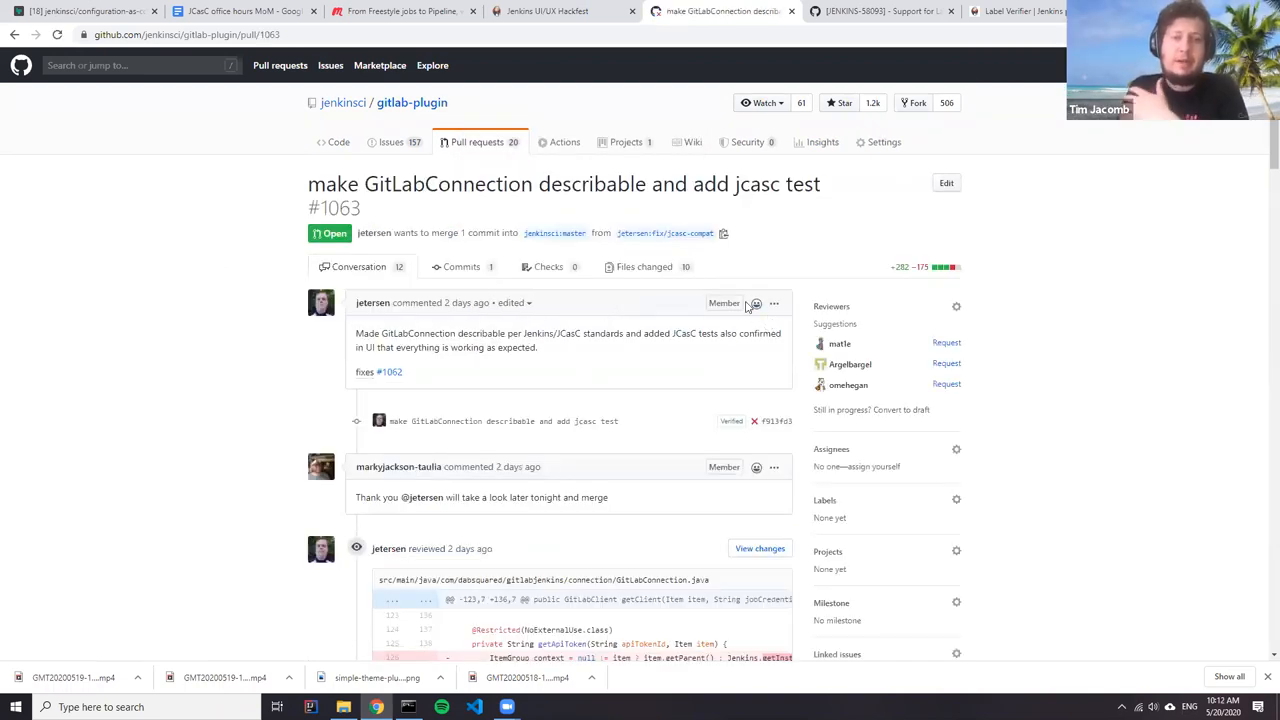
click(956, 306)
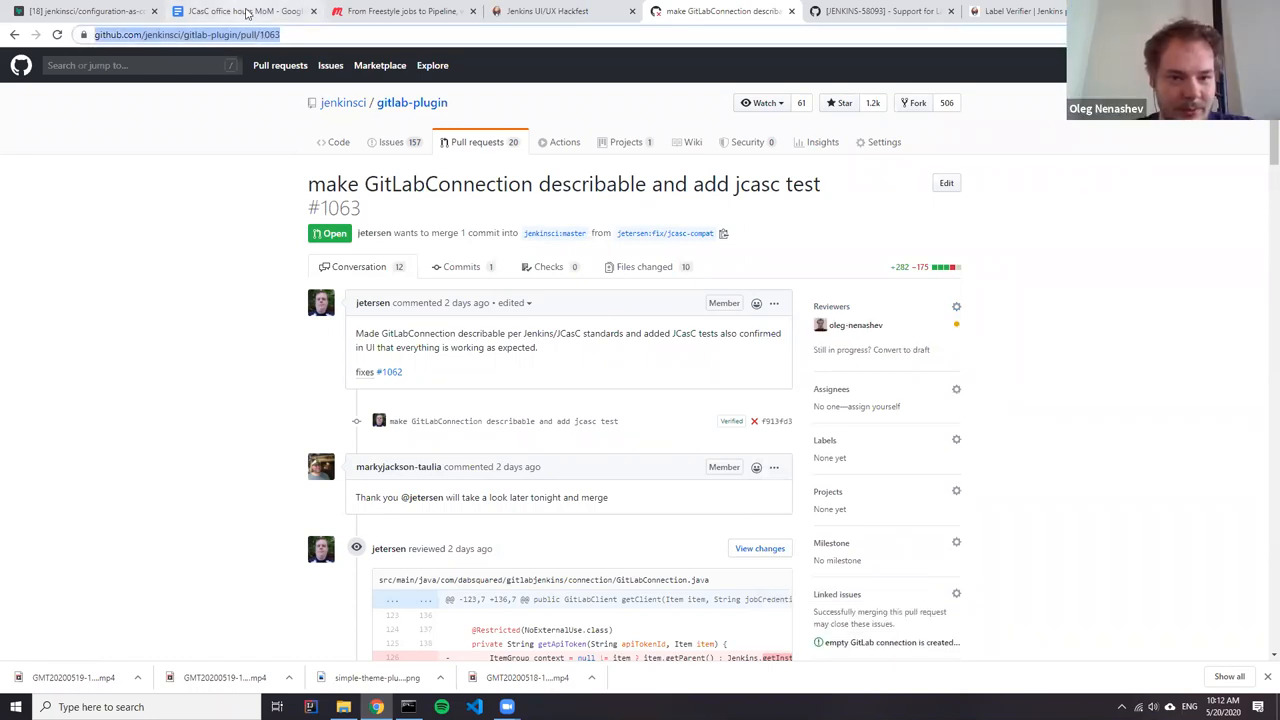
click(242, 11)
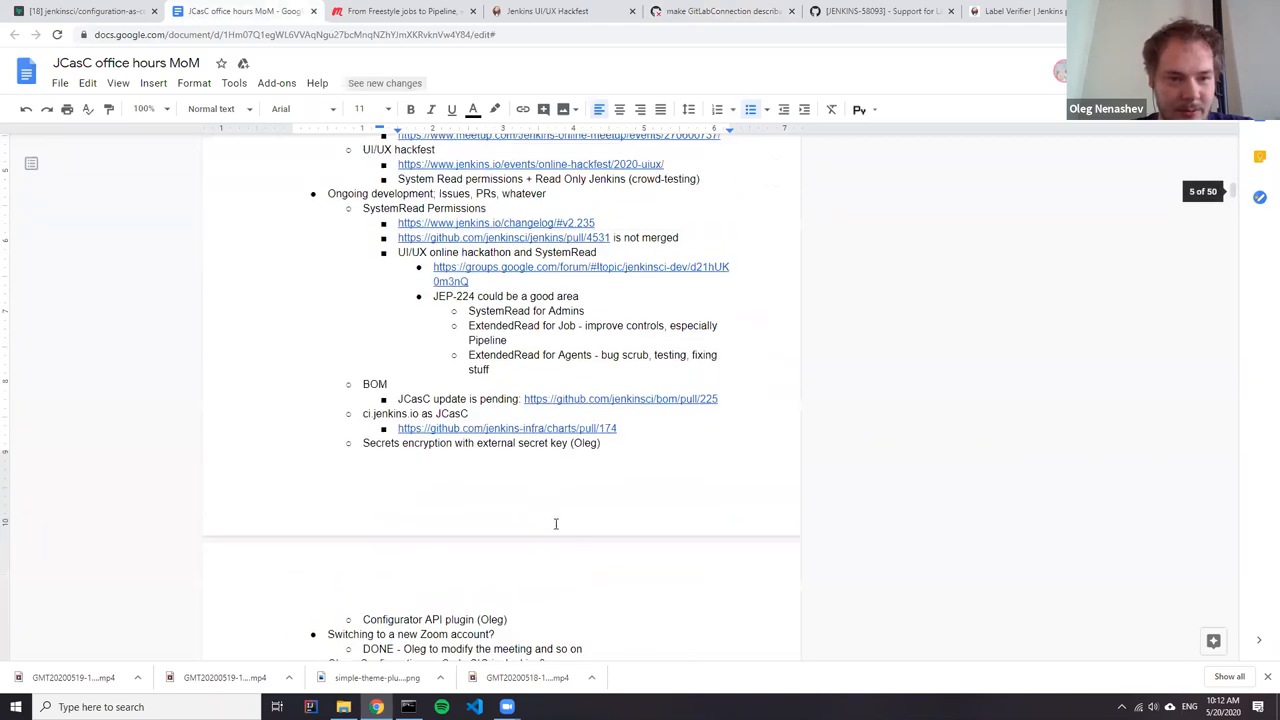
Add 'JCasC support for Gitlab Plugin' with the gitlab-plugin/pull/1063 link under Configurator API plugin.
scroll(up, 3)
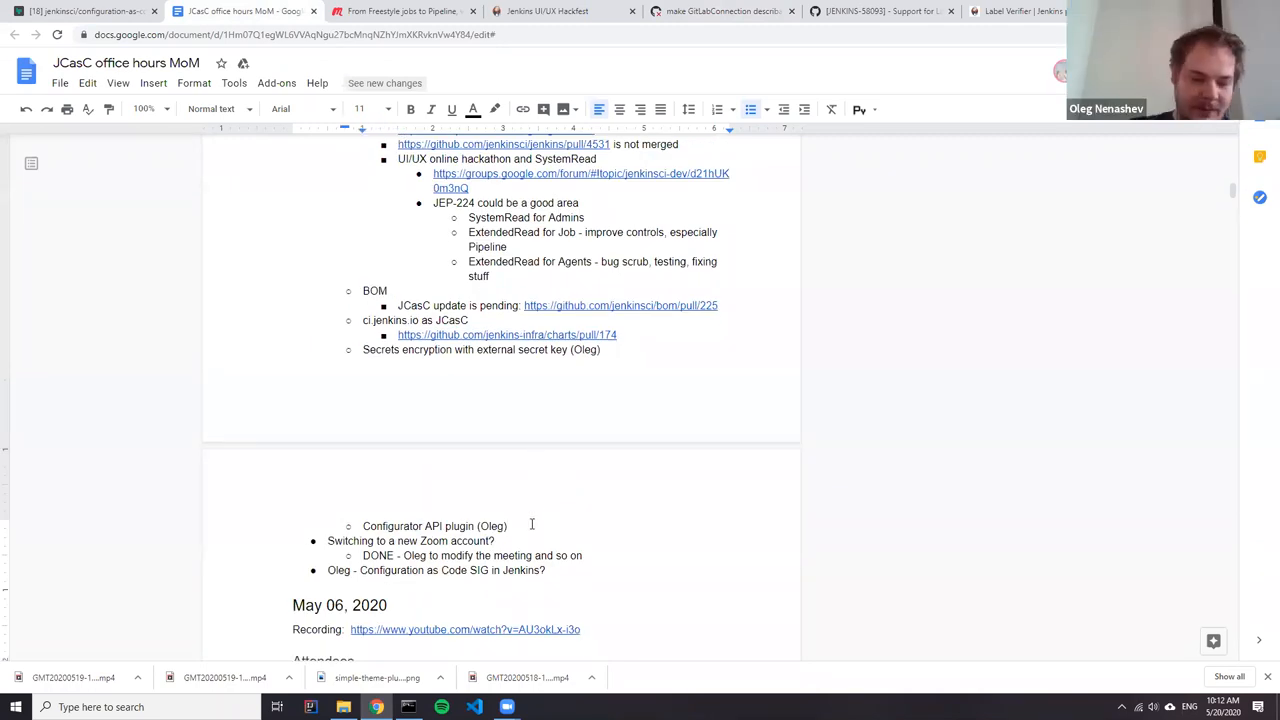
text(jCasC)
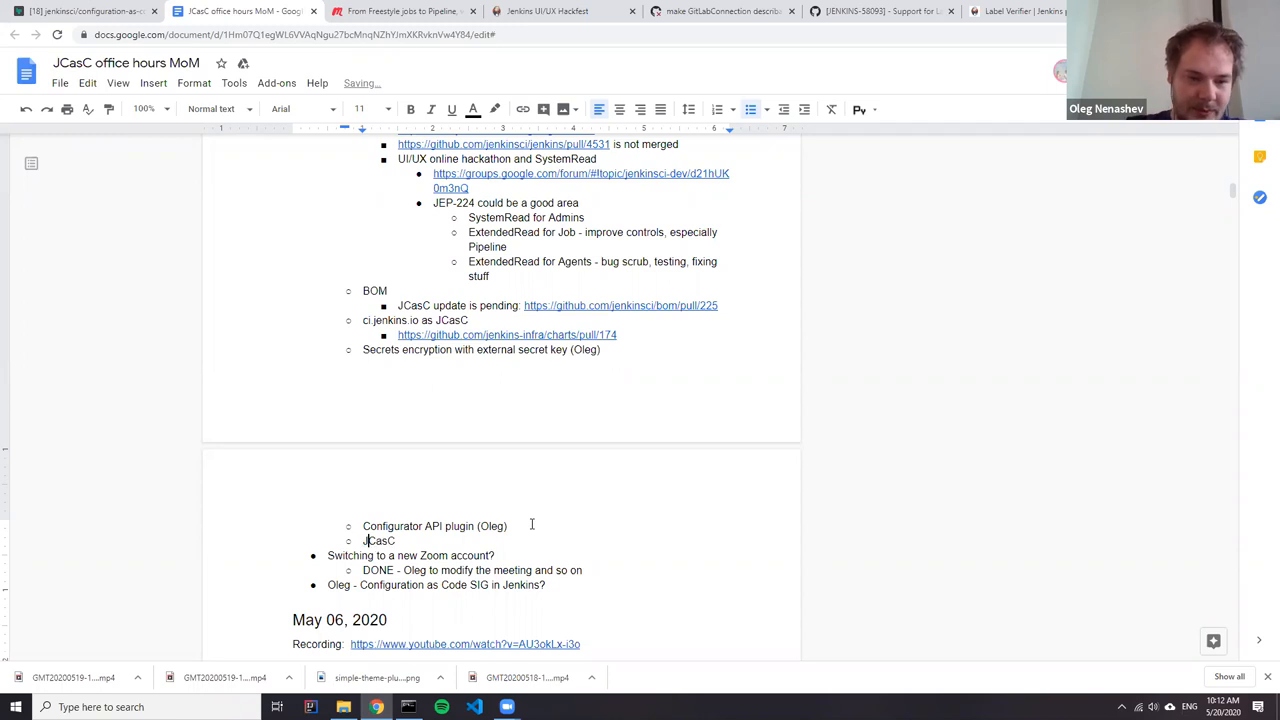
text(sup)
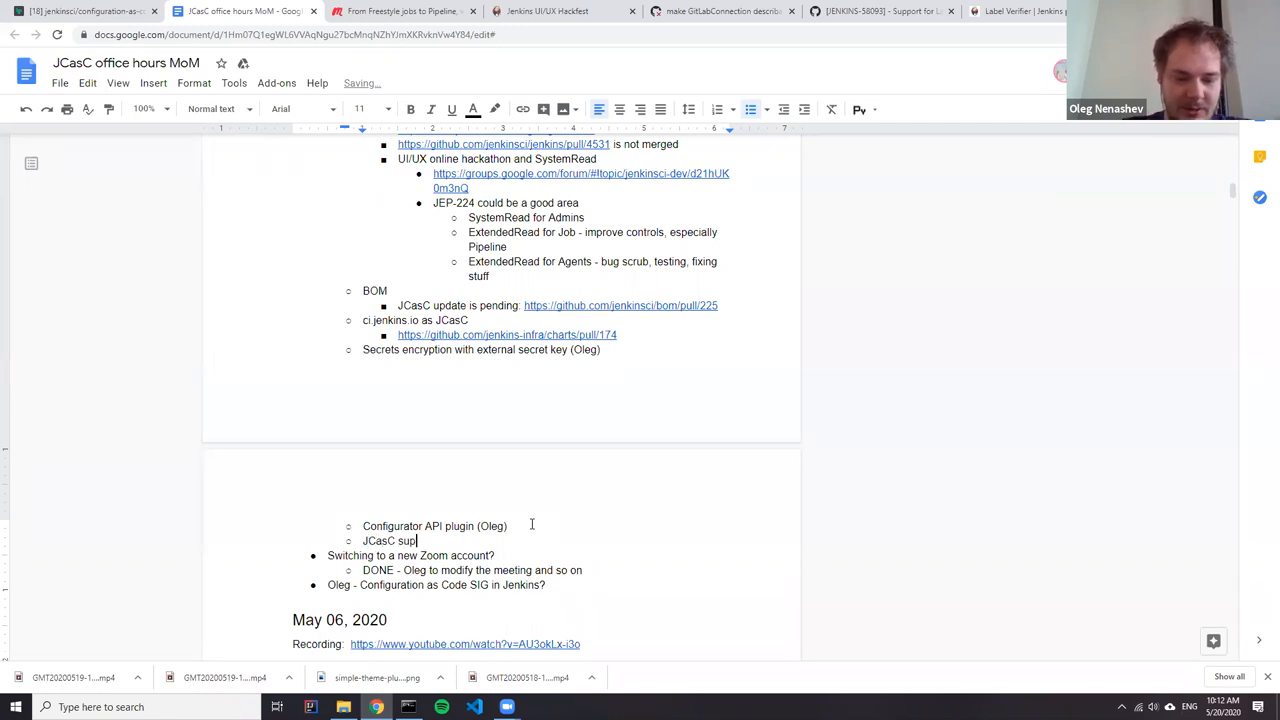
text(port for Gitlab Plugin)
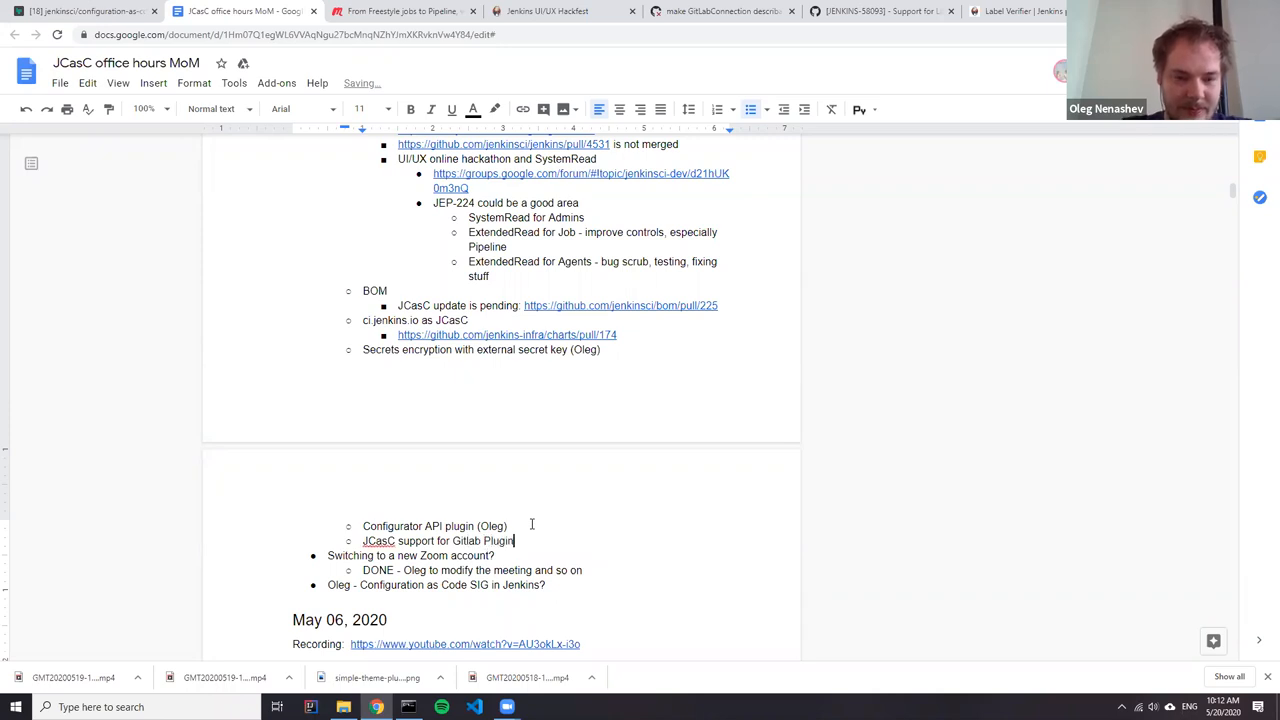
text(https://github.com/jenkinsci/gitlab-plugin/pull/1063)
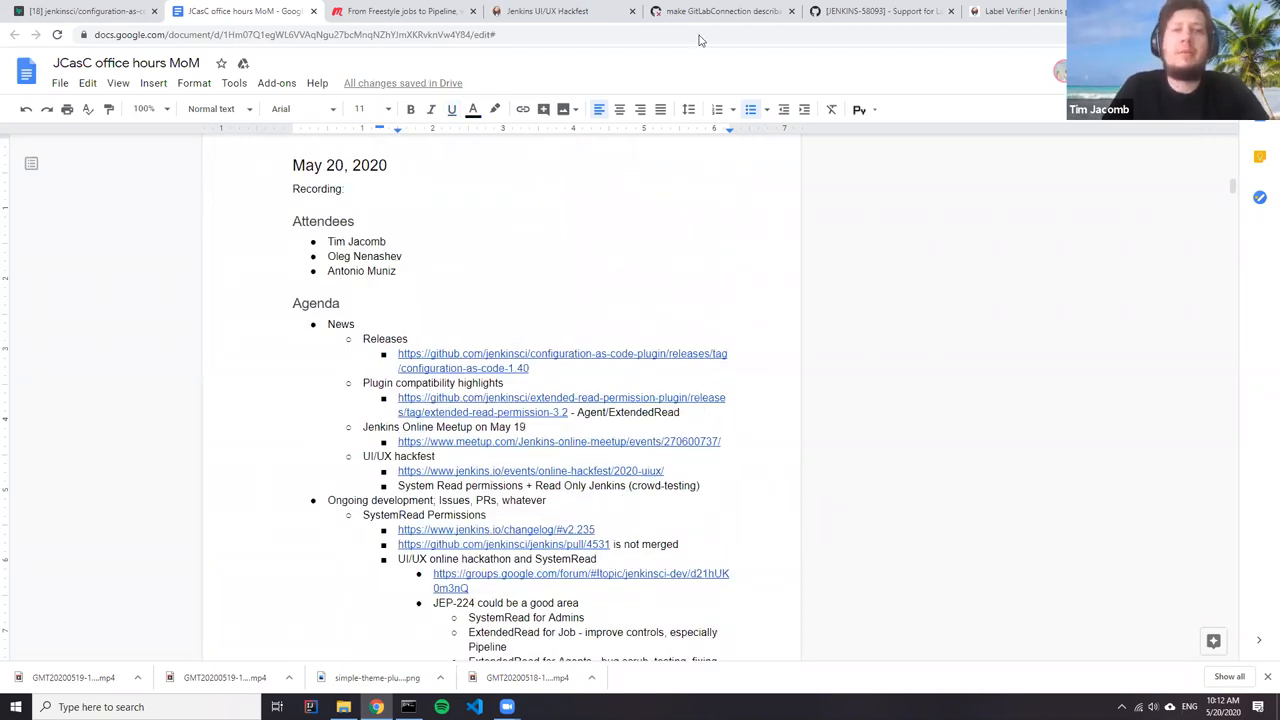
click(720, 12)
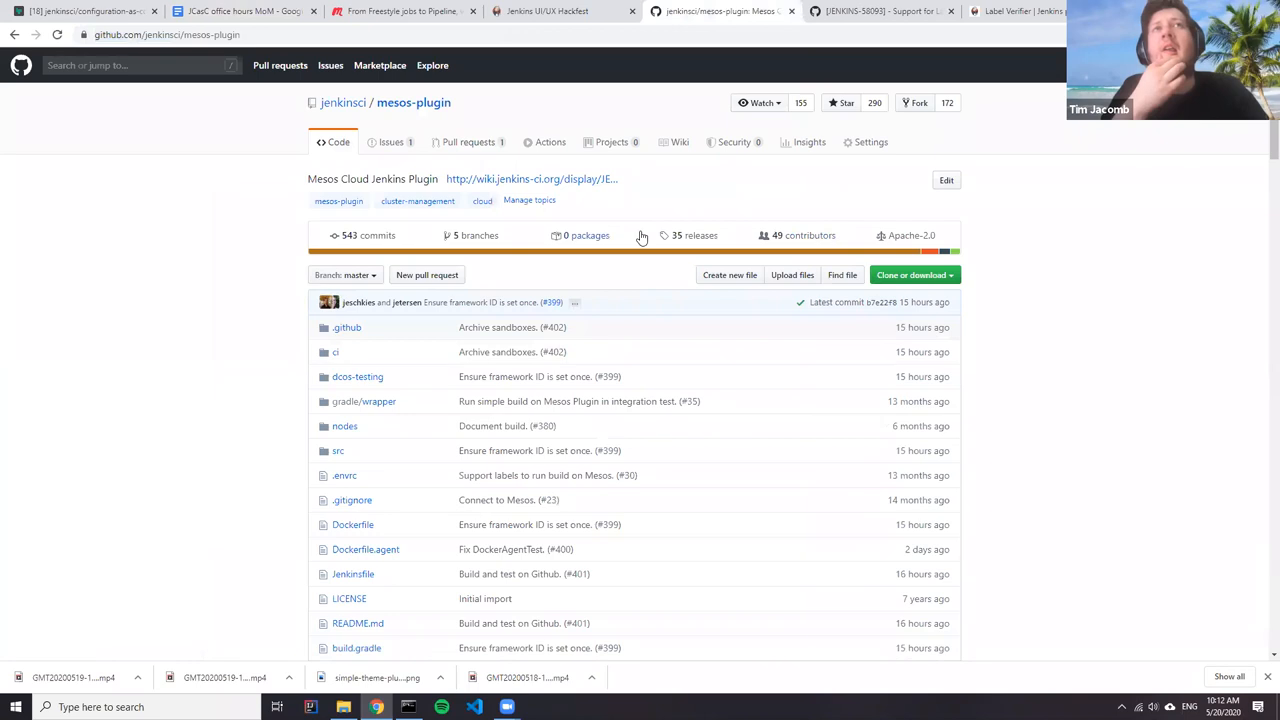
Skim the mesos-plugin README's Release section, then open merged pull request #399 from the latest commit.
click(695, 235)
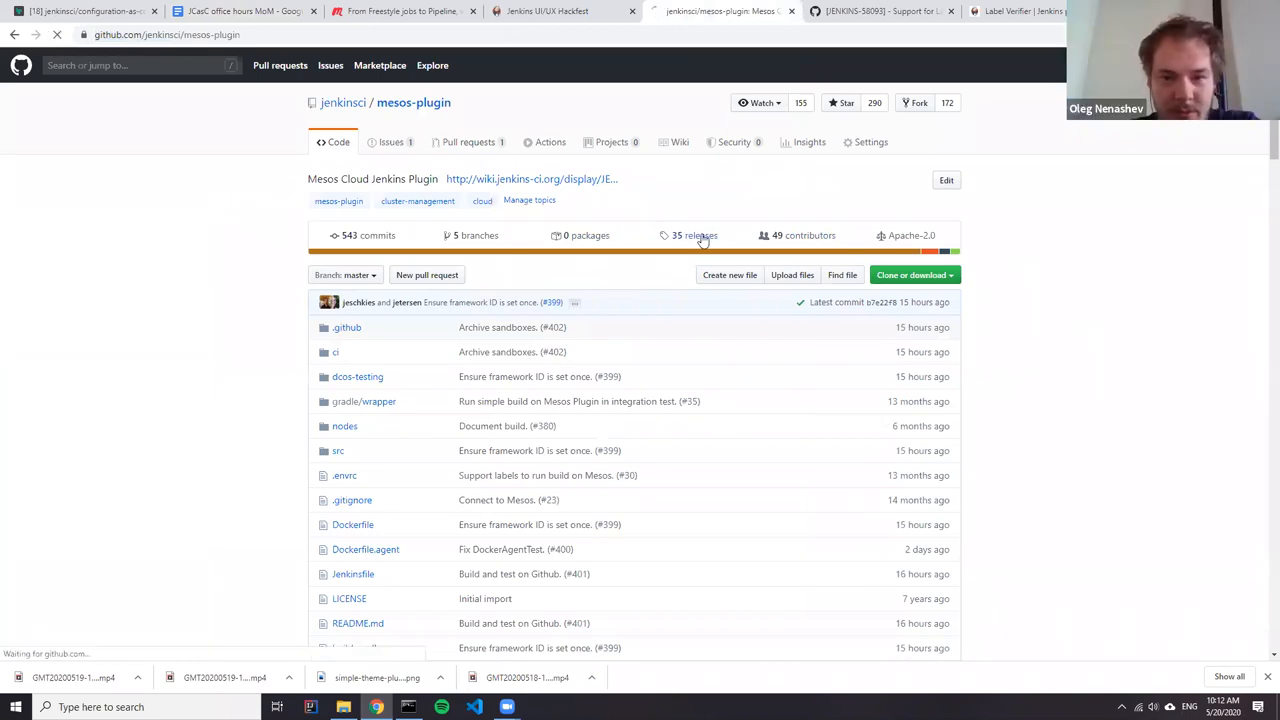
click(695, 235)
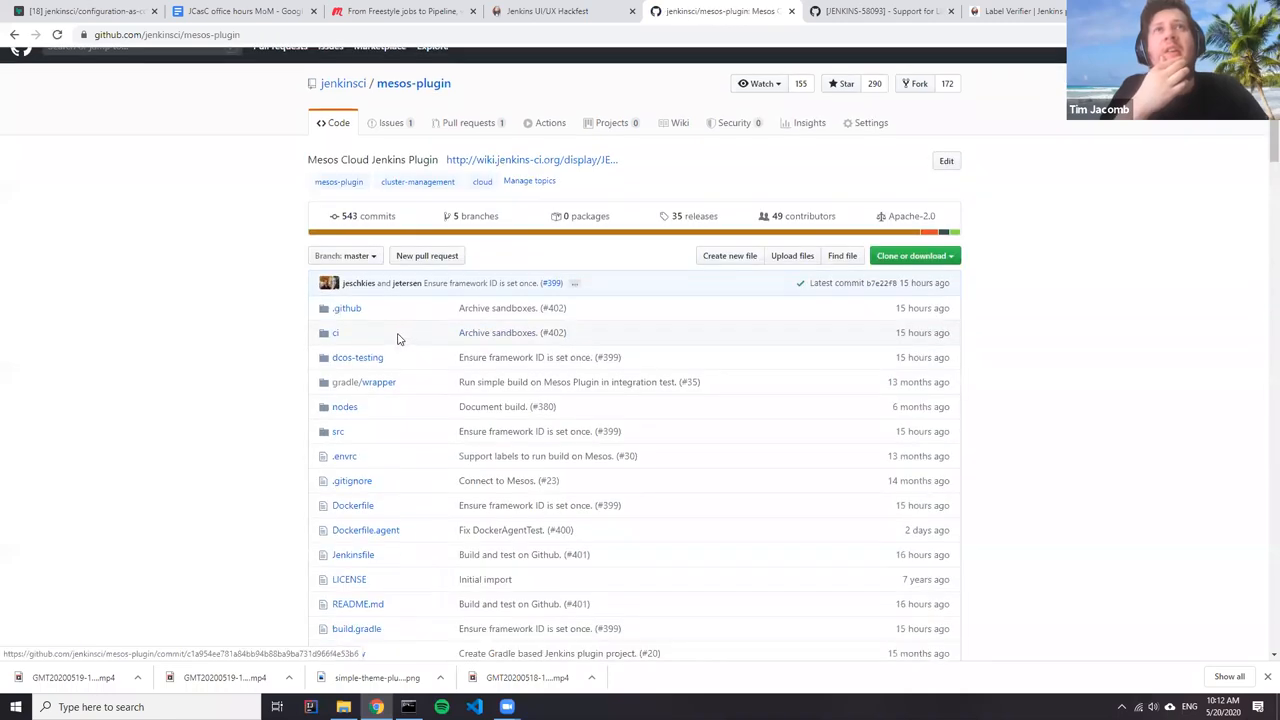
scroll(down, 3)
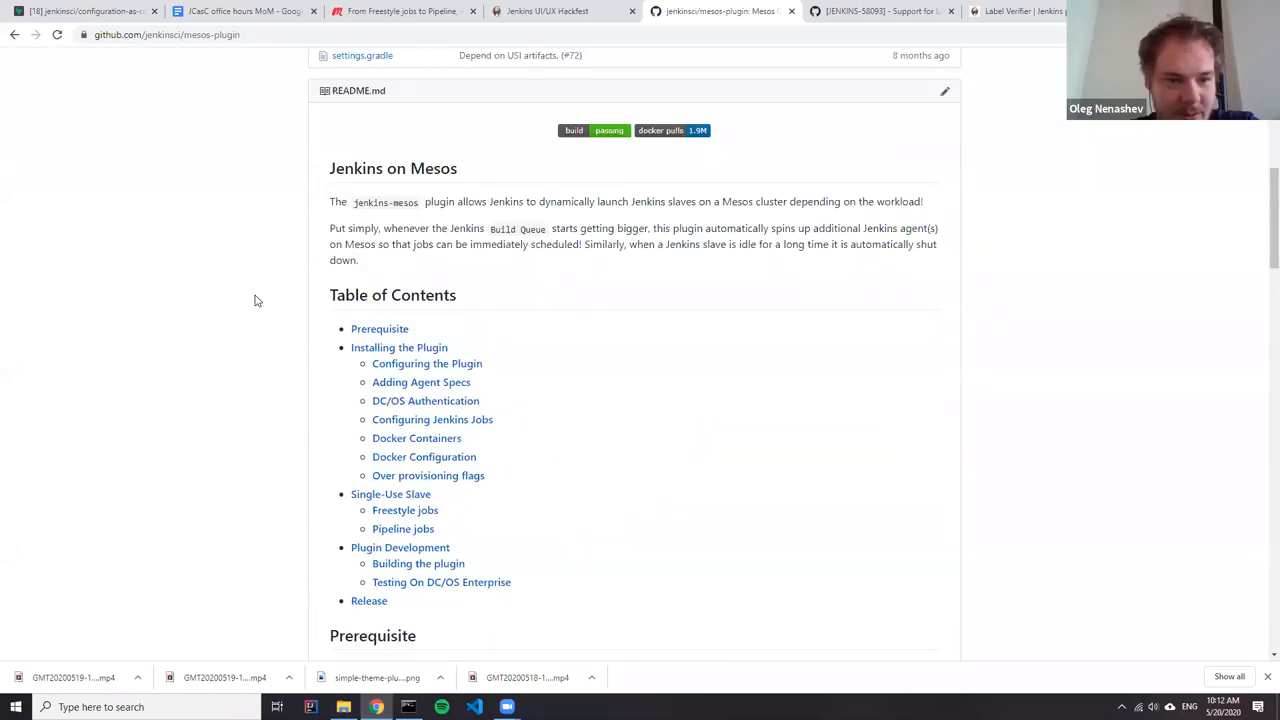
scroll(down, 3)
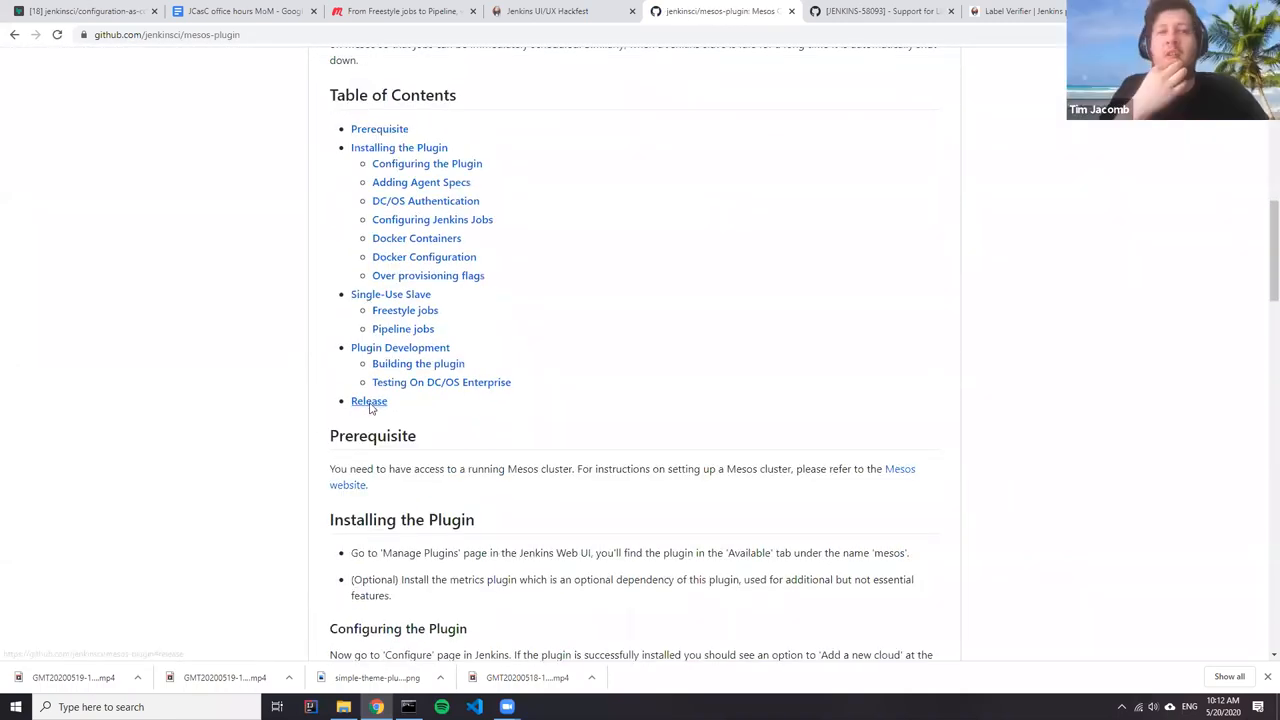
click(369, 401)
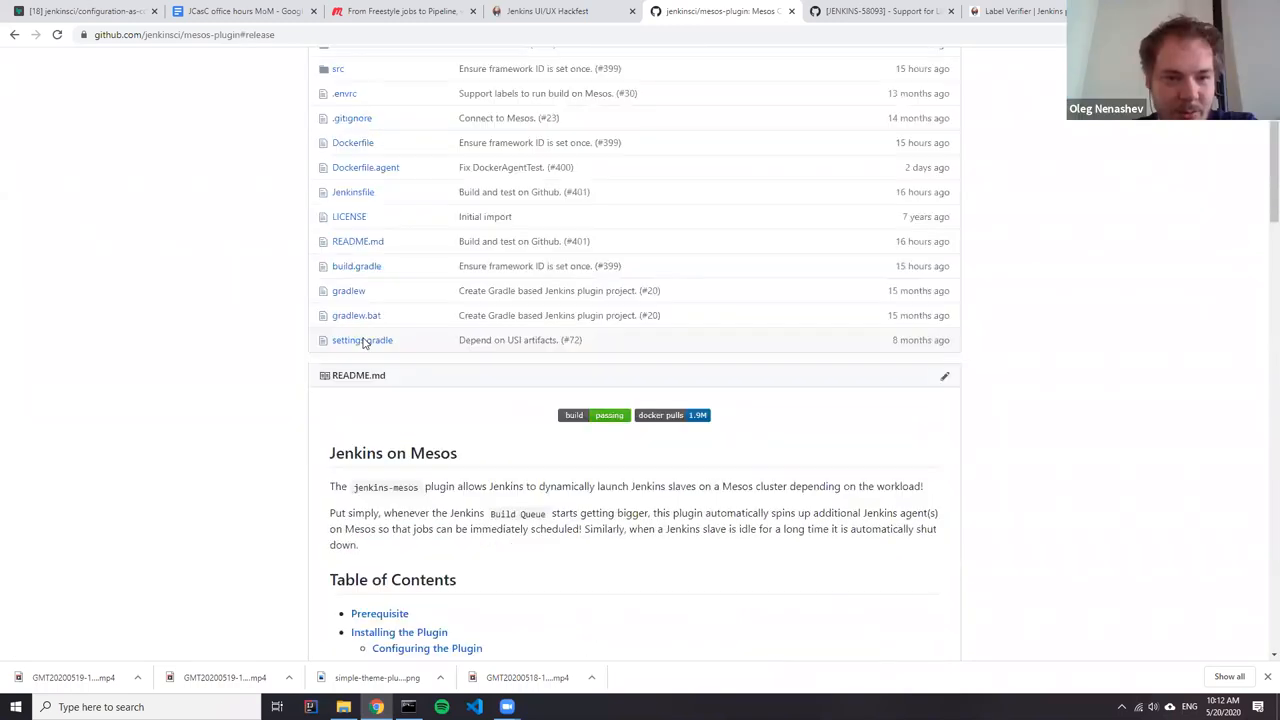
scroll(up, 3)
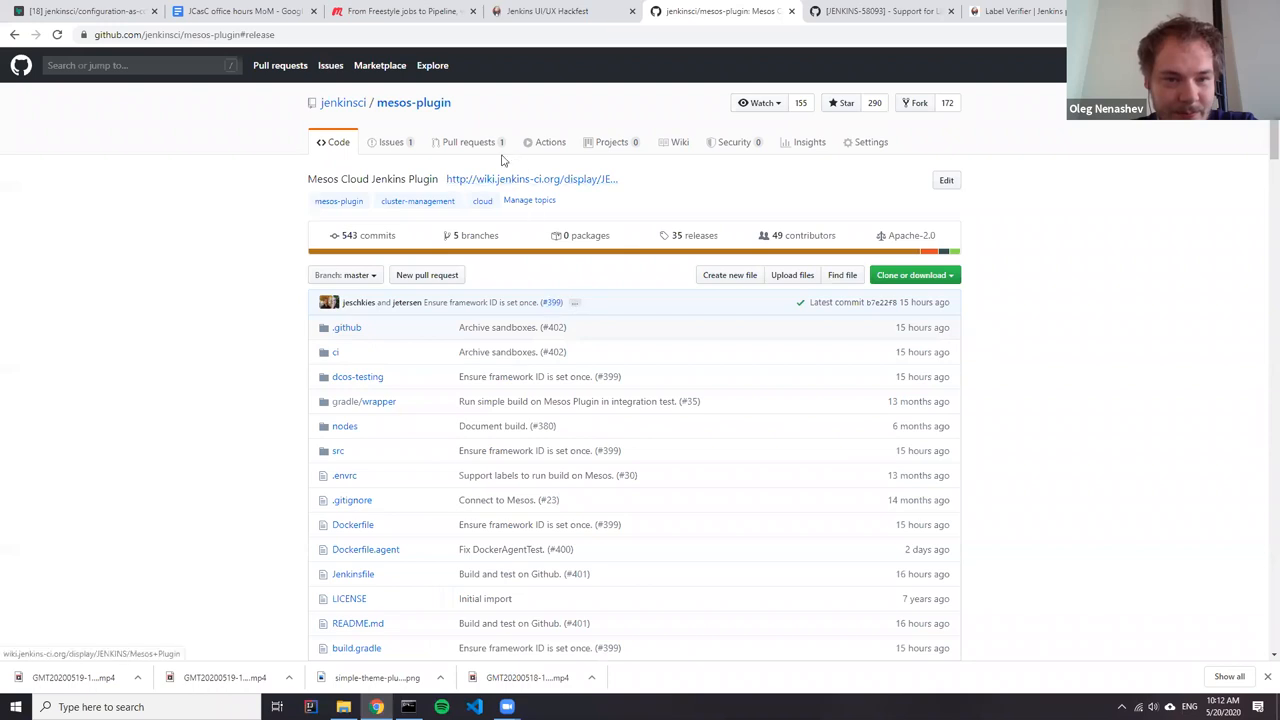
mouse_move(551, 302)
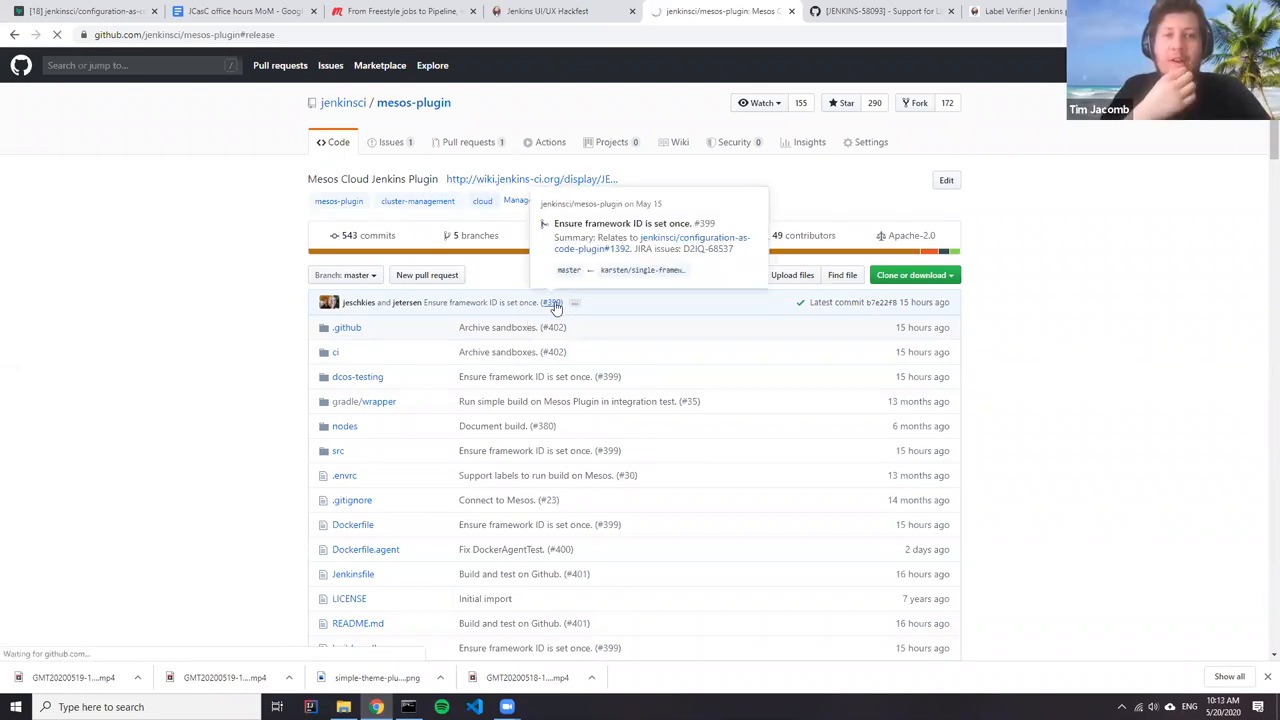
click(550, 302)
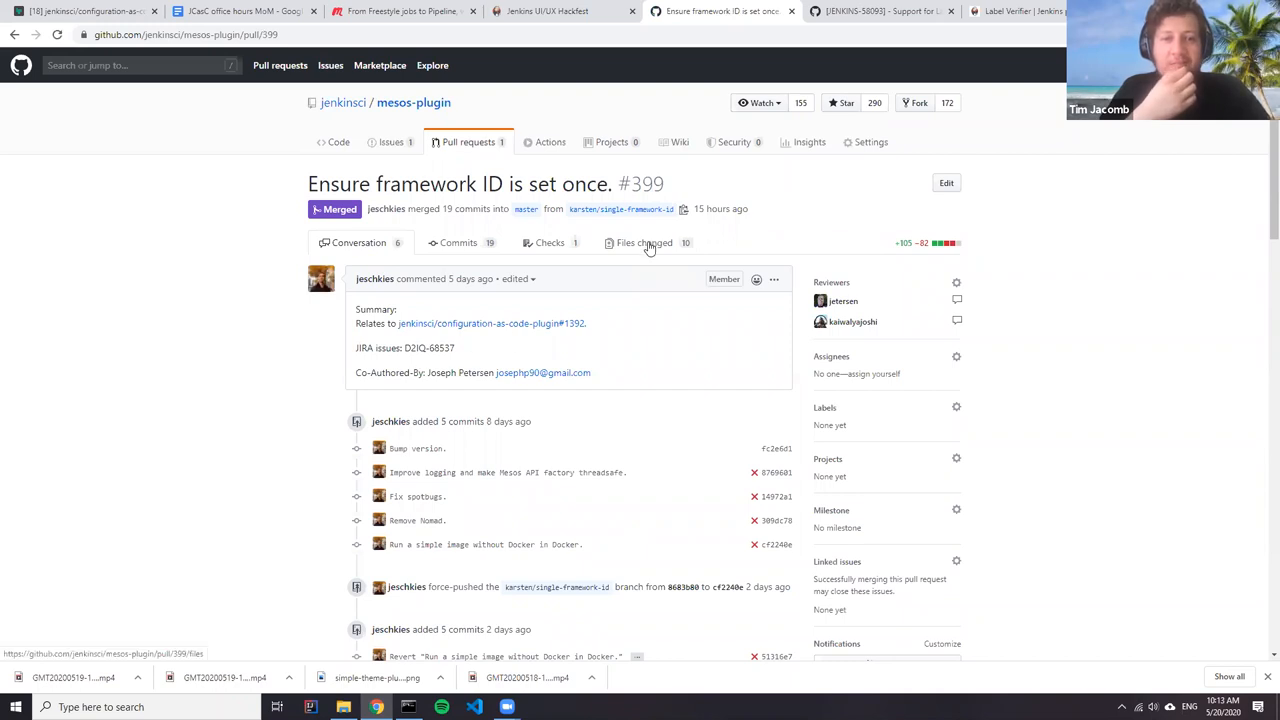
Review PR #399's changed files, add the 'bug' label, and copy the pull request URL.
click(645, 242)
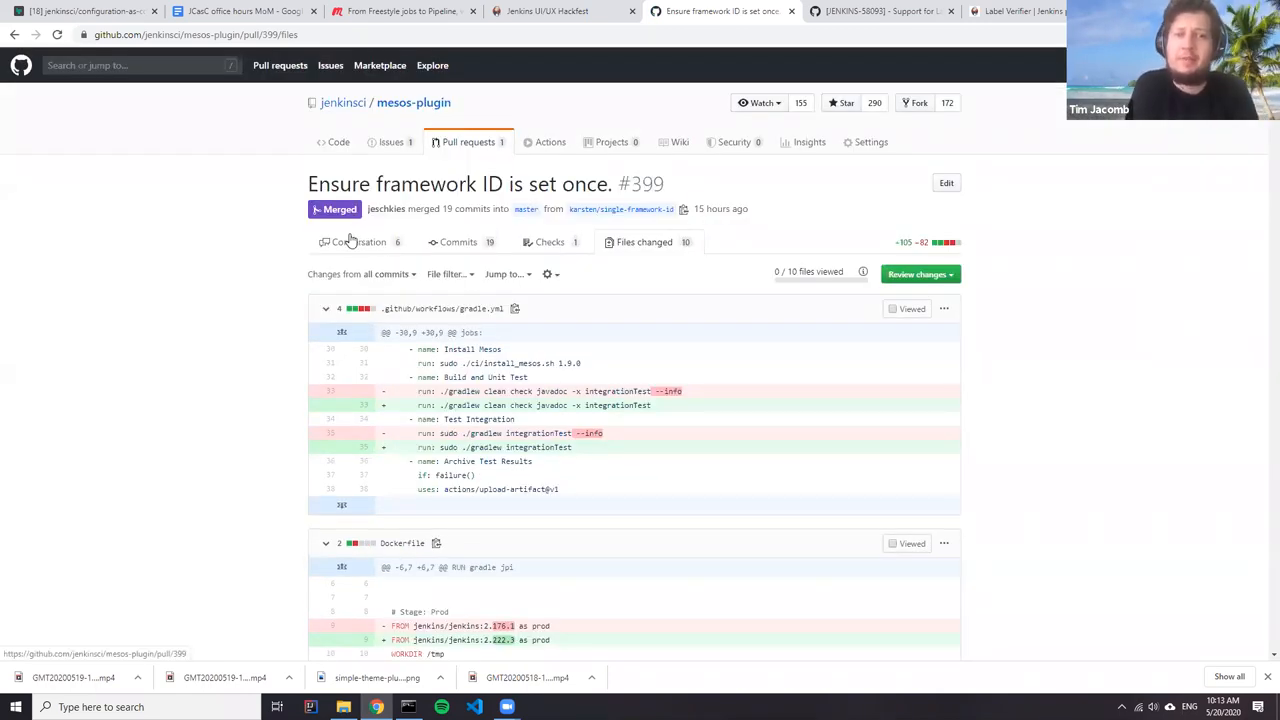
click(358, 242)
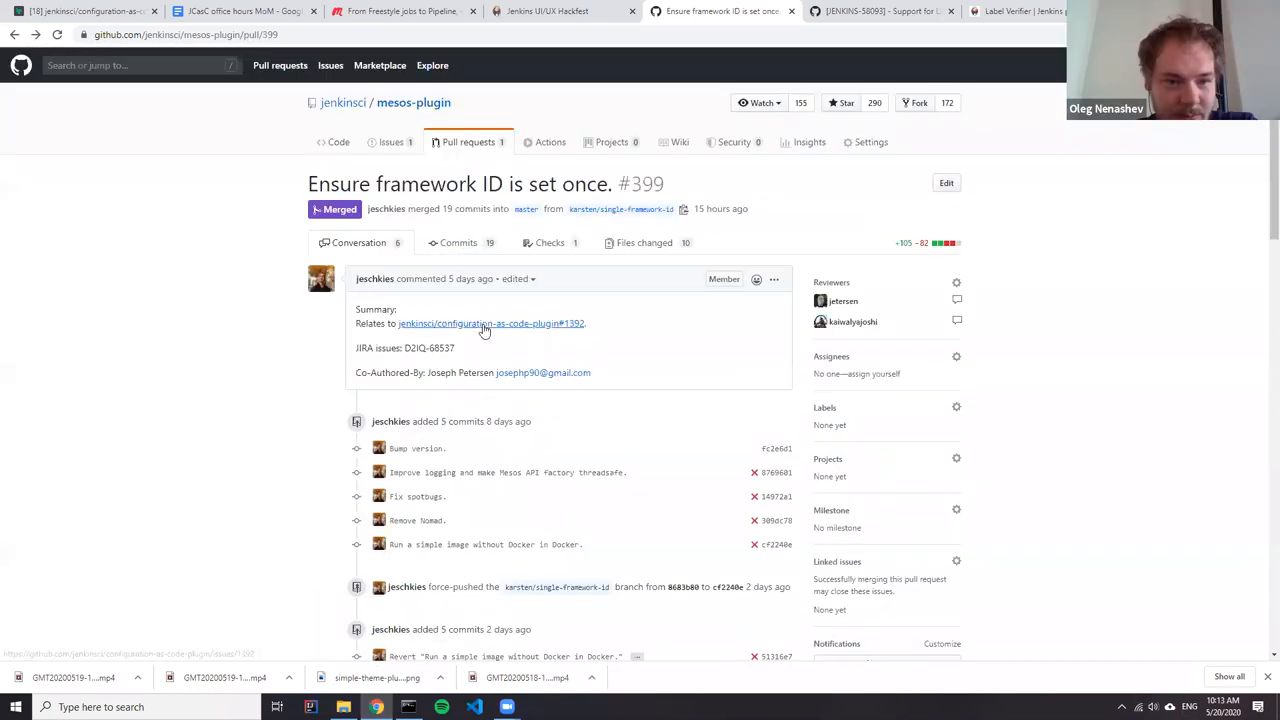
mouse_move(485, 329)
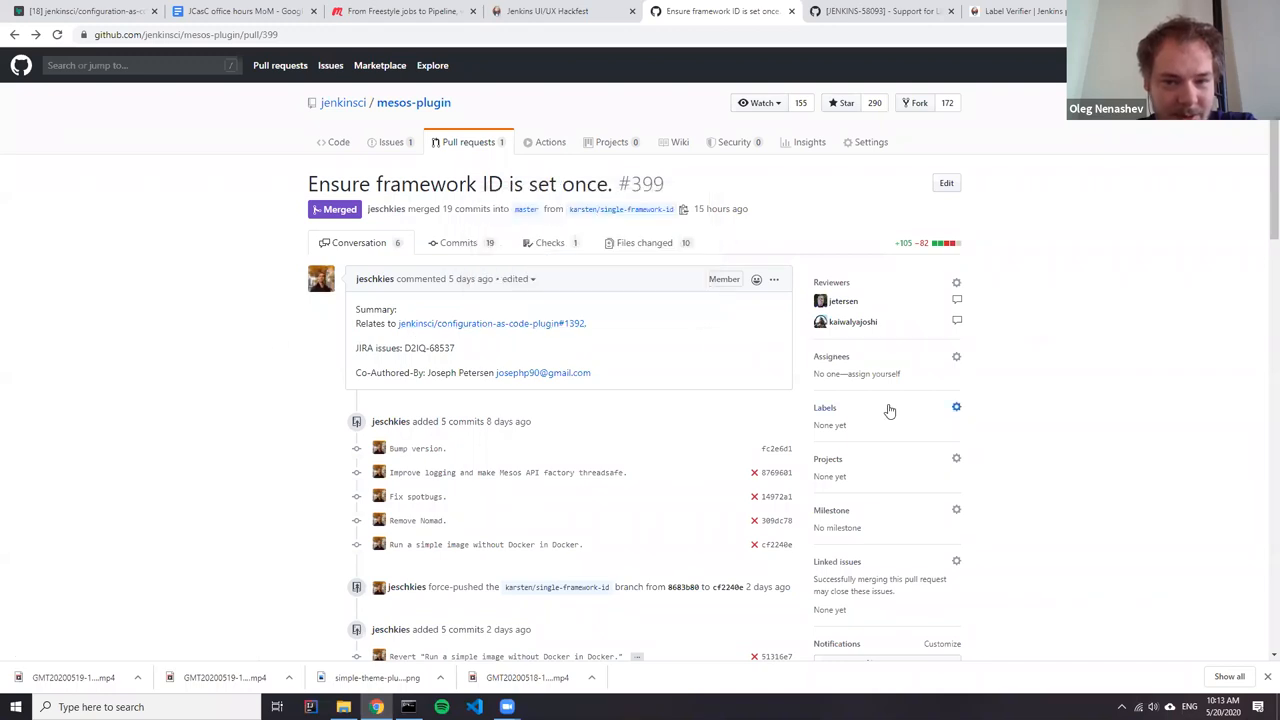
click(956, 407)
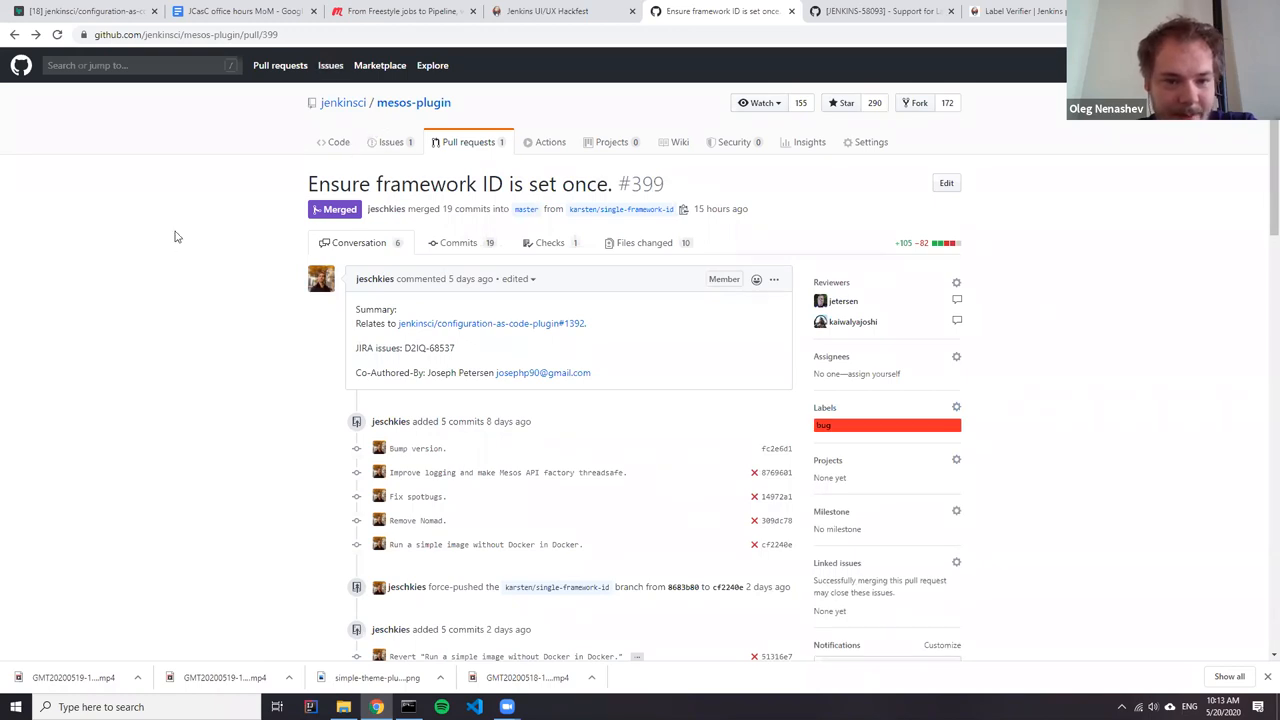
mouse_move(238, 191)
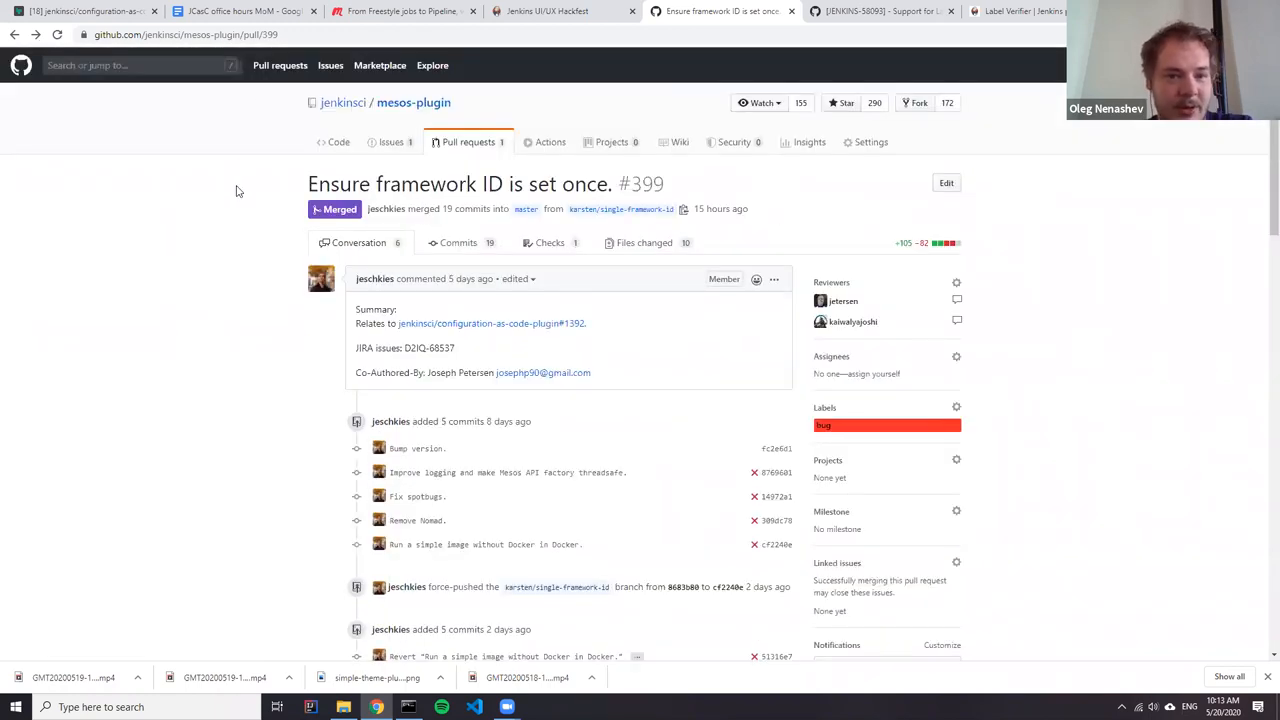
scroll(down, 3)
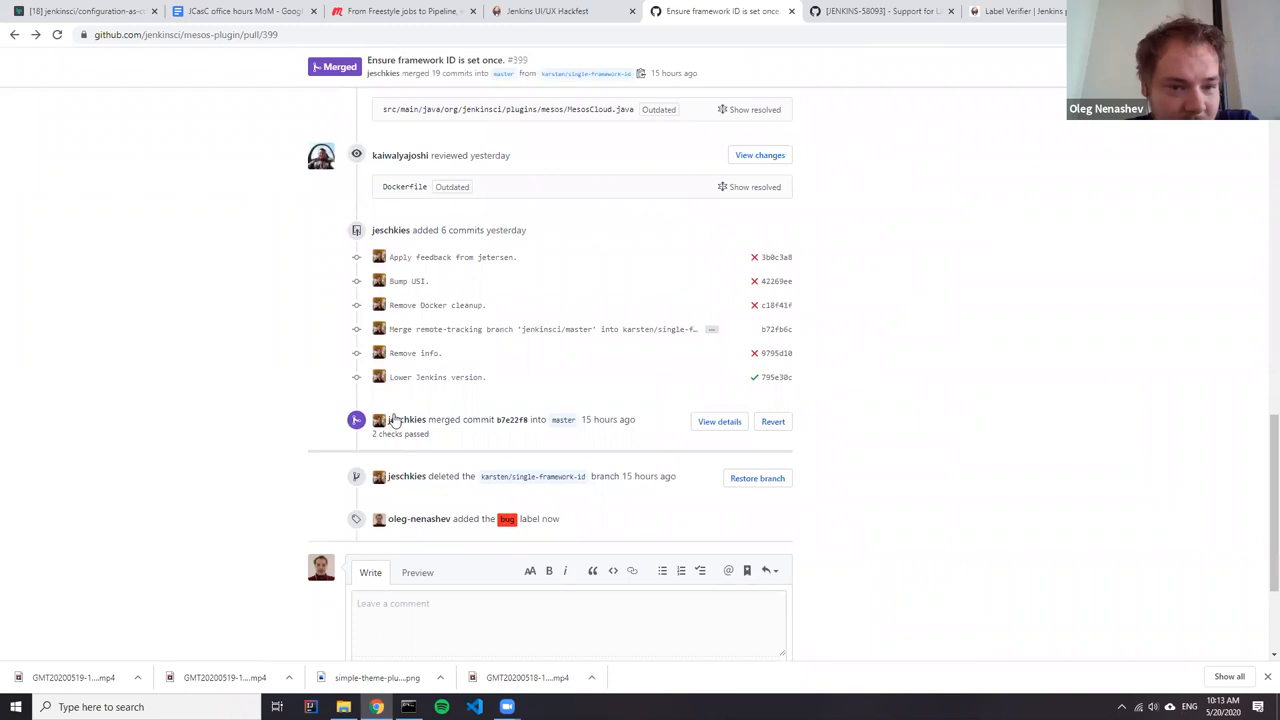
mouse_move(403, 419)
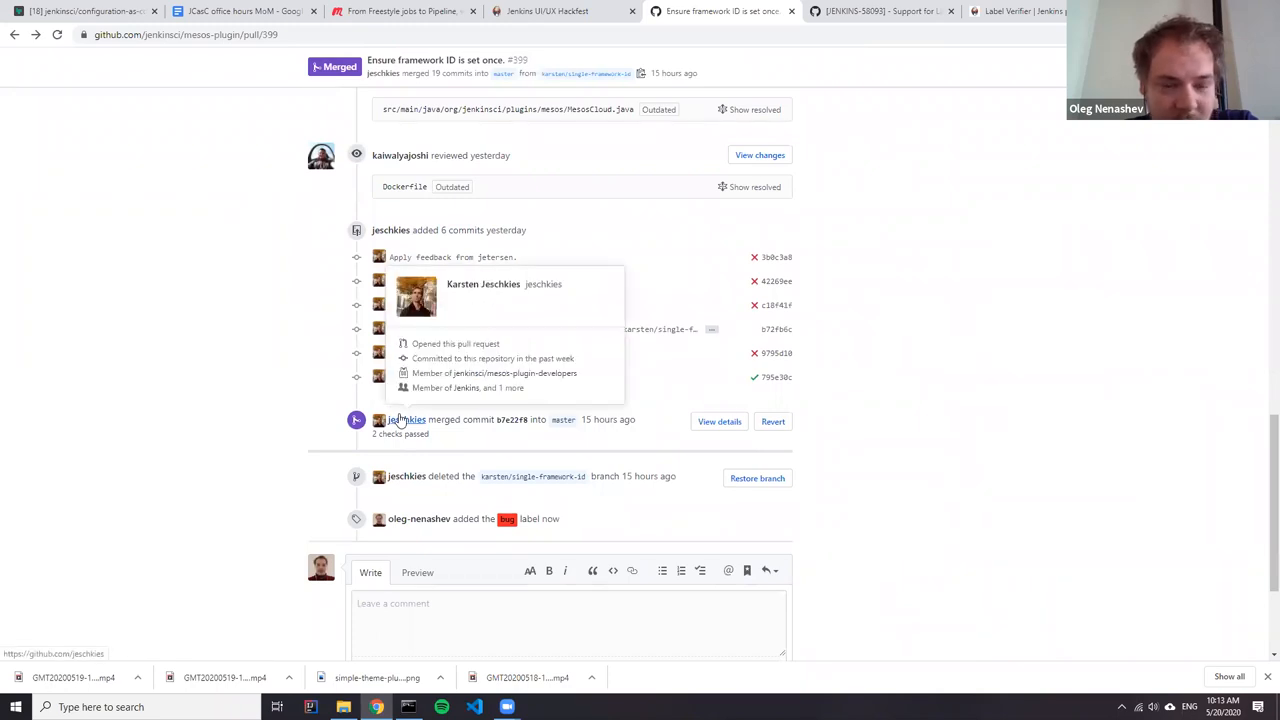
mouse_move(240, 248)
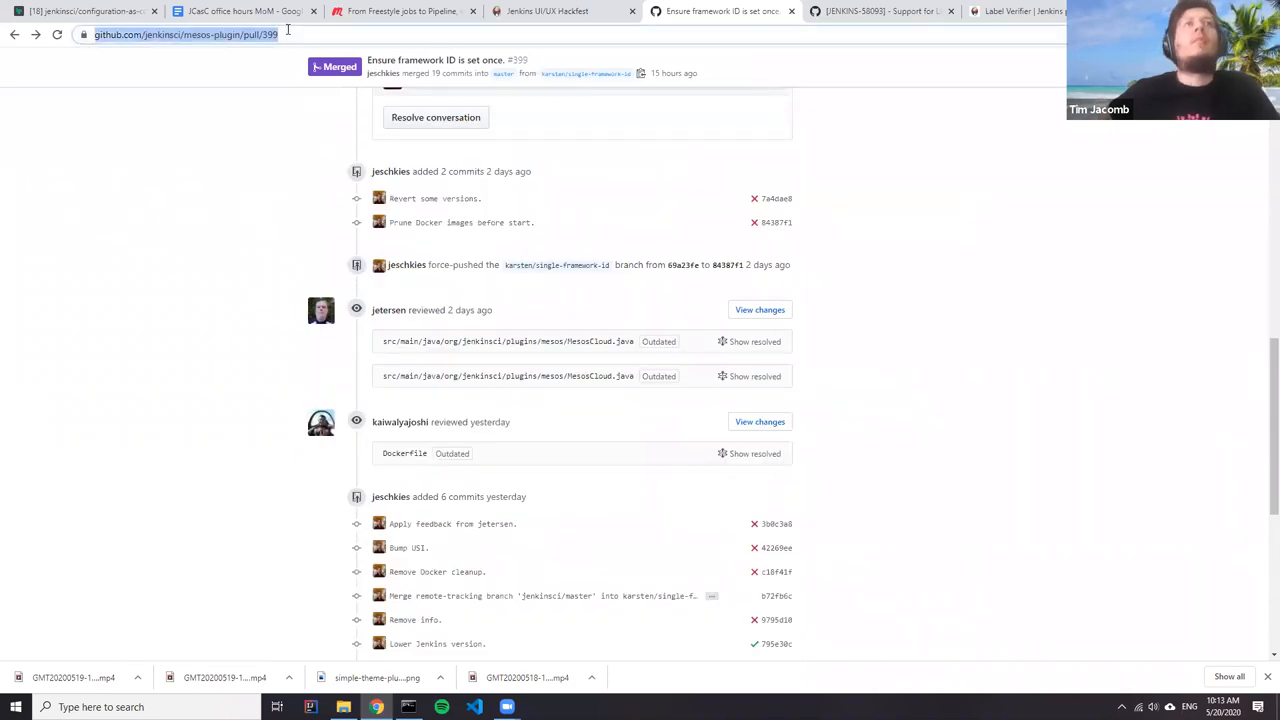
click(240, 15)
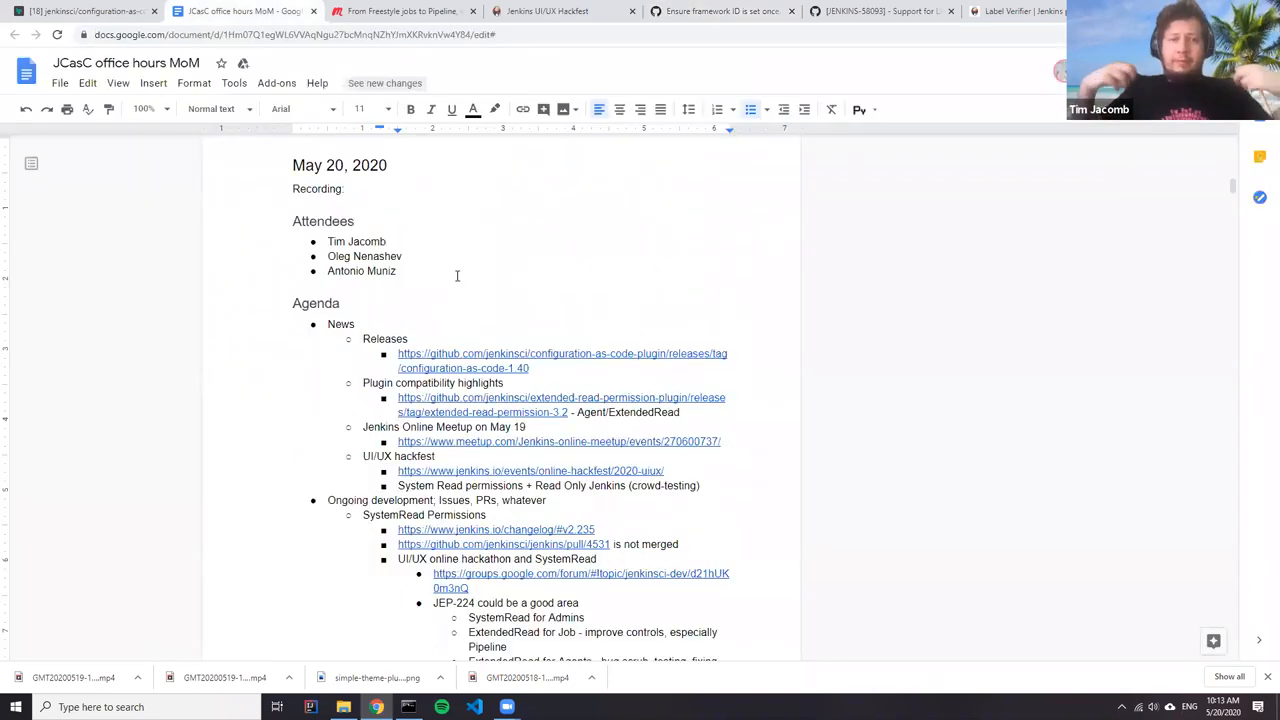
Add a 'Mesos' bullet with the PR #399 link, and a '... something else?' compatibility note.
scroll(down, 3)
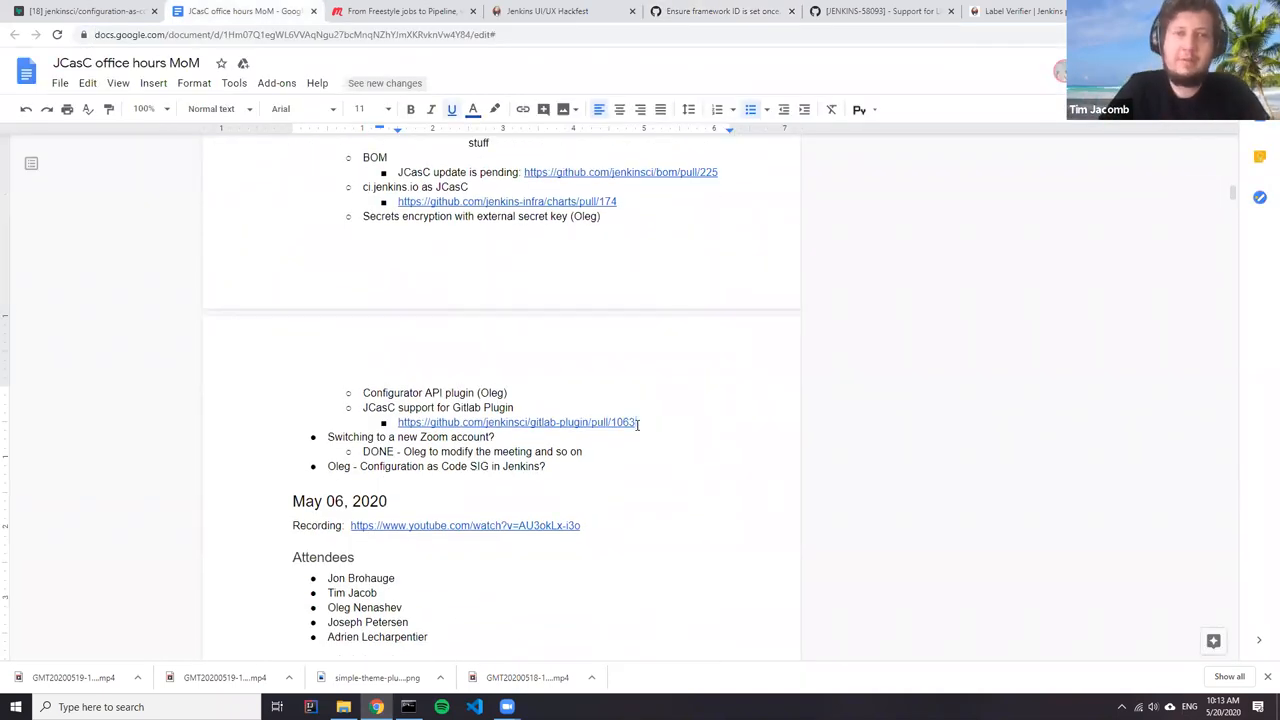
text(Mesos plugin)
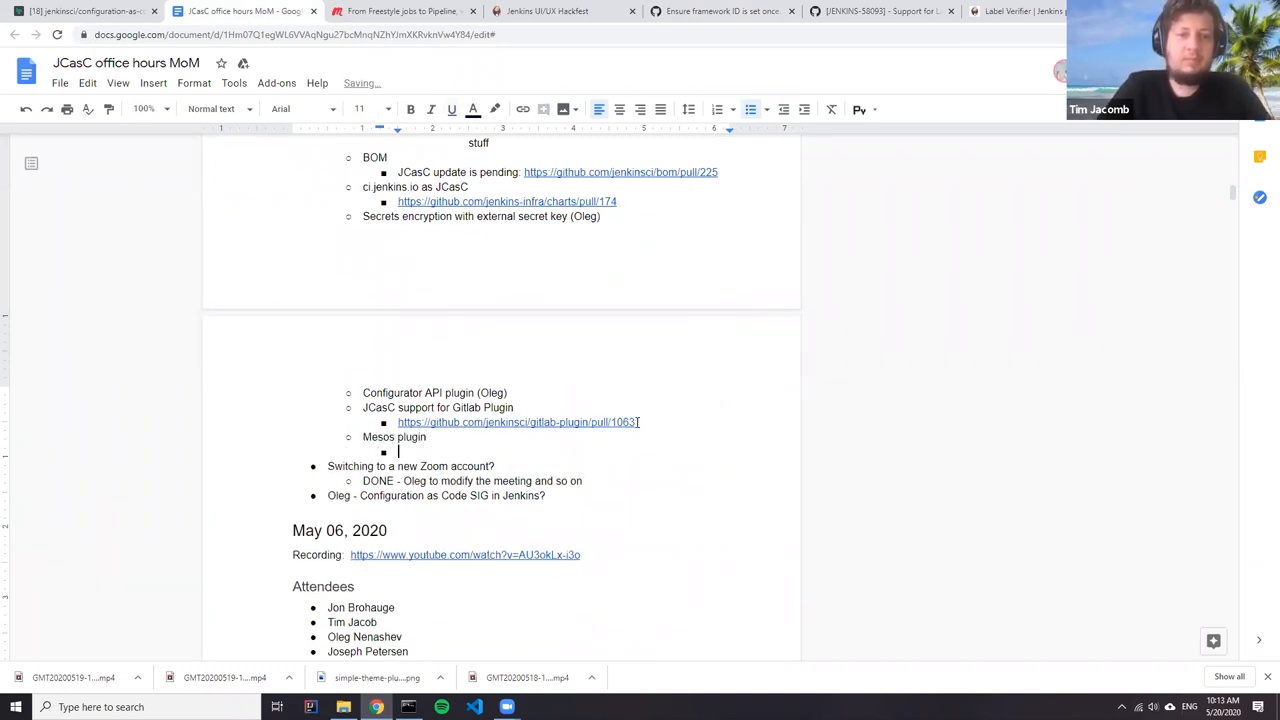
text(https://github.com/jenkinsci/mesos-plugin/pull/399)
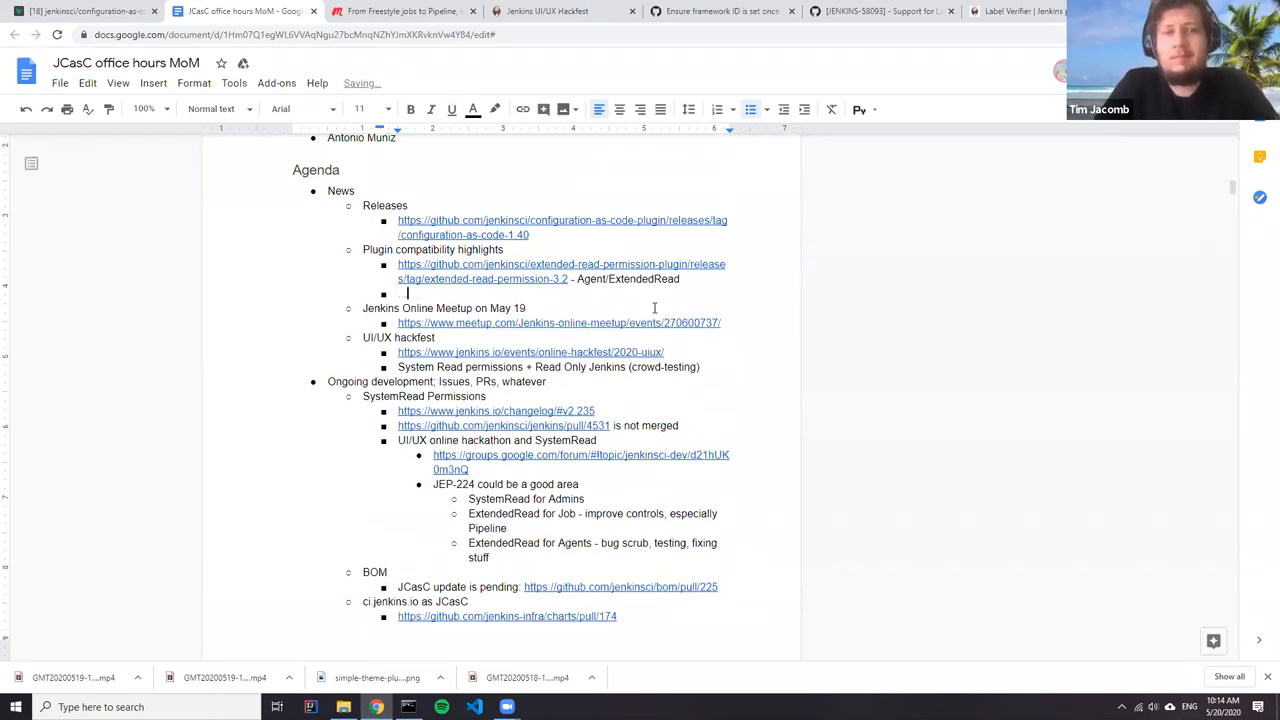
text(... something e)
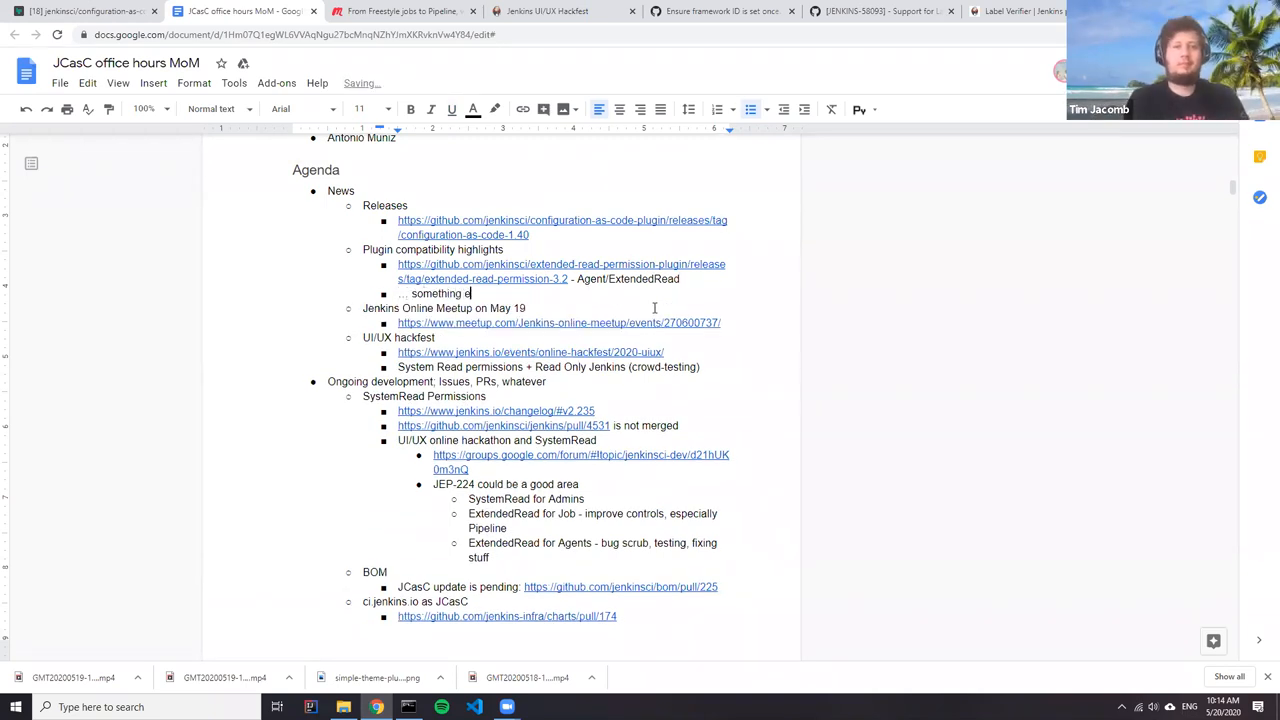
text(lse?)
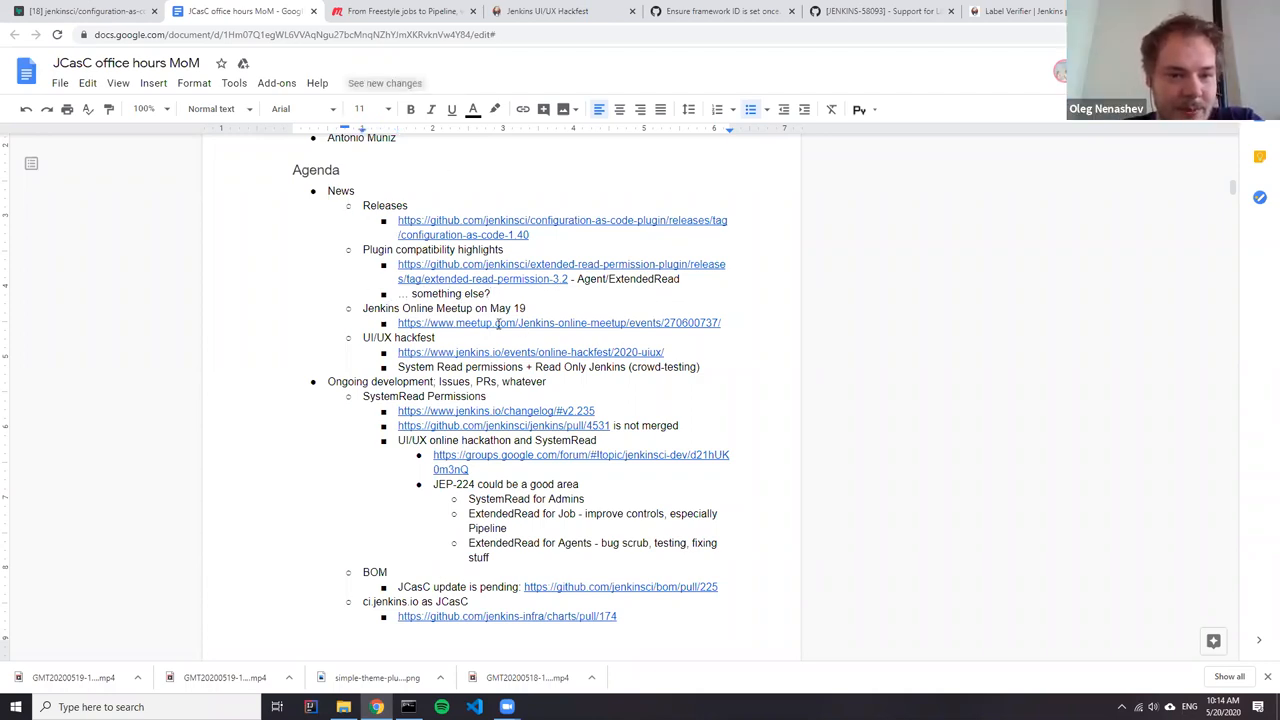
mouse_move(498, 322)
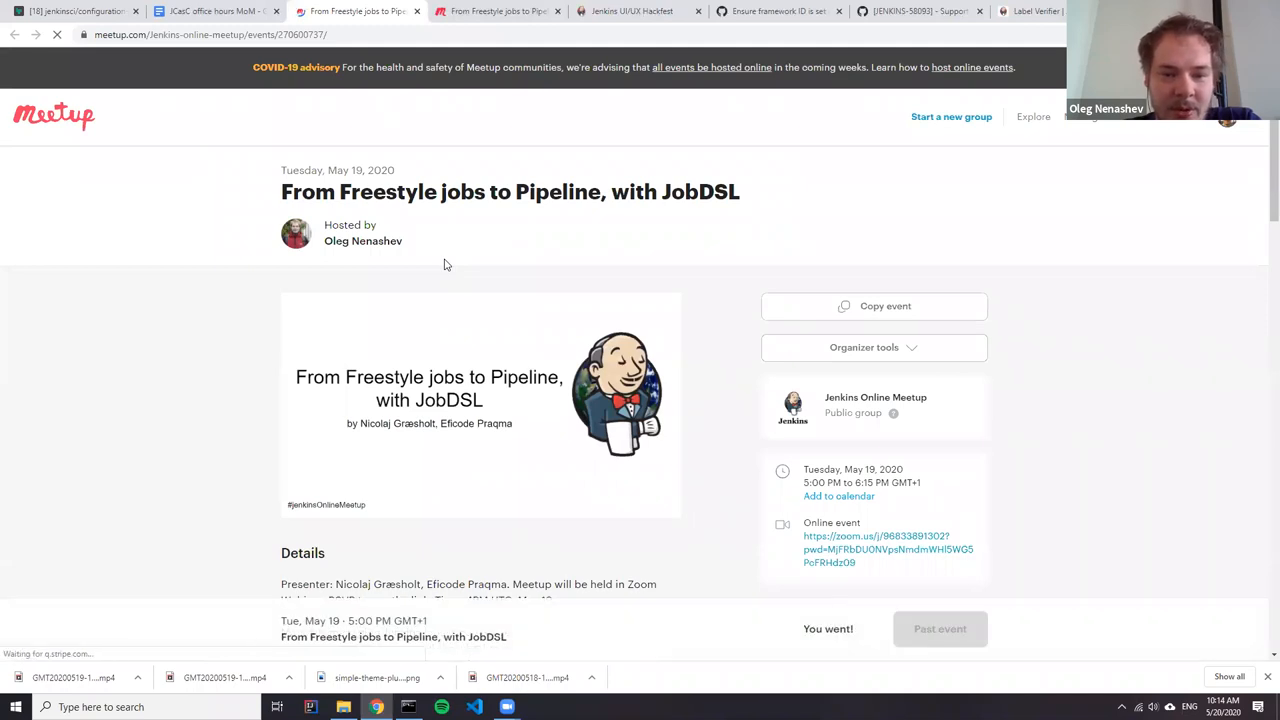
mouse_move(581, 261)
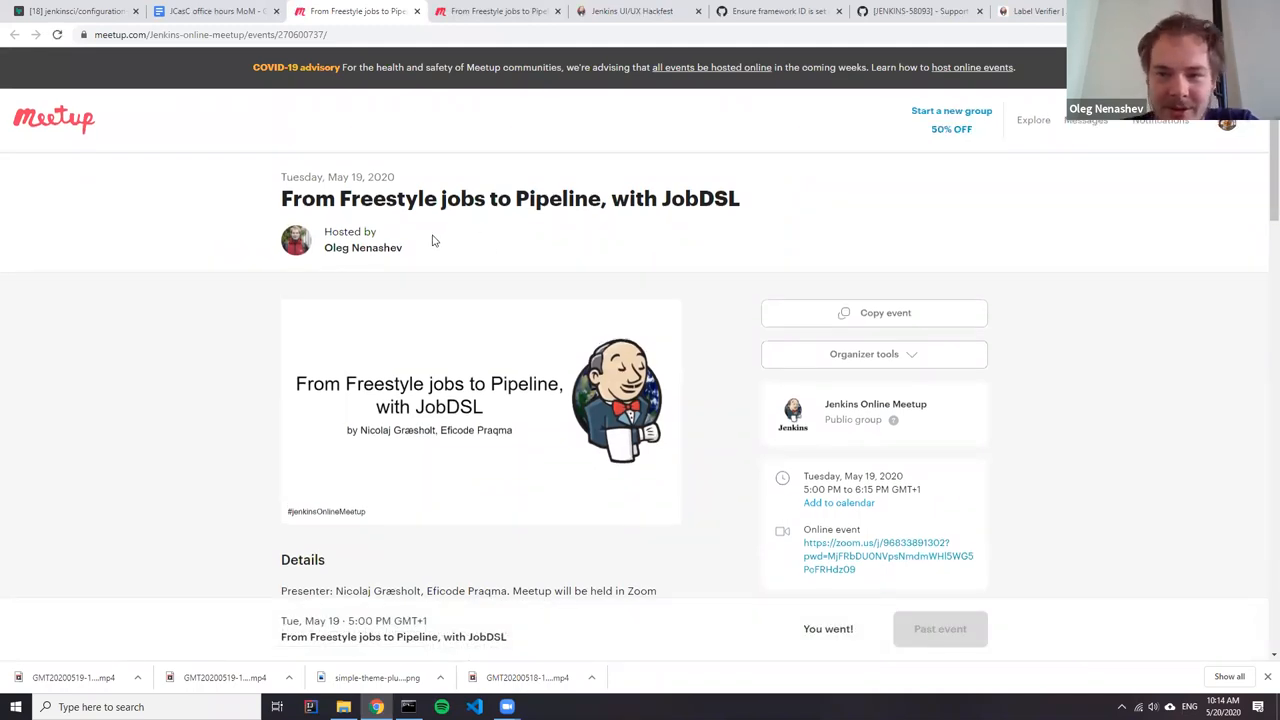
Scroll through the JobDSL meetup event's details and comments, then back up to the top.
scroll(down, 3)
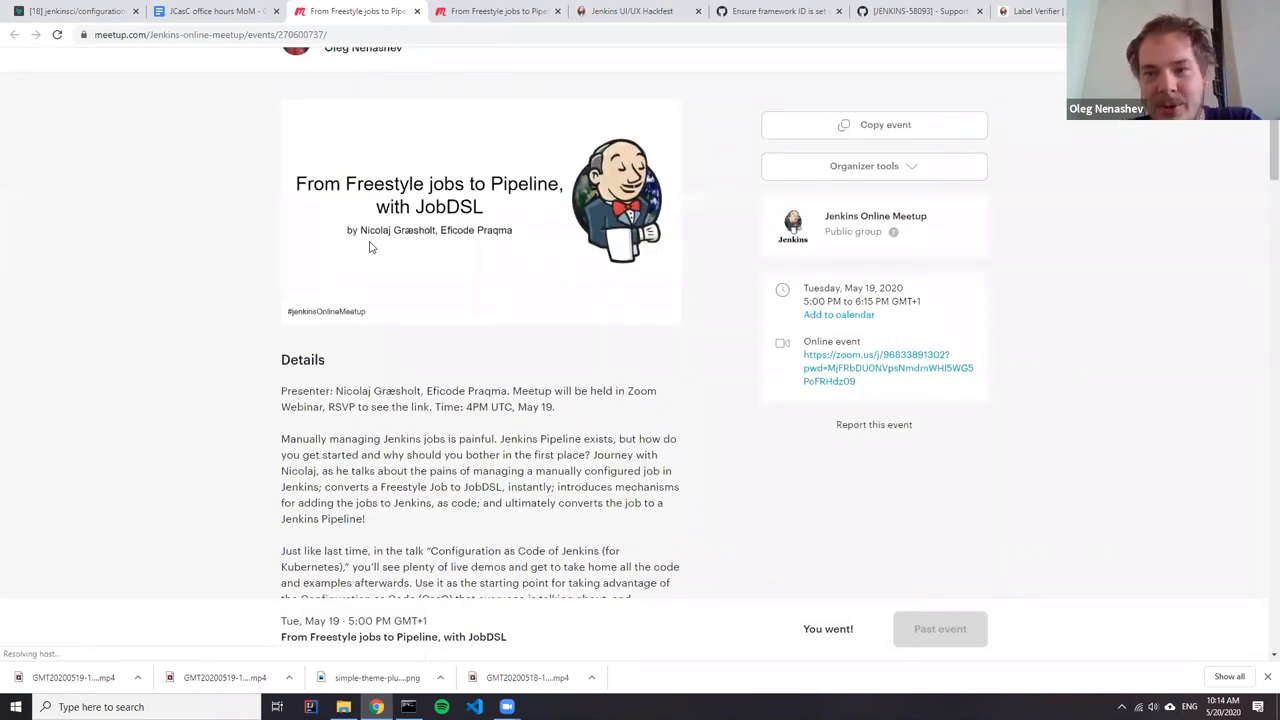
scroll(down, 3)
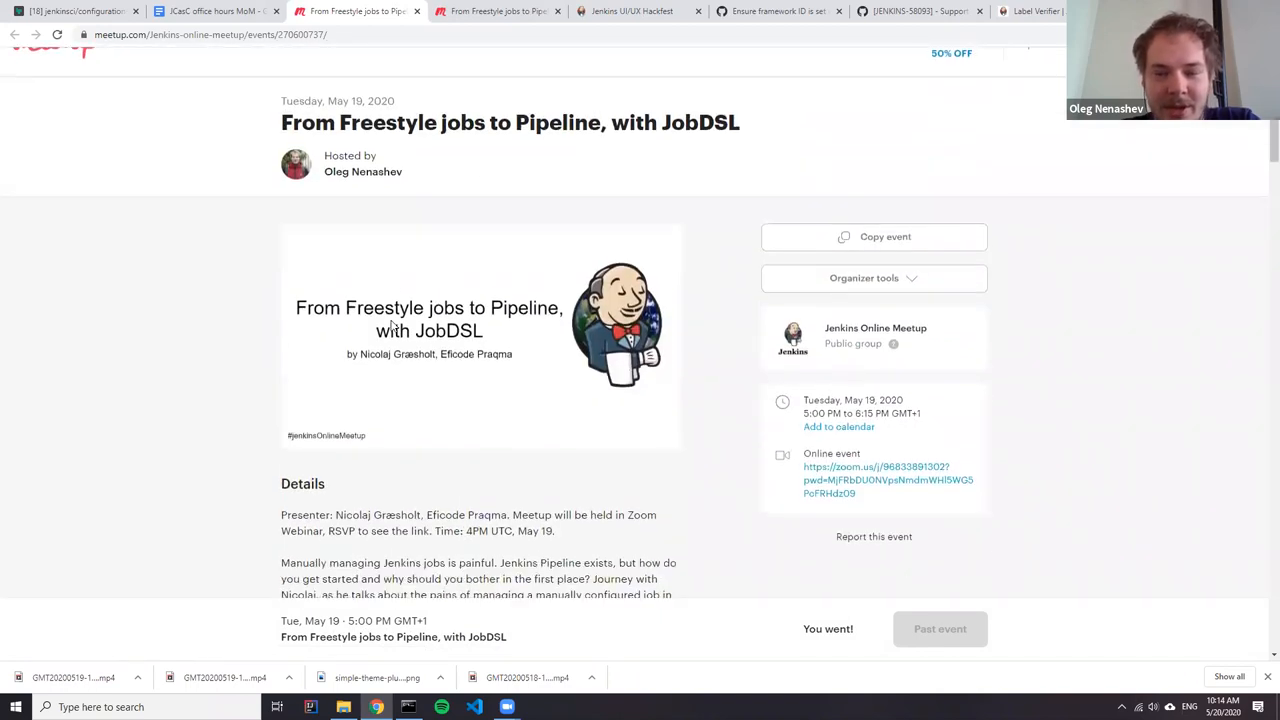
scroll(down, 3)
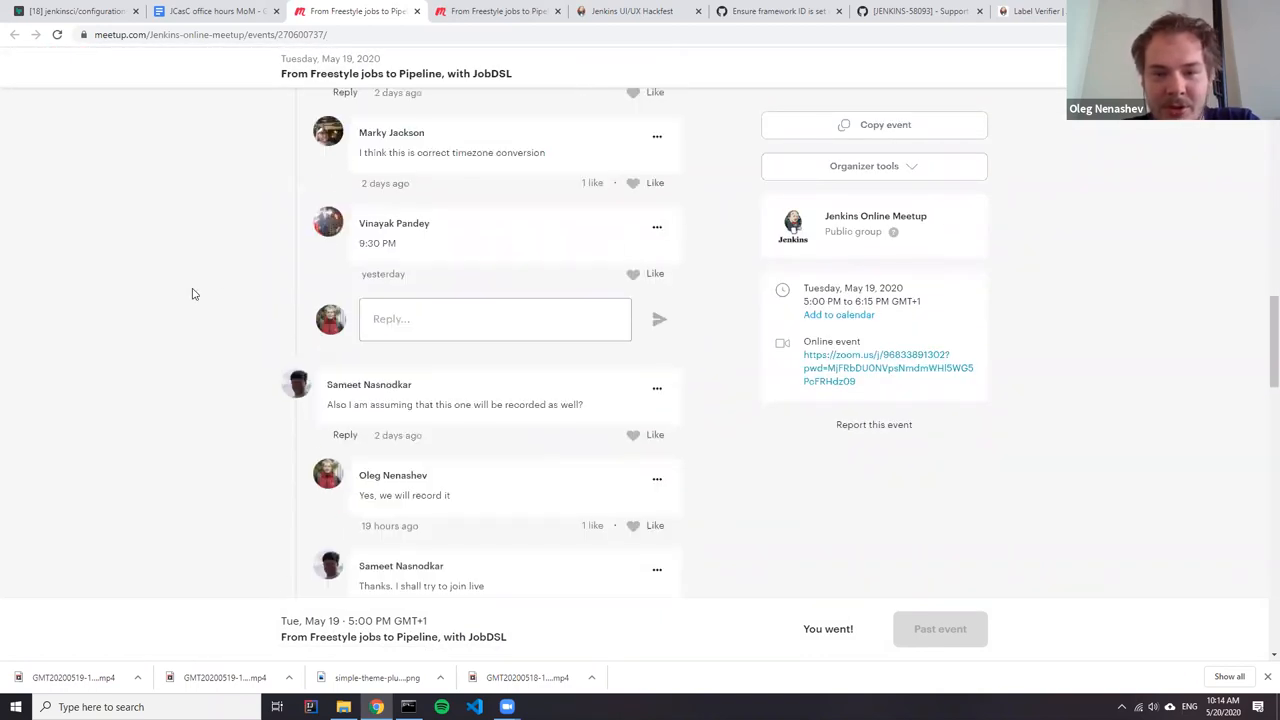
scroll(down, 3)
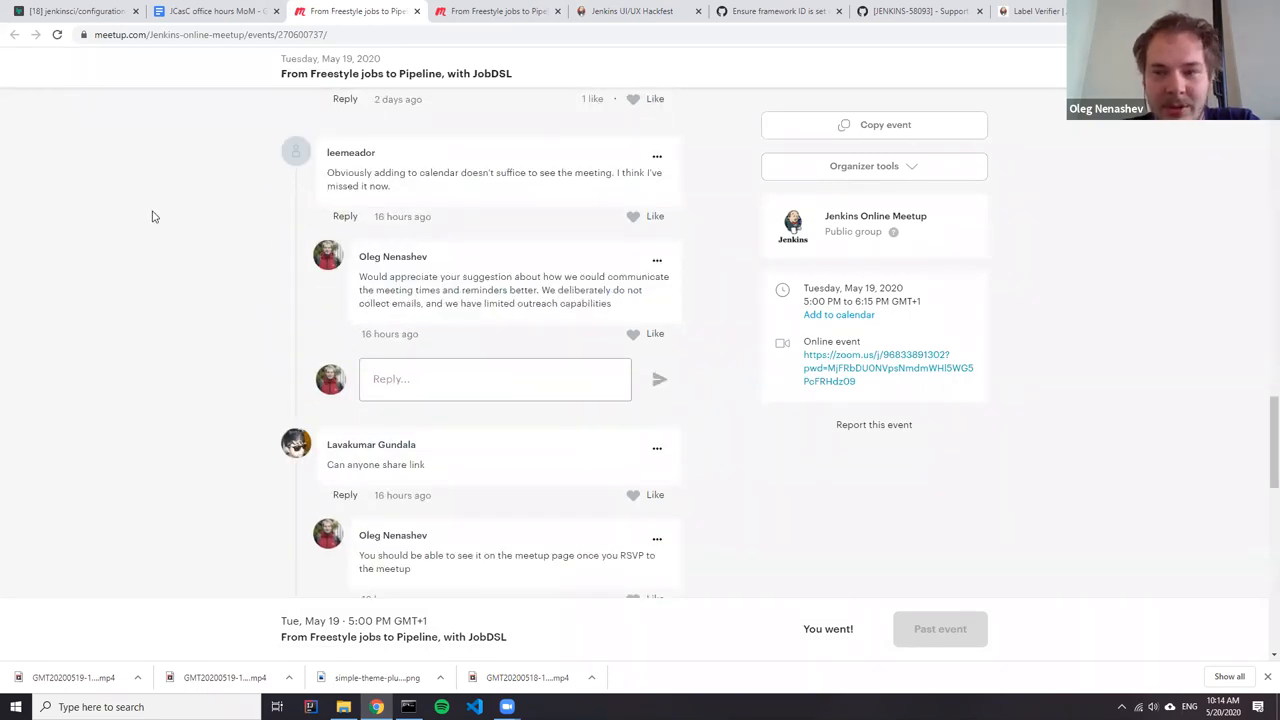
scroll(up, 3)
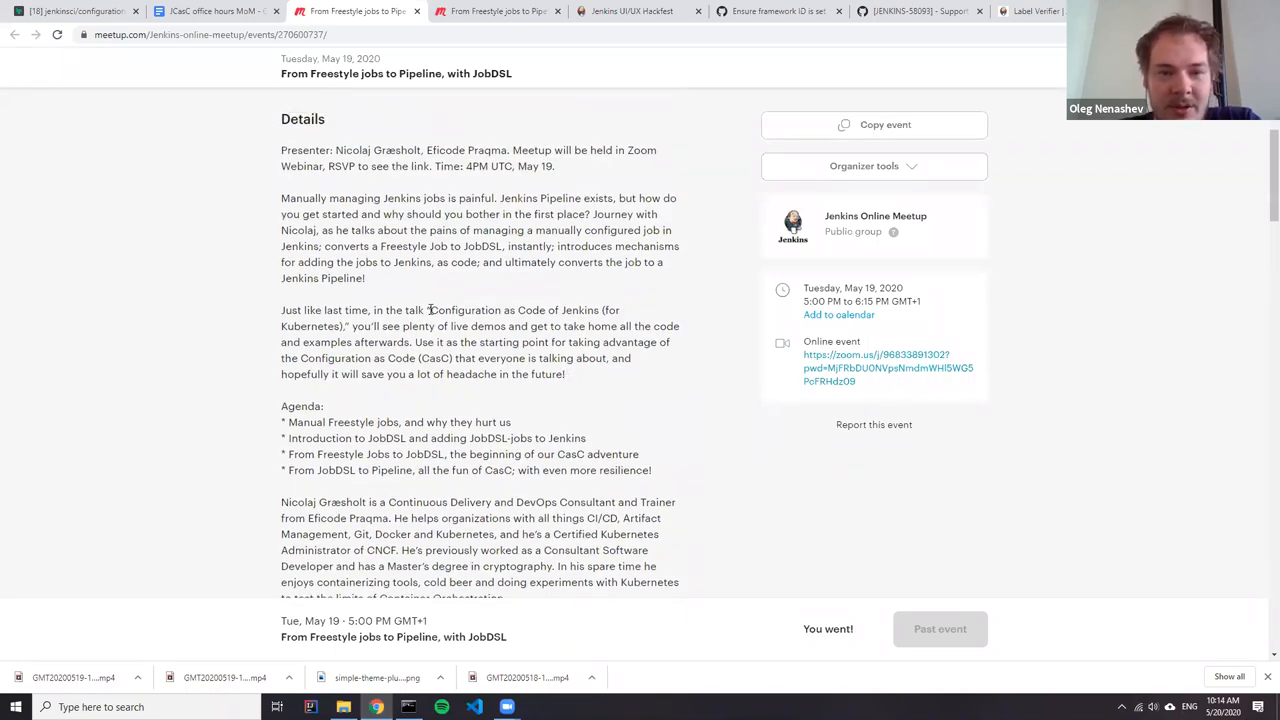
drag(338, 310, 428, 310)
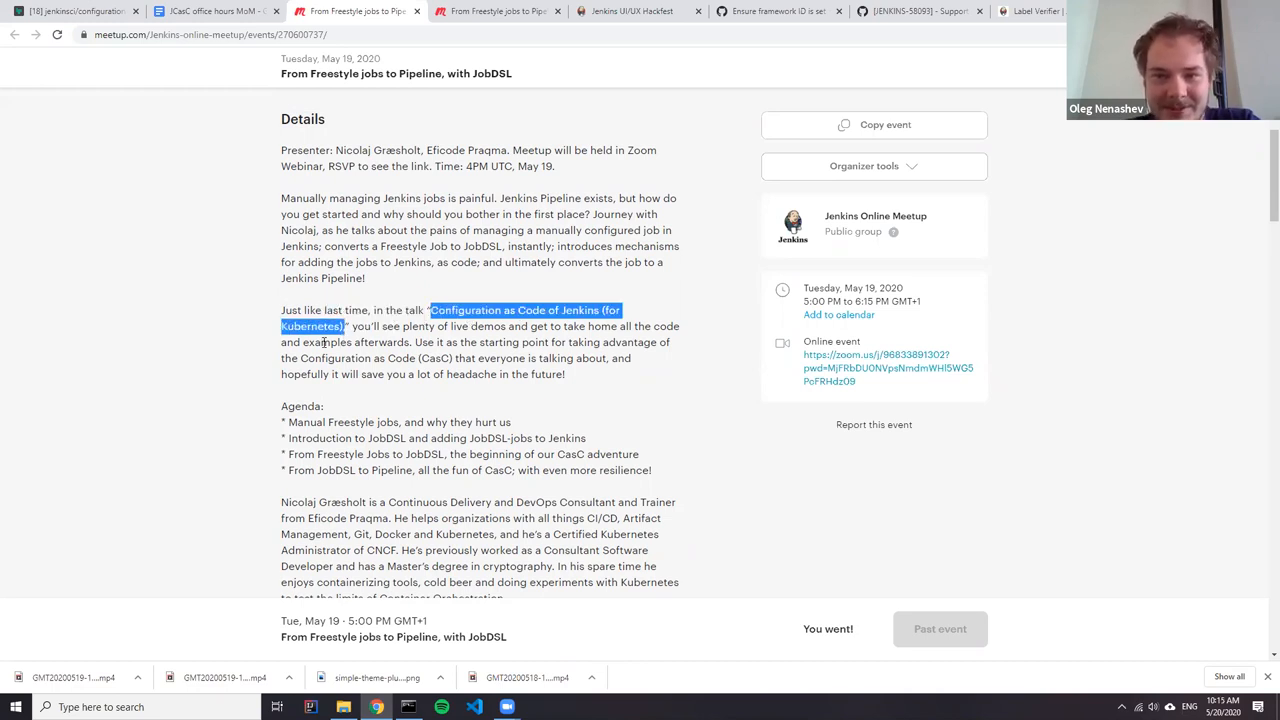
click(330, 262)
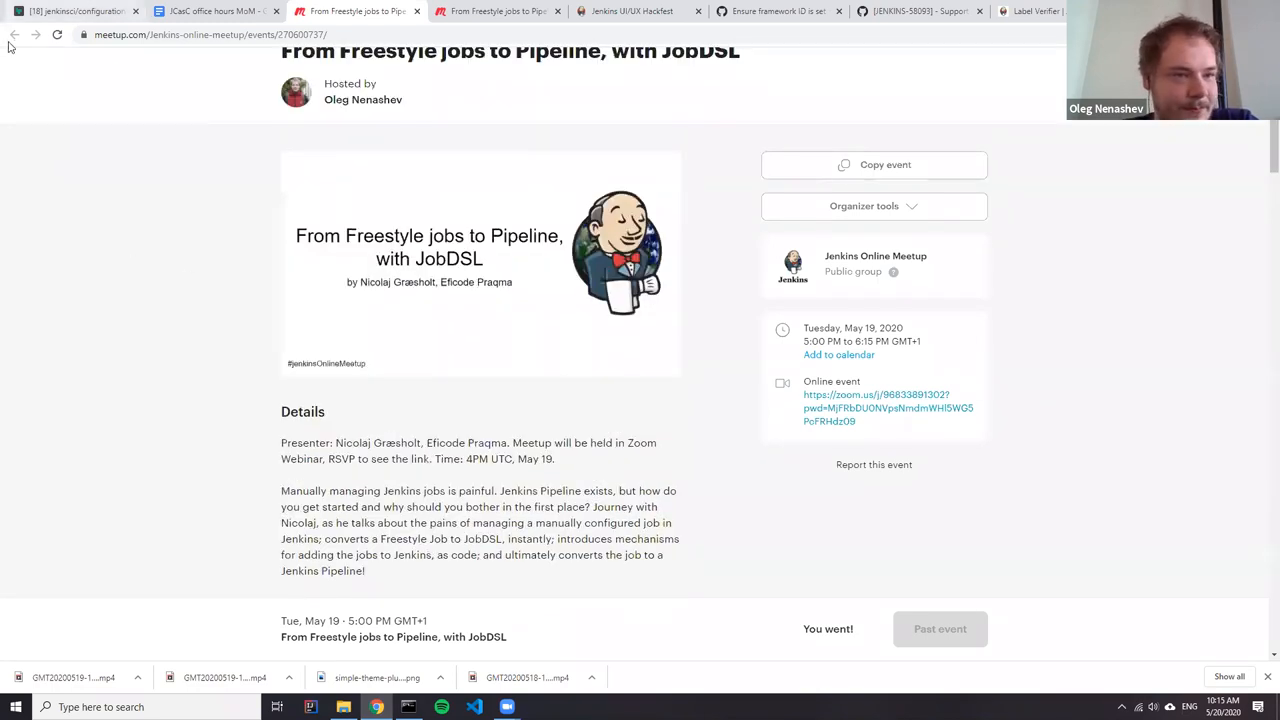
mouse_move(230, 11)
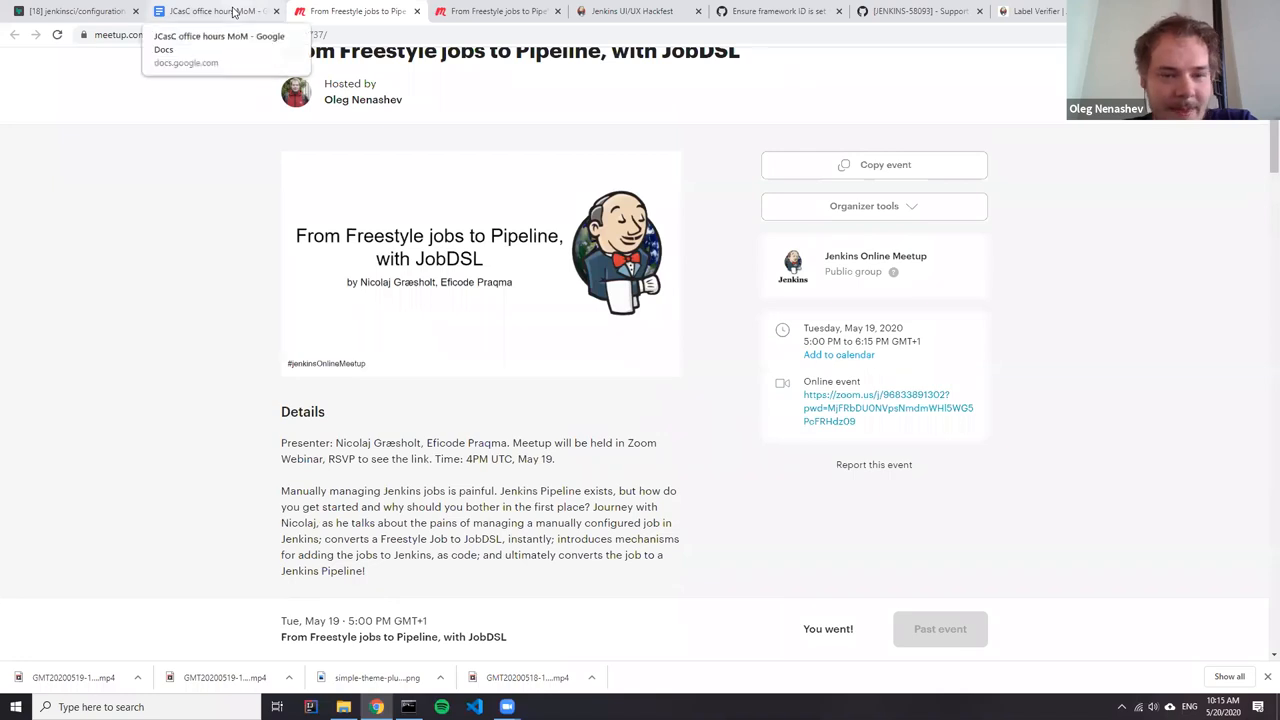
Switch back to the JCasC office hours MoM document.
click(220, 11)
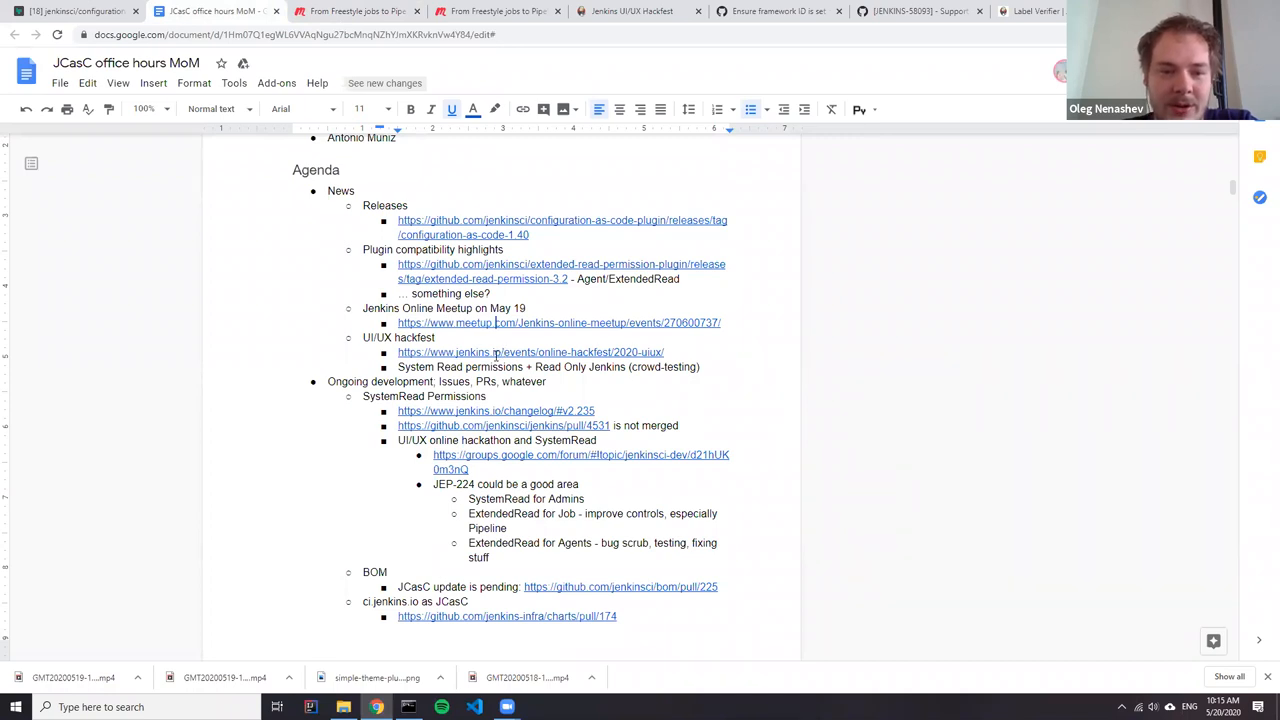
mouse_move(497, 352)
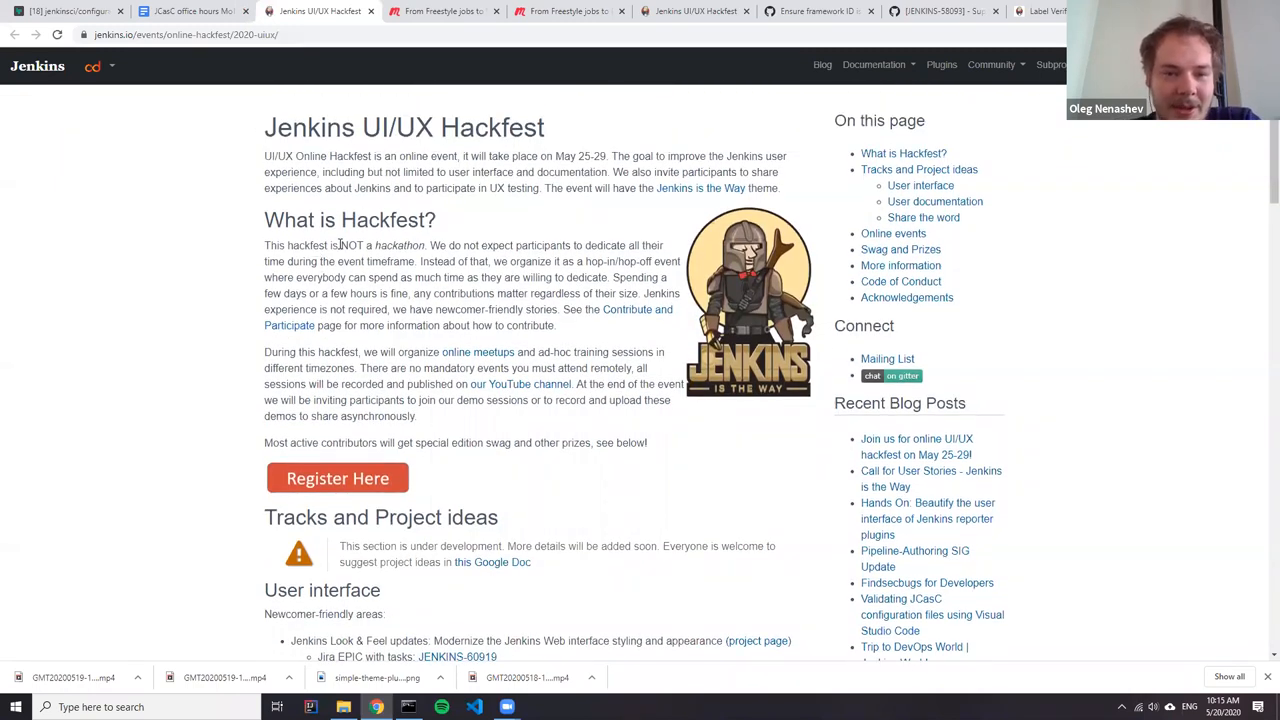
Scroll the Hackfest page down to its User interface and Advanced projects sections.
scroll(down, 3)
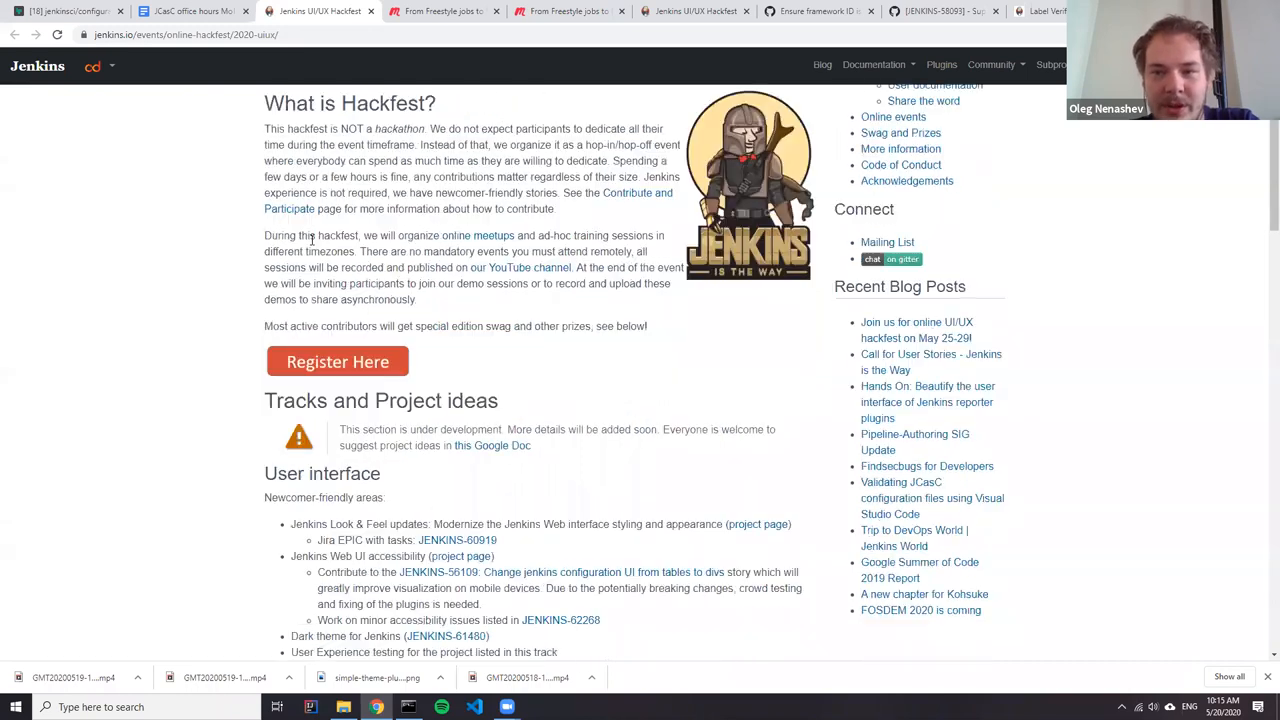
scroll(down, 3)
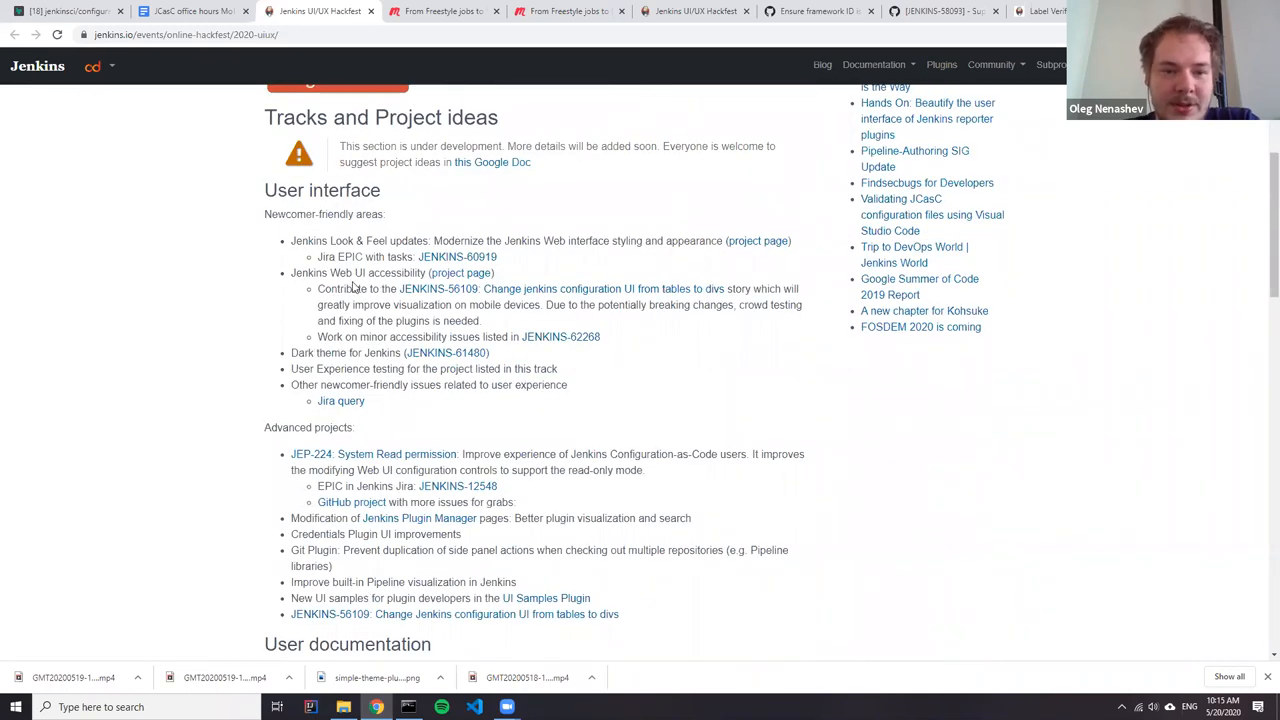
scroll(down, 3)
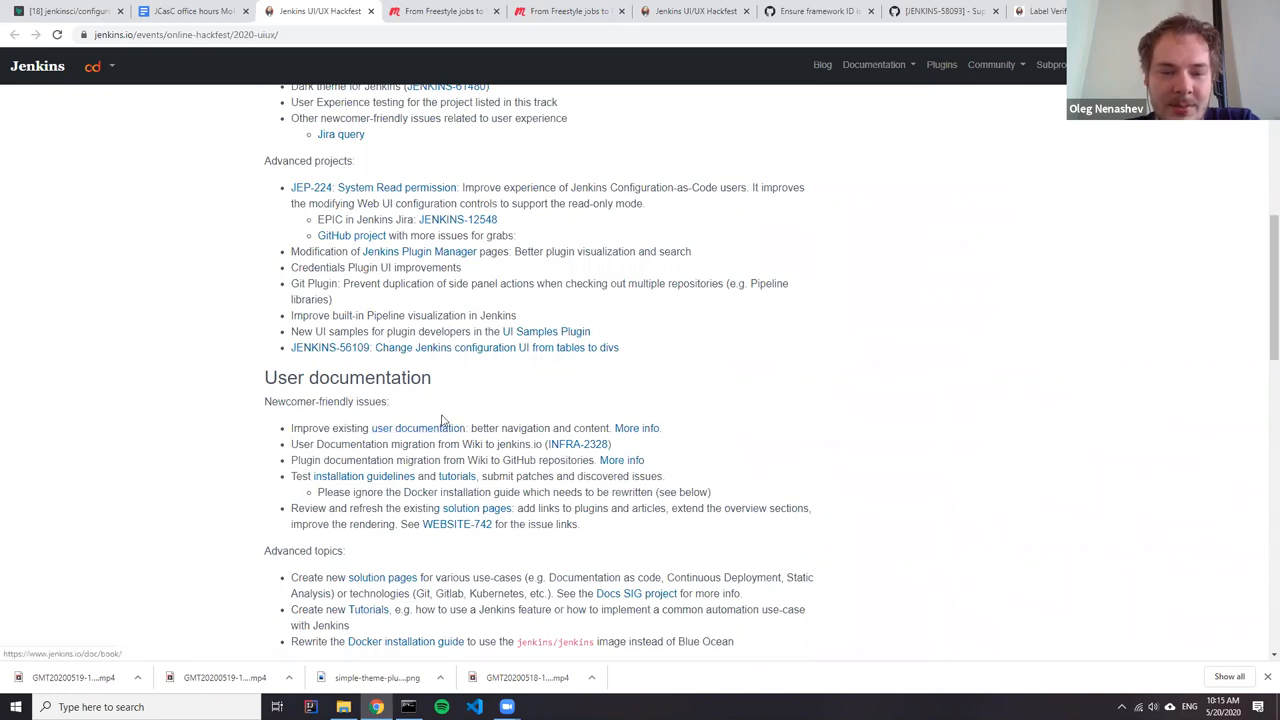
mouse_move(315, 315)
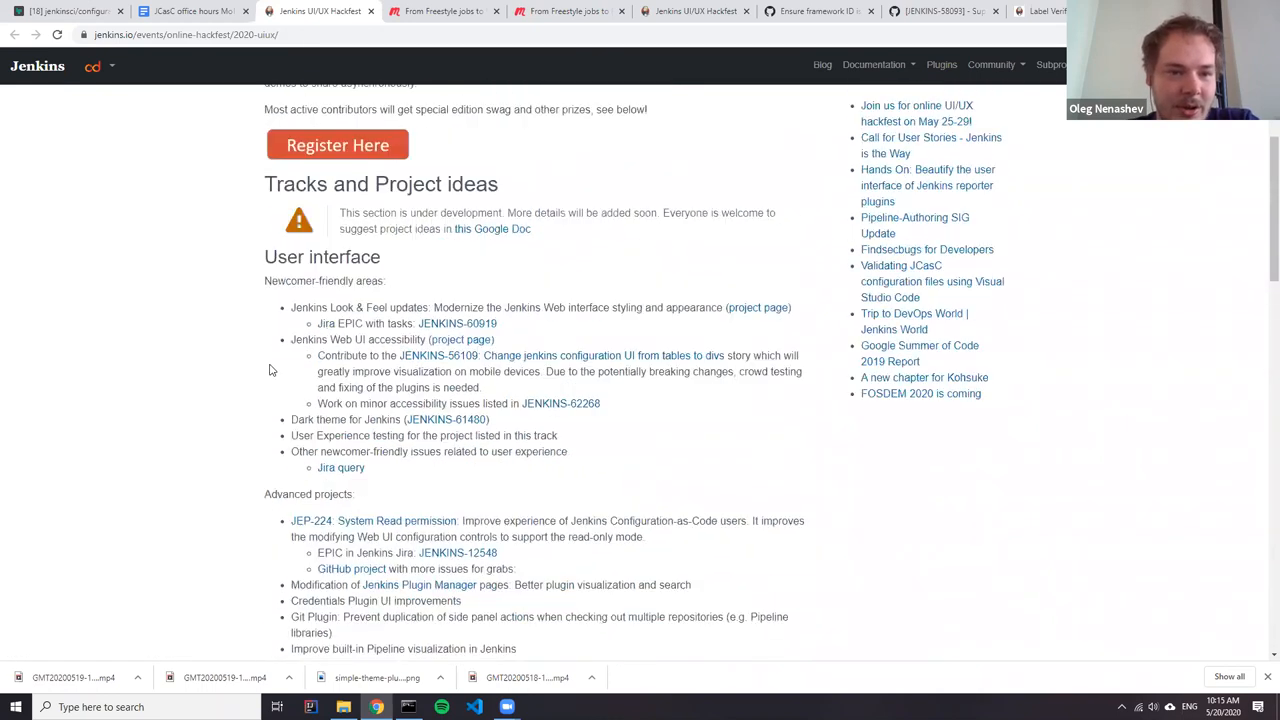
scroll(down, 3)
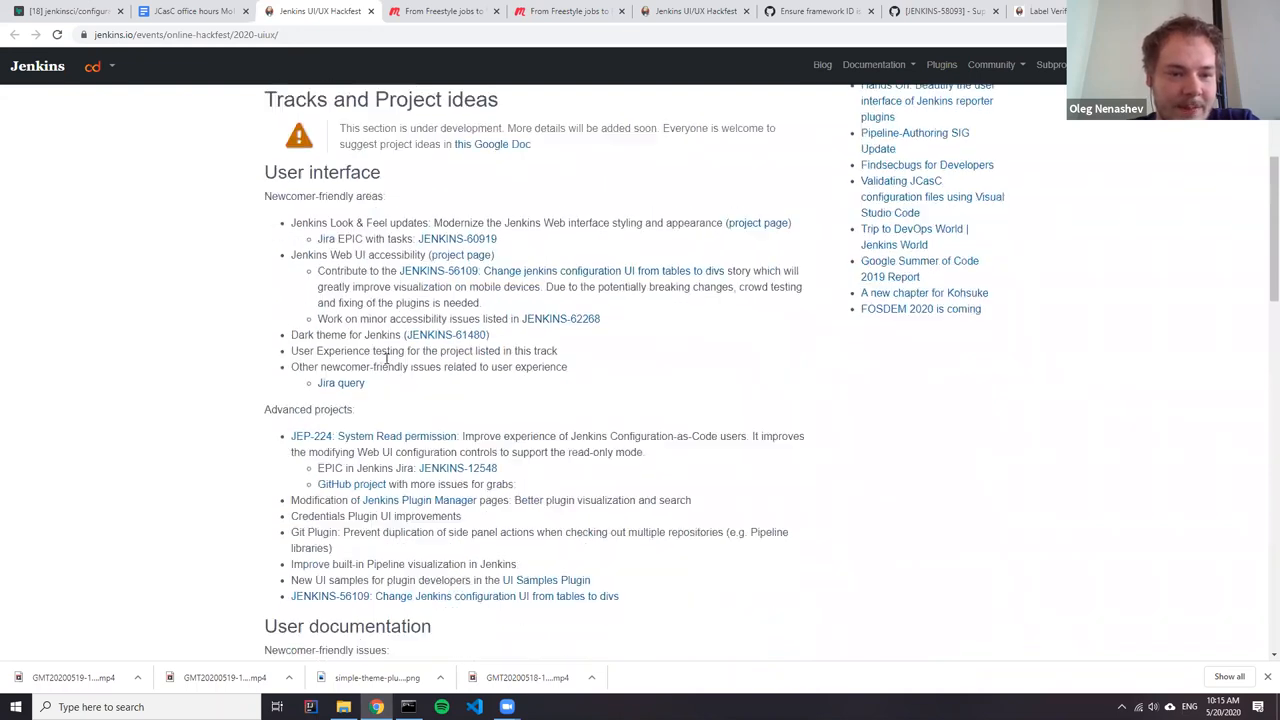
scroll(down, 3)
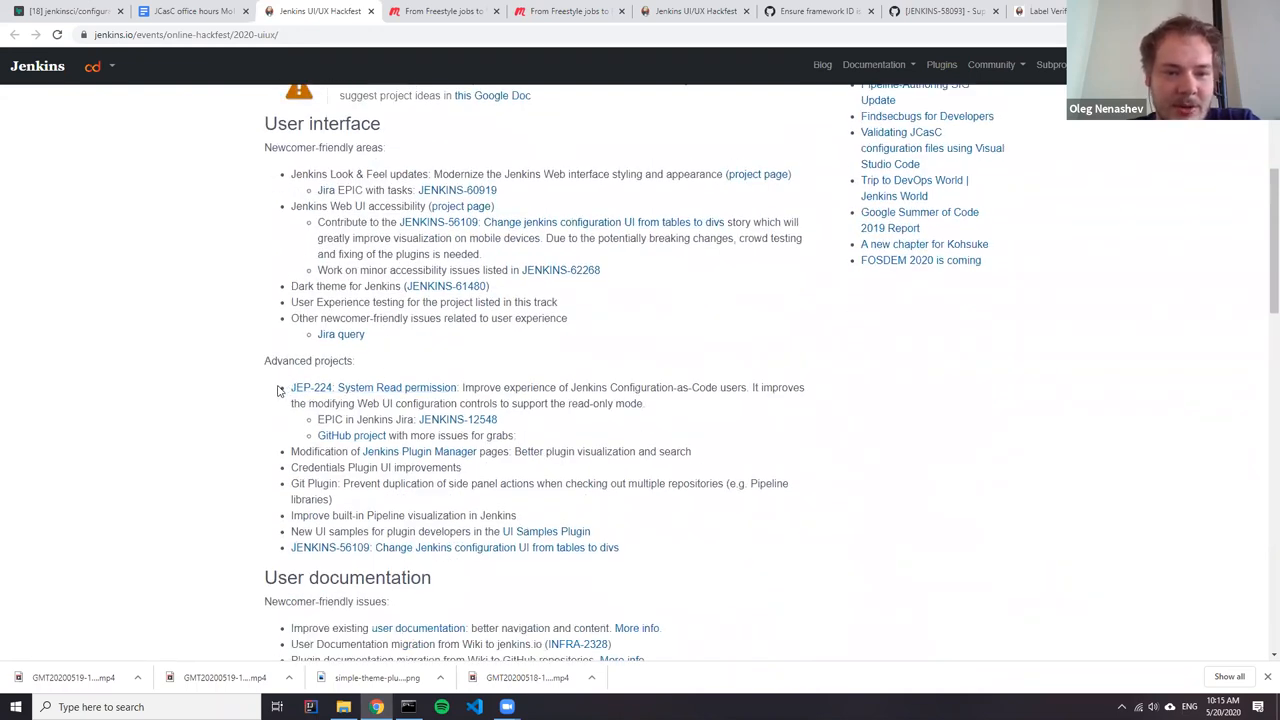
drag(290, 387, 520, 403)
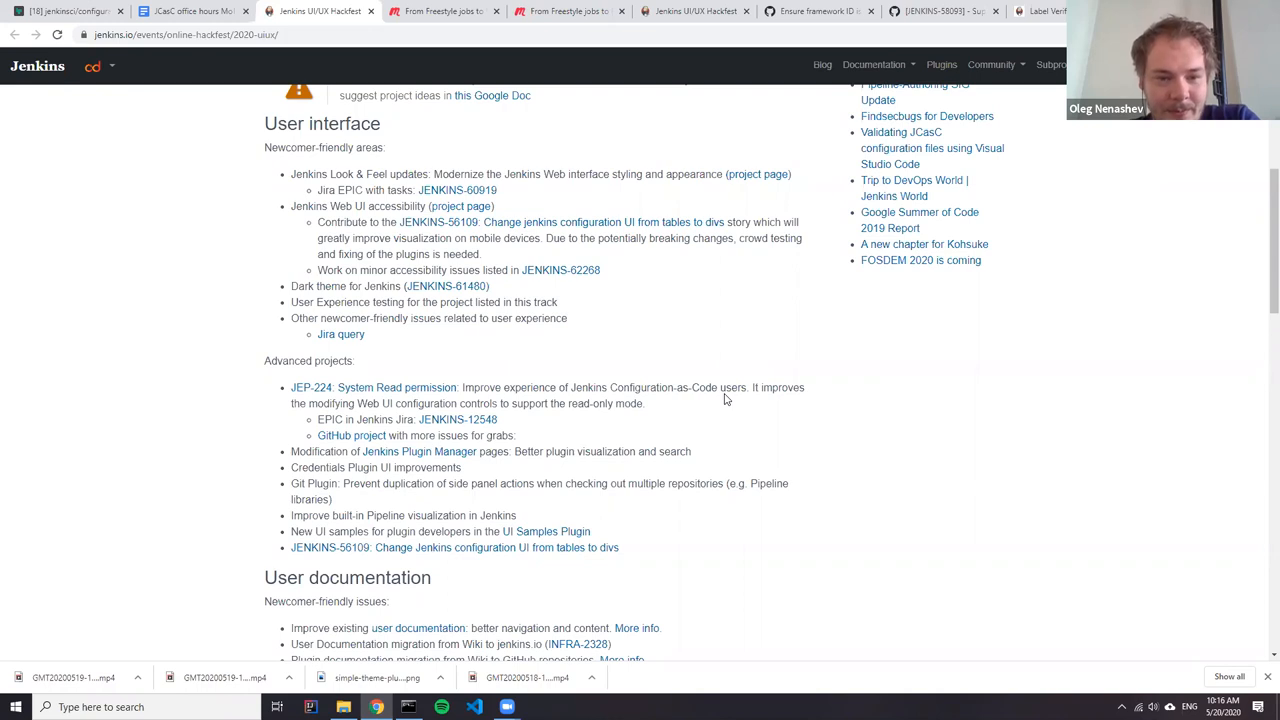
mouse_move(507, 420)
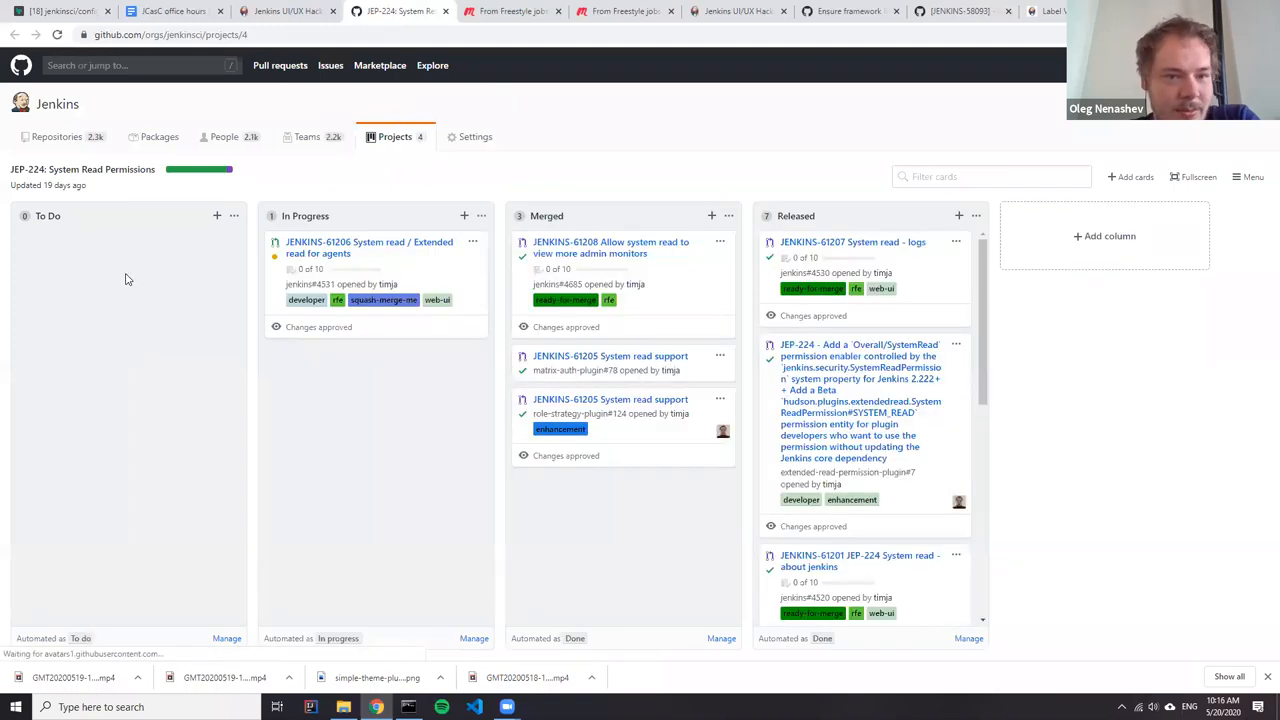
mouse_move(117, 383)
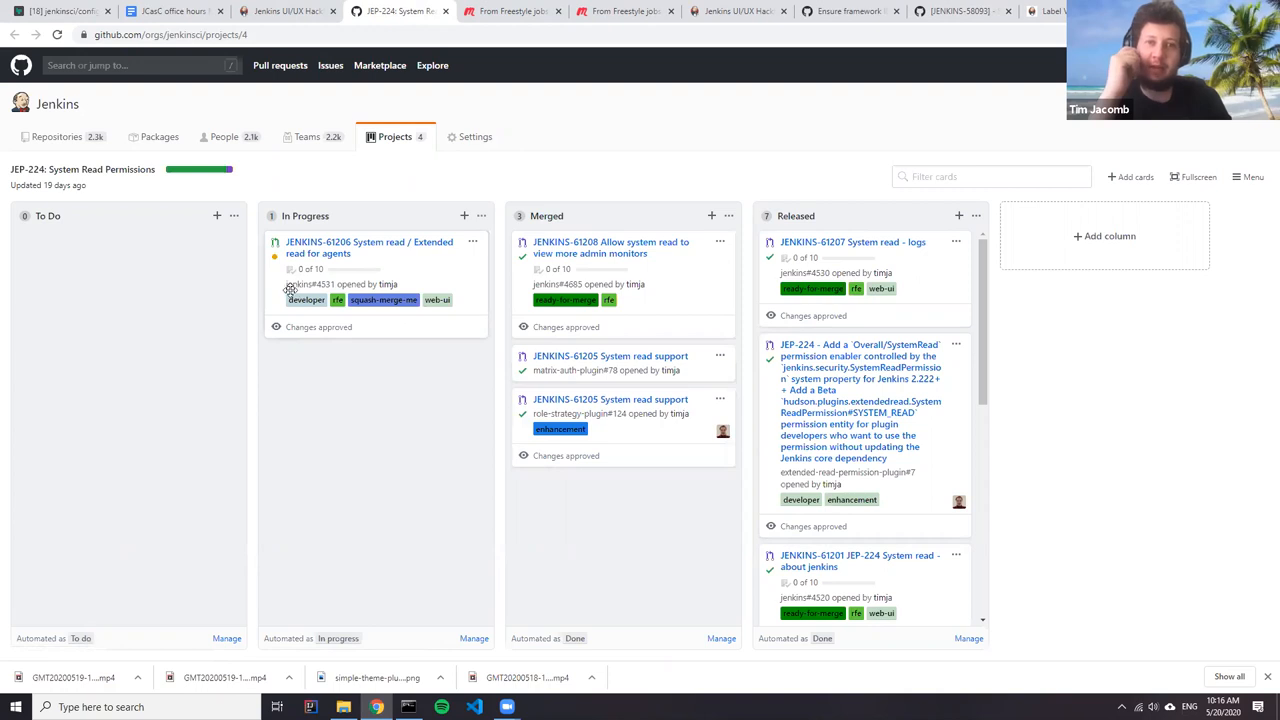
mouse_move(300, 11)
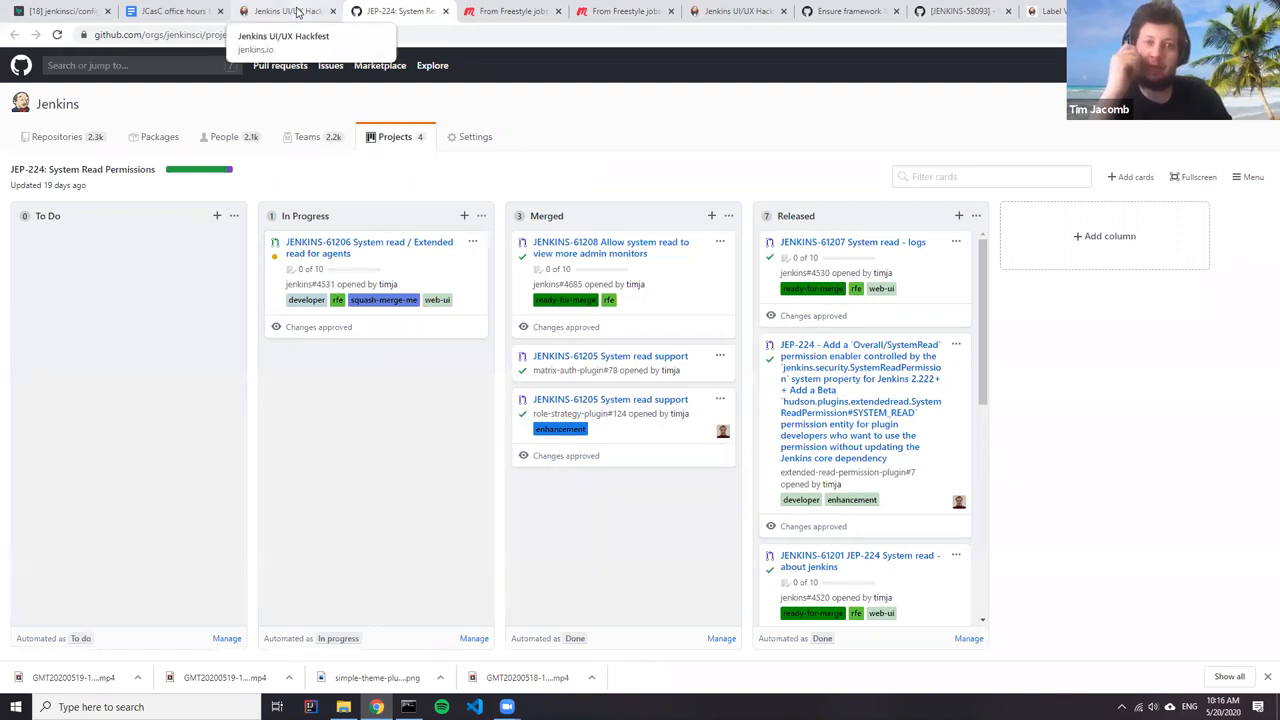
Return to the Jenkins UI/UX Hackfest page after viewing the JEP-224 board.
click(290, 15)
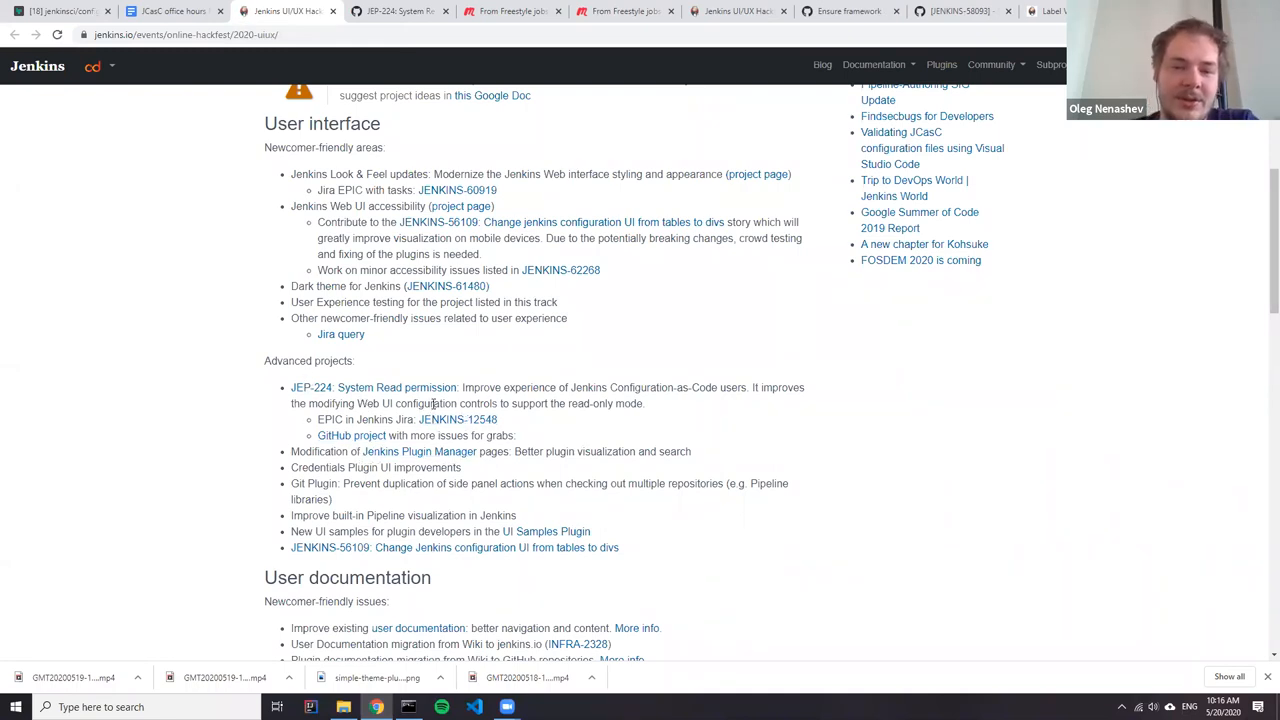
Open the JENKINS-12548 epic in a new tab and log in to Jenkins JIRA.
right_click(403, 418)
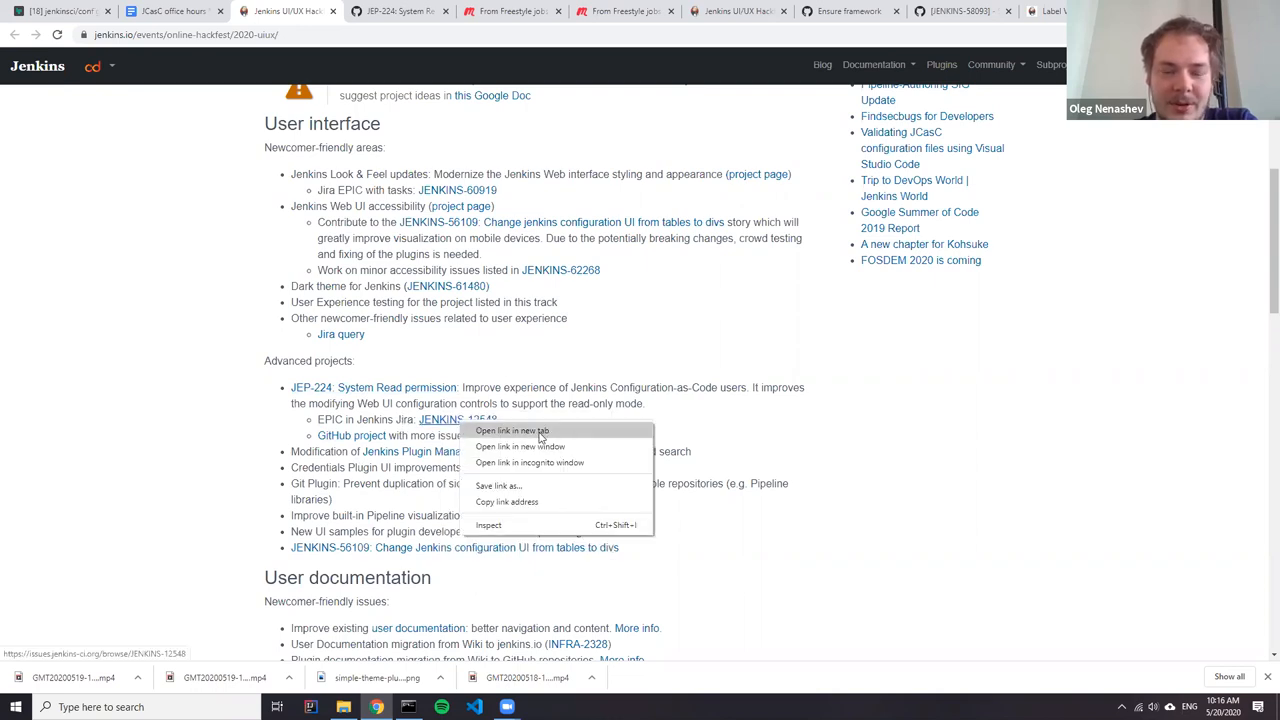
click(512, 430)
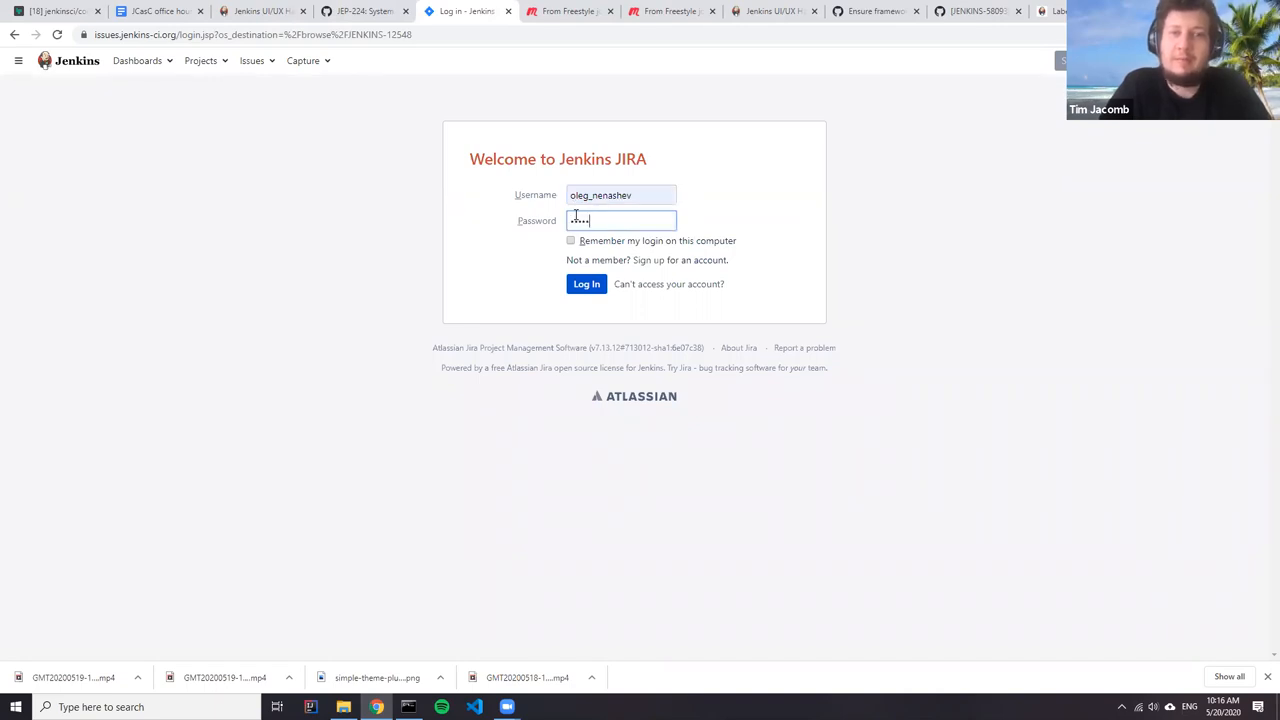
click(586, 283)
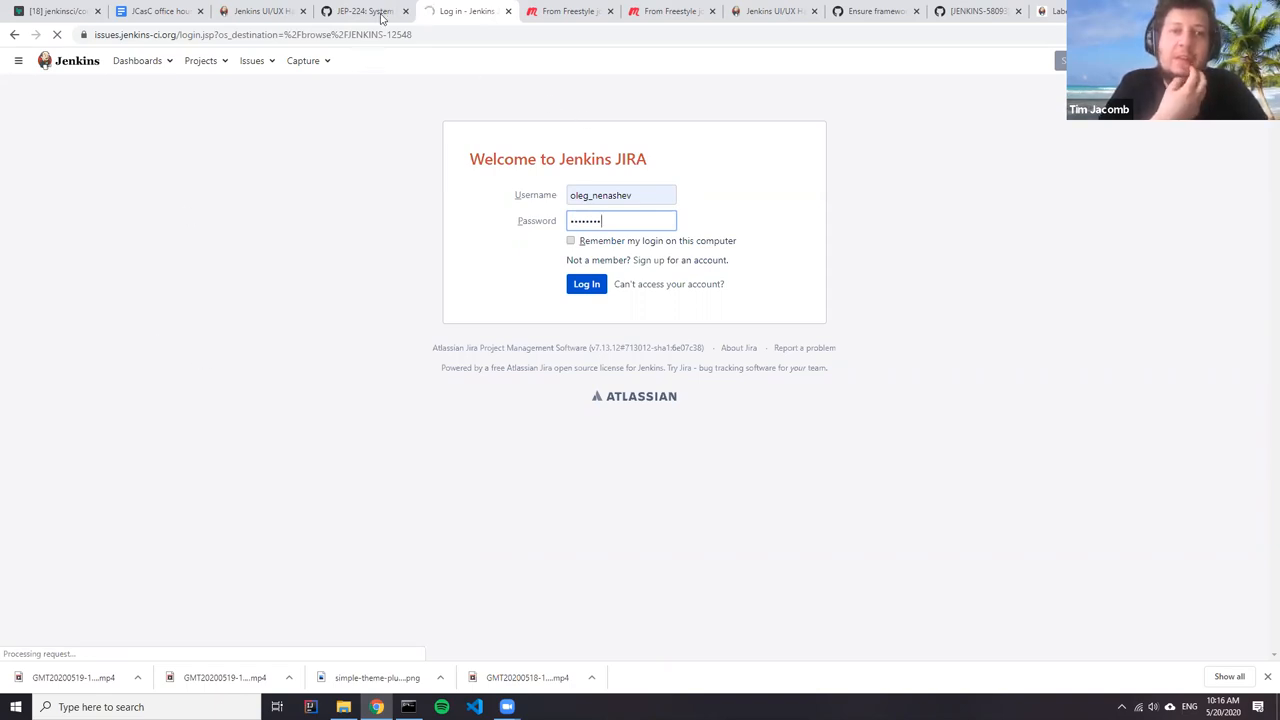
mouse_move(380, 11)
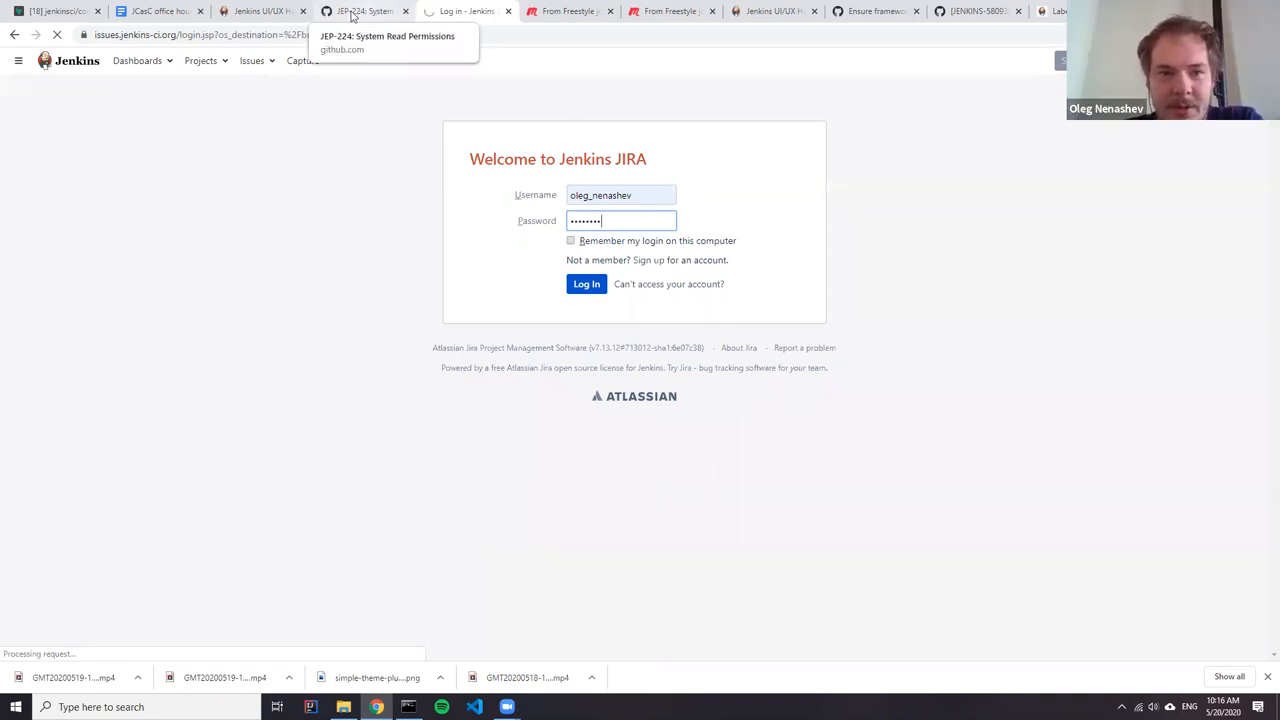
Glance at the JEP-224 System Read Permissions board, then return to the Hackfest page.
click(360, 13)
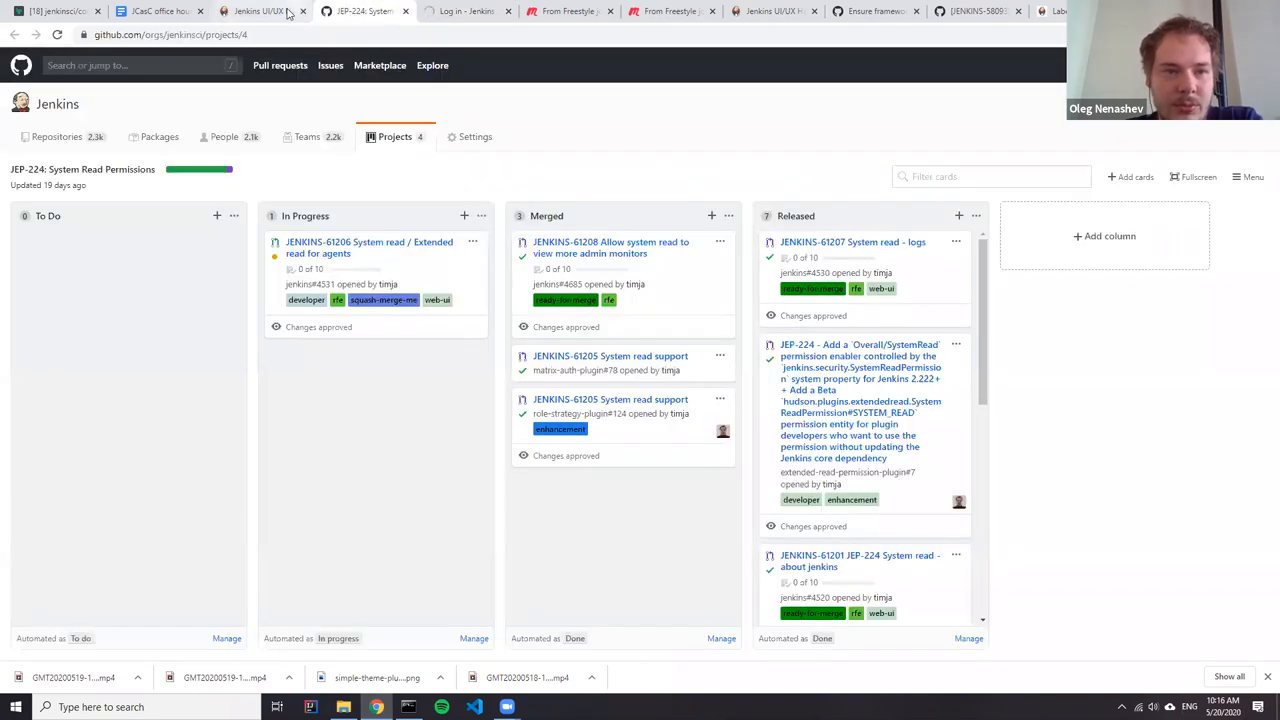
click(255, 13)
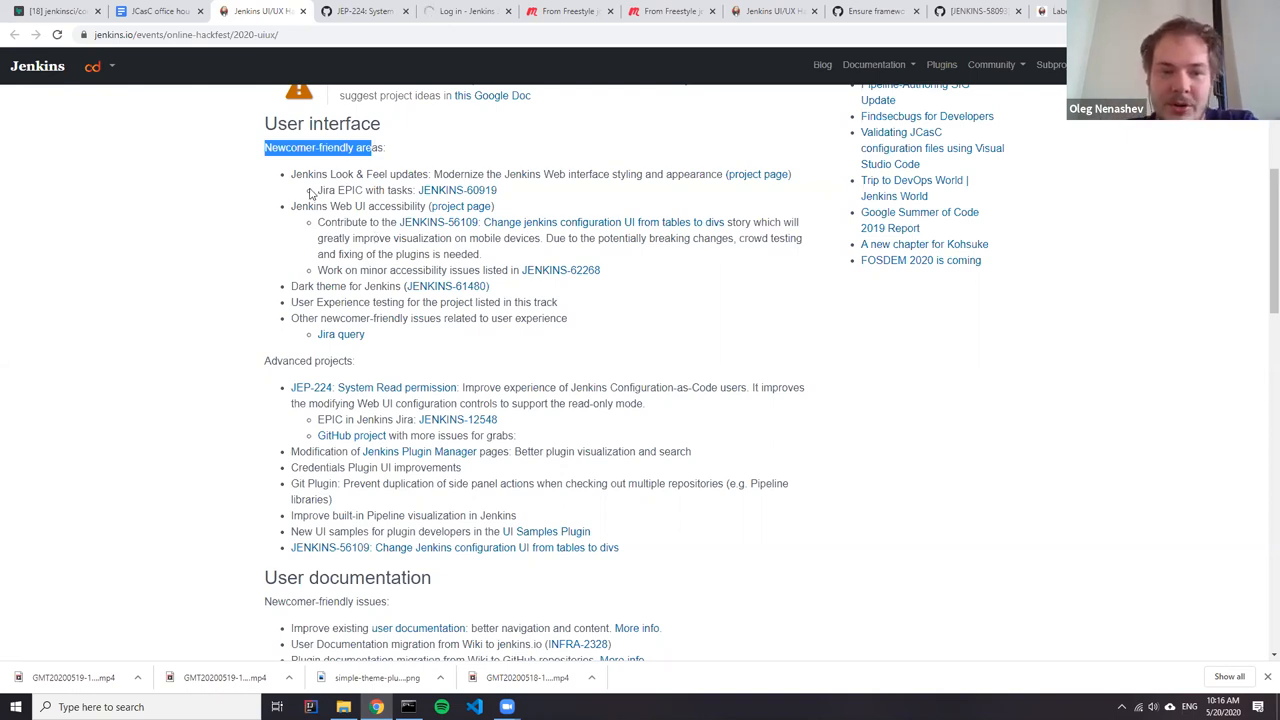
mouse_move(341, 390)
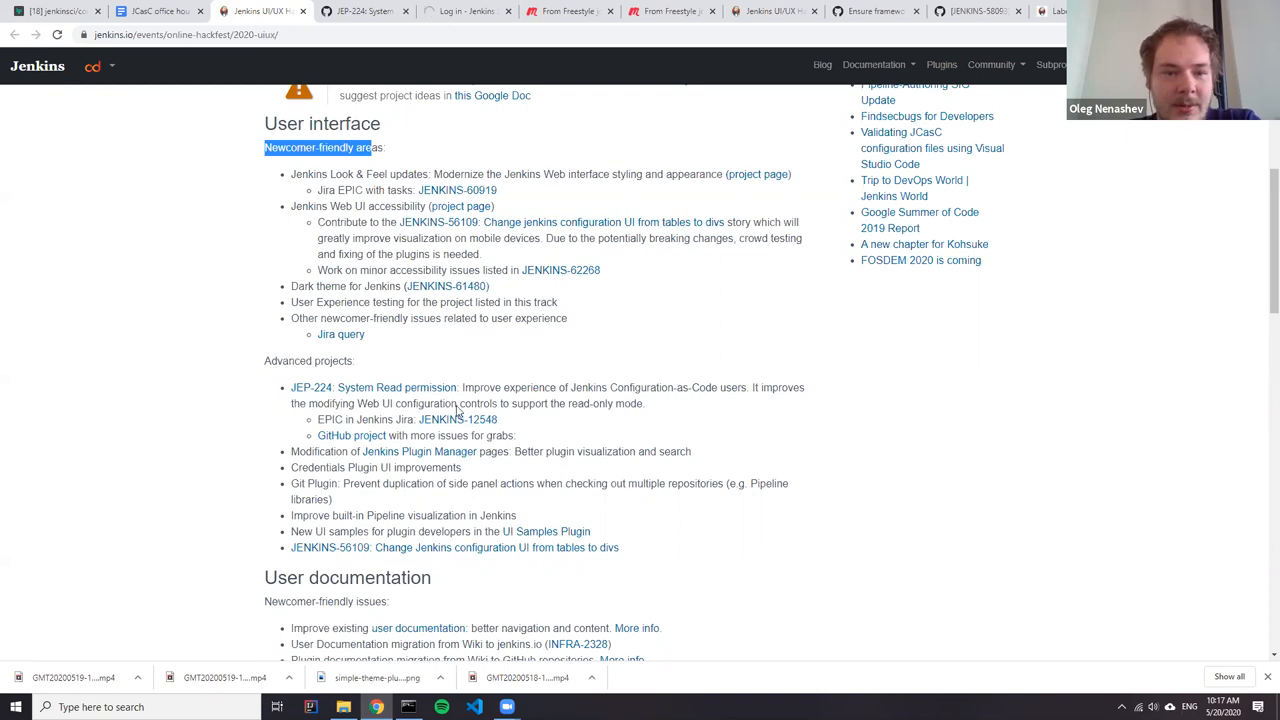
mouse_move(412, 393)
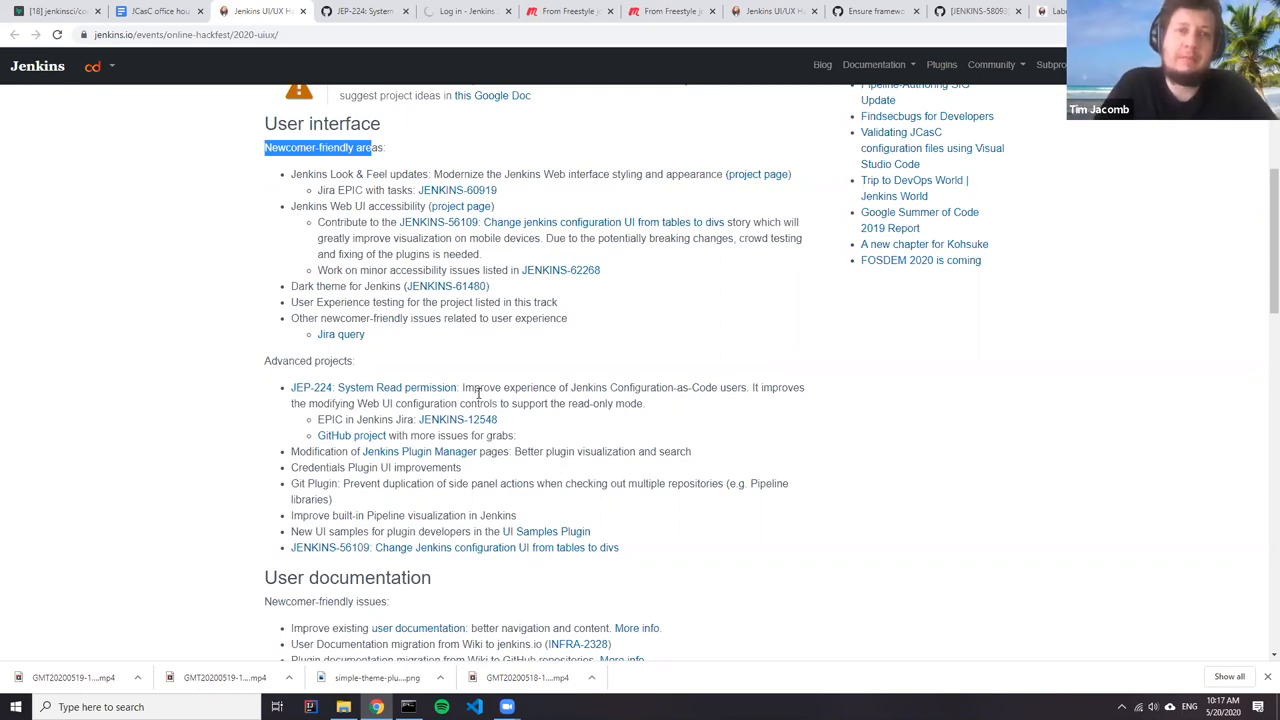
mouse_move(460, 386)
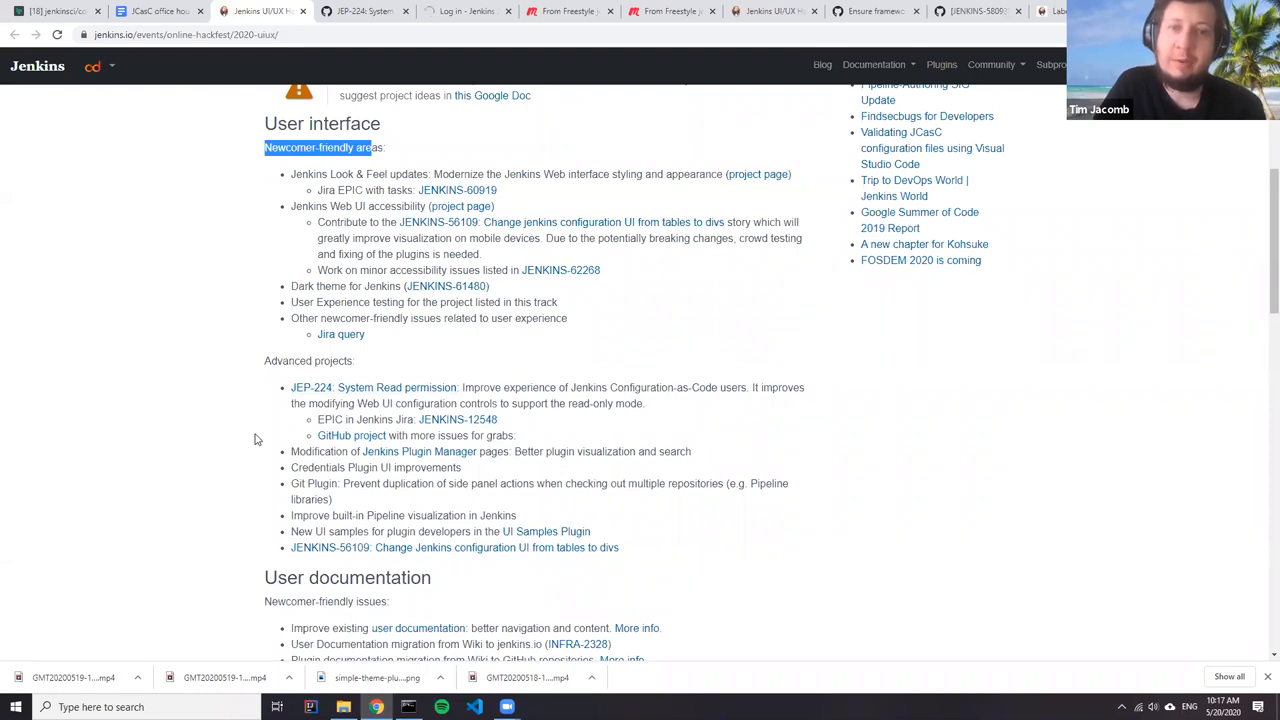
mouse_move(241, 431)
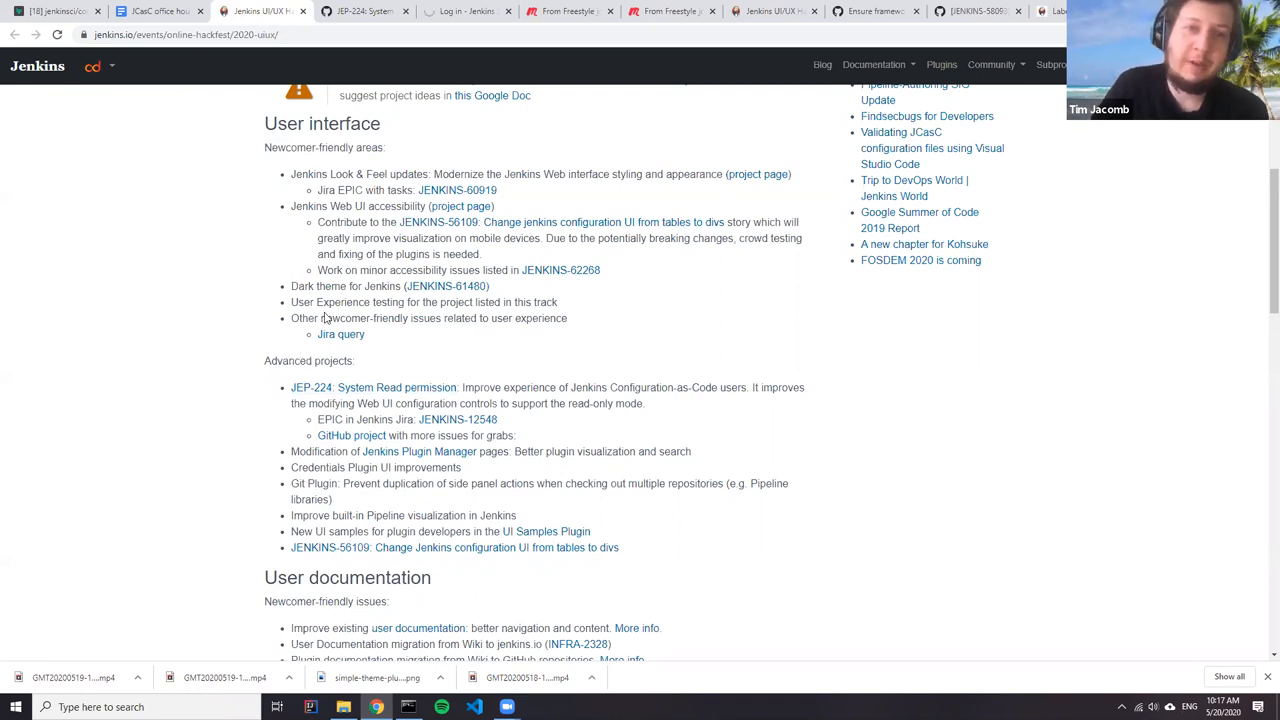
Review the Hackfest documentation, online events and swag sections, then return to the MoM doc.
scroll(up, 3)
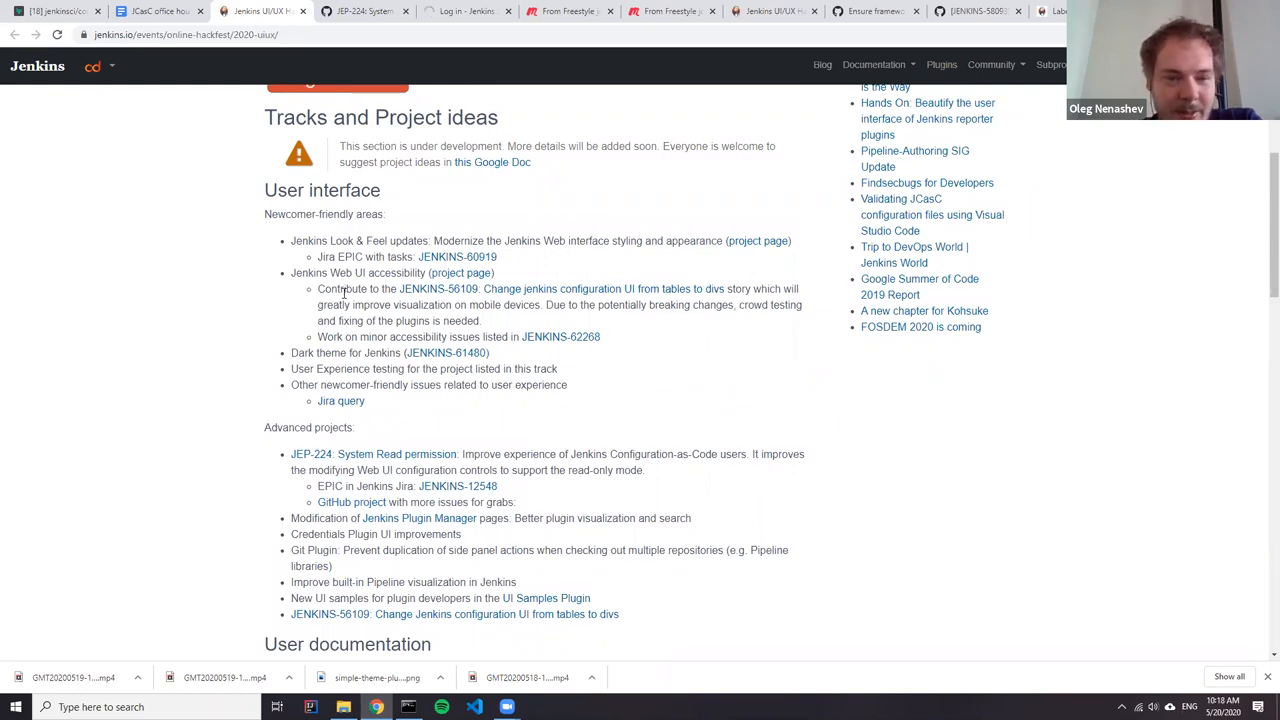
scroll(up, 3)
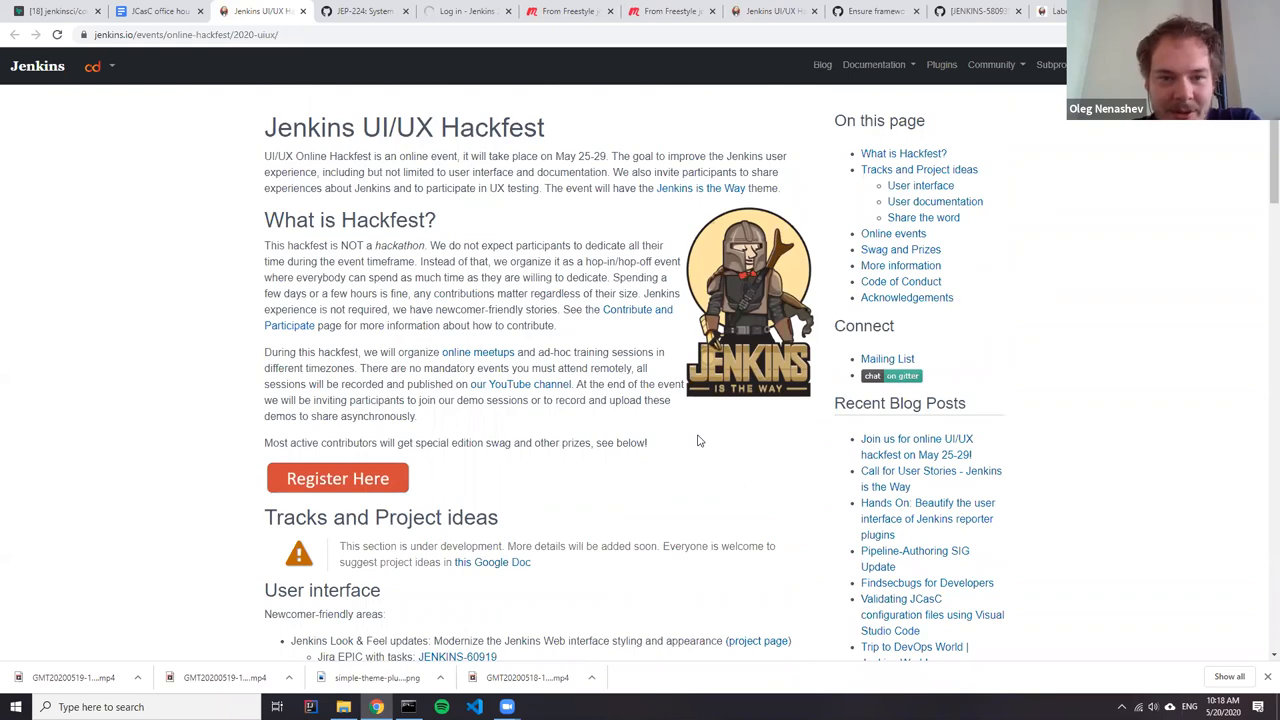
scroll(down, 3)
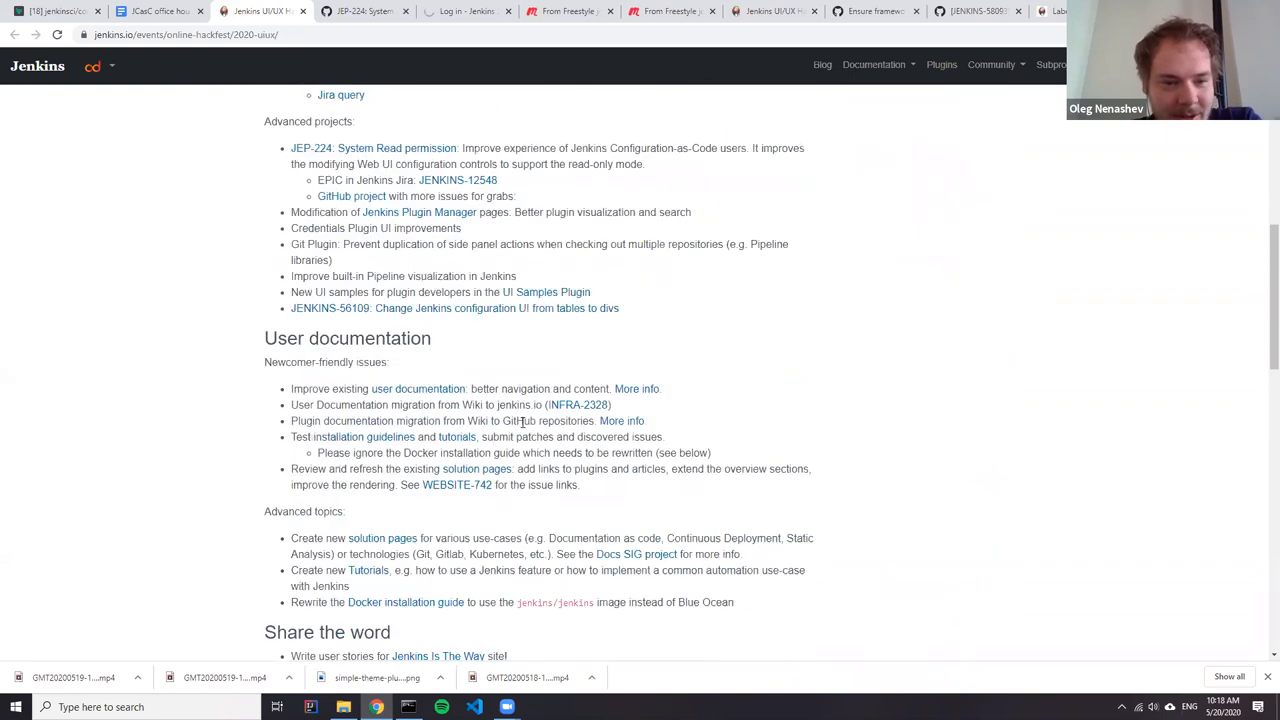
scroll(down, 3)
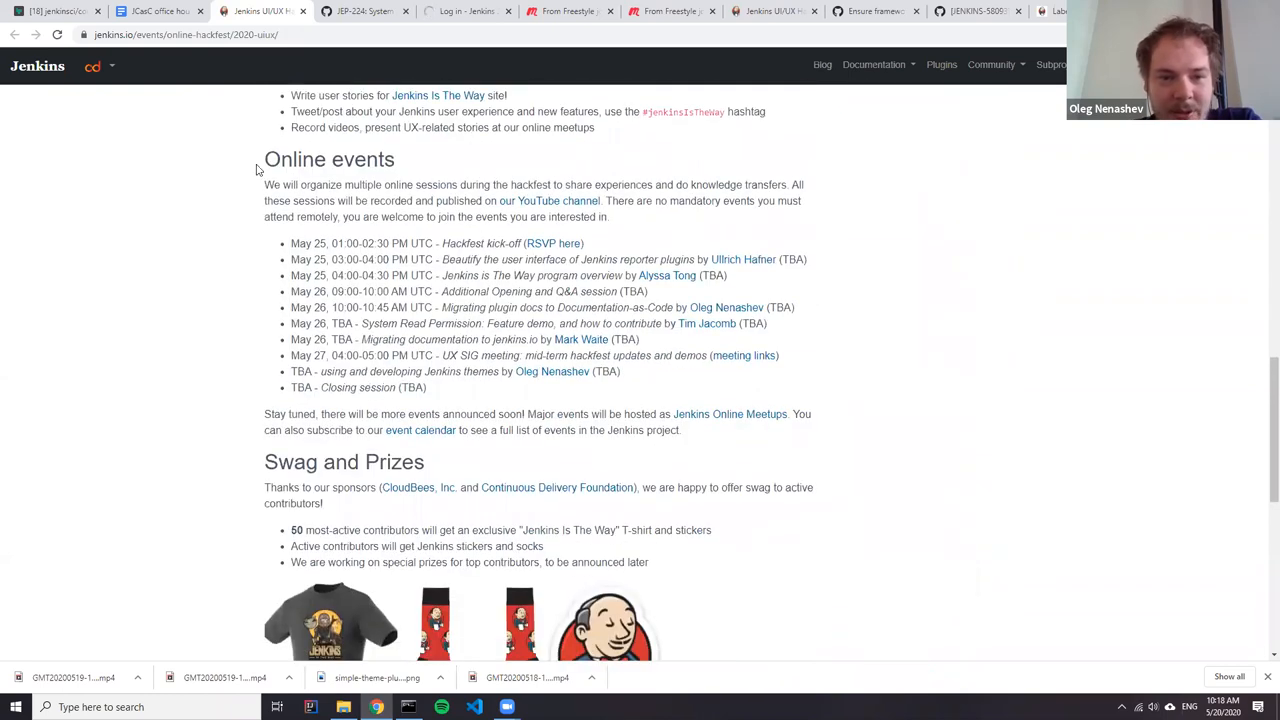
mouse_move(303, 204)
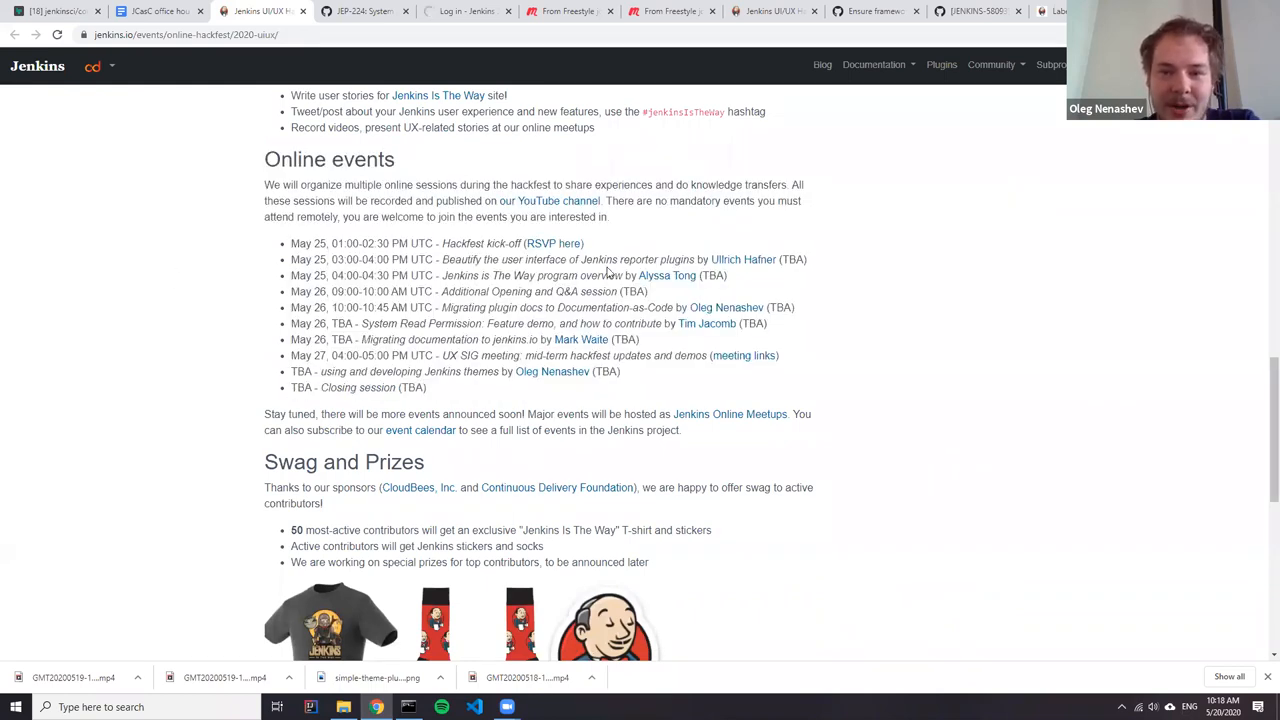
mouse_move(498, 275)
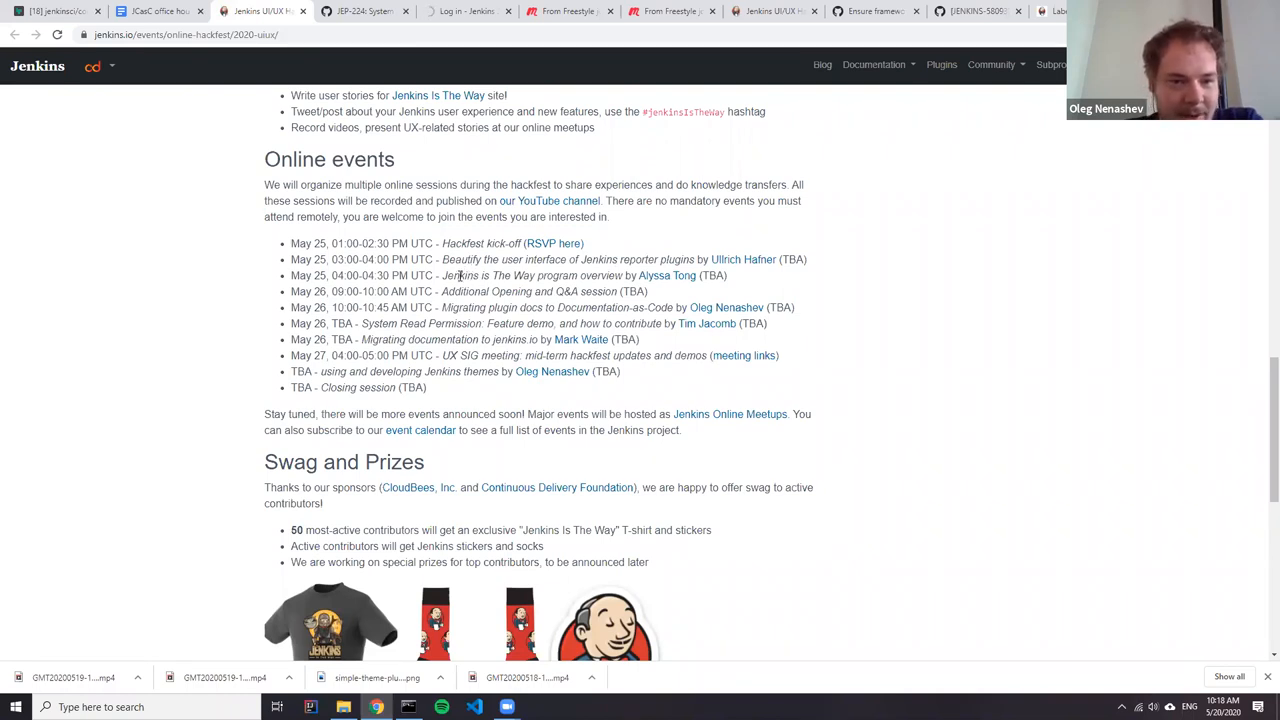
scroll(down, 3)
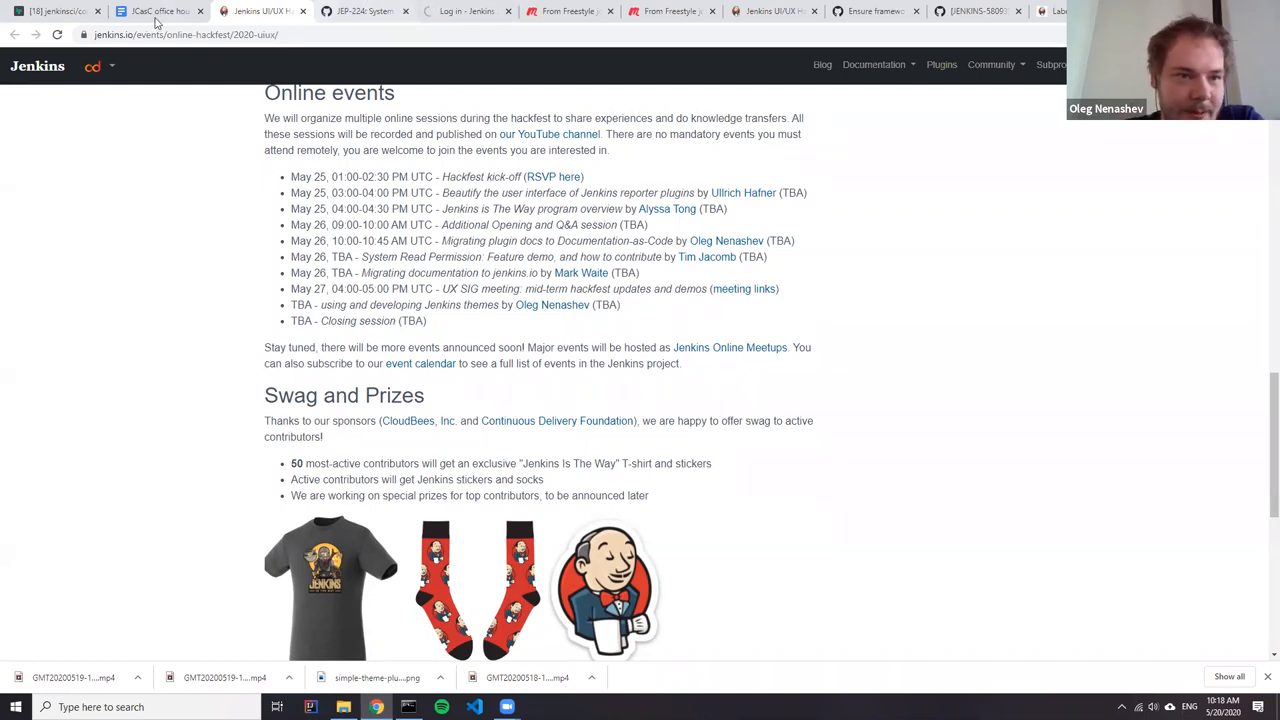
click(140, 12)
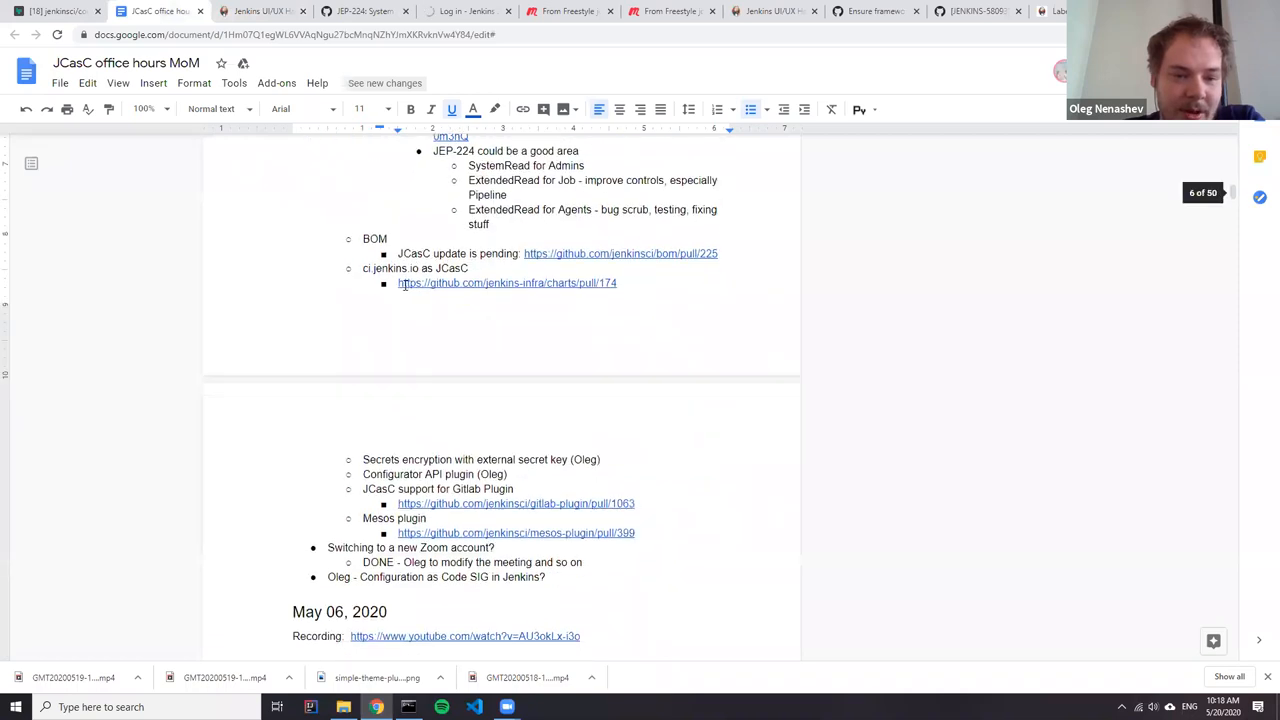
scroll(down, 3)
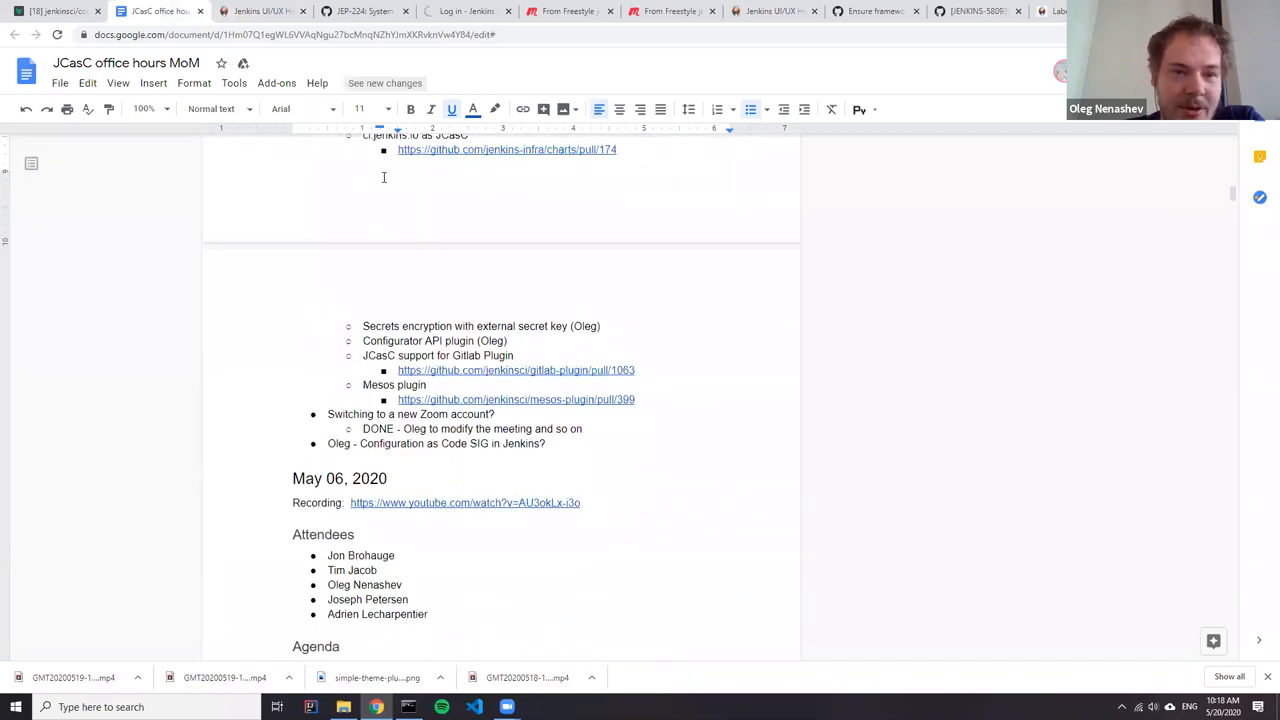
Return to the jenkins.io UI/UX hackfest page's user documentation and advanced projects sections.
click(250, 13)
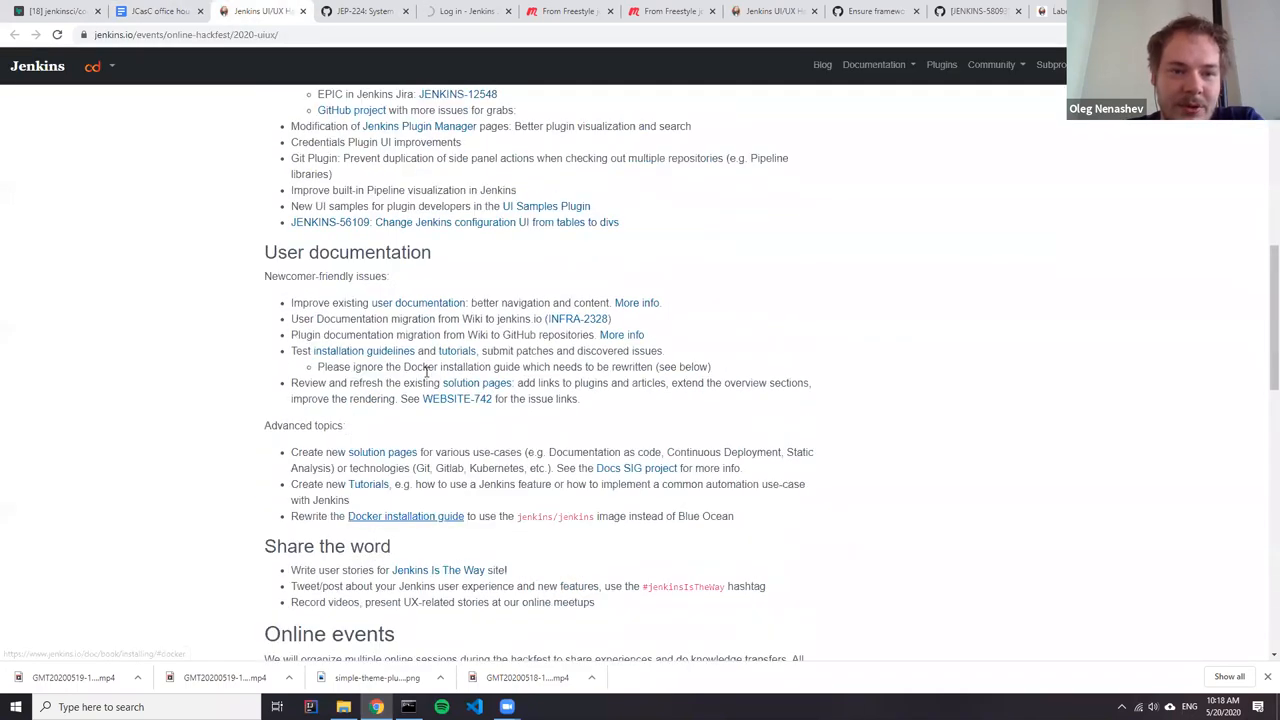
scroll(up, 3)
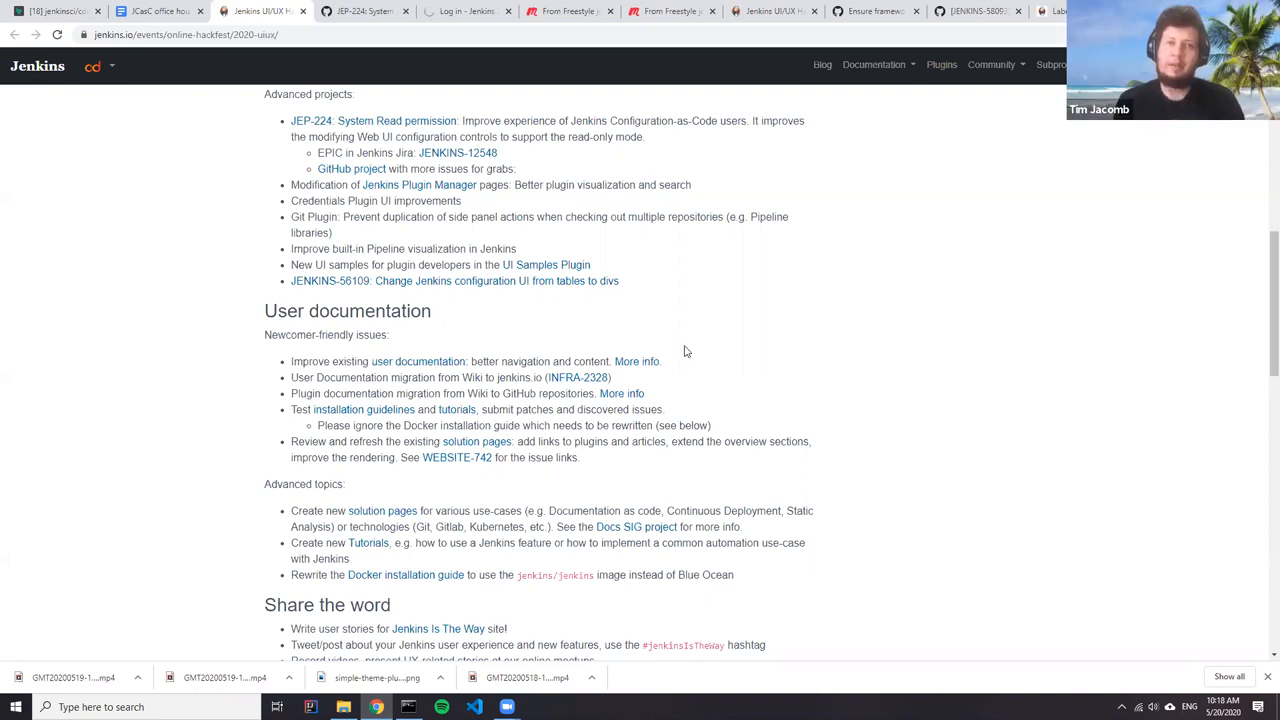
View the JEP-224 System Read Permissions board and configuration-as-code-plugin repo, then open a blank tab.
click(395, 11)
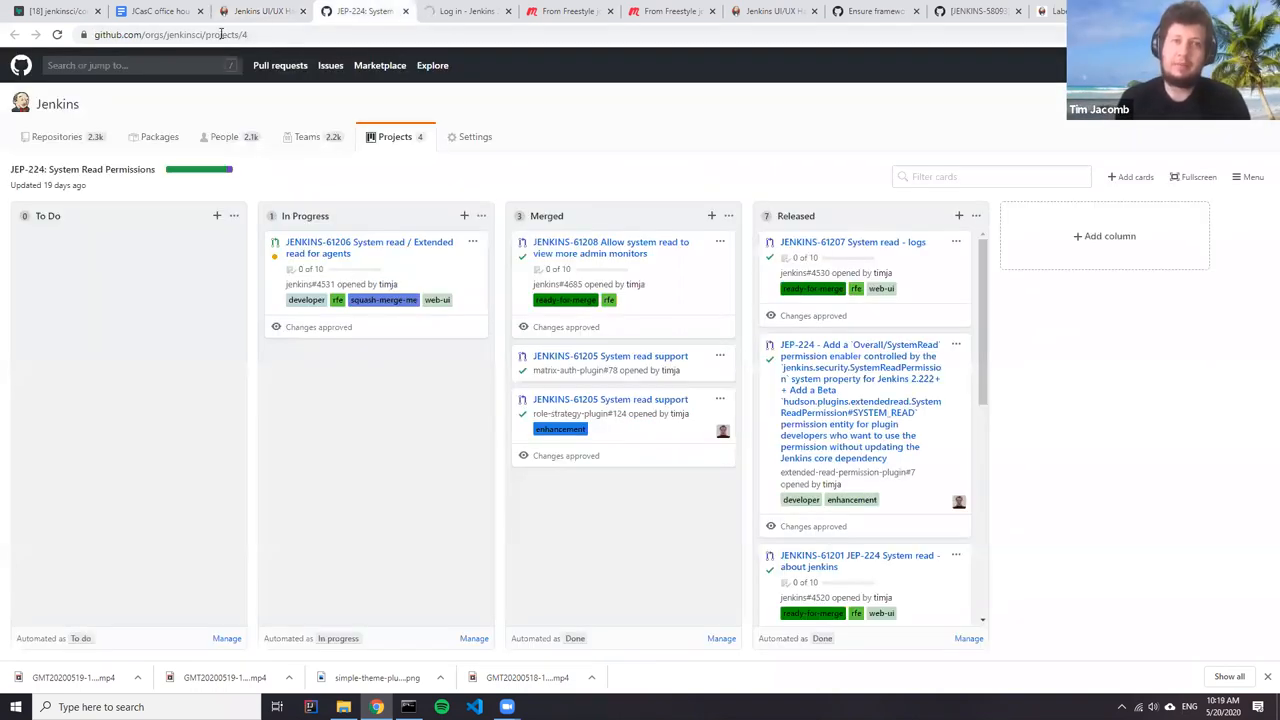
click(871, 17)
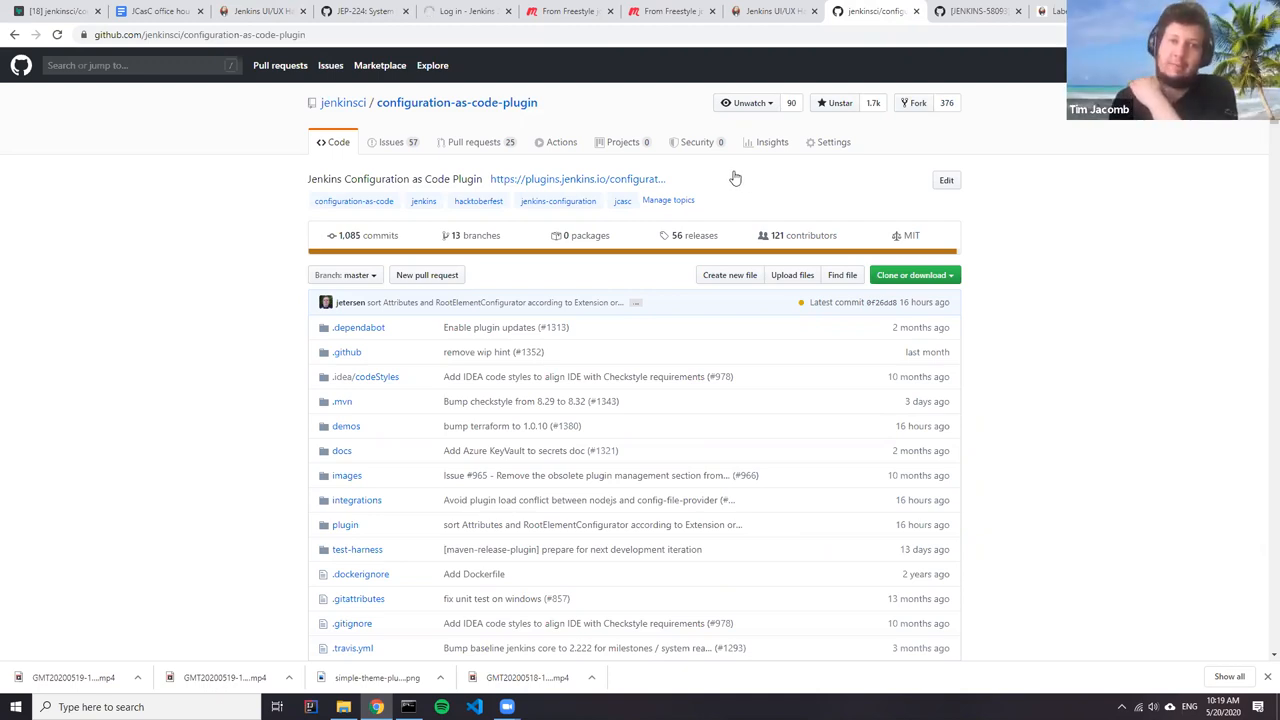
click(468, 141)
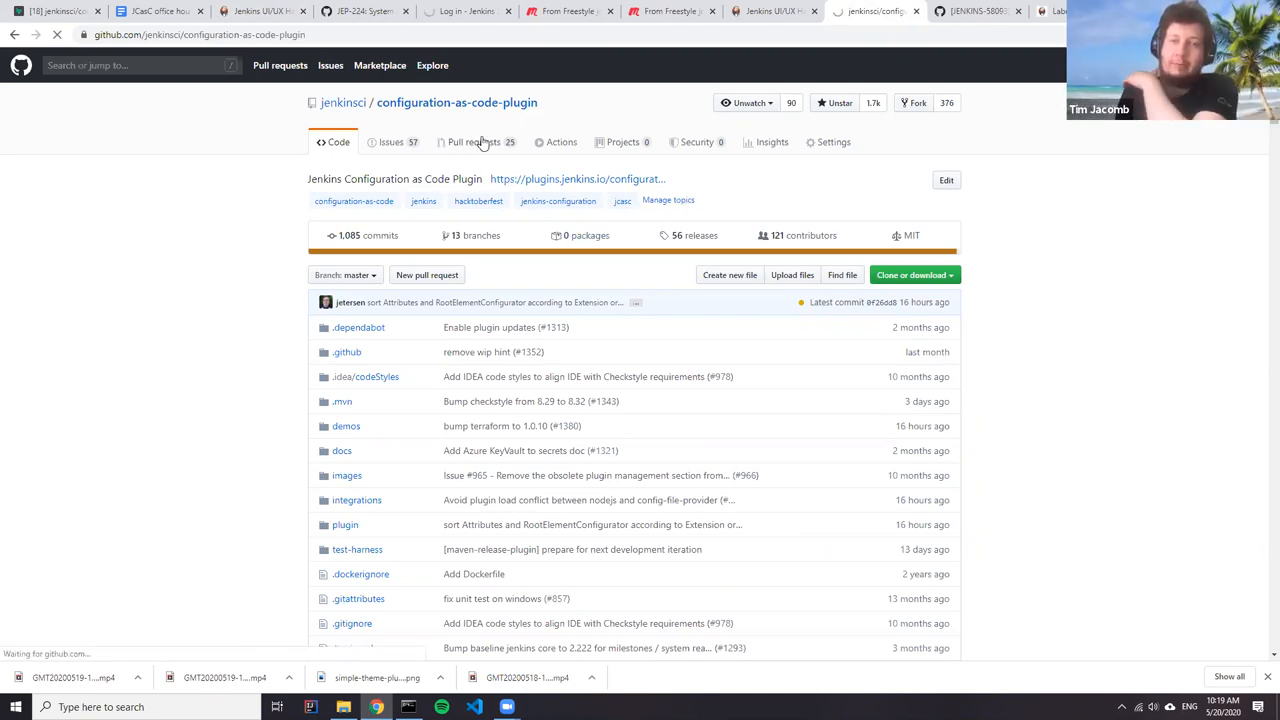
click(470, 141)
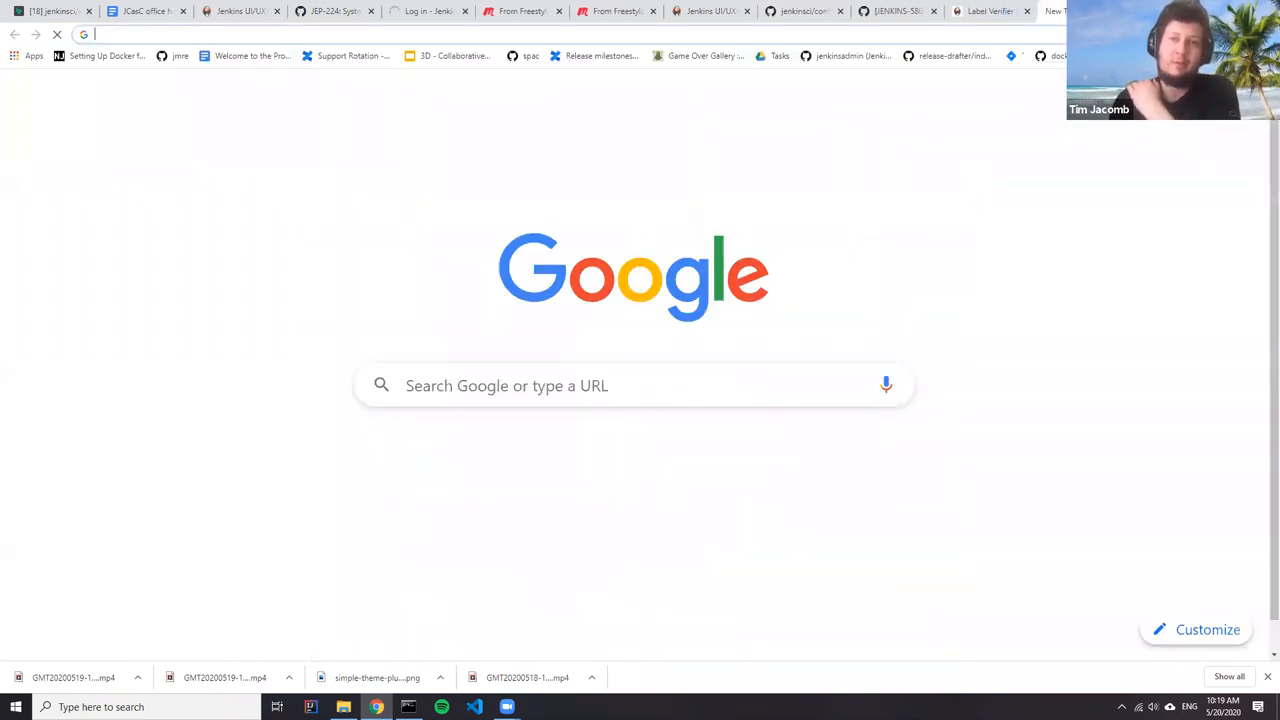
Search plugins.jenkins.io for 'configuration' and open the Configuration as Code plugin page.
text(plugins.jenkins.io)
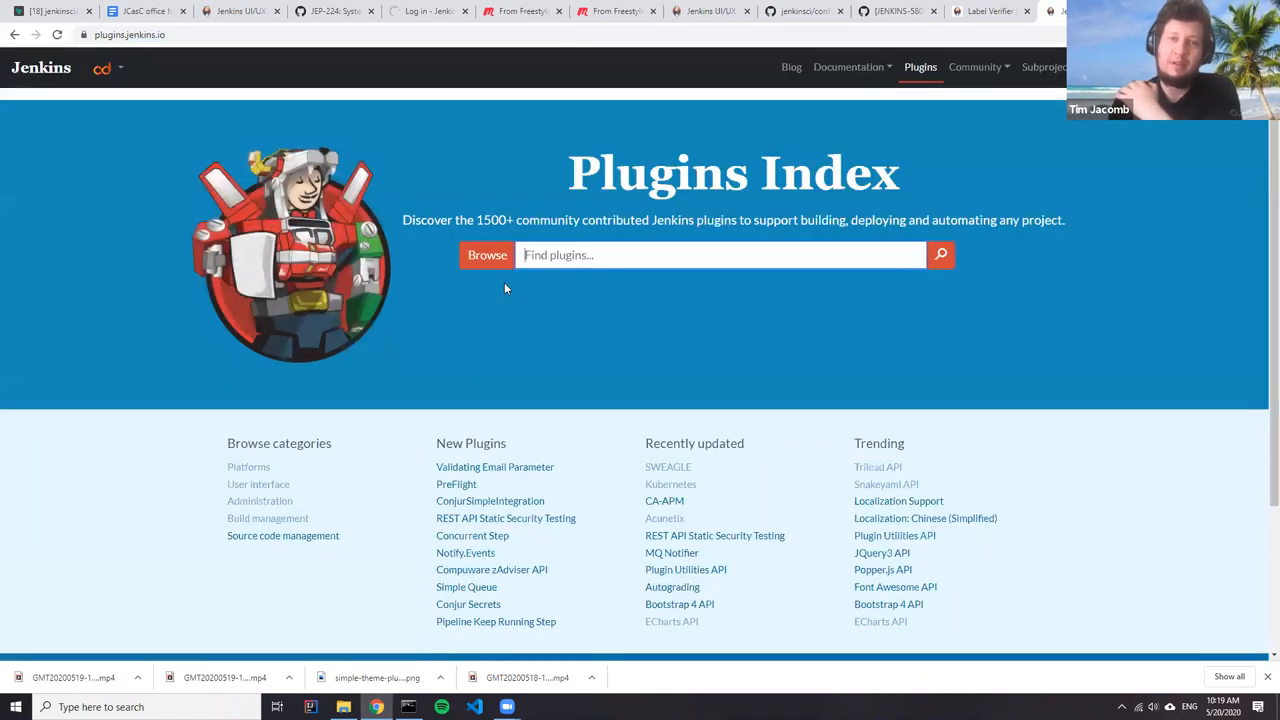
scroll(down, 3)
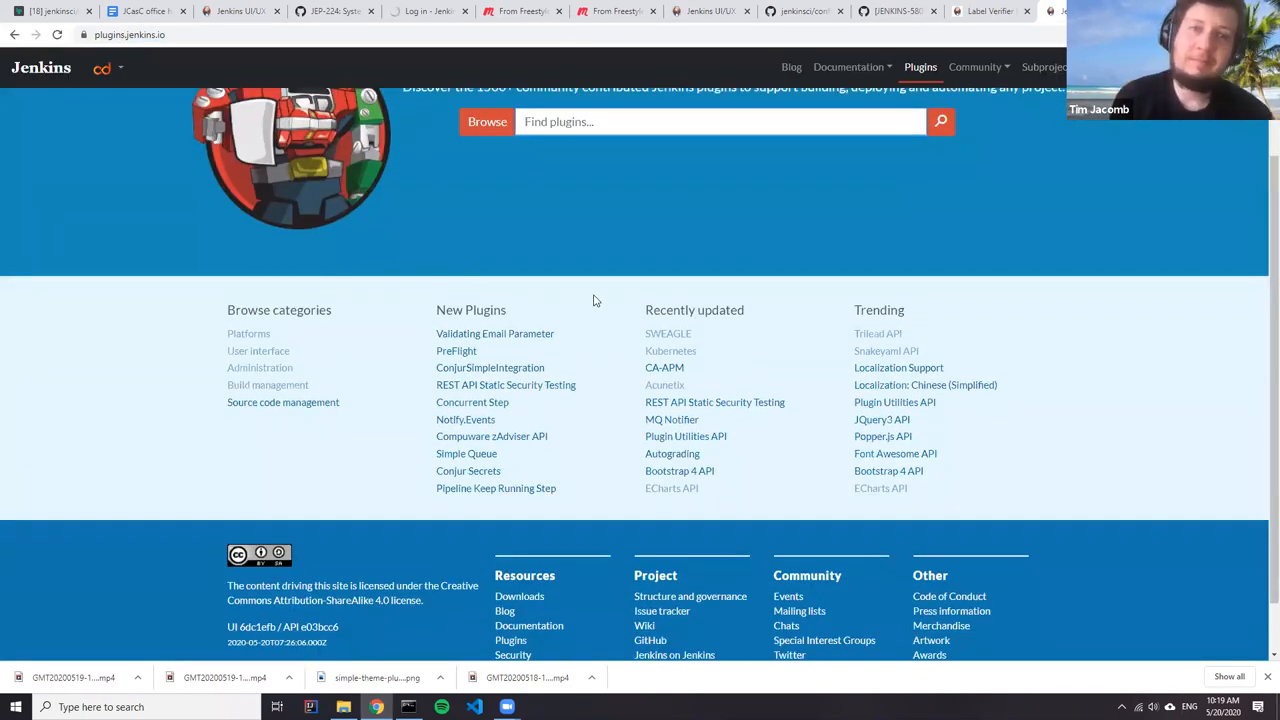
scroll(up, 3)
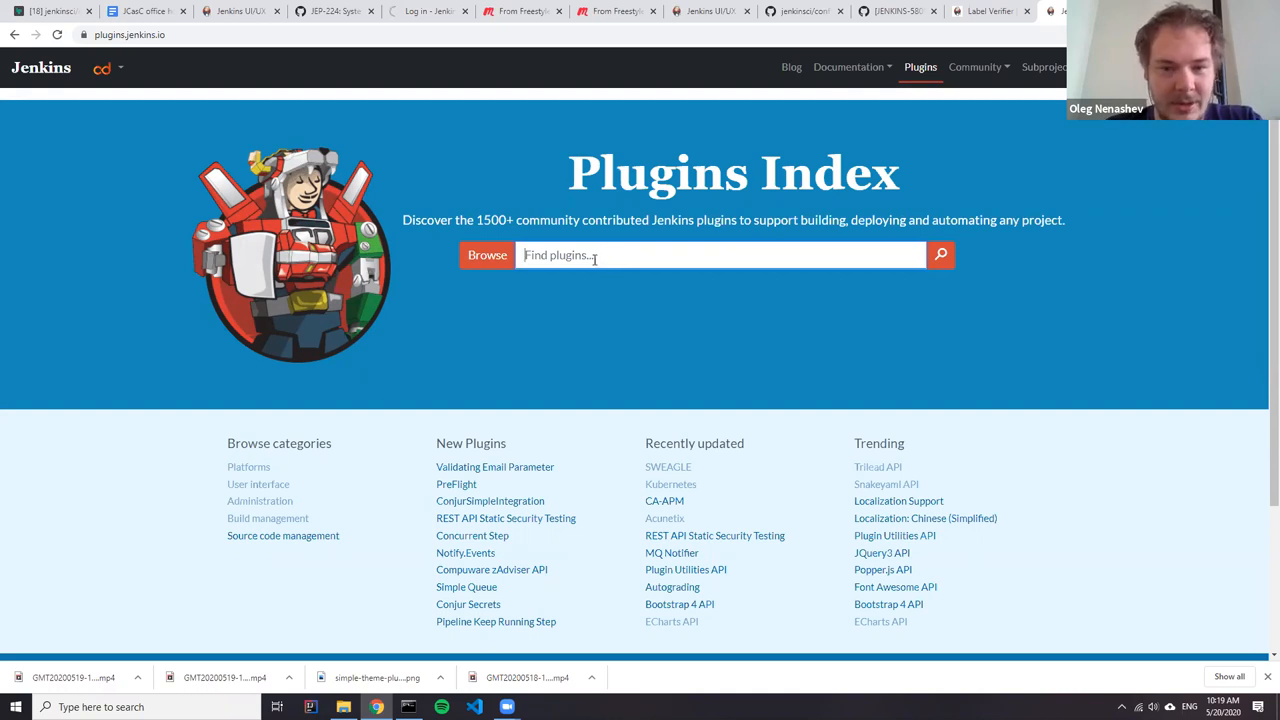
click(720, 254)
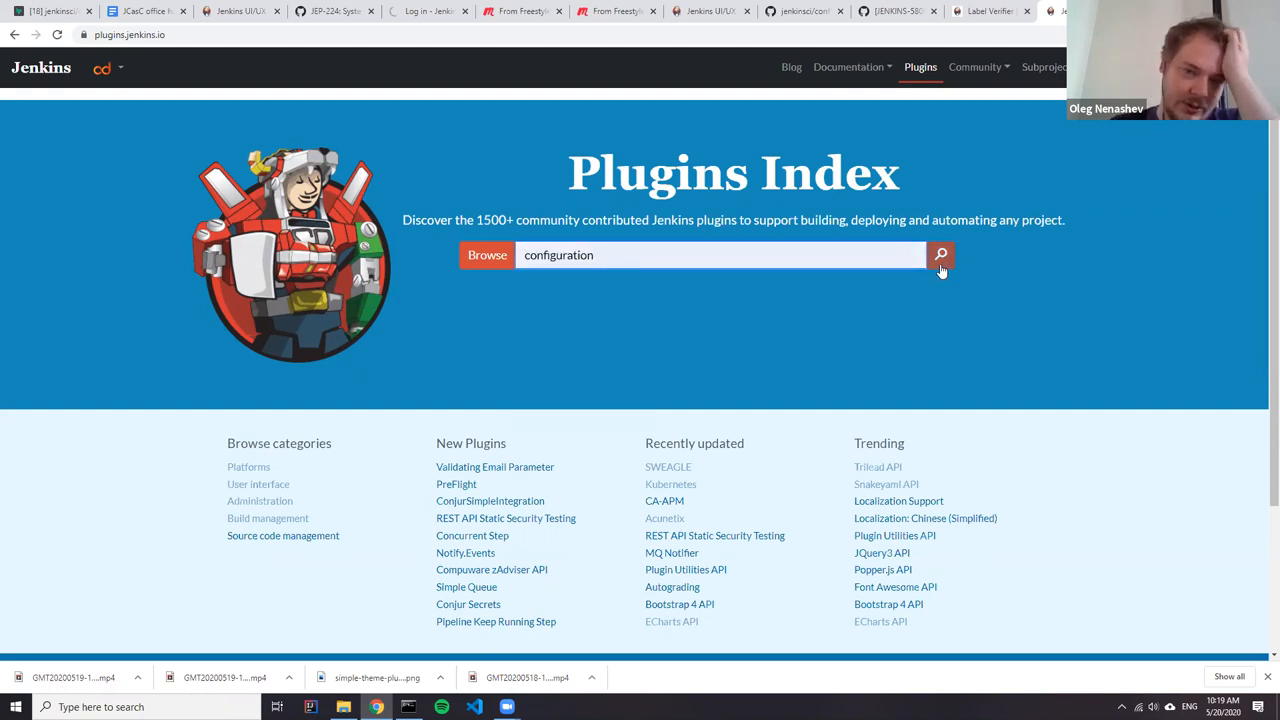
click(940, 254)
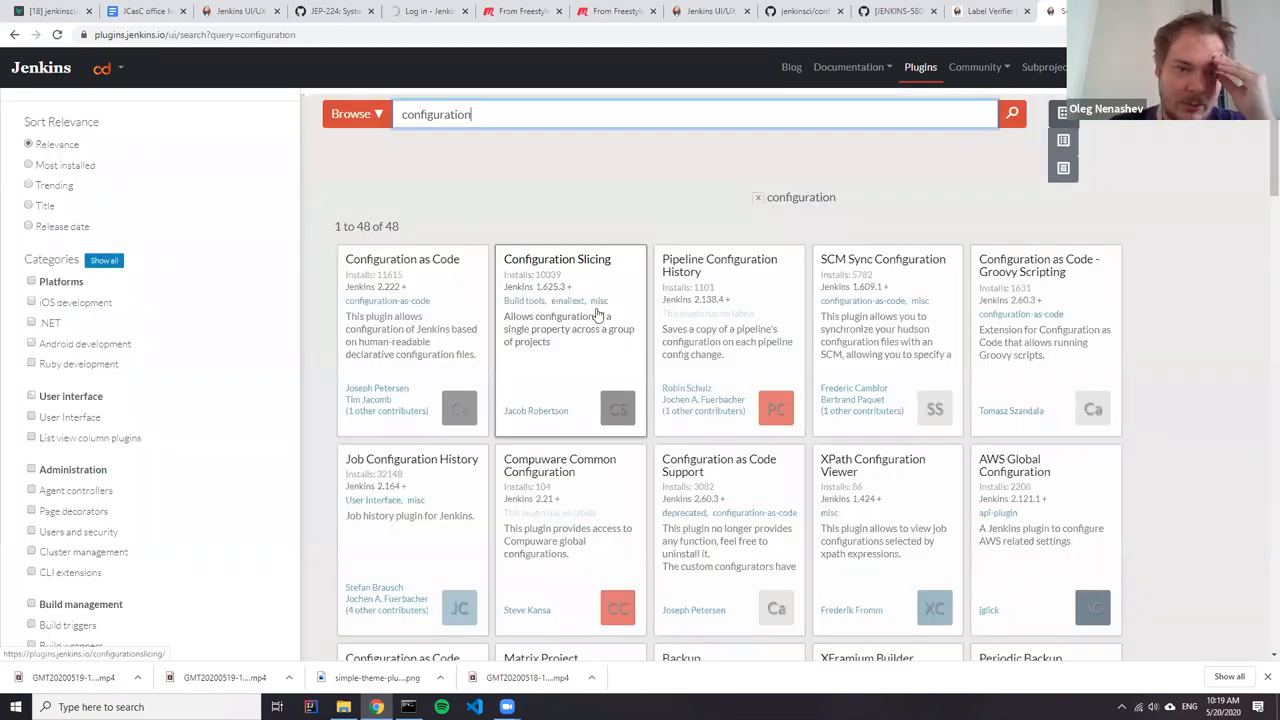
click(402, 259)
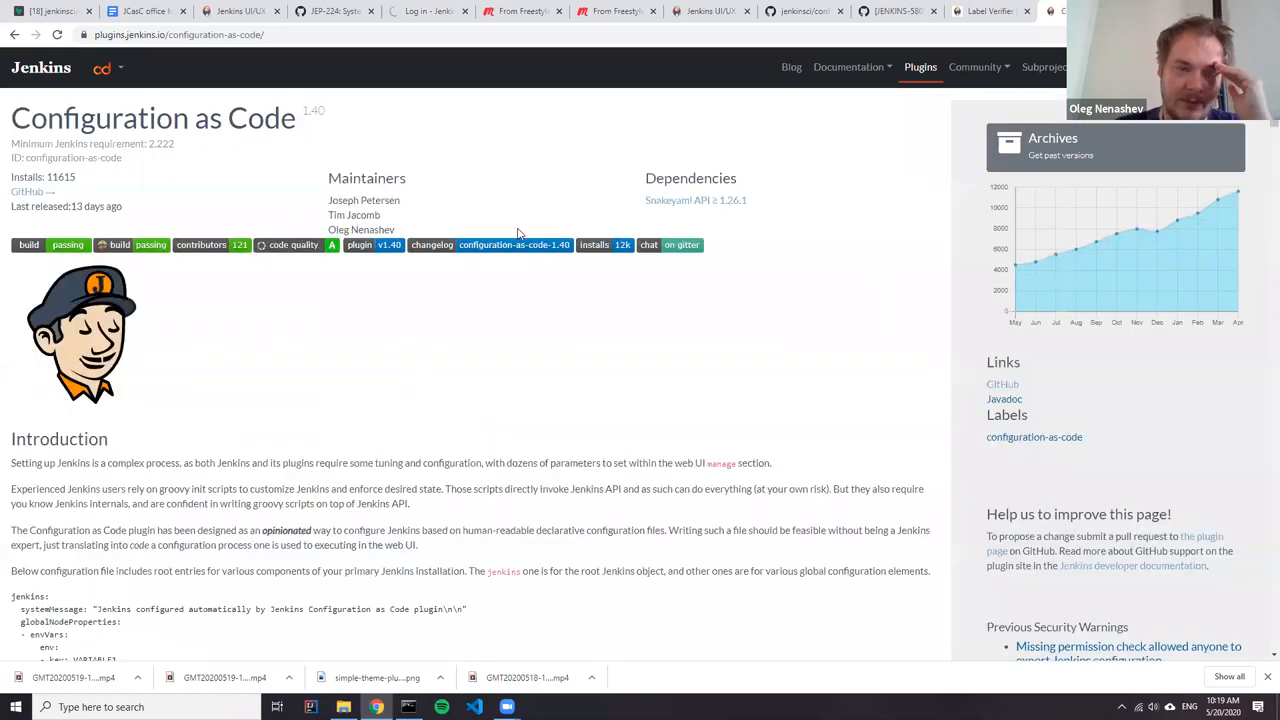
mouse_move(187, 164)
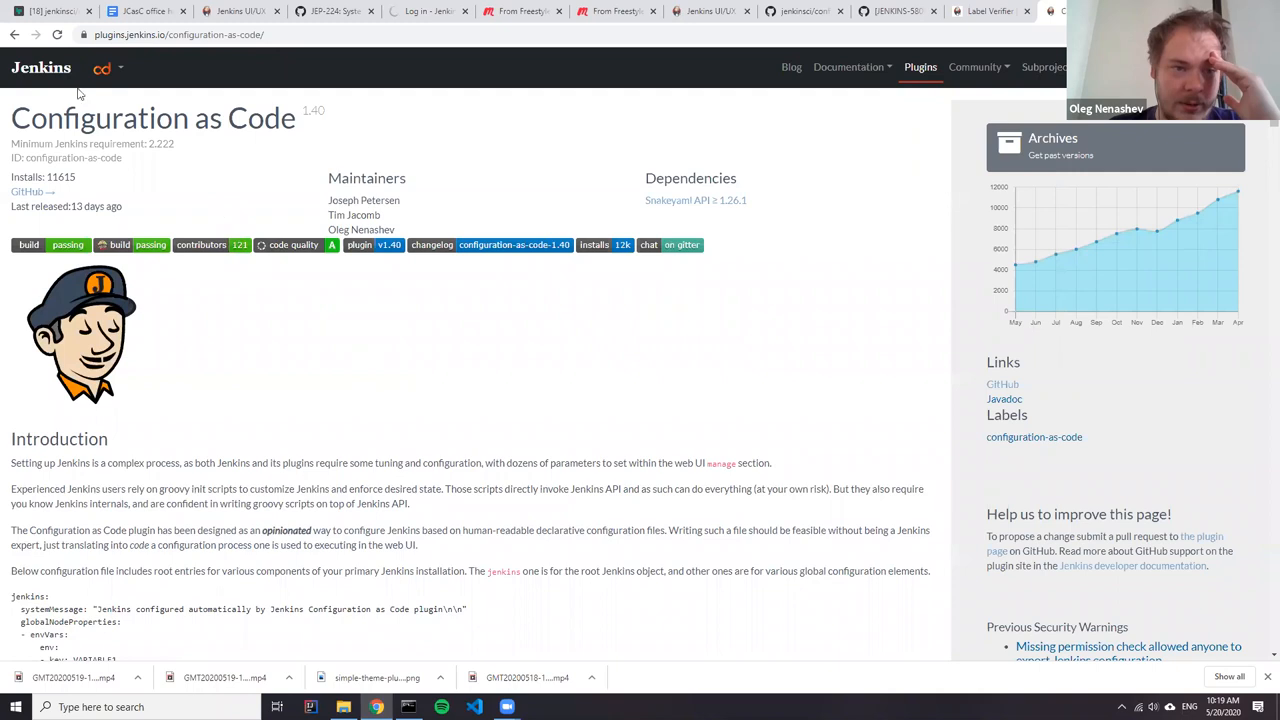
mouse_move(482, 96)
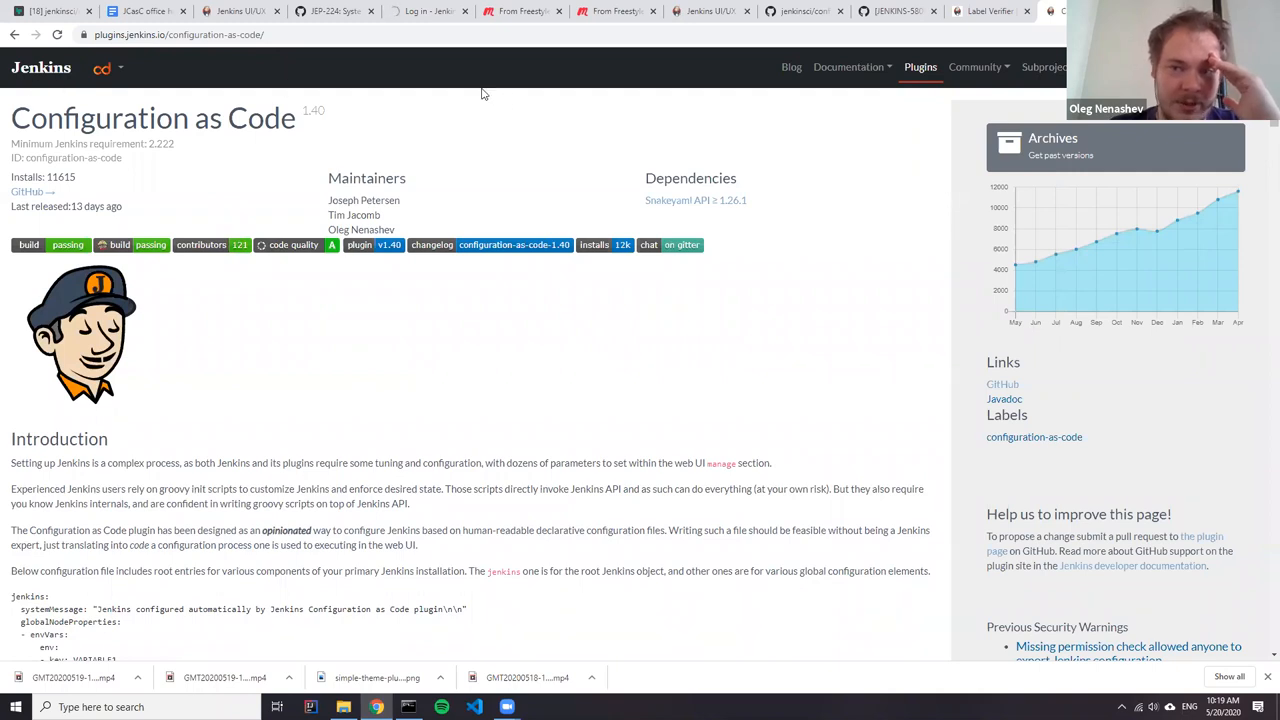
mouse_move(328, 221)
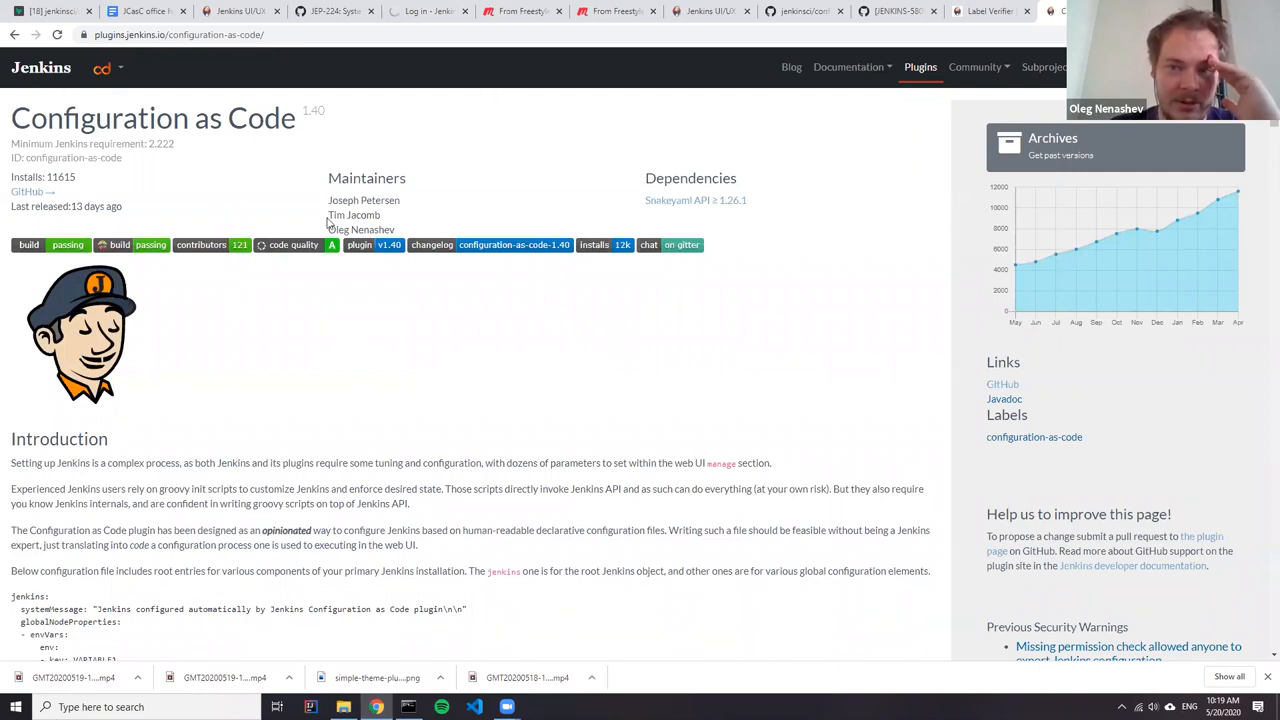
mouse_move(461, 104)
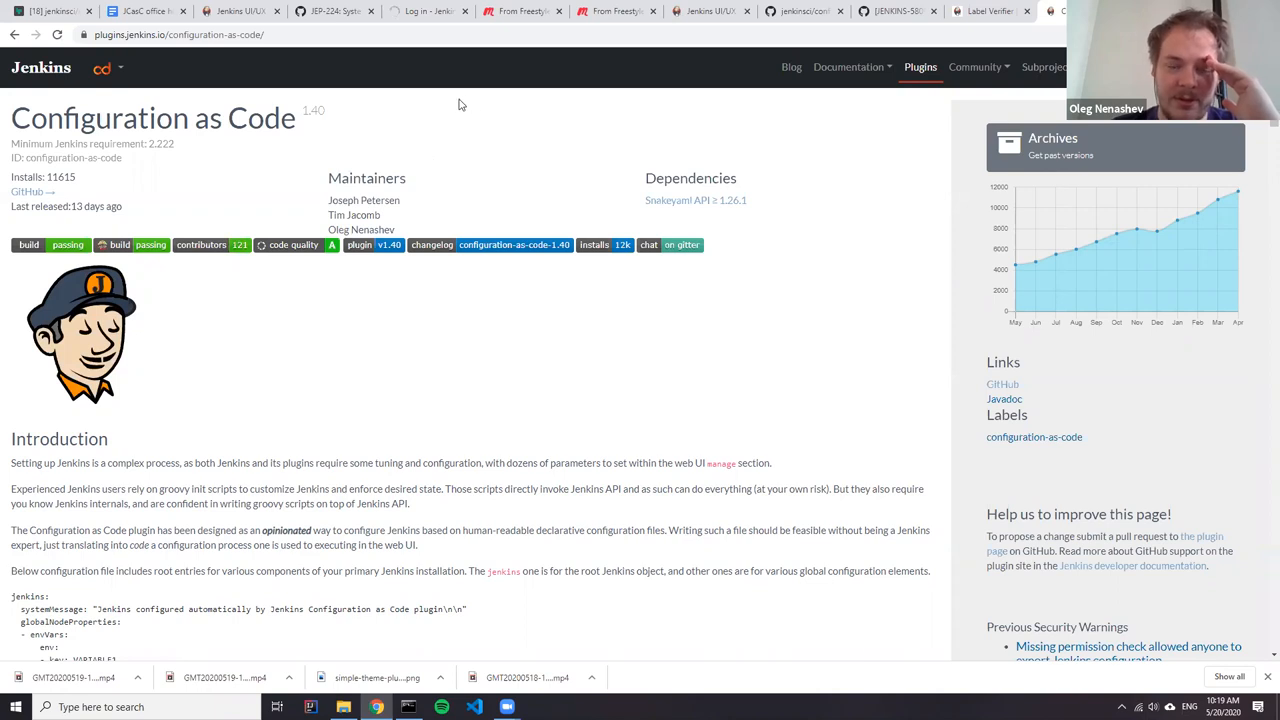
mouse_move(441, 104)
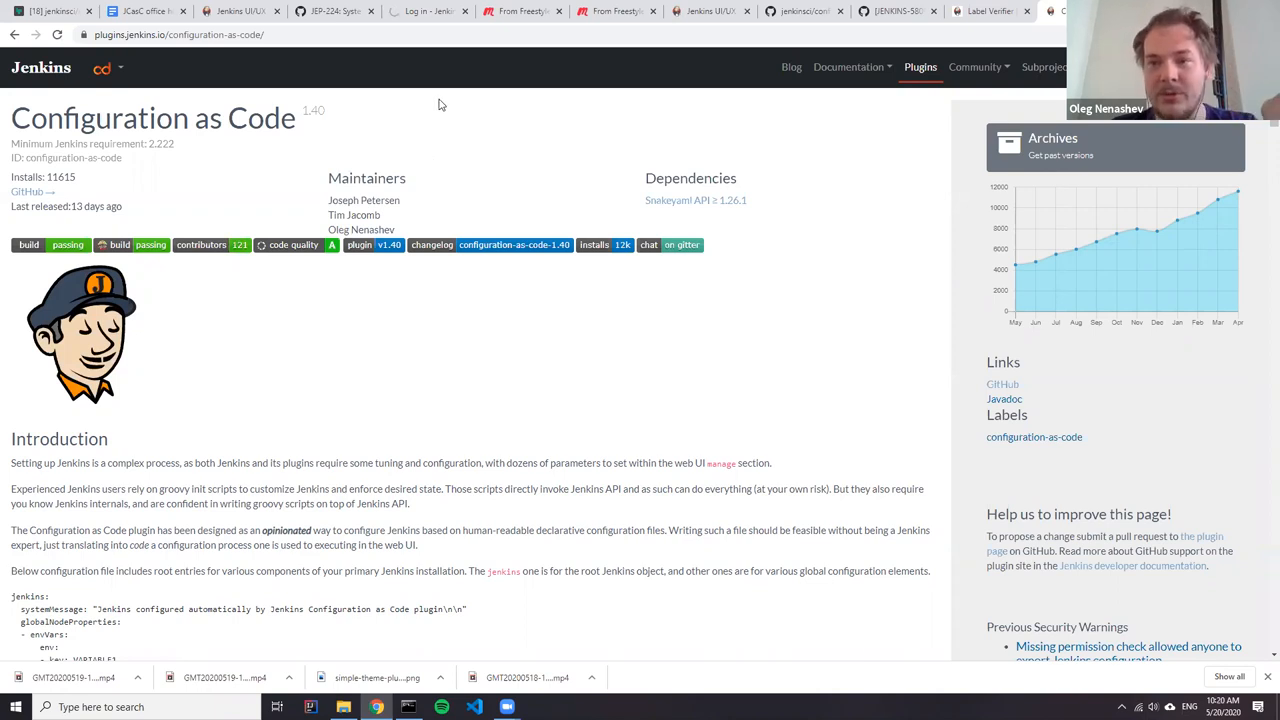
mouse_move(429, 106)
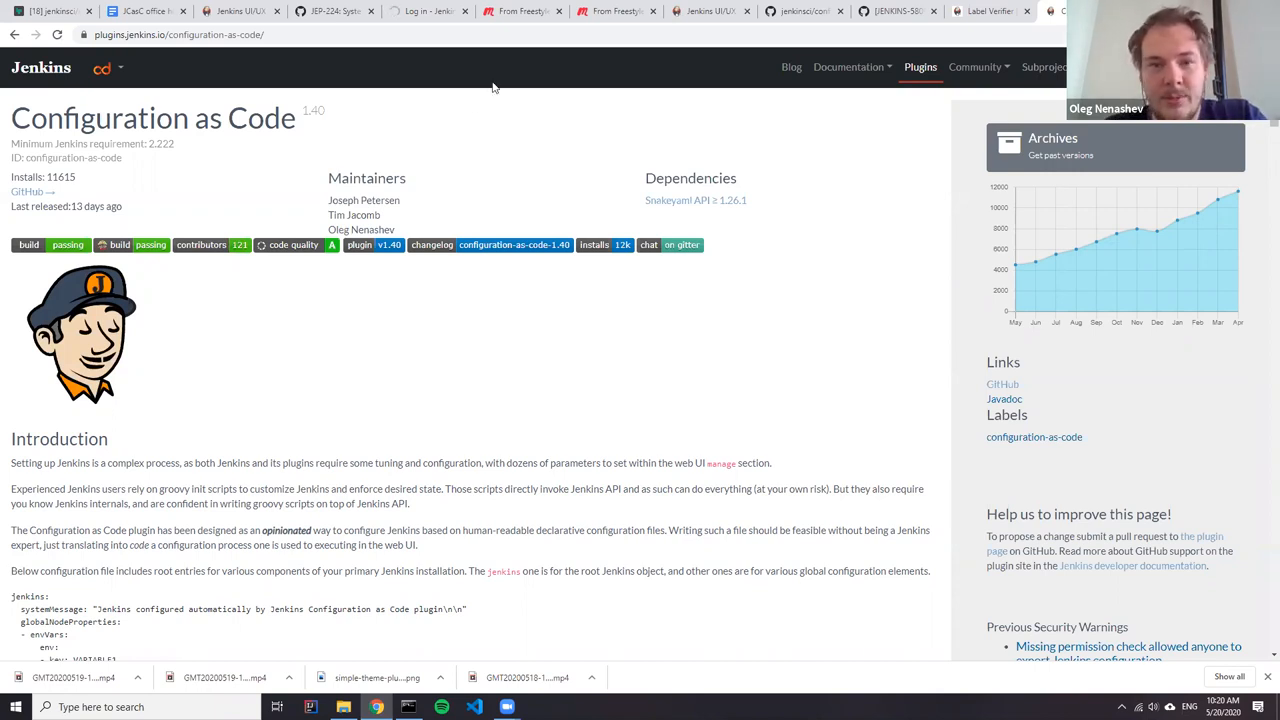
mouse_move(492, 128)
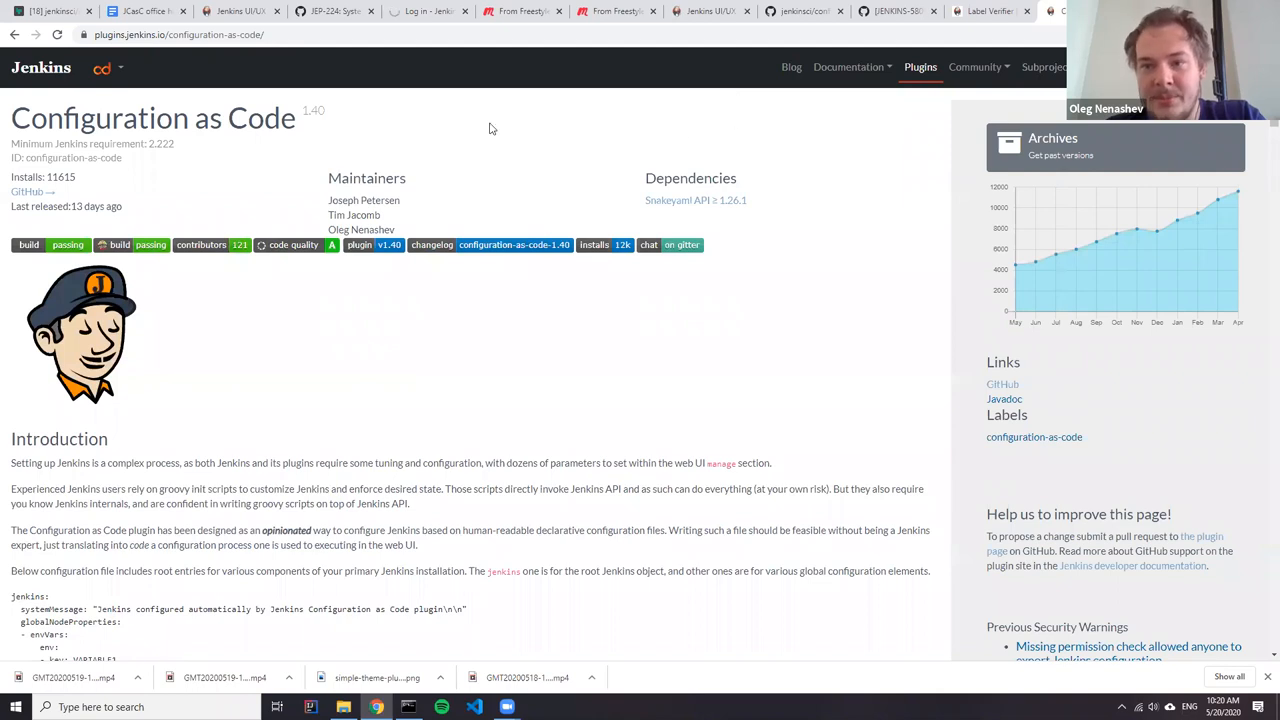
mouse_move(619, 93)
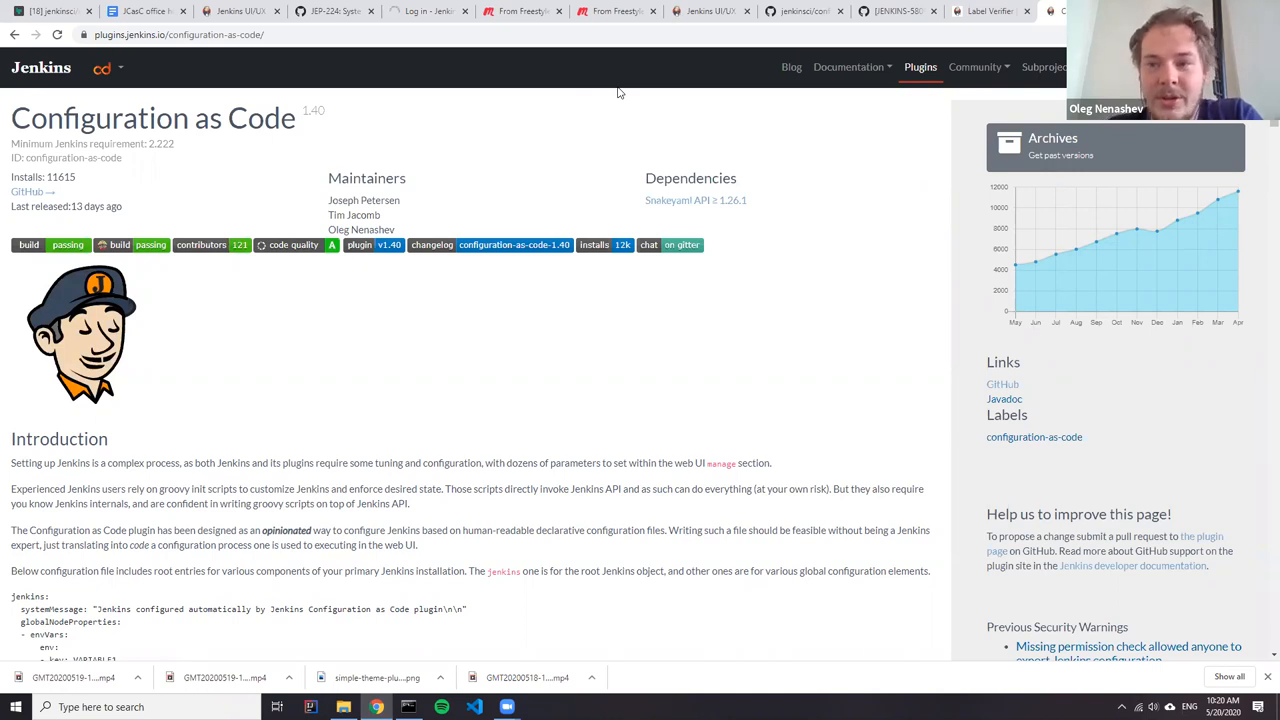
mouse_move(653, 97)
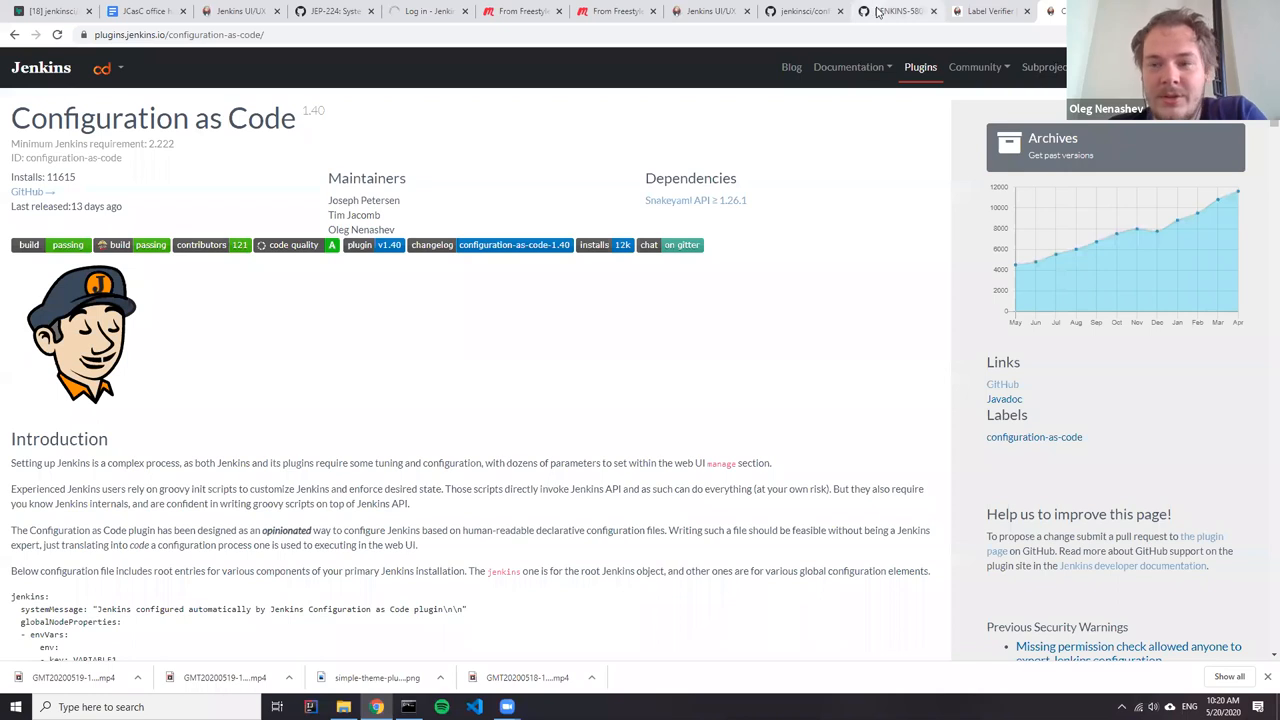
Read the credentials demo README in configuration-as-code-plugin's demos folder, then return to the plugin page.
click(903, 11)
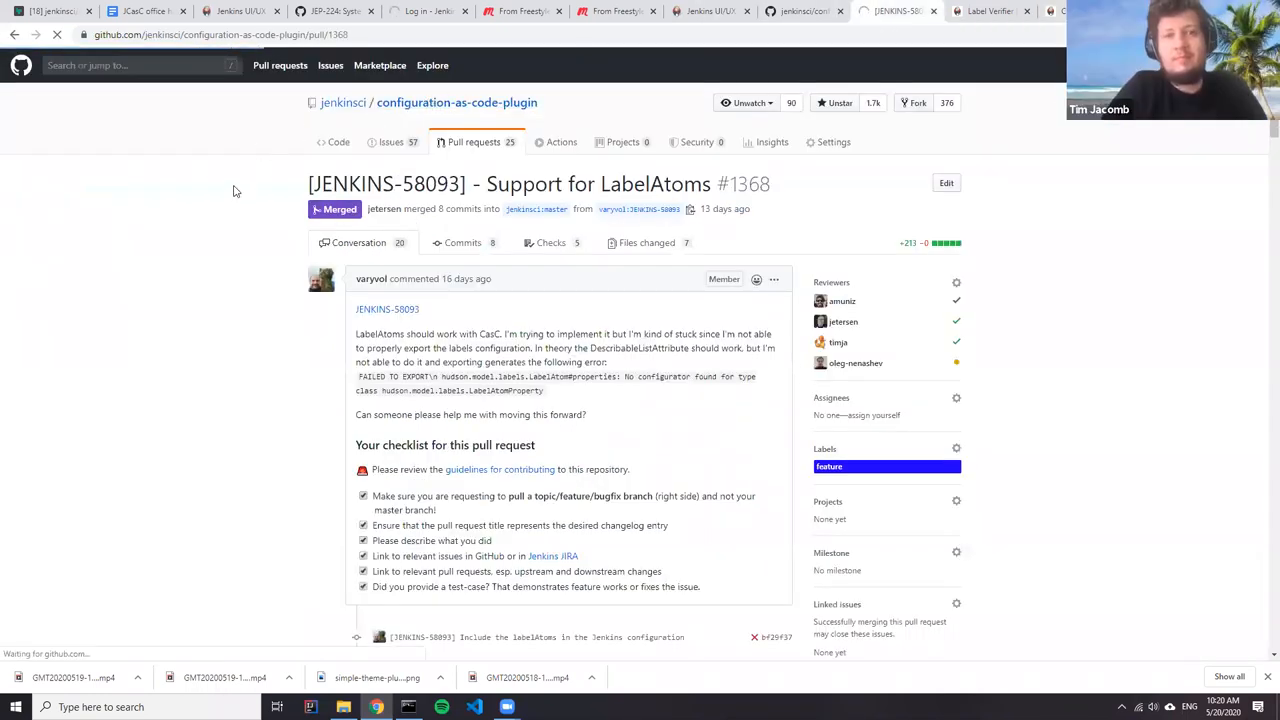
click(336, 141)
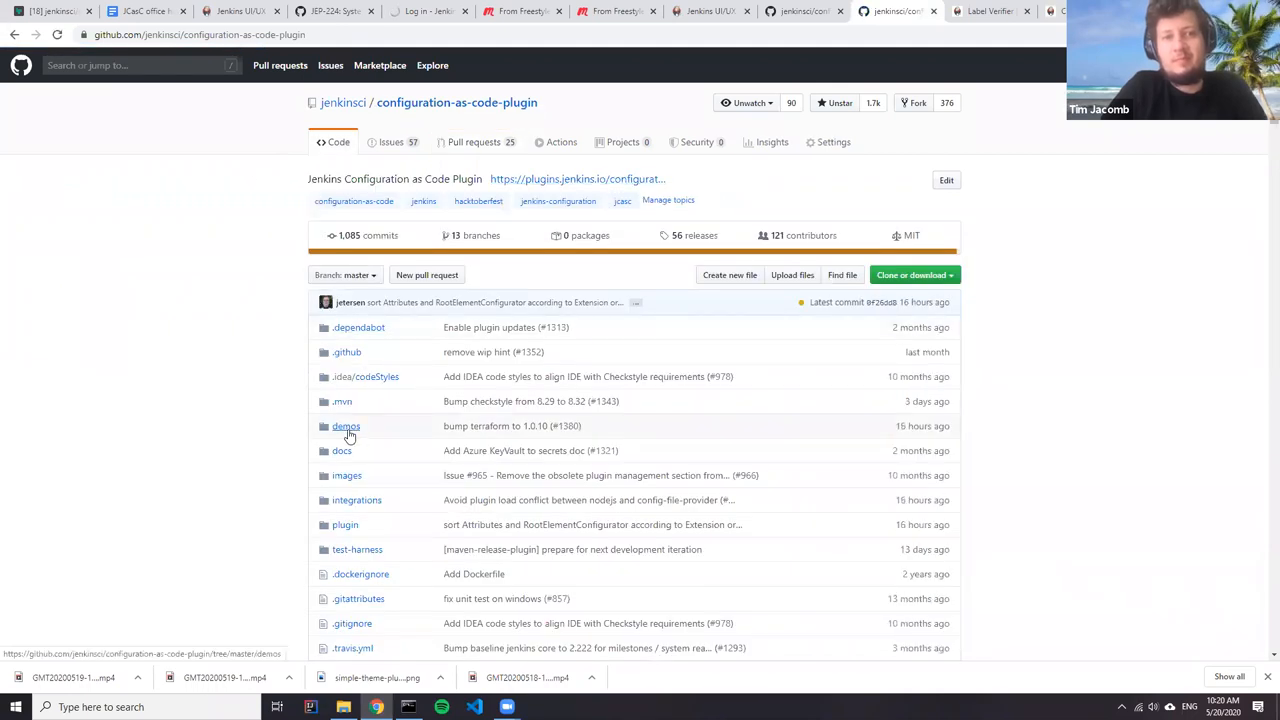
click(346, 426)
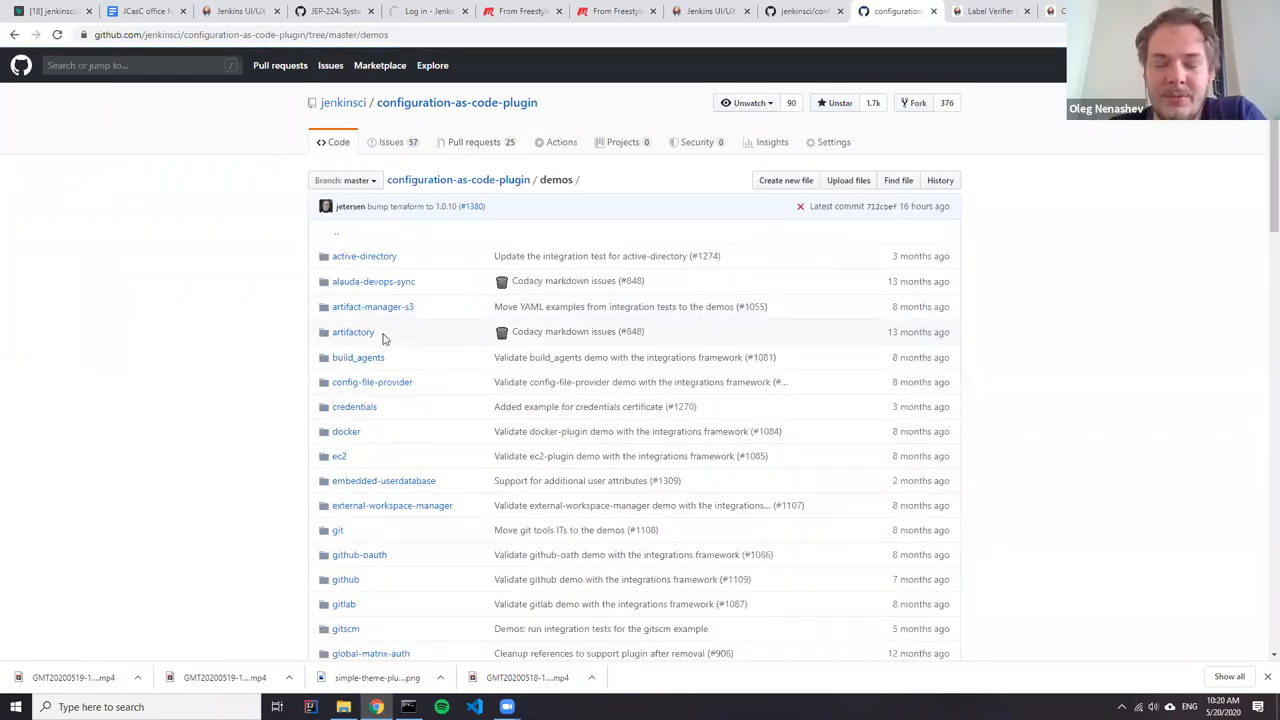
mouse_move(229, 336)
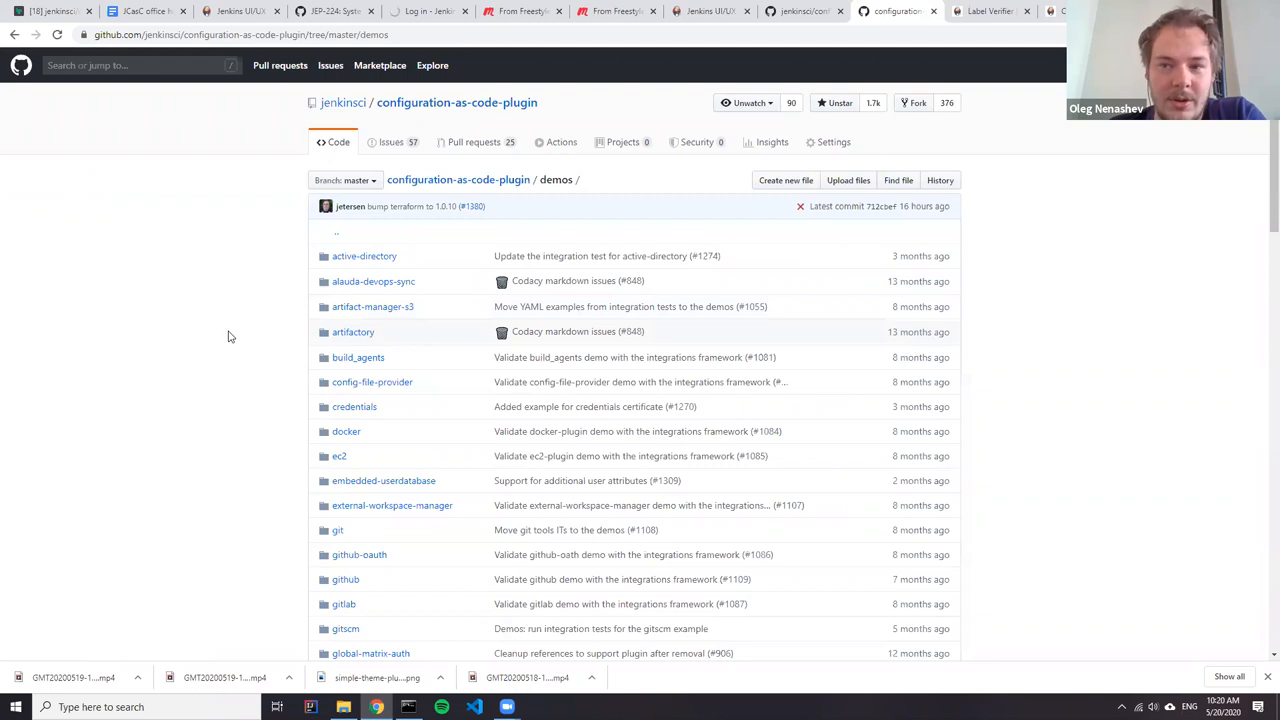
mouse_move(353, 334)
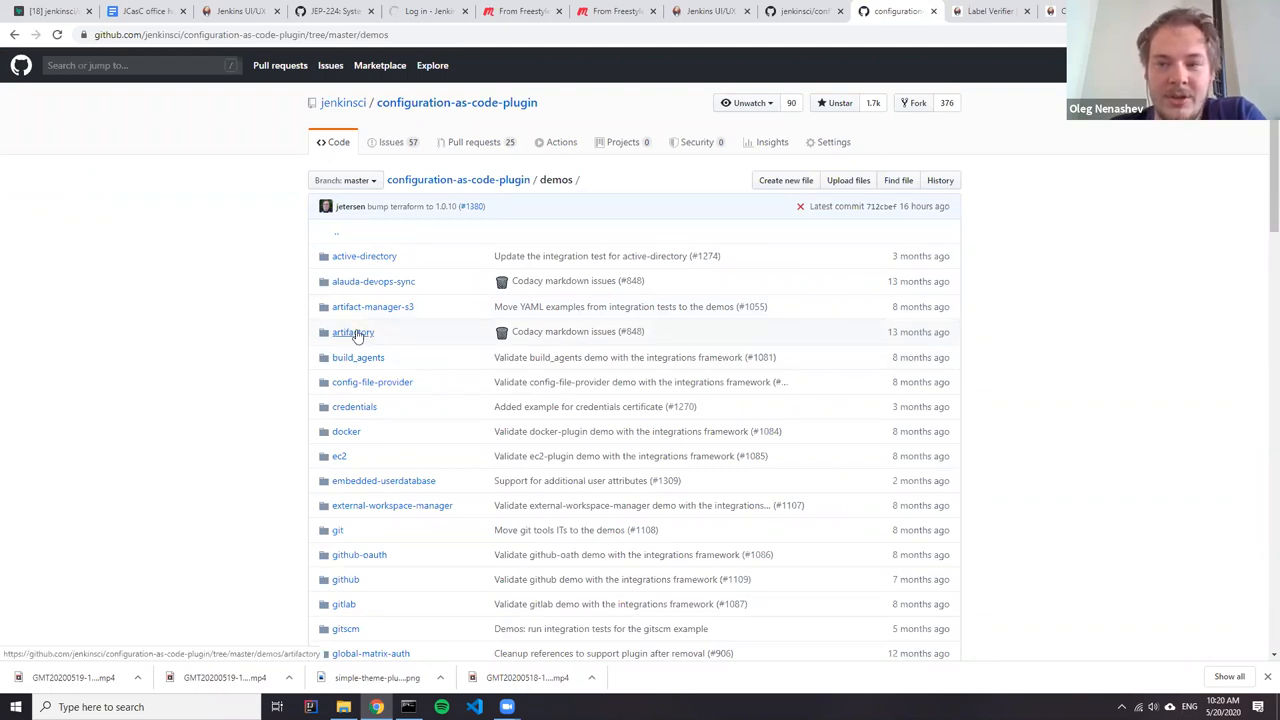
mouse_move(879, 102)
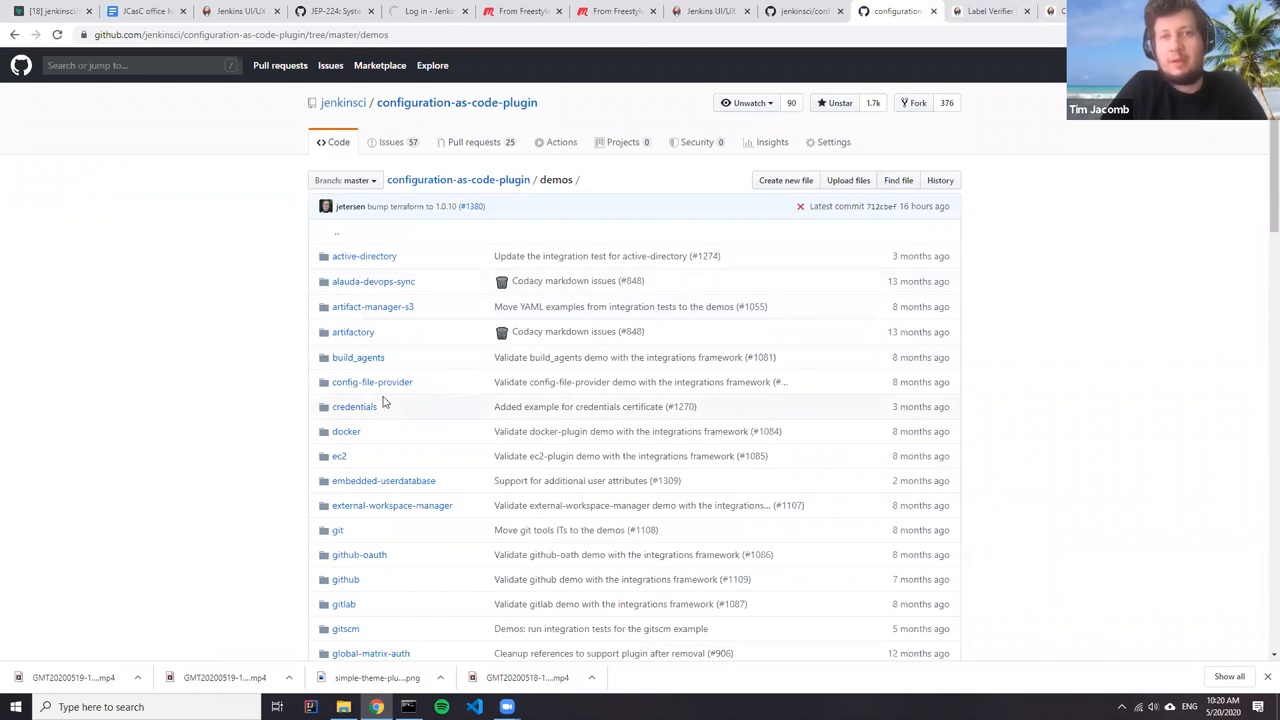
click(354, 406)
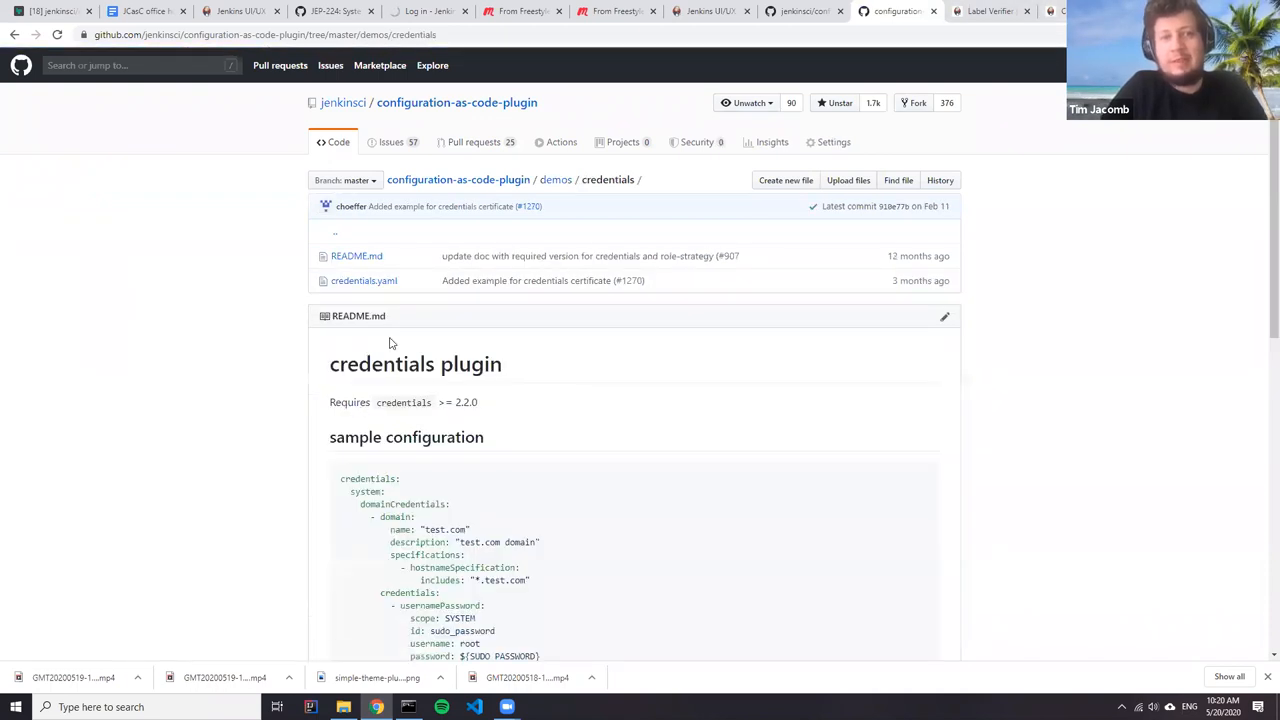
scroll(down, 3)
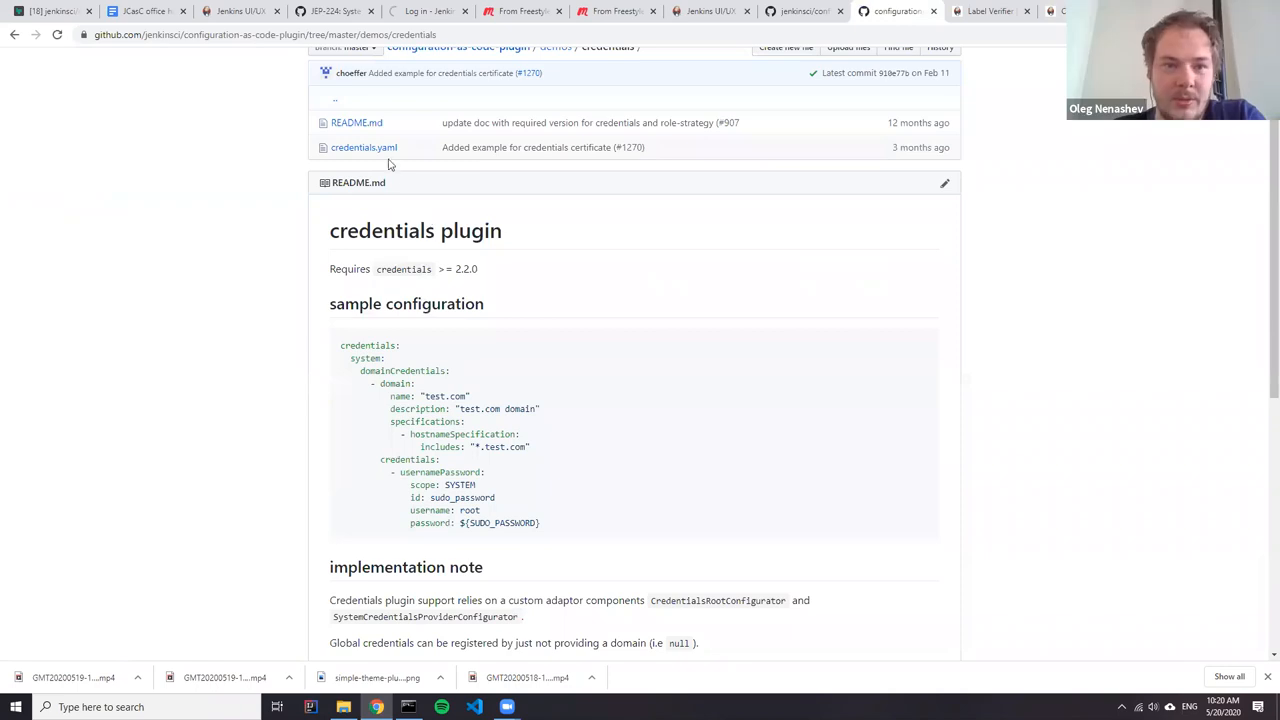
scroll(down, 3)
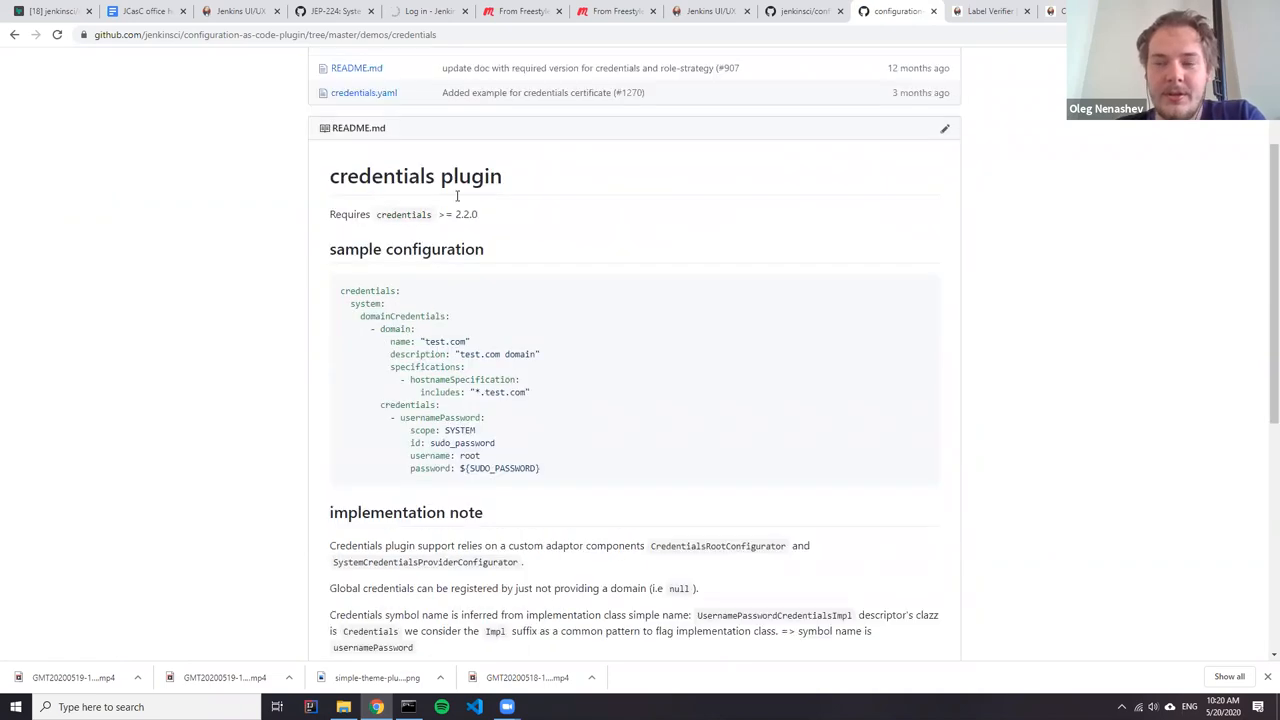
click(898, 11)
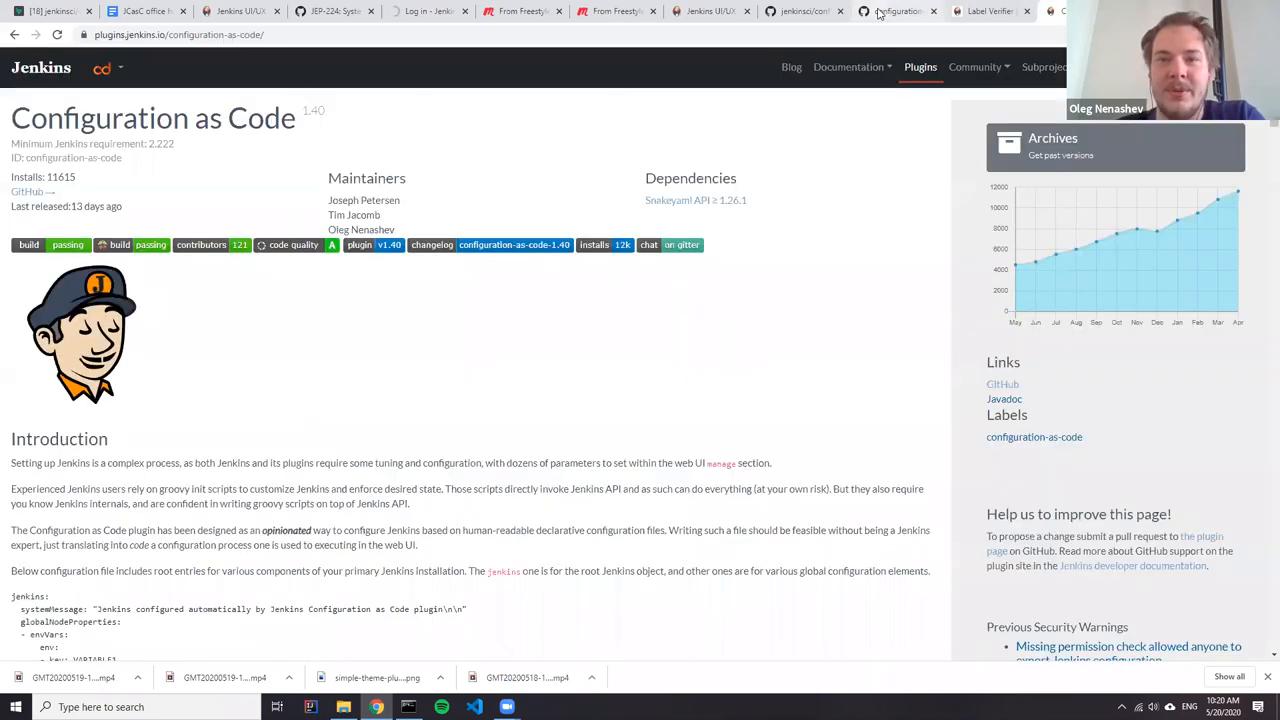
Reach the Pipeline chapter of the User Handbook in a new tab via jenkins.io/doc.
click(897, 11)
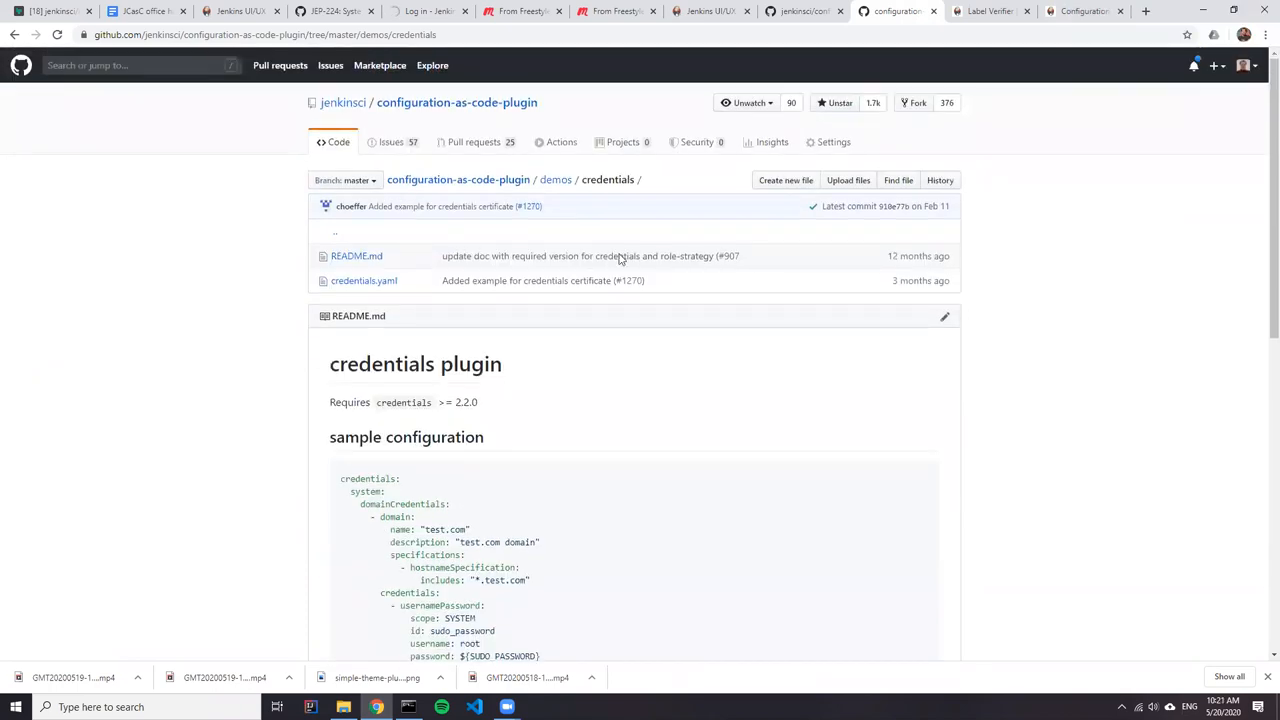
mouse_move(150, 11)
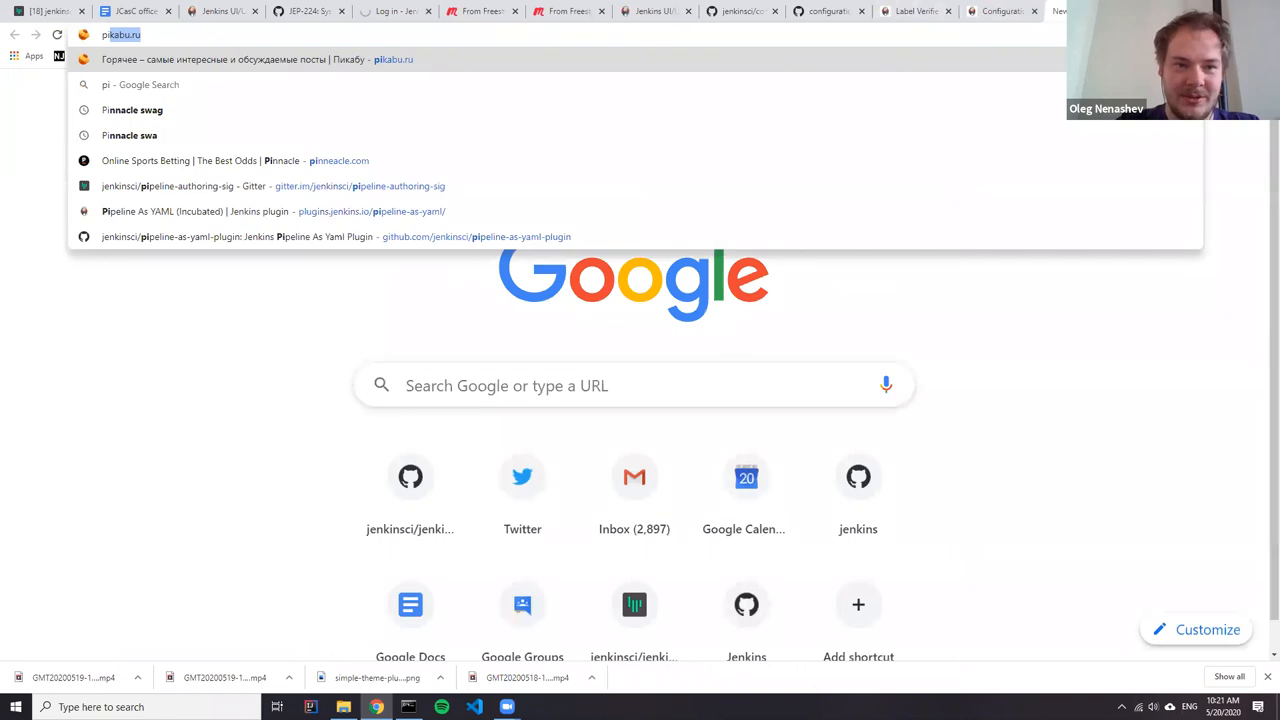
text(plugins.jenkins.io)
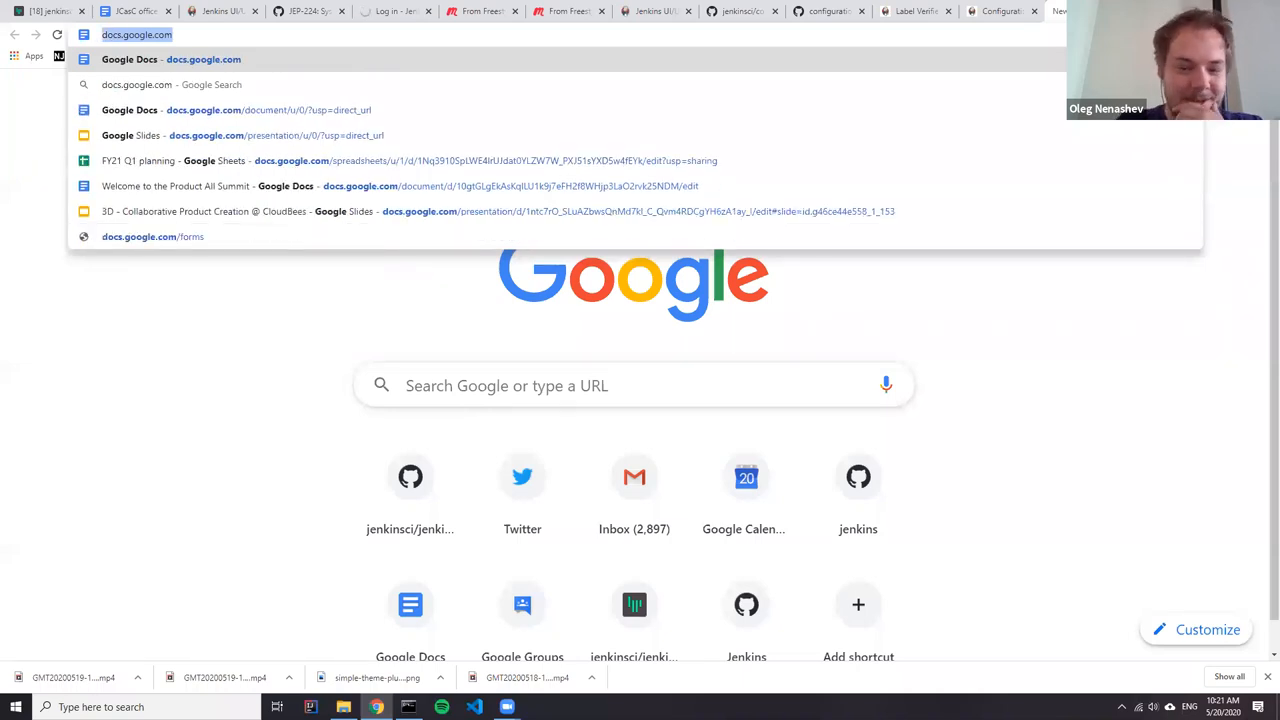
text(jenkins.io/doc)
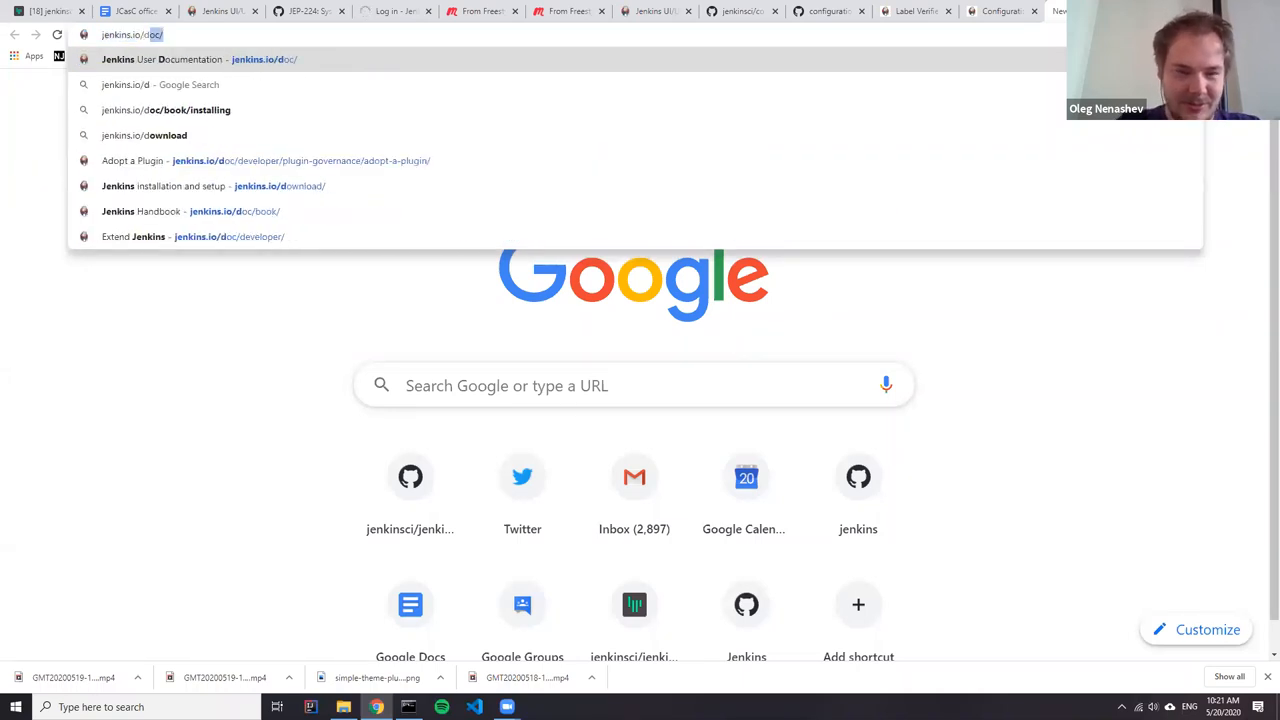
text(pipeline/)
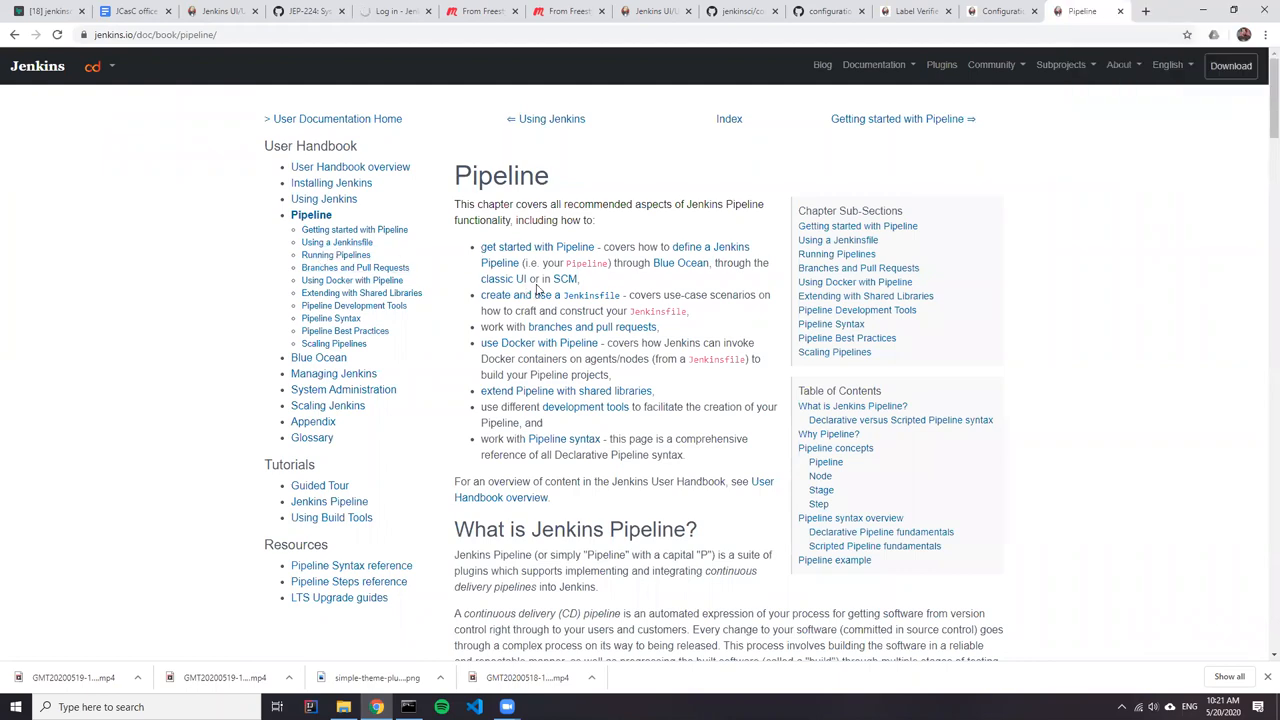
Open the Pipeline Steps Reference and read the Alauda Pipeline Plugin steps documentation.
scroll(down, 3)
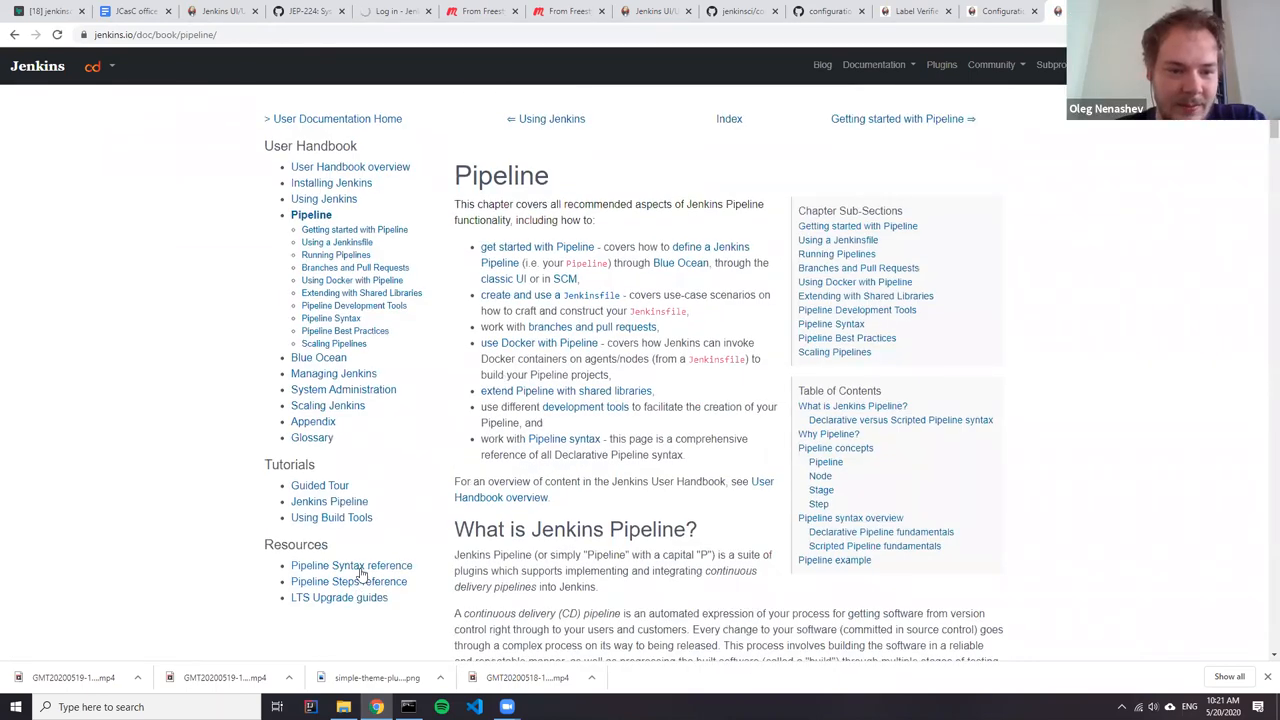
mouse_move(335, 583)
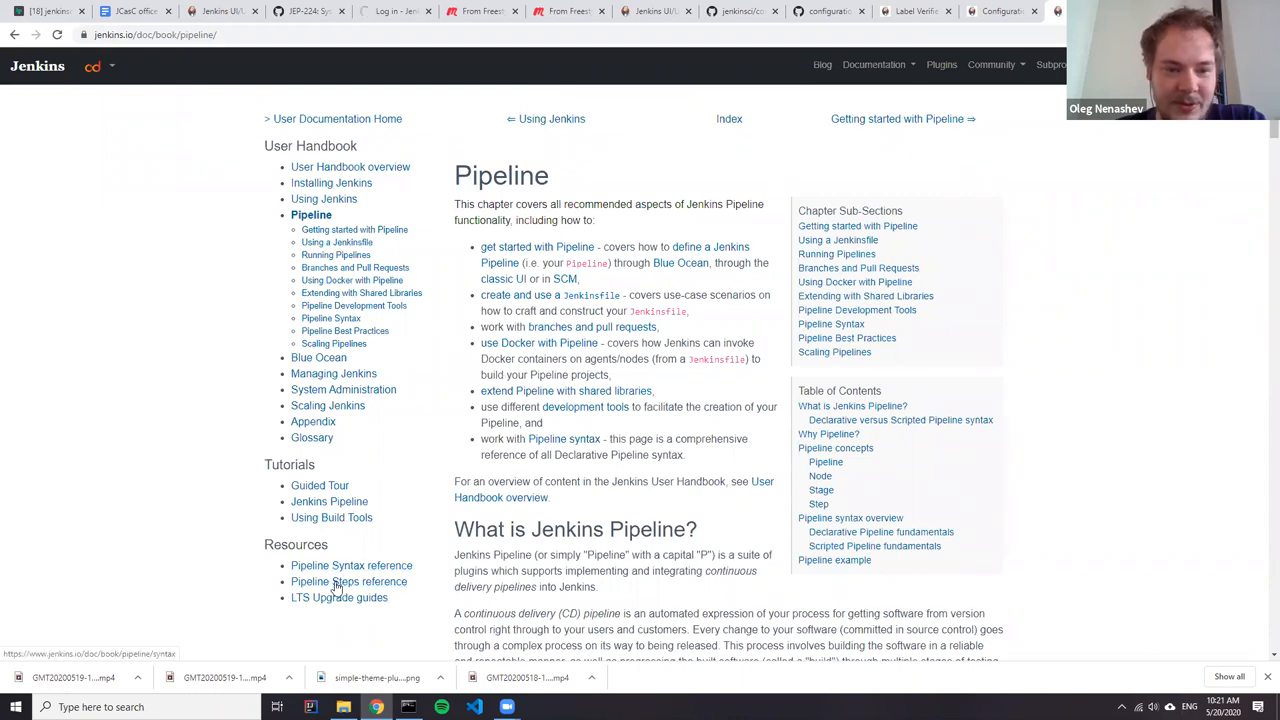
click(349, 581)
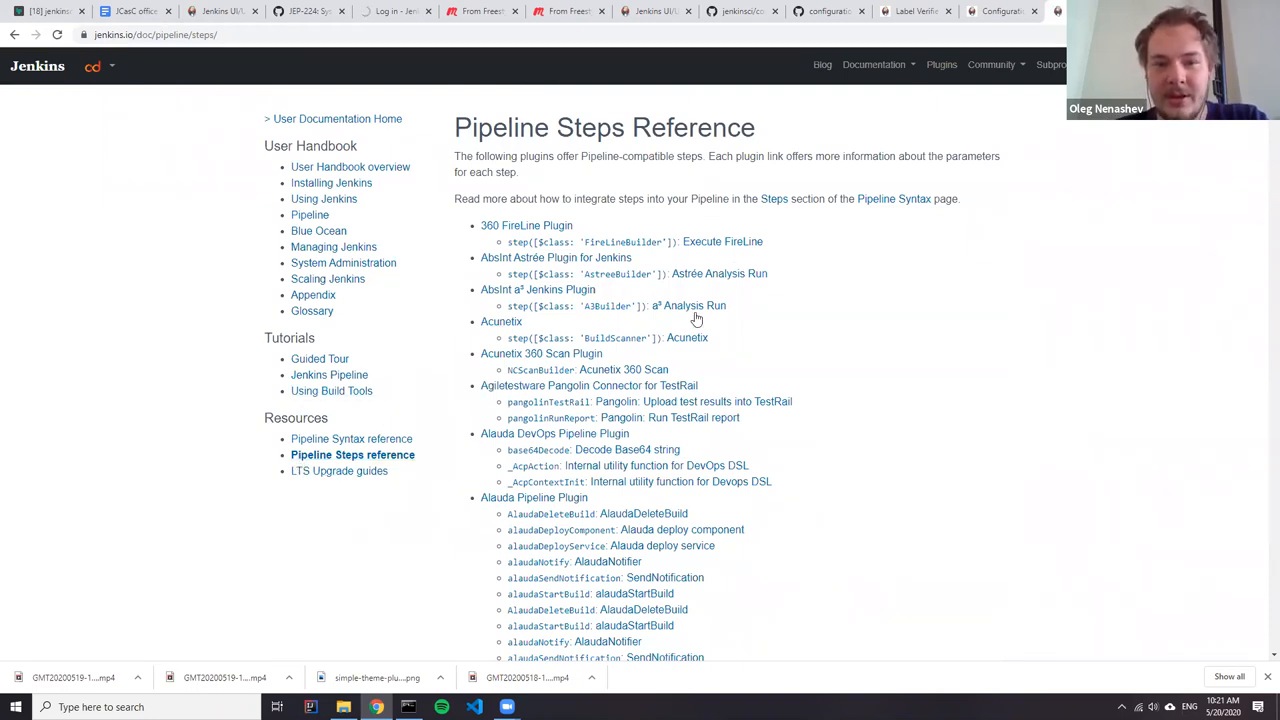
scroll(down, 3)
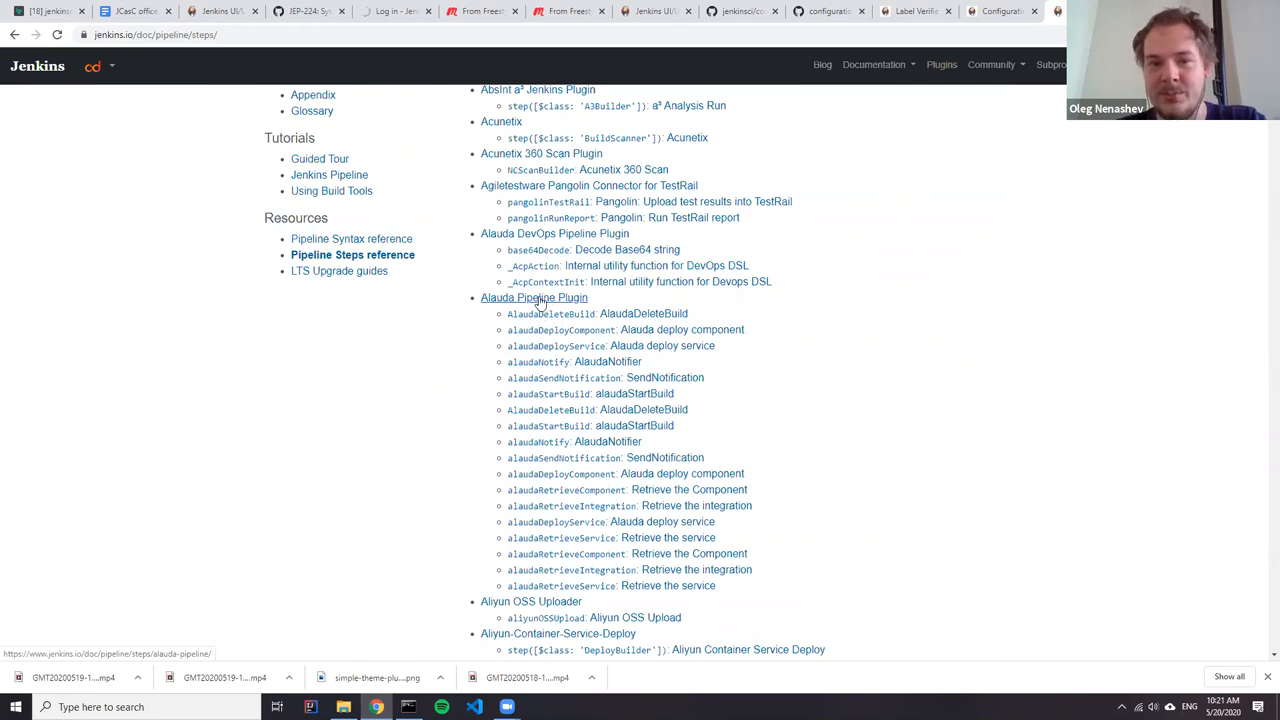
click(532, 297)
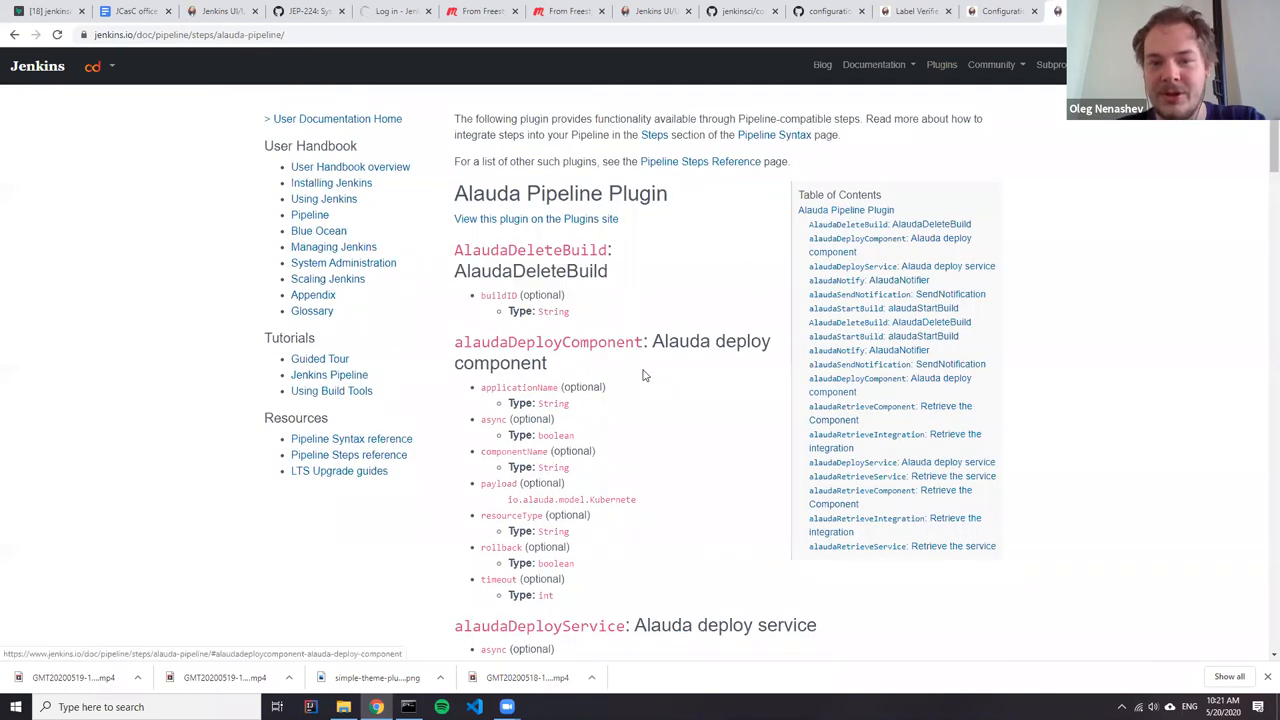
scroll(down, 3)
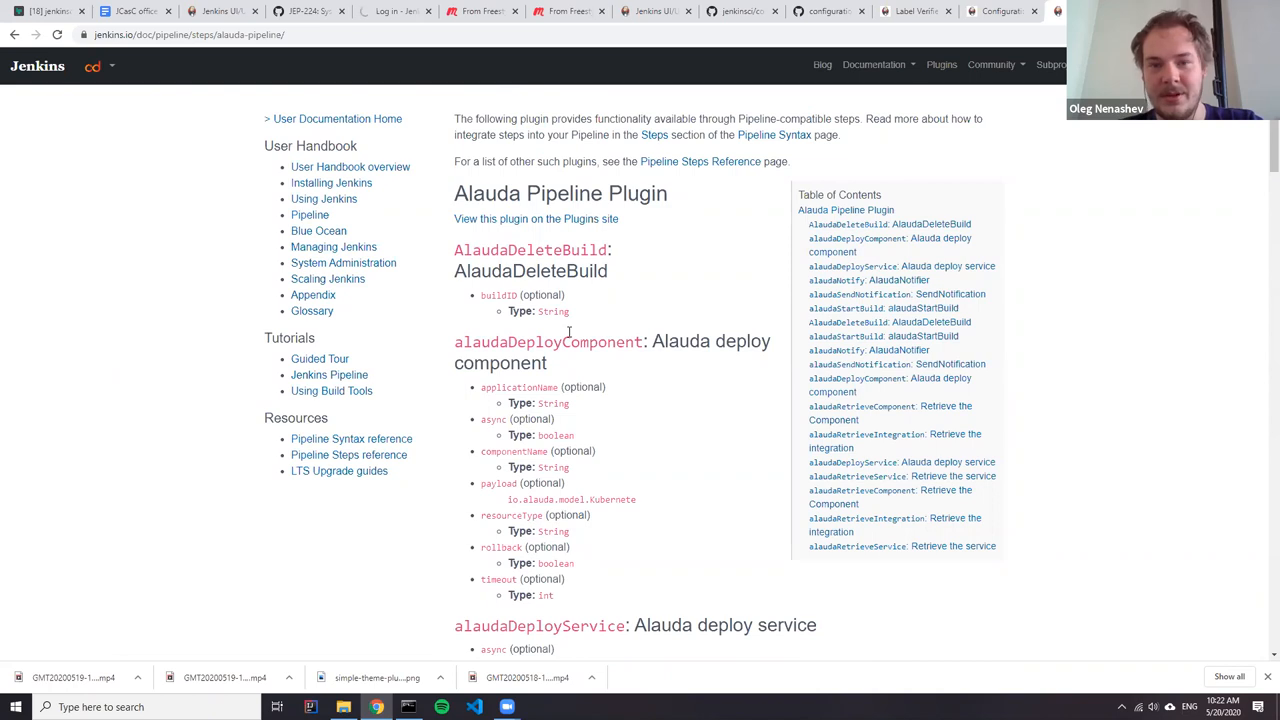
mouse_move(588, 249)
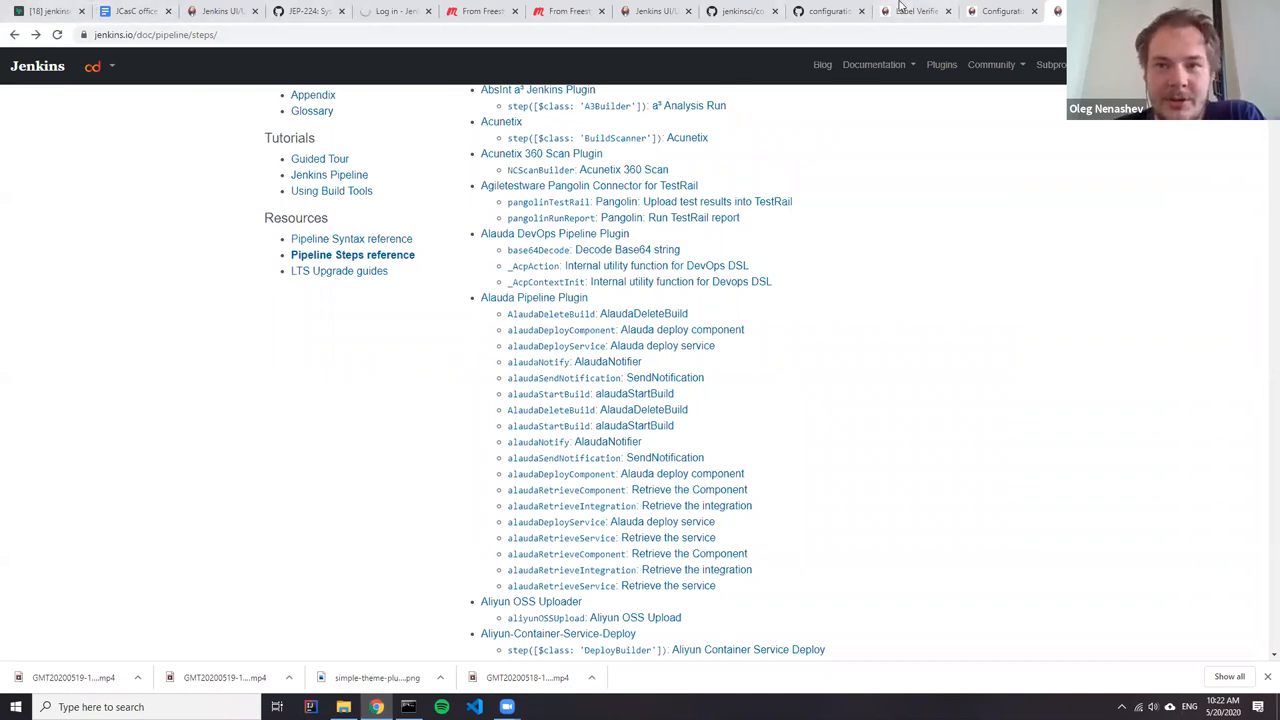
Glance at Label Verifier, then scroll the UI/UX hackfest page's Tracks and Project ideas.
click(920, 11)
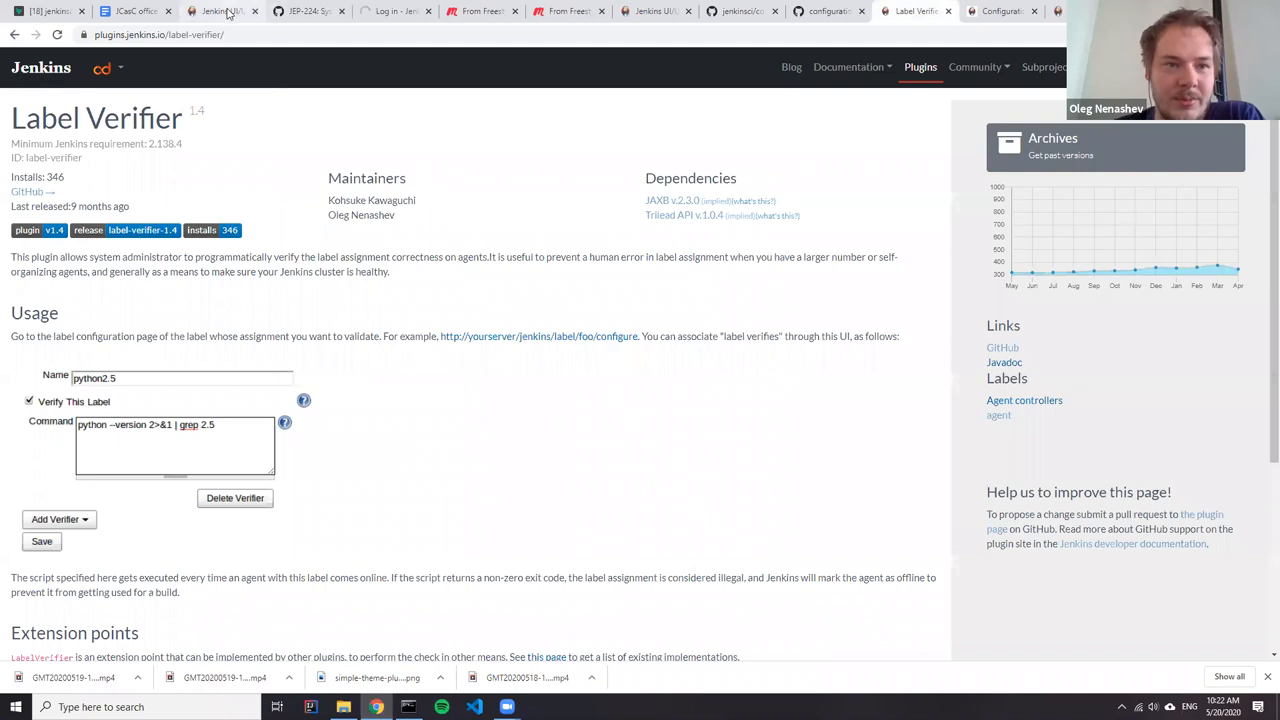
click(210, 15)
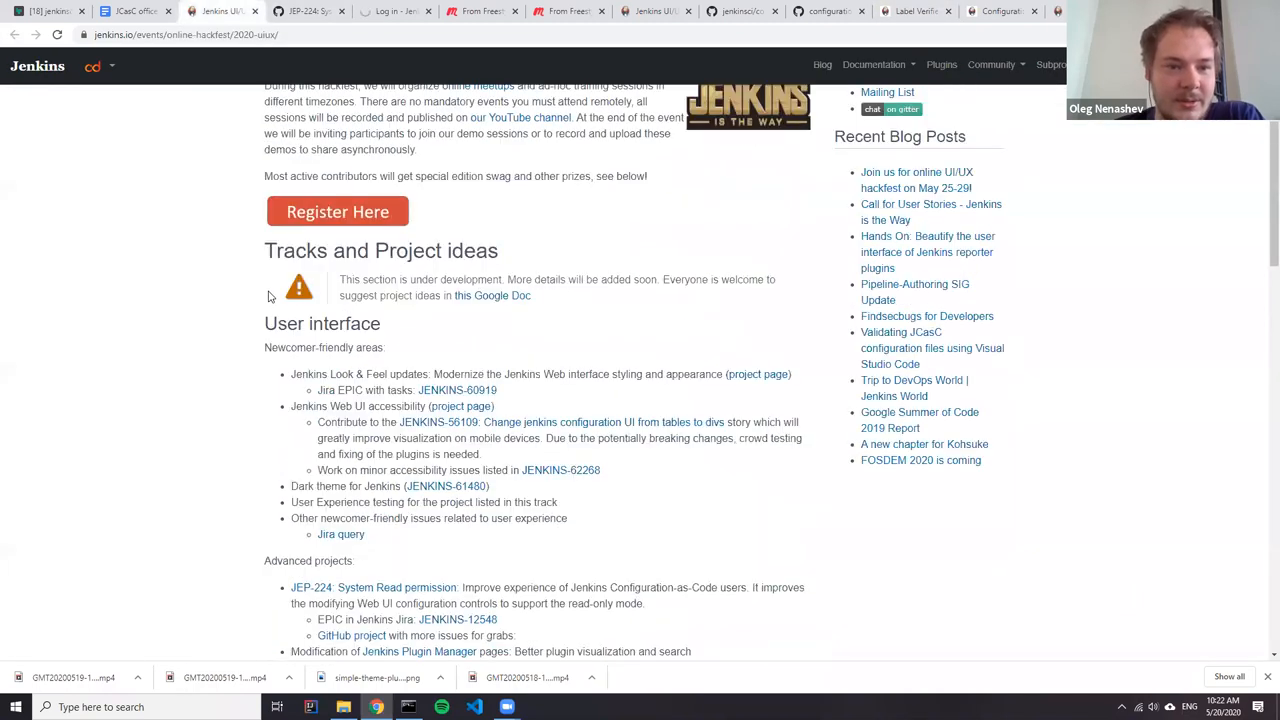
scroll(down, 3)
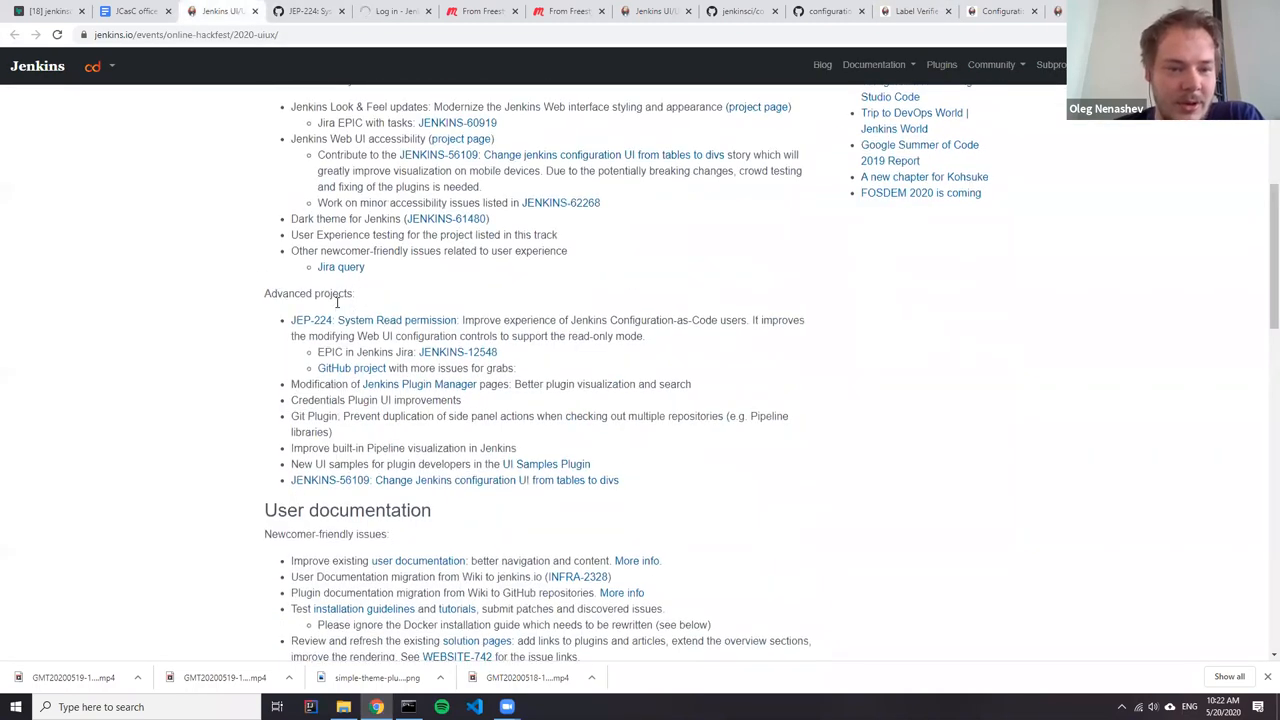
scroll(down, 3)
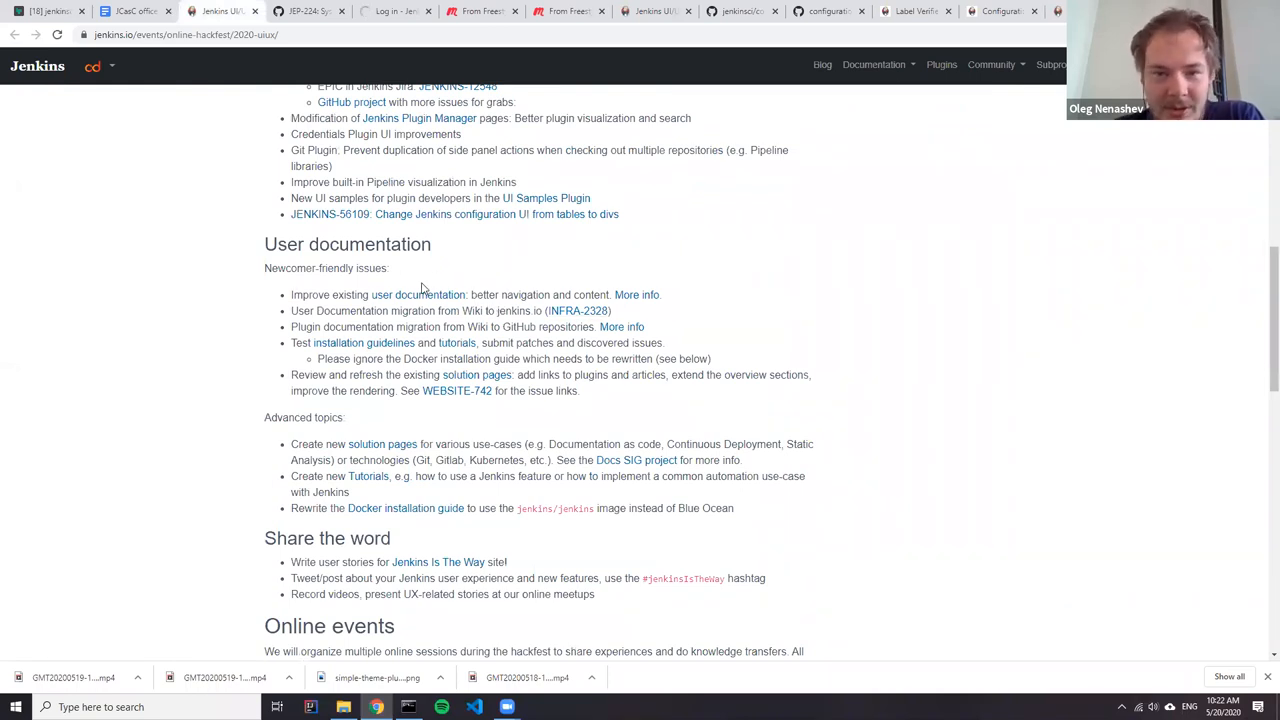
scroll(up, 3)
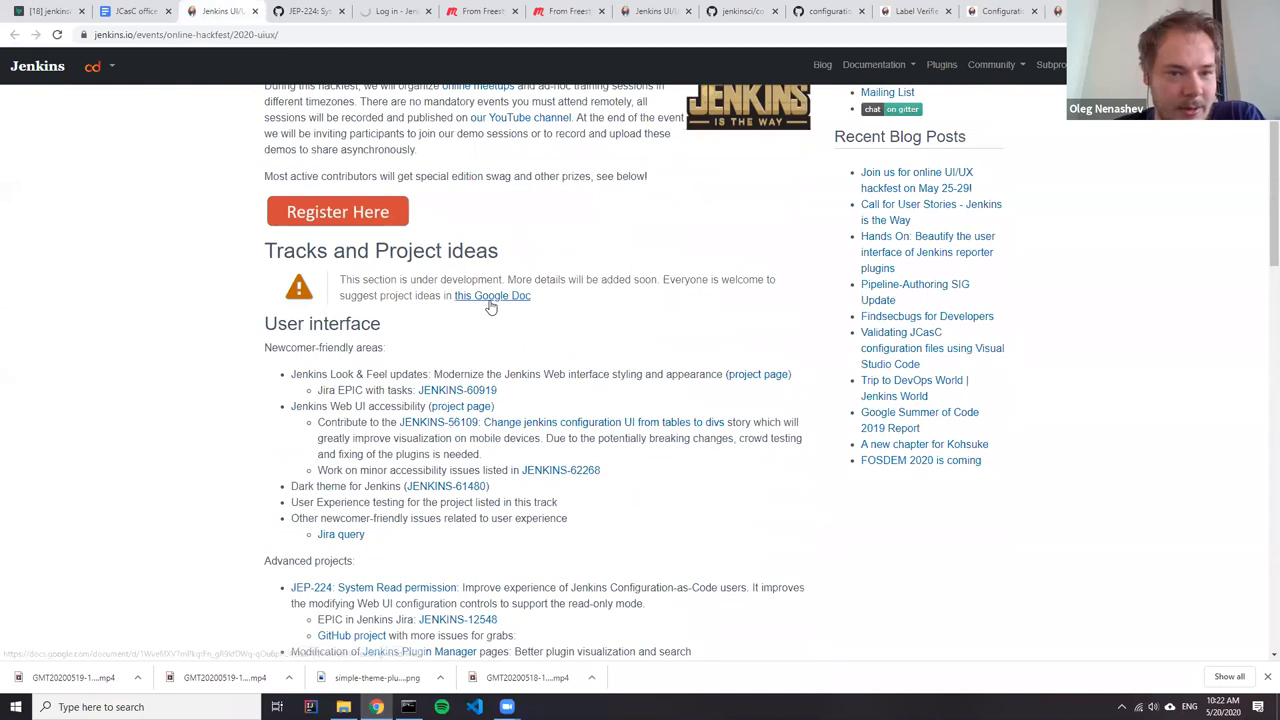
Open the project ideas doc and finish the configuration-as-code examples discoverability bullet.
click(492, 295)
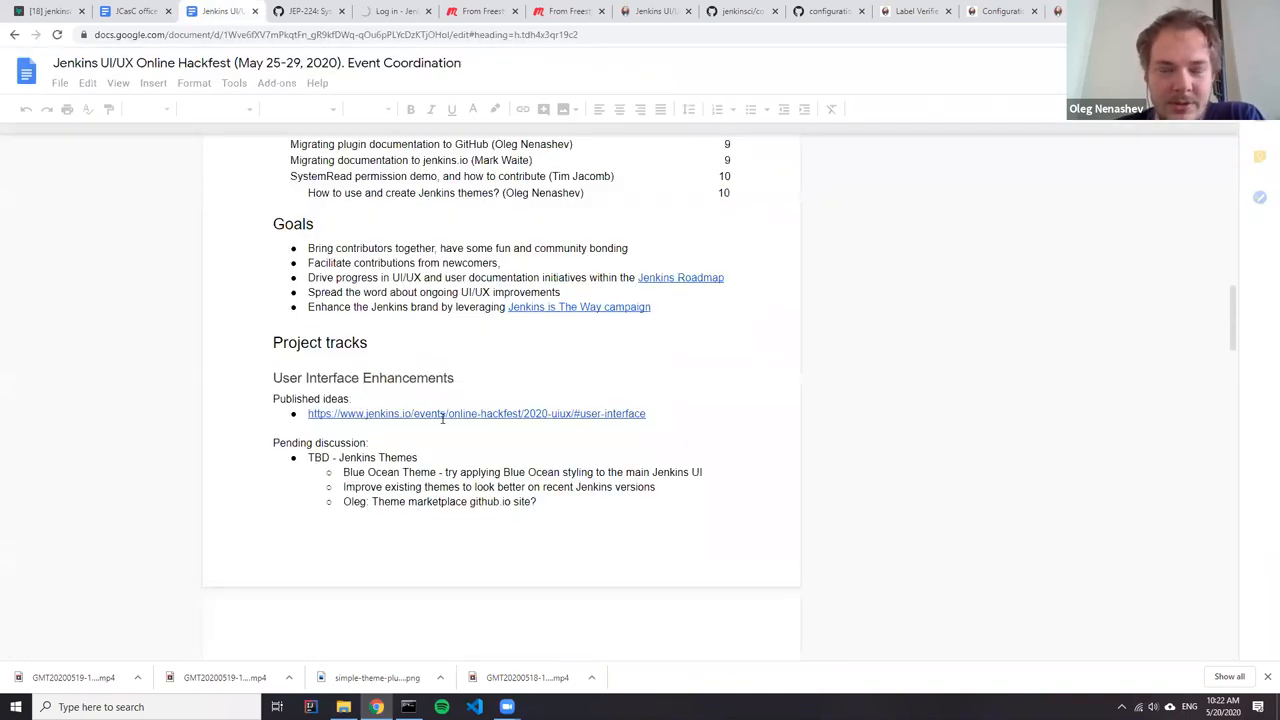
scroll(down, 3)
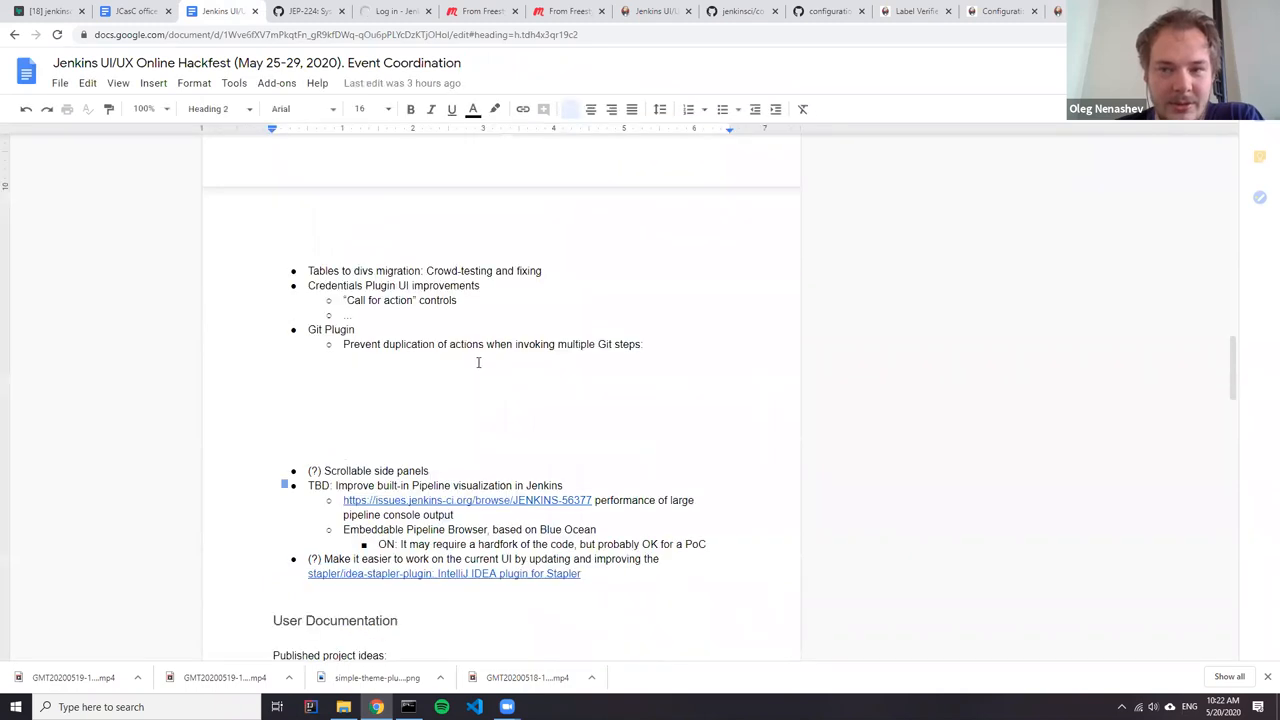
scroll(down, 3)
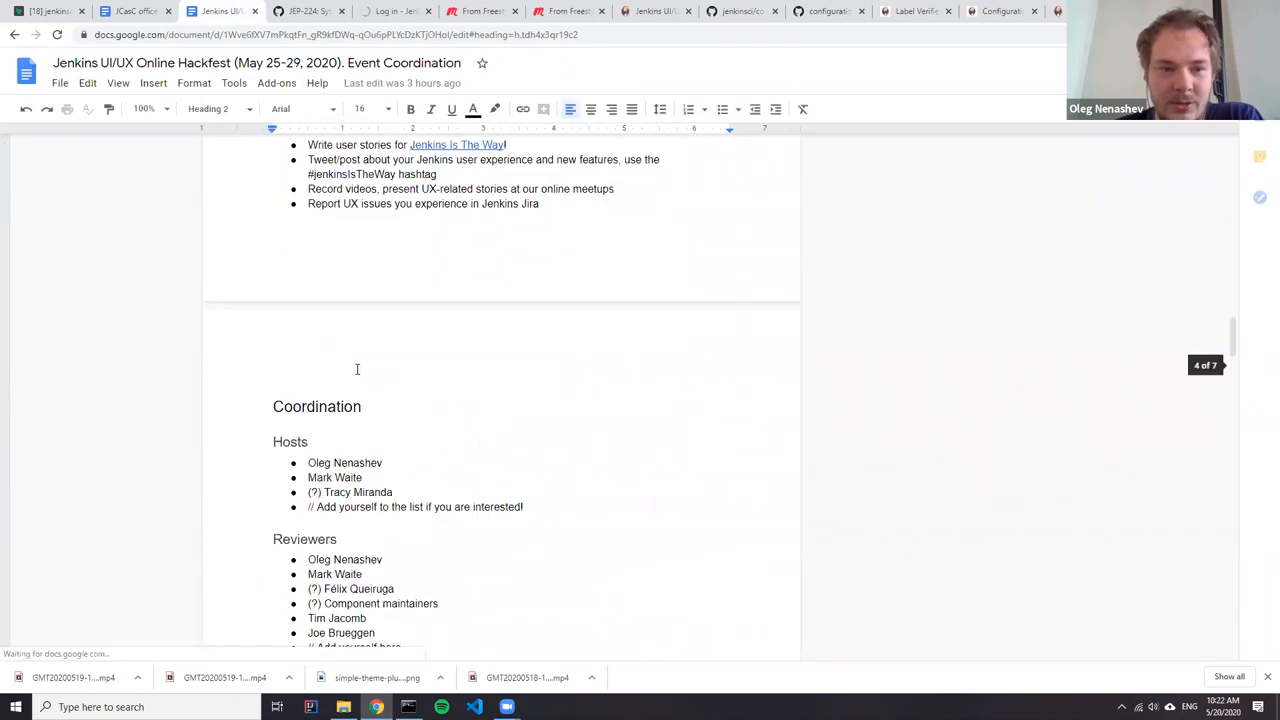
scroll(up, 3)
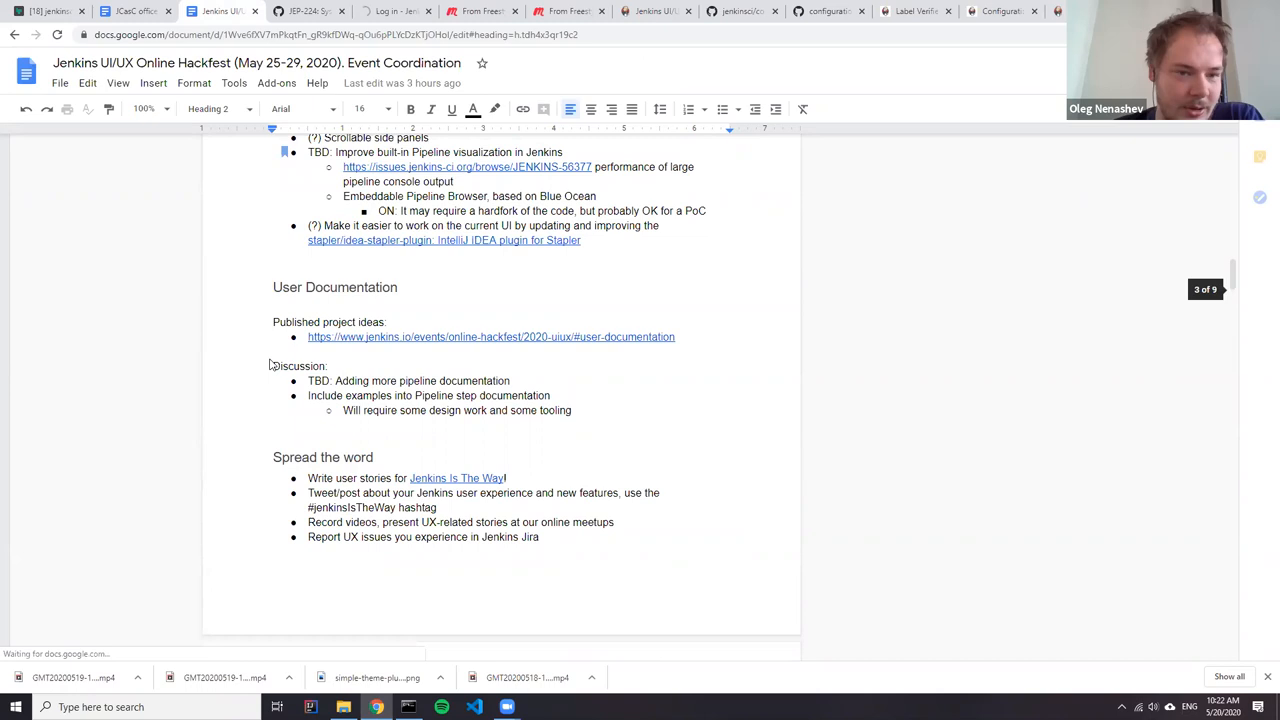
drag(272, 366, 572, 410)
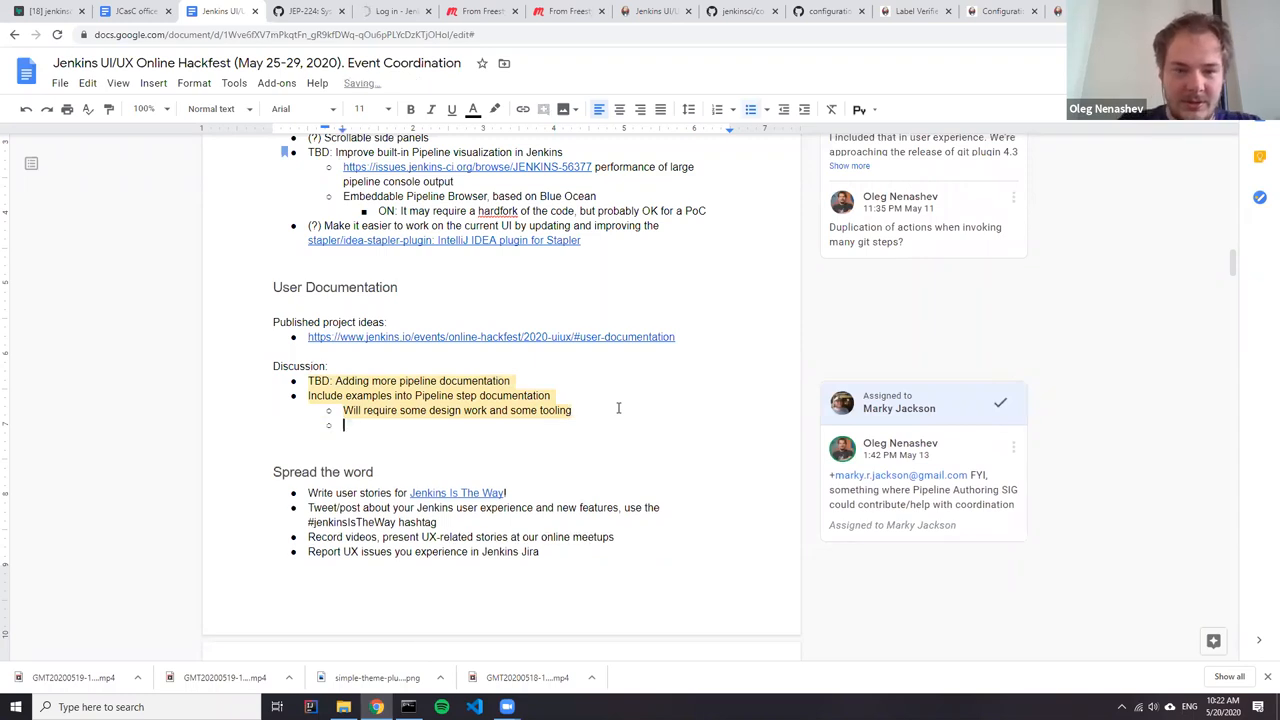
text(TBD: Configuration as cod)
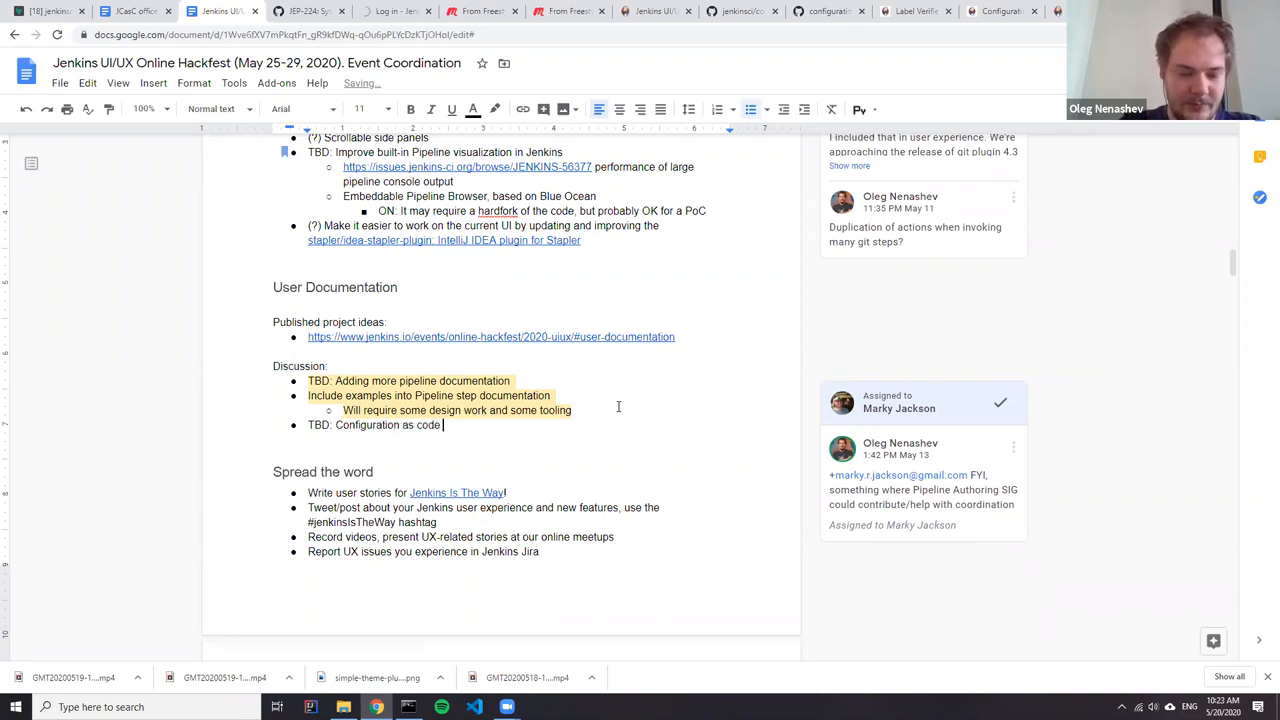
text(examples)
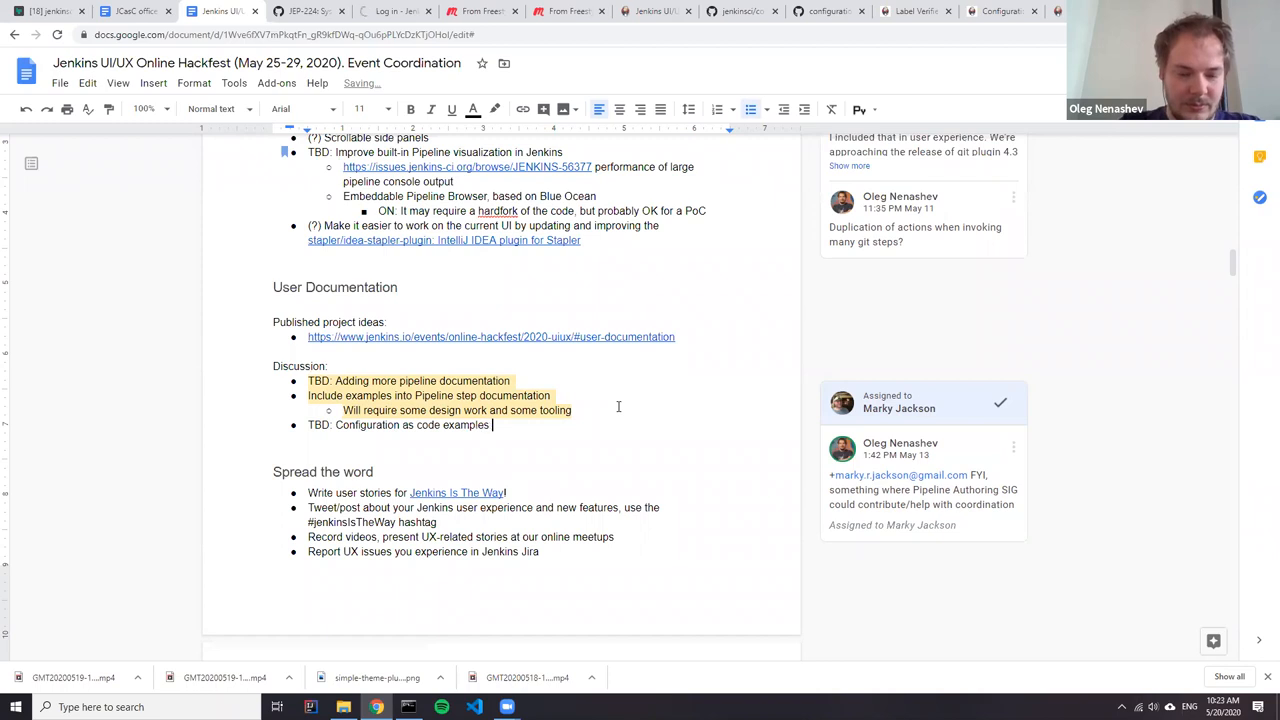
text(discoverabil)
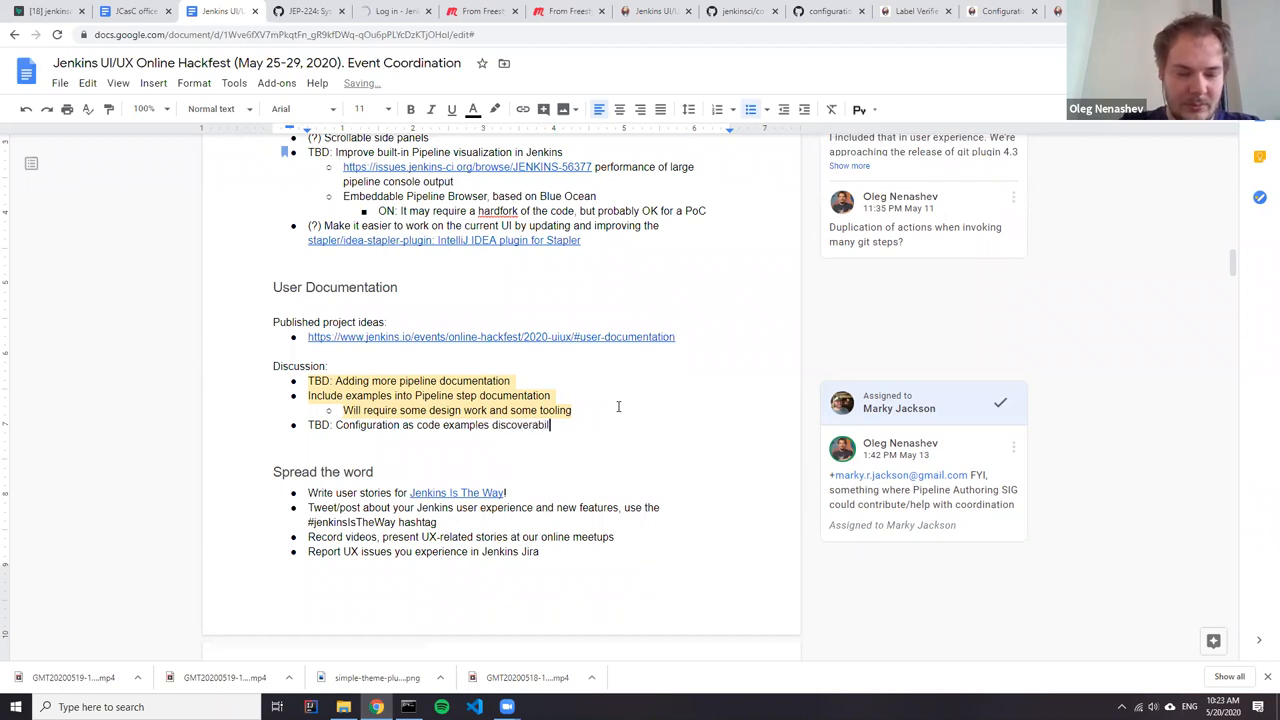
Add nested notes 'Tab on the plugin site?' and 'Discovering documentation on sub-pages'.
key(enter)
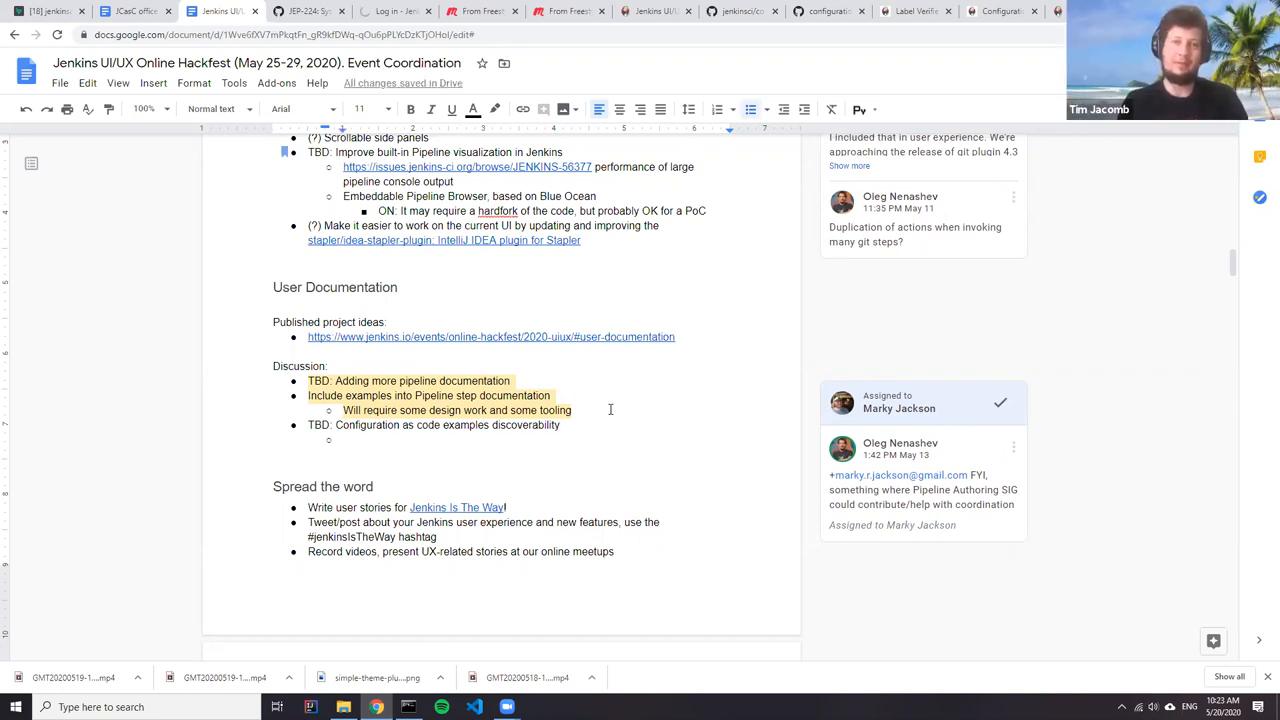
text(Tab)
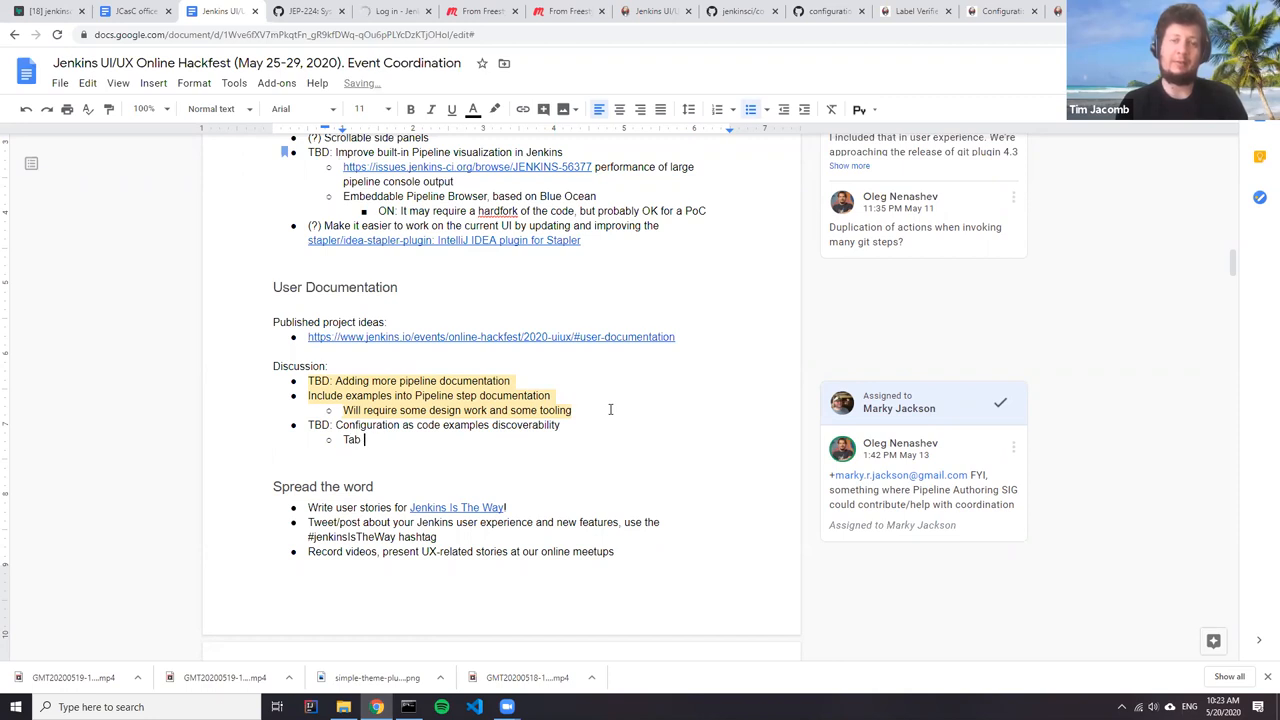
text(on the plugin)
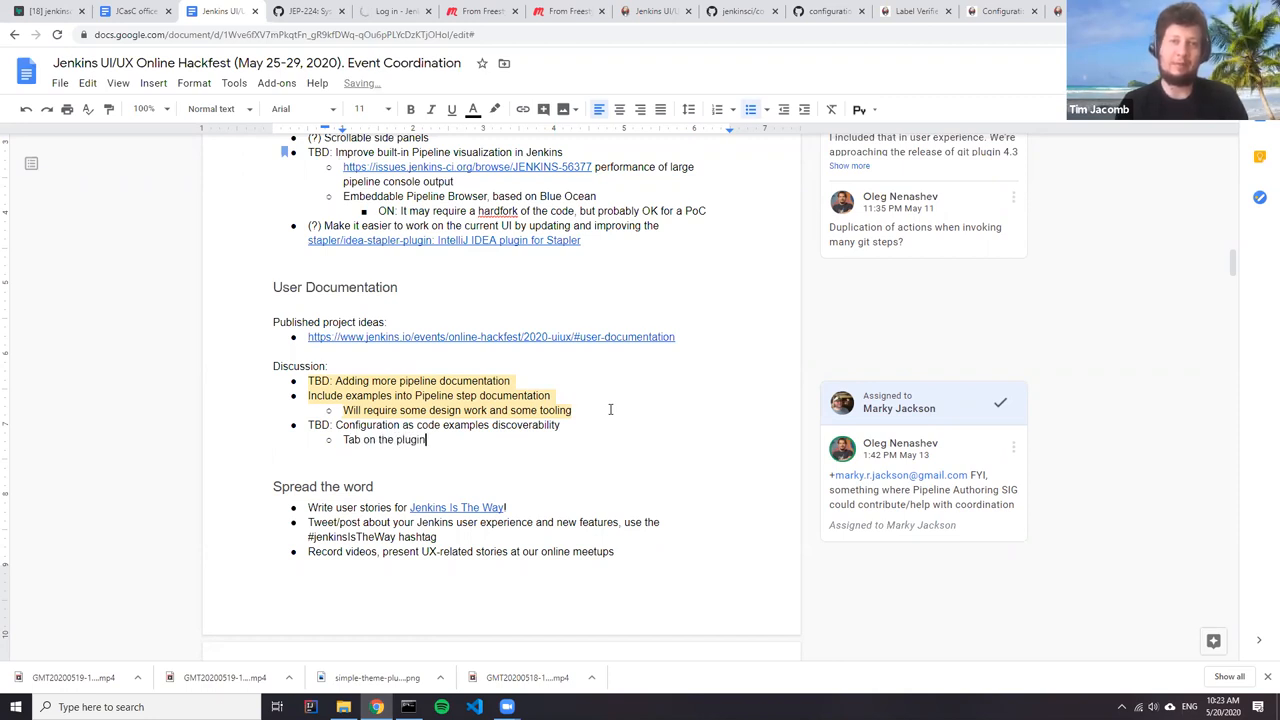
text(site?)
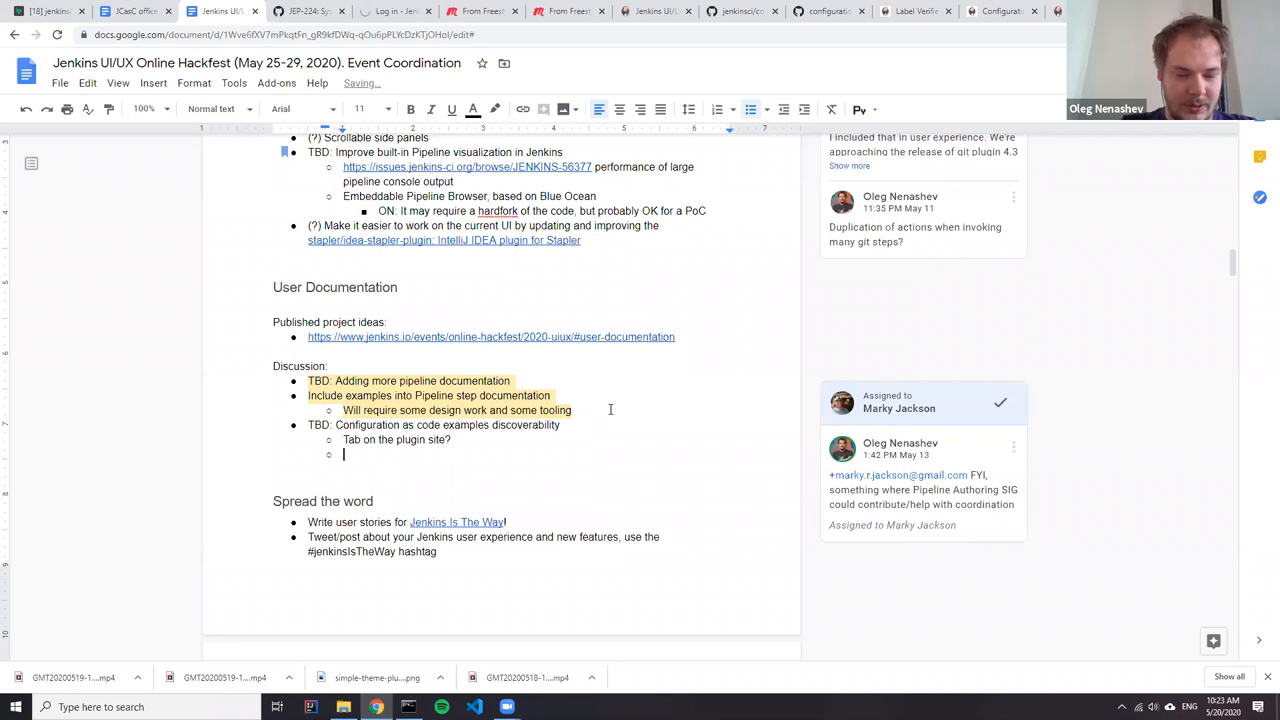
text(Doc)
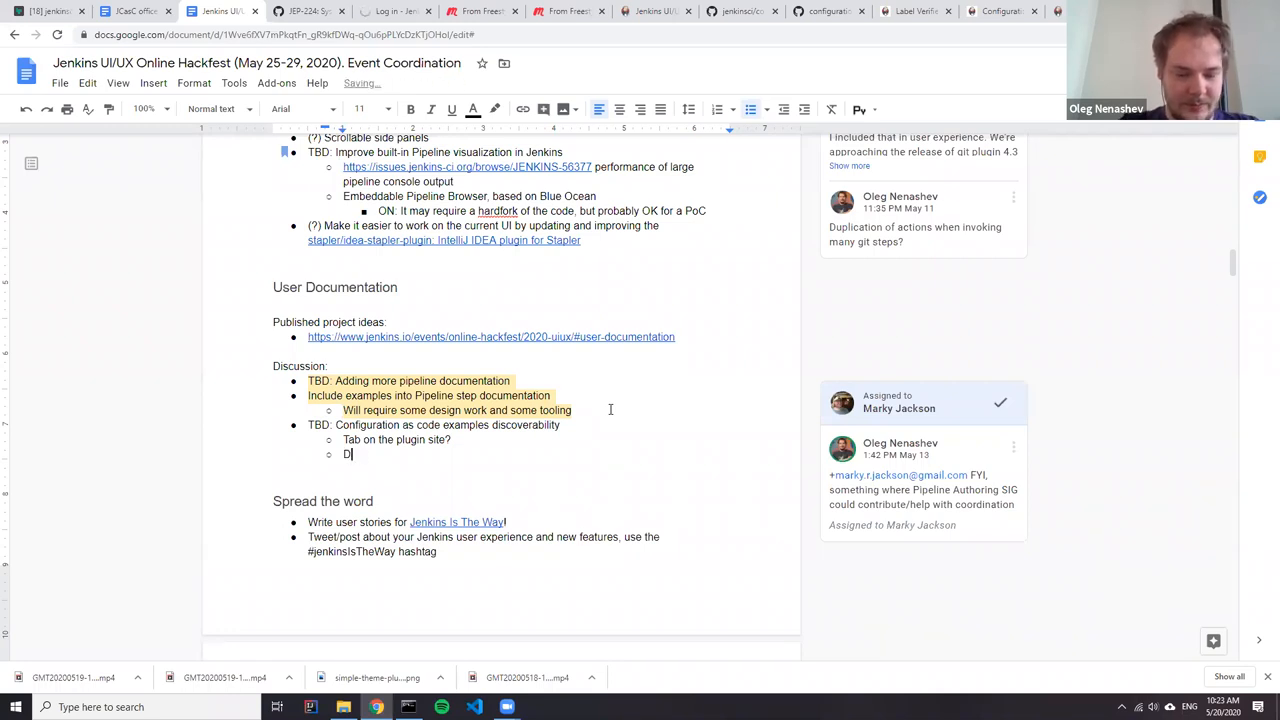
text(iscovering do)
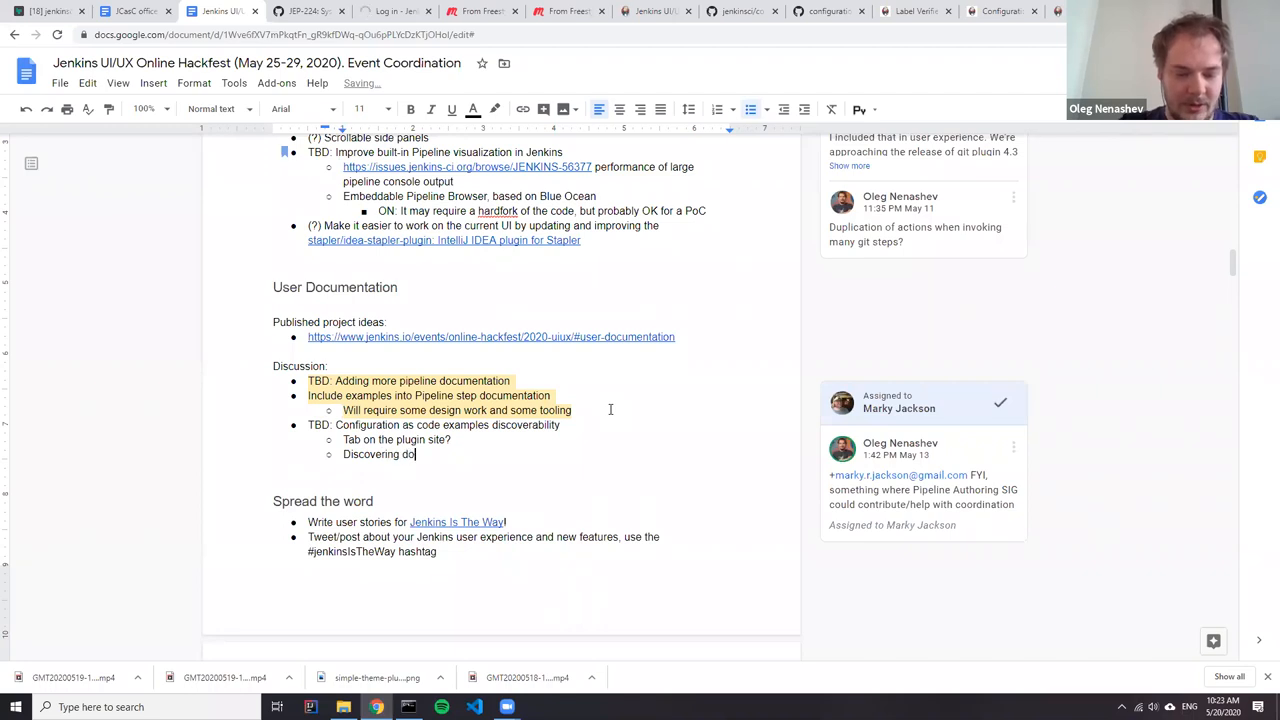
text(cumentation)
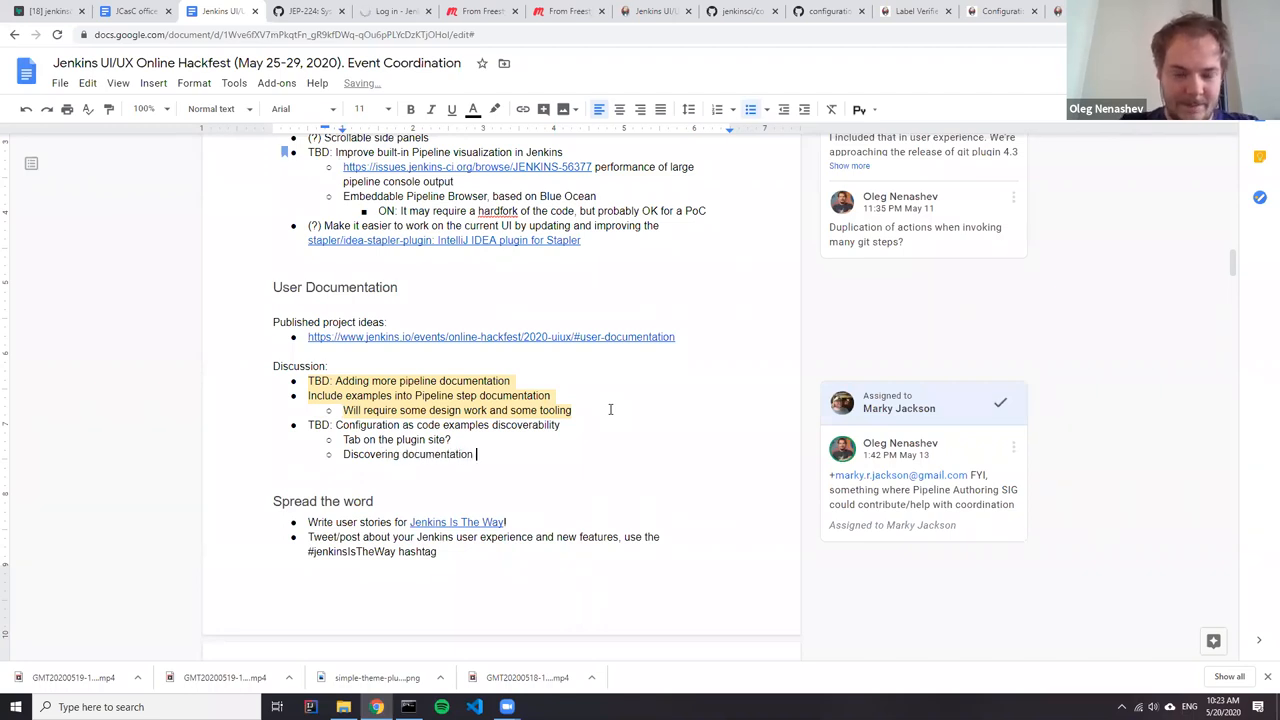
text(on sub-)
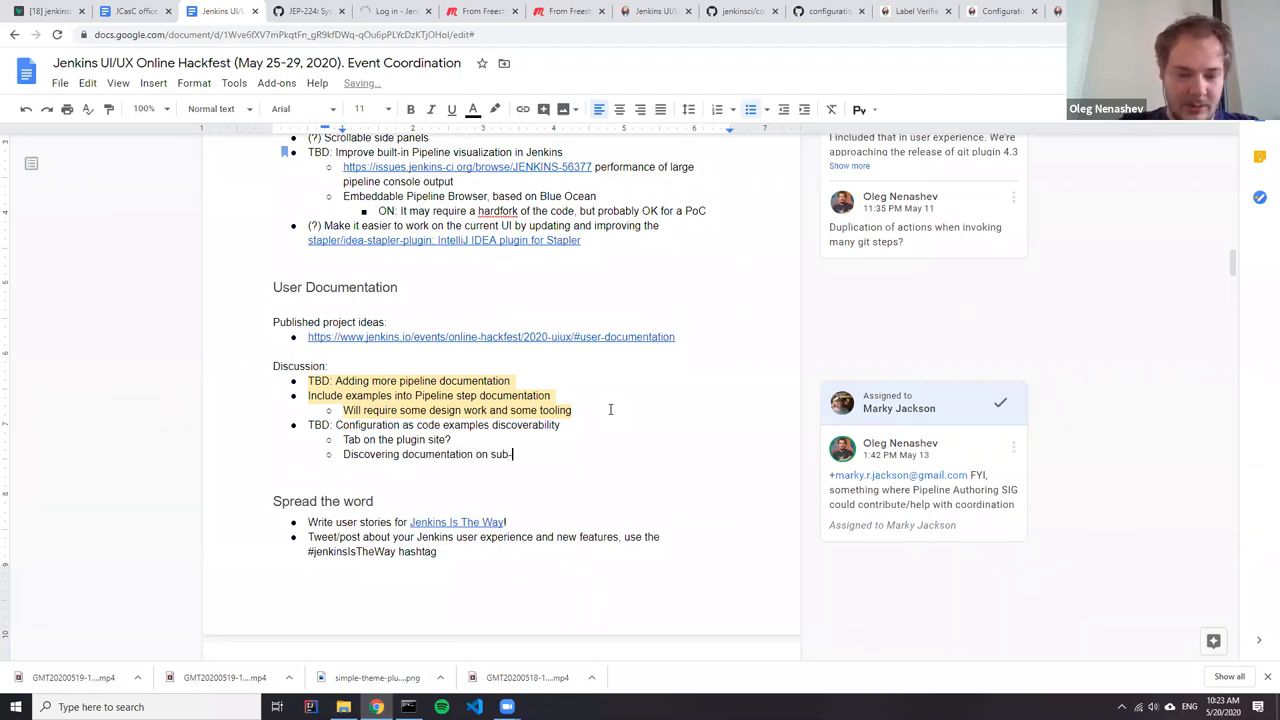
text(pages)
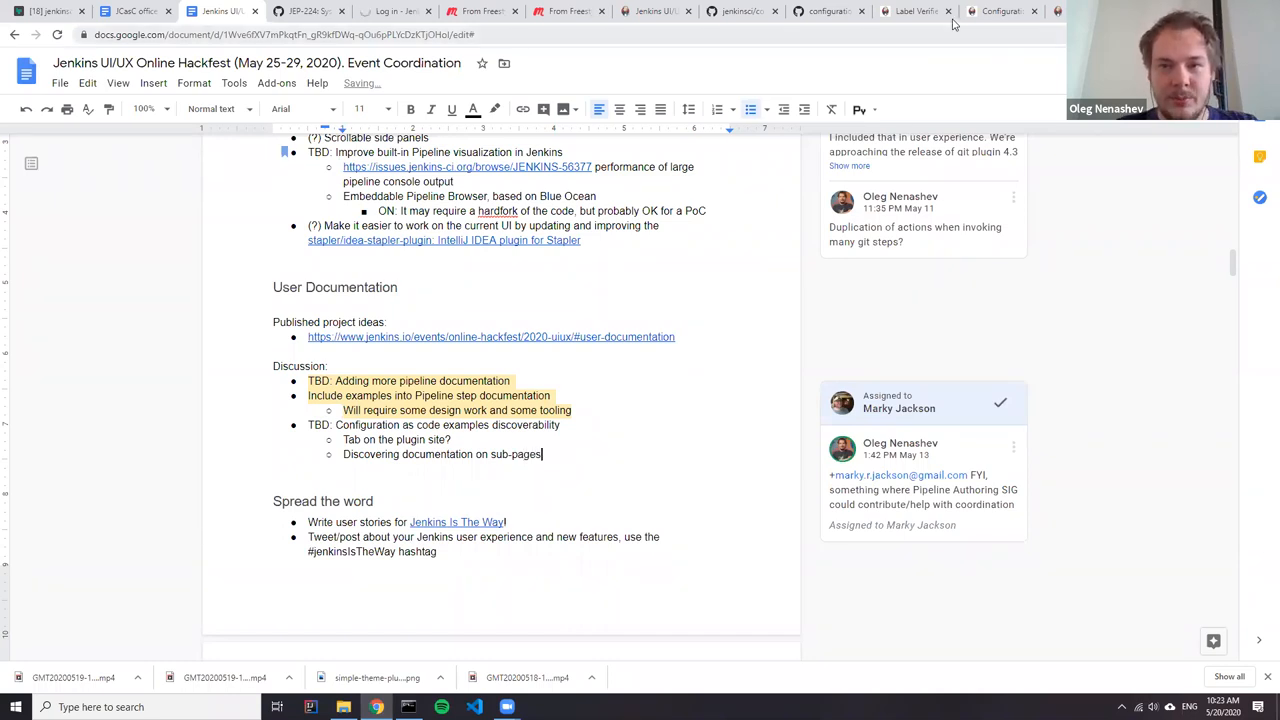
Scroll the Configuration as Code plugin page past its LDAP example to the Documentation links.
click(1015, 11)
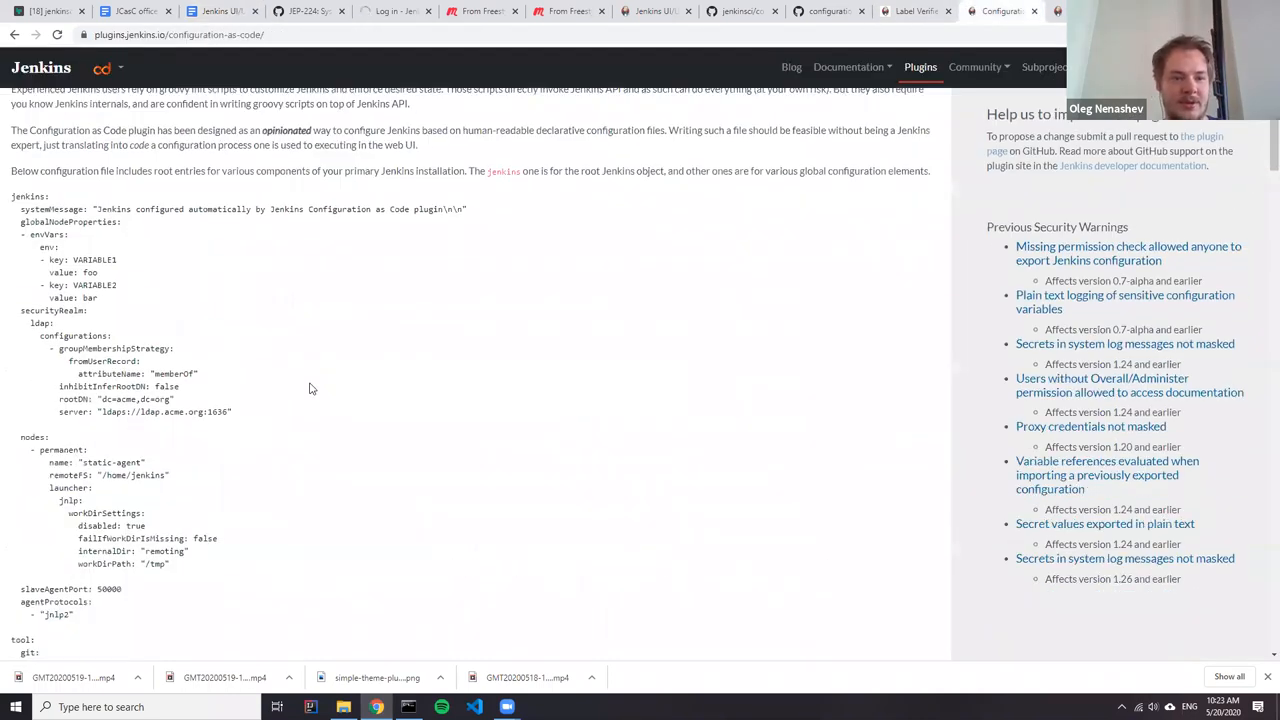
scroll(down, 3)
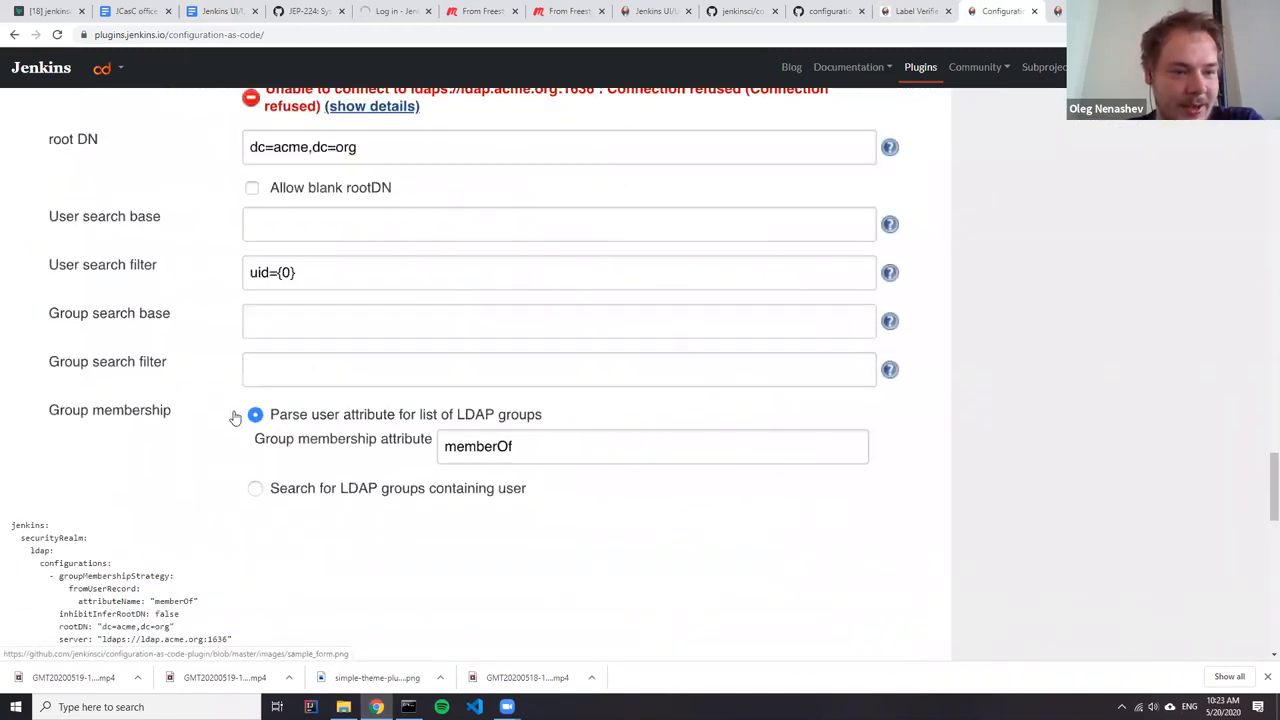
scroll(down, 3)
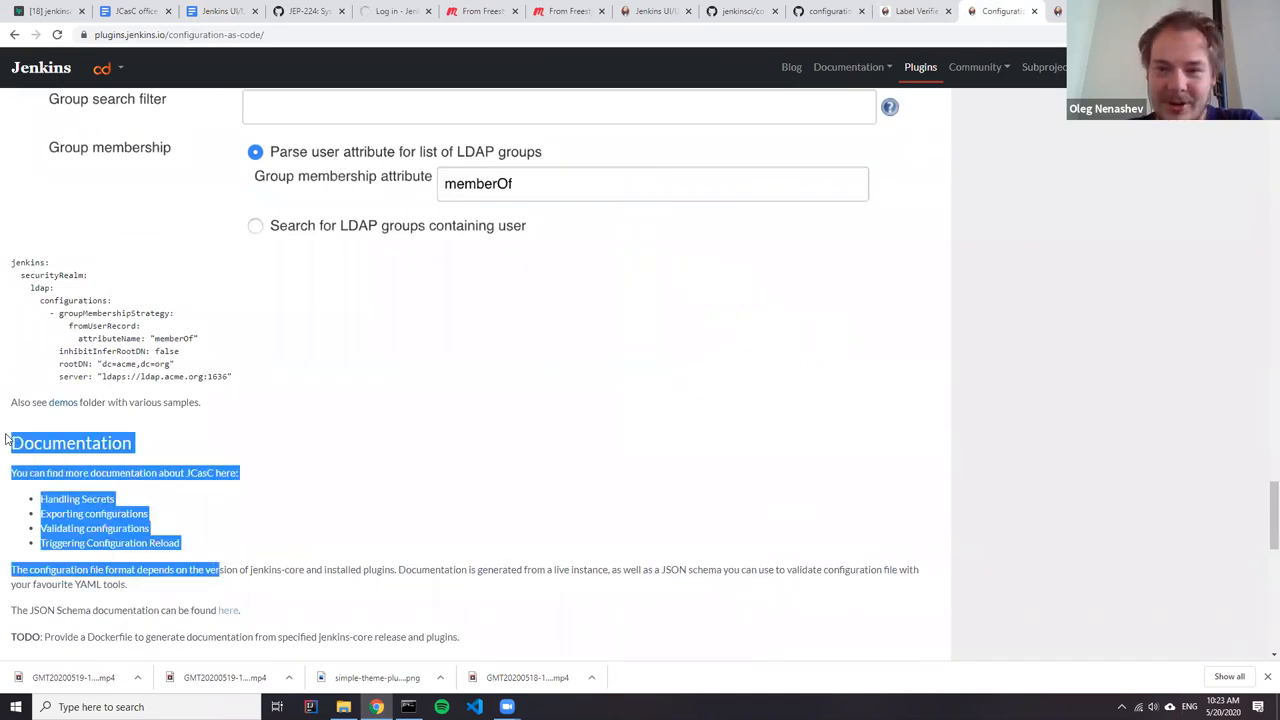
mouse_move(343, 492)
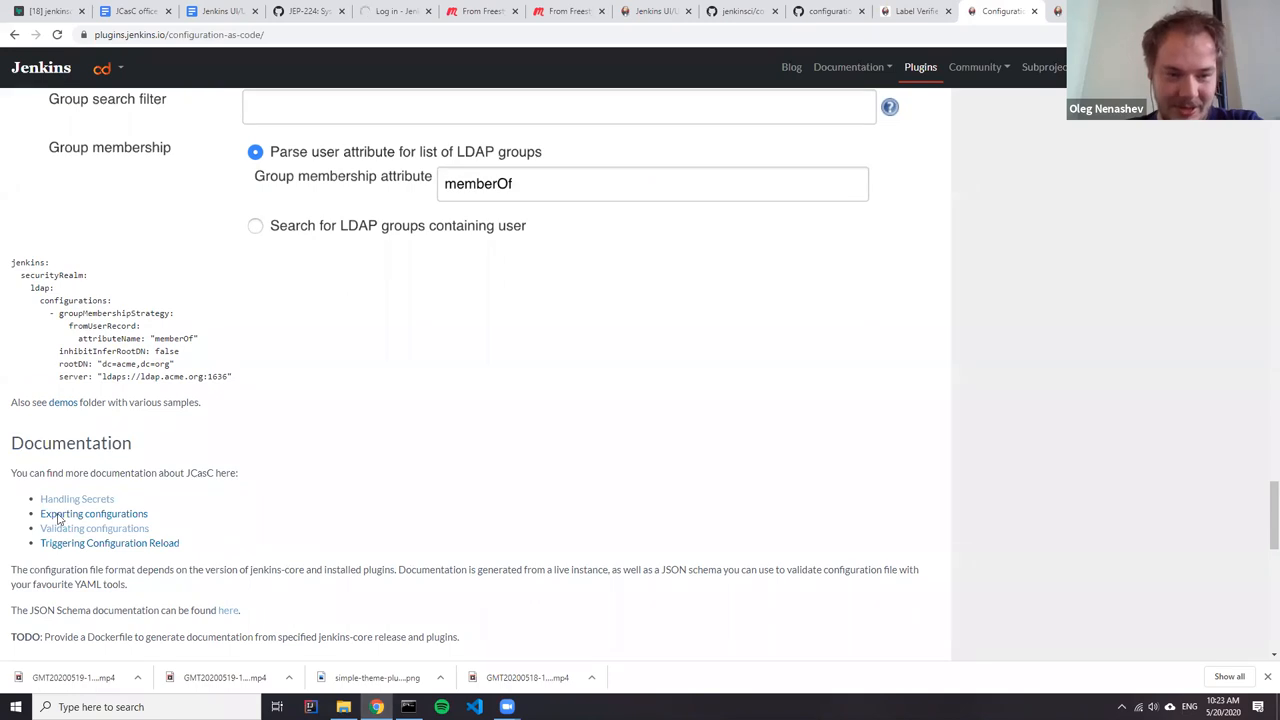
drag(12, 443, 180, 543)
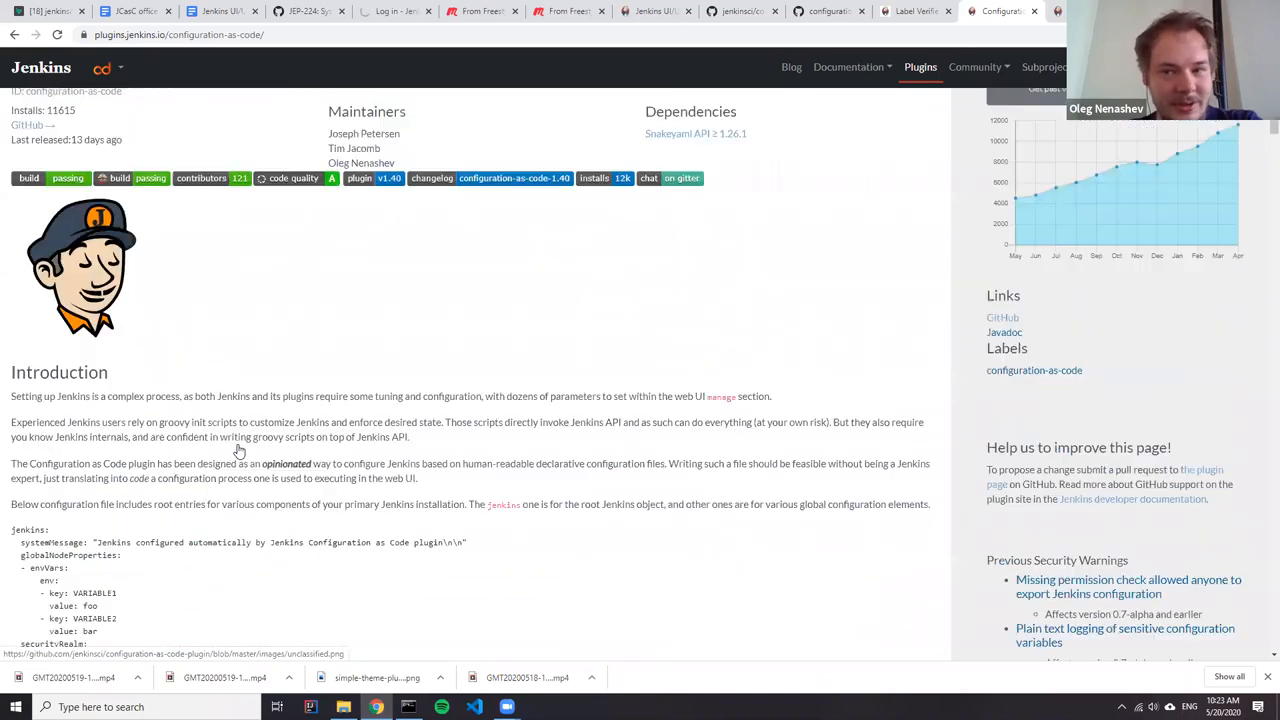
scroll(down, 3)
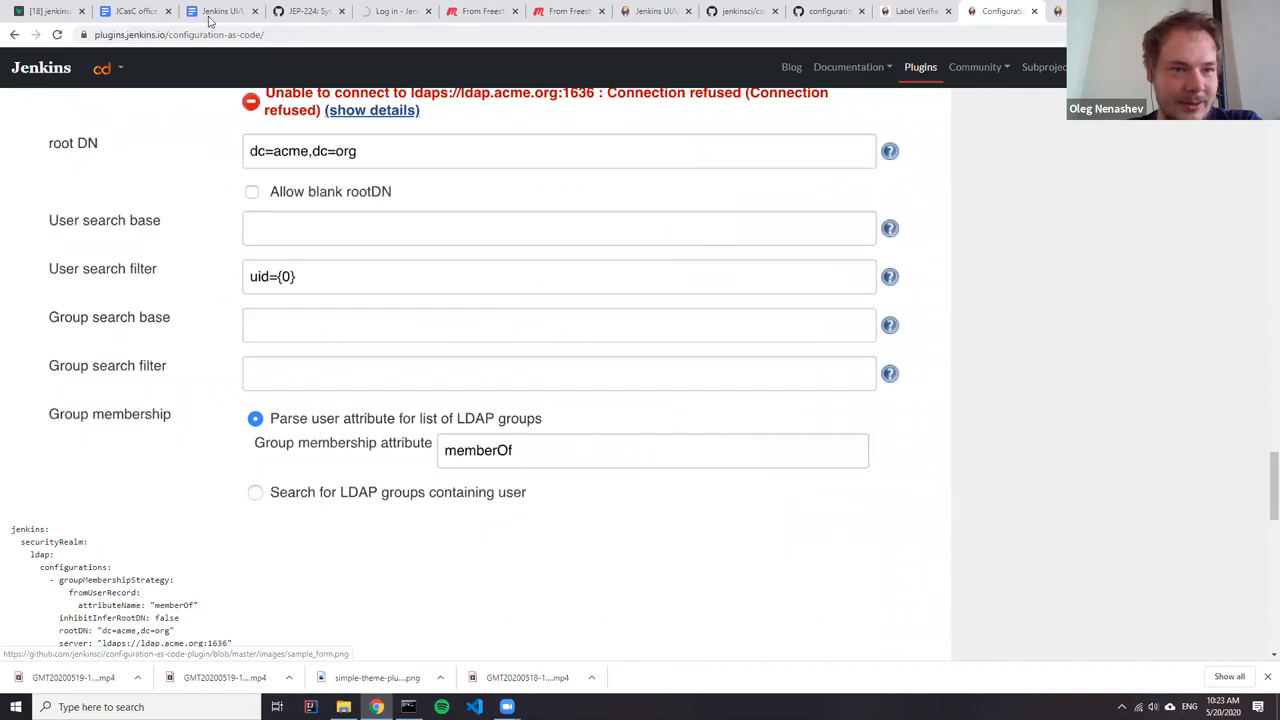
Add 'Continue reworking the README page' with a nested 'Move documentation listing up' bullet.
click(201, 11)
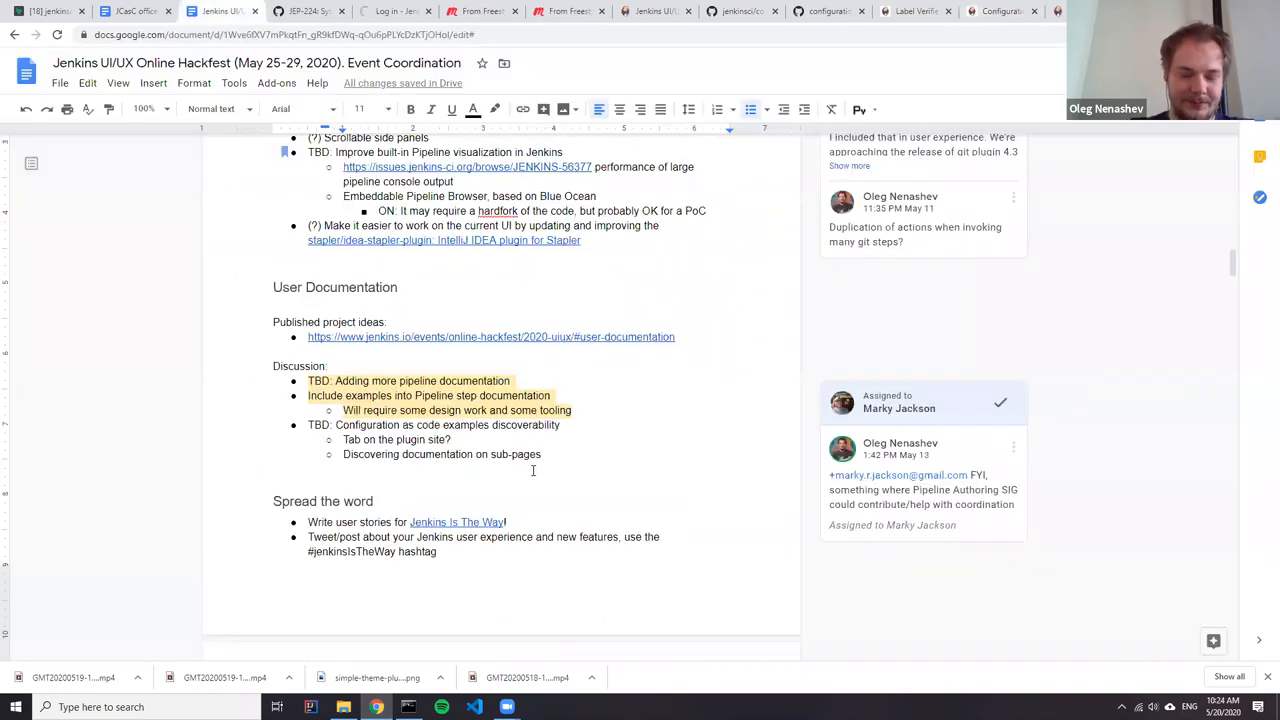
text(Contin)
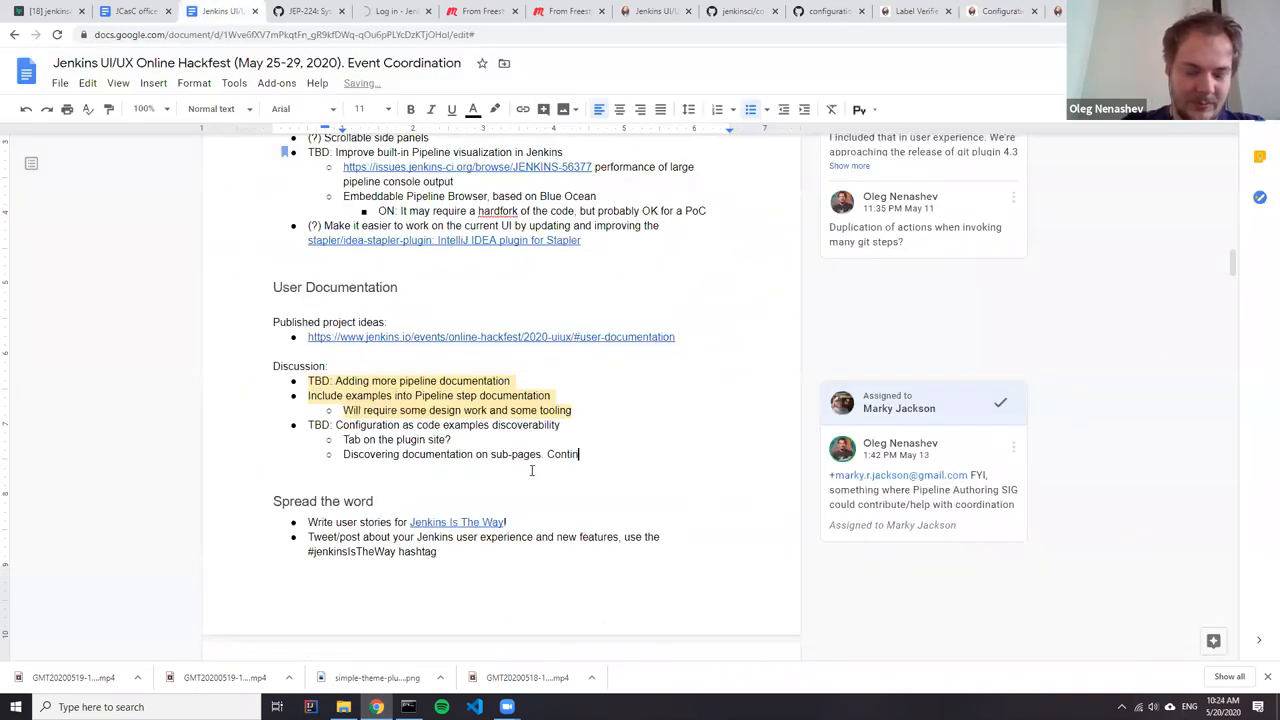
text(ue rework)
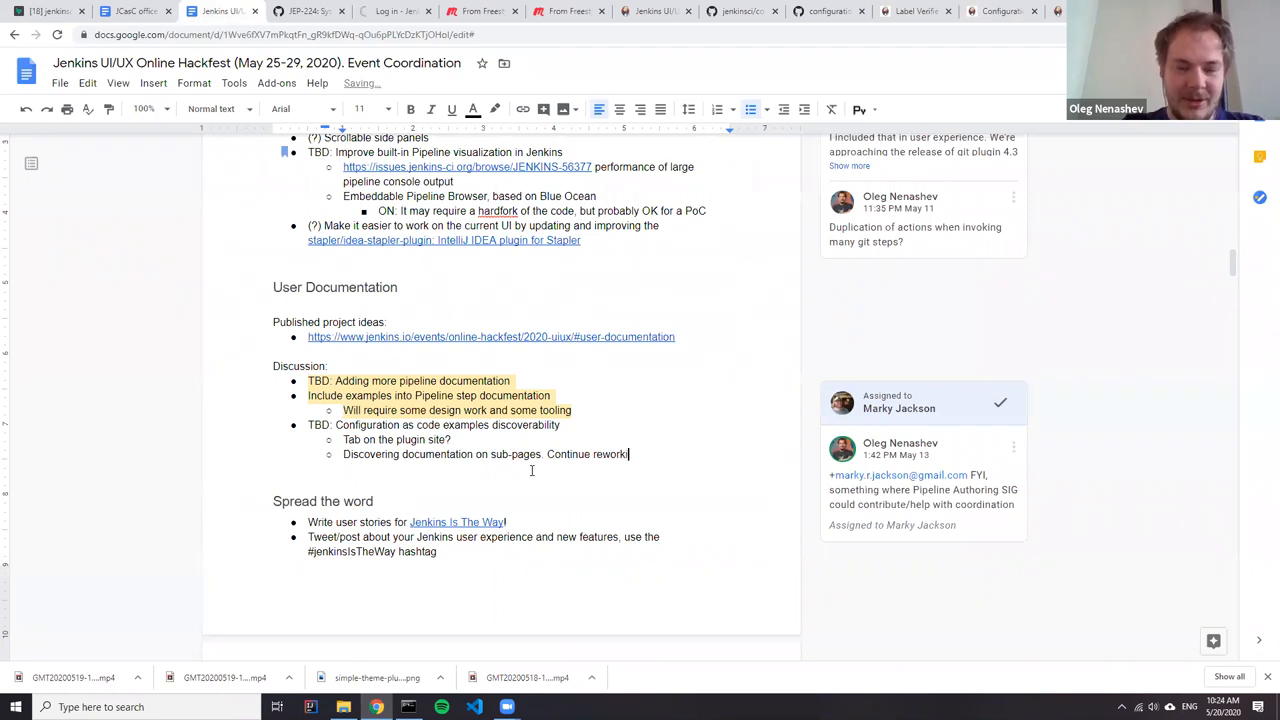
text(ing)
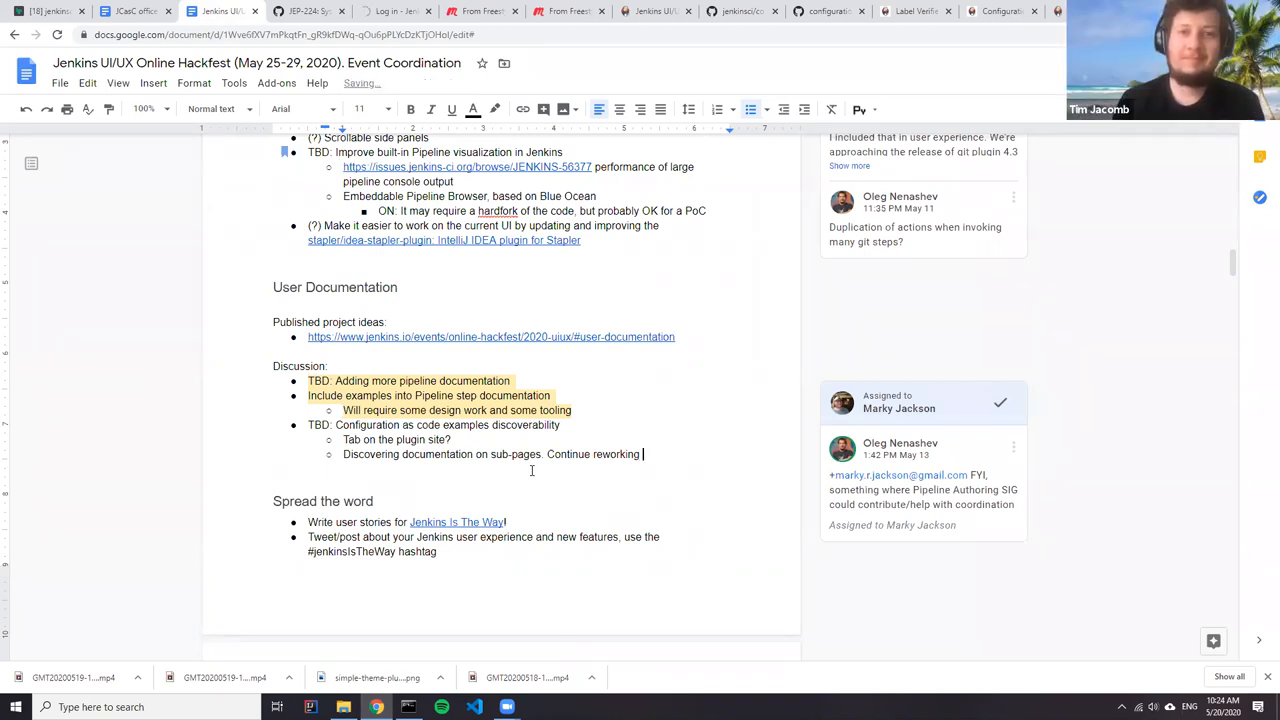
text(the)
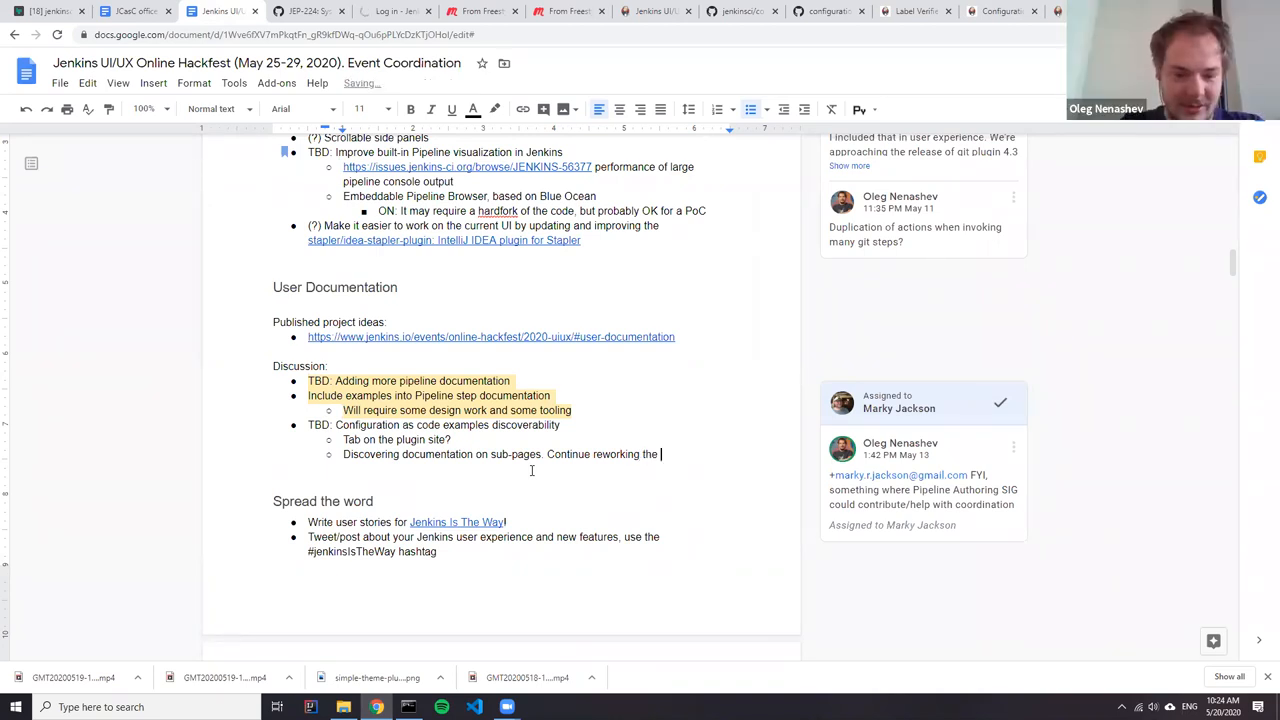
text(README page)
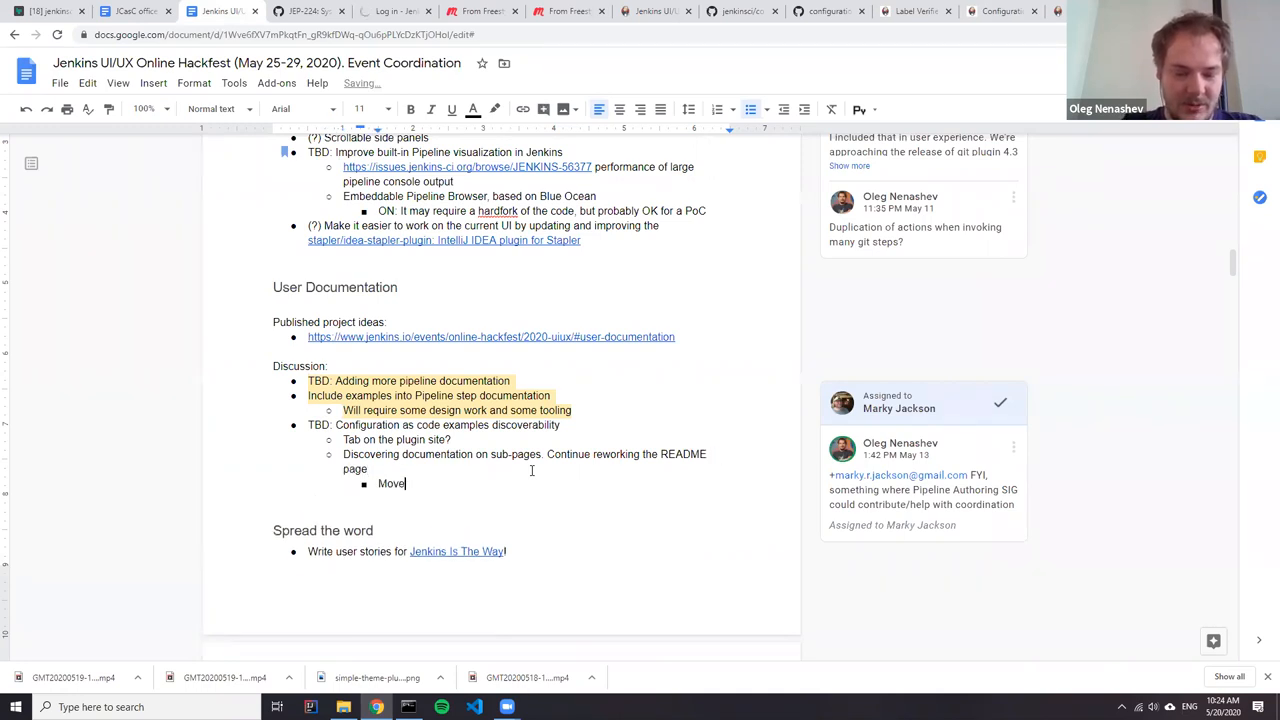
text(documentation listing up)
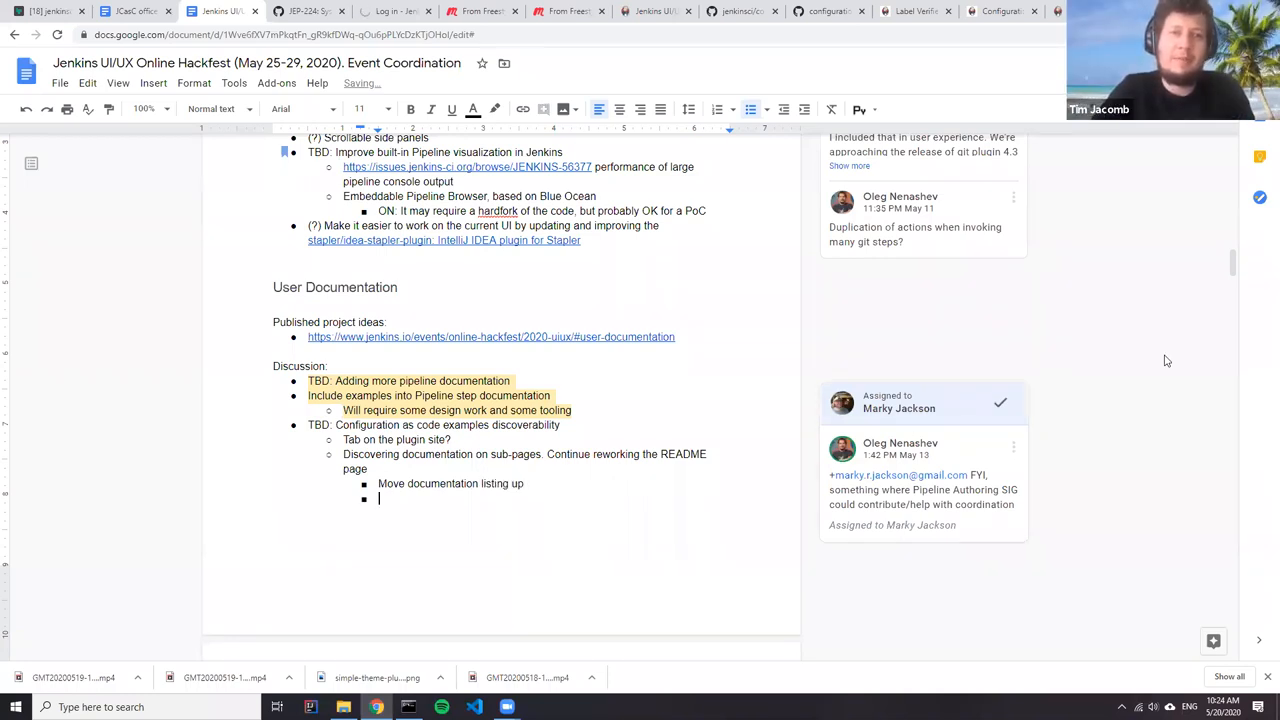
mouse_move(995, 15)
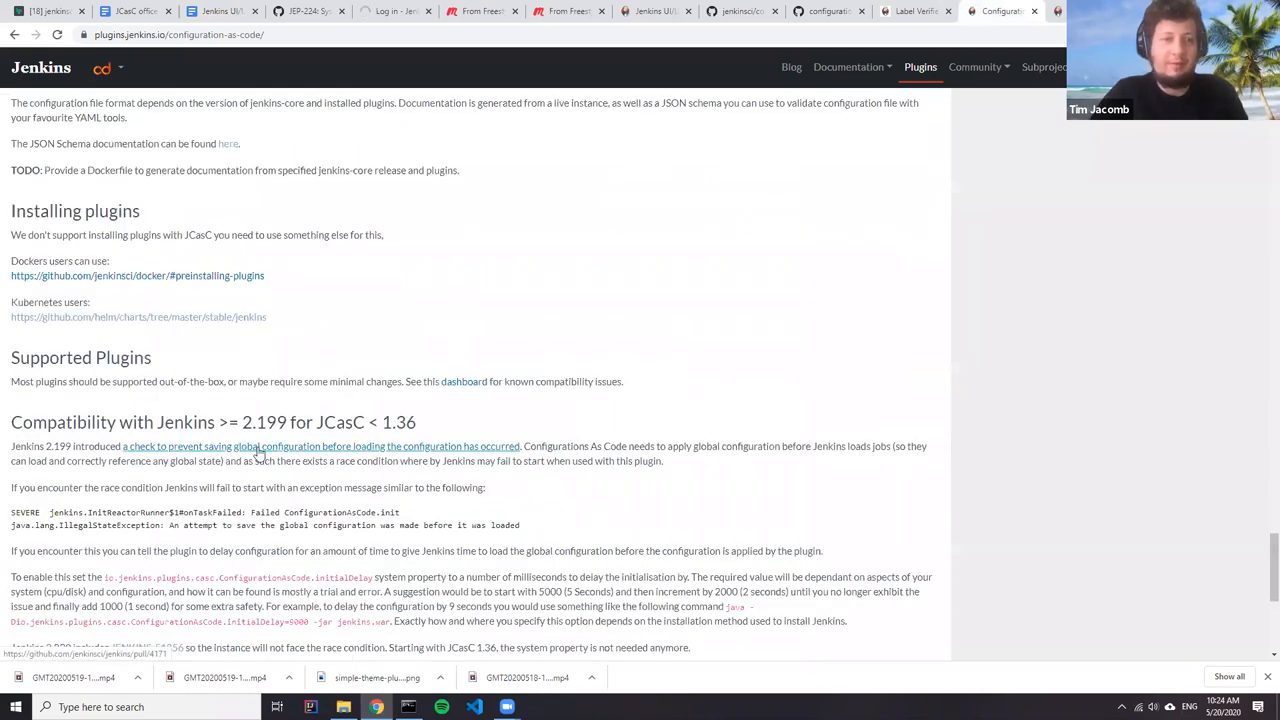
scroll(up, 3)
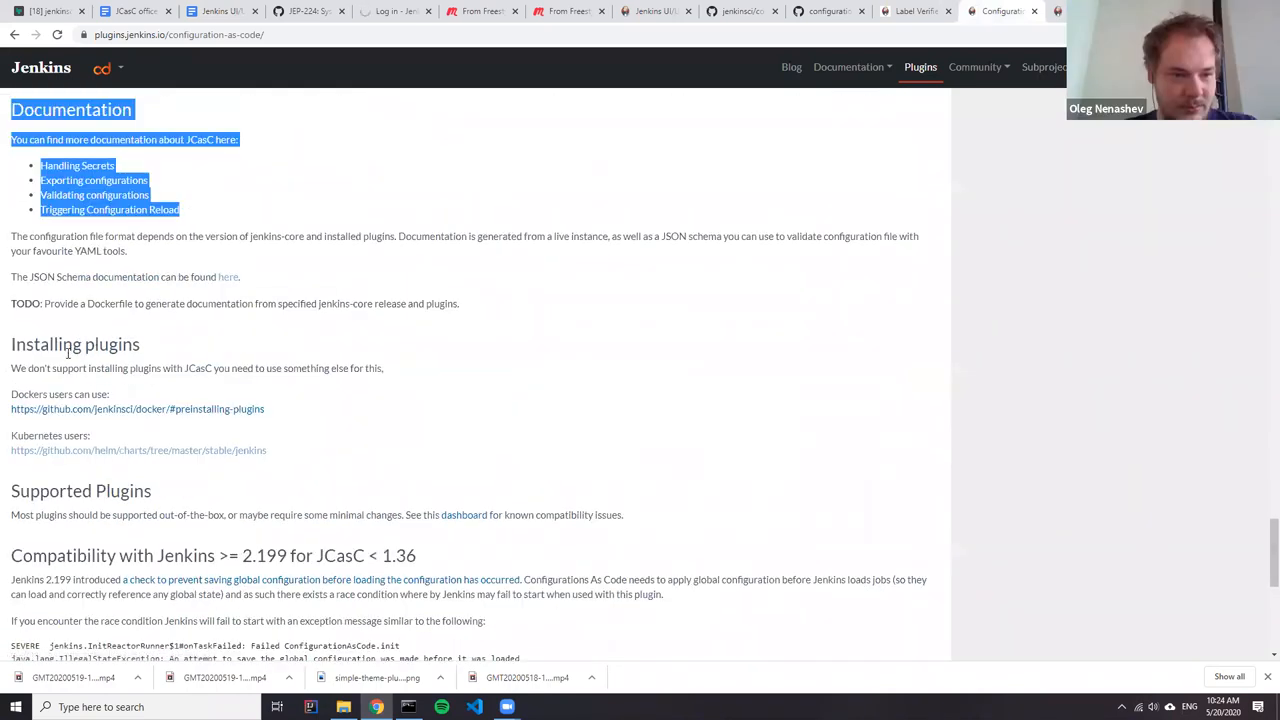
mouse_move(119, 437)
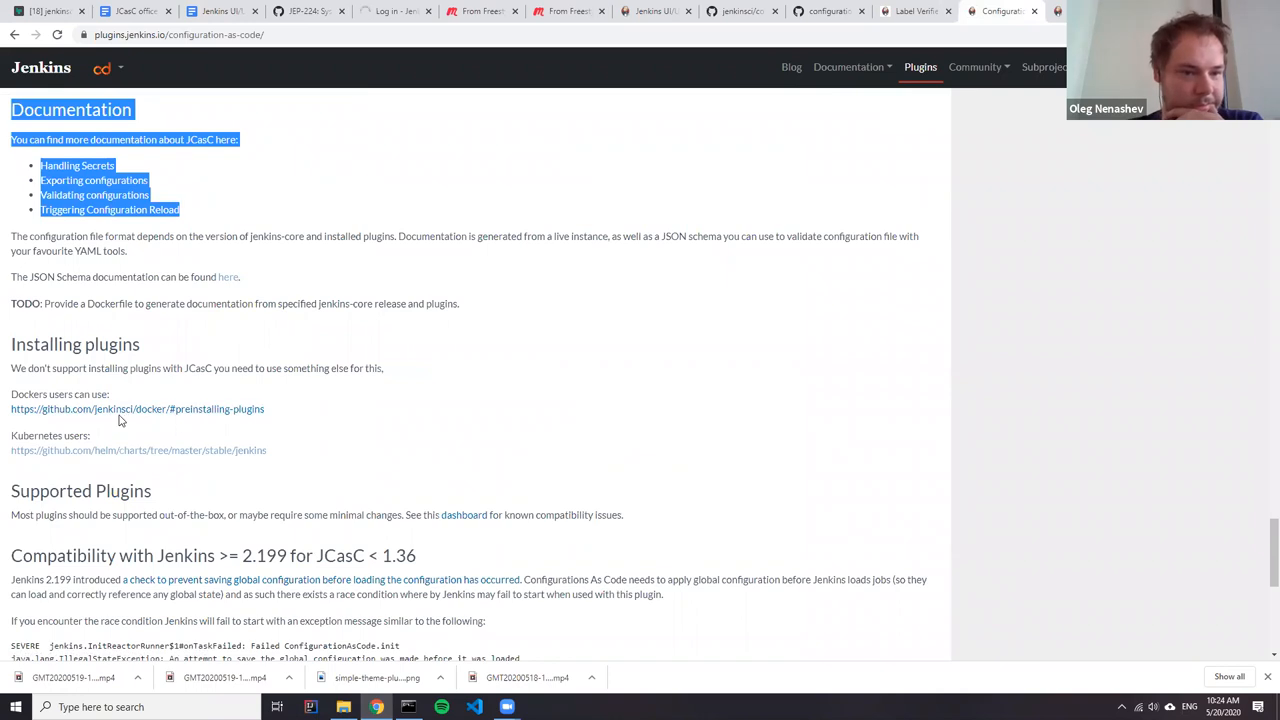
scroll(down, 3)
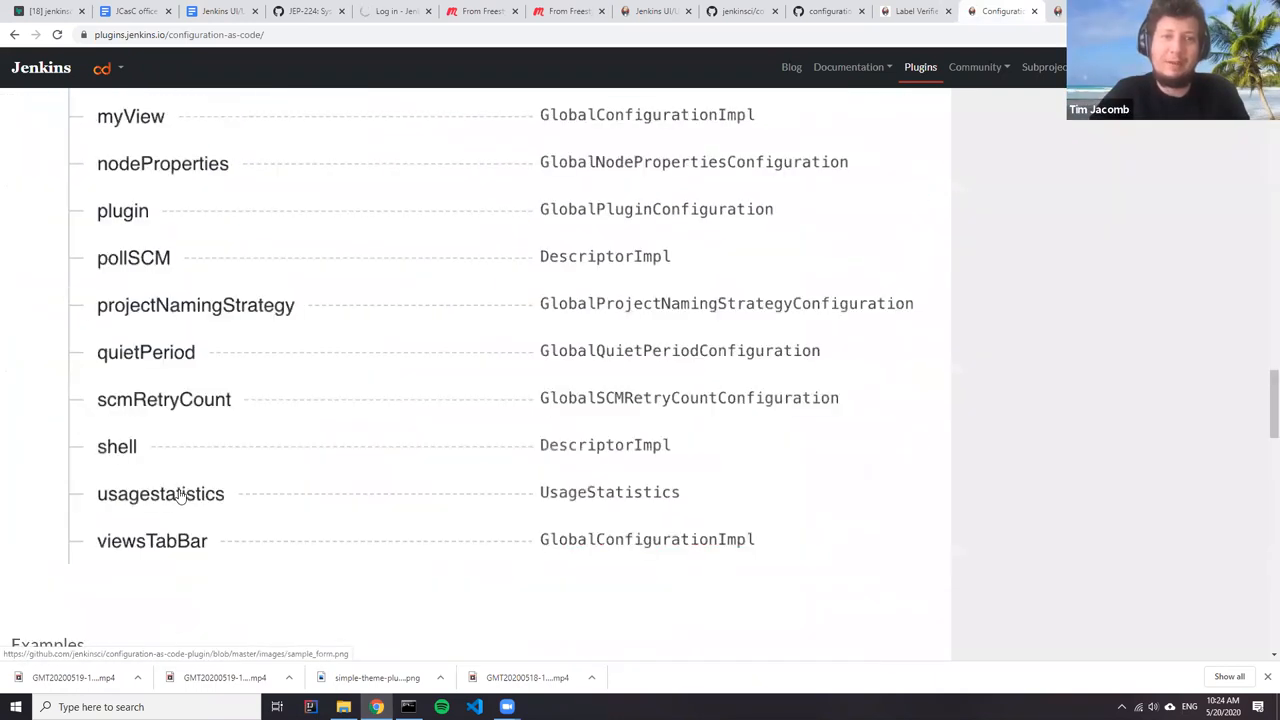
scroll(down, 3)
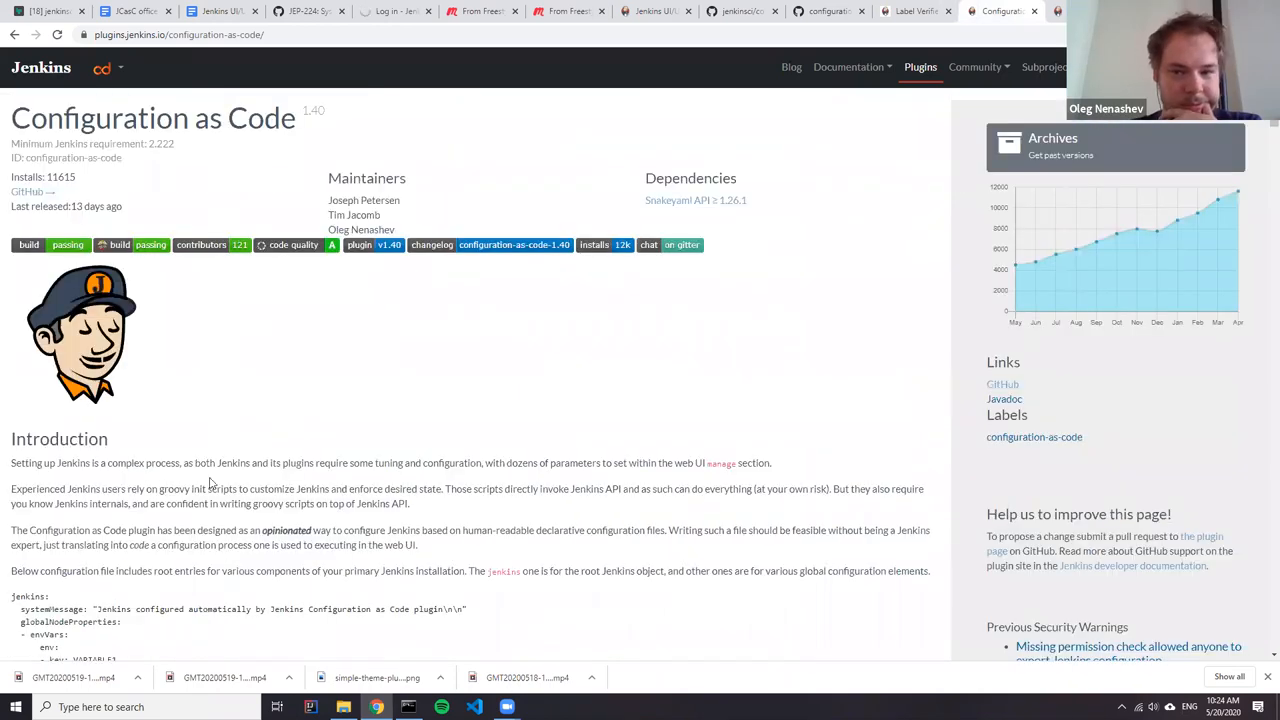
scroll(down, 3)
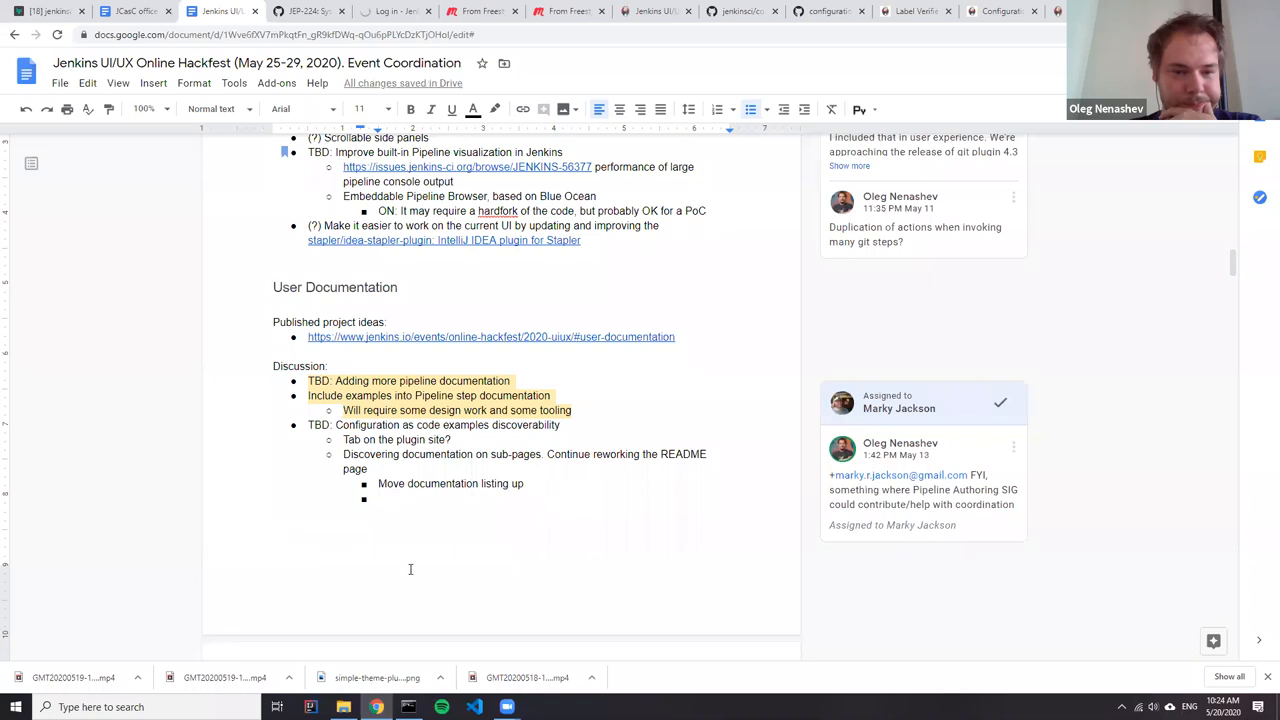
Add 'Links to other pages' and a '...' bullet under the README rework in the hackfest notes.
text(Links to other pages)
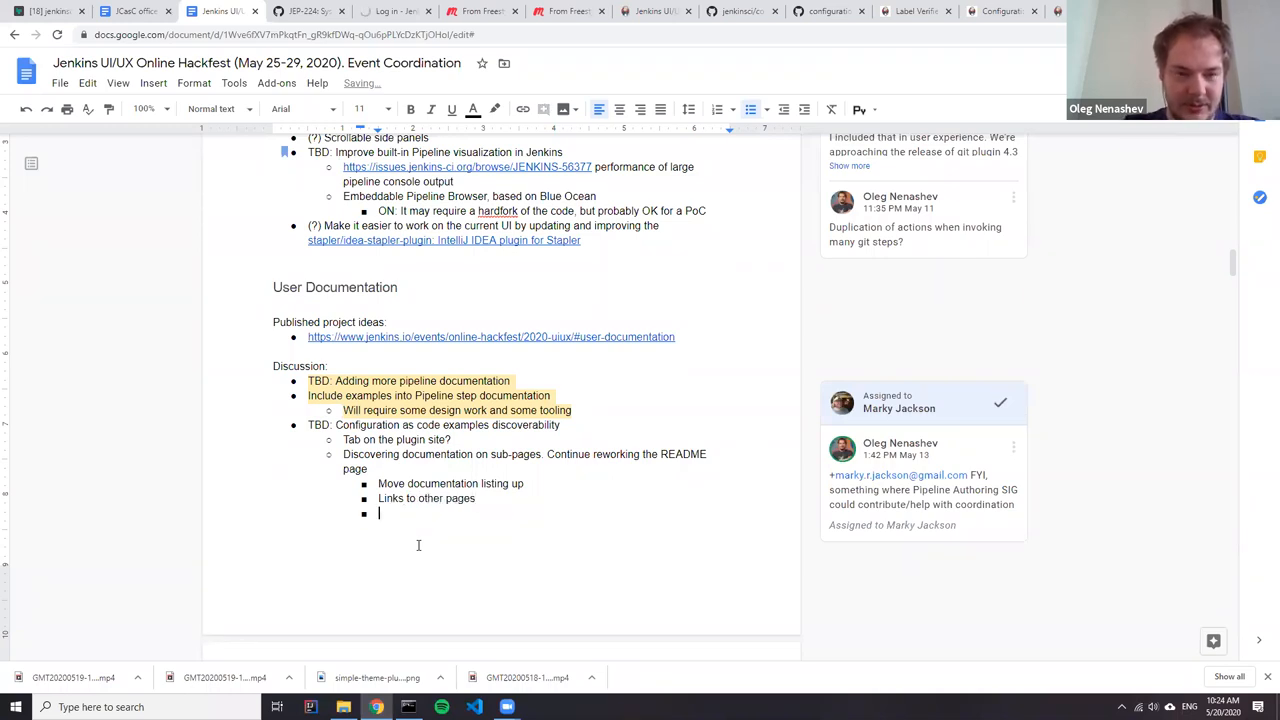
text(...)
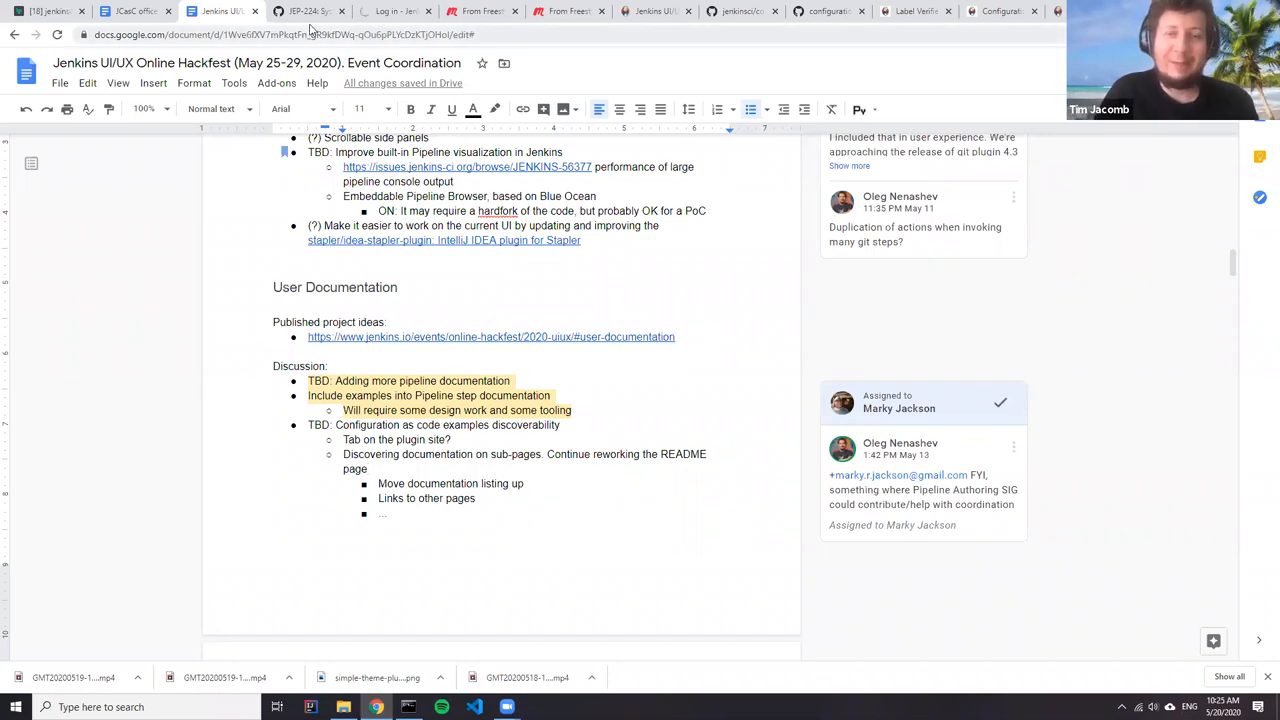
click(311, 18)
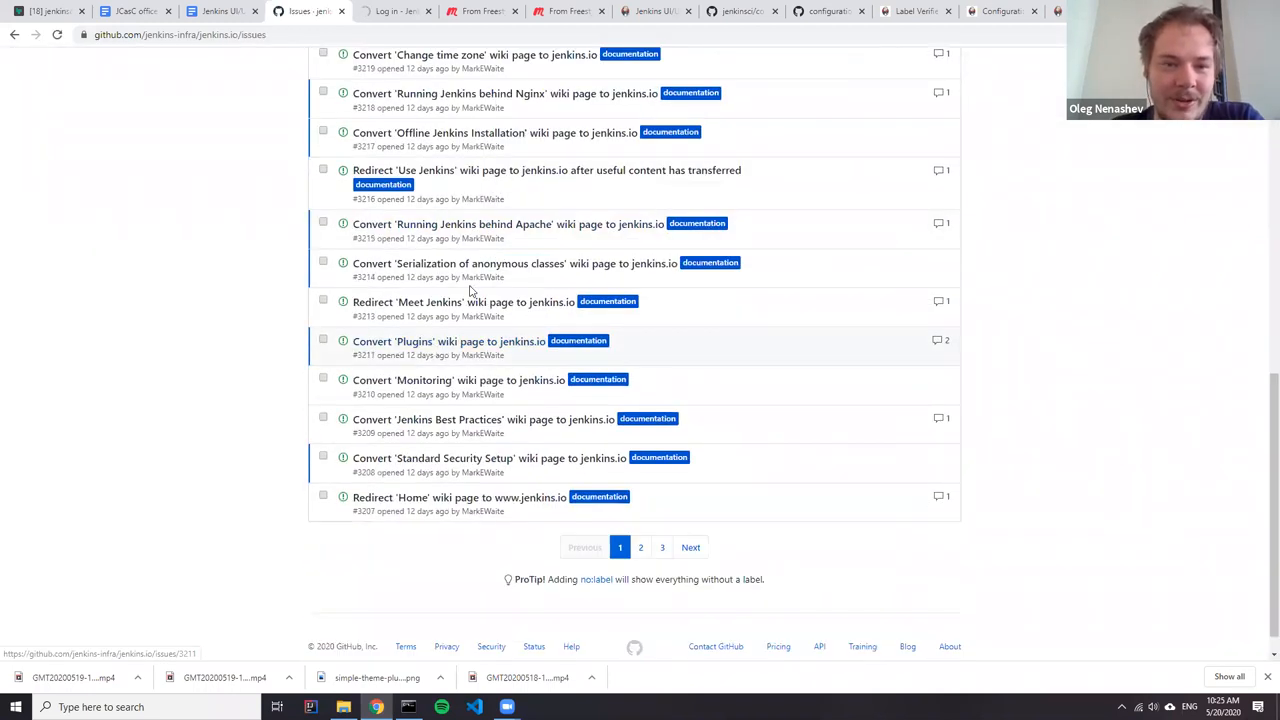
Go to page 2 of the jenkins.io open documentation issues and scroll through it.
scroll(up, 3)
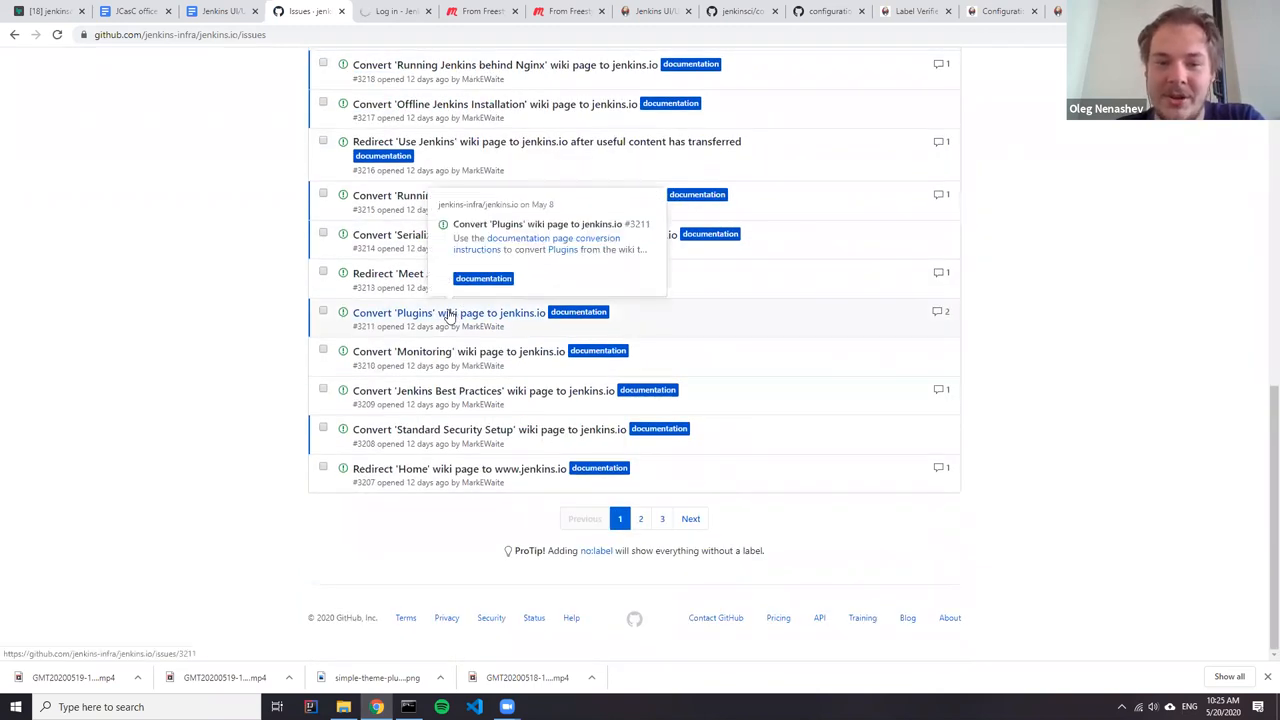
mouse_move(675, 522)
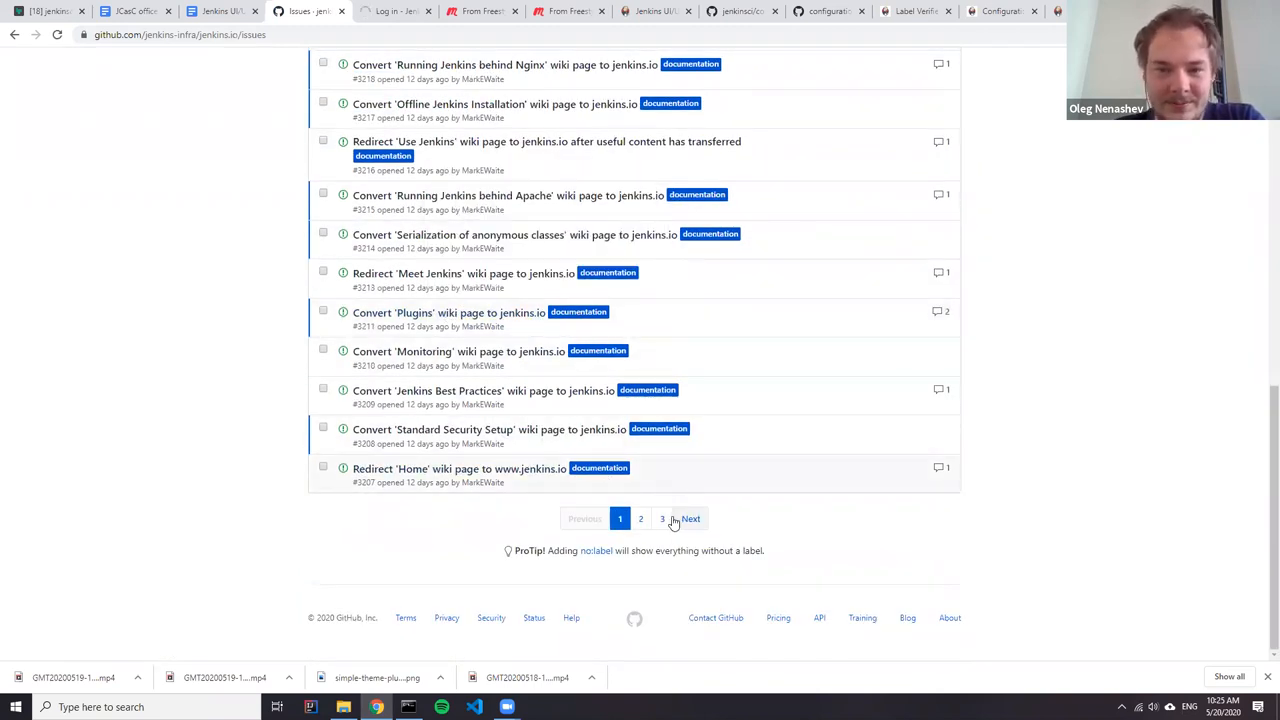
click(684, 518)
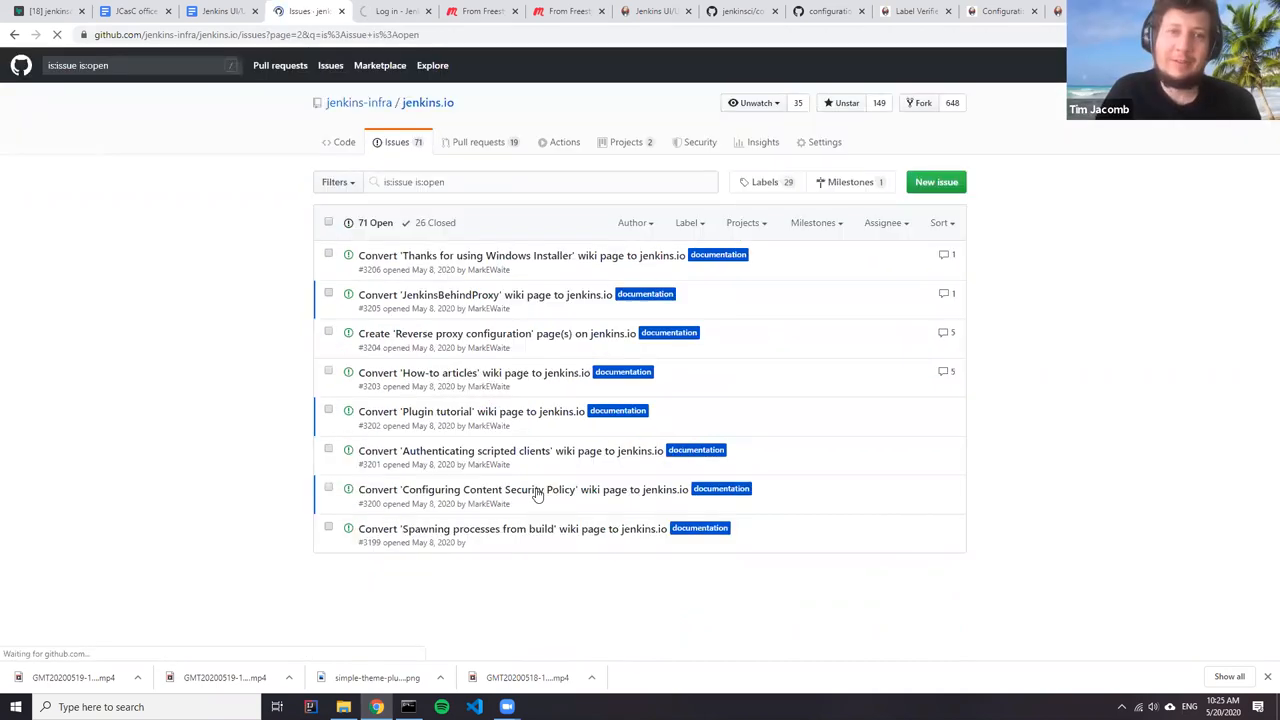
scroll(down, 3)
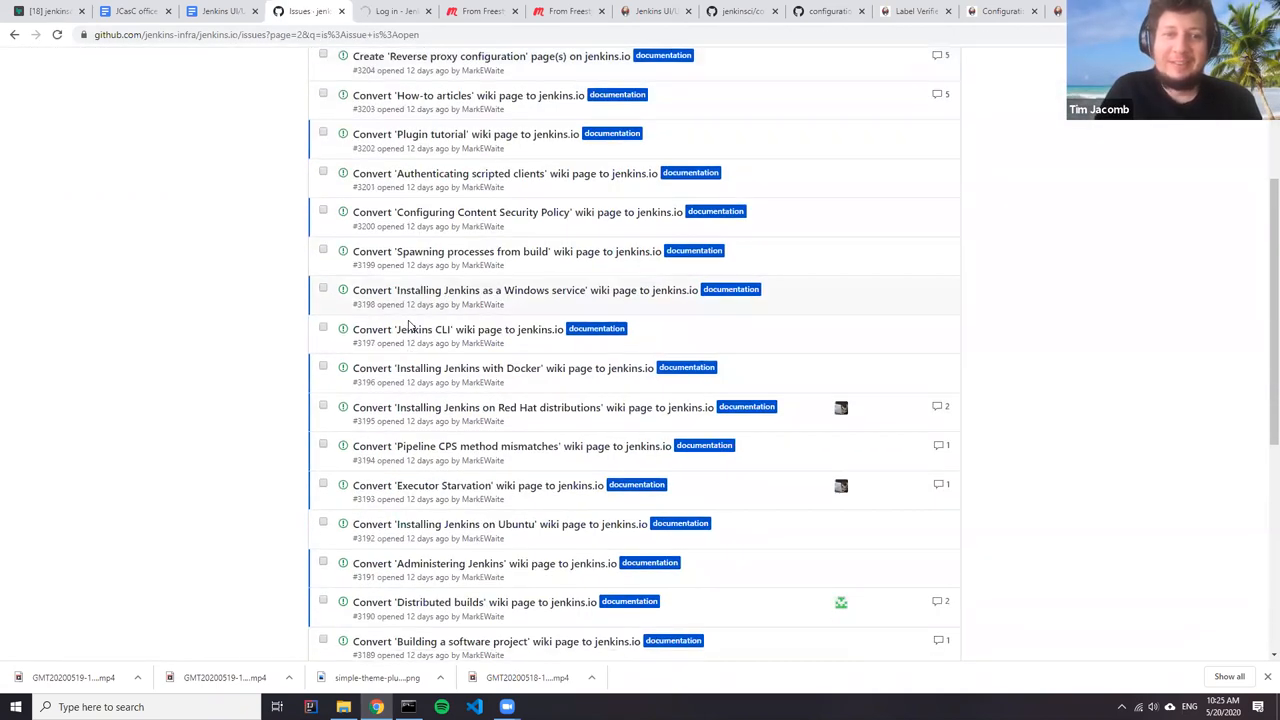
scroll(down, 3)
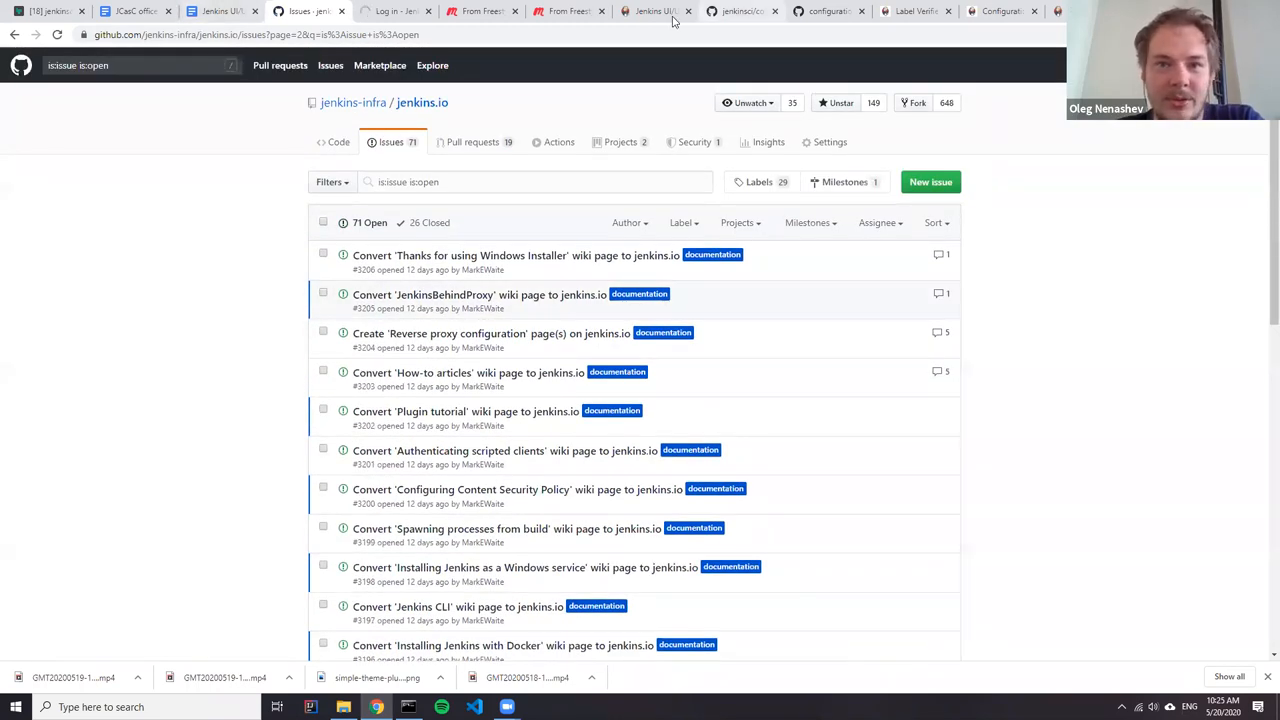
Review the Hackfest page's tracks and project ideas, highlighting 'better navigation and content'.
click(655, 11)
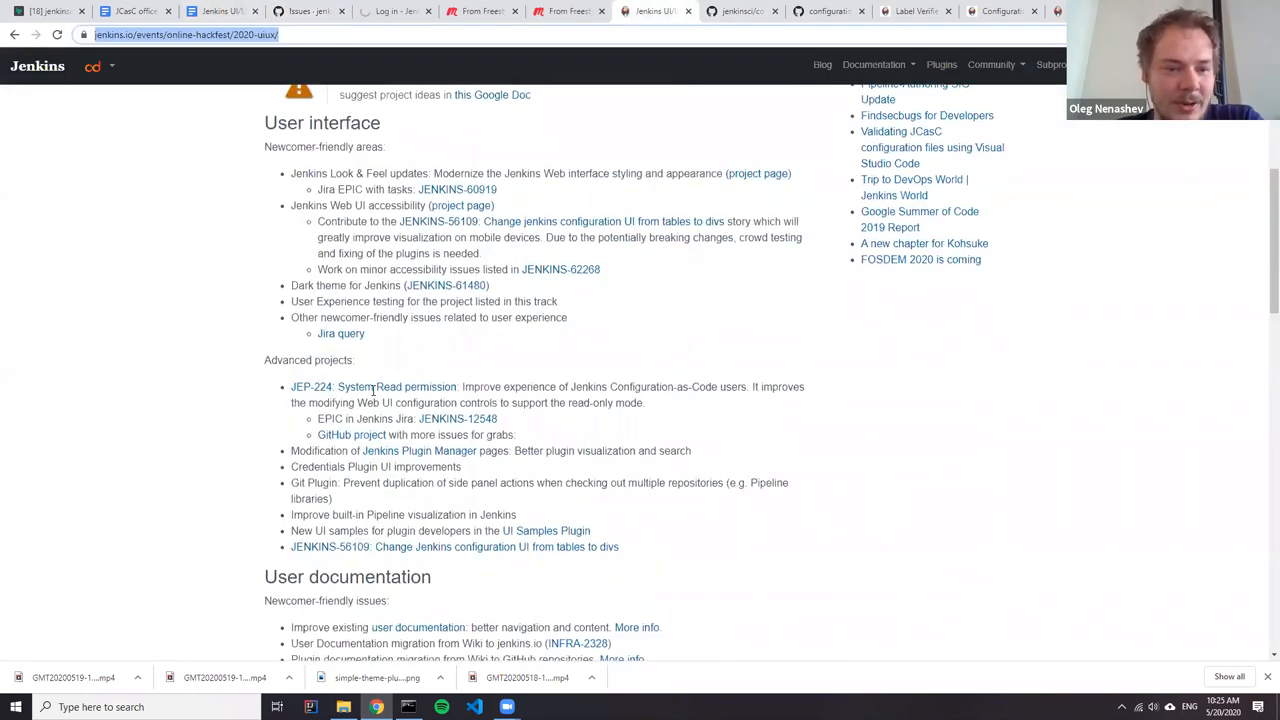
scroll(down, 3)
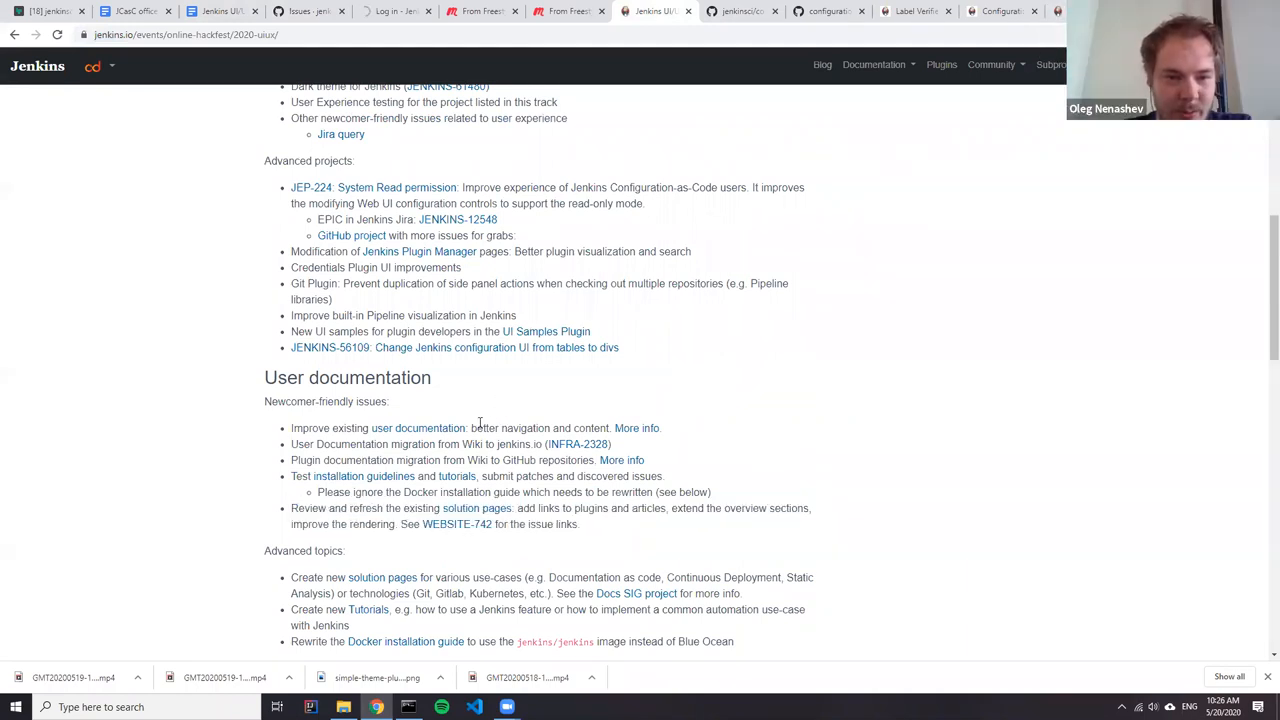
drag(470, 428, 597, 428)
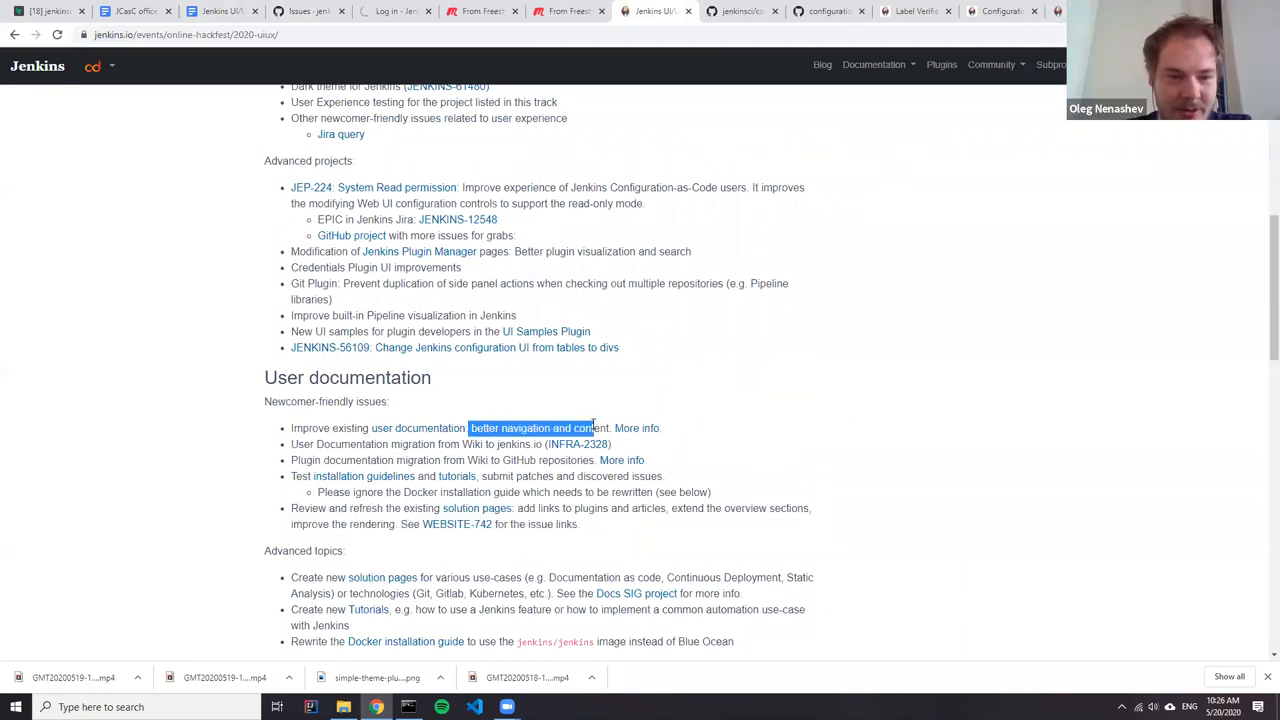
scroll(down, 3)
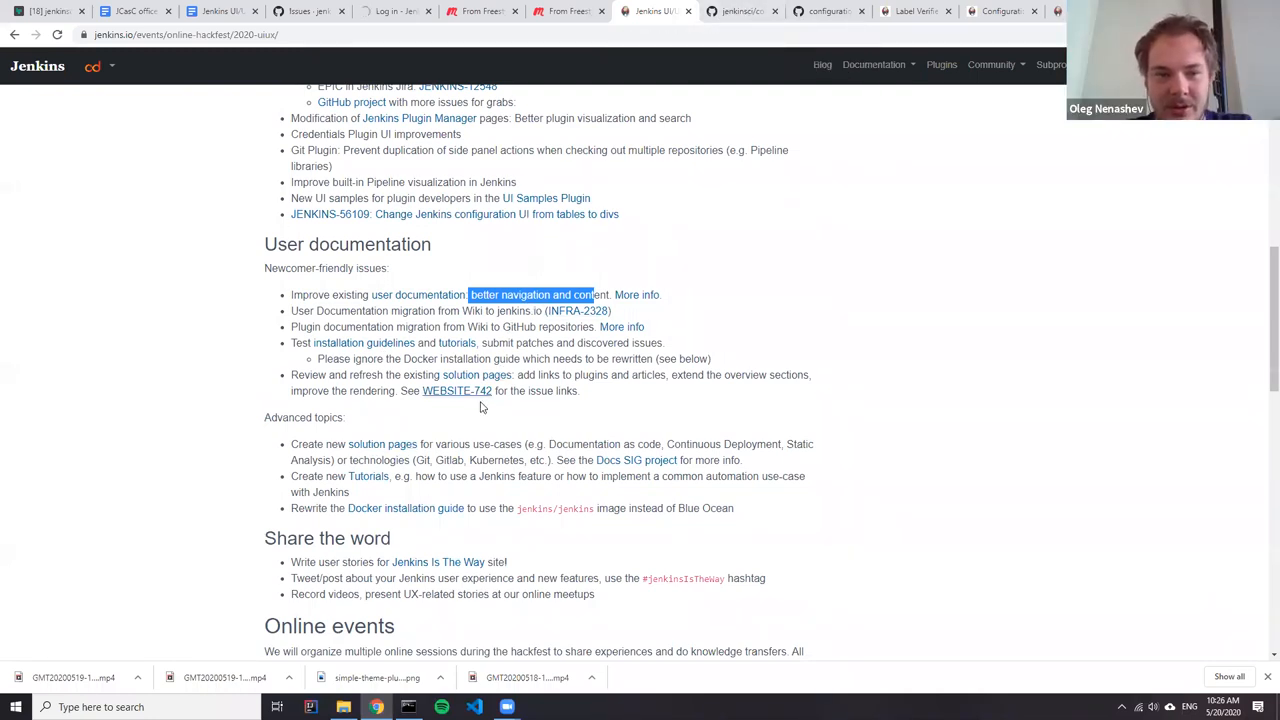
mouse_move(435, 305)
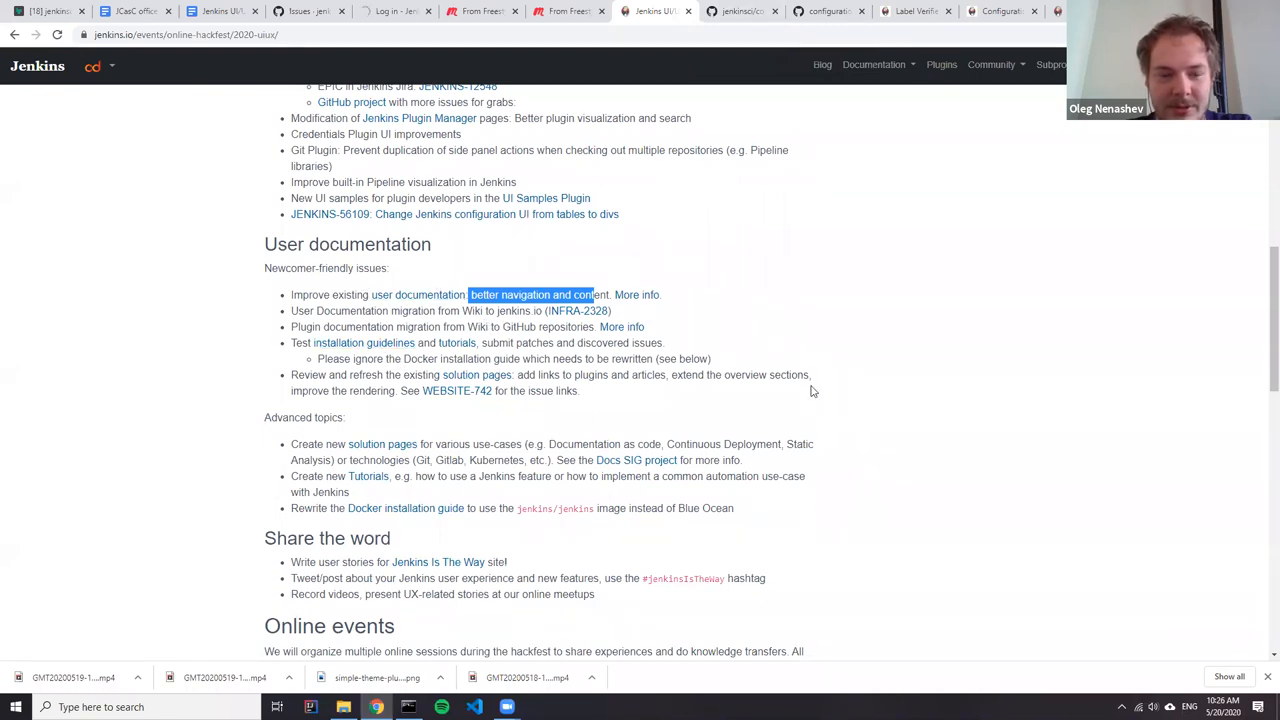
scroll(down, 3)
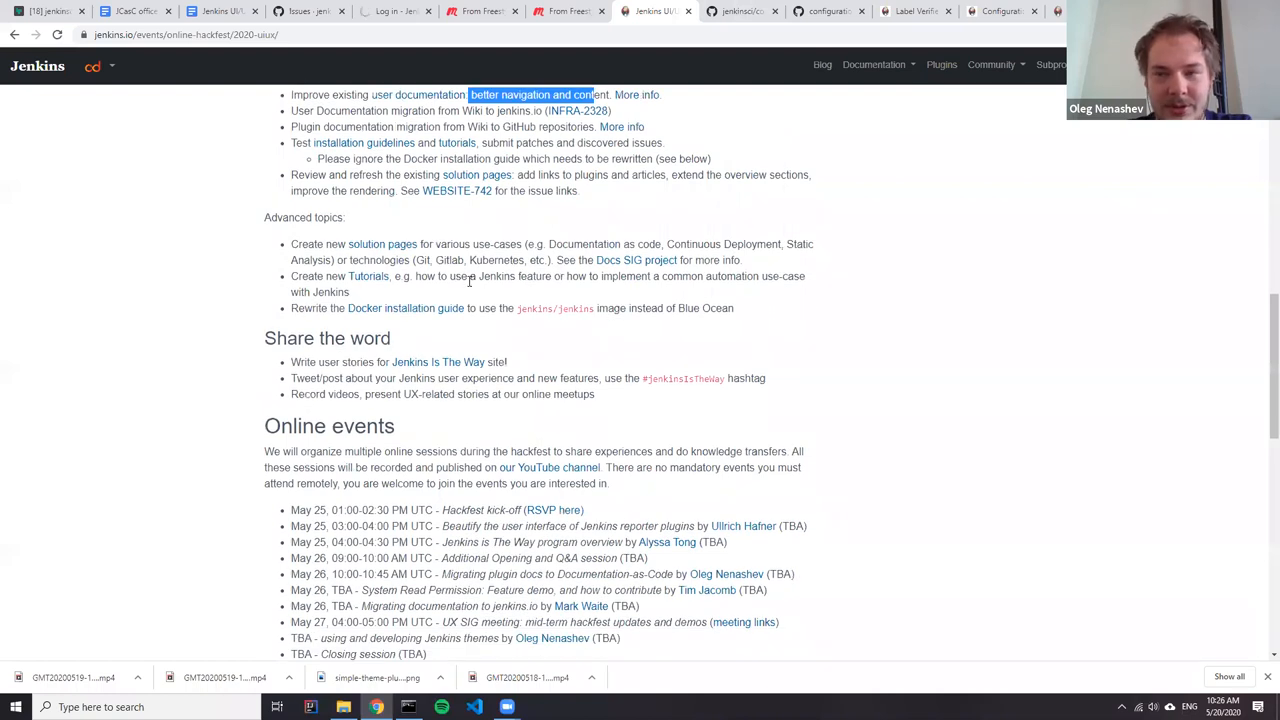
scroll(up, 3)
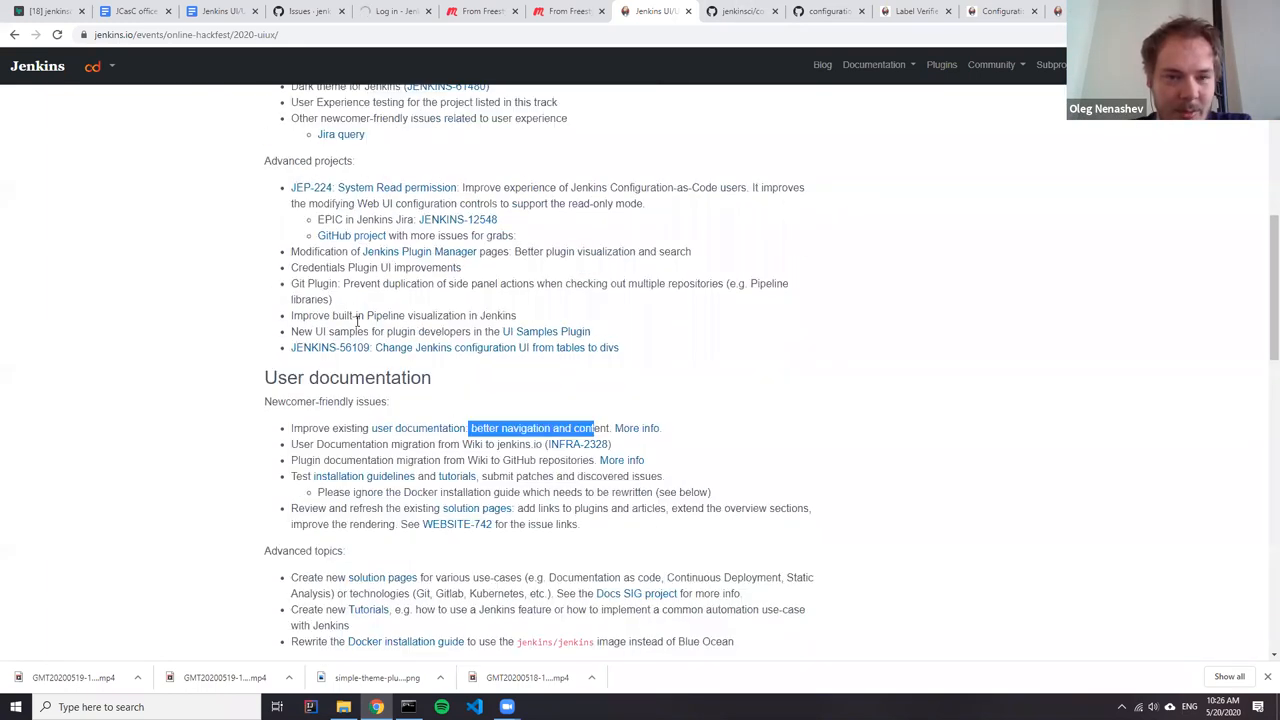
scroll(up, 3)
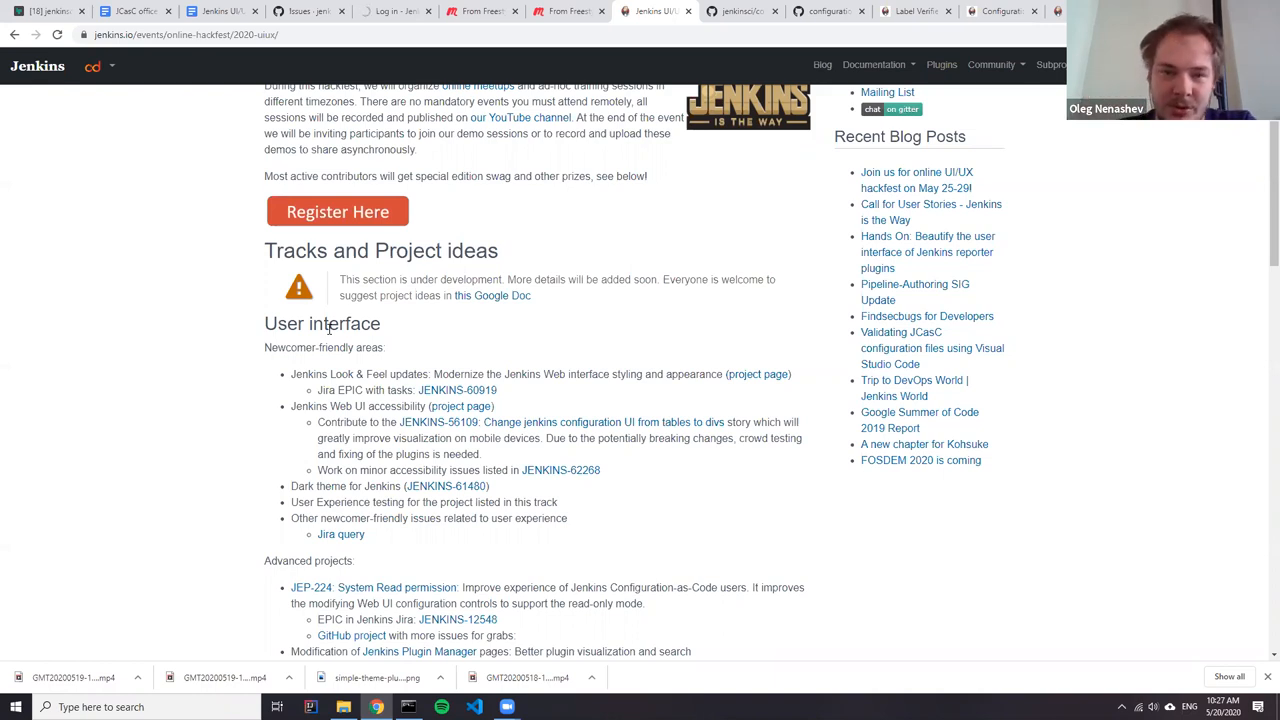
scroll(up, 3)
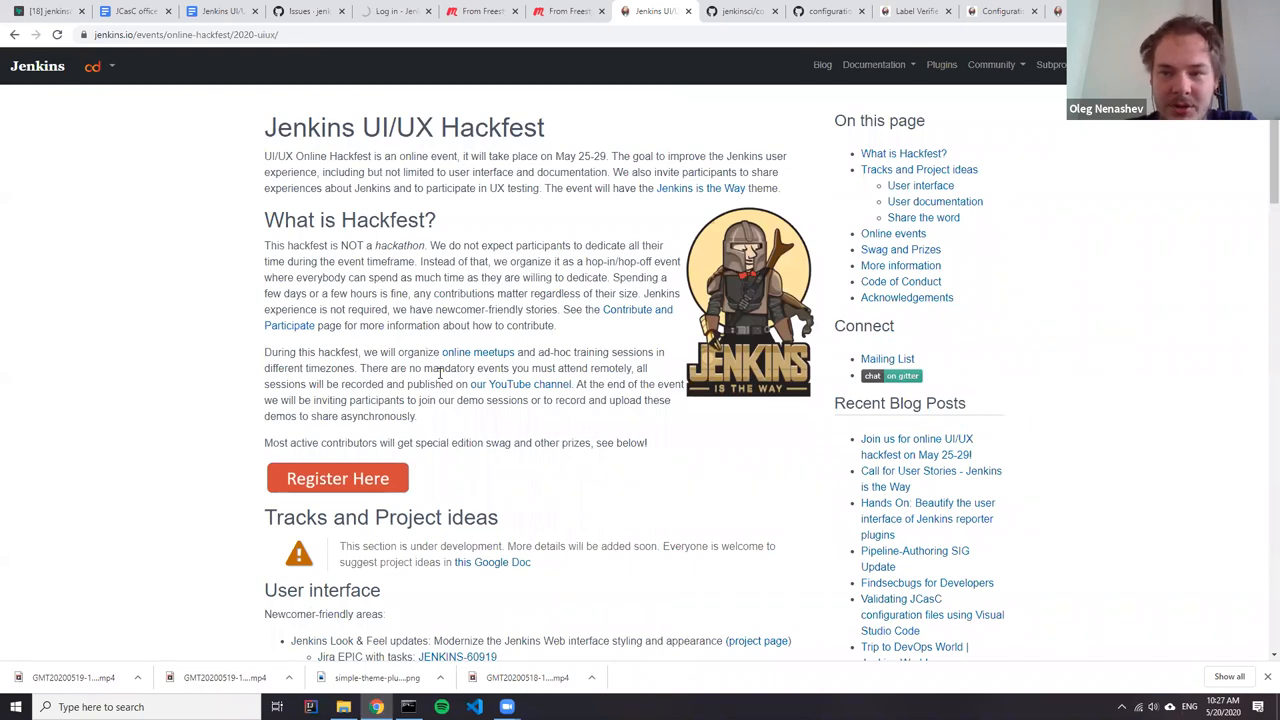
mouse_move(880, 84)
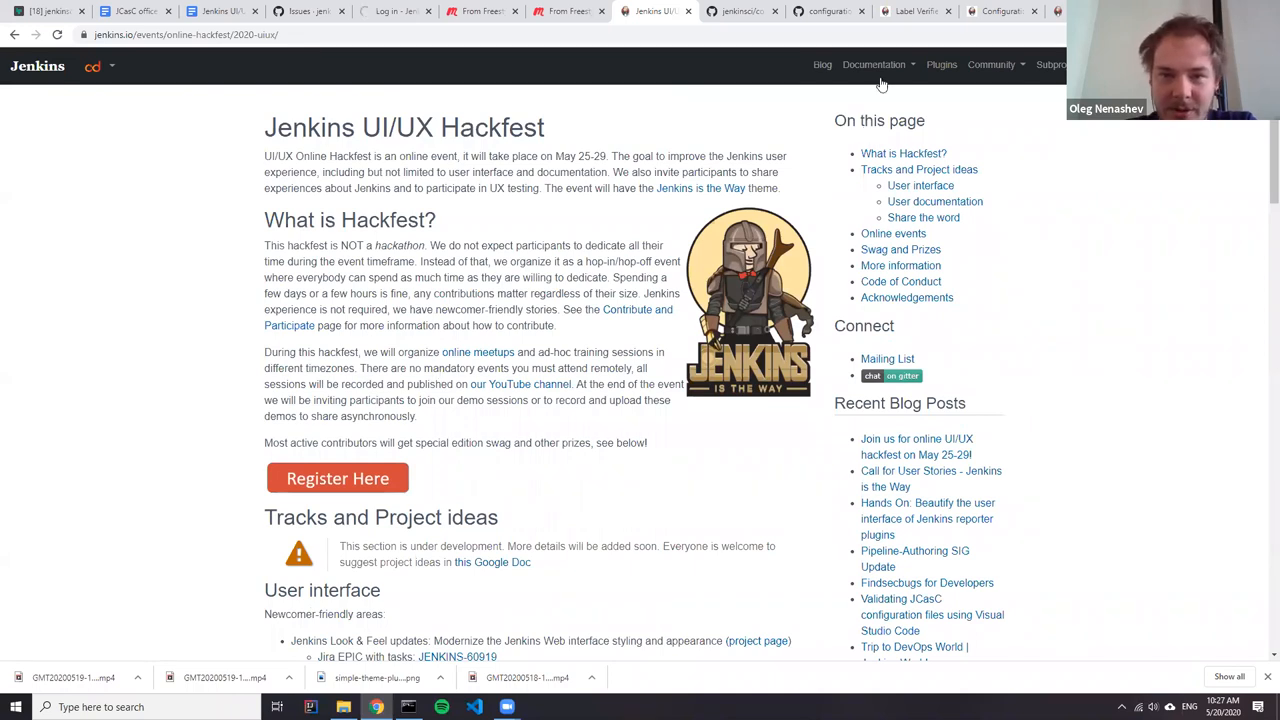
View the jenkins.io User Handbook index and overview page, then go to User Documentation Home.
click(872, 64)
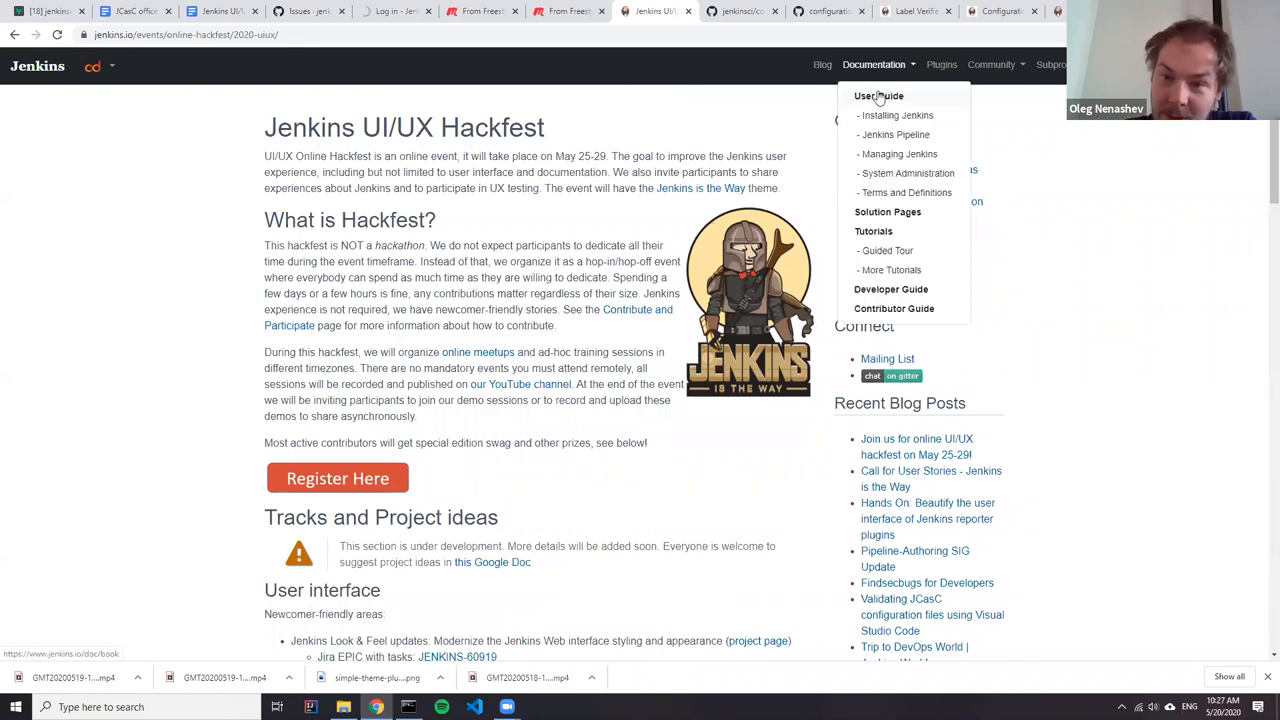
click(880, 96)
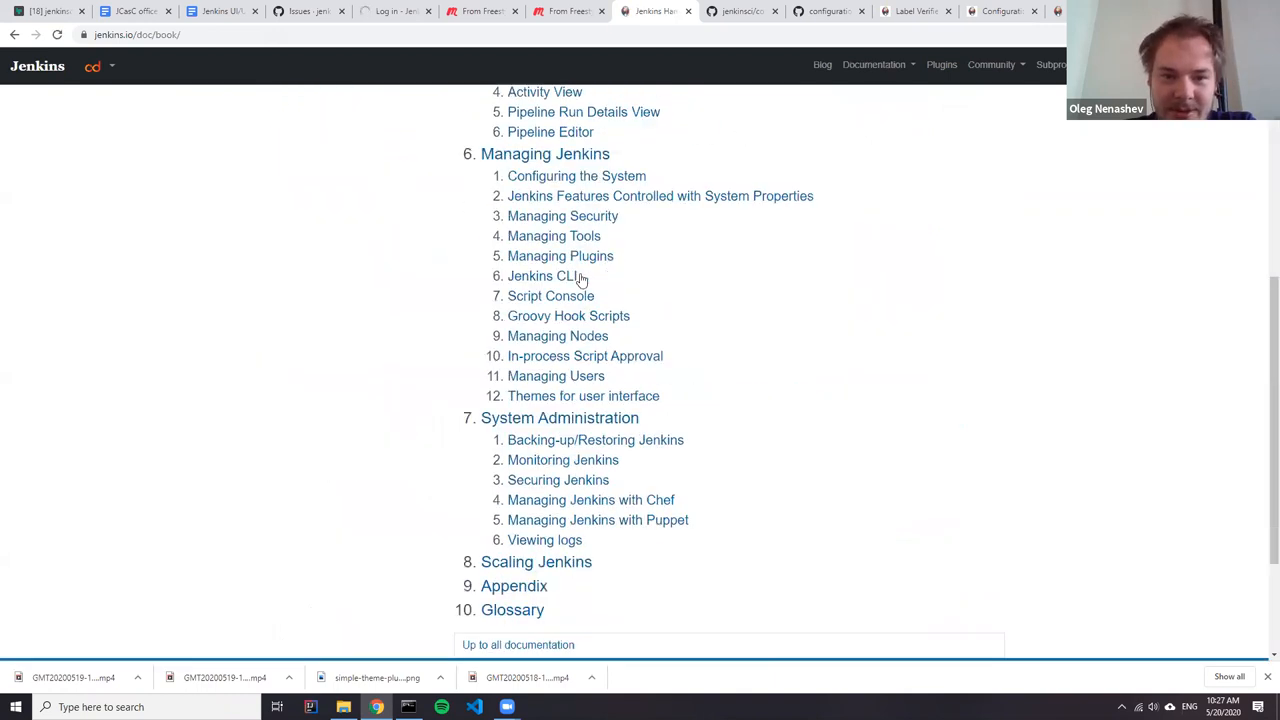
scroll(up, 3)
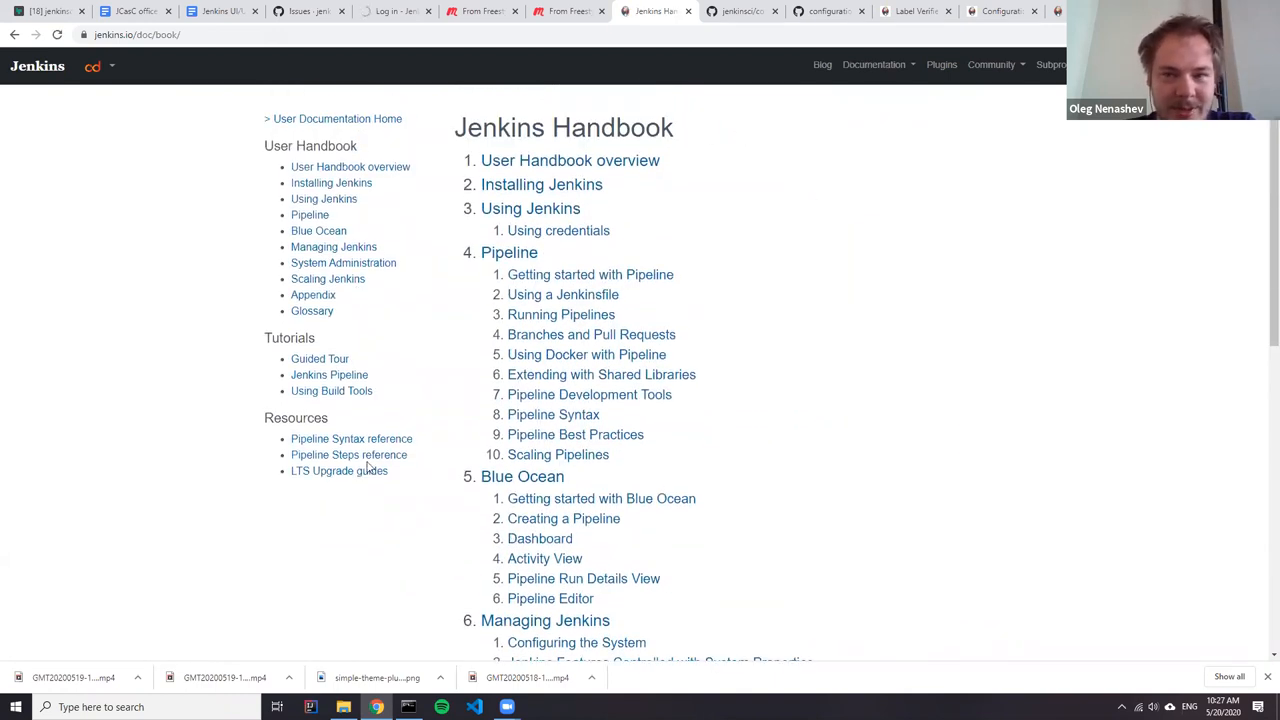
mouse_move(345, 169)
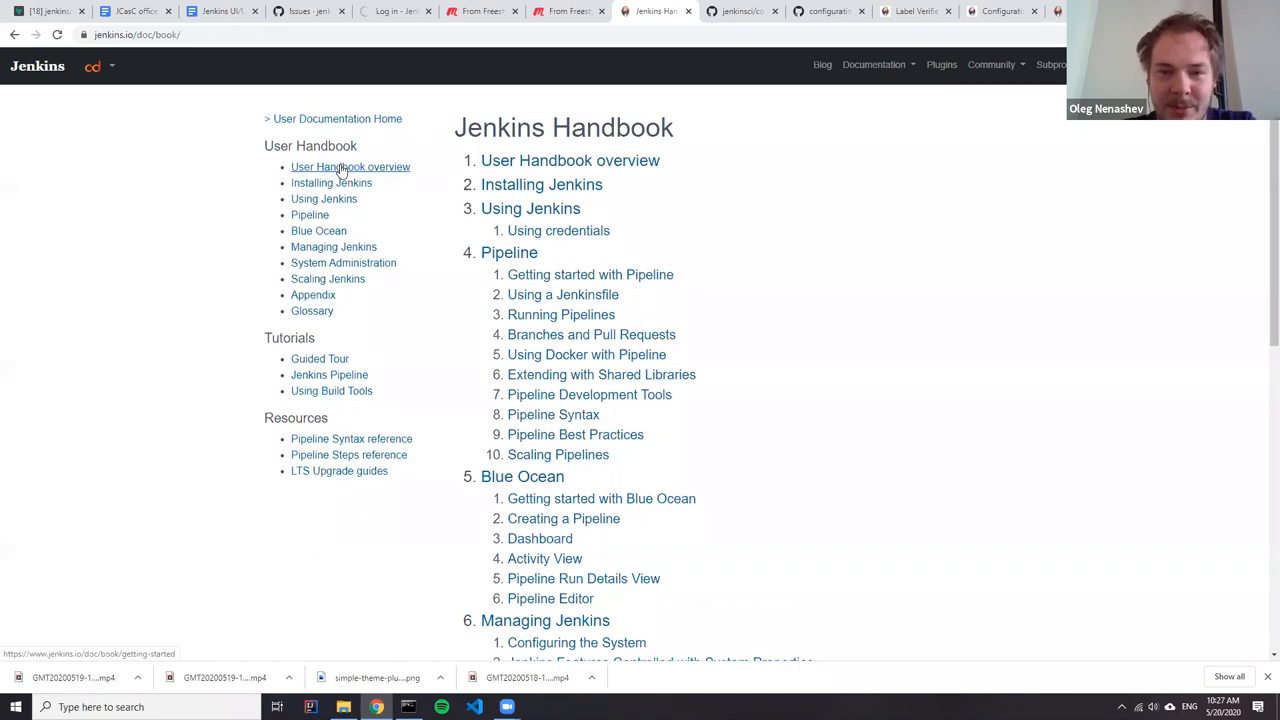
mouse_move(291, 188)
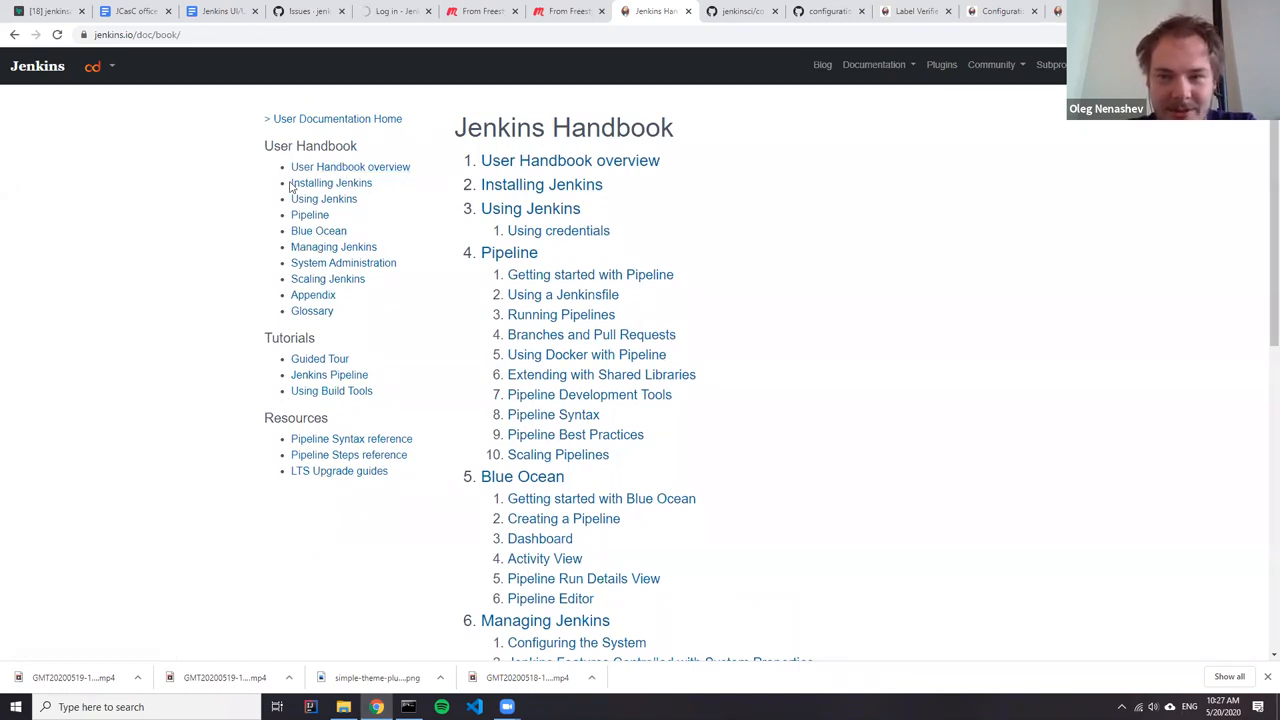
click(350, 167)
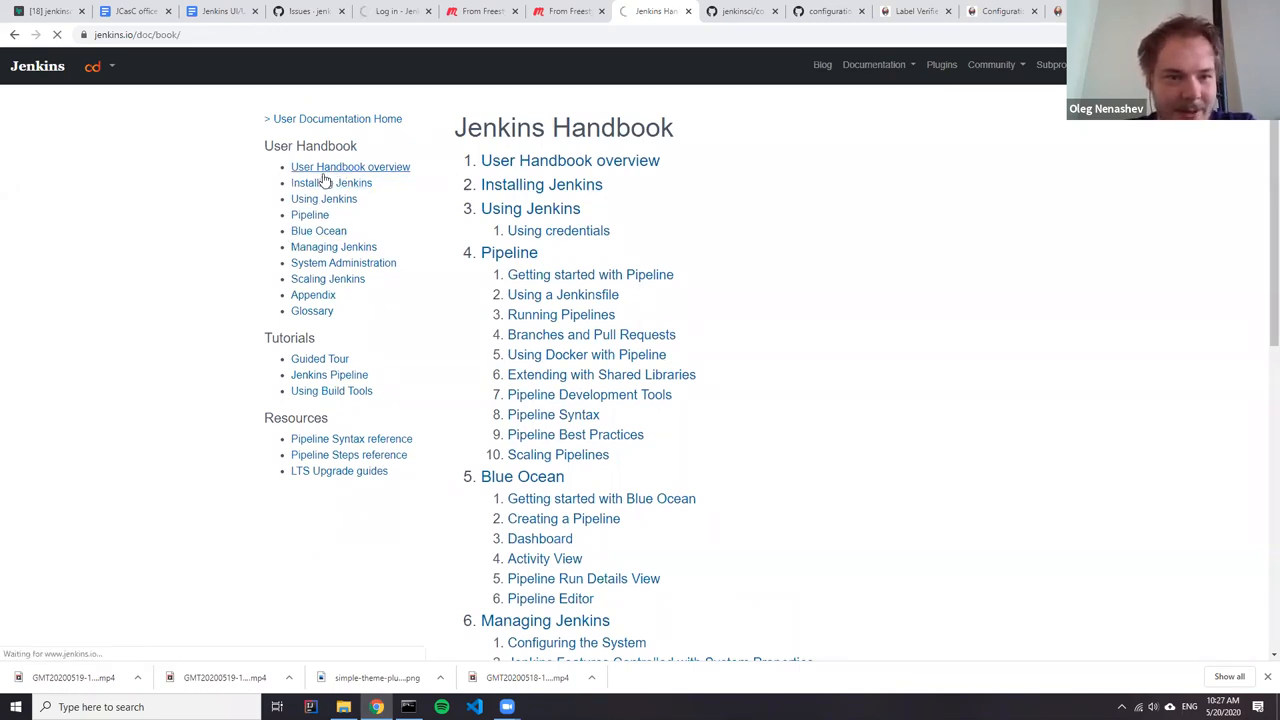
click(350, 166)
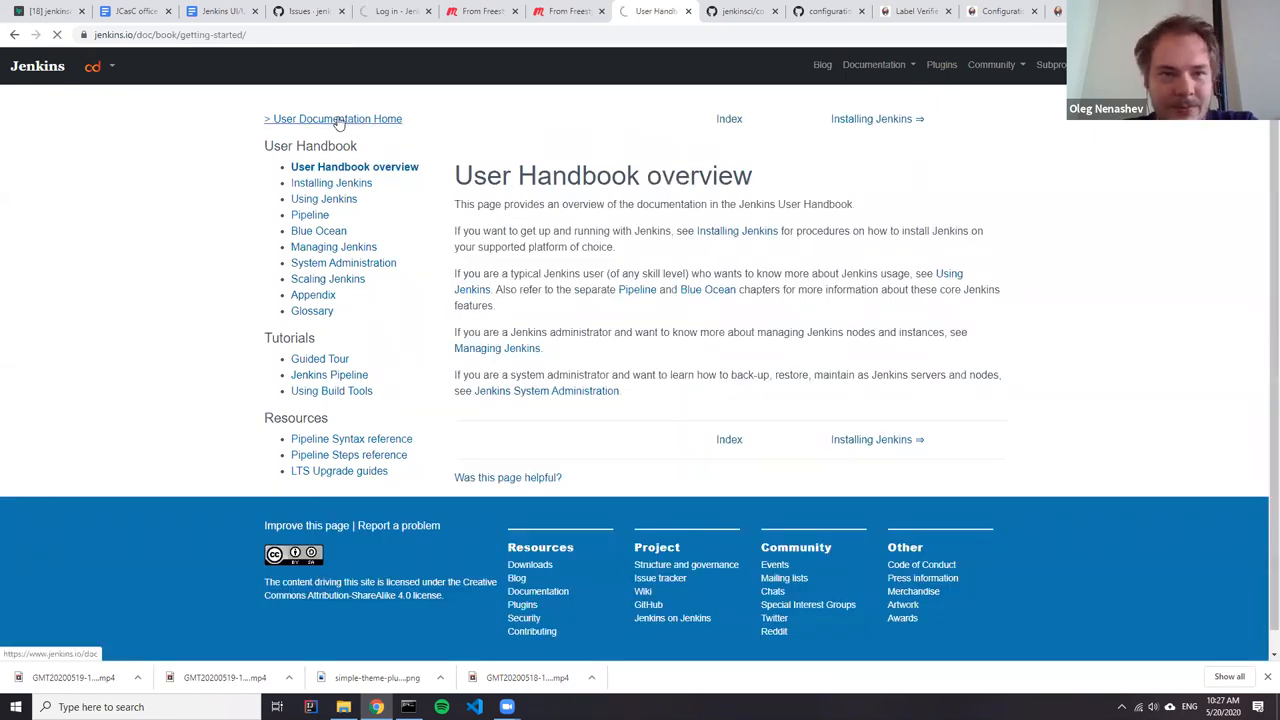
click(205, 11)
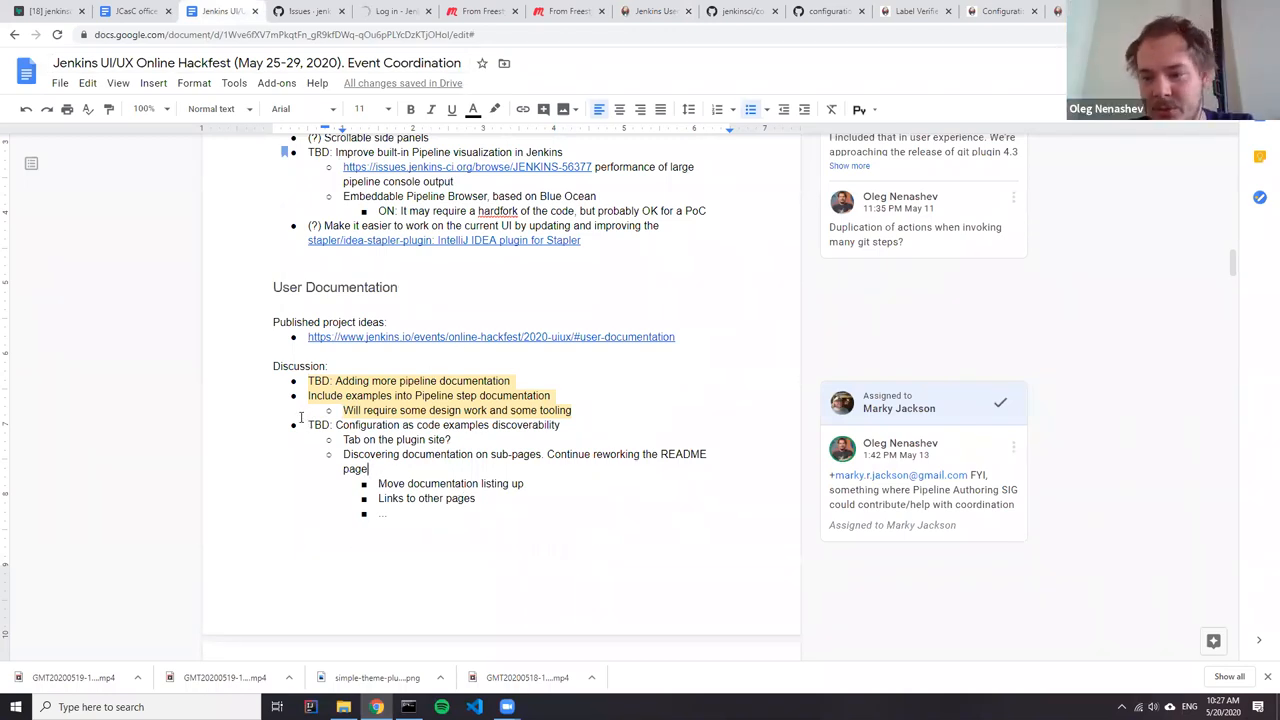
mouse_move(243, 328)
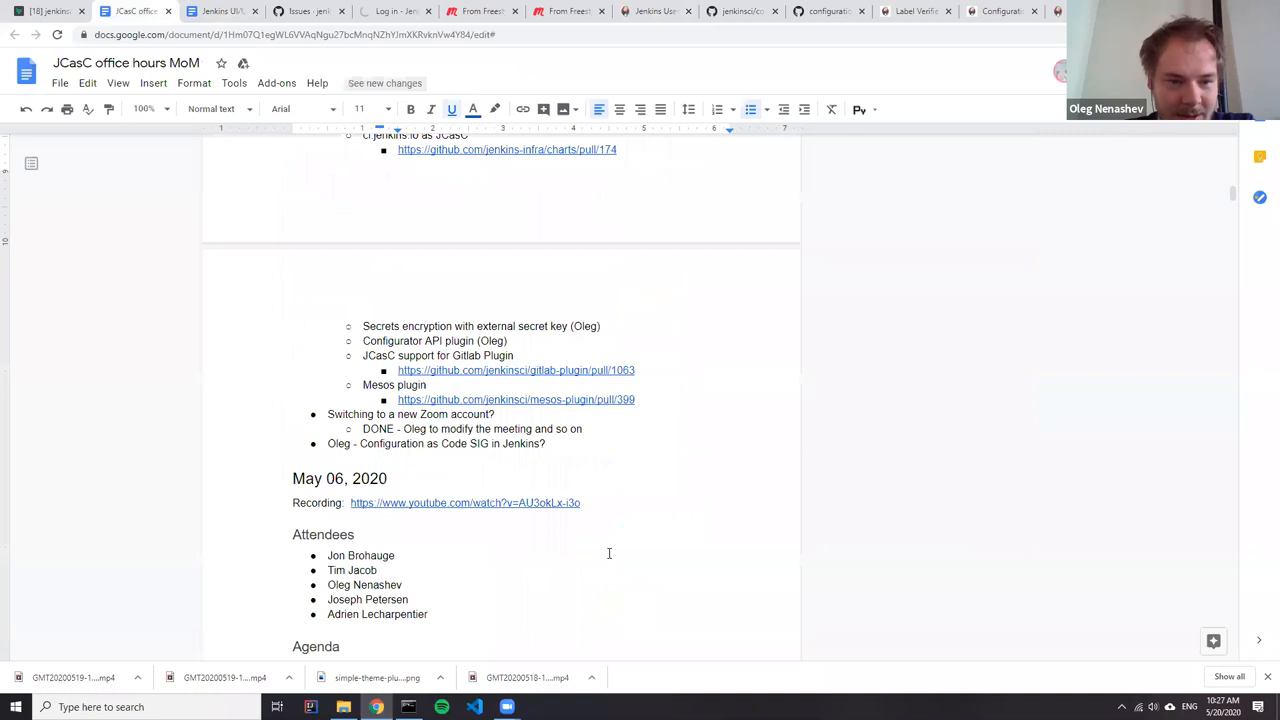
Start a 'We will add JCasC documentation' bullet after the UI/UX hackfest crowd-testing item.
scroll(down, 3)
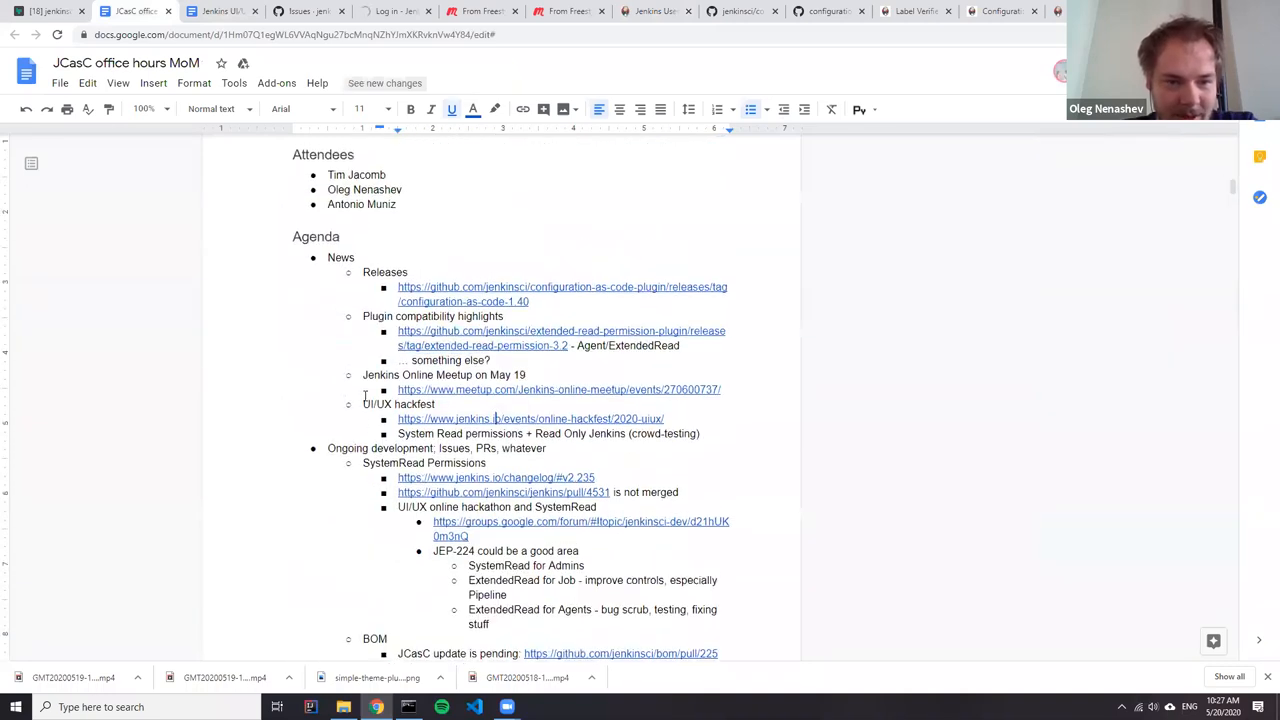
drag(362, 403, 700, 433)
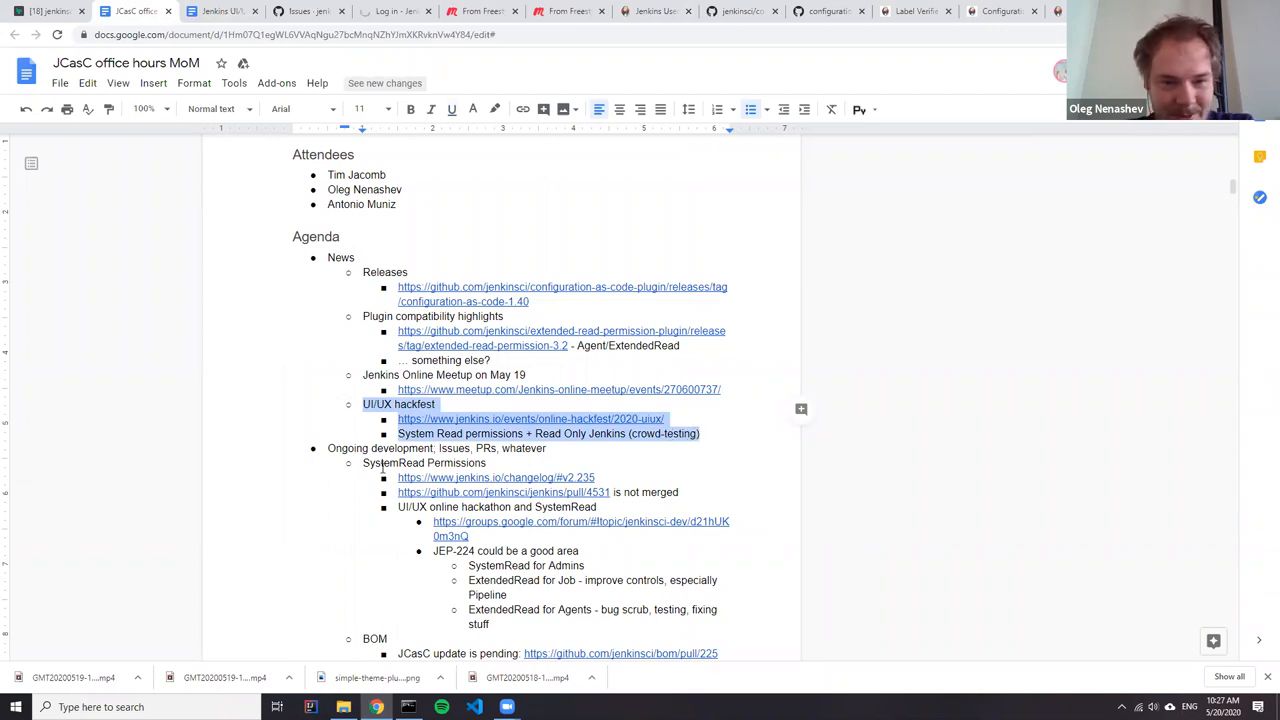
click(707, 434)
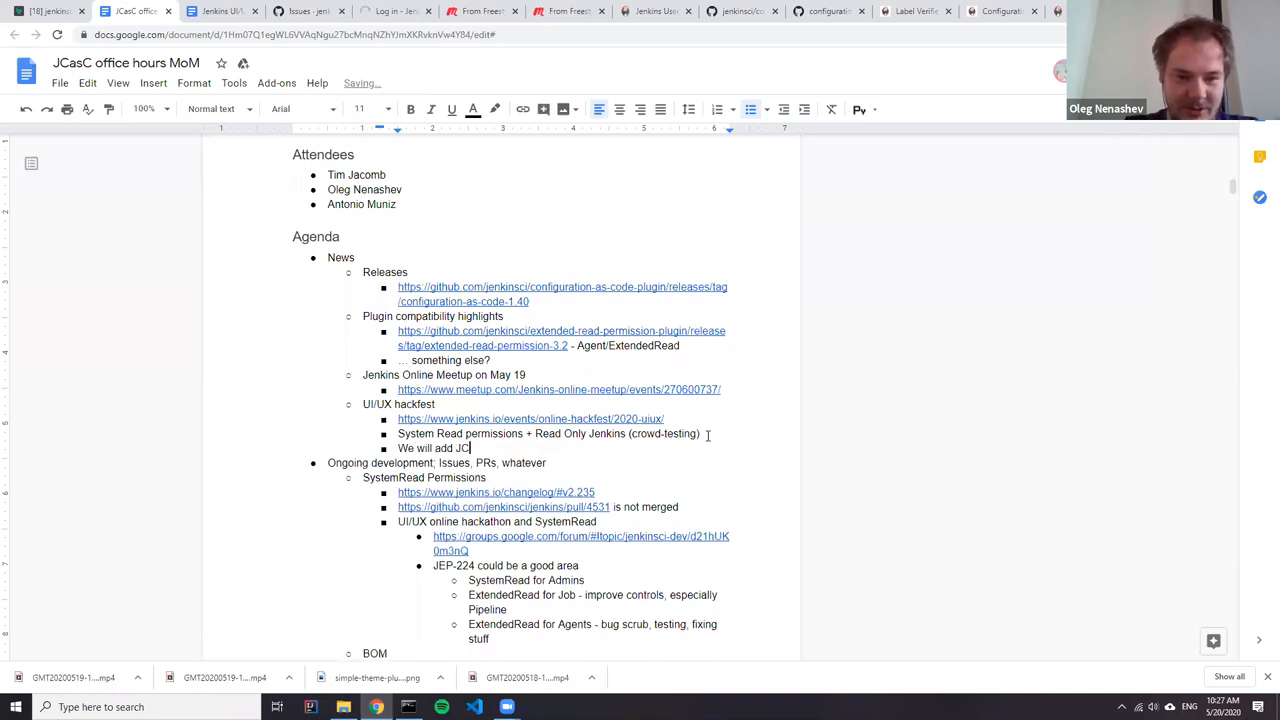
text(CasC docum)
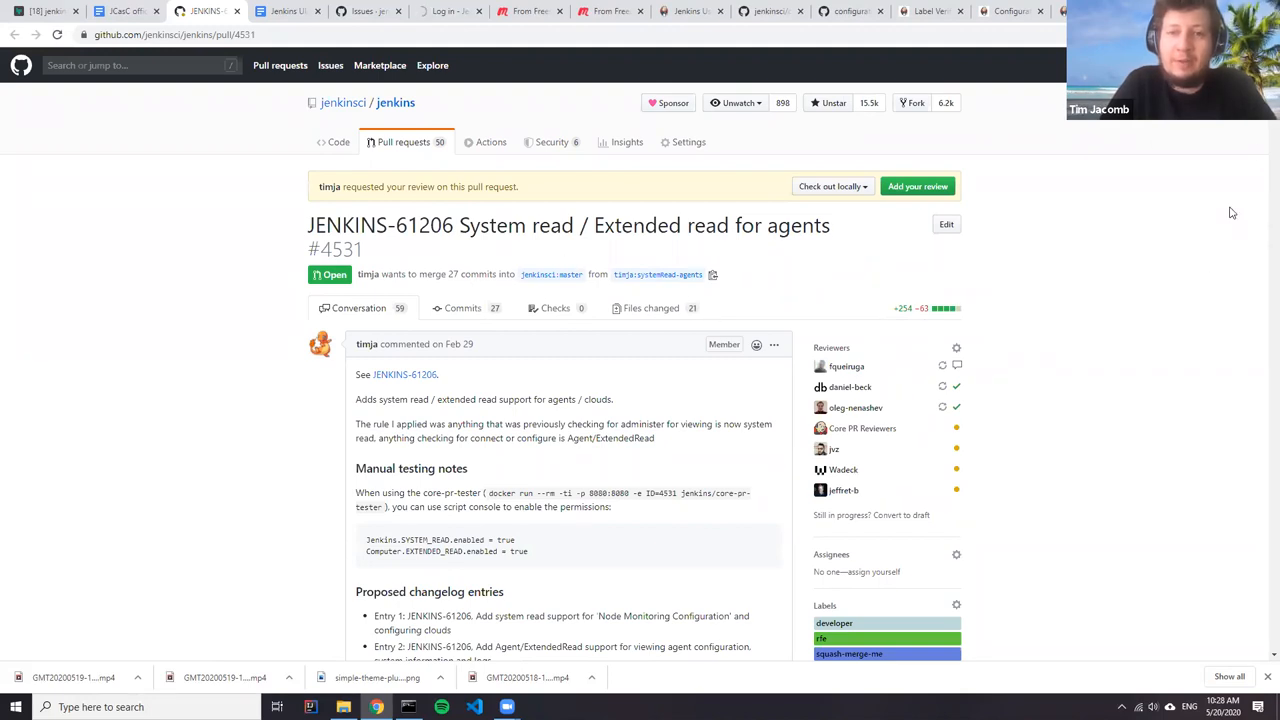
Scroll through PR #4531's conversation and approvals for System read / Extended read for agents.
scroll(down, 3)
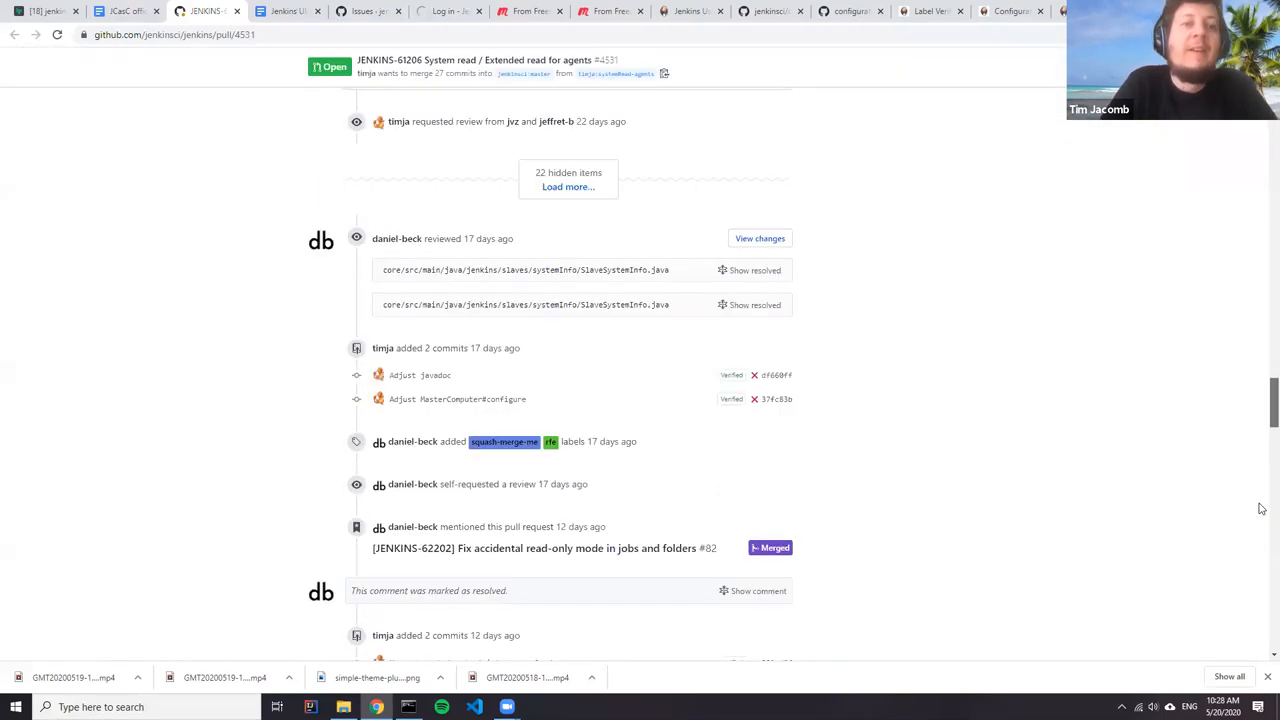
scroll(down, 3)
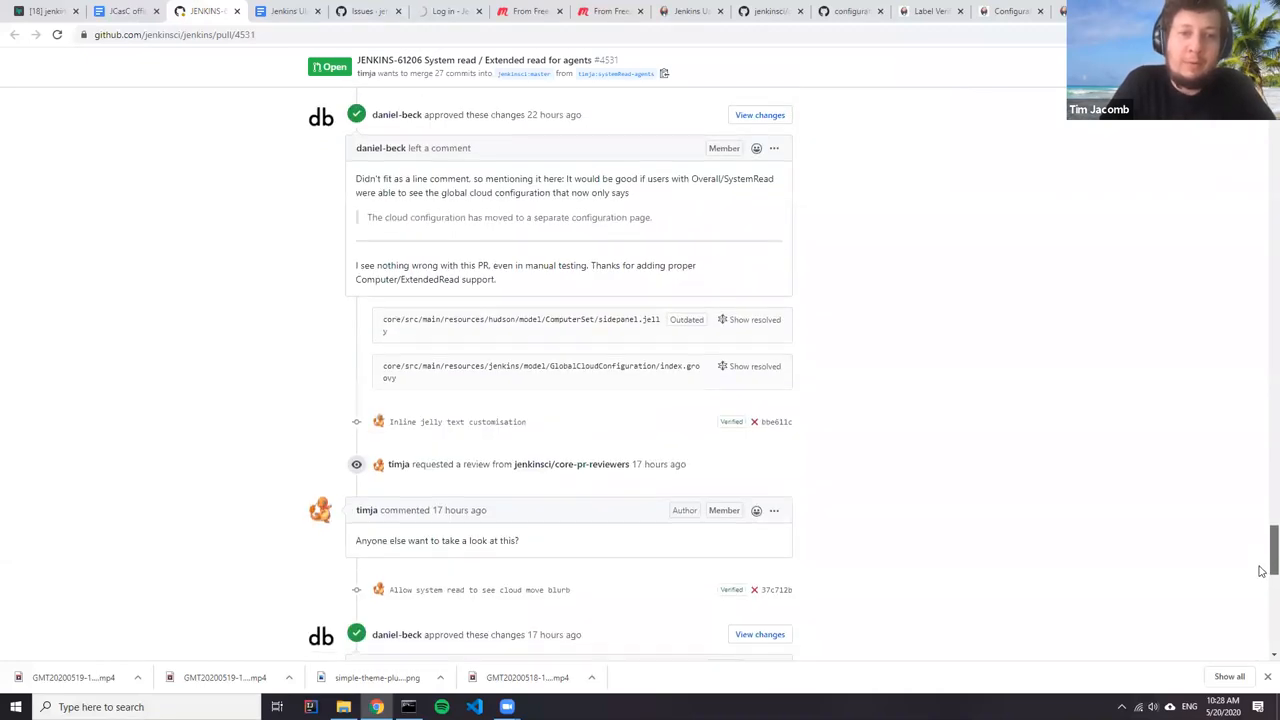
scroll(down, 3)
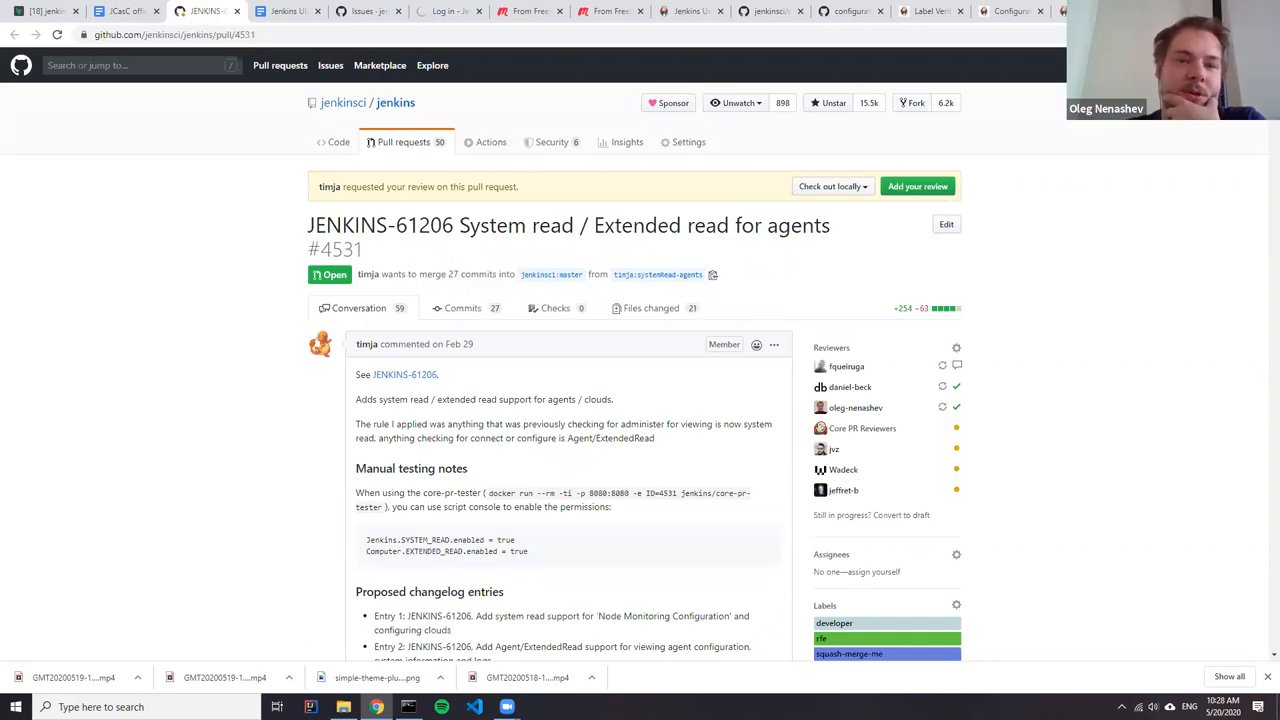
mouse_move(474, 393)
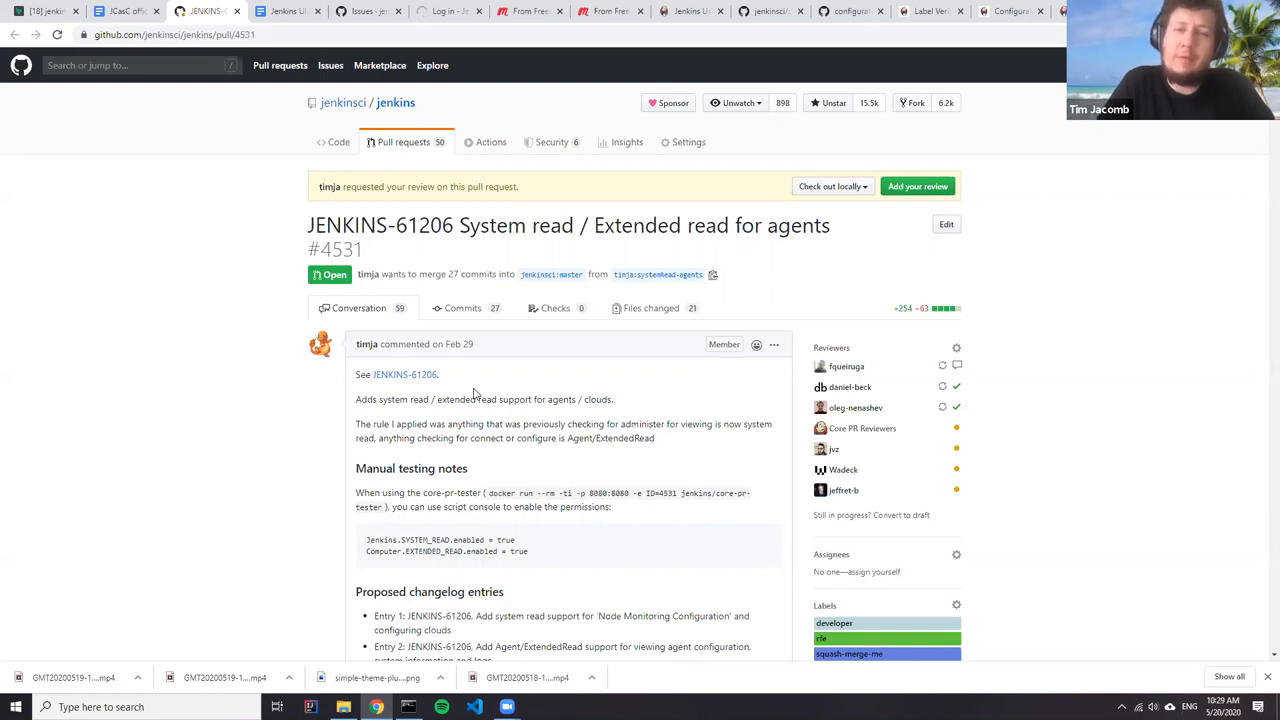
mouse_move(661, 308)
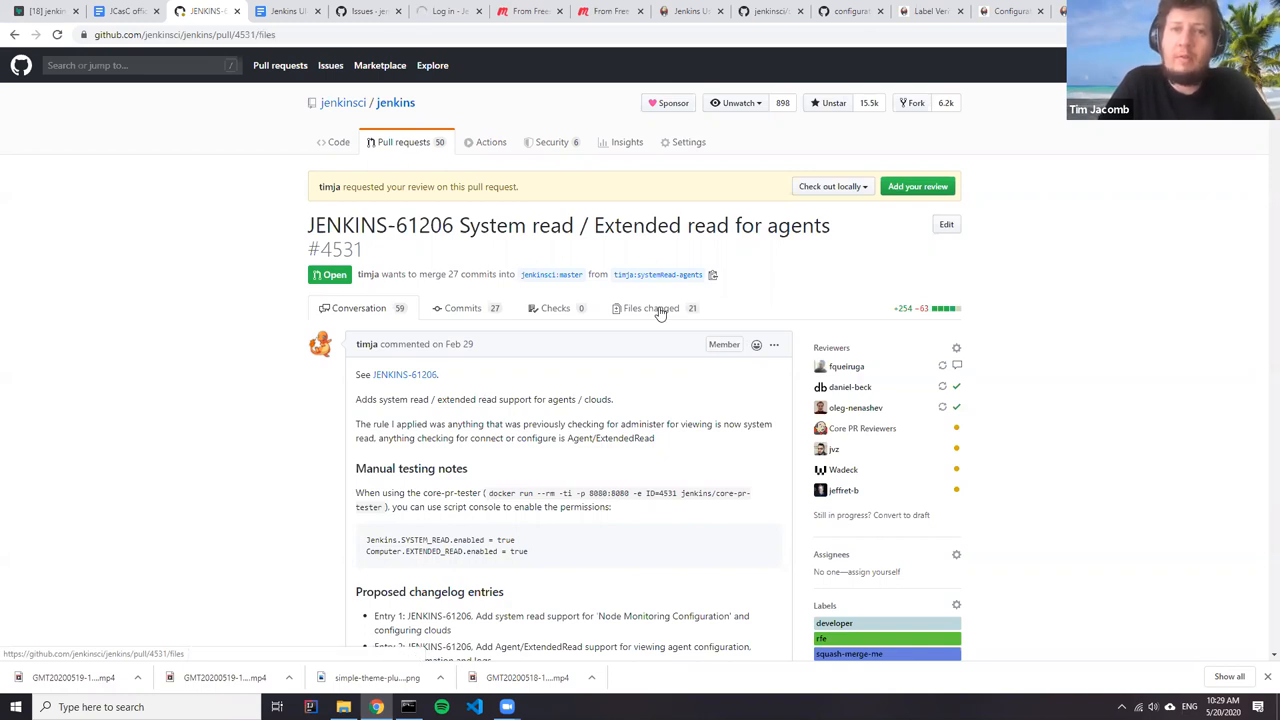
Check PR #4531's changed files, then return to its Conversation tab.
click(646, 308)
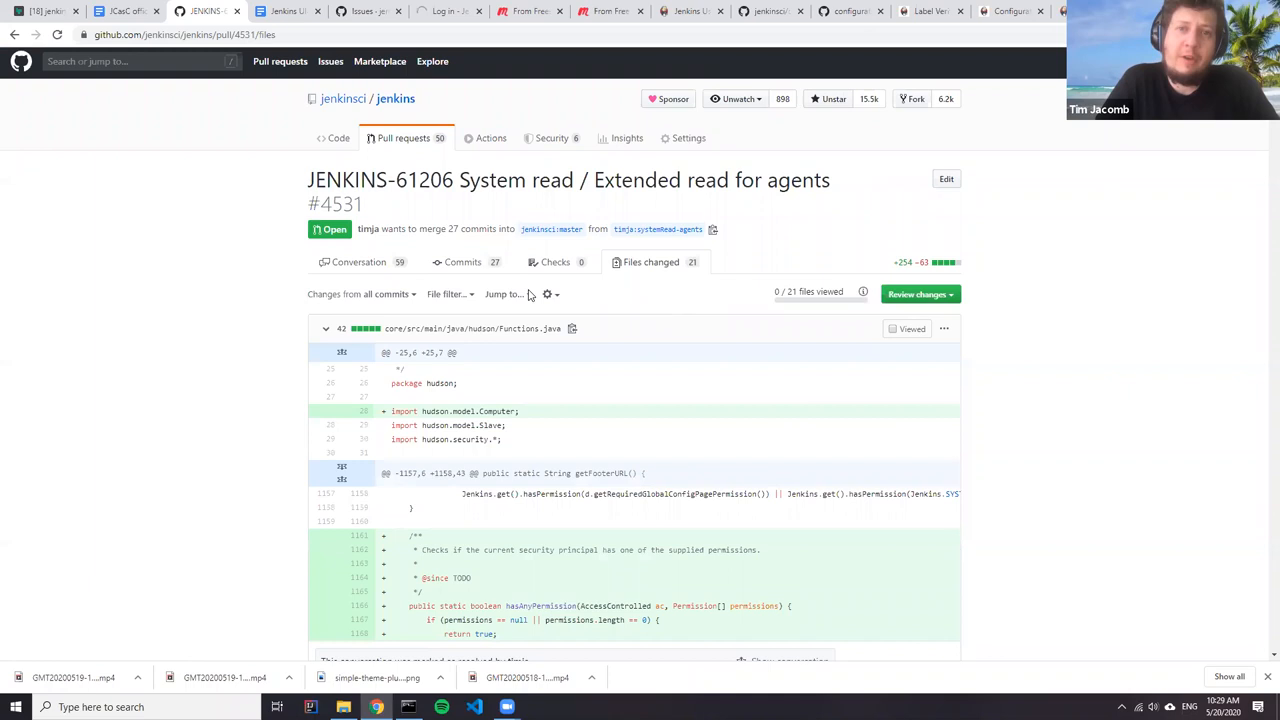
scroll(down, 3)
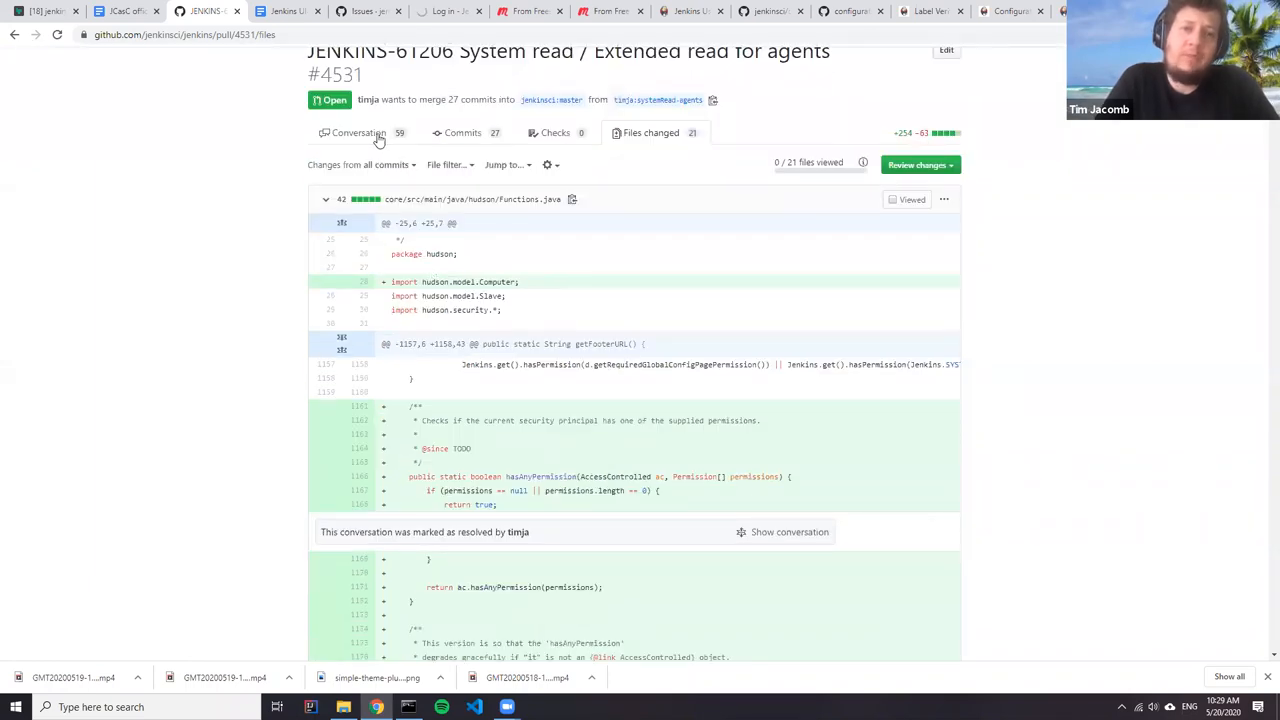
click(358, 133)
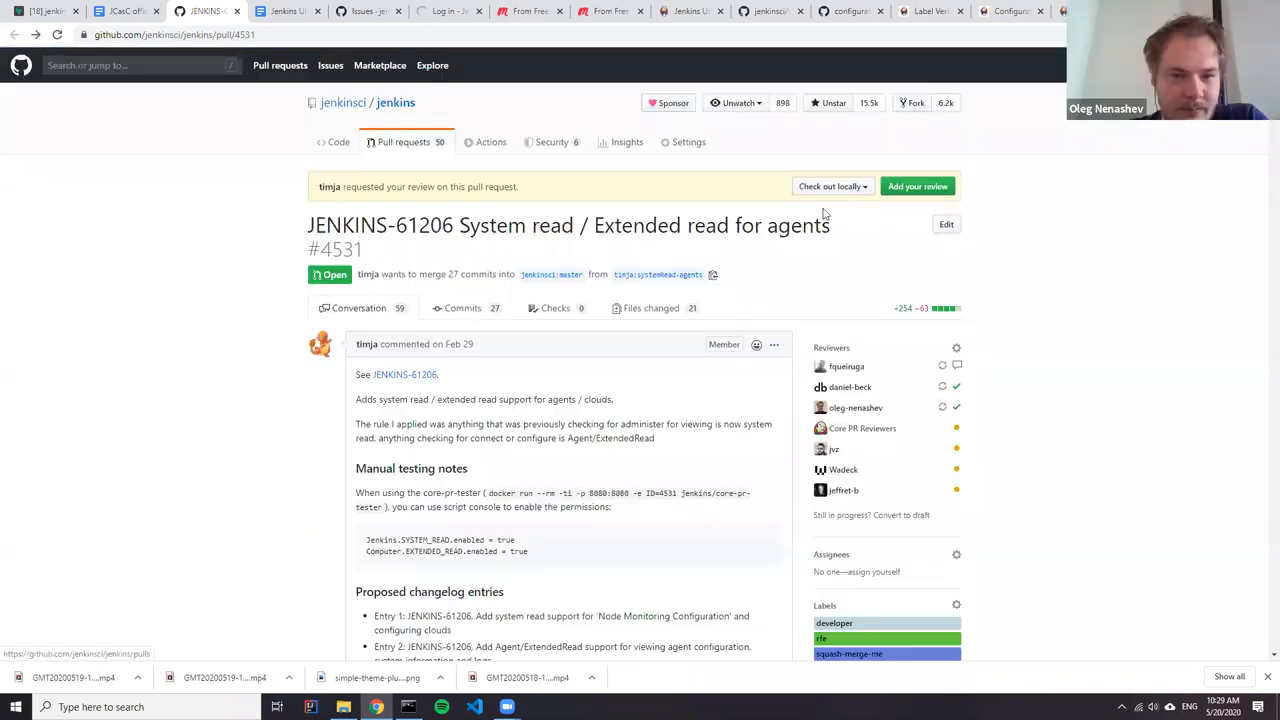
scroll(down, 3)
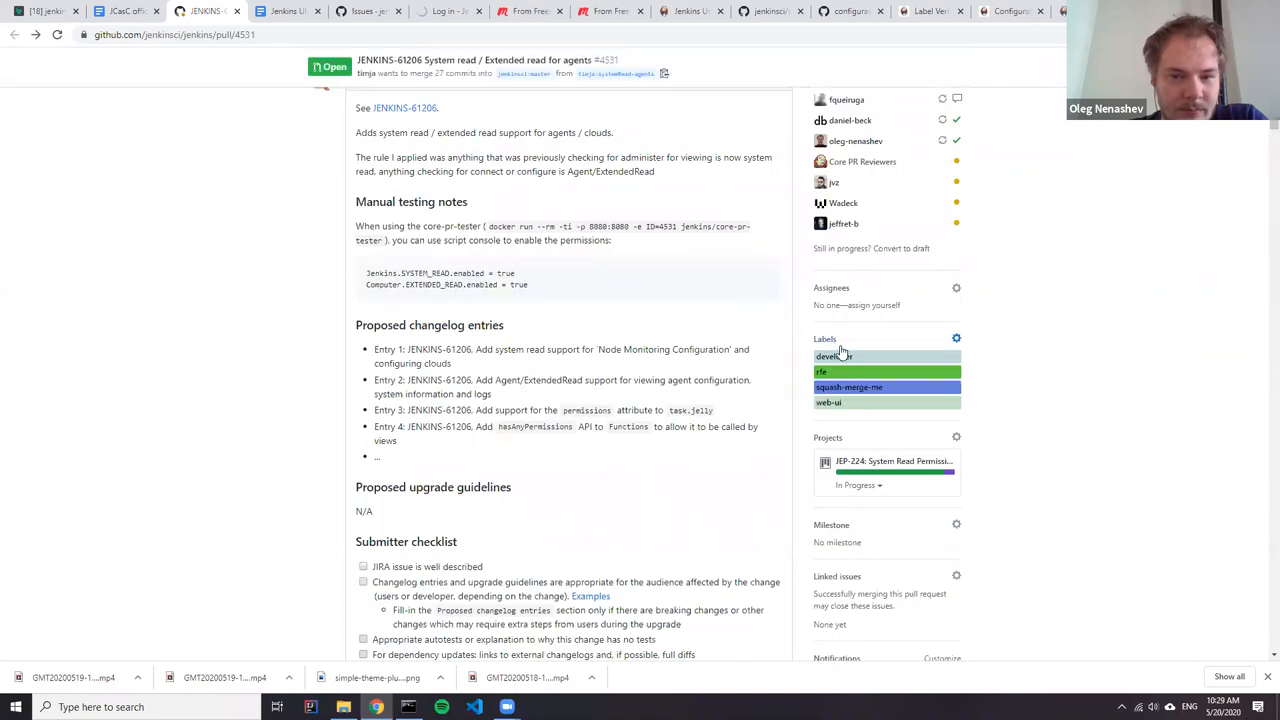
scroll(down, 3)
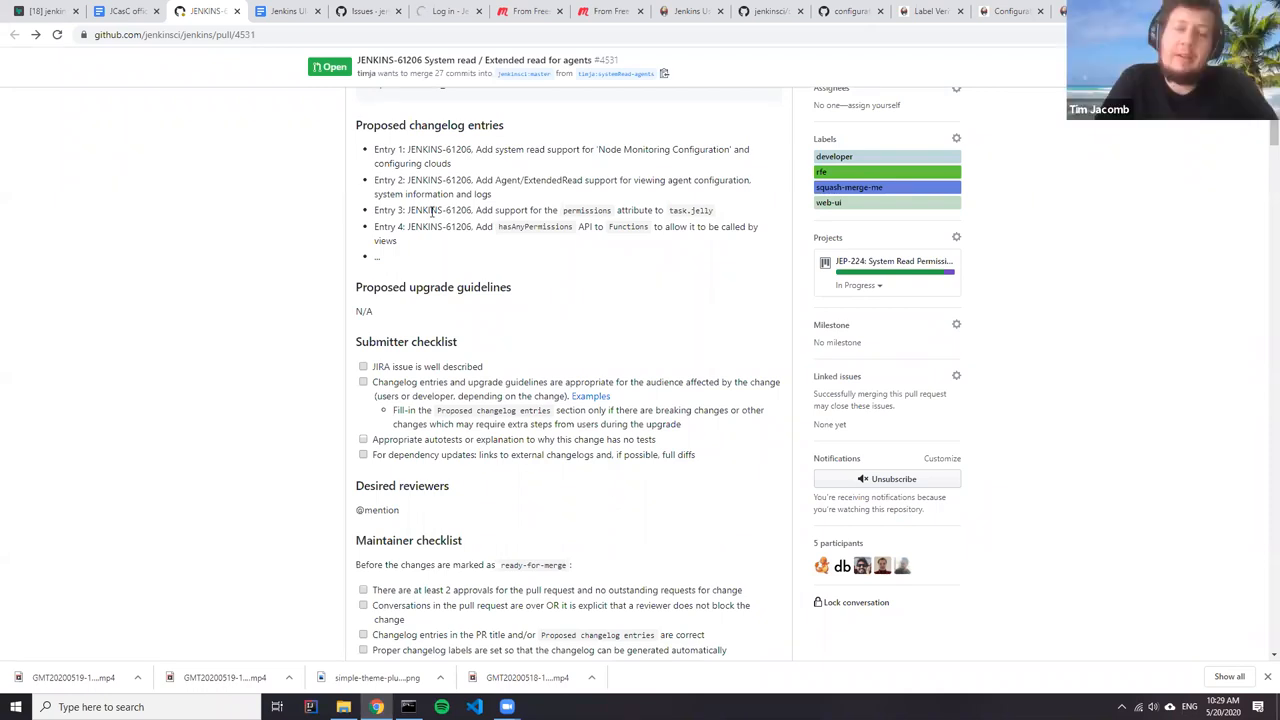
mouse_move(517, 244)
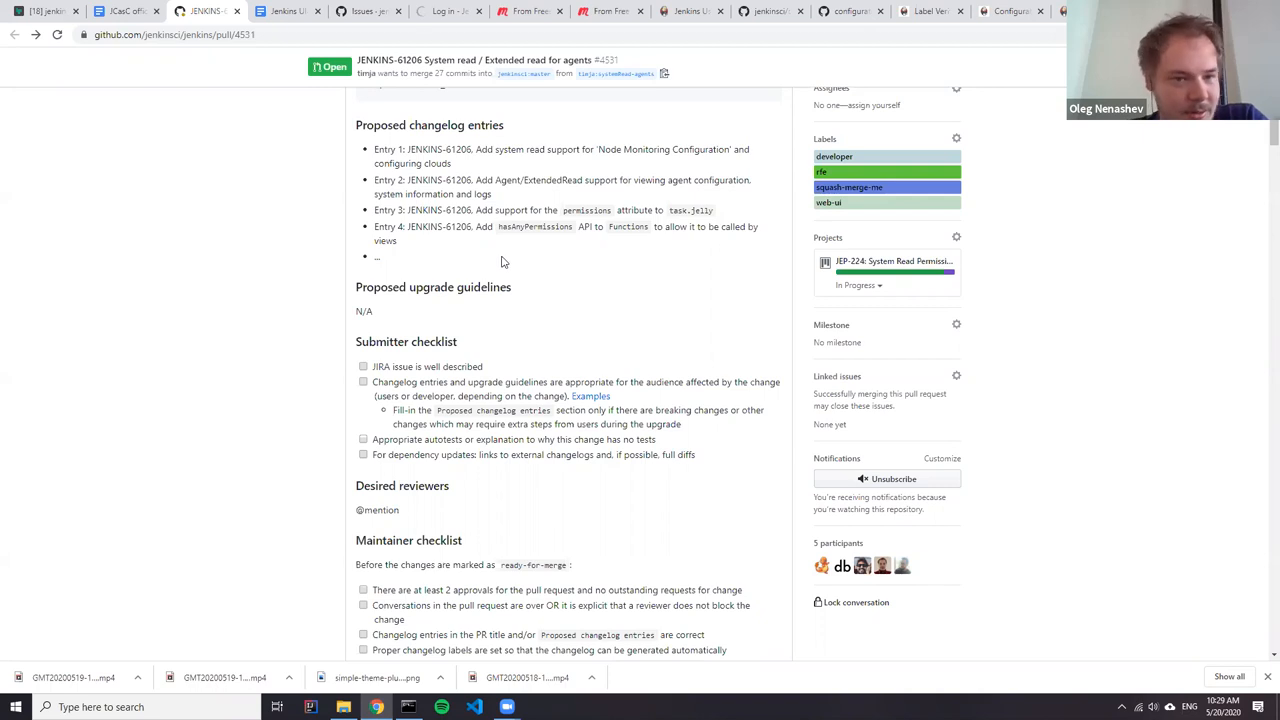
scroll(down, 3)
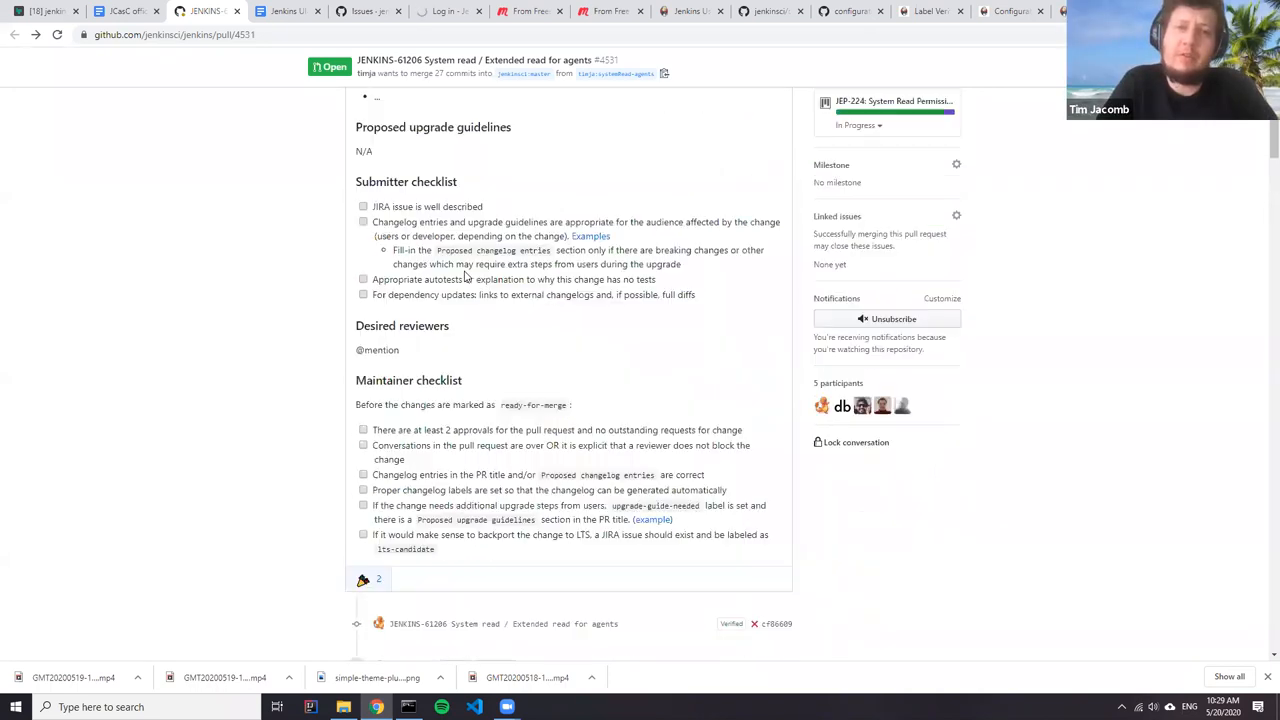
scroll(down, 3)
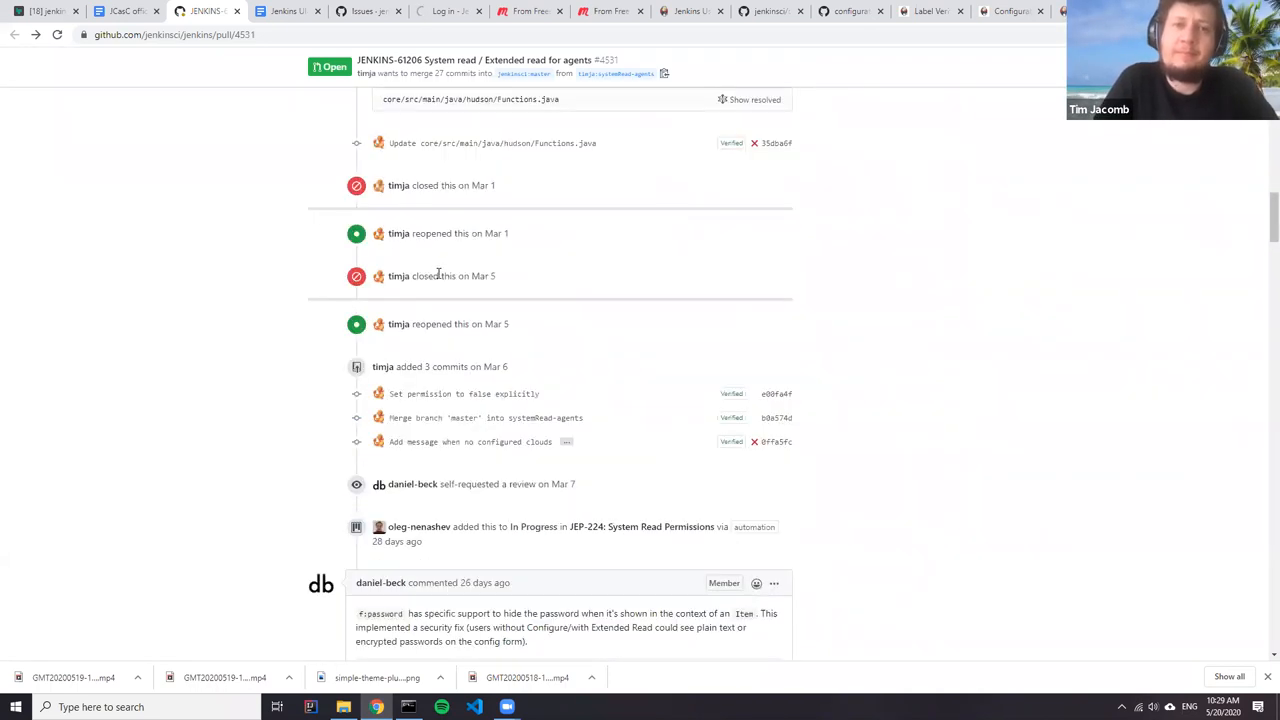
scroll(down, 3)
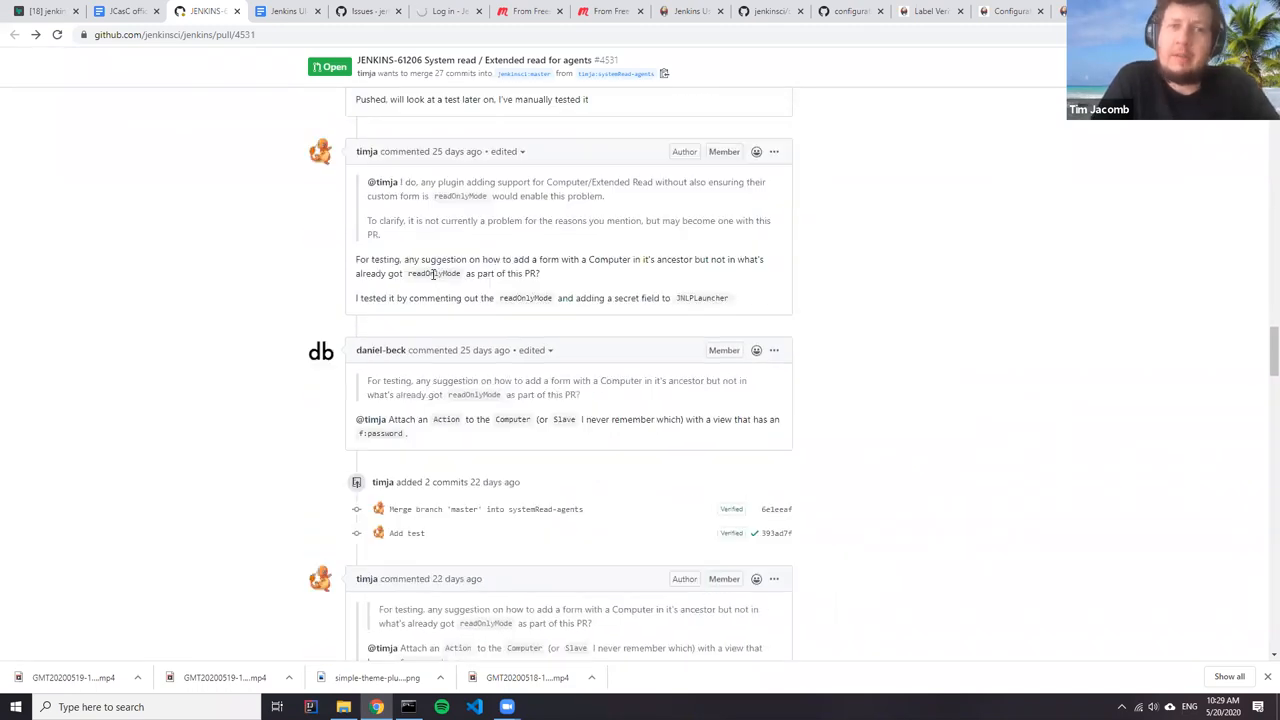
scroll(down, 3)
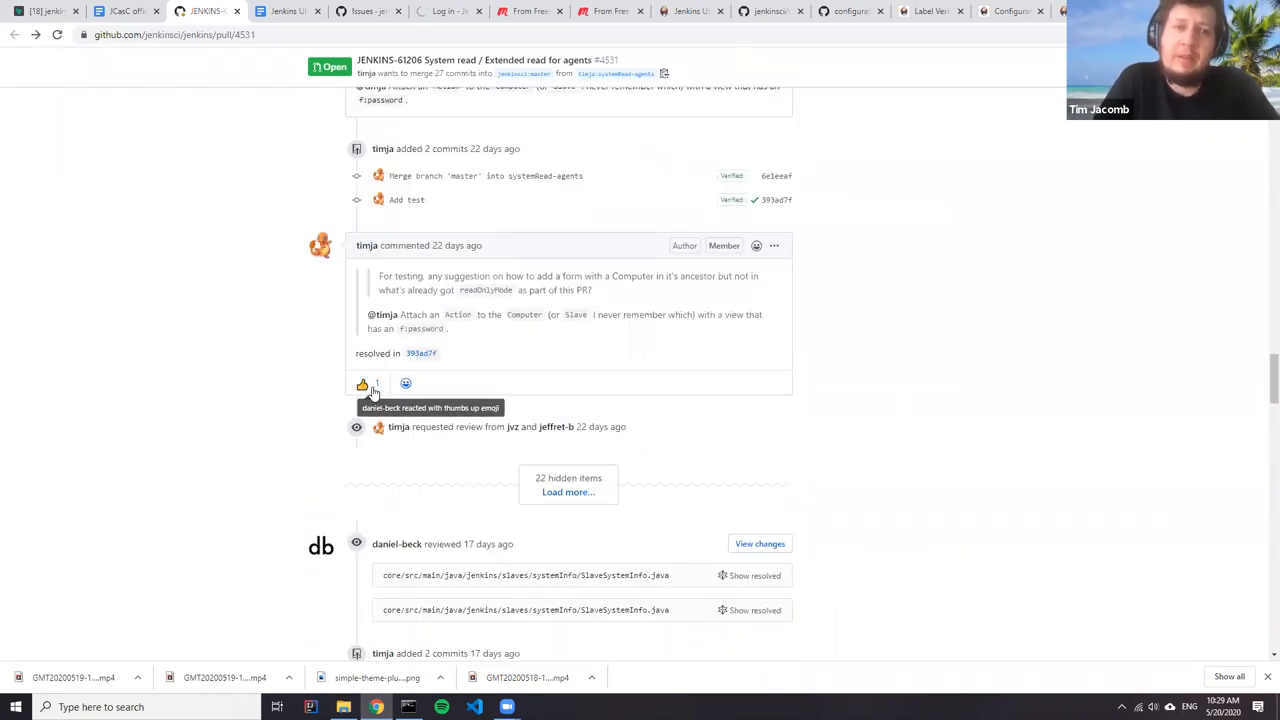
scroll(down, 3)
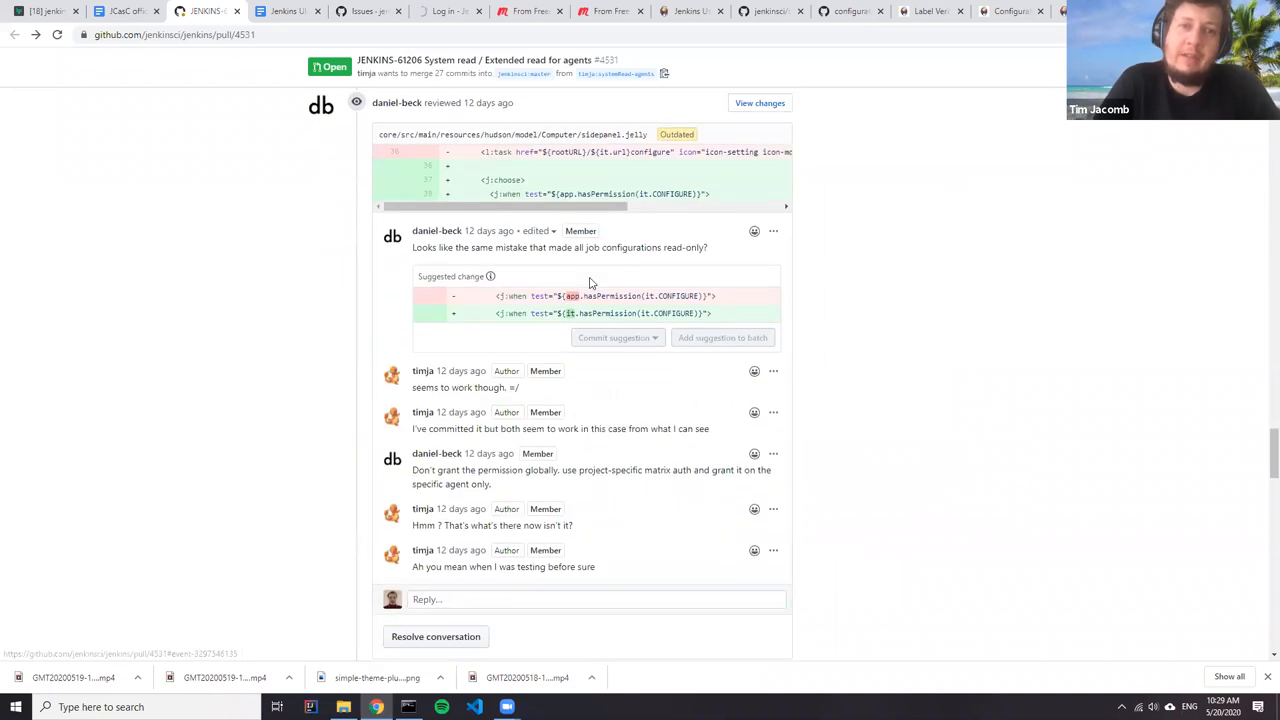
scroll(down, 3)
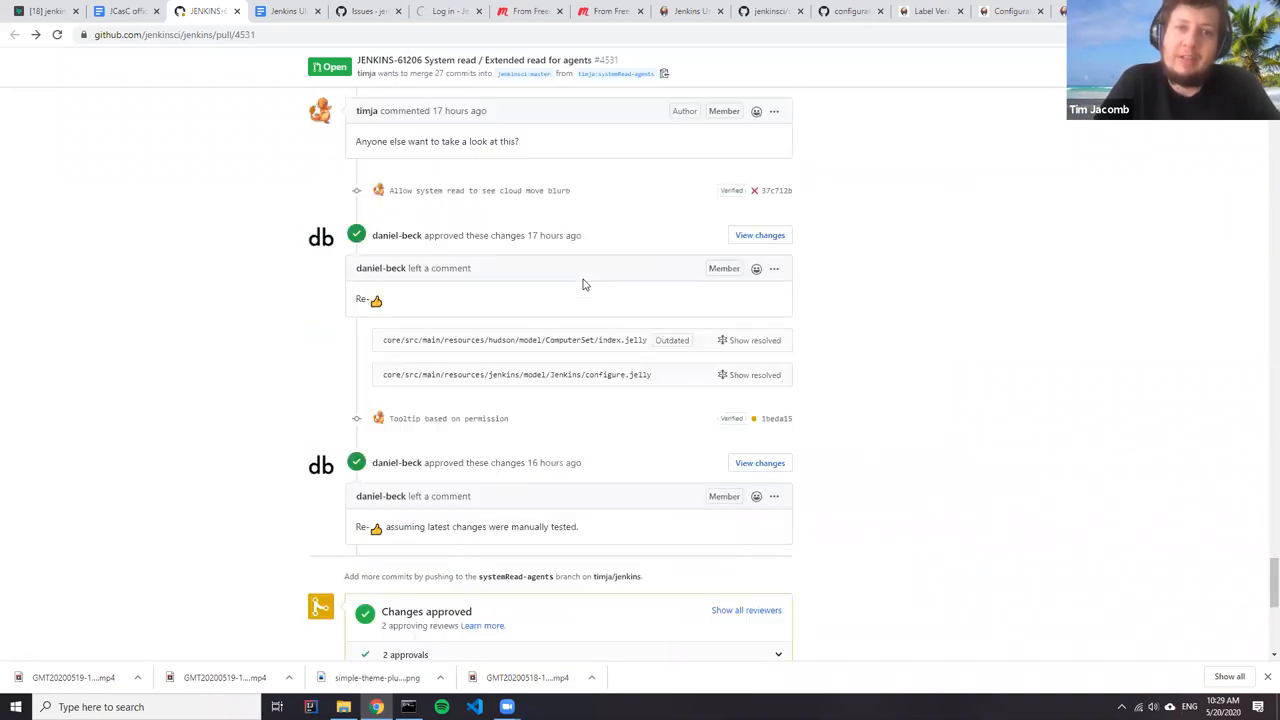
scroll(down, 3)
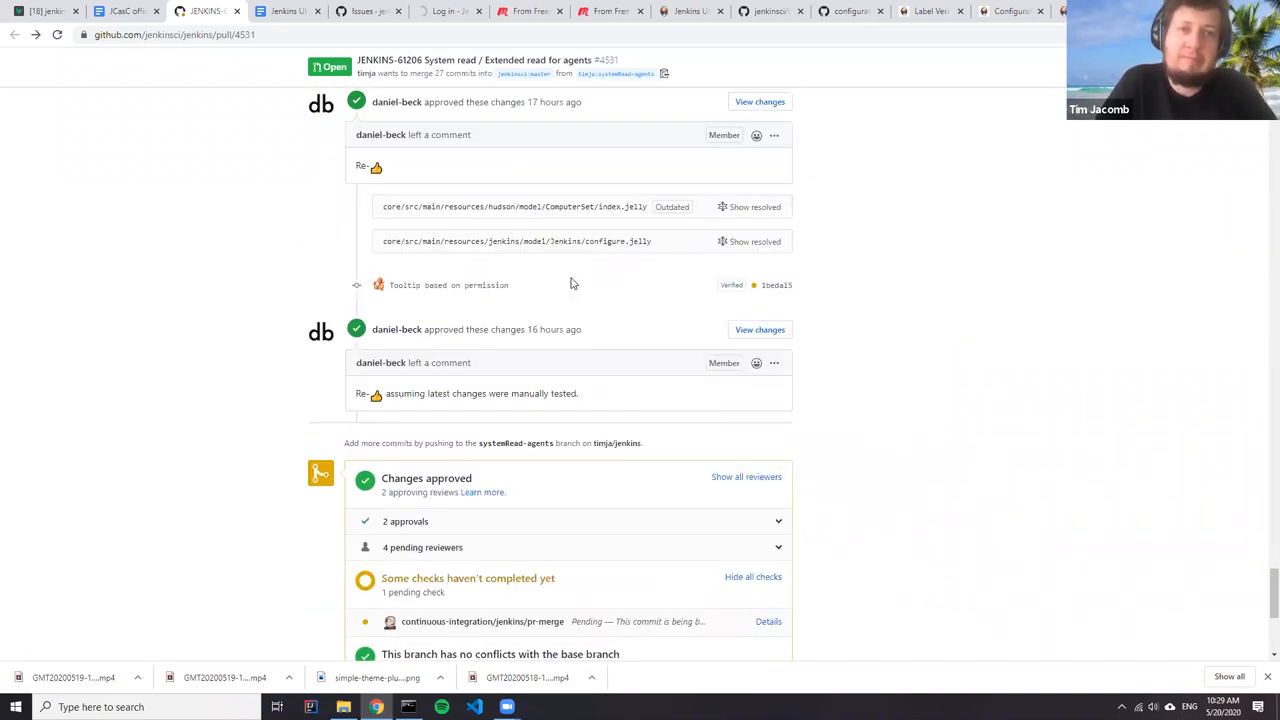
scroll(down, 3)
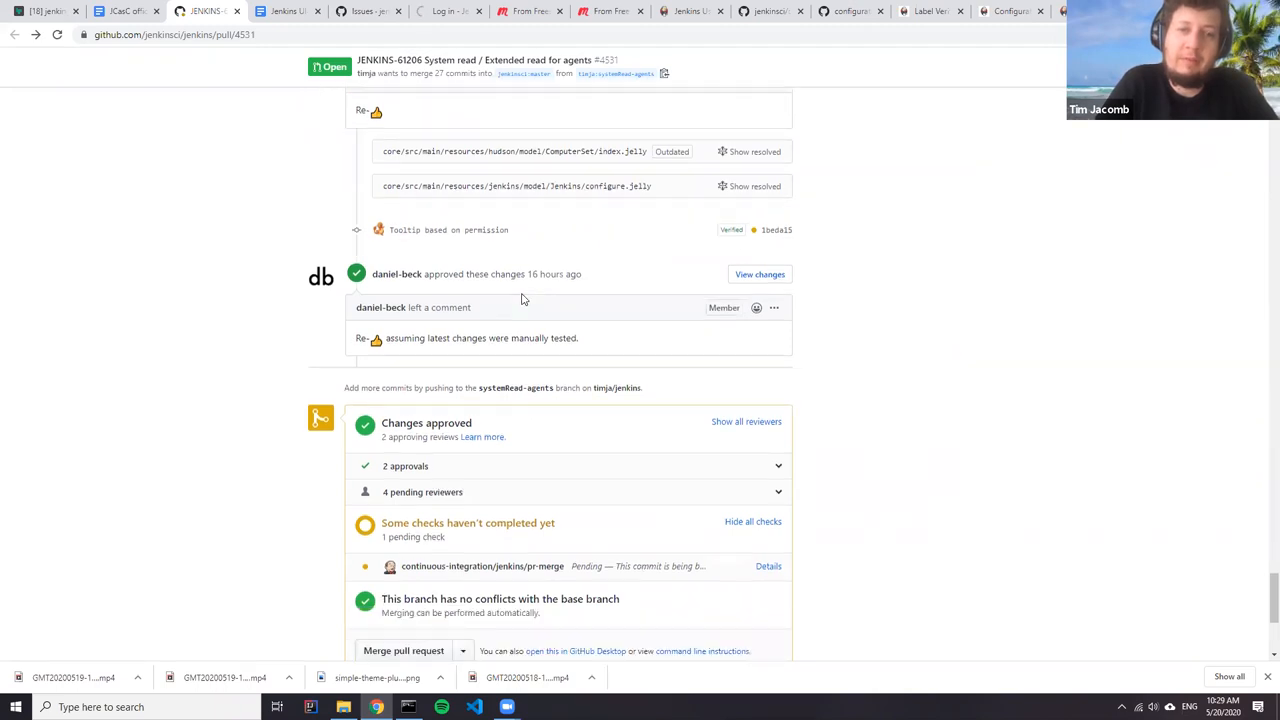
scroll(down, 3)
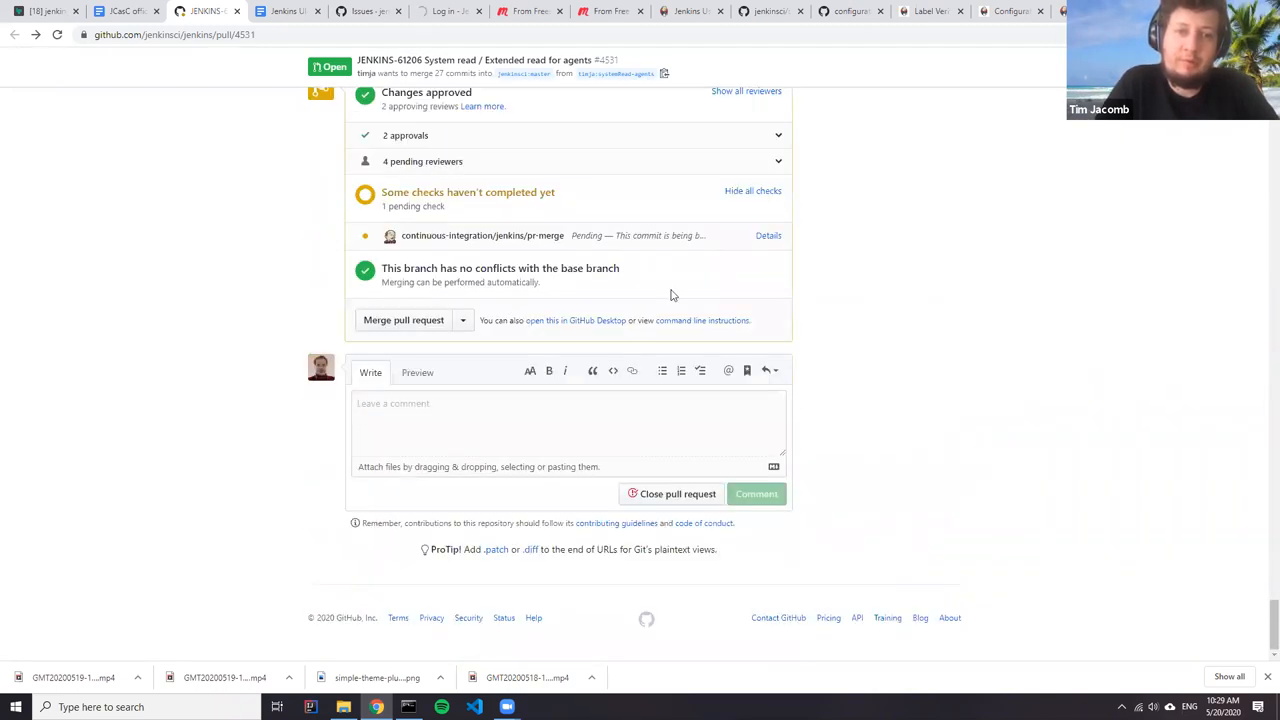
scroll(up, 3)
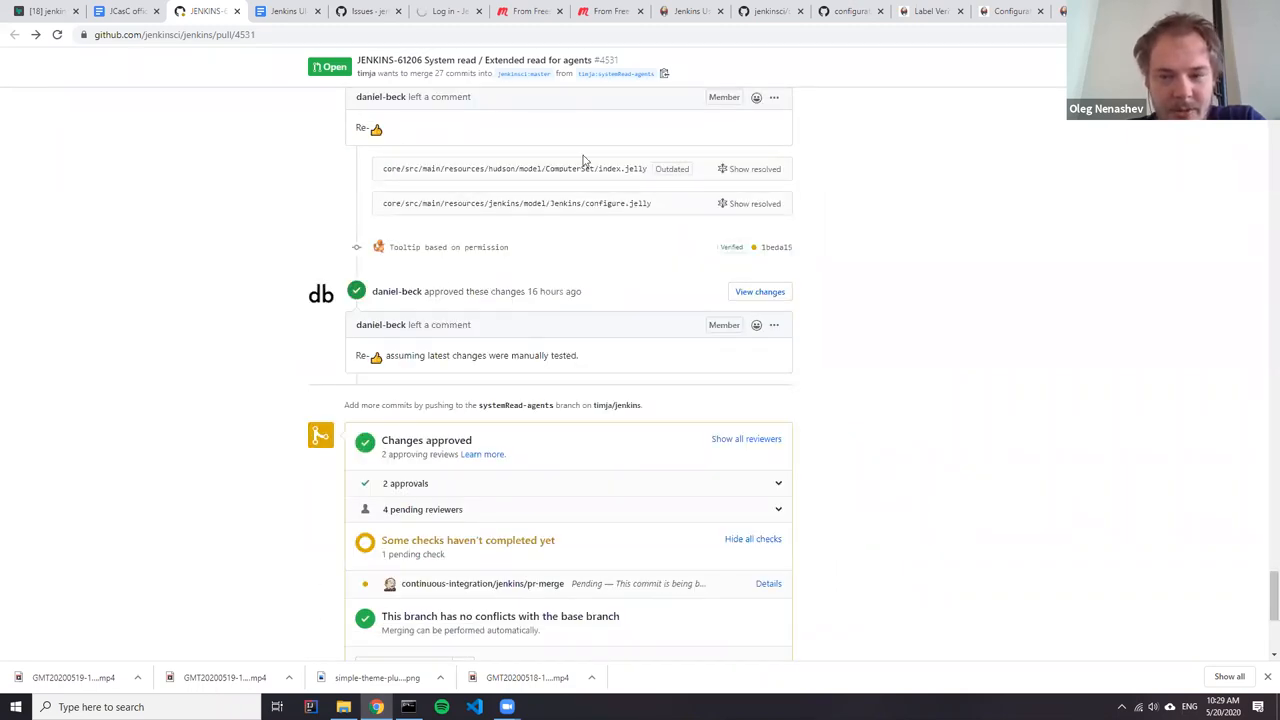
mouse_move(1078, 347)
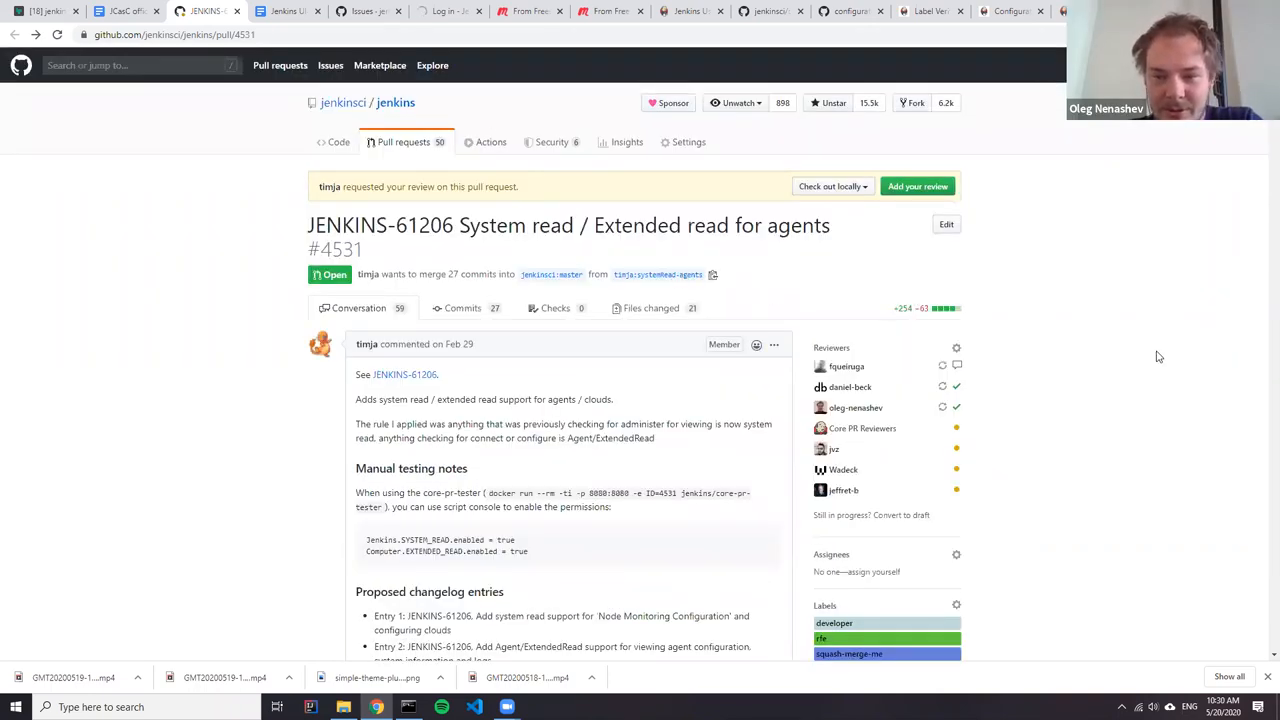
mouse_move(942, 408)
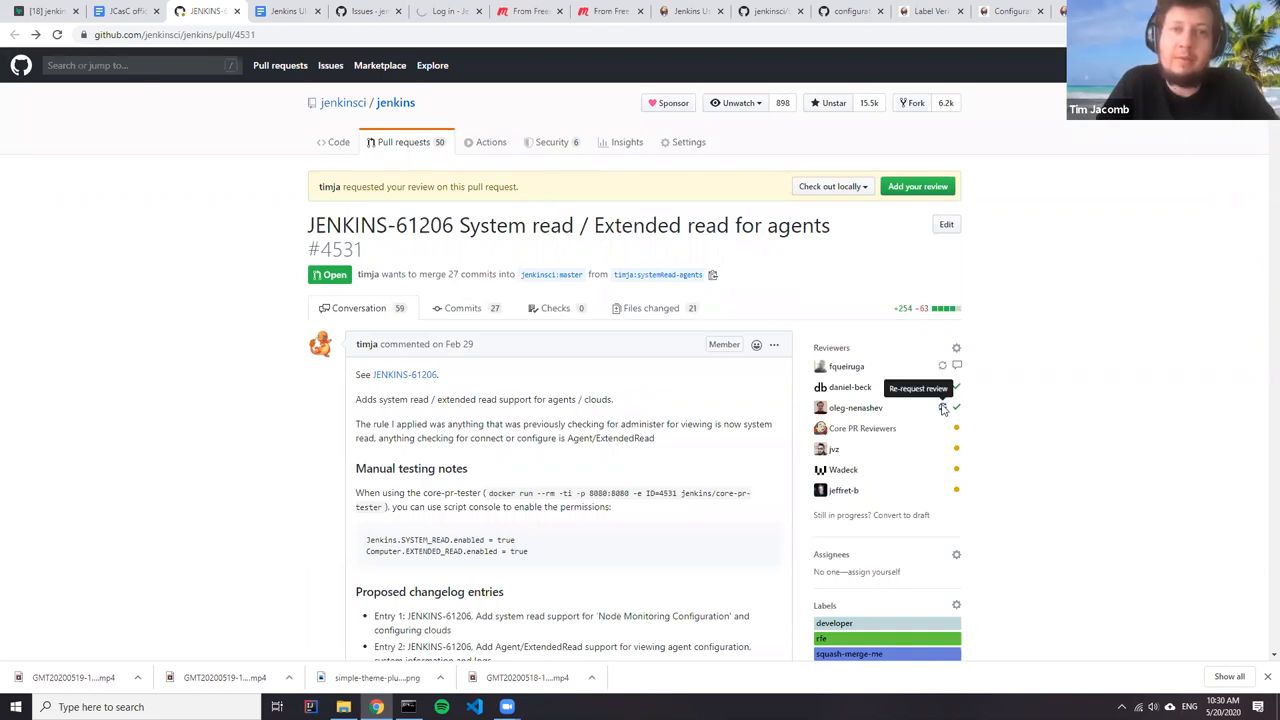
scroll(down, 3)
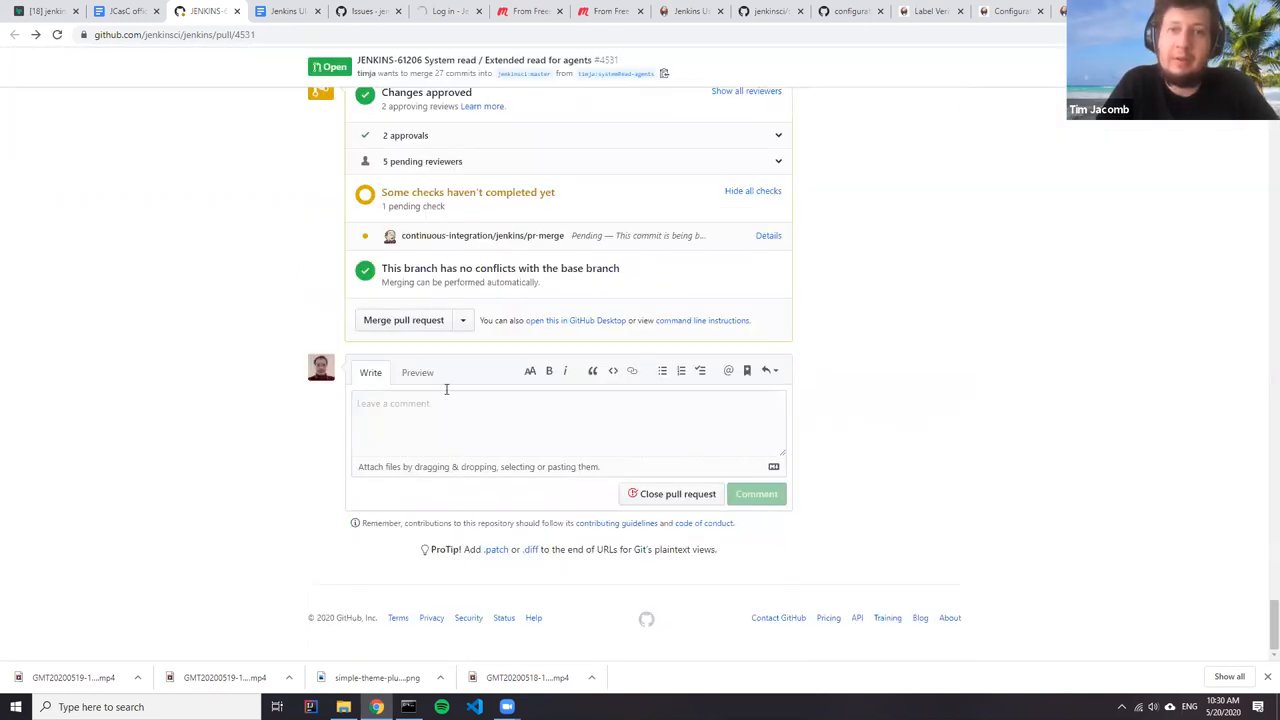
text(@oleg-nenashev to)
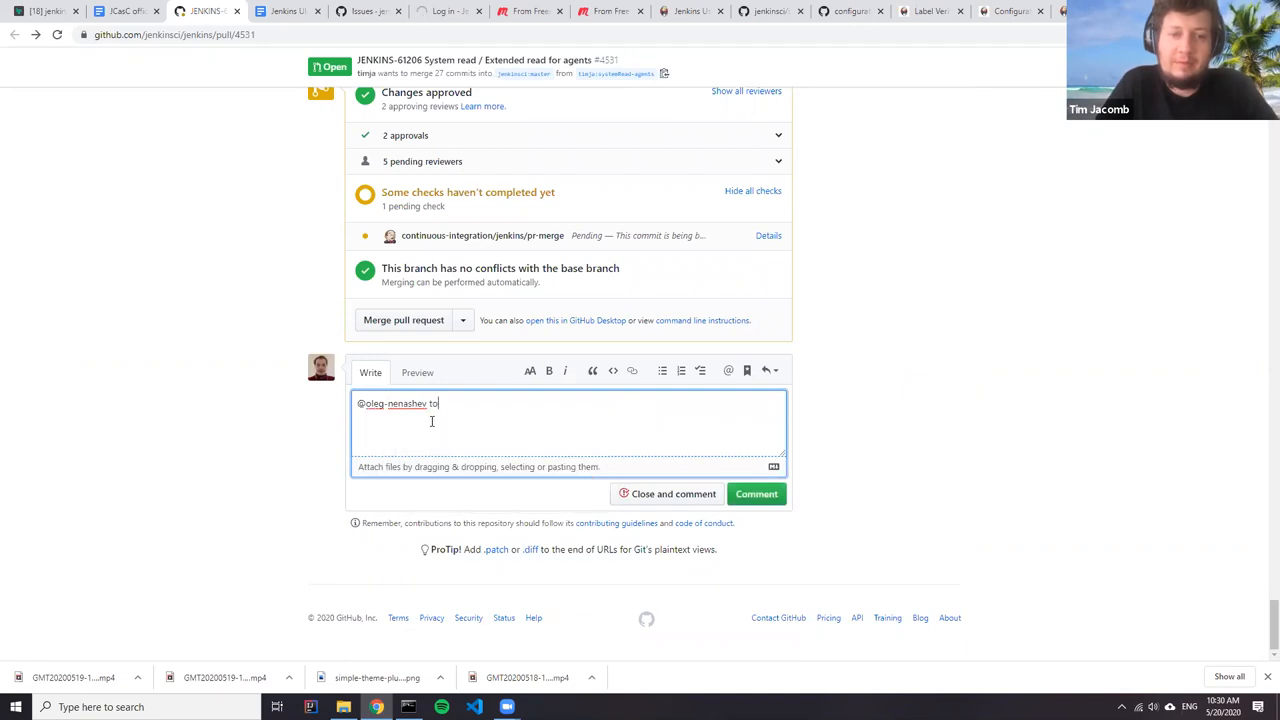
text(retest it)
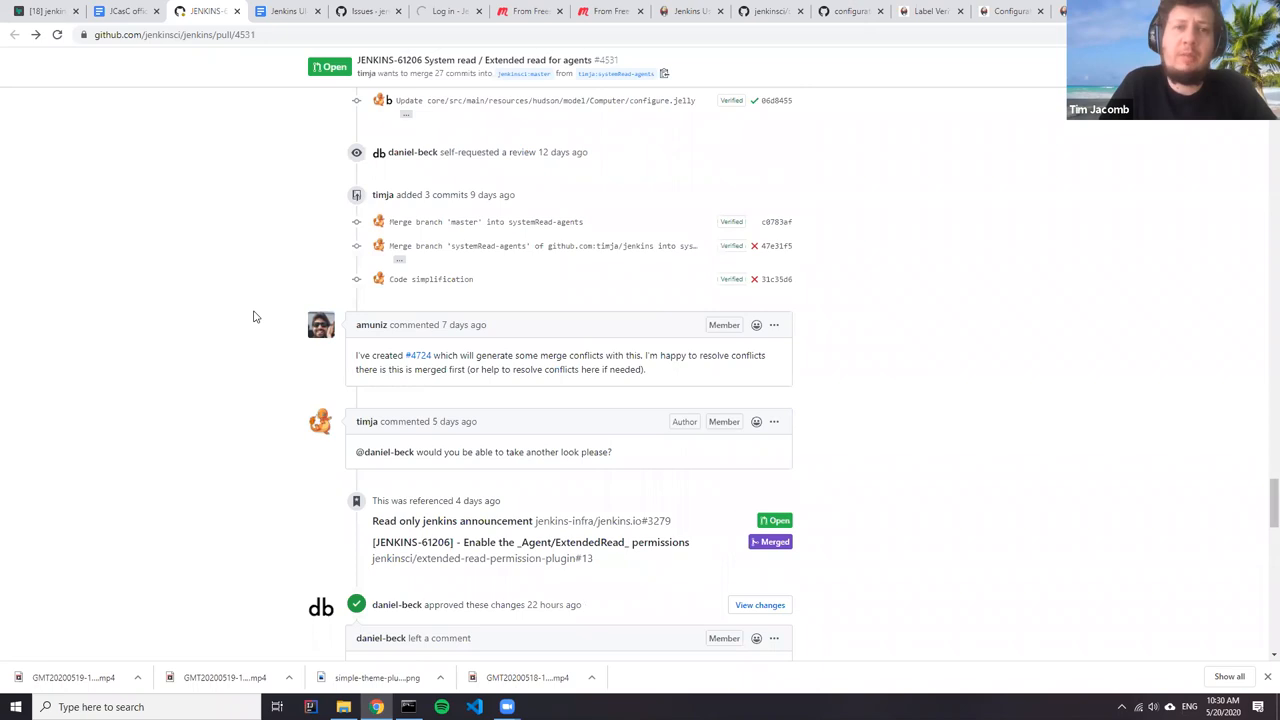
scroll(down, 3)
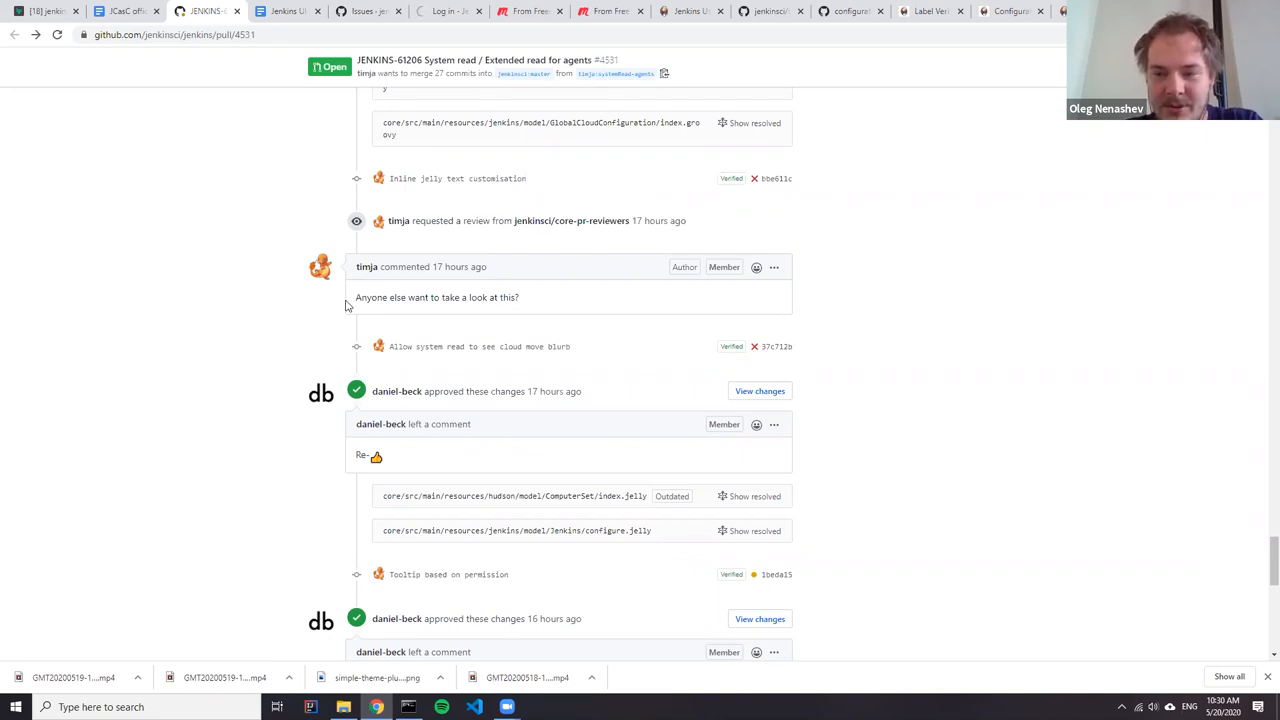
scroll(down, 3)
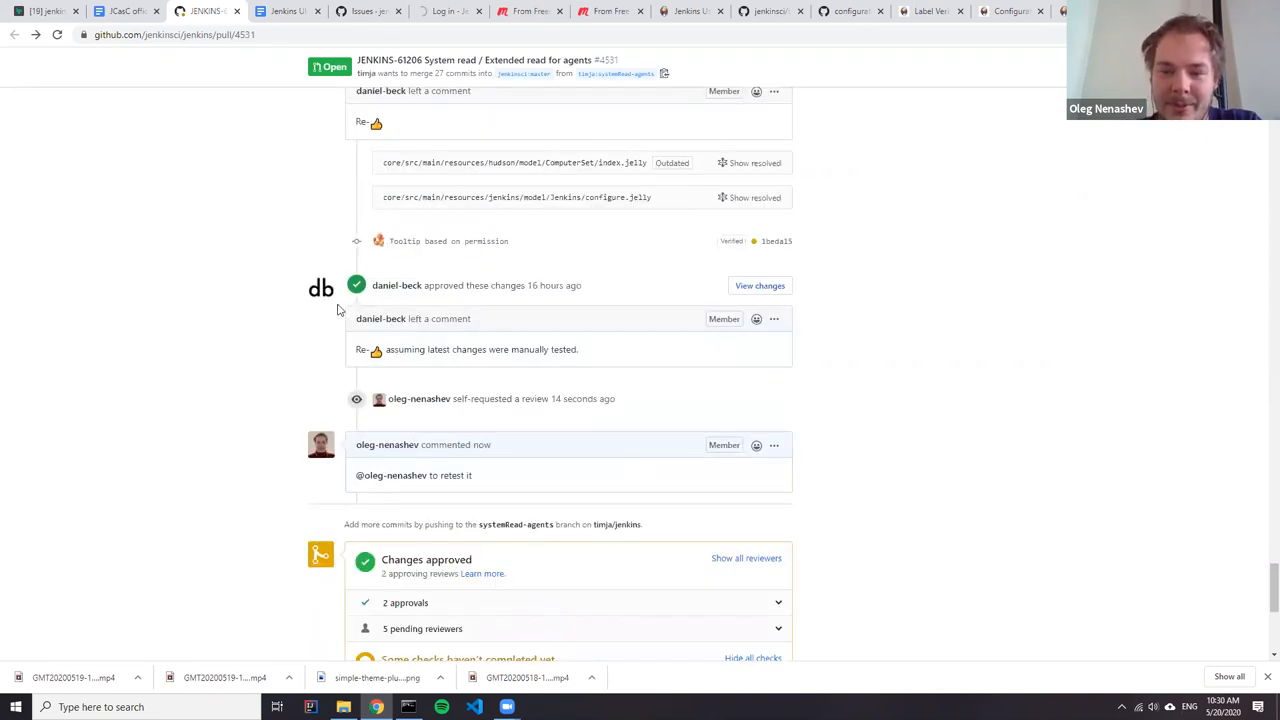
scroll(down, 3)
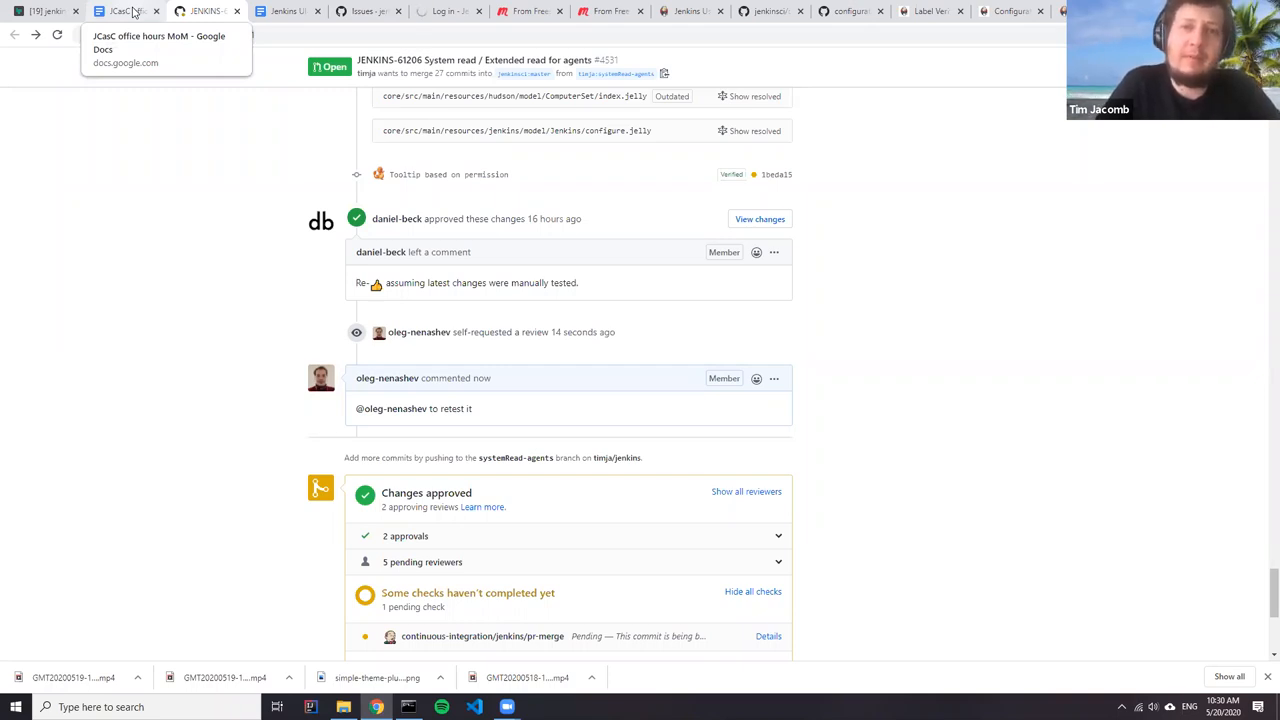
Append '- DONE!' to the 'UI/UX online hackathon and SystemRead' bullet in the MoM notes.
click(120, 11)
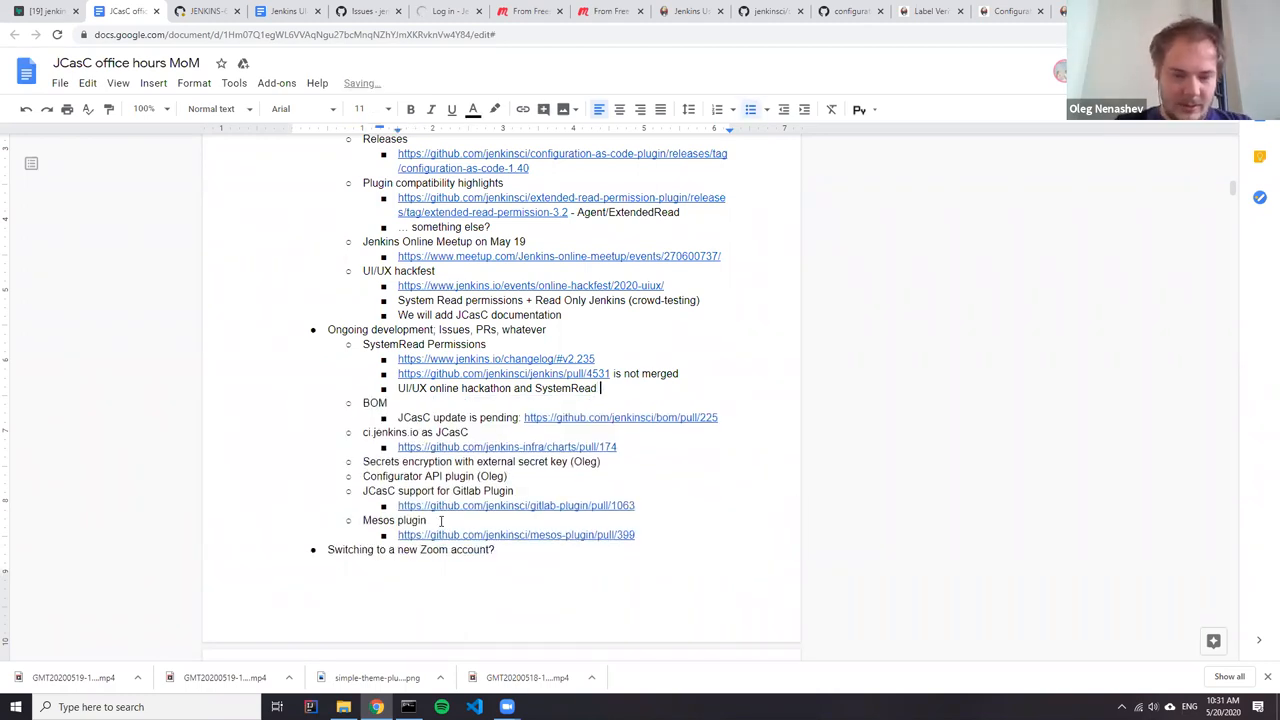
text(-)
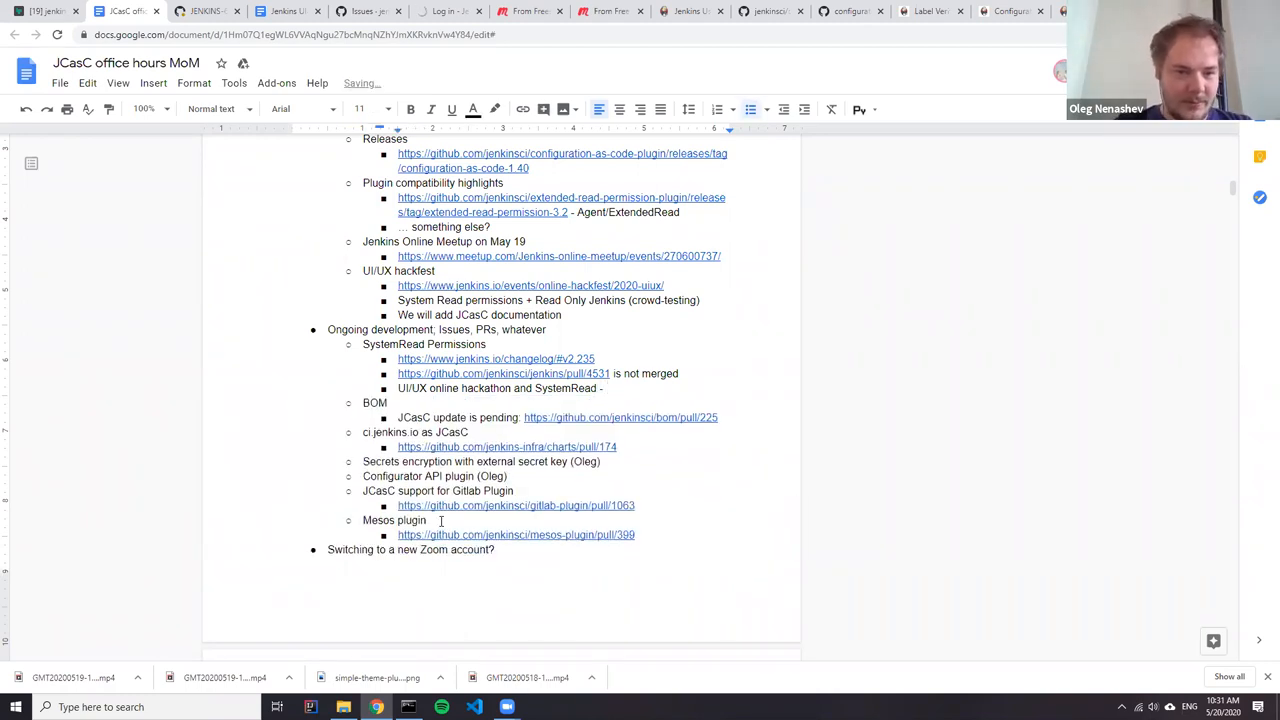
text(D)
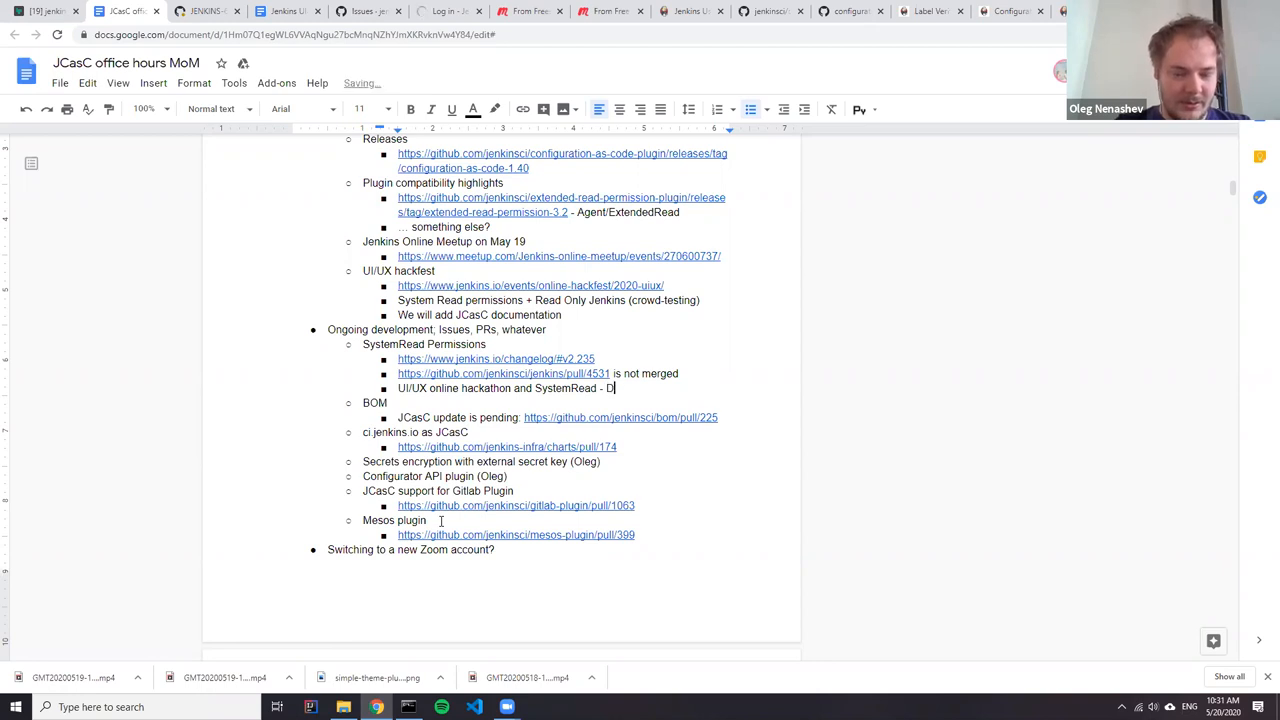
text(ONE!)
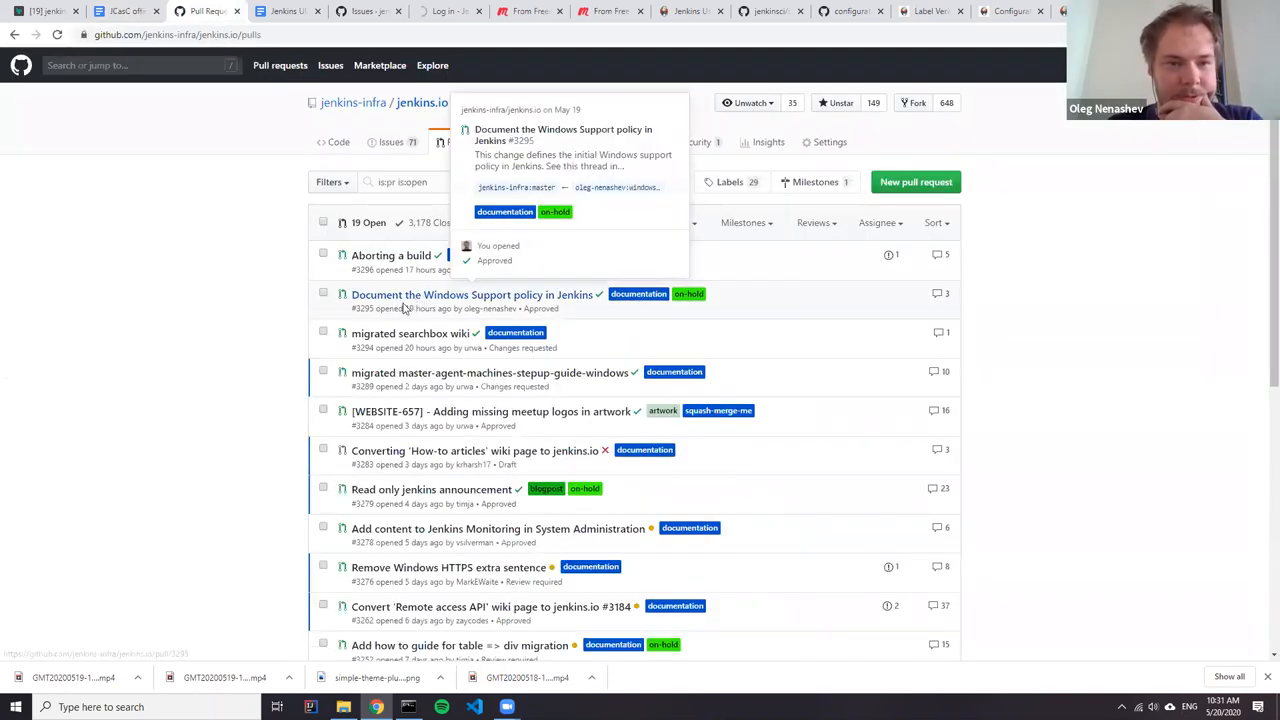
mouse_move(473, 365)
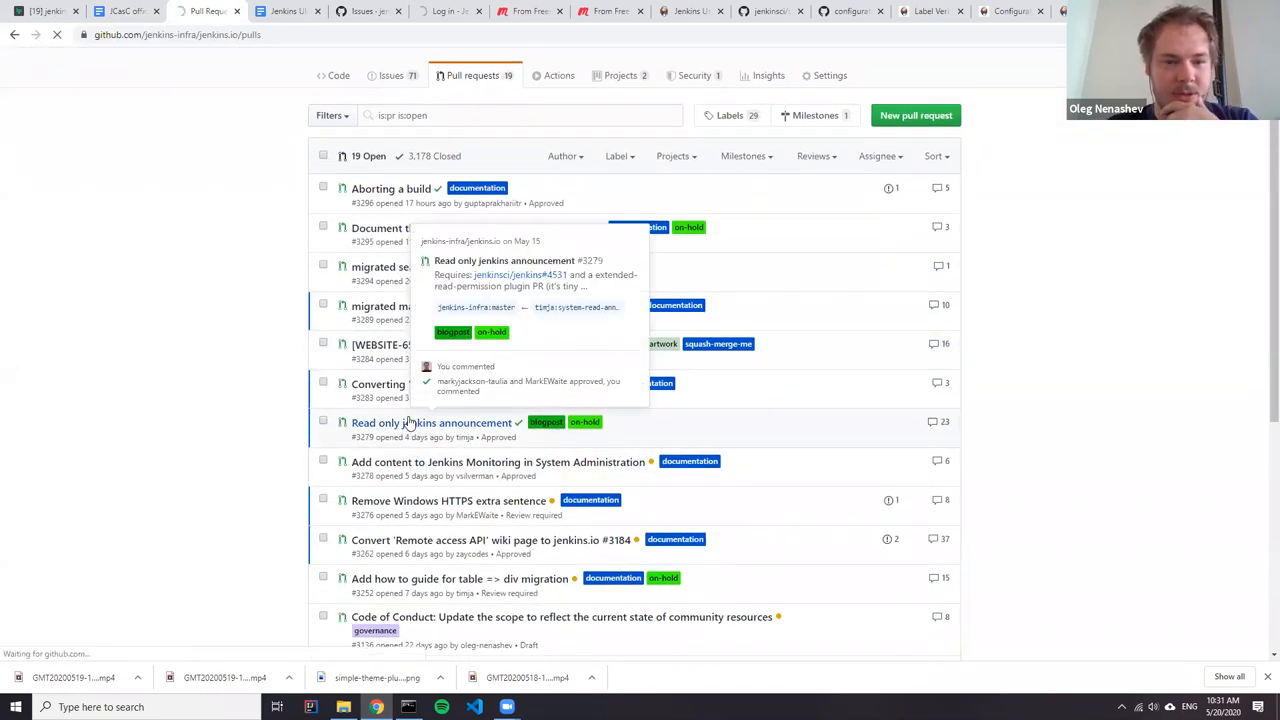
Open jenkins.io PR #3279 'Read only jenkins announcement' and scroll through its changed files.
click(430, 422)
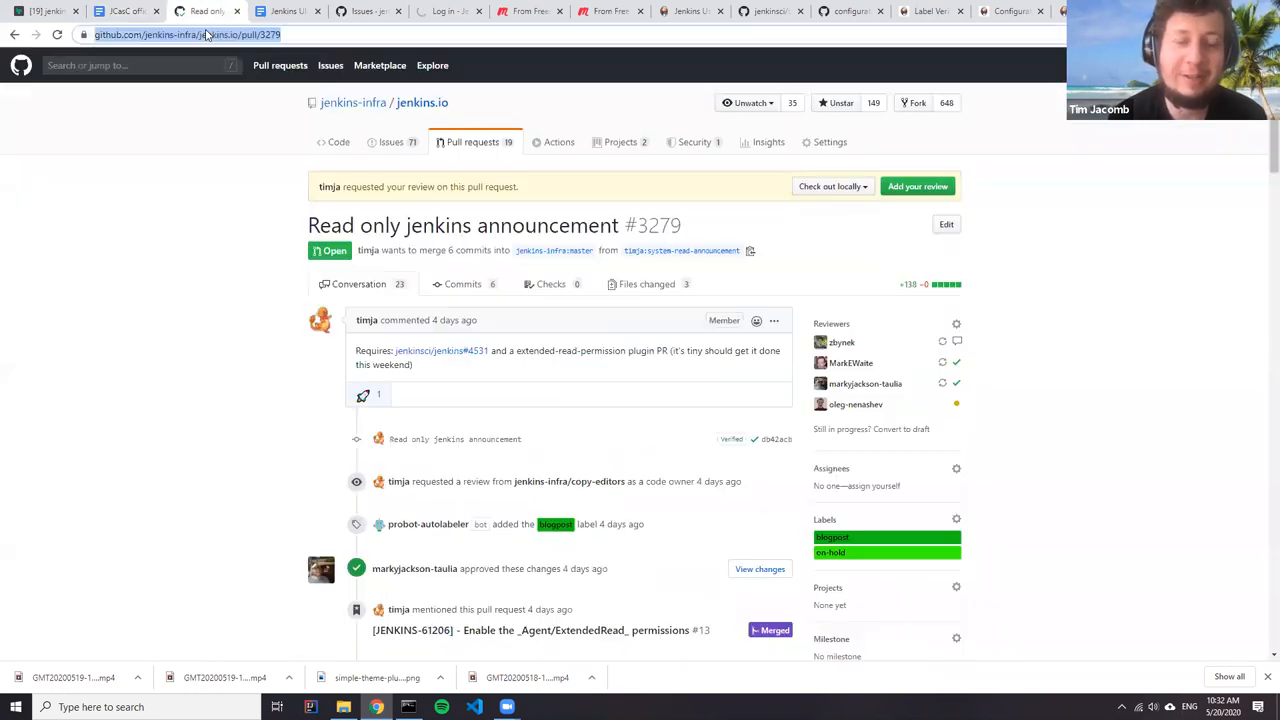
scroll(down, 3)
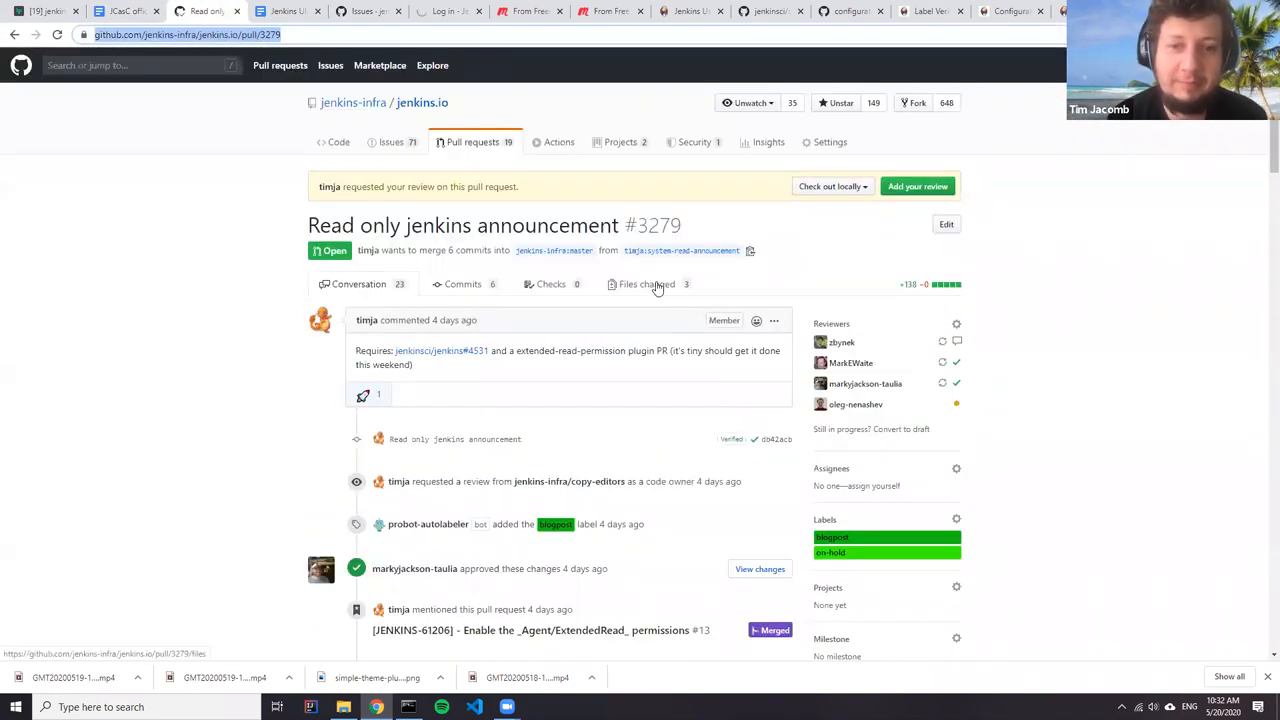
click(648, 284)
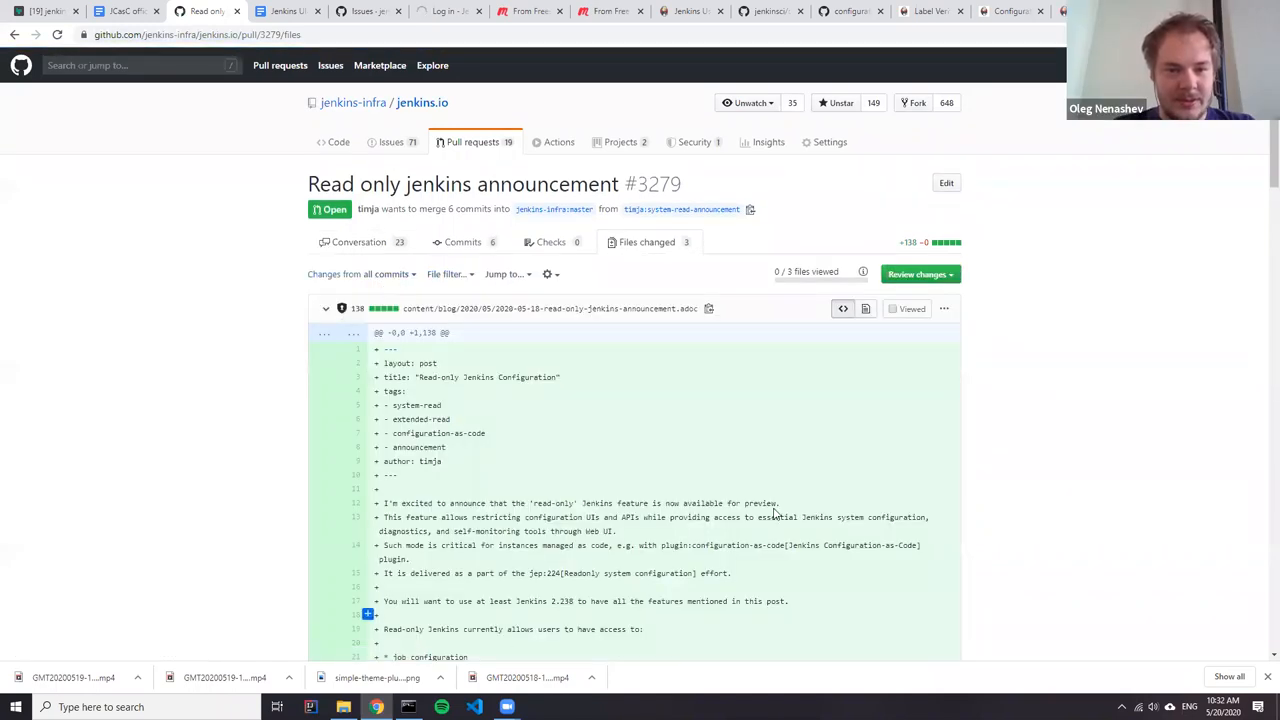
scroll(down, 3)
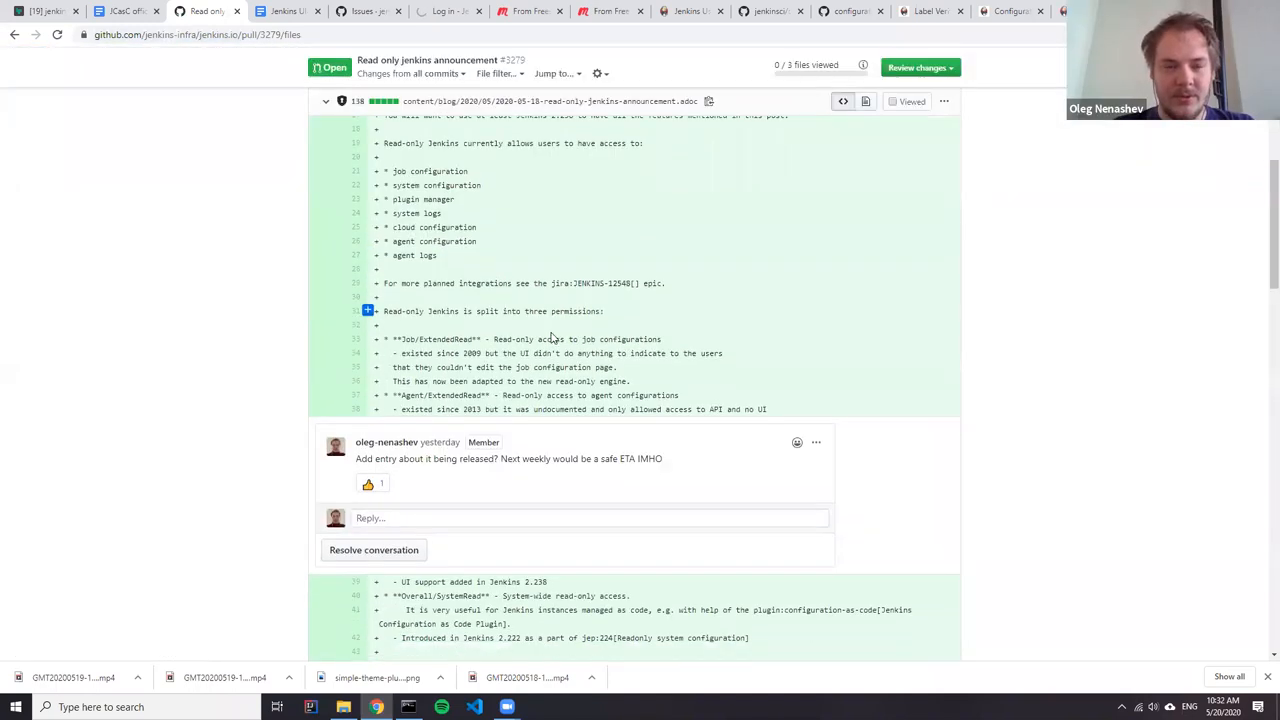
scroll(down, 3)
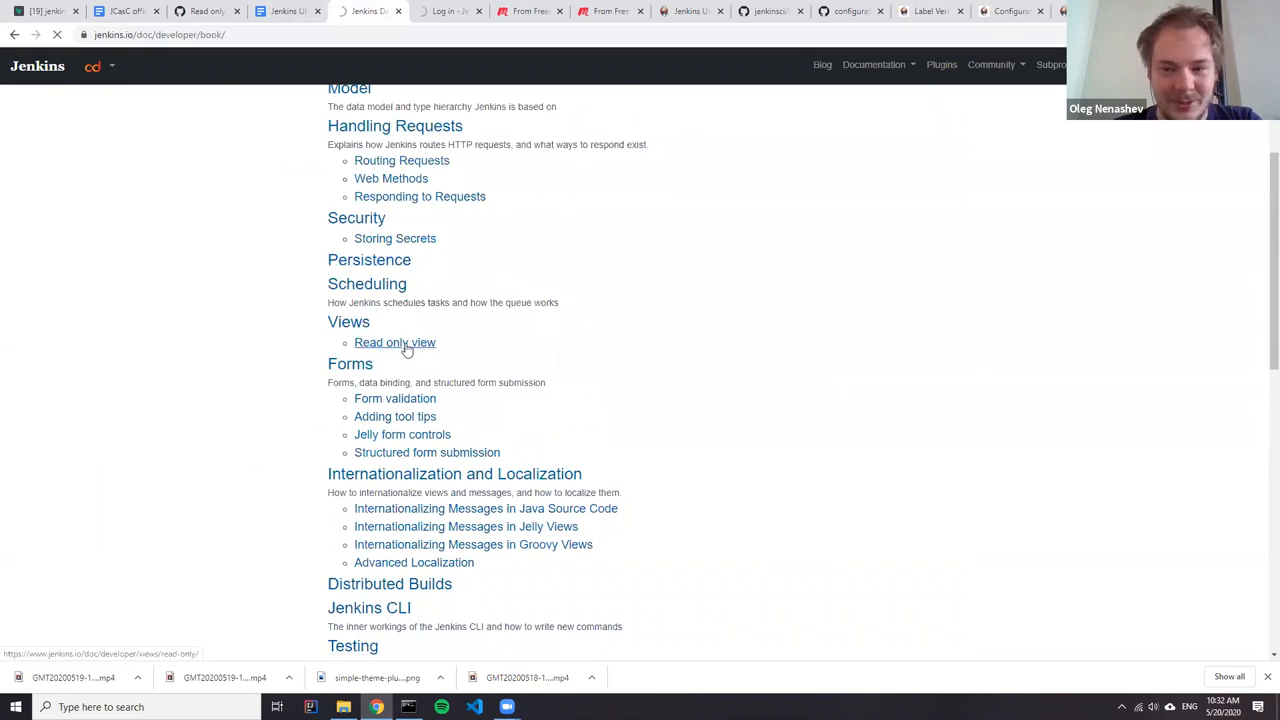
Read the jenkins.io 'Read only view' guide to its end, then return to the notes.
click(394, 342)
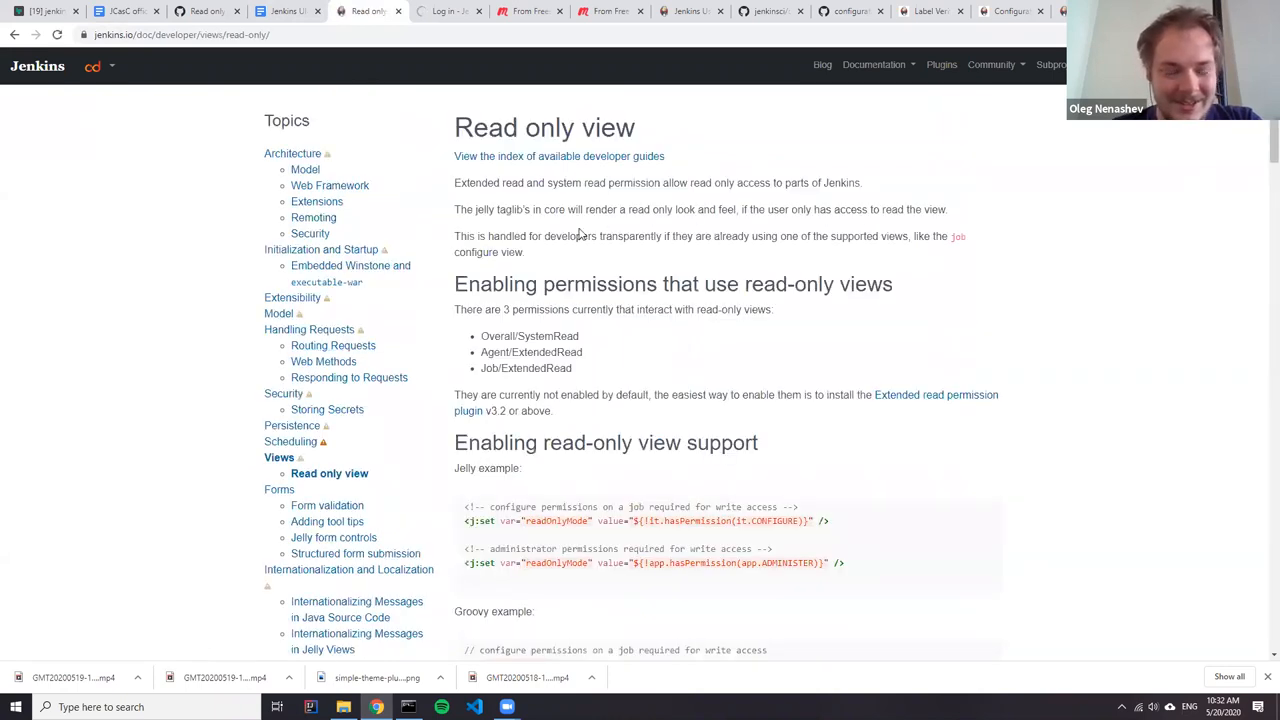
scroll(down, 3)
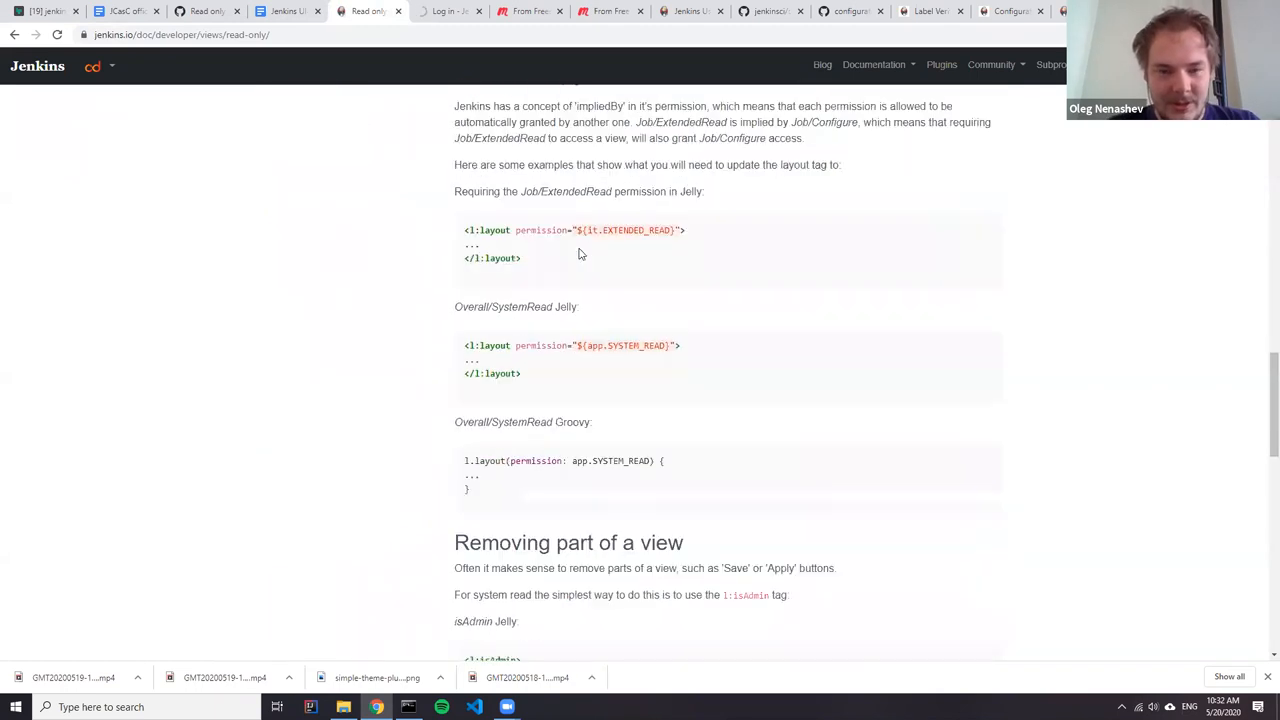
scroll(down, 3)
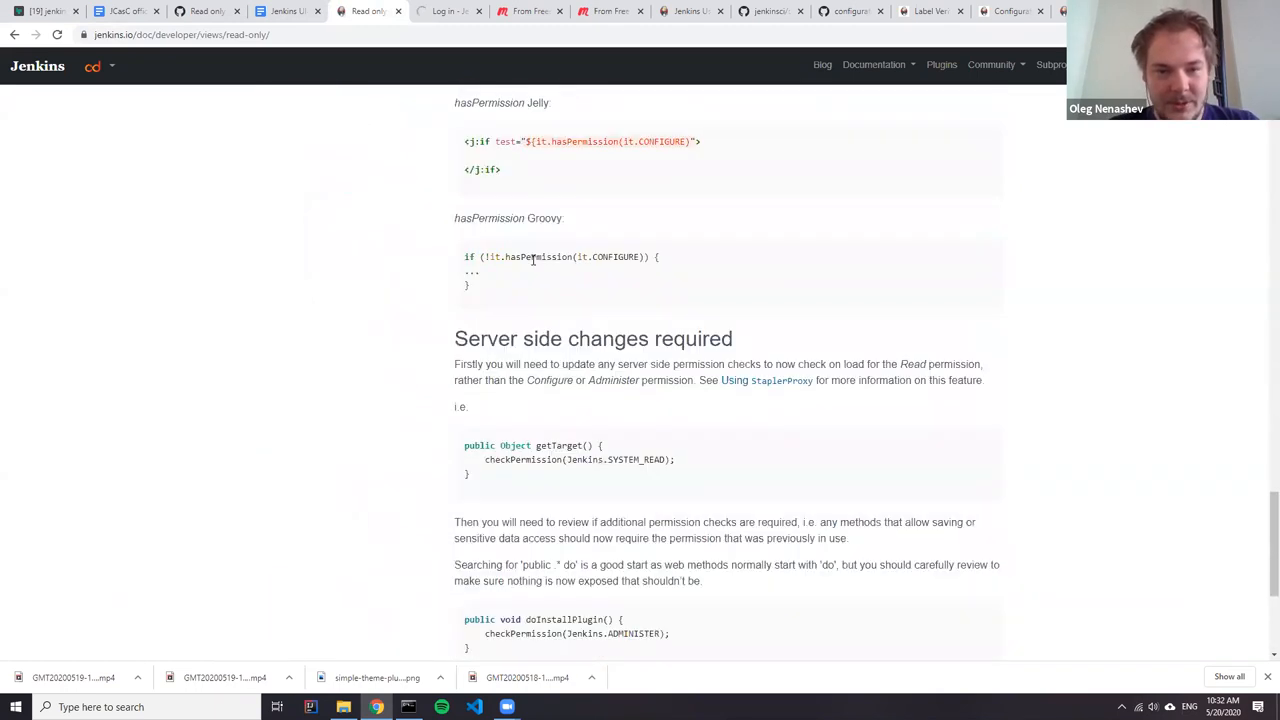
scroll(down, 3)
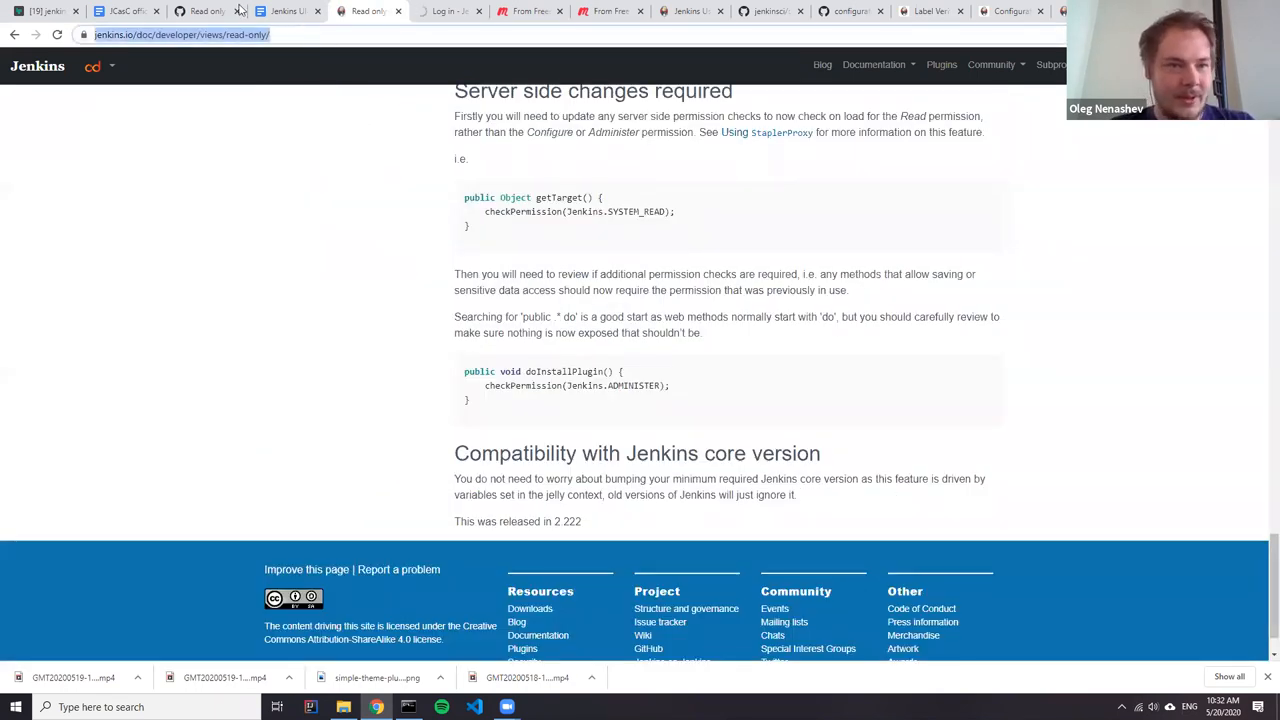
click(130, 10)
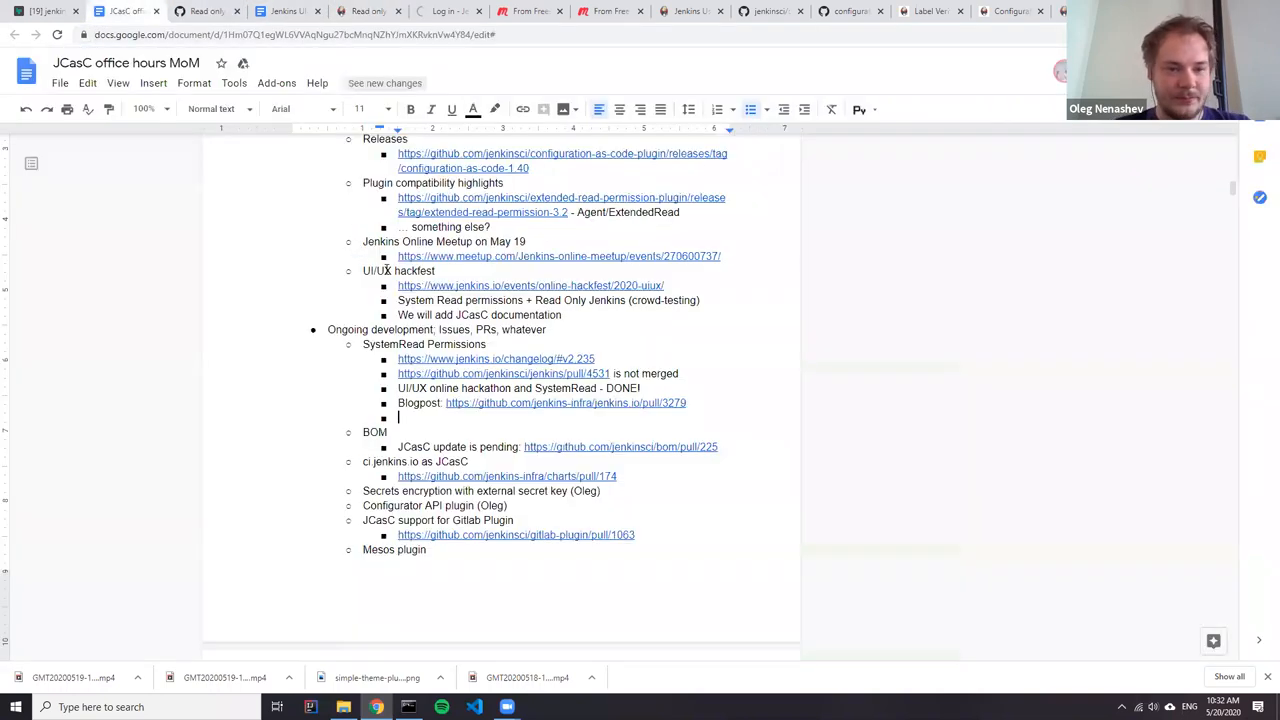
text(Developer)
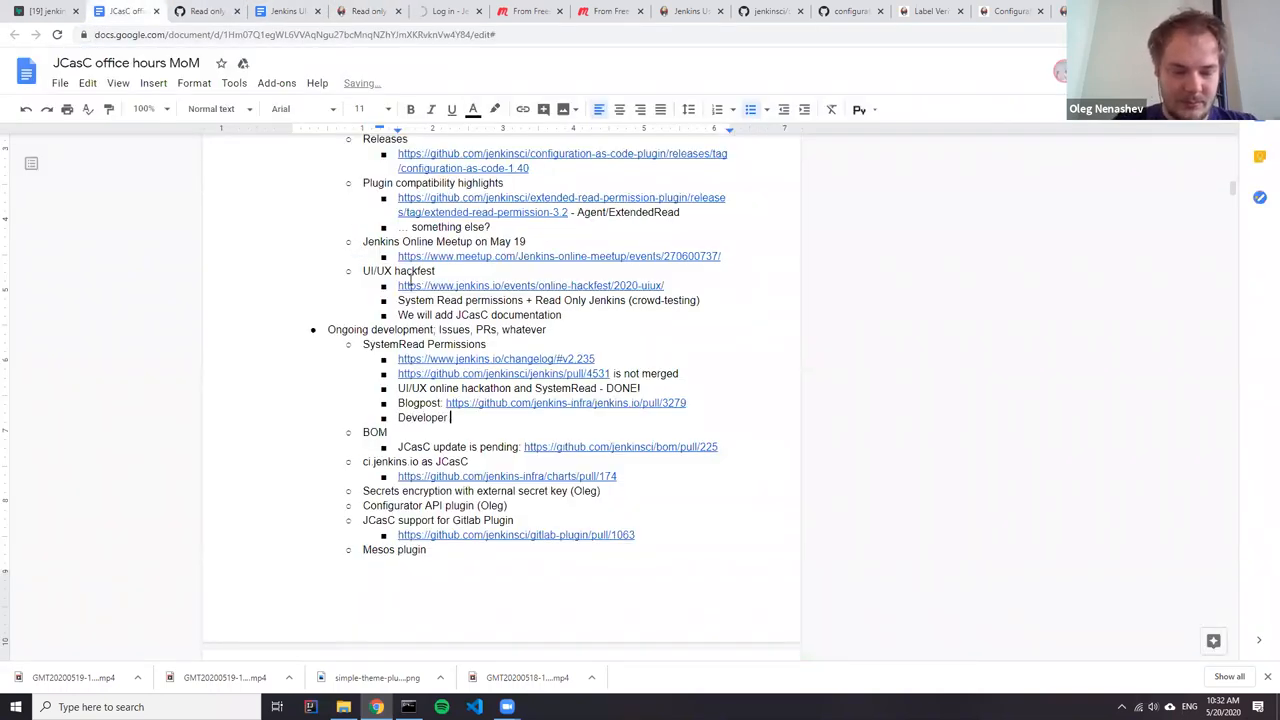
text(docs: https://www.jenkins.io/doc/developer/views/read-only/)
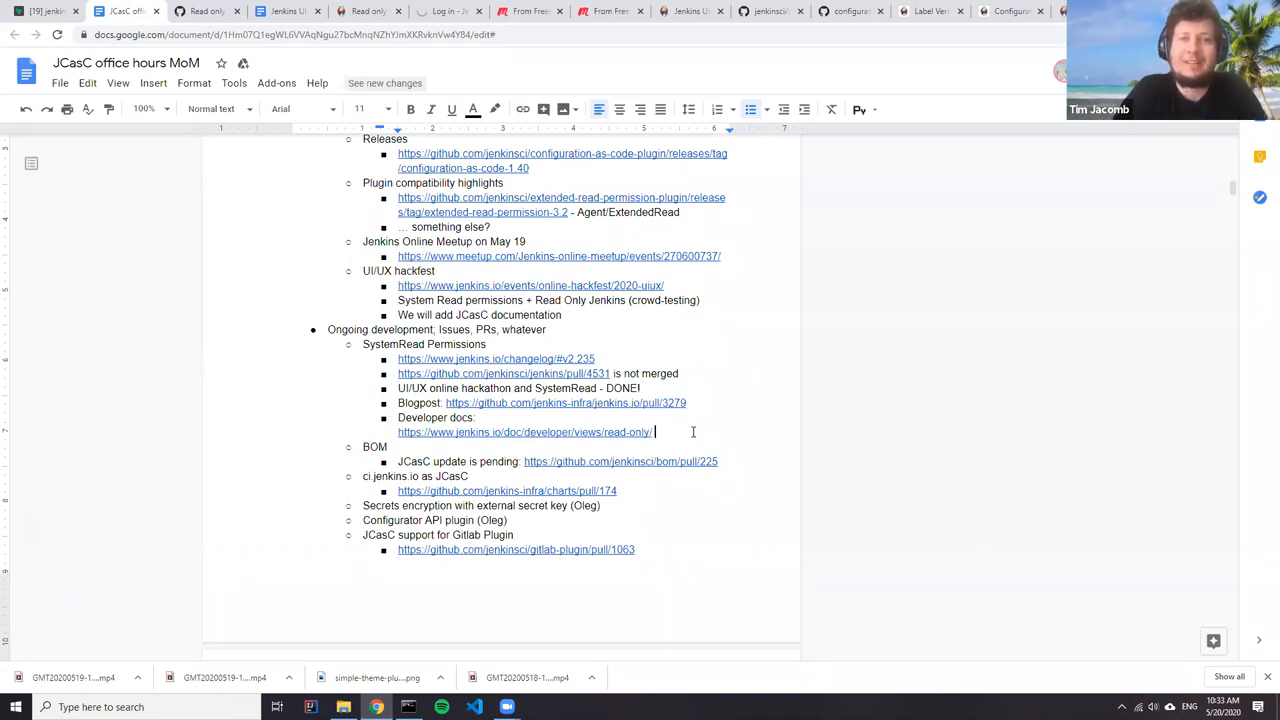
text(O)
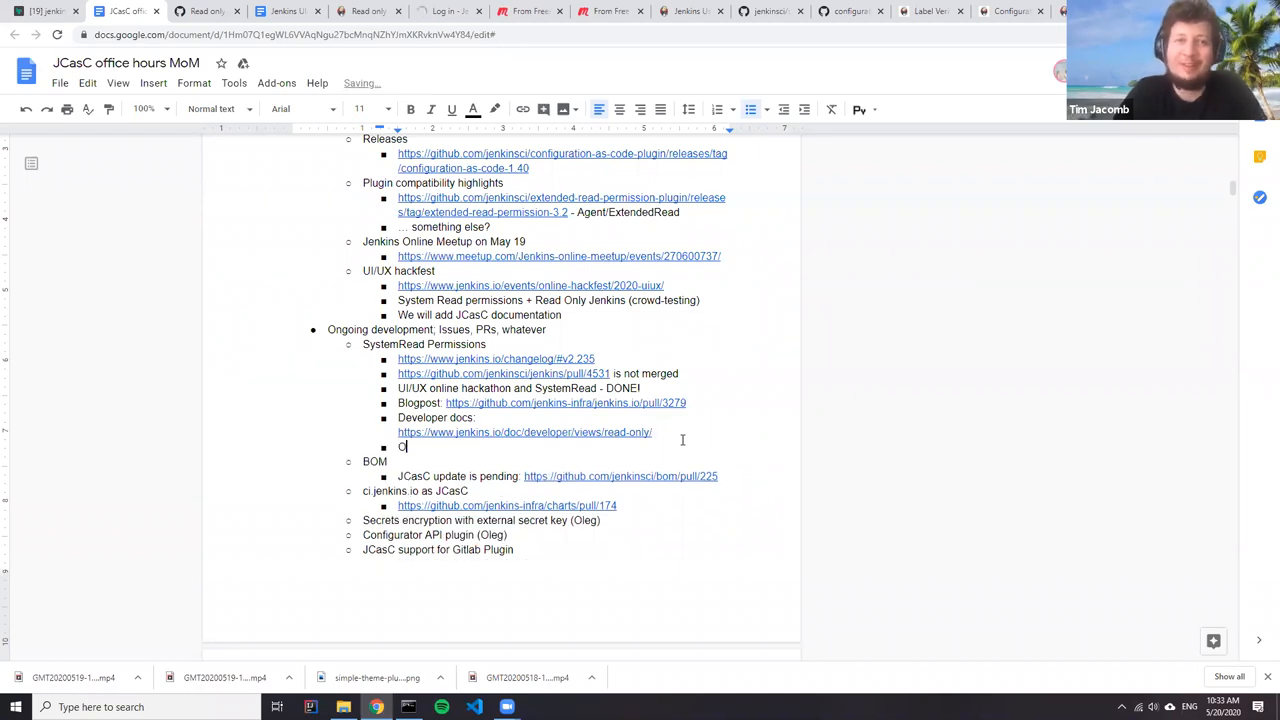
text(leg)
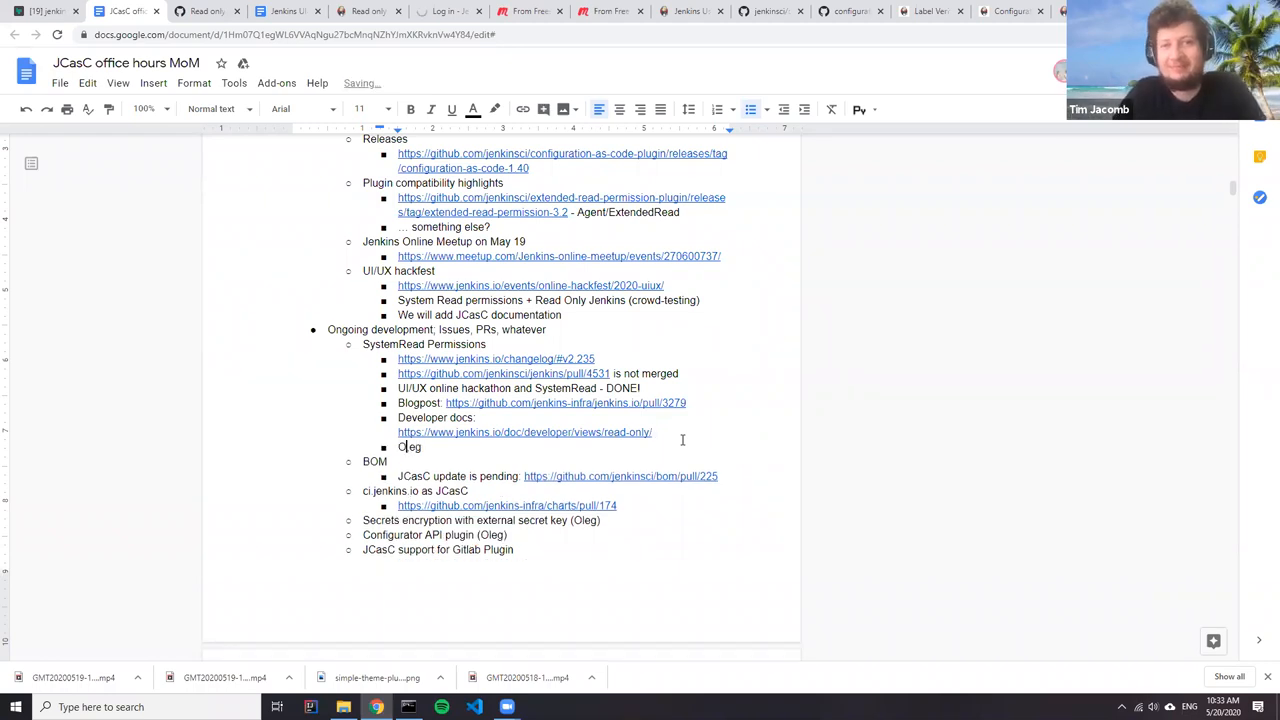
text(Oleg)
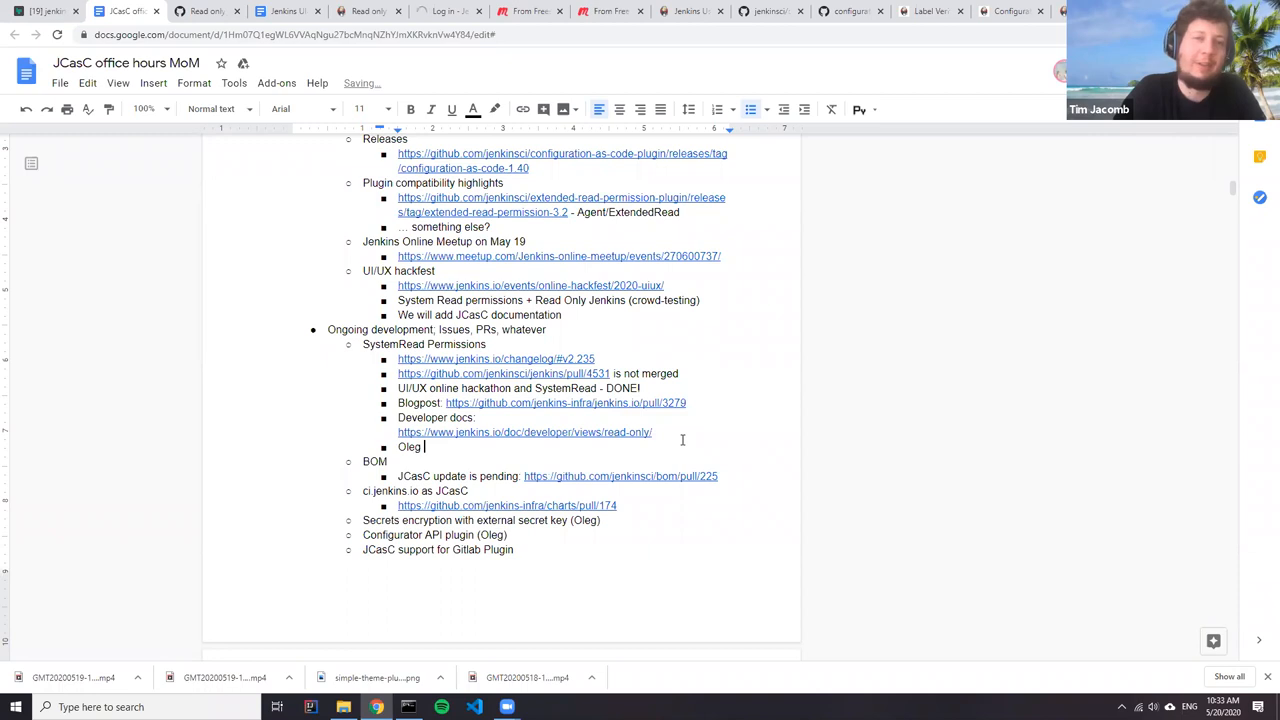
text(to fo)
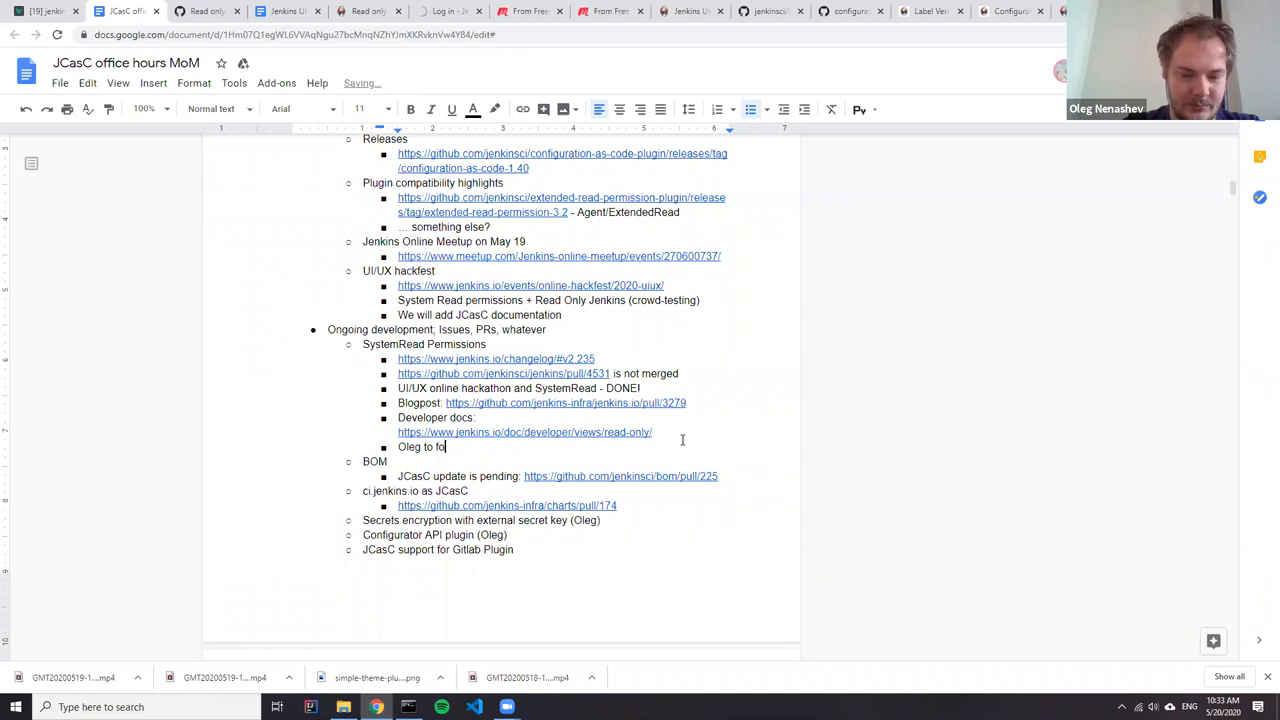
text(llow-u)
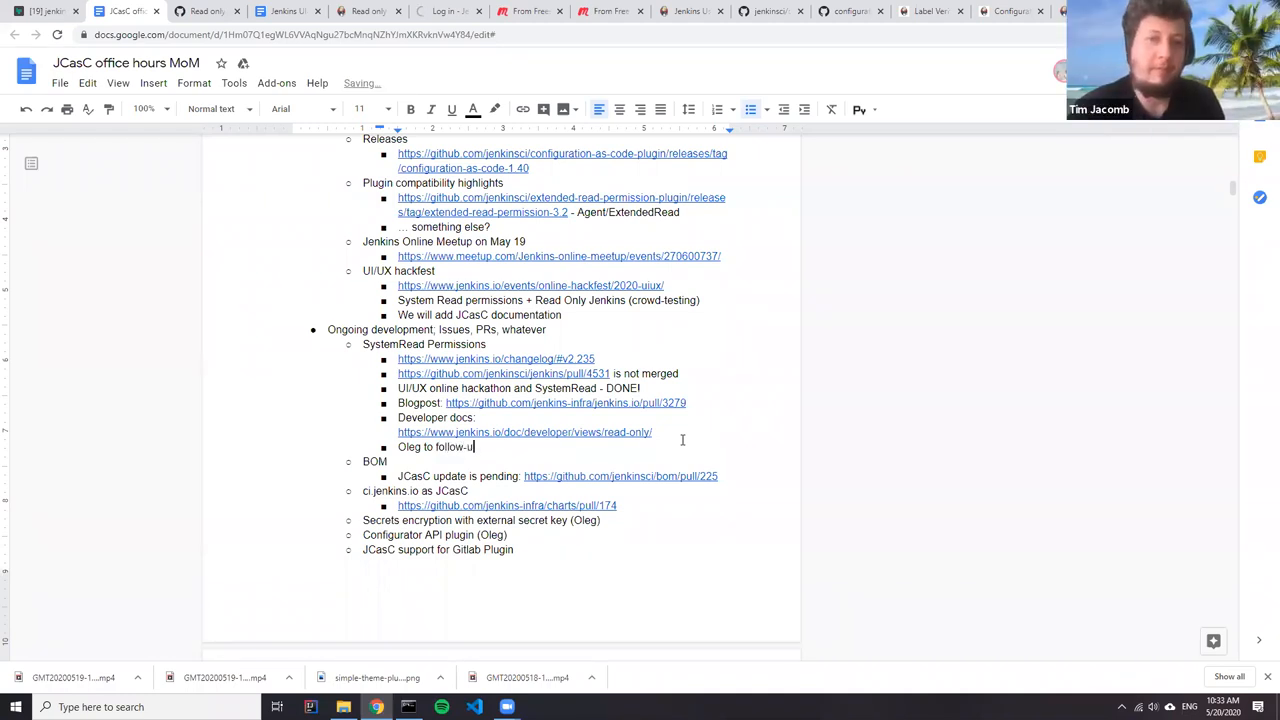
text(p w.r.t the release date)
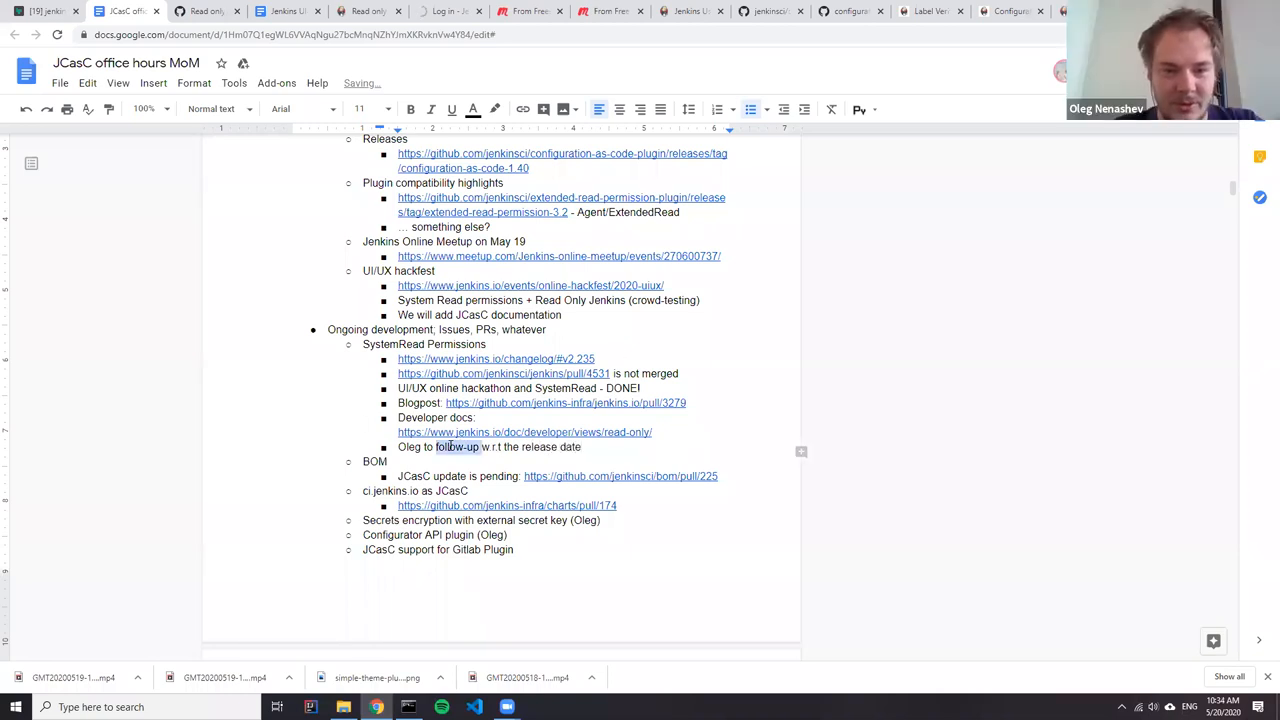
Comment on the release-date follow-up, @-mentioning and assigning it to Oleg.
click(800, 451)
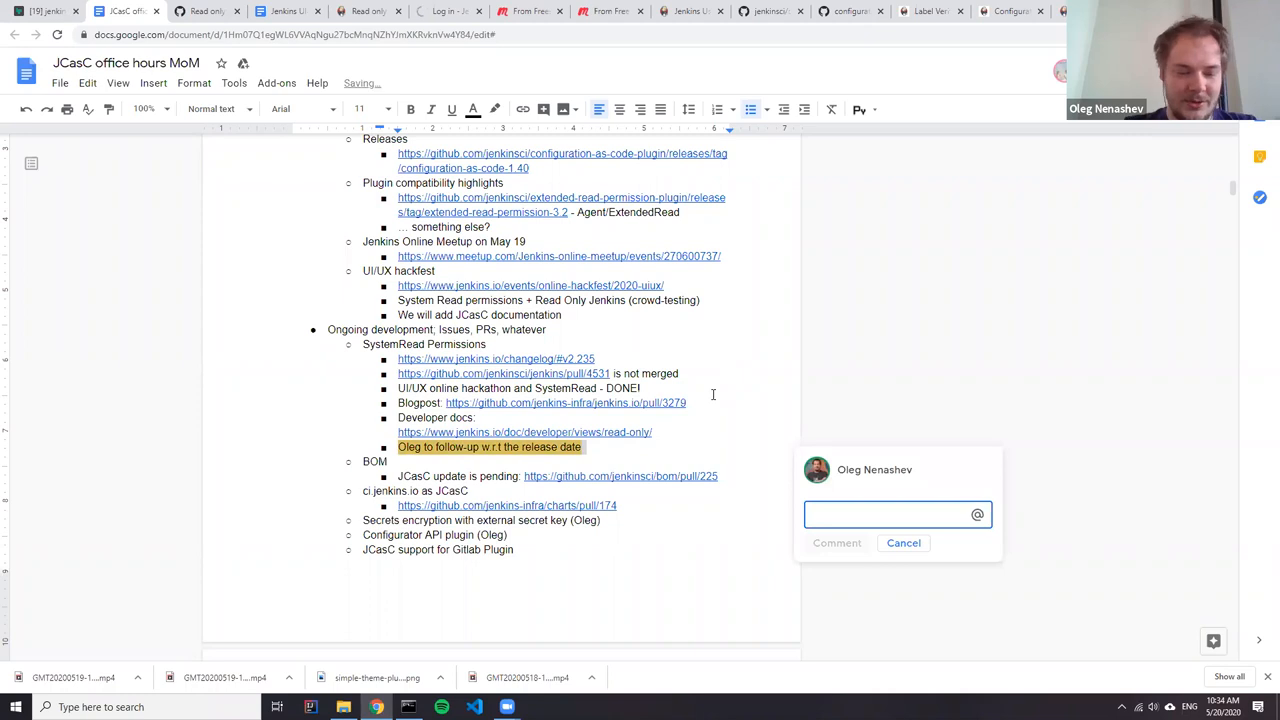
text(@o.v)
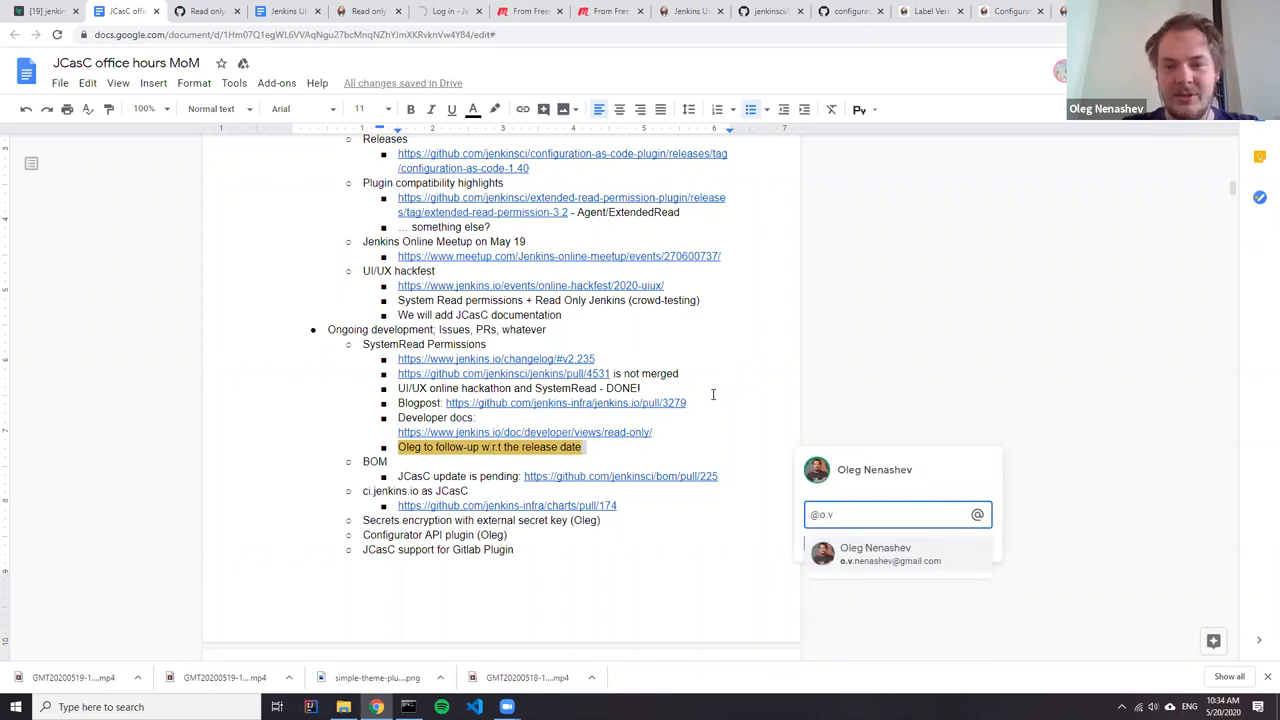
click(875, 547)
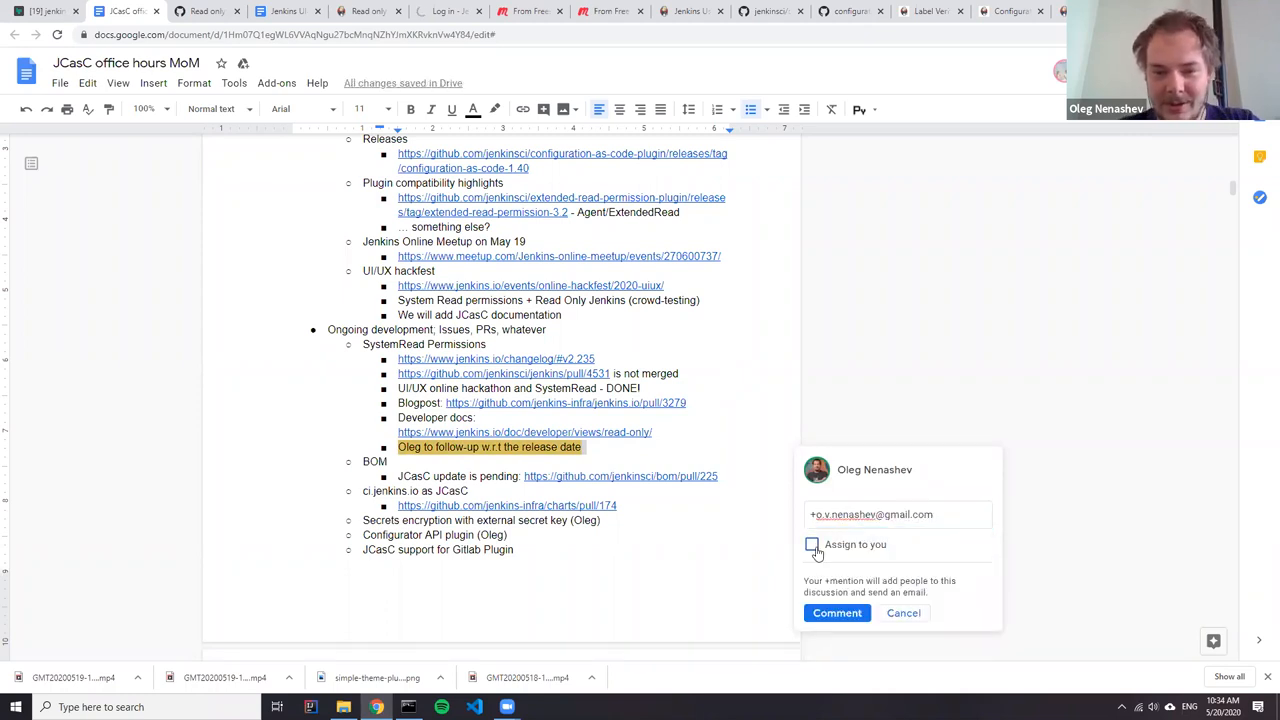
click(836, 613)
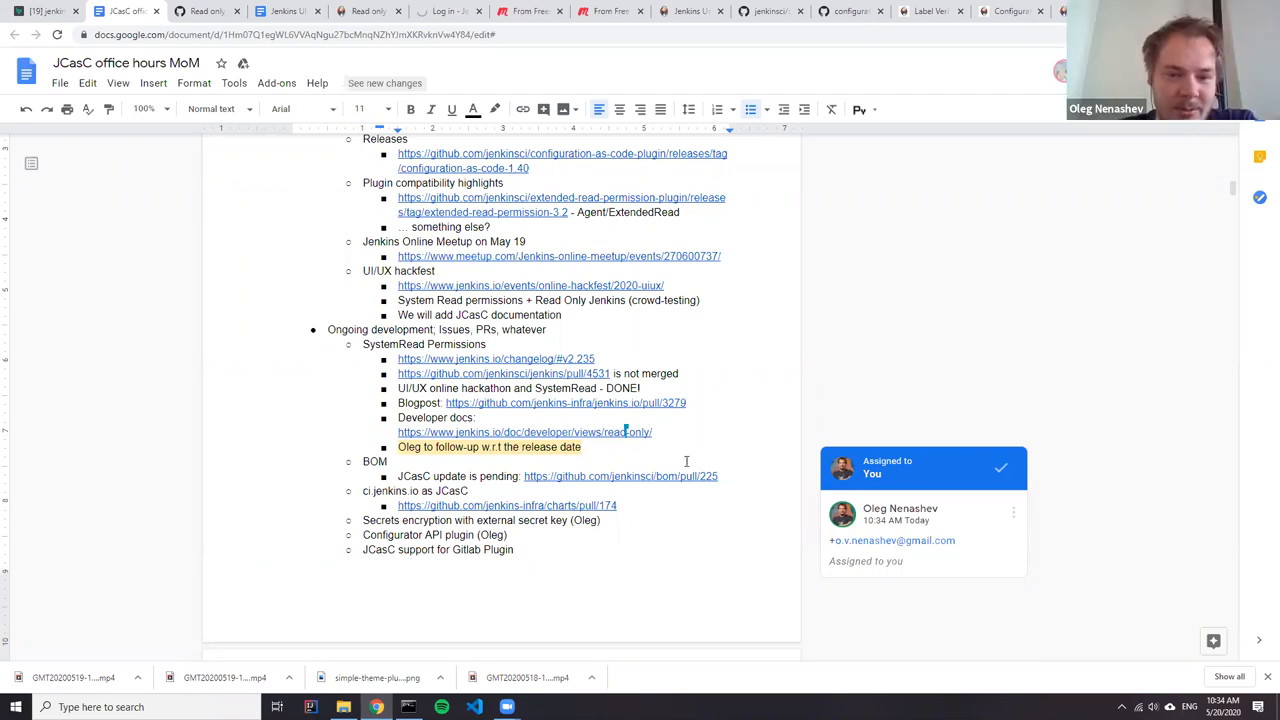
Append '(with Mark/Oliver)' after the follow-up line.
text(())
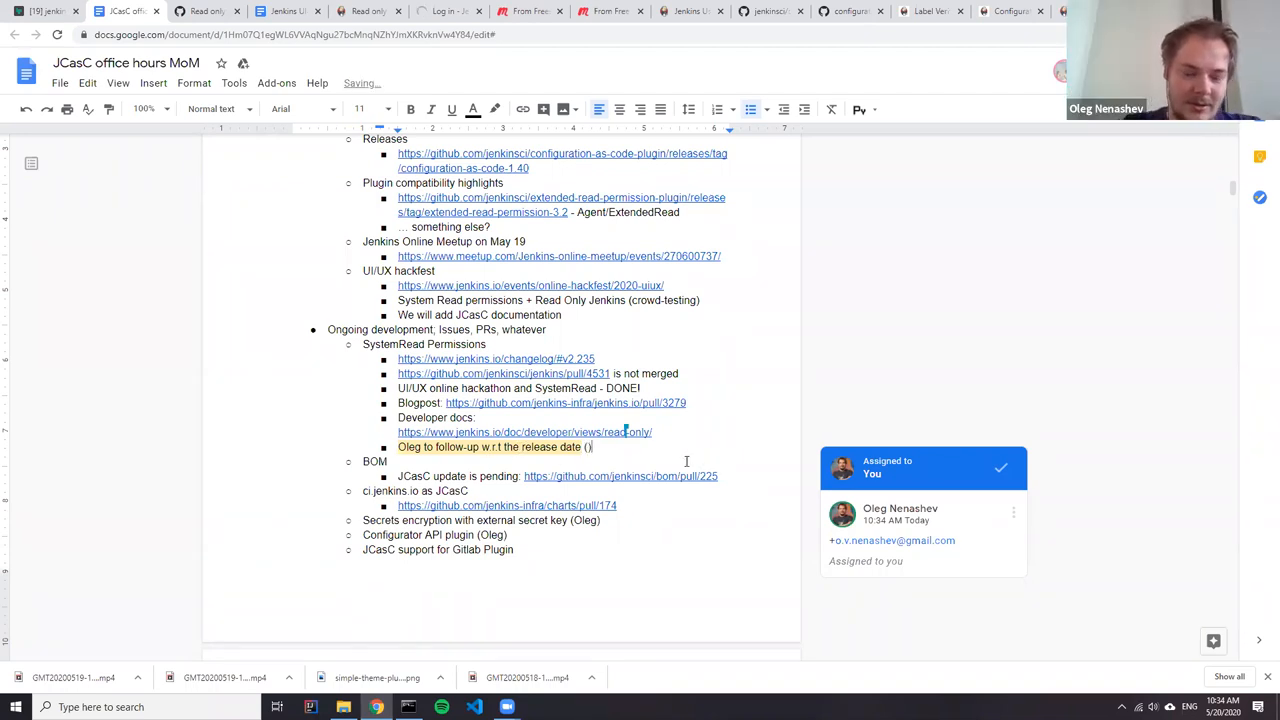
text(with)
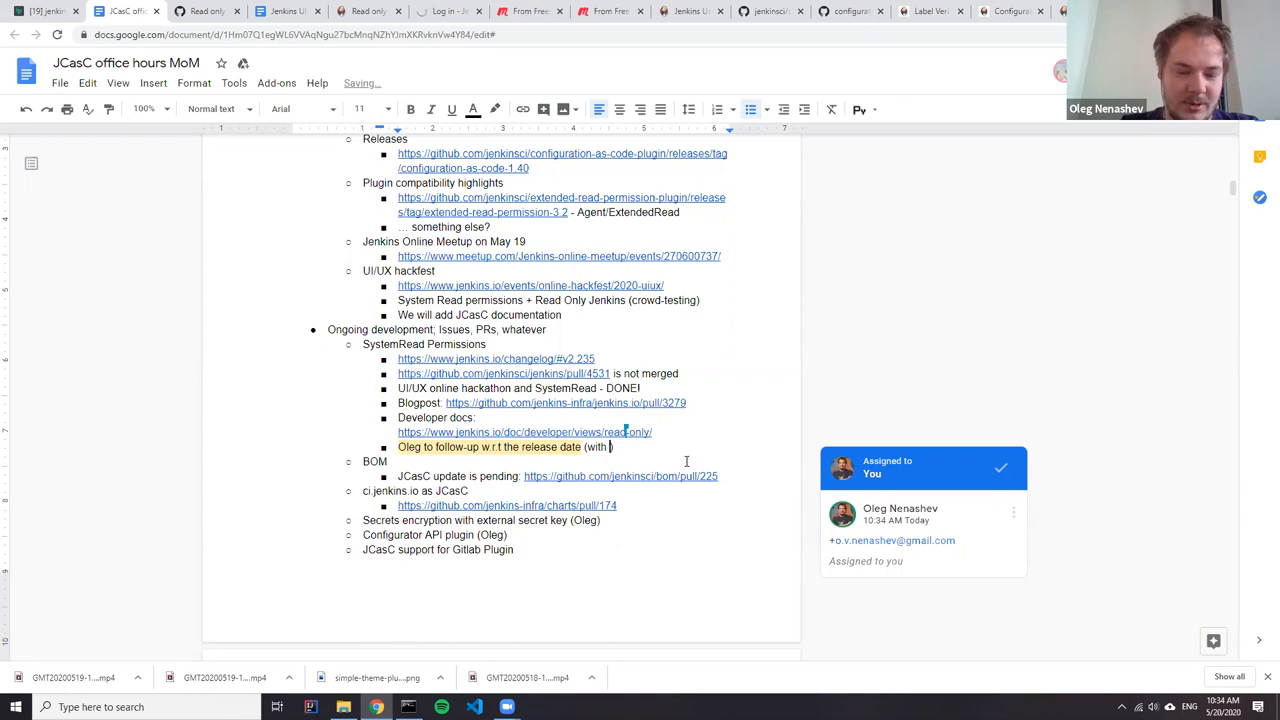
text(Mark/Oliver)
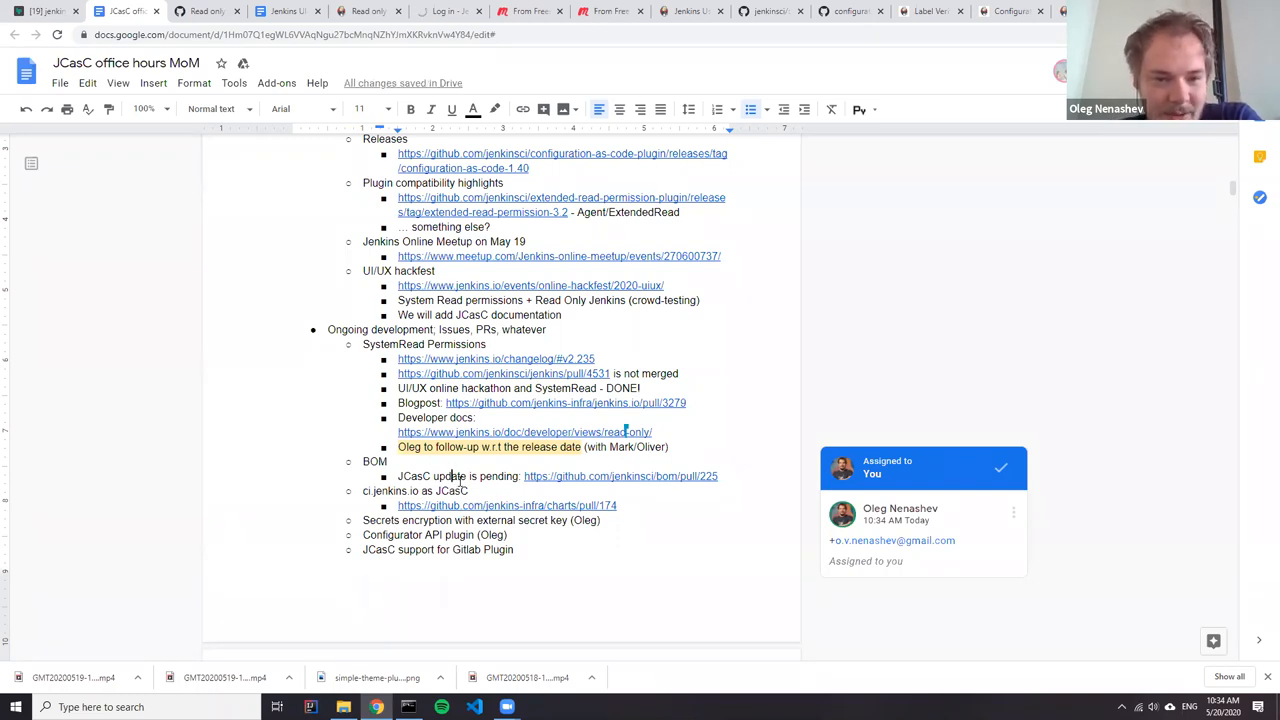
Scroll the notes and follow the cloudbees-folder-plugin pull request #148 link.
scroll(down, 3)
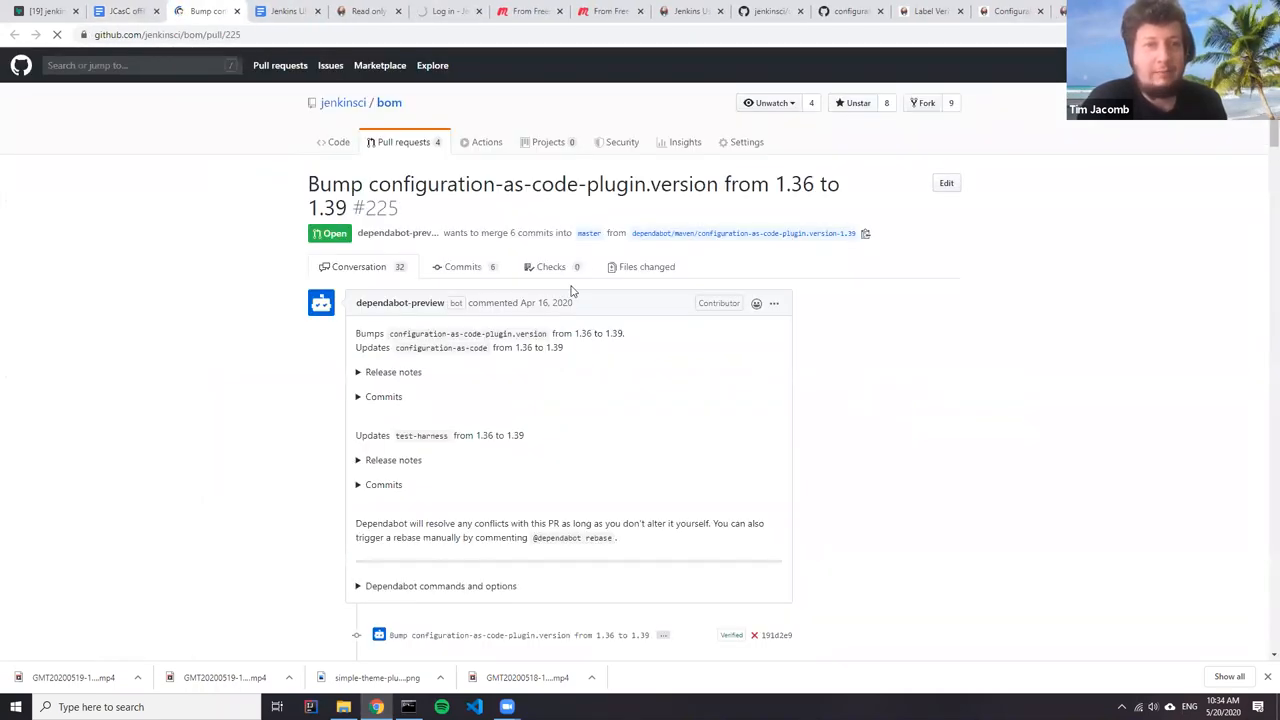
scroll(down, 3)
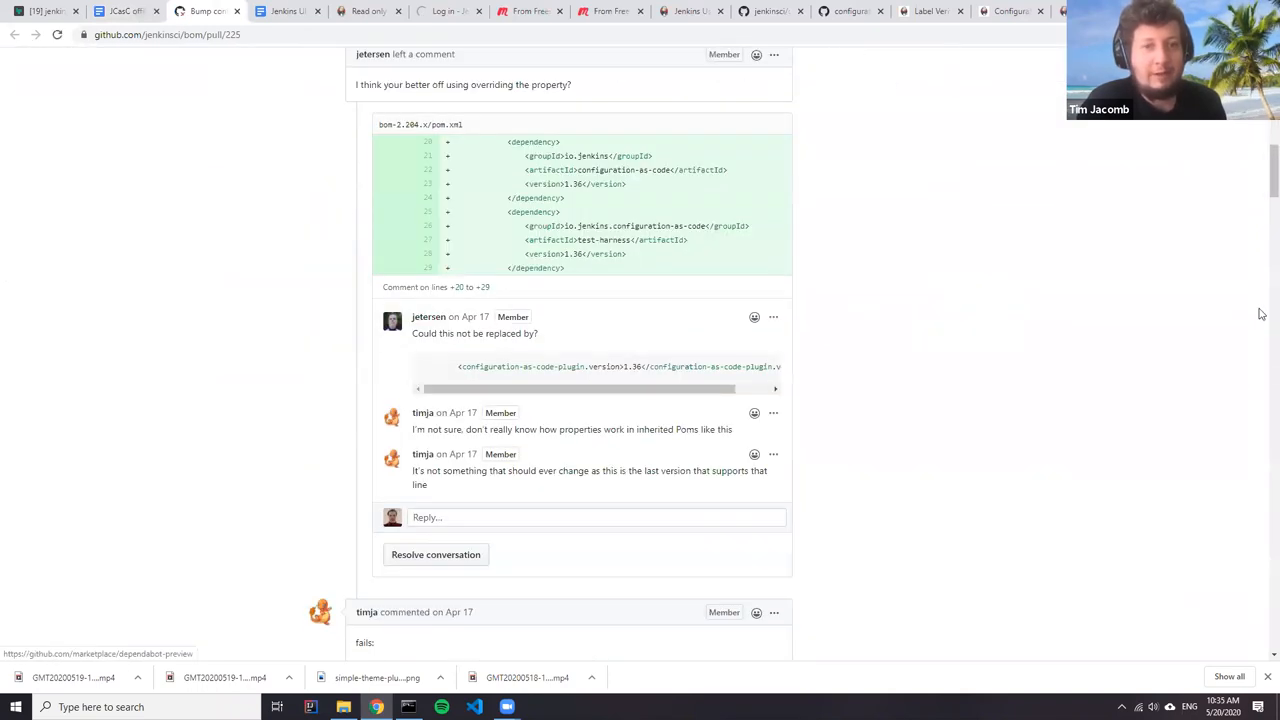
scroll(down, 3)
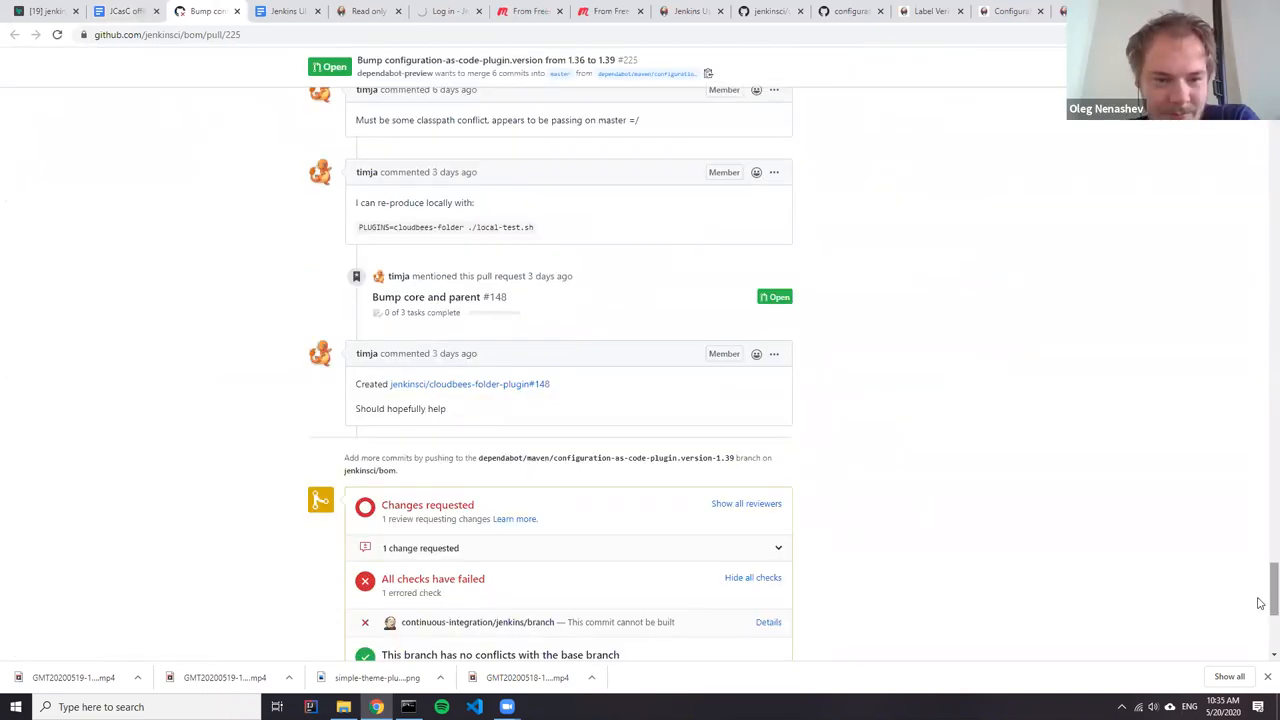
mouse_move(502, 318)
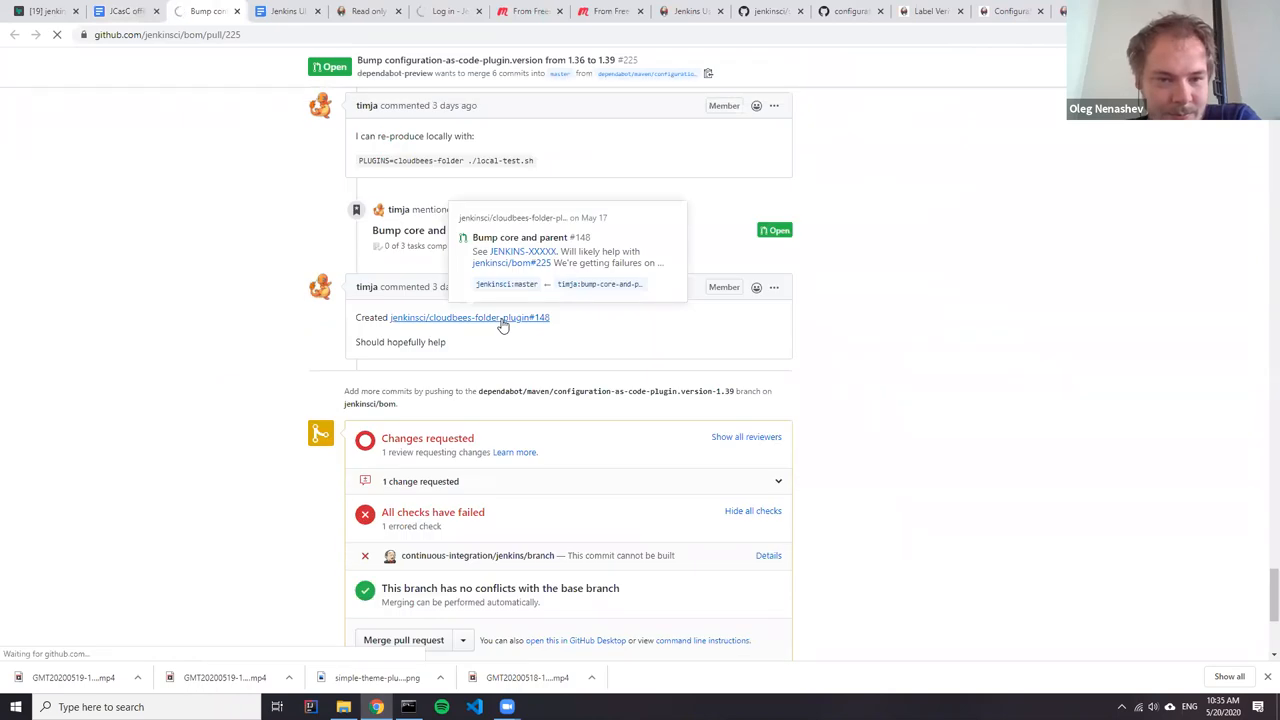
click(500, 317)
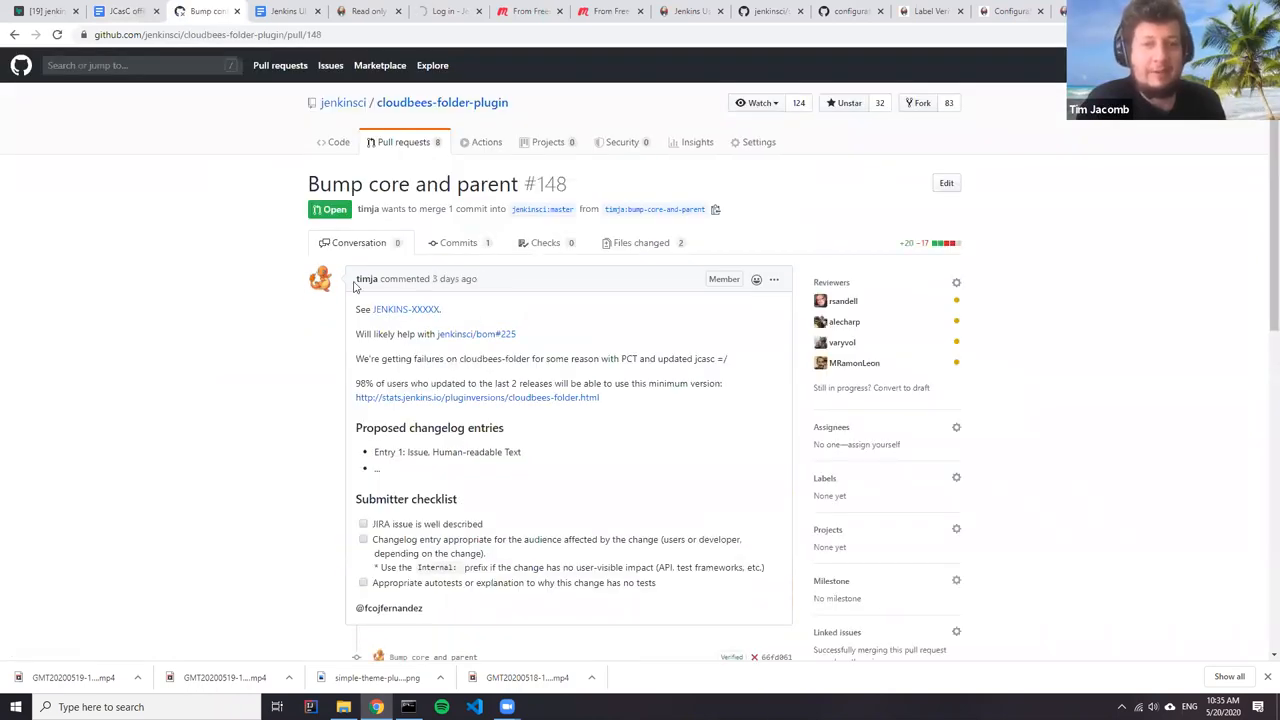
Look through the Files changed diff of #148, including pom.xml.
click(642, 242)
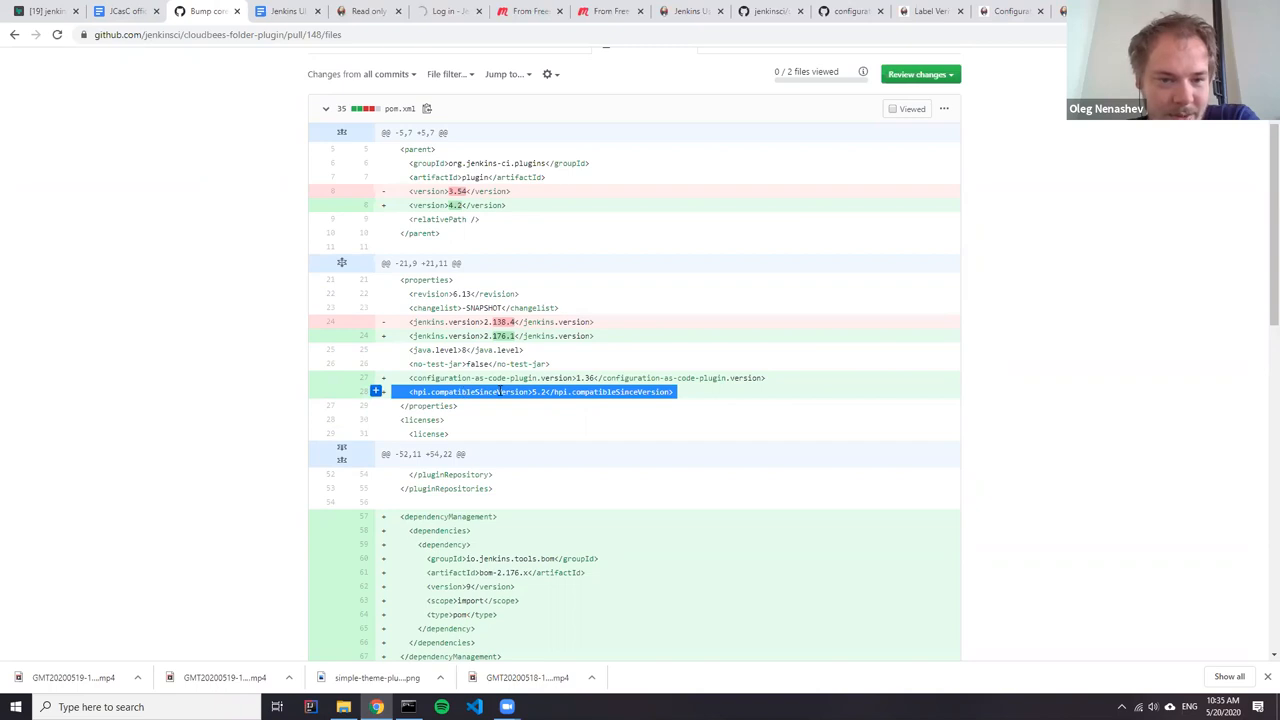
scroll(down, 3)
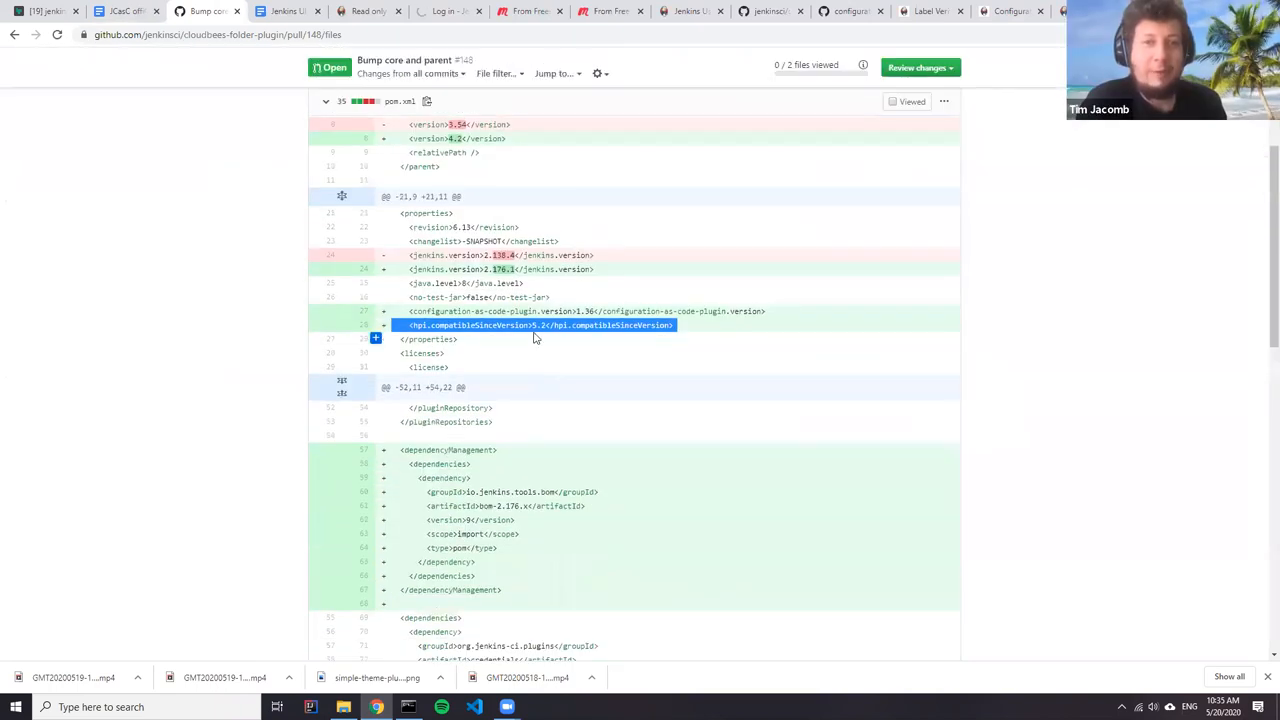
scroll(down, 3)
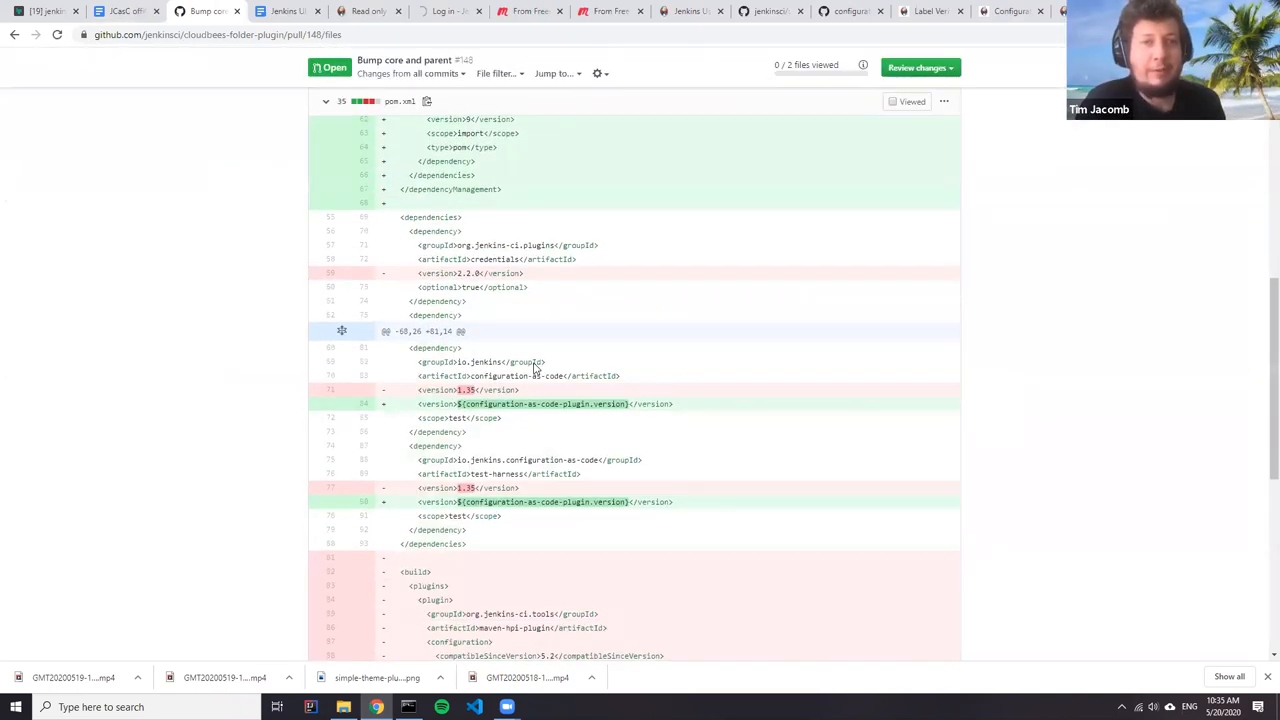
scroll(down, 3)
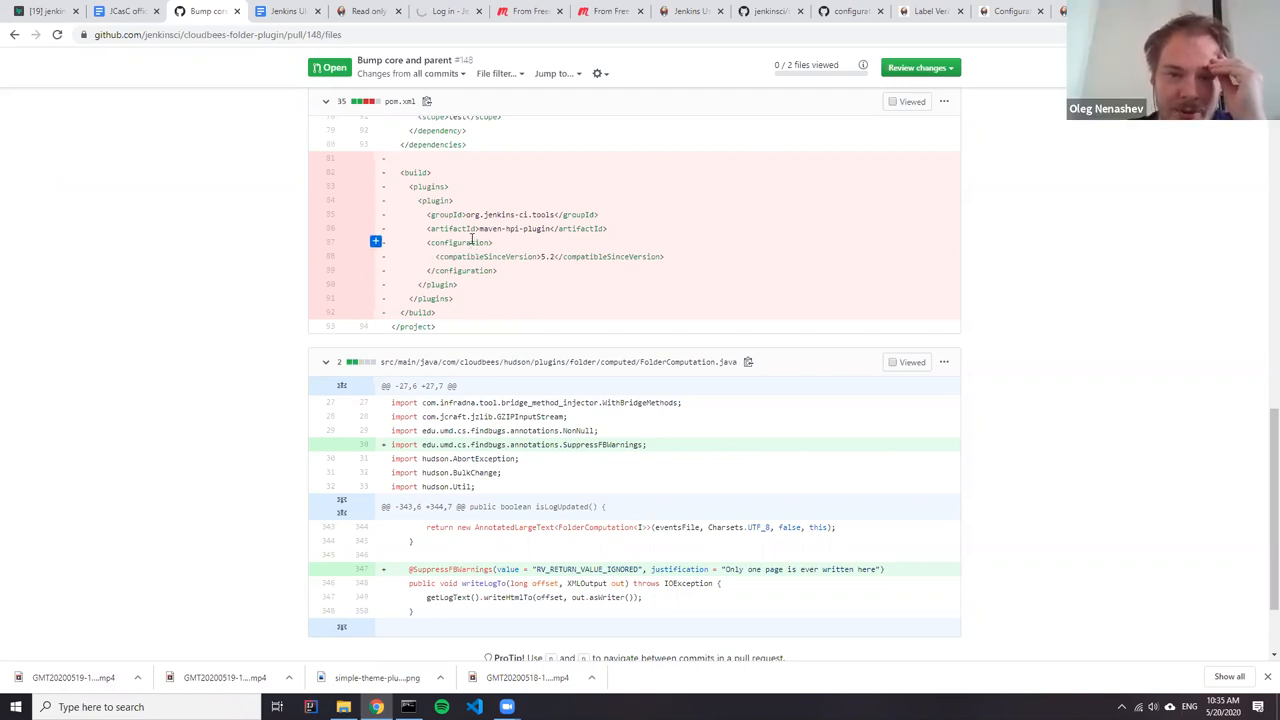
triple_click(500, 228)
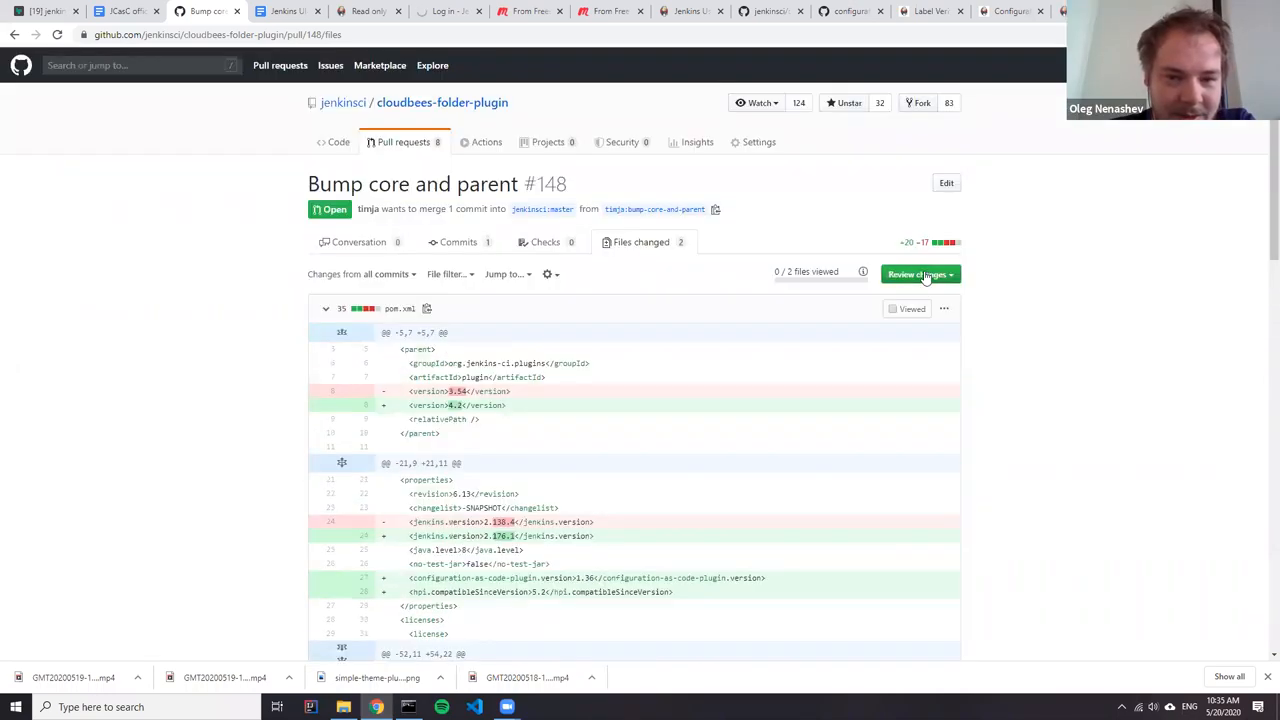
Submit an approving review on #148 with the comment 'Thanks for doing it!'.
click(919, 274)
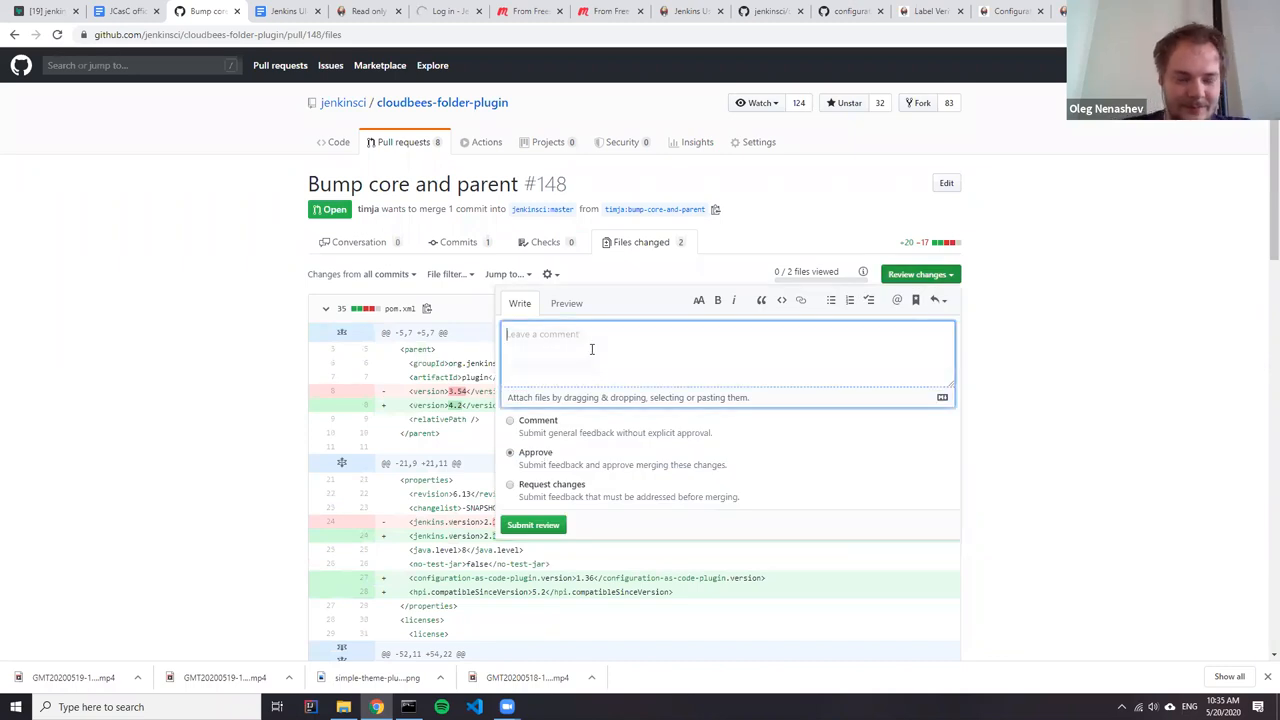
text(Thanks for)
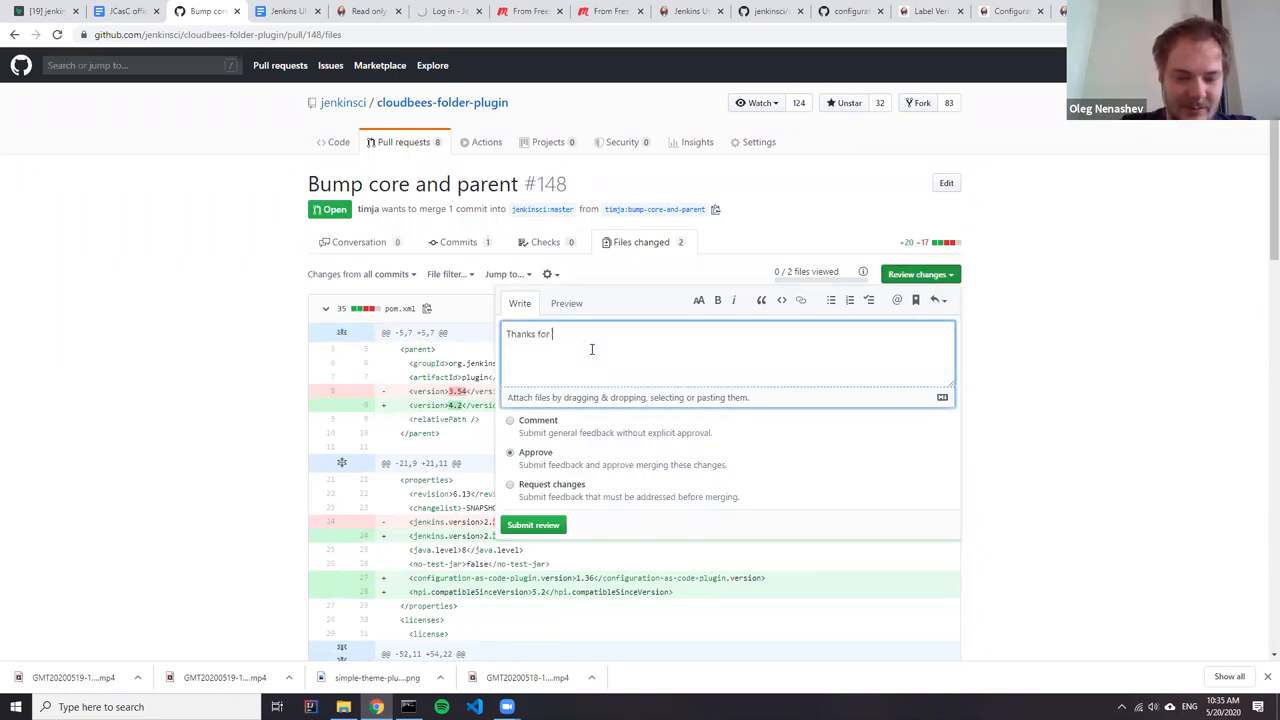
text(doing it!)
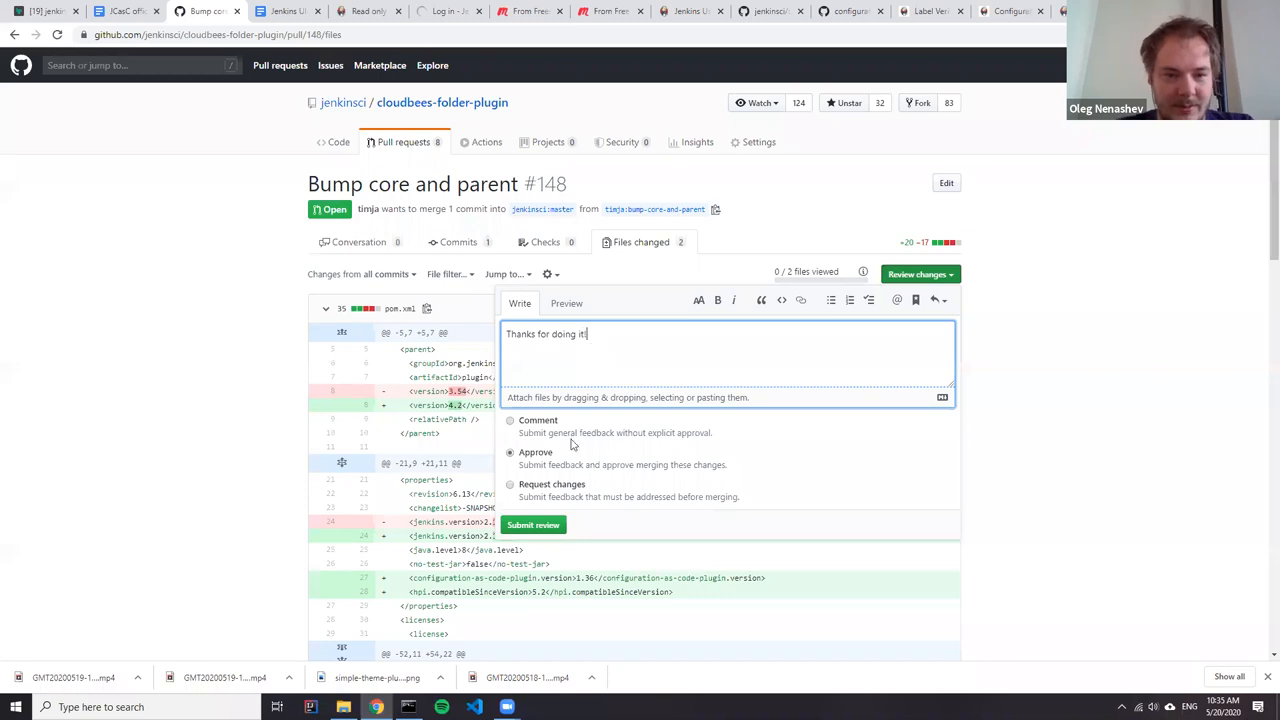
click(533, 525)
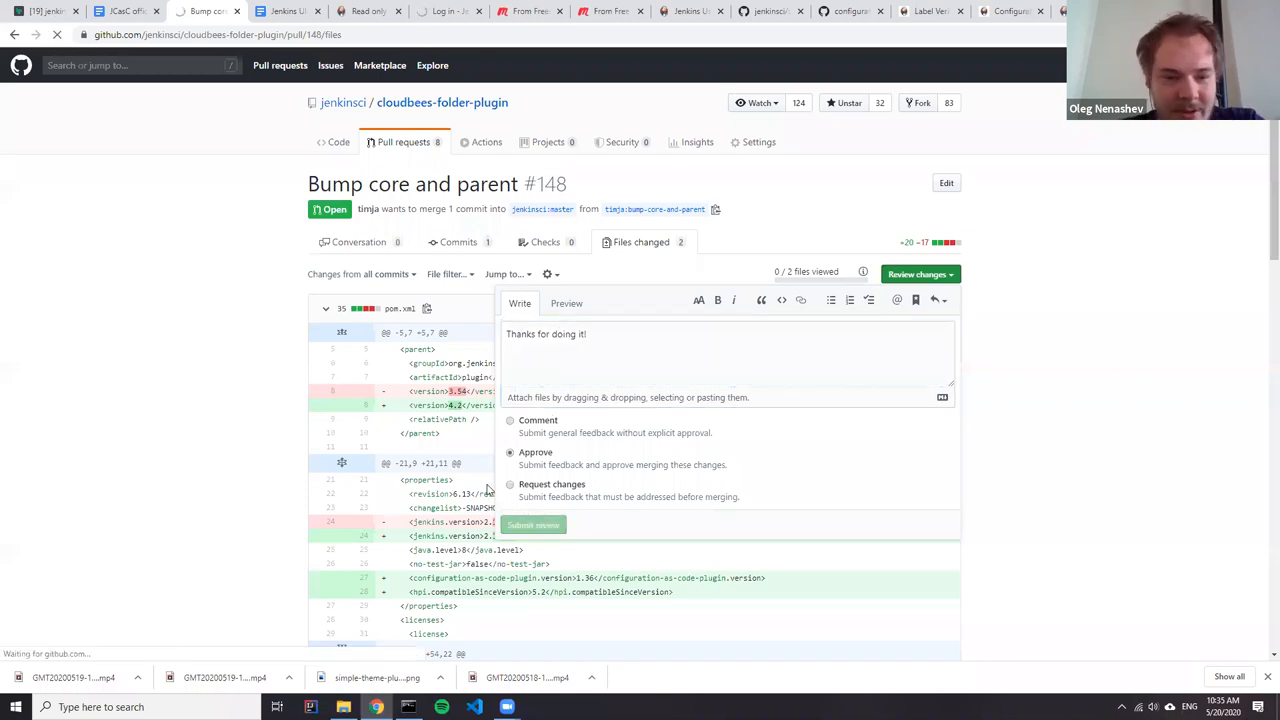
click(533, 524)
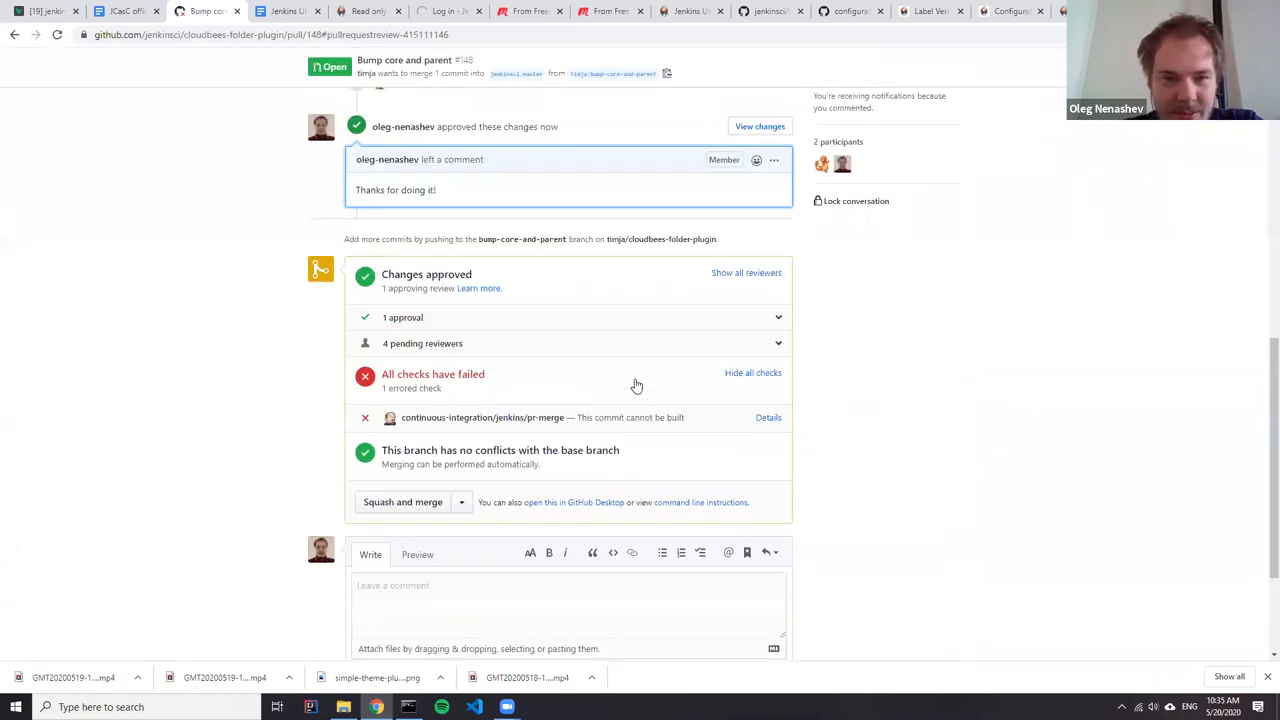
scroll(up, 3)
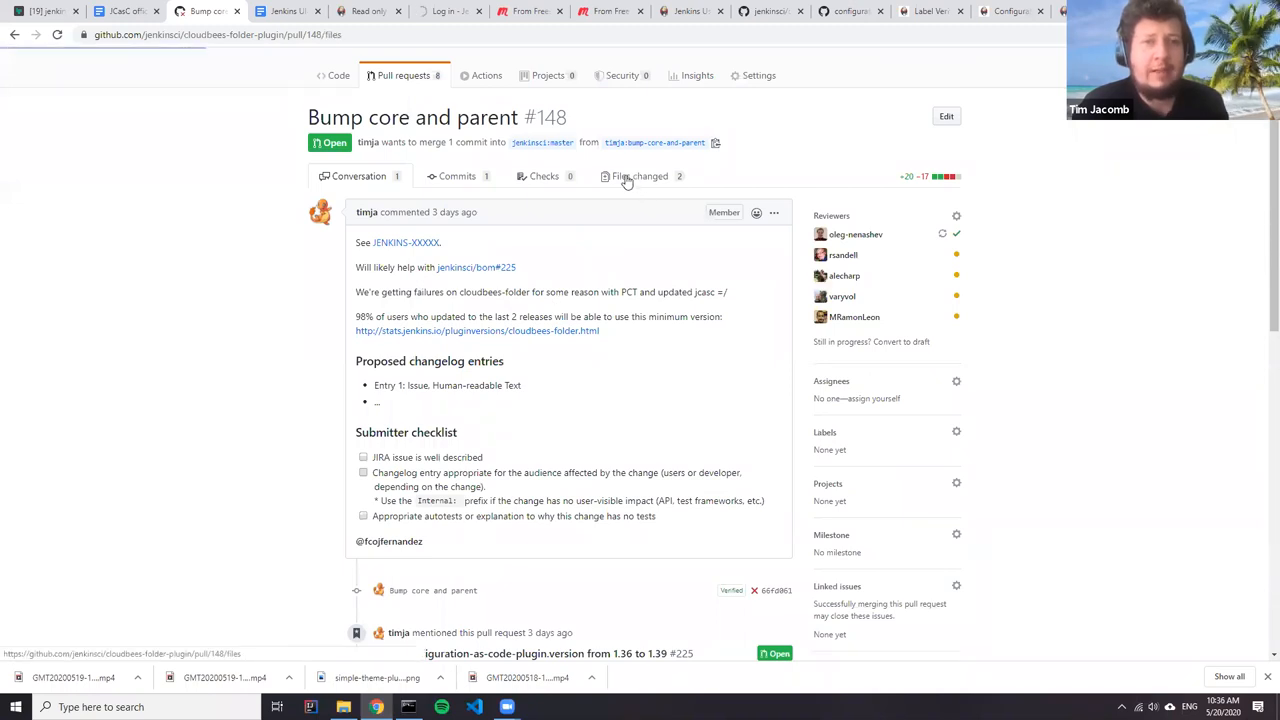
Glance at #148's files, return to its conversation, and follow the bom #225 link.
click(635, 176)
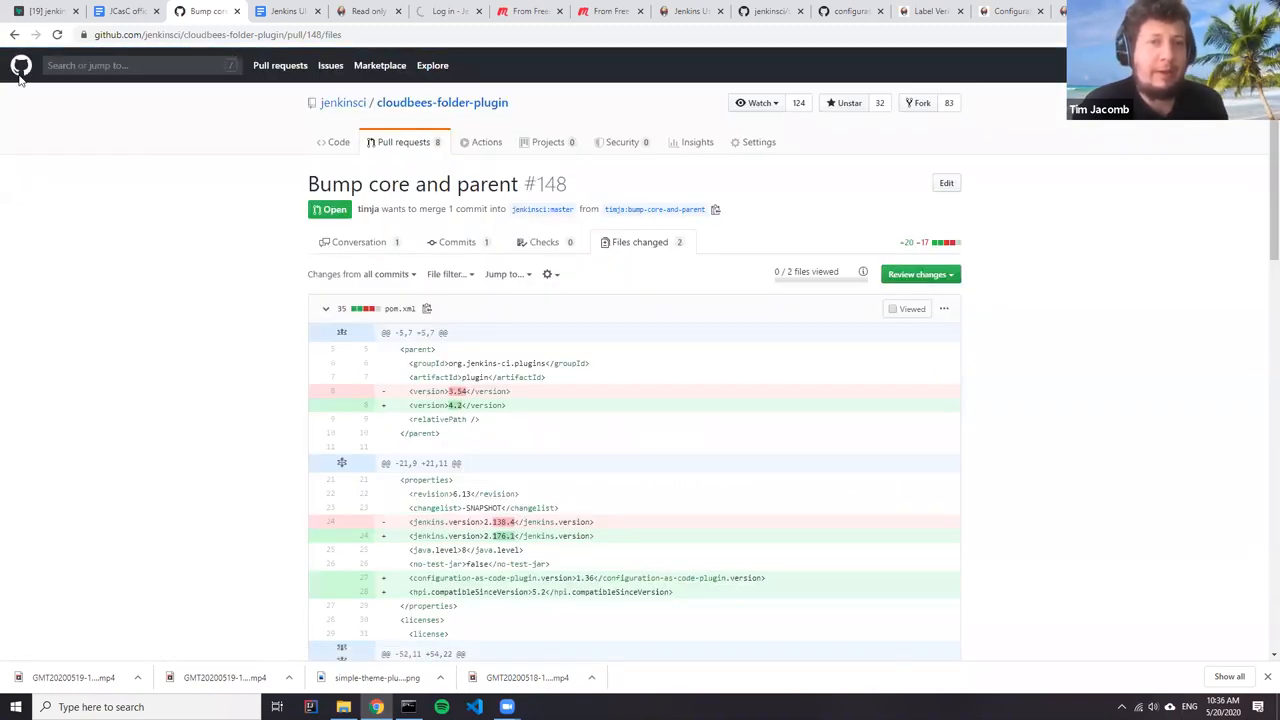
click(358, 242)
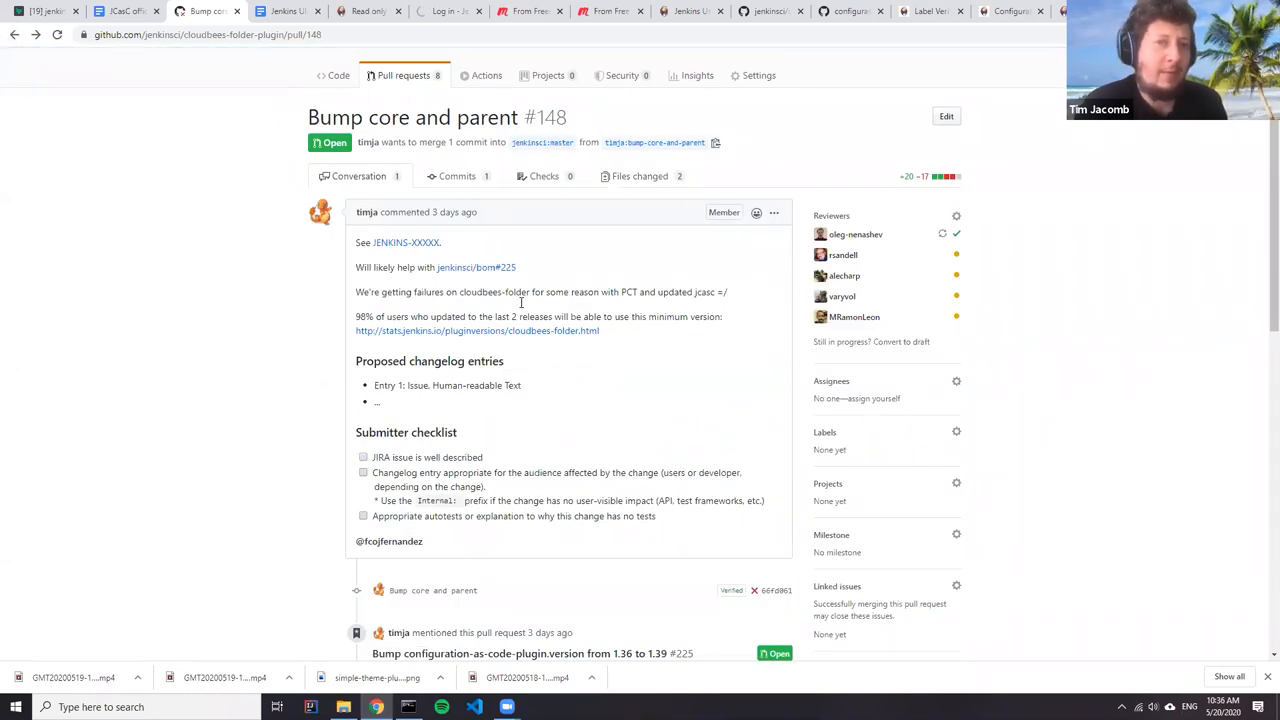
click(476, 267)
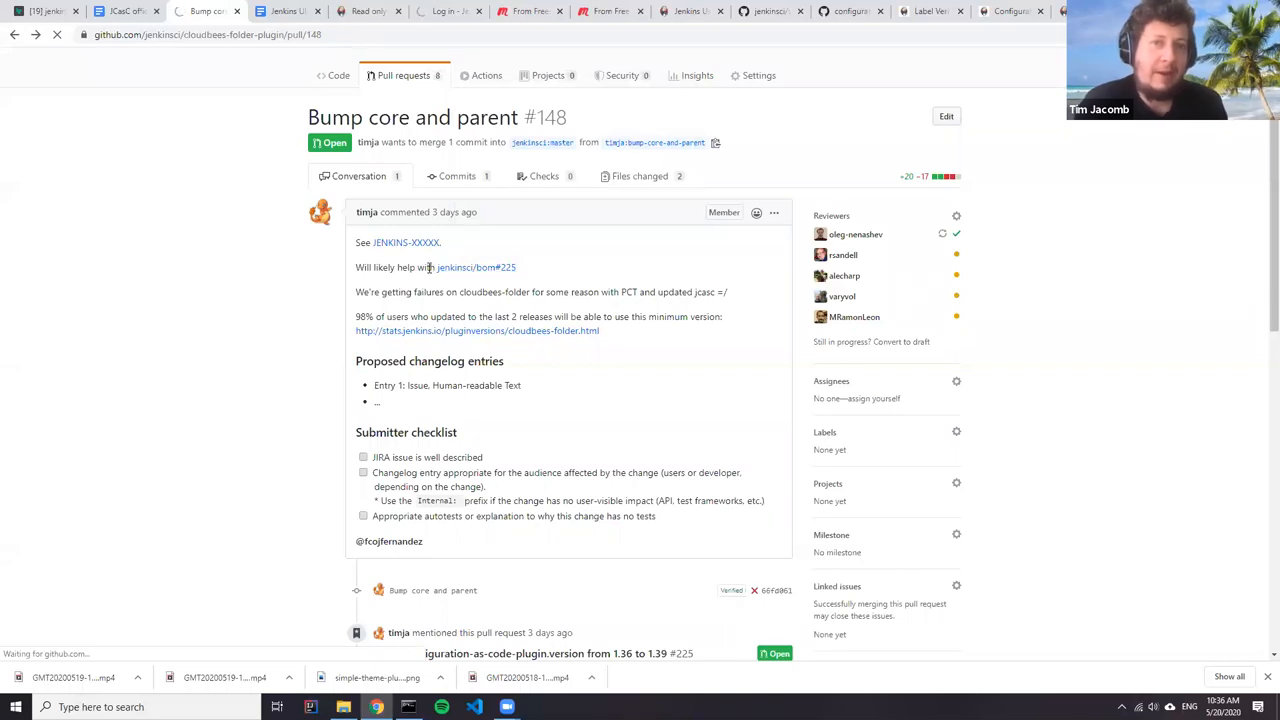
click(475, 267)
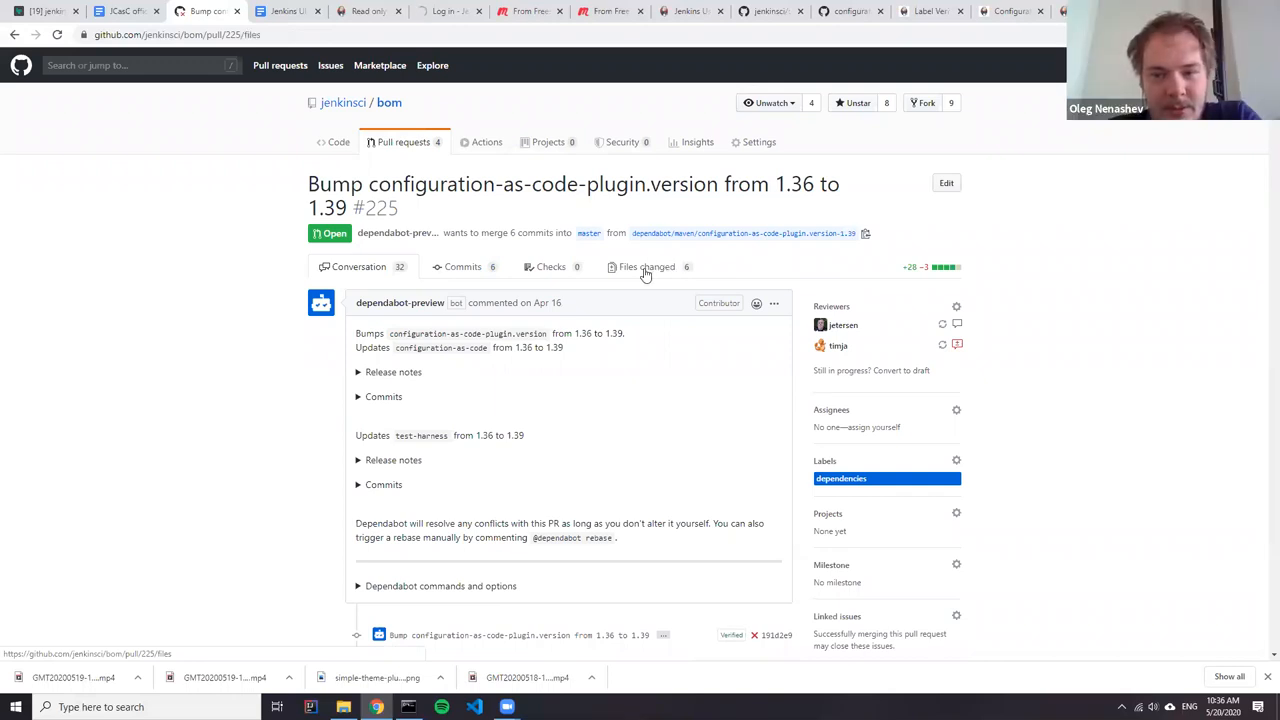
Scroll through bom #225's changed files bumping configuration-as-code 1.36 to 1.39.
click(645, 266)
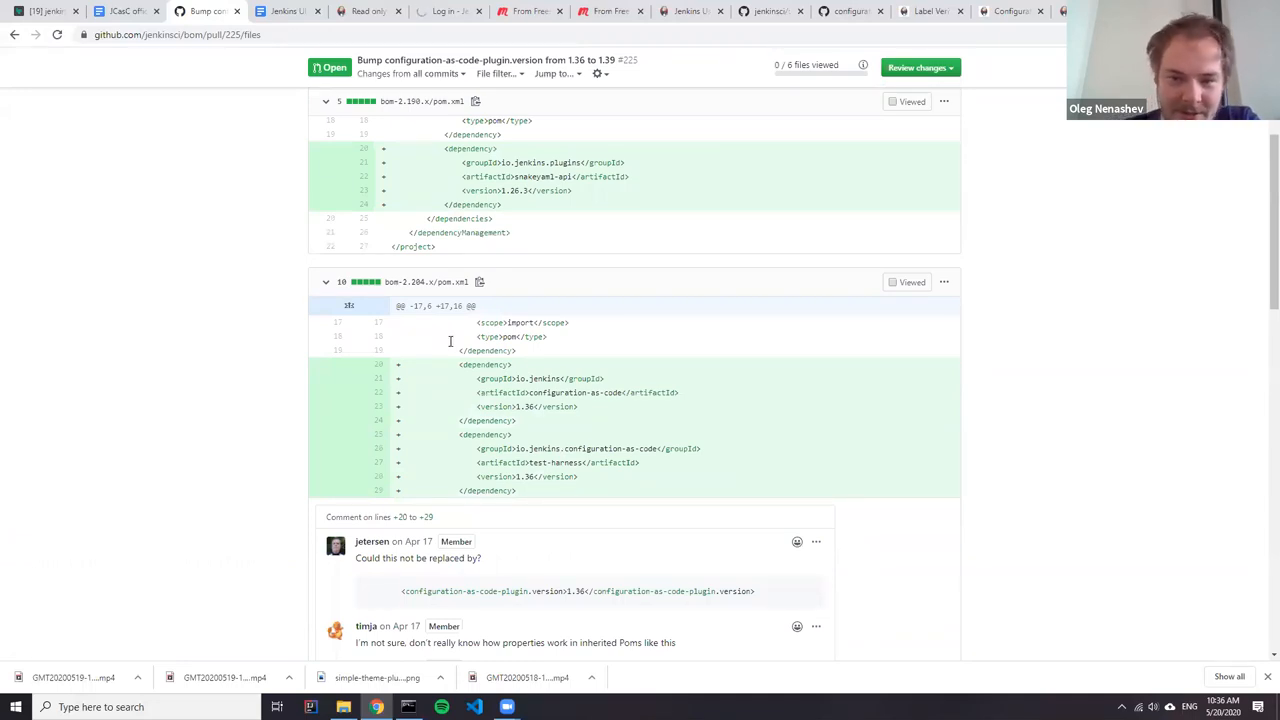
mouse_move(391, 336)
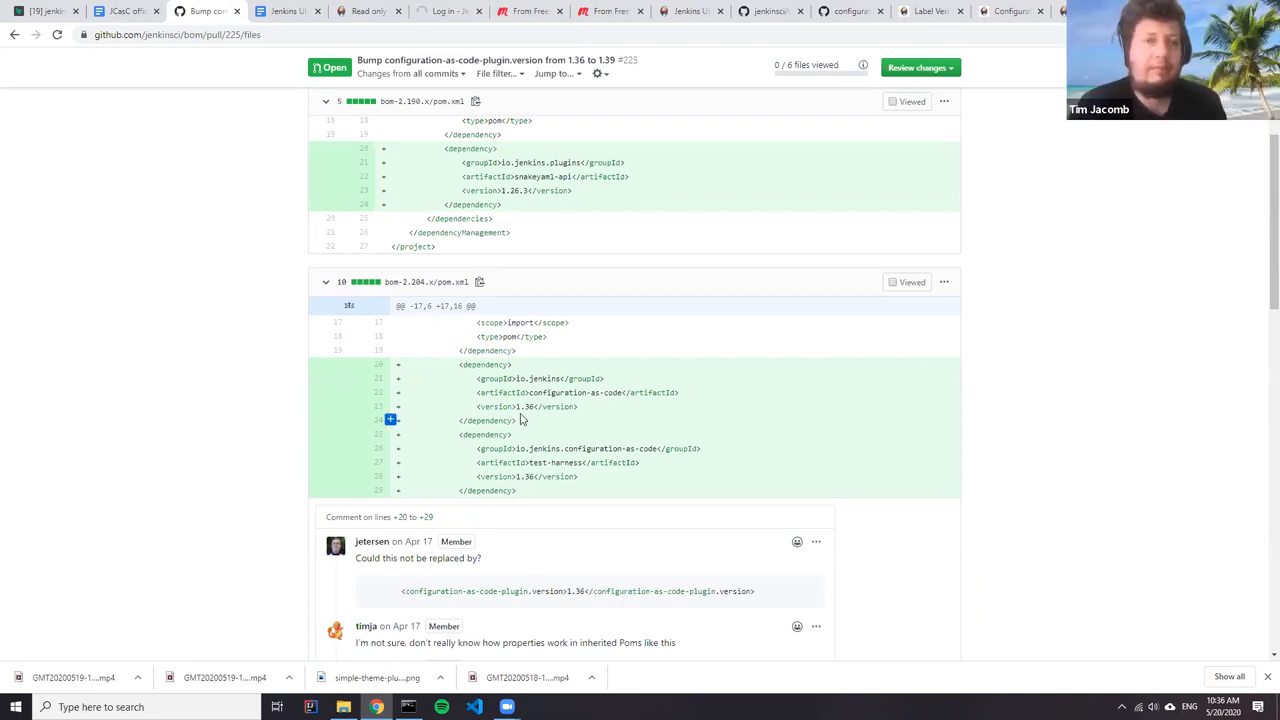
scroll(down, 3)
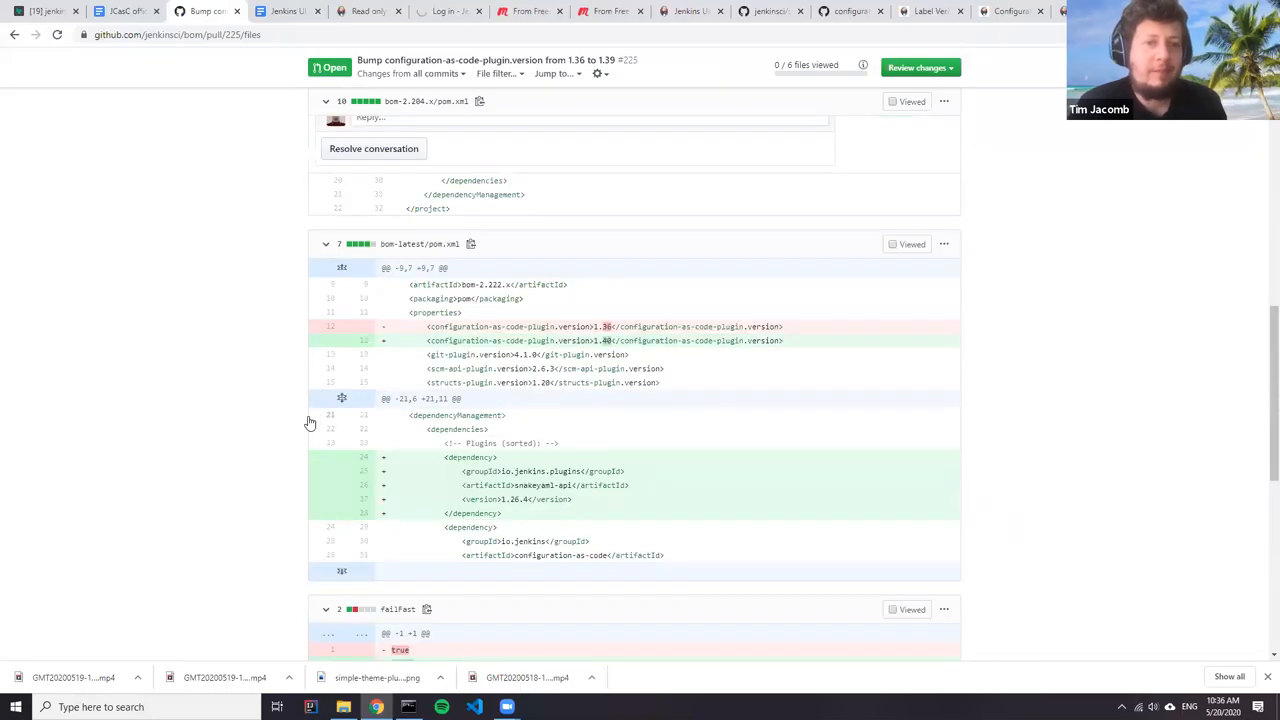
scroll(down, 3)
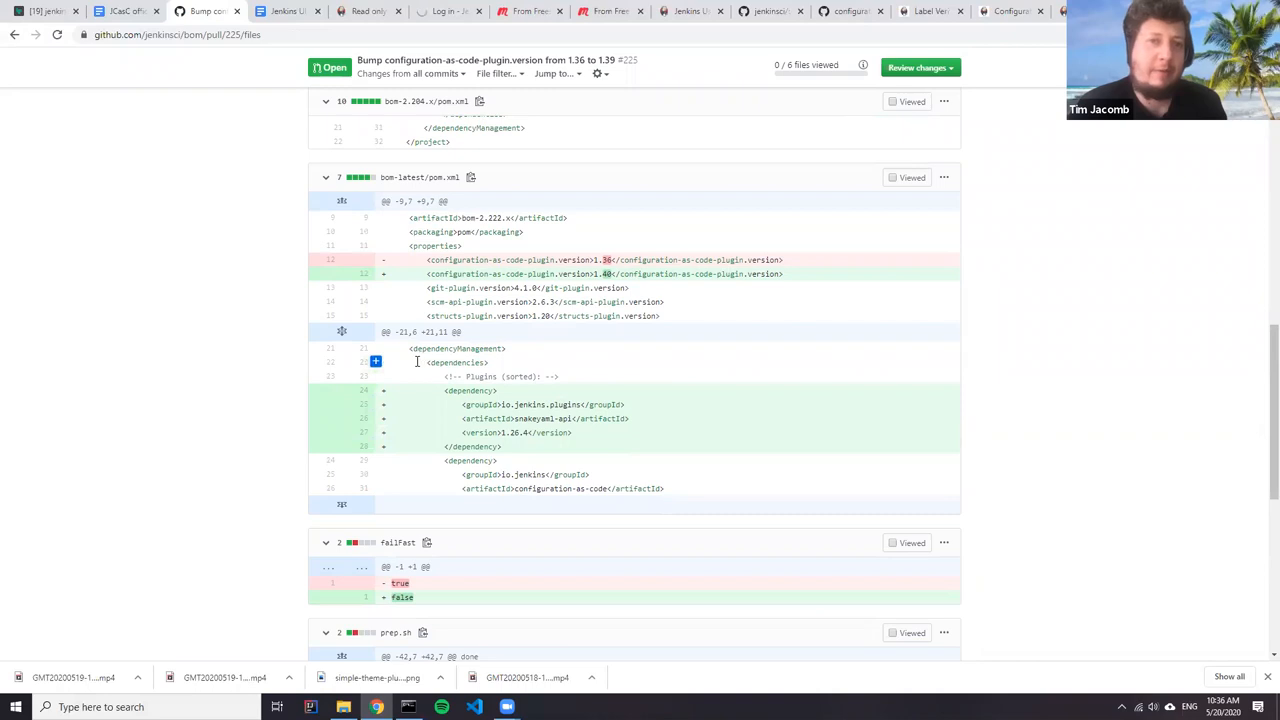
scroll(down, 3)
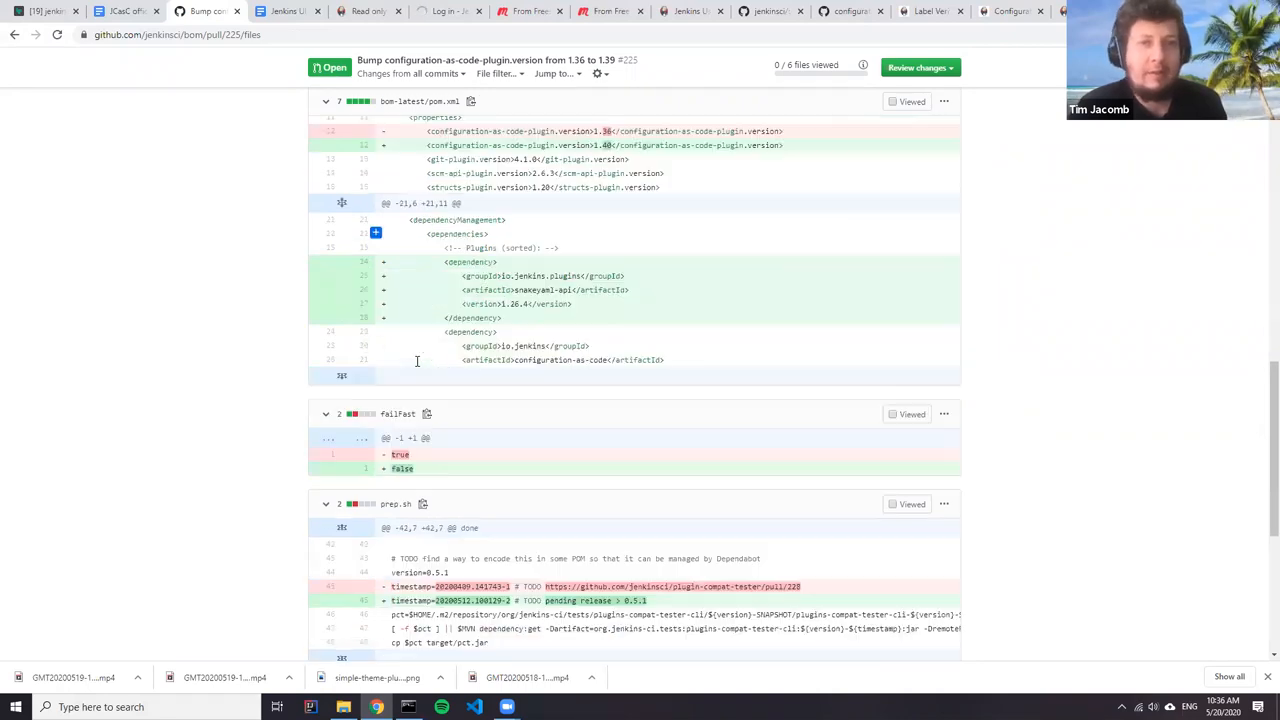
scroll(down, 3)
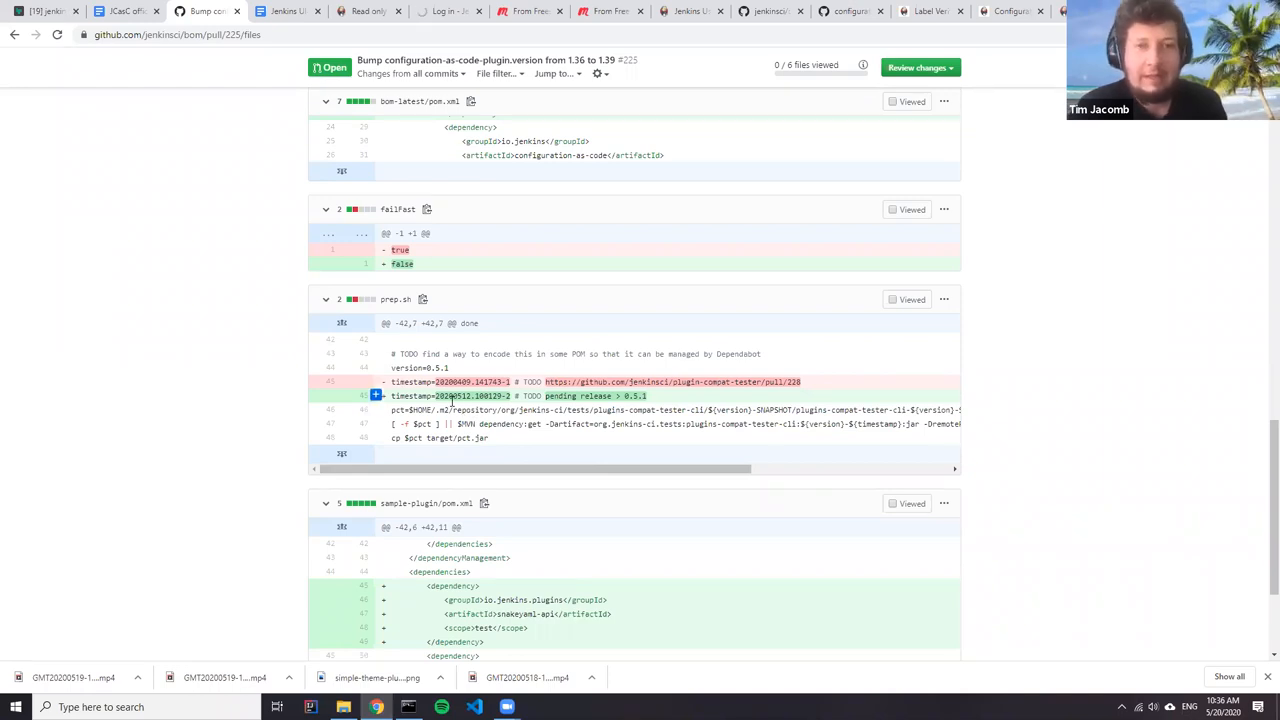
scroll(down, 3)
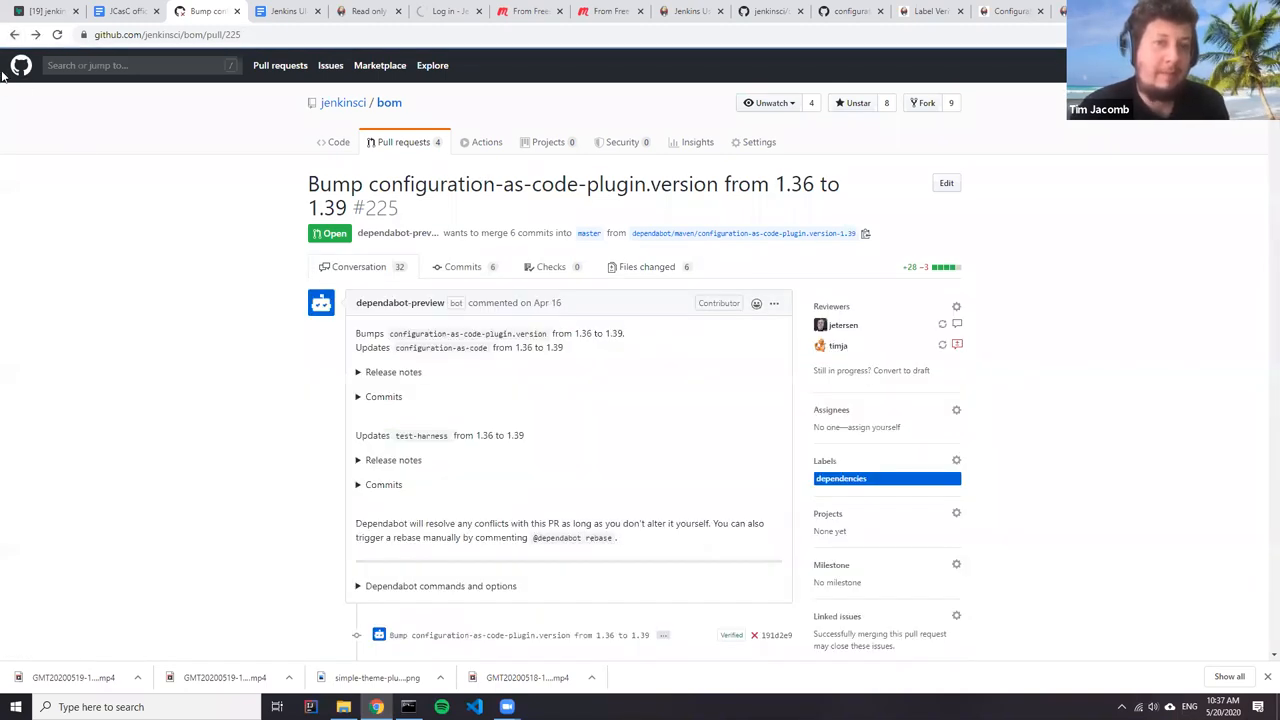
scroll(down, 3)
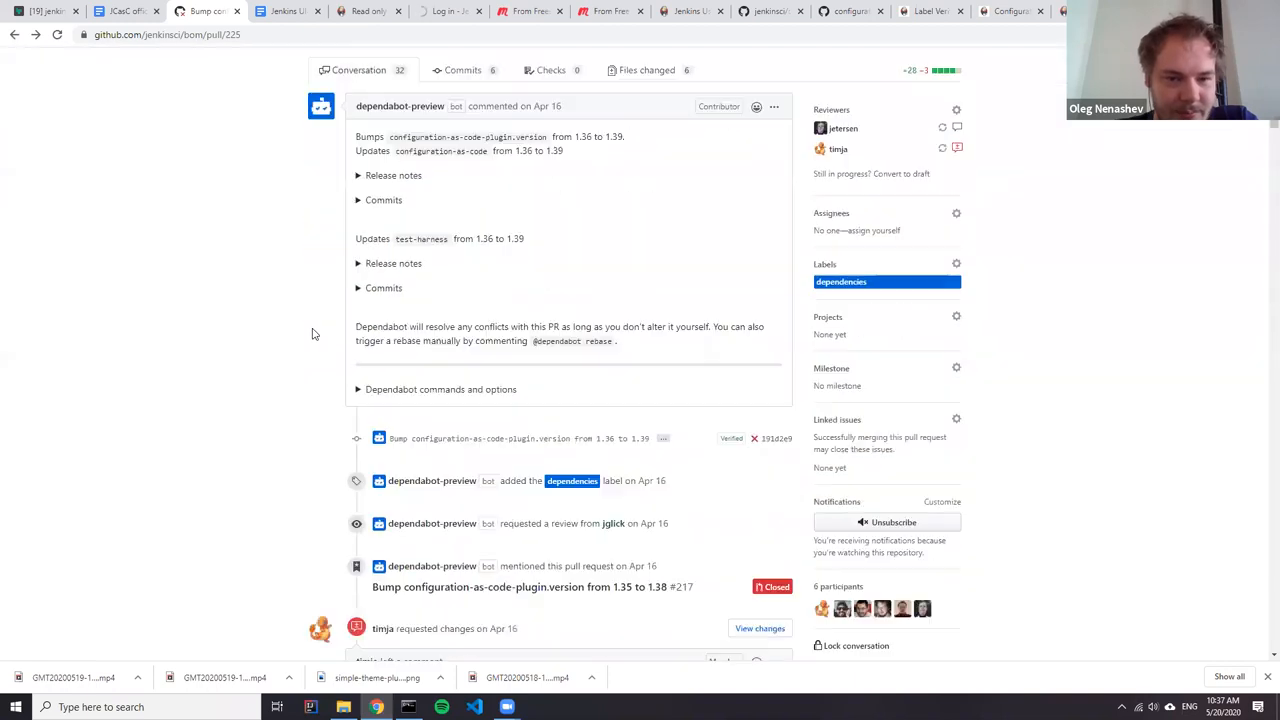
scroll(down, 3)
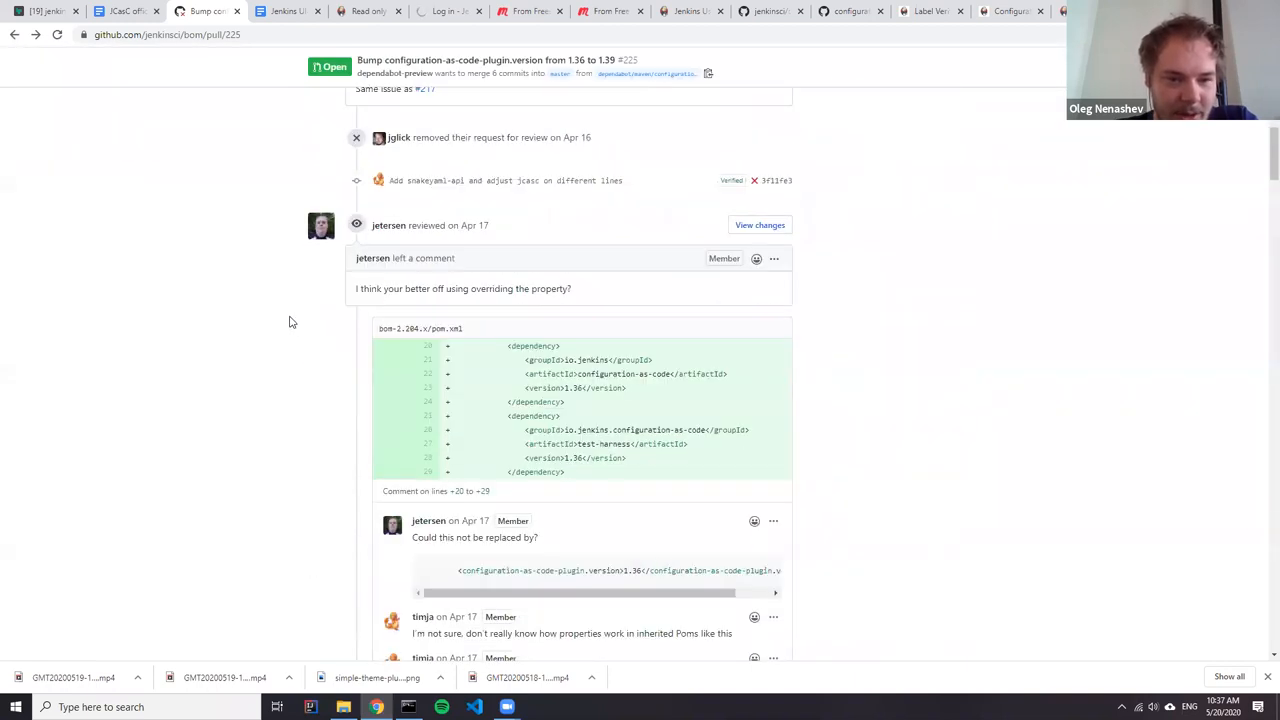
scroll(down, 3)
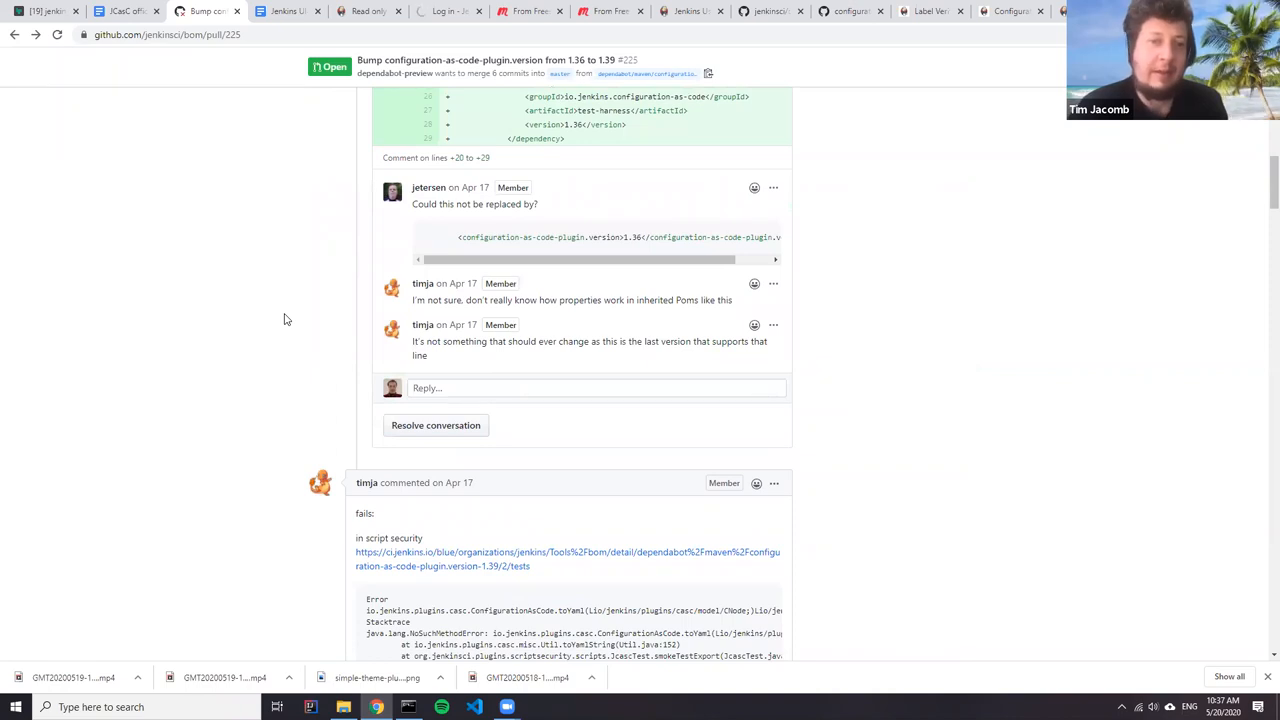
scroll(down, 3)
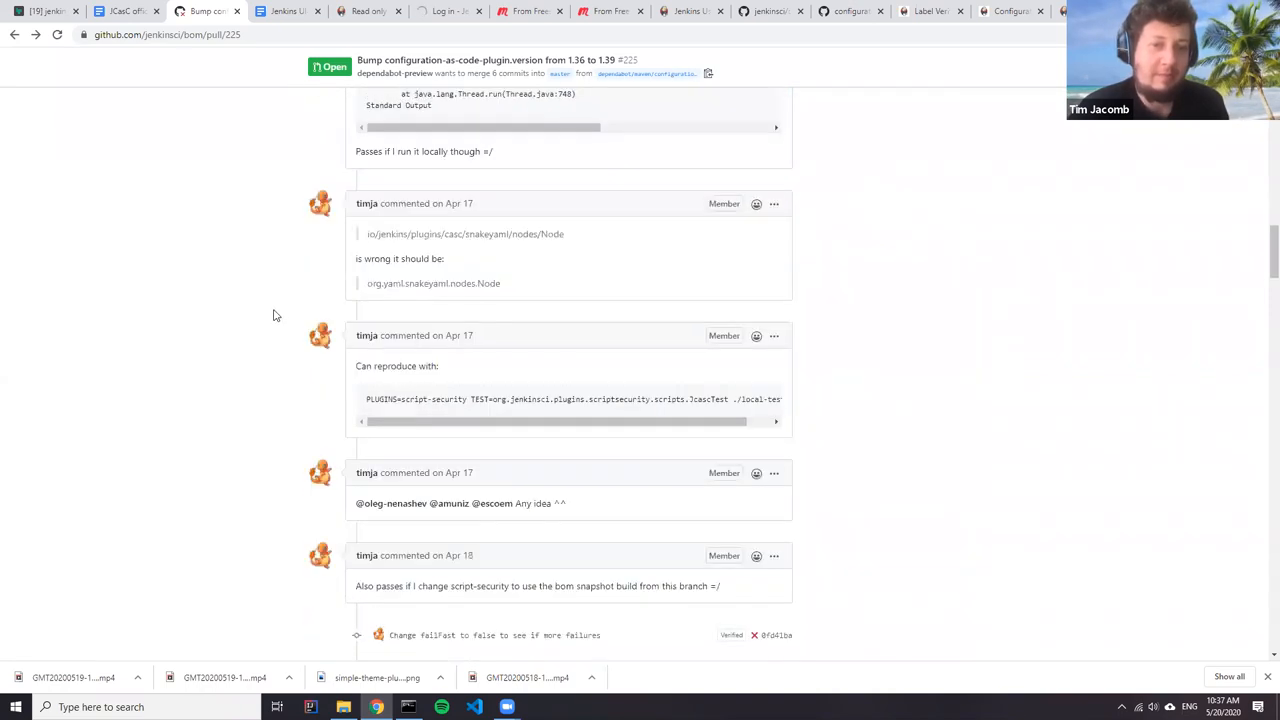
scroll(down, 3)
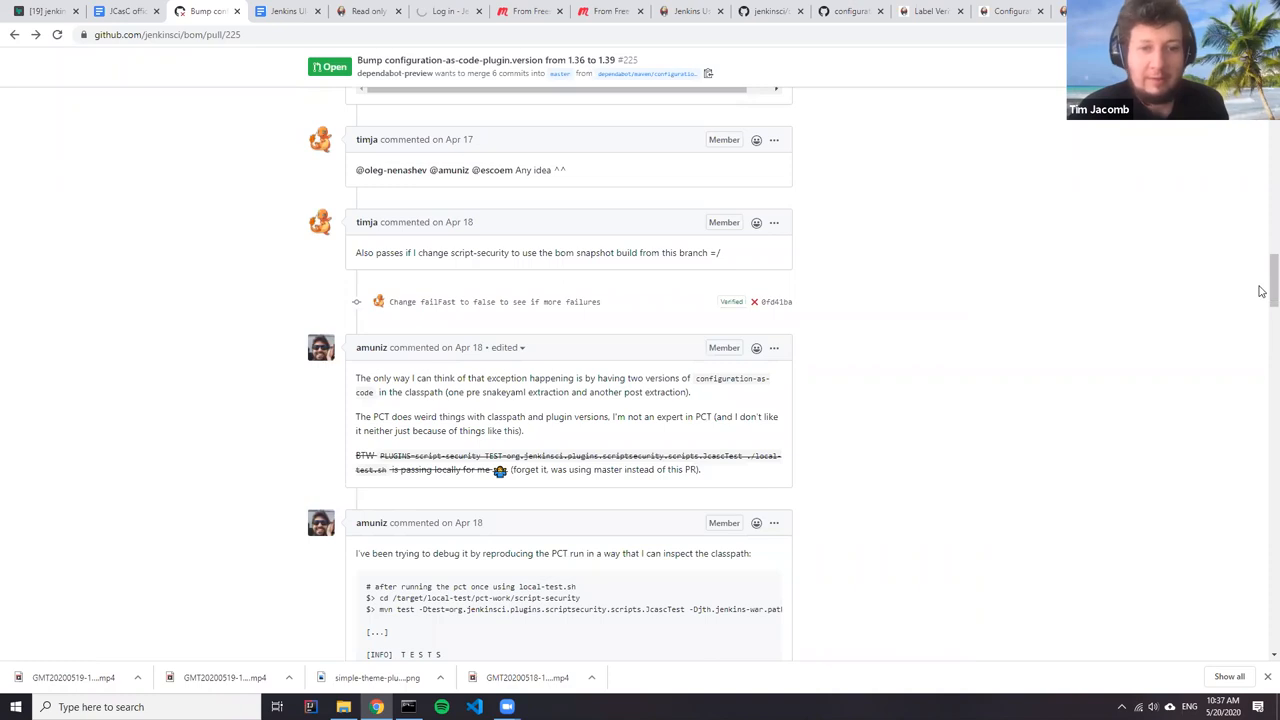
scroll(down, 3)
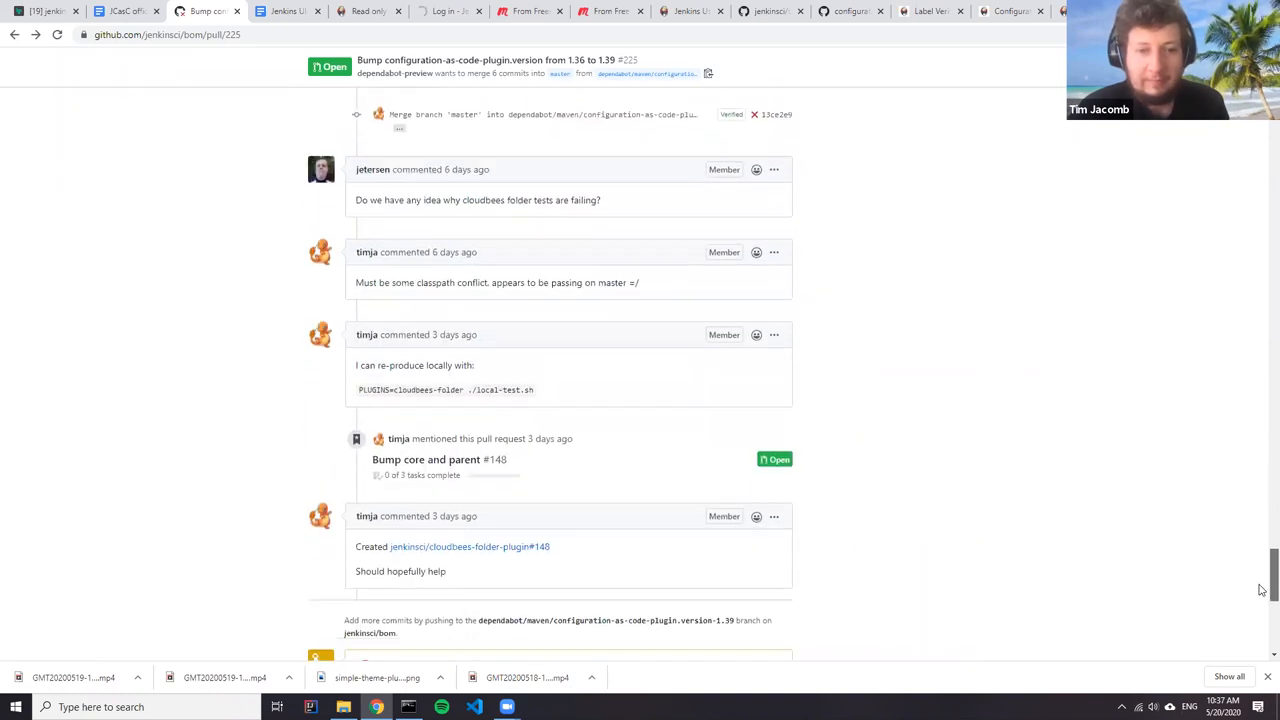
scroll(down, 3)
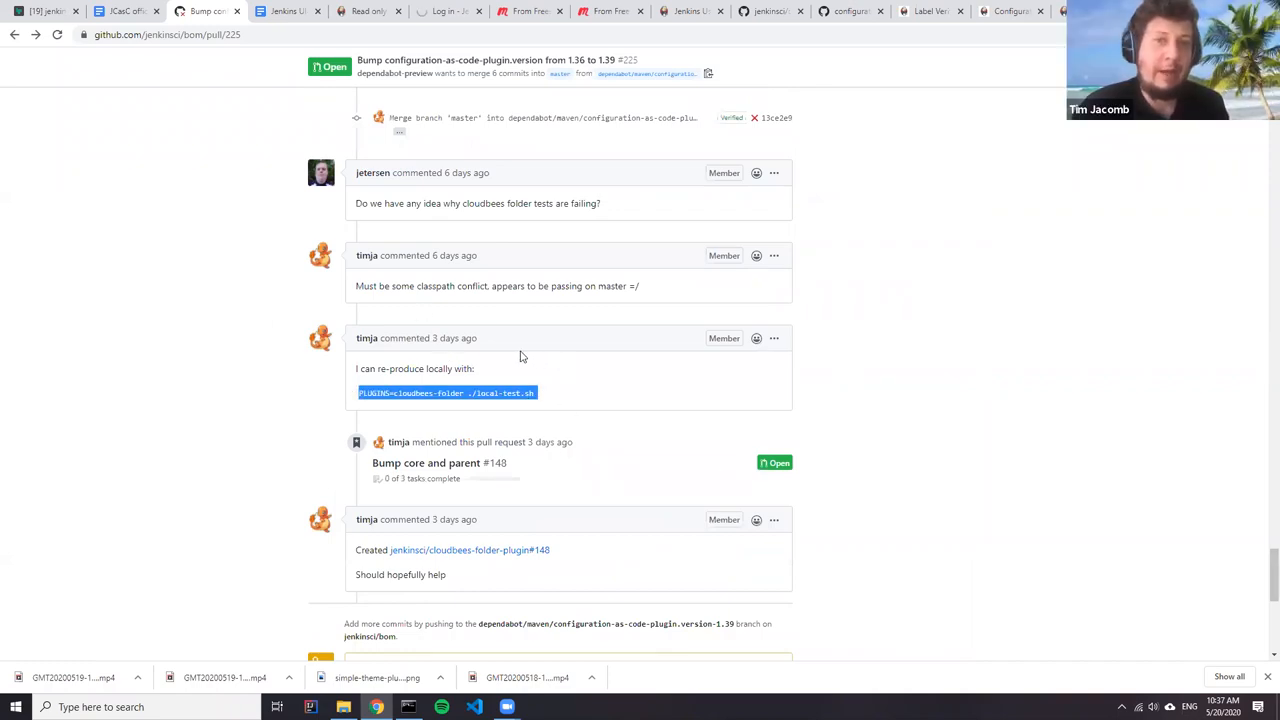
mouse_move(462, 338)
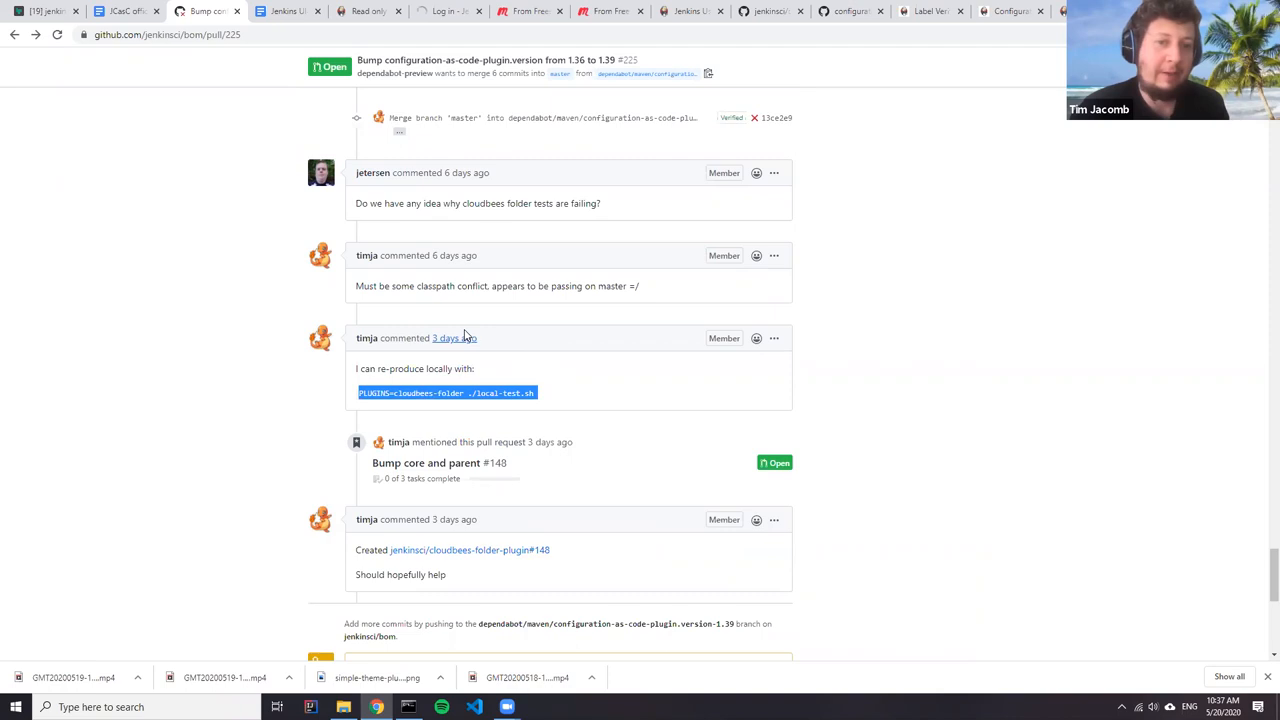
mouse_move(407, 329)
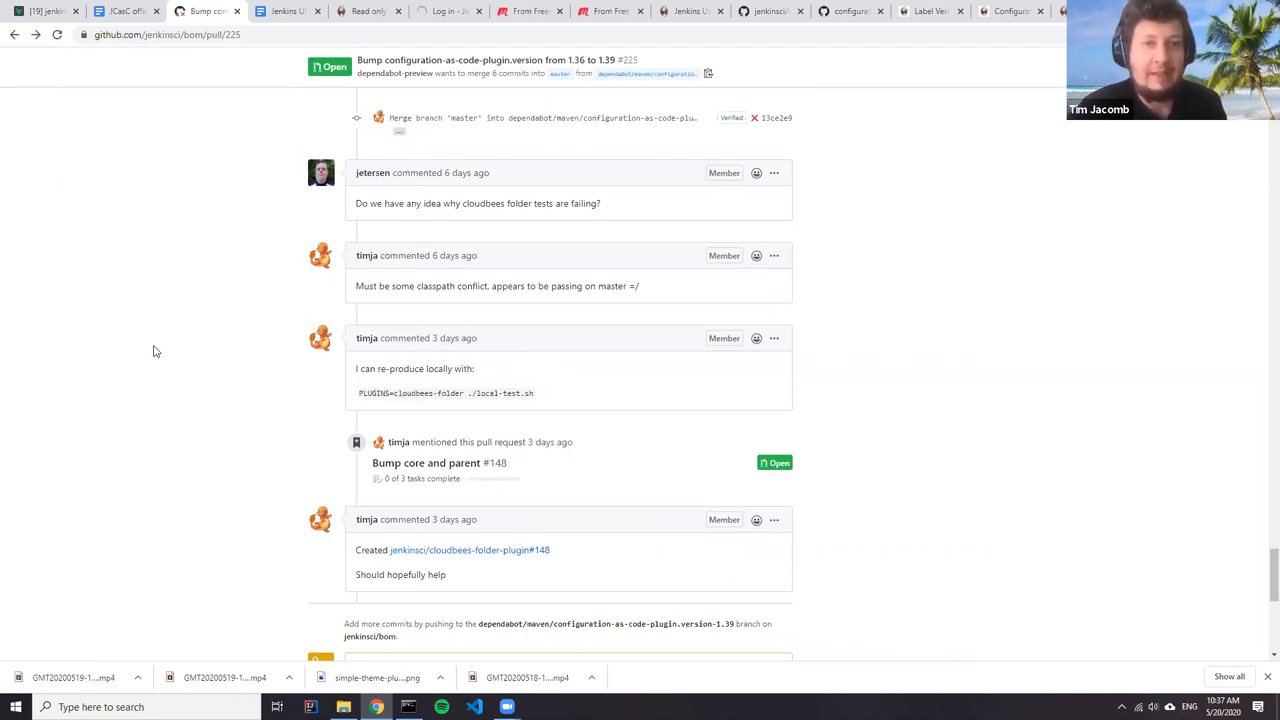
mouse_move(124, 317)
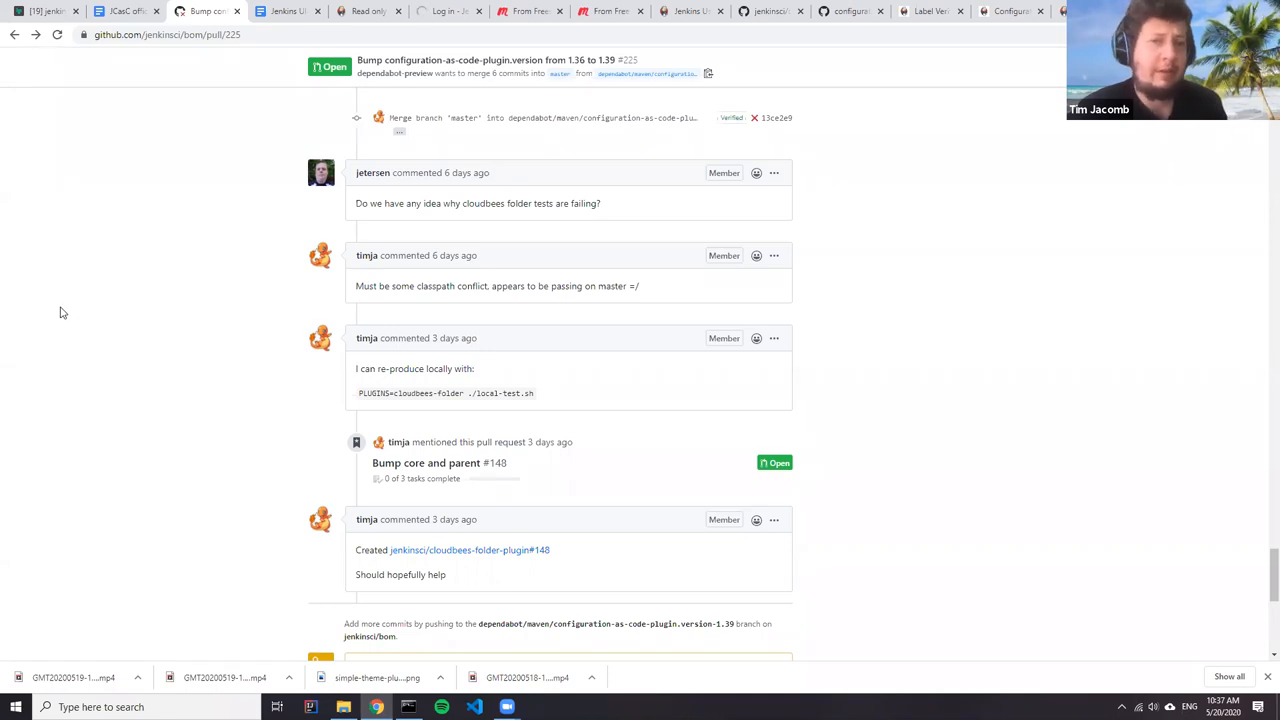
mouse_move(692, 485)
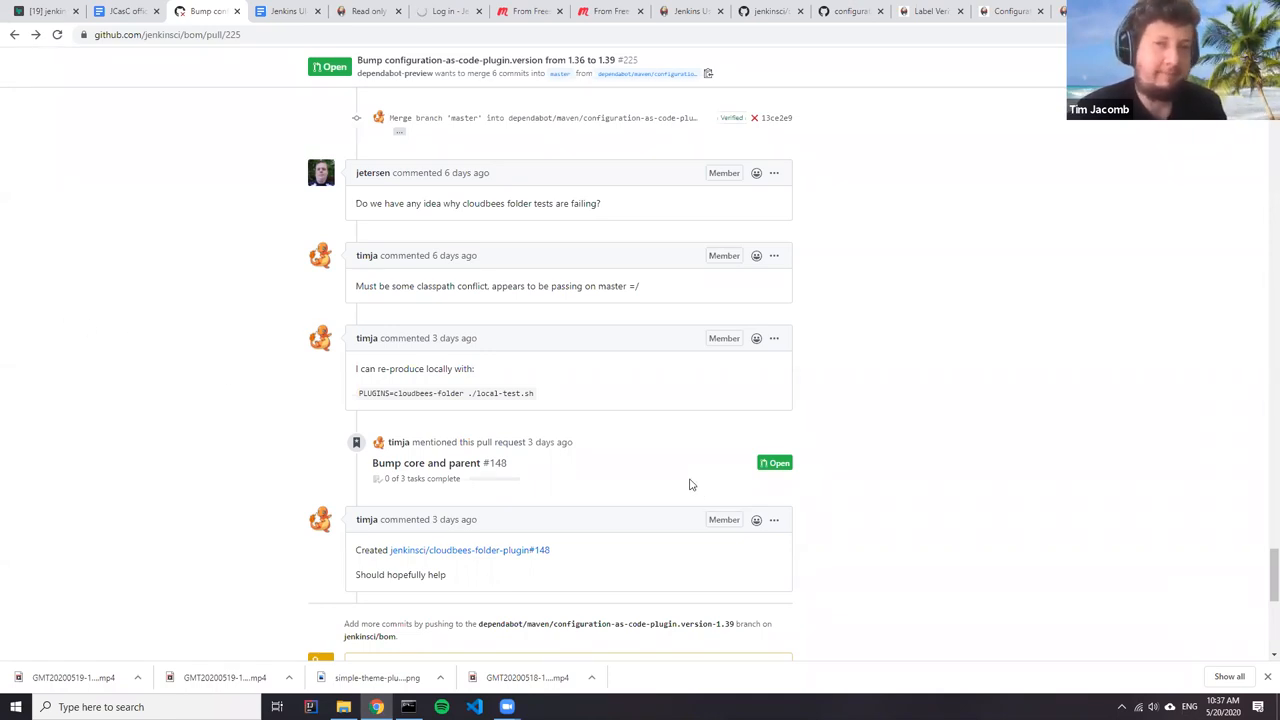
scroll(up, 3)
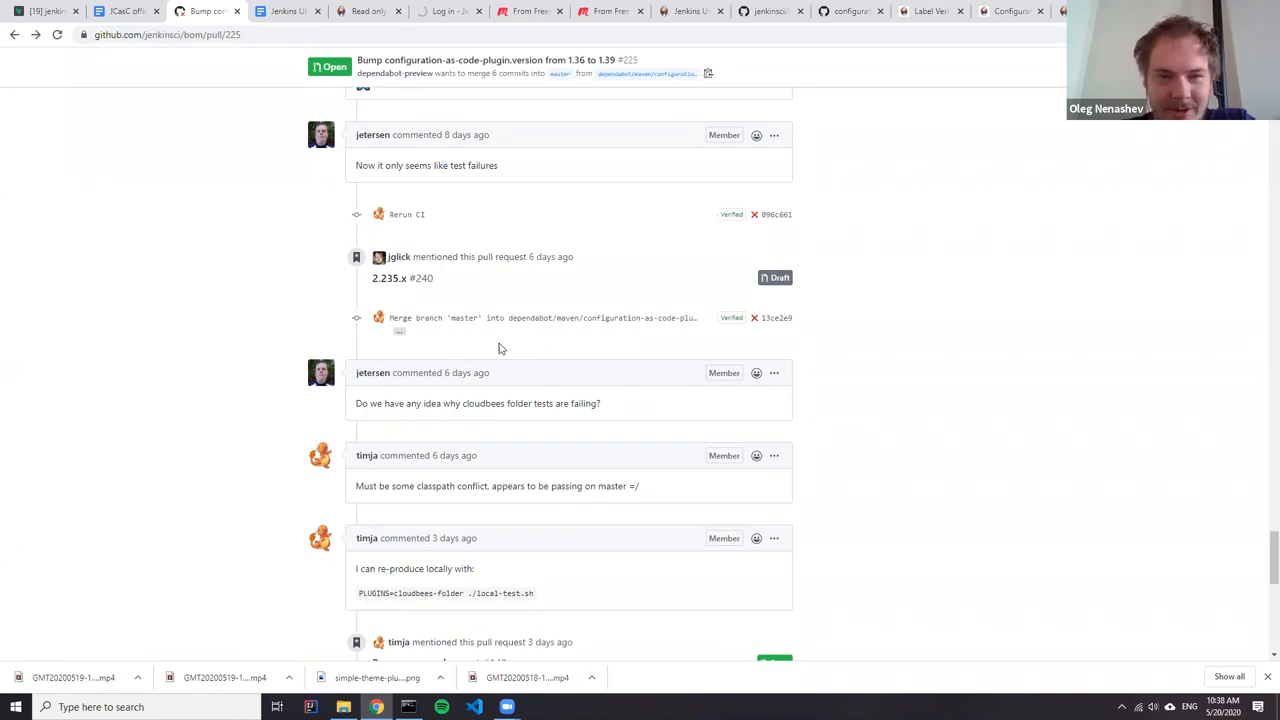
scroll(down, 3)
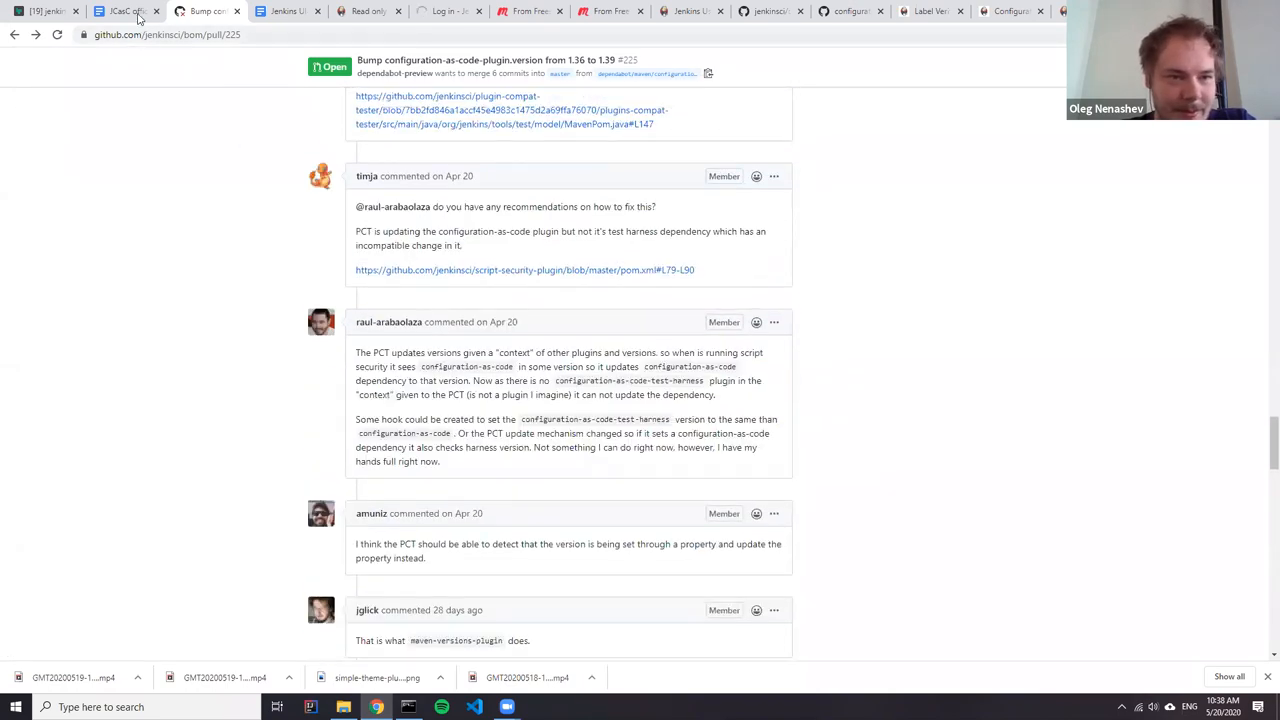
click(120, 18)
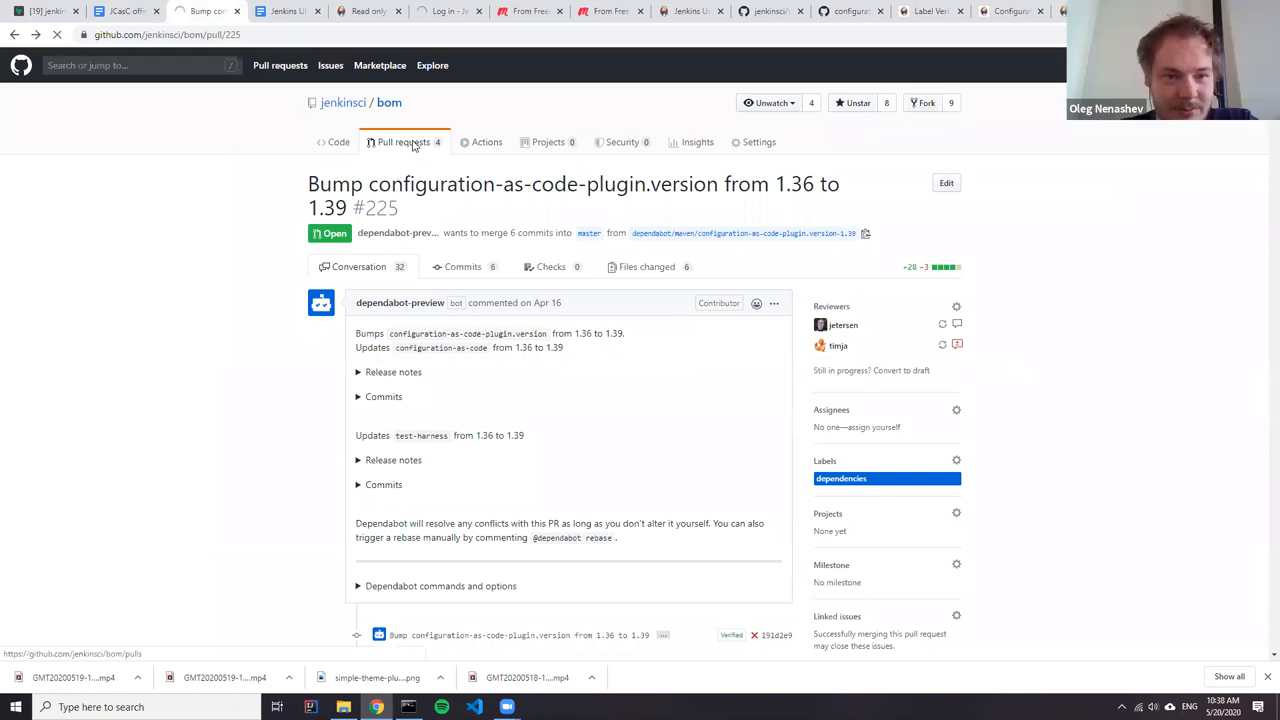
Open draft bom pull request #240 '2.235.x' from the open pull requests list.
click(404, 141)
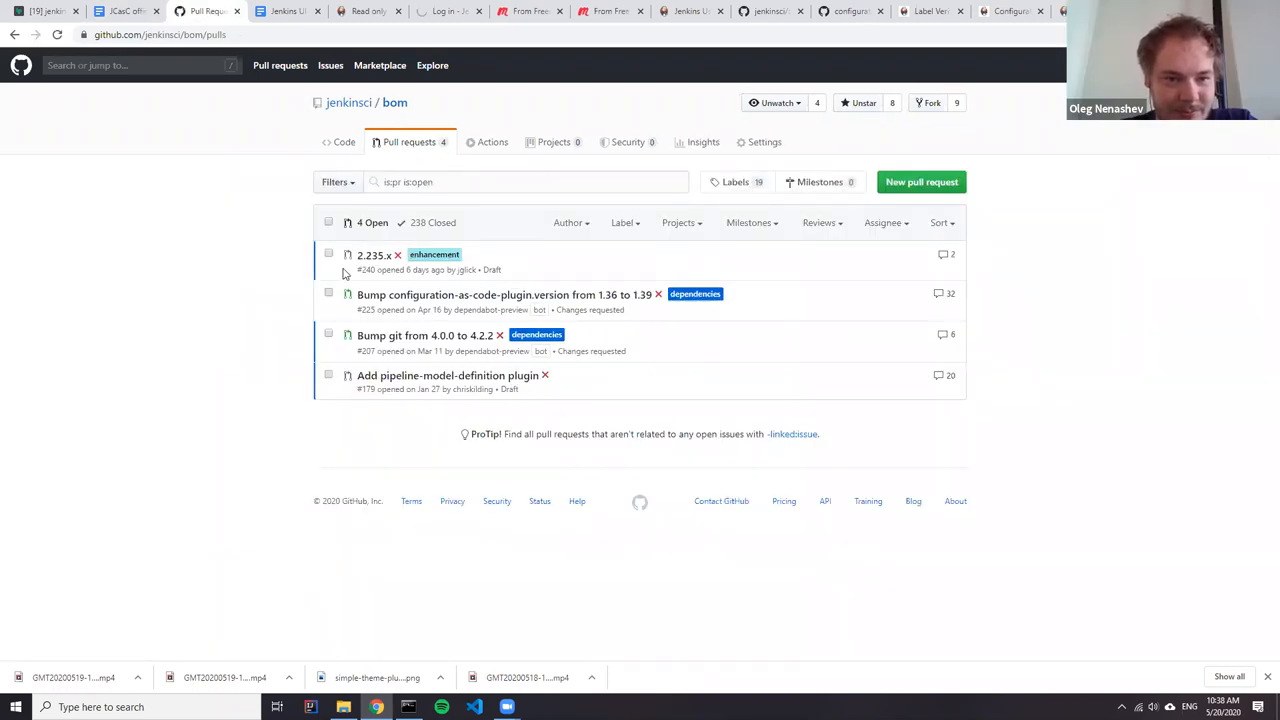
mouse_move(375, 255)
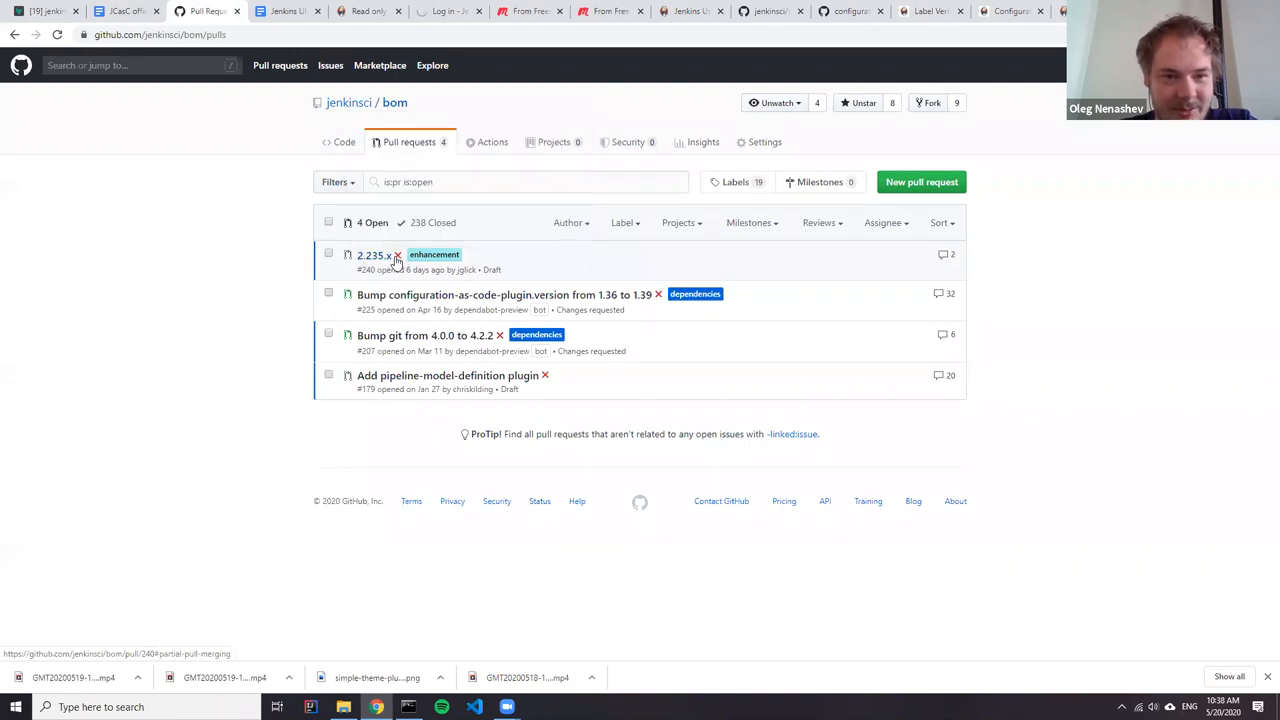
mouse_move(515, 350)
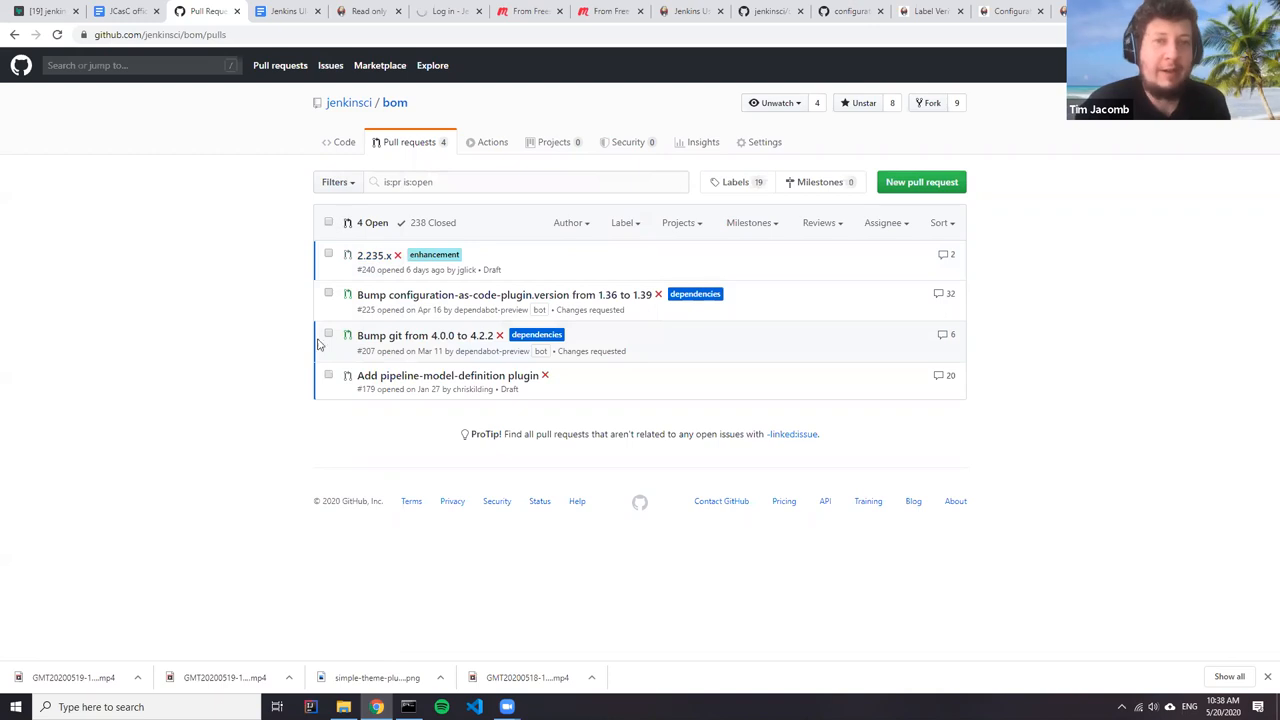
mouse_move(373, 255)
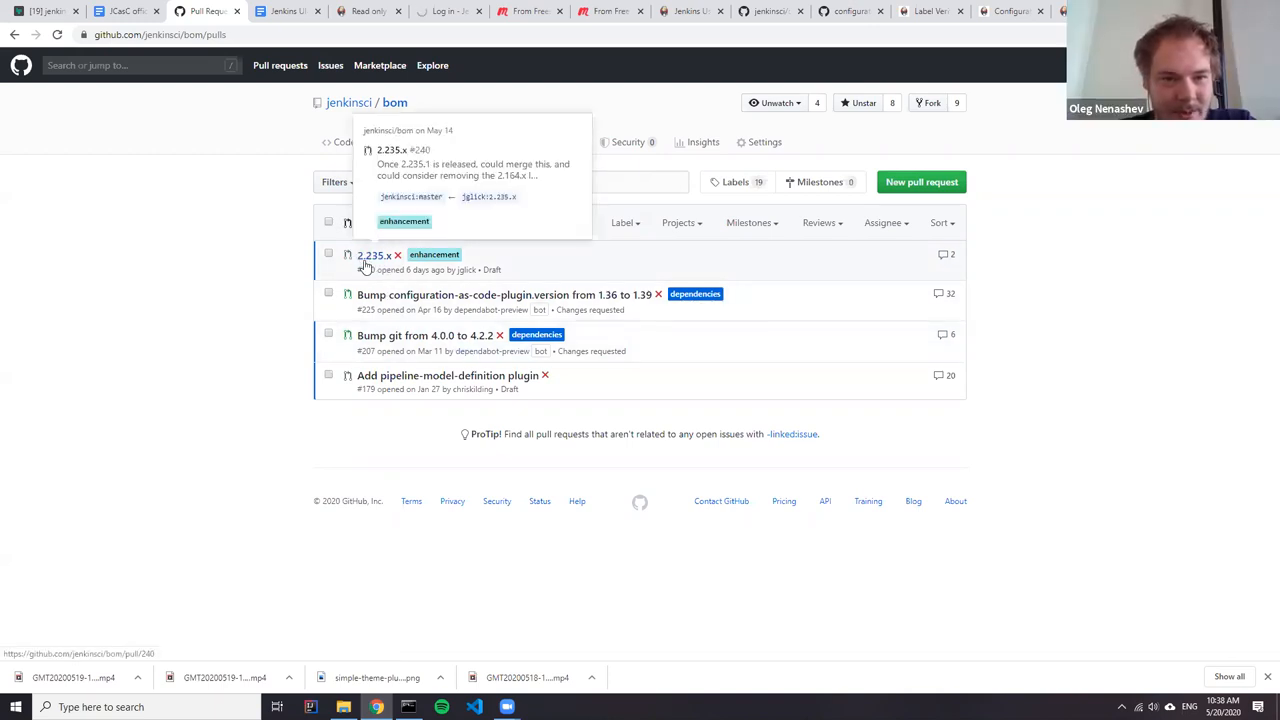
click(372, 254)
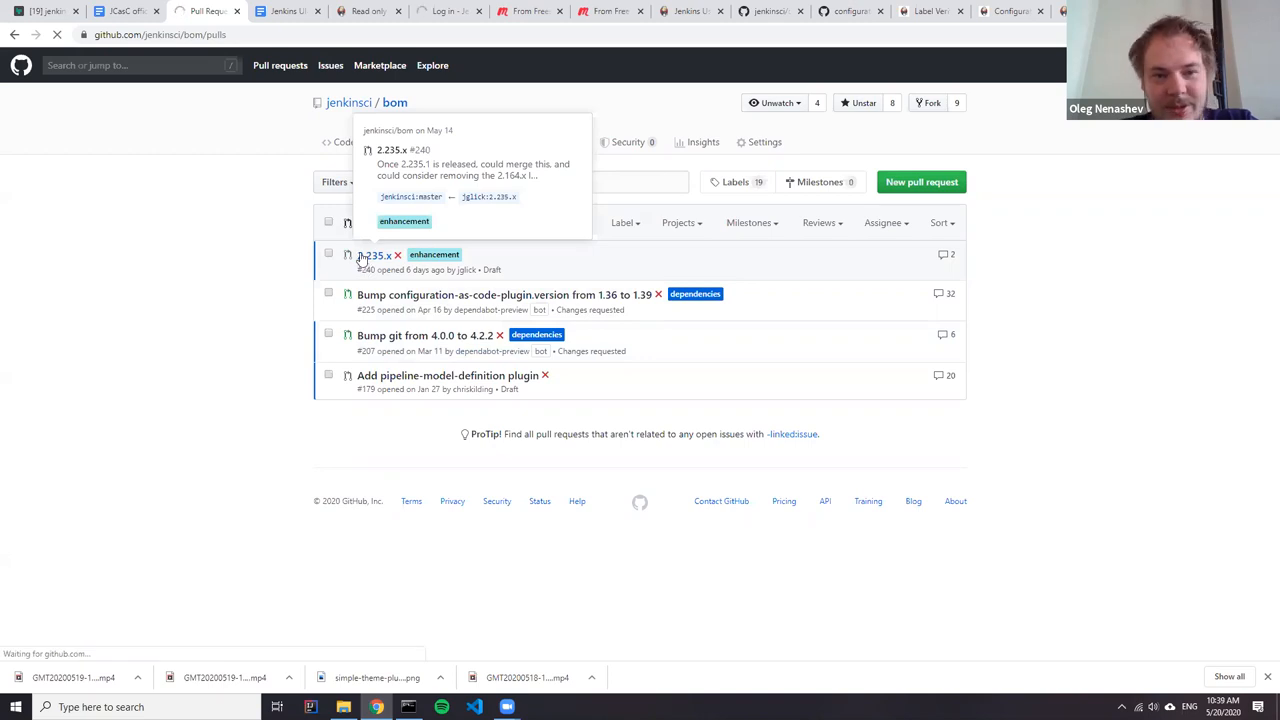
click(373, 255)
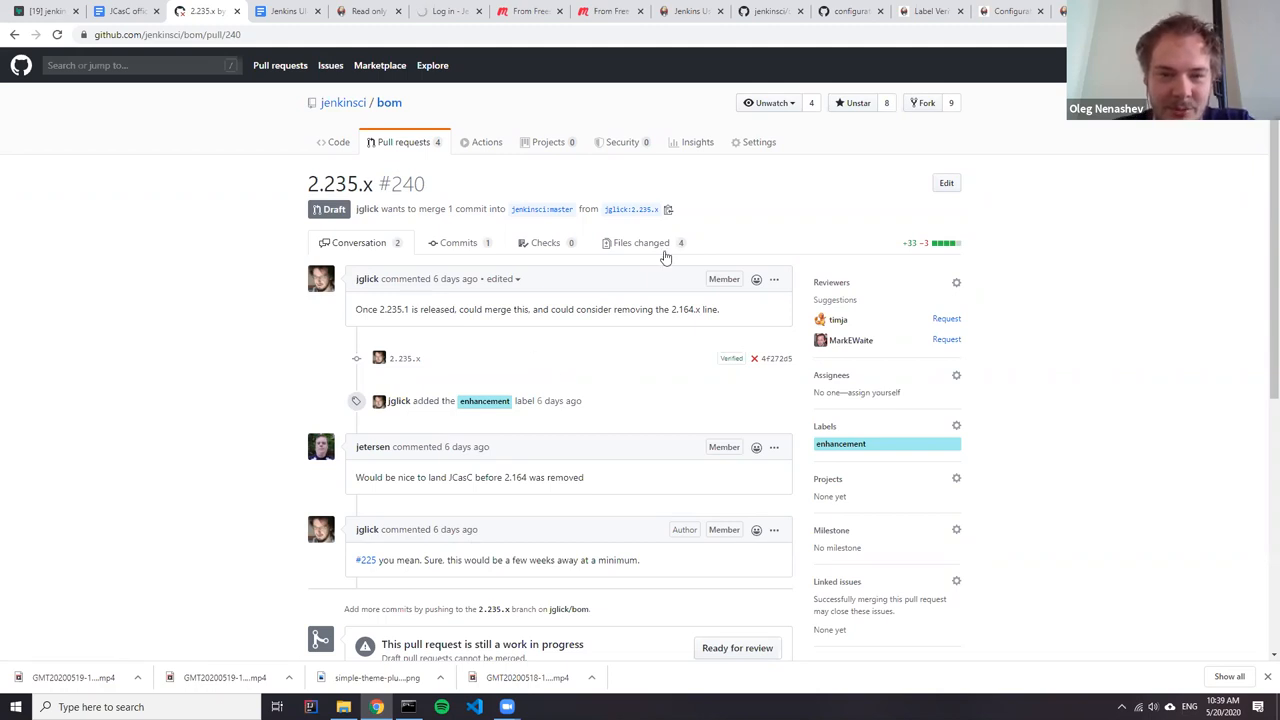
mouse_move(656, 256)
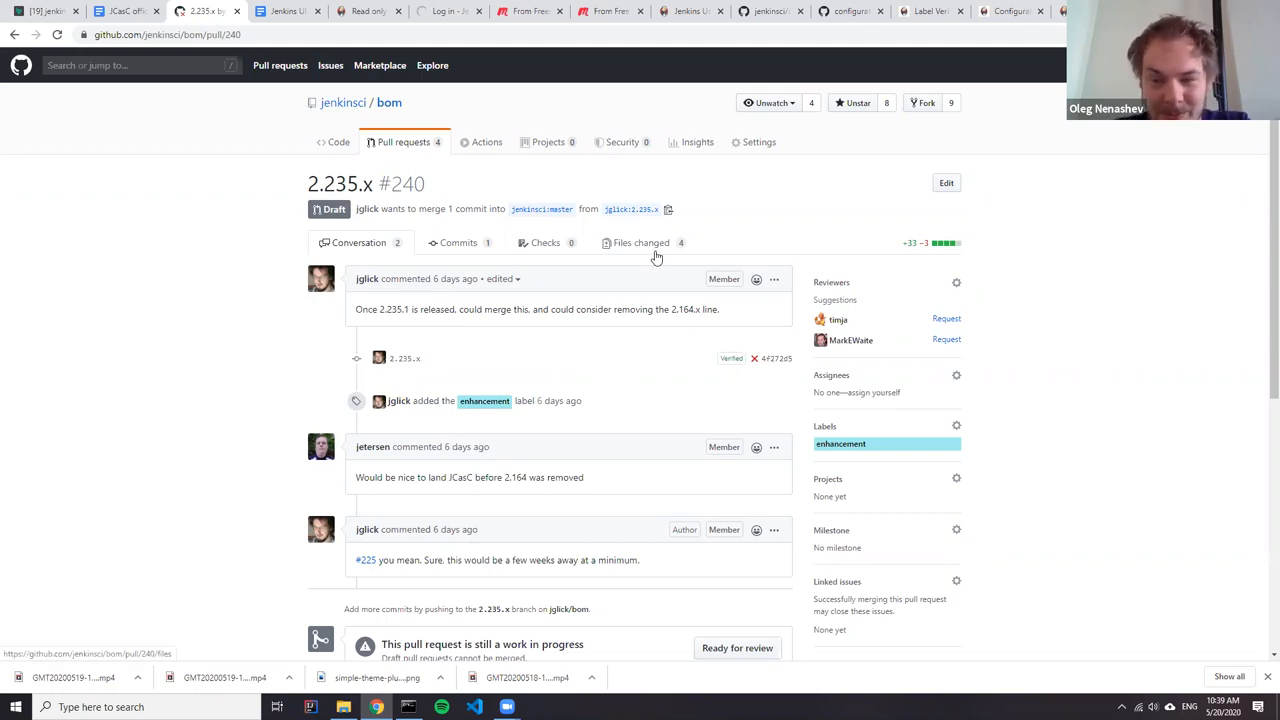
mouse_move(505, 290)
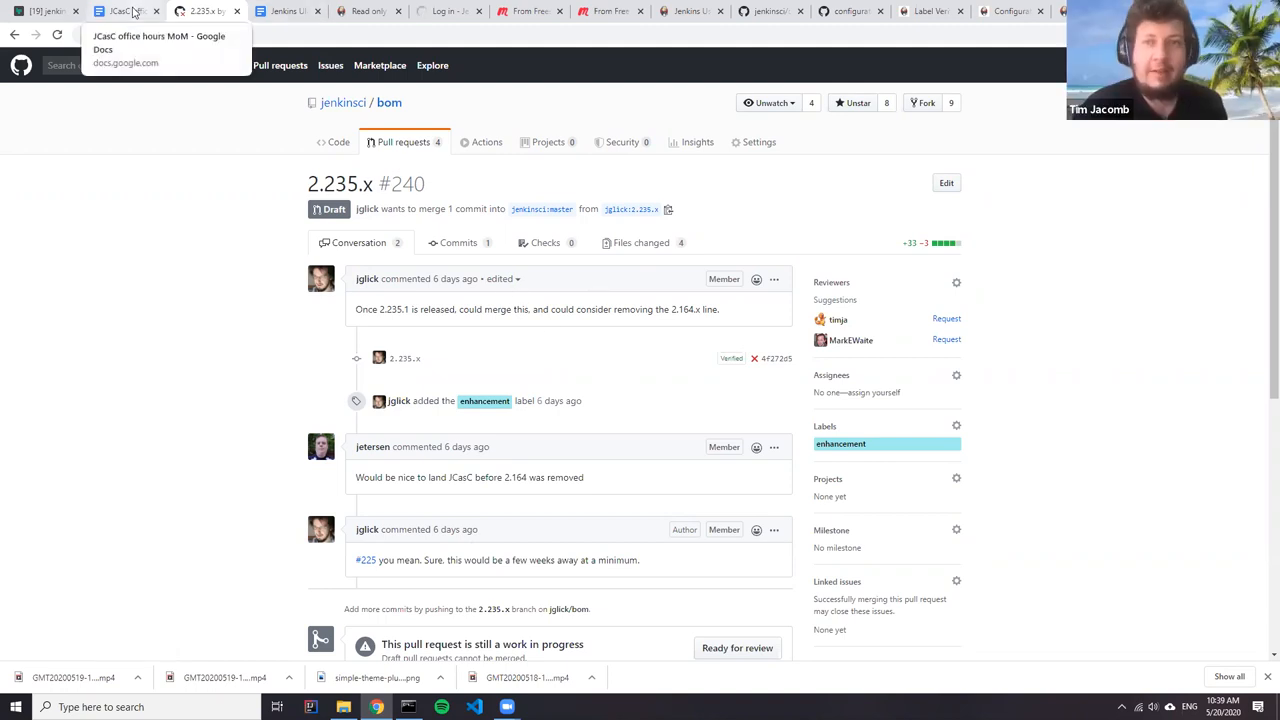
In the MoM doc, add 'depends on CloudBees Folders (maybe?)' after the pull/225 link.
click(123, 11)
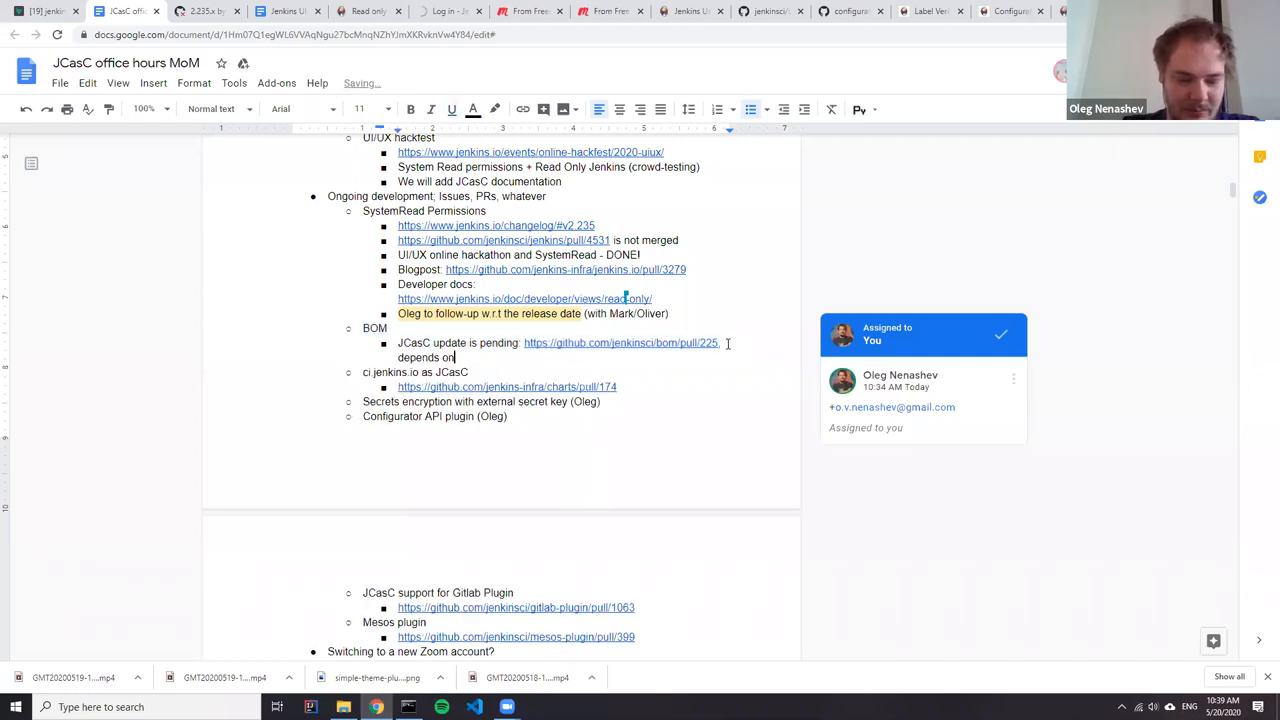
text(CloudBees Folders (maybe?)
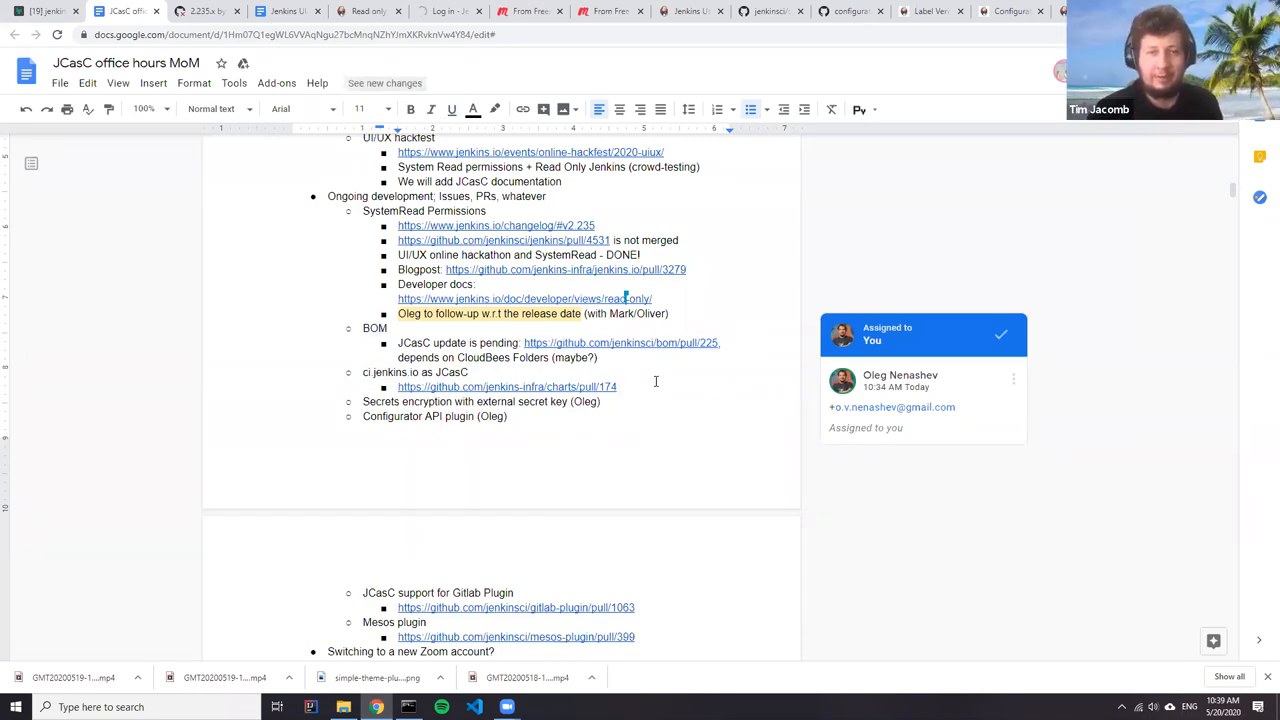
Add 'AWS side needs to be sorted out' under ci.jenkins.io as JCasC and prefix it 'STALLED - '.
text(A)
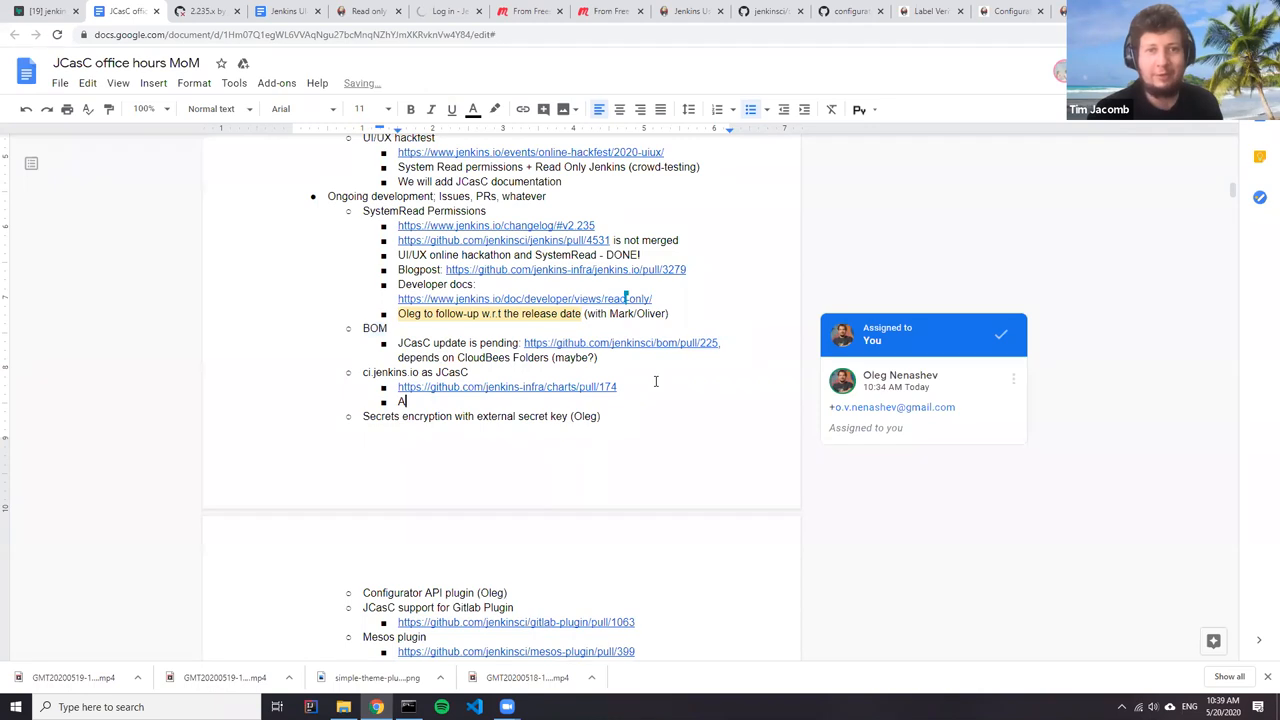
text(WS s)
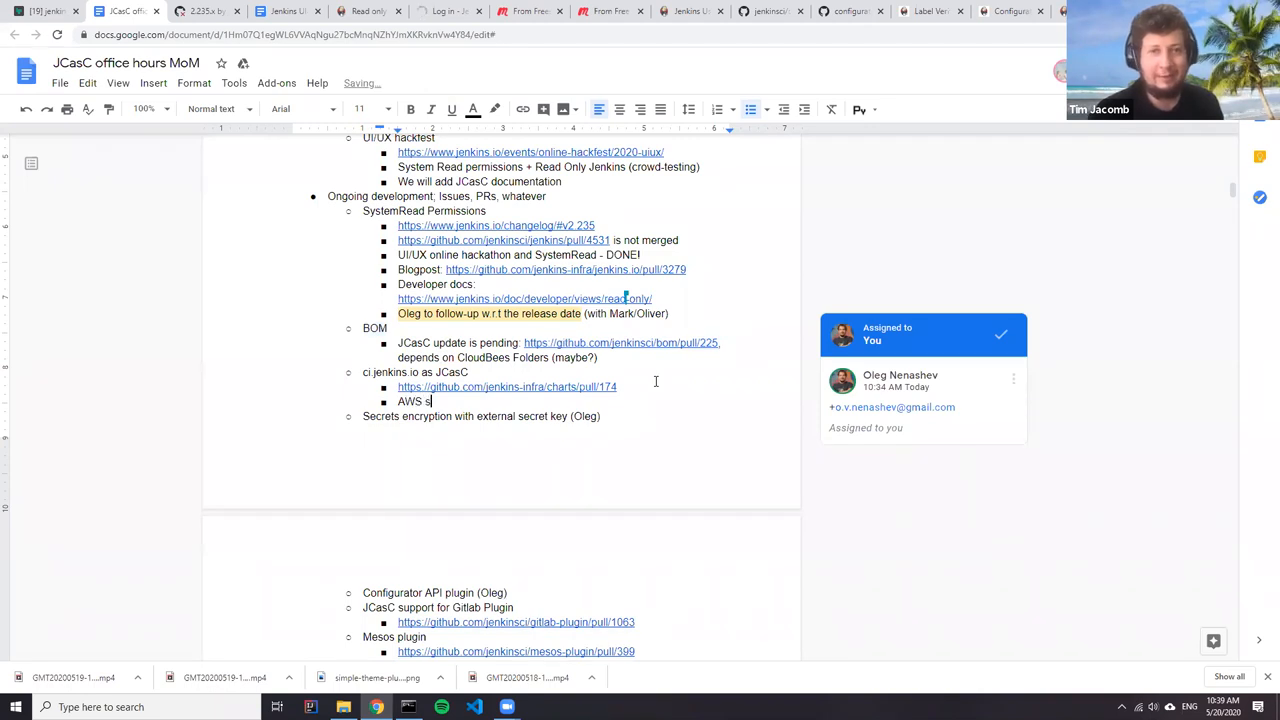
text(ide needs to be sorted out)
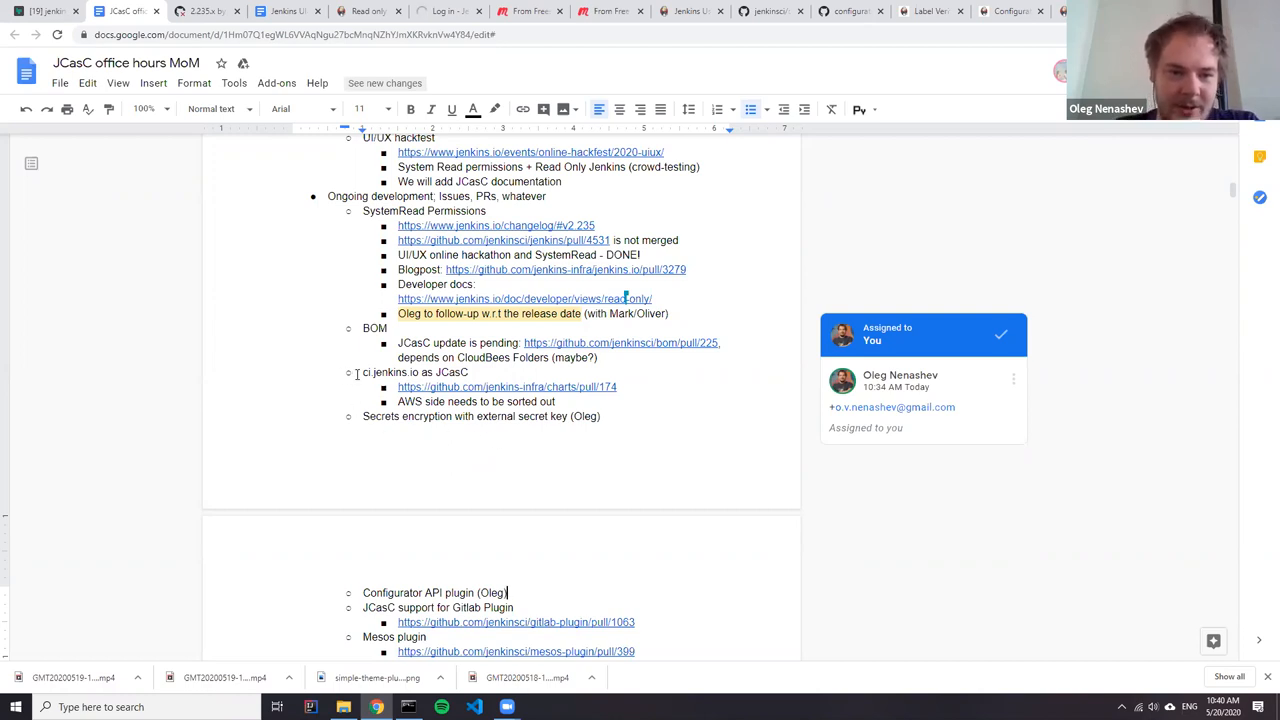
text(STALLED -)
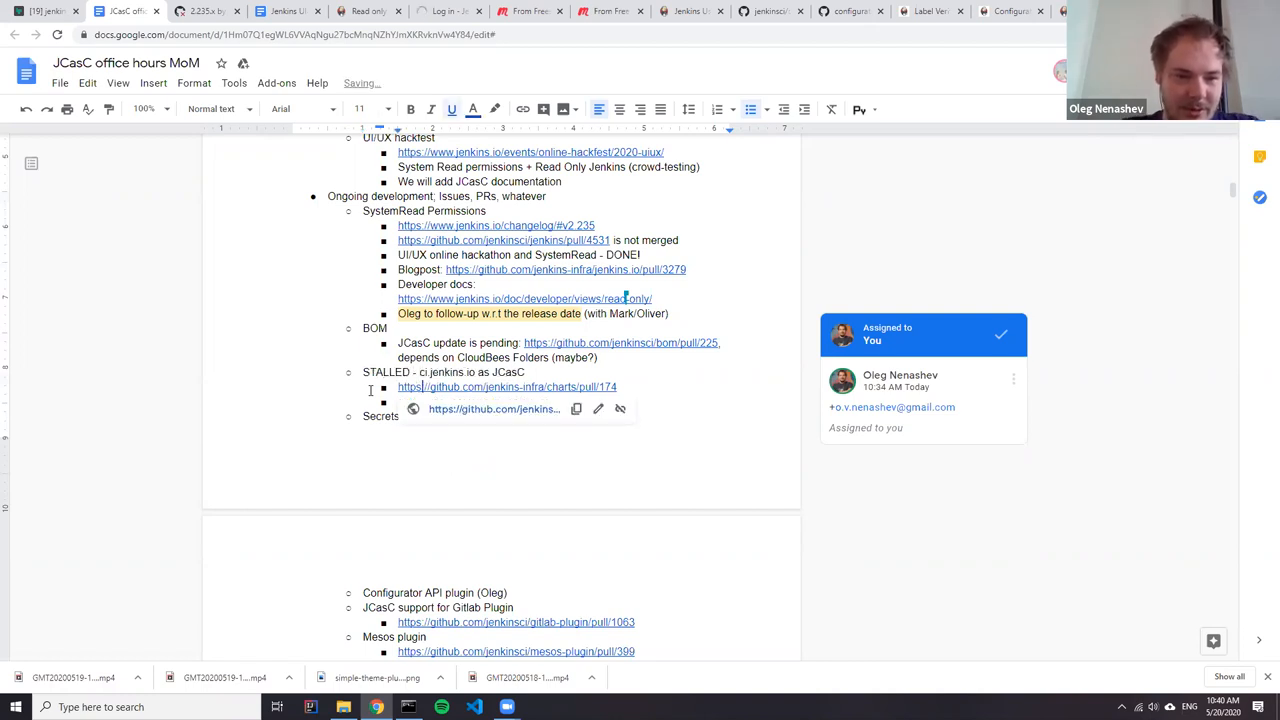
text(AWS side needs to be sorted out)
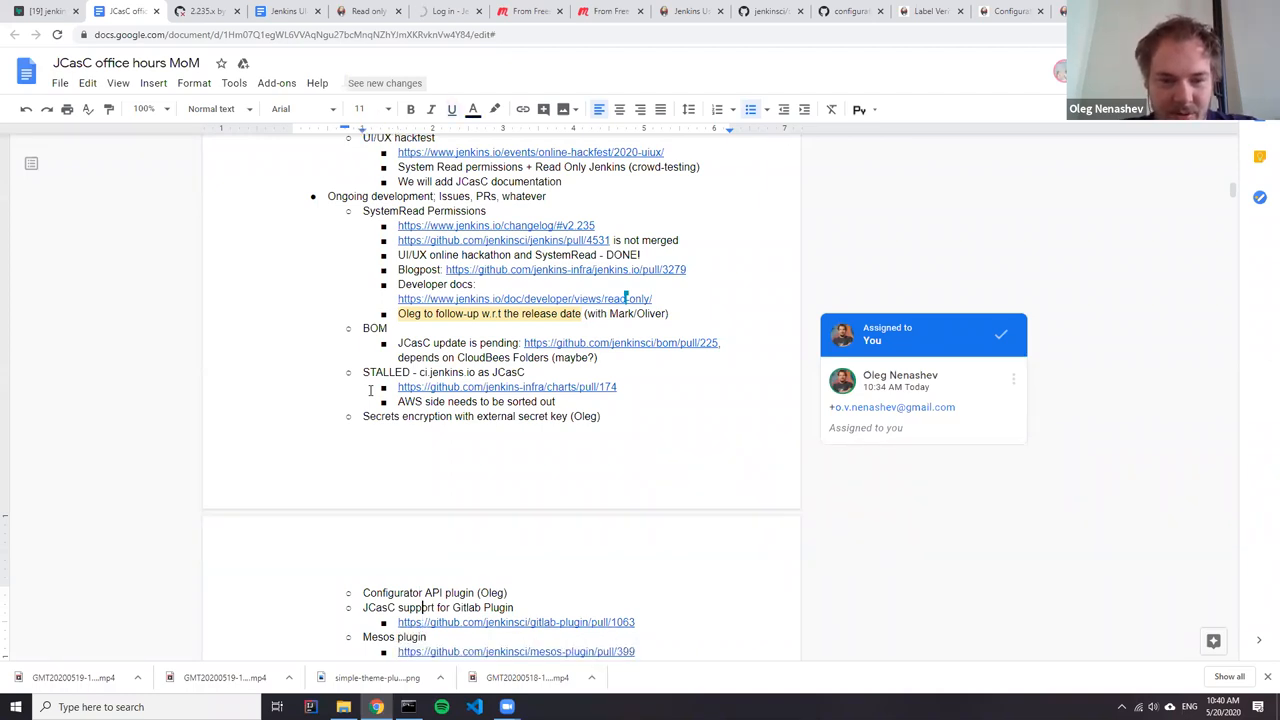
scroll(down, 3)
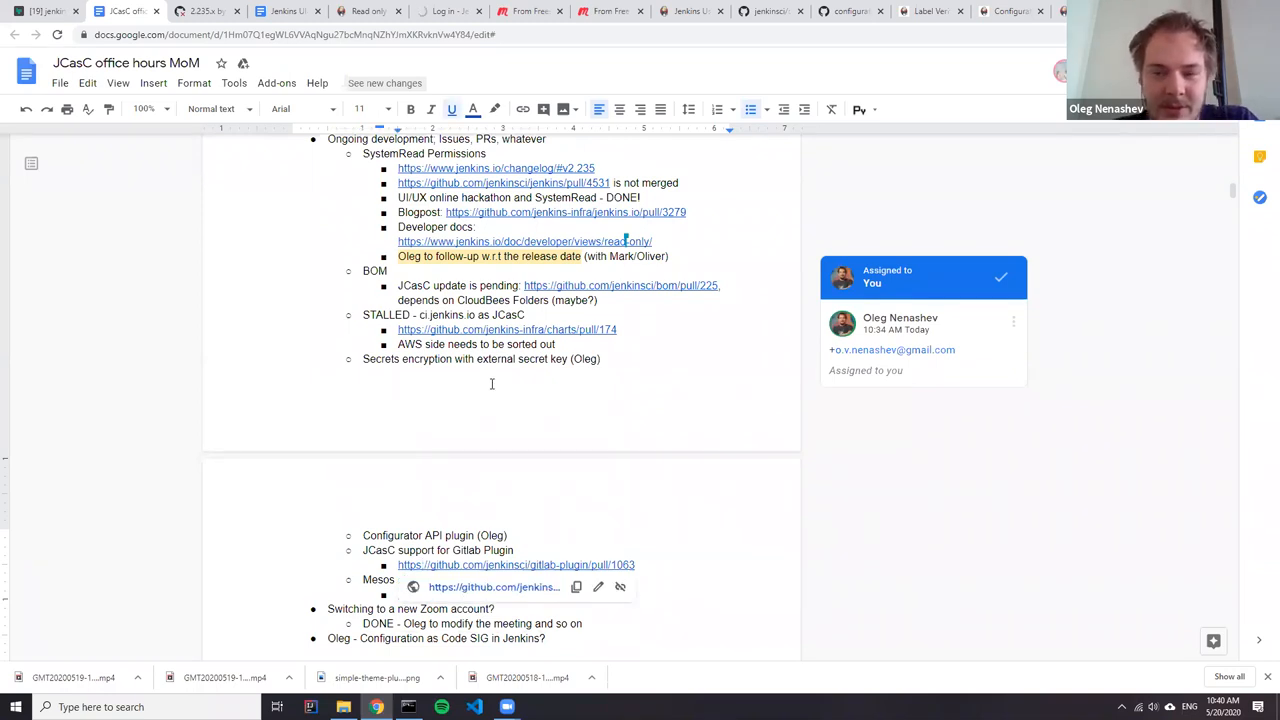
mouse_move(465, 367)
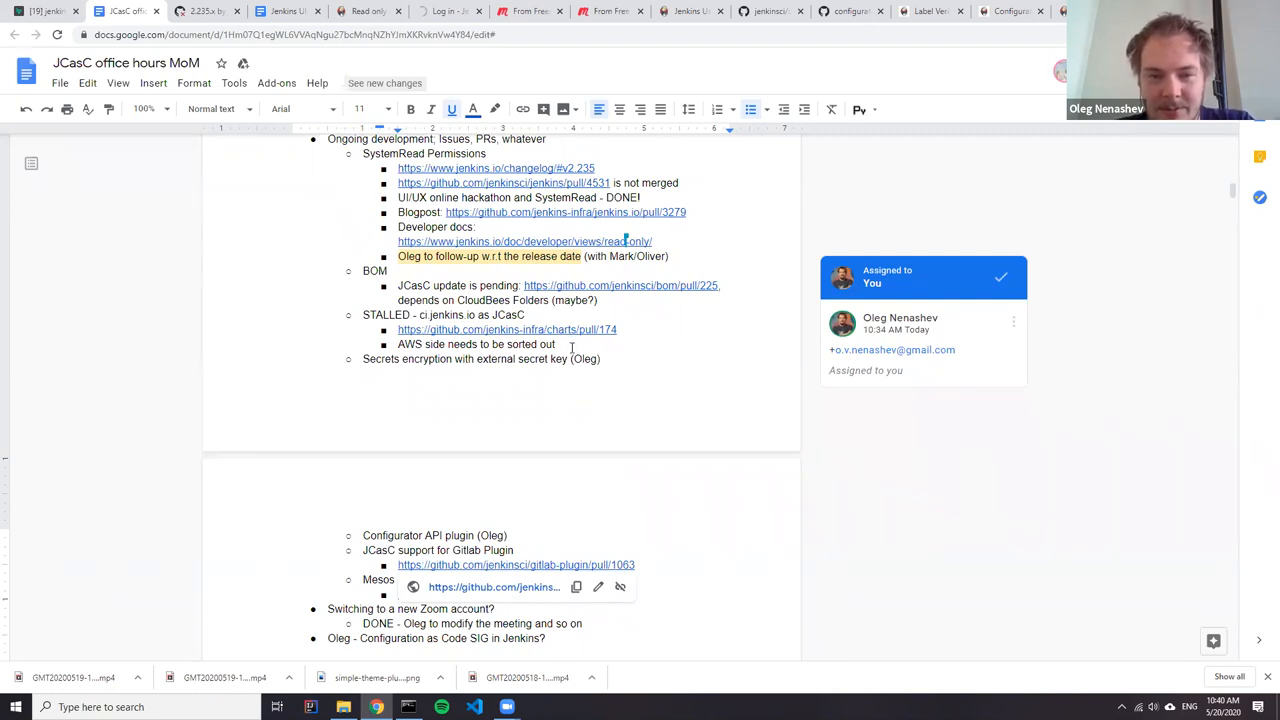
mouse_move(536, 337)
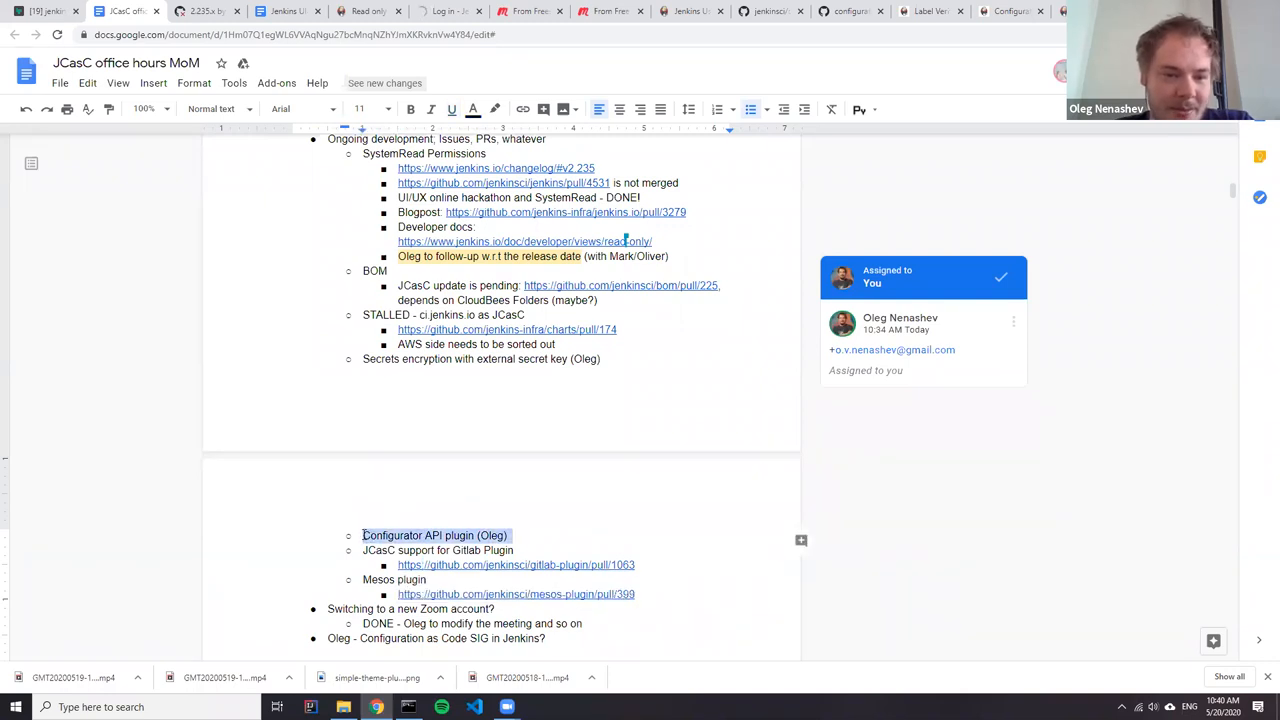
text(YAGNI -)
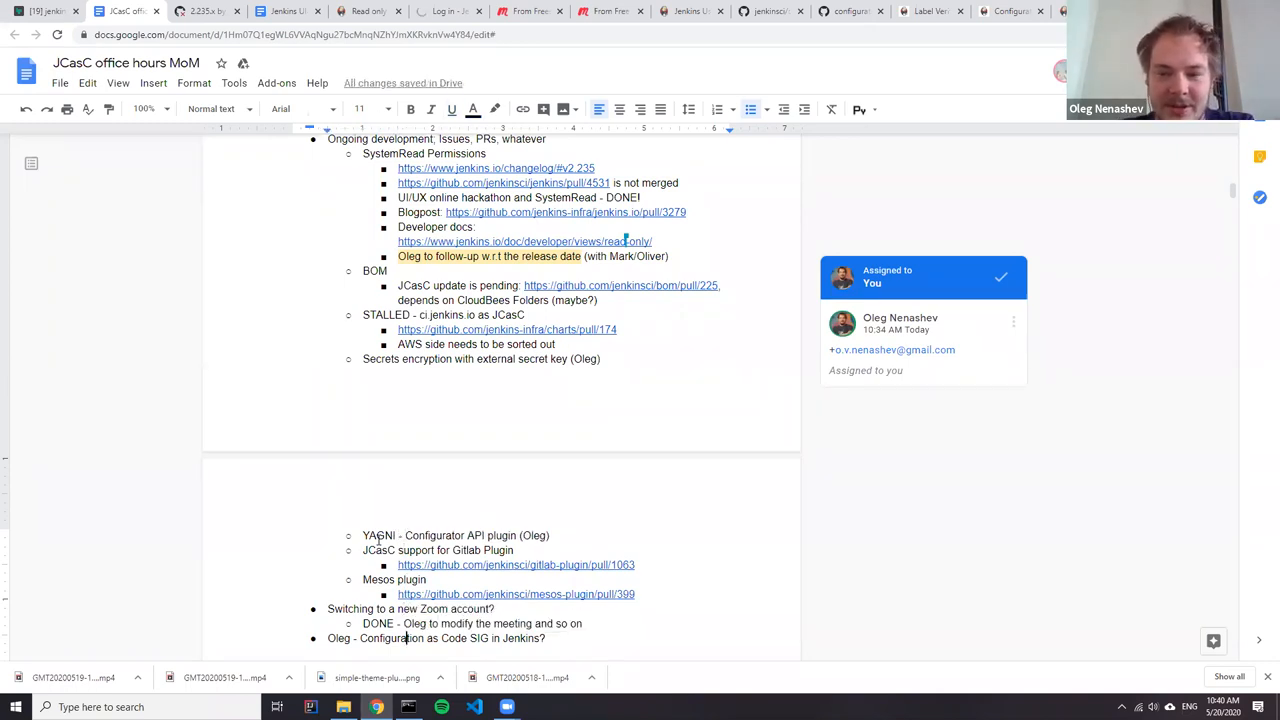
scroll(down, 3)
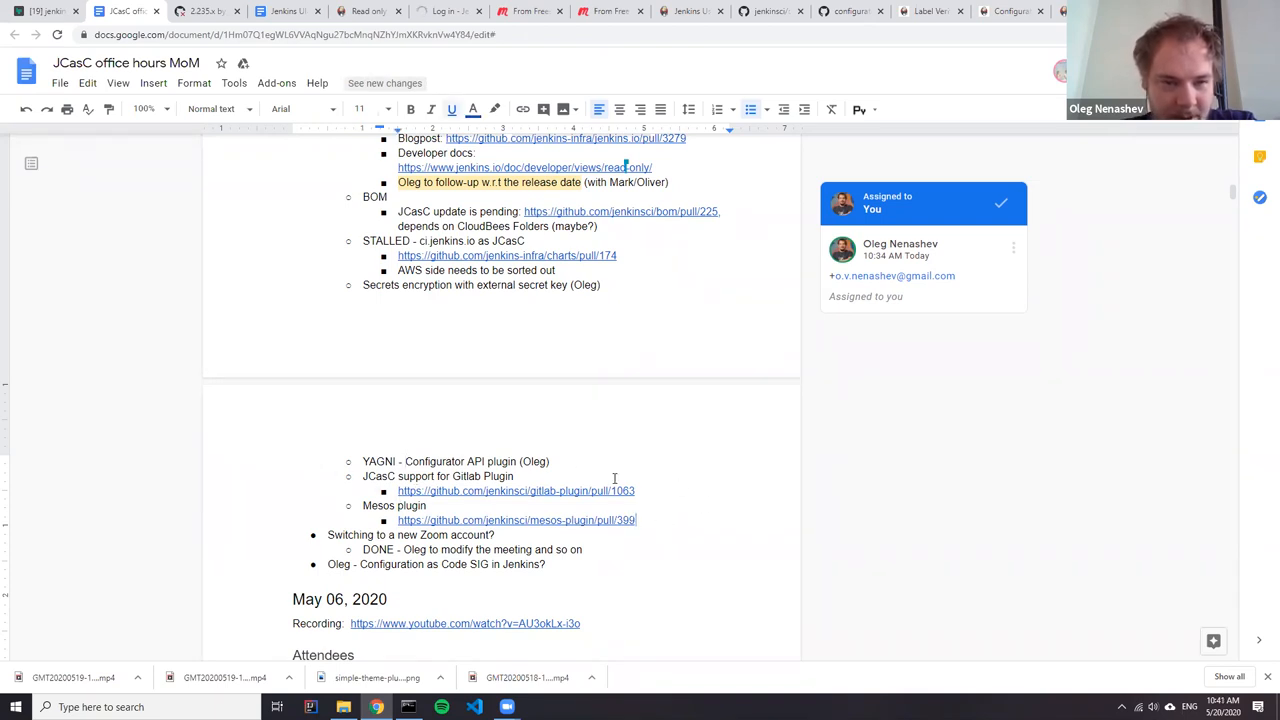
scroll(up, 3)
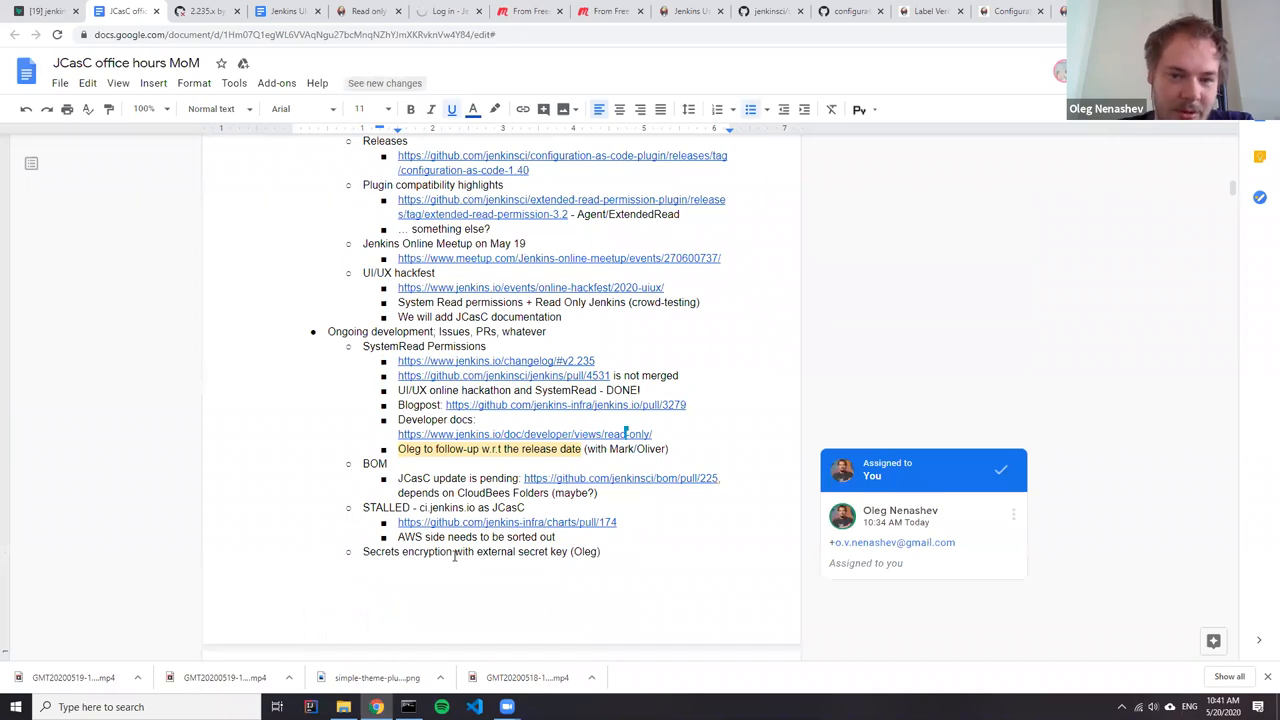
scroll(down, 3)
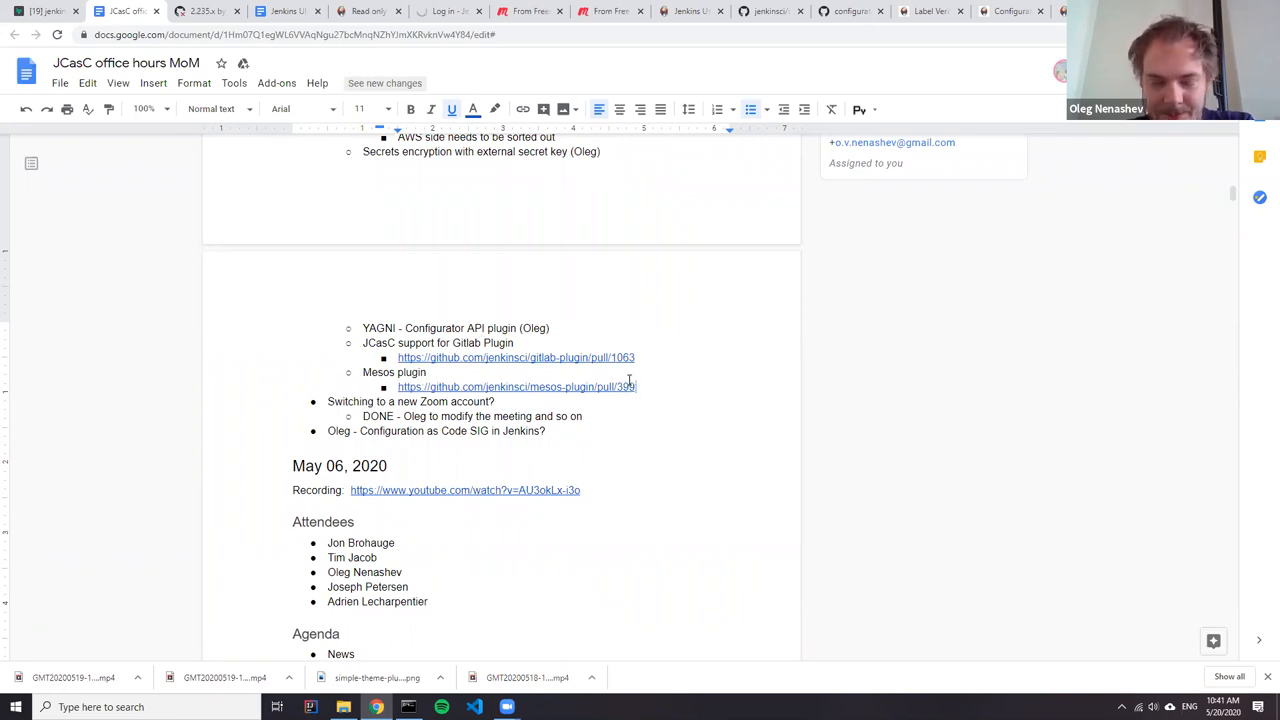
mouse_move(677, 398)
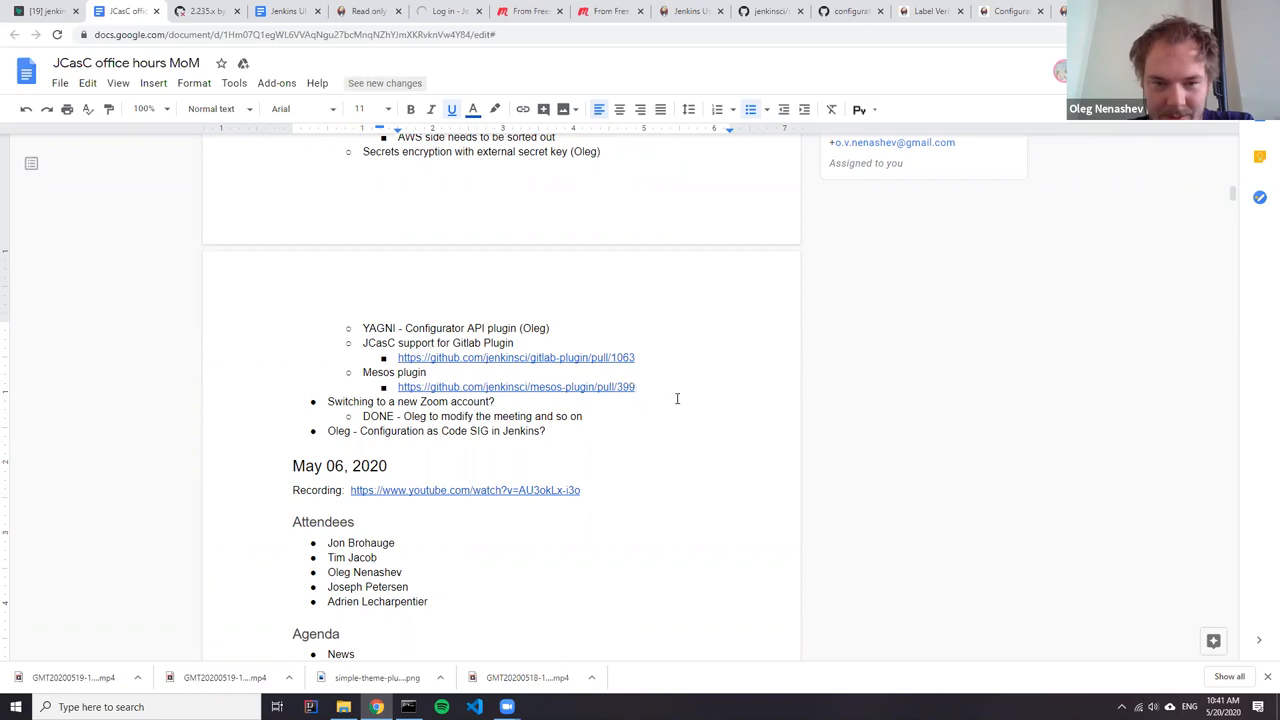
mouse_move(586, 457)
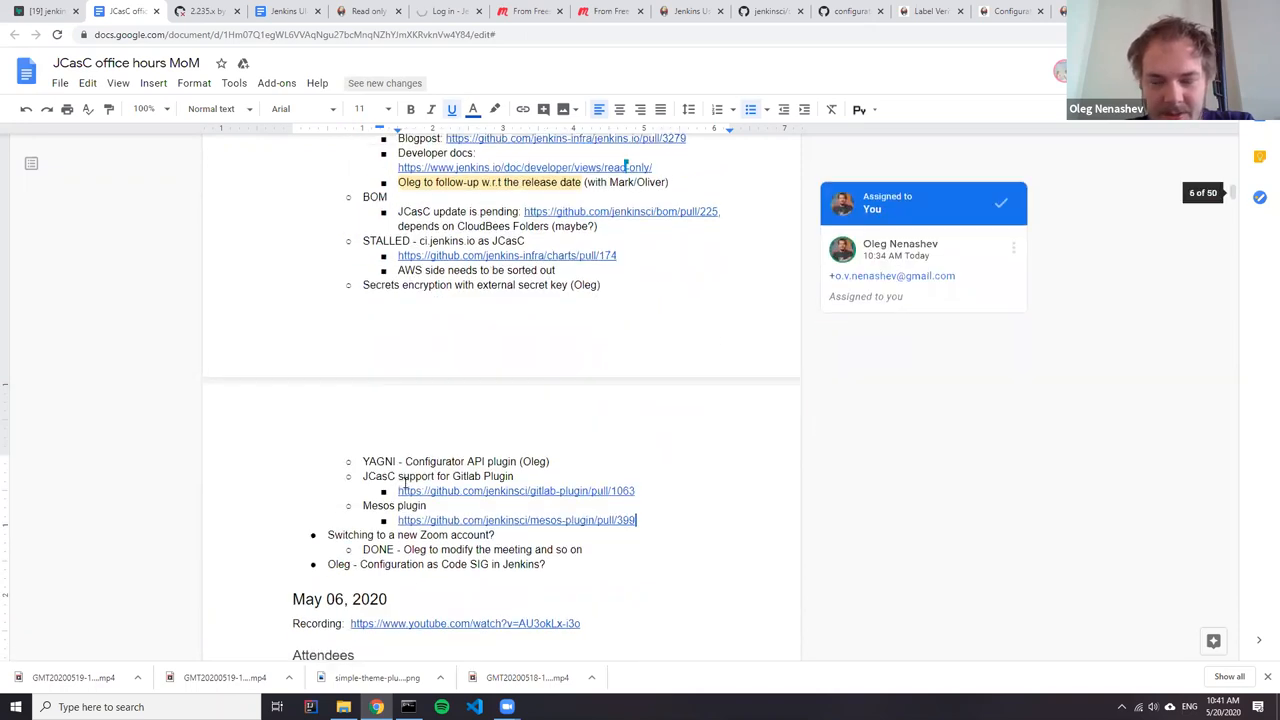
scroll(down, 3)
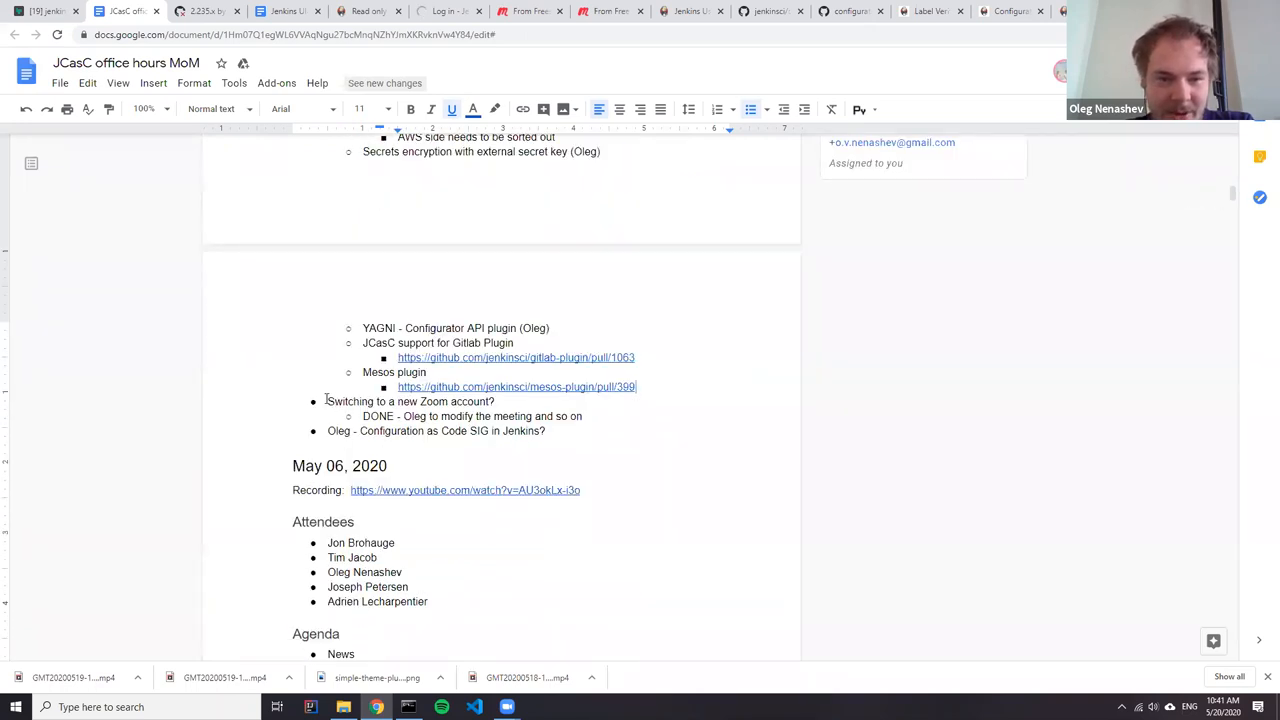
drag(327, 401, 597, 416)
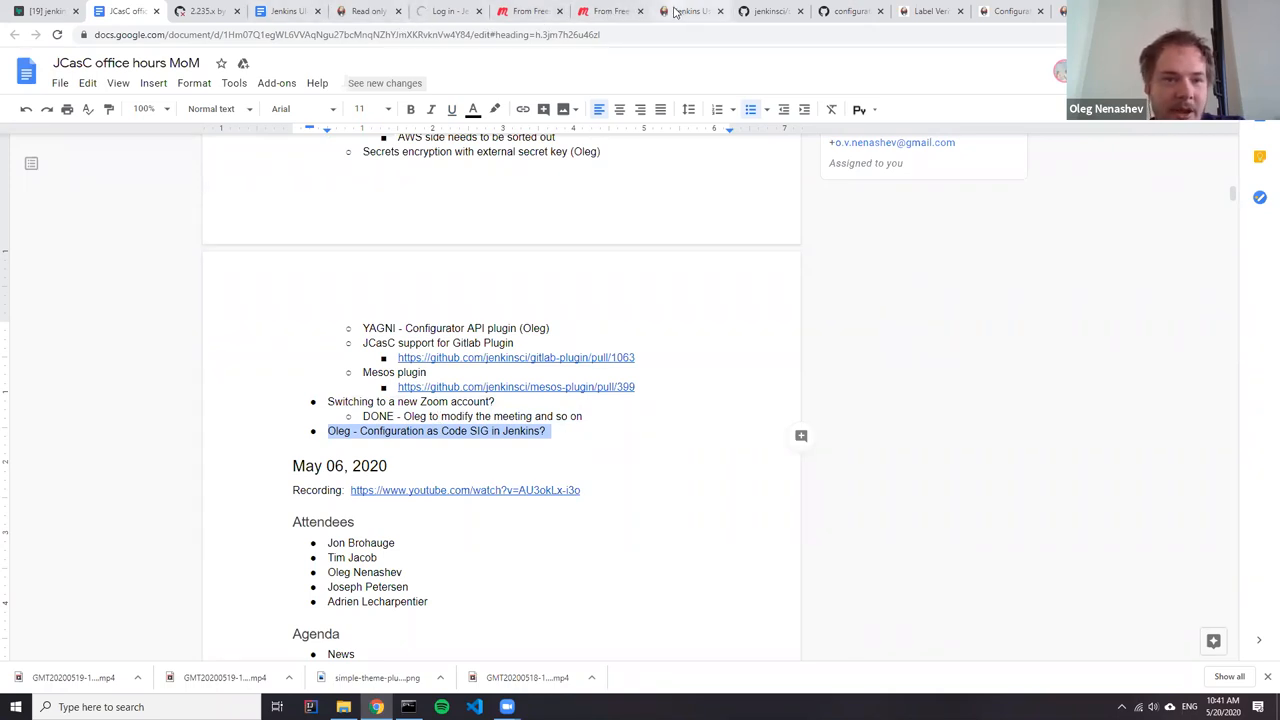
Open the Platform SIG page from Community > Special Interest Groups and scroll to its projects.
click(700, 13)
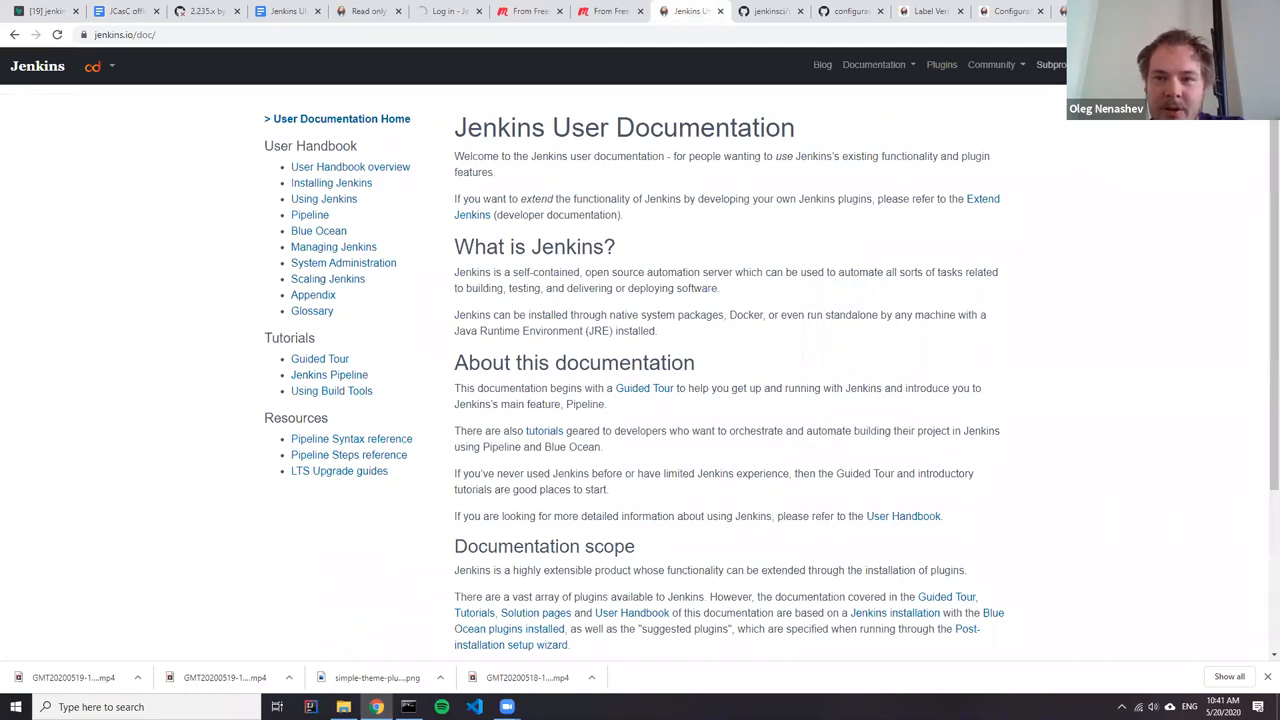
click(991, 64)
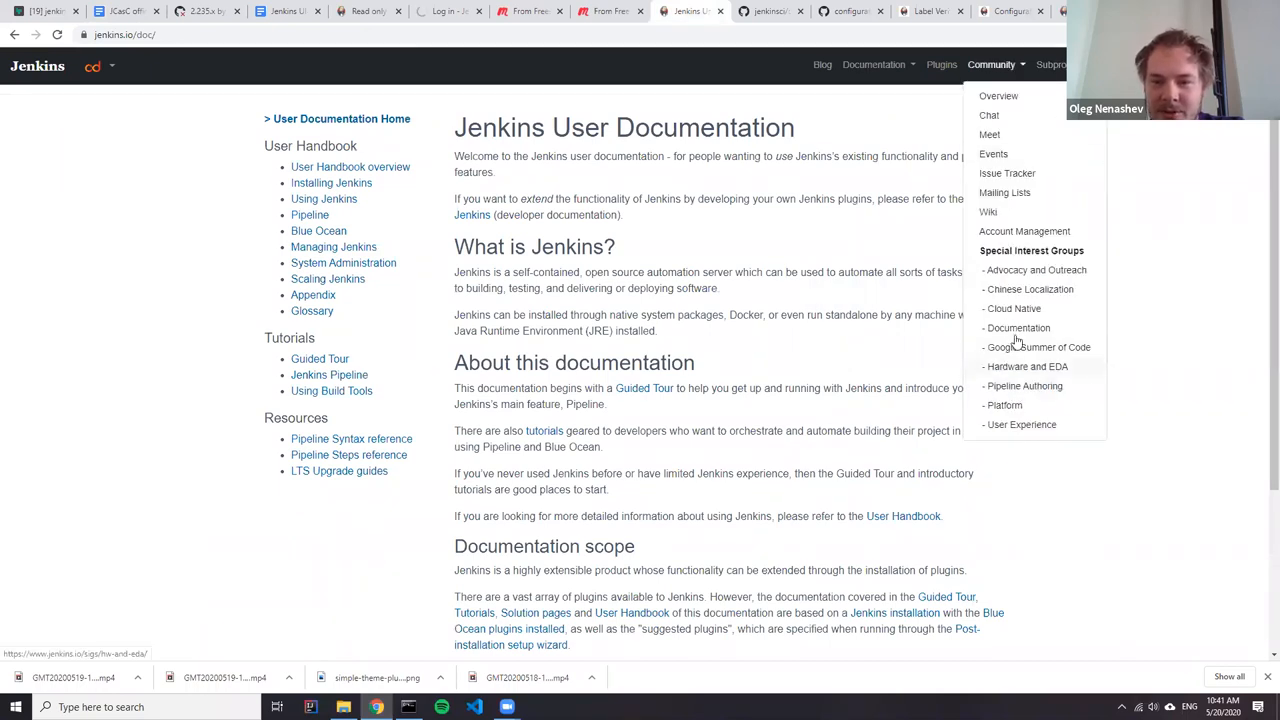
mouse_move(1014, 405)
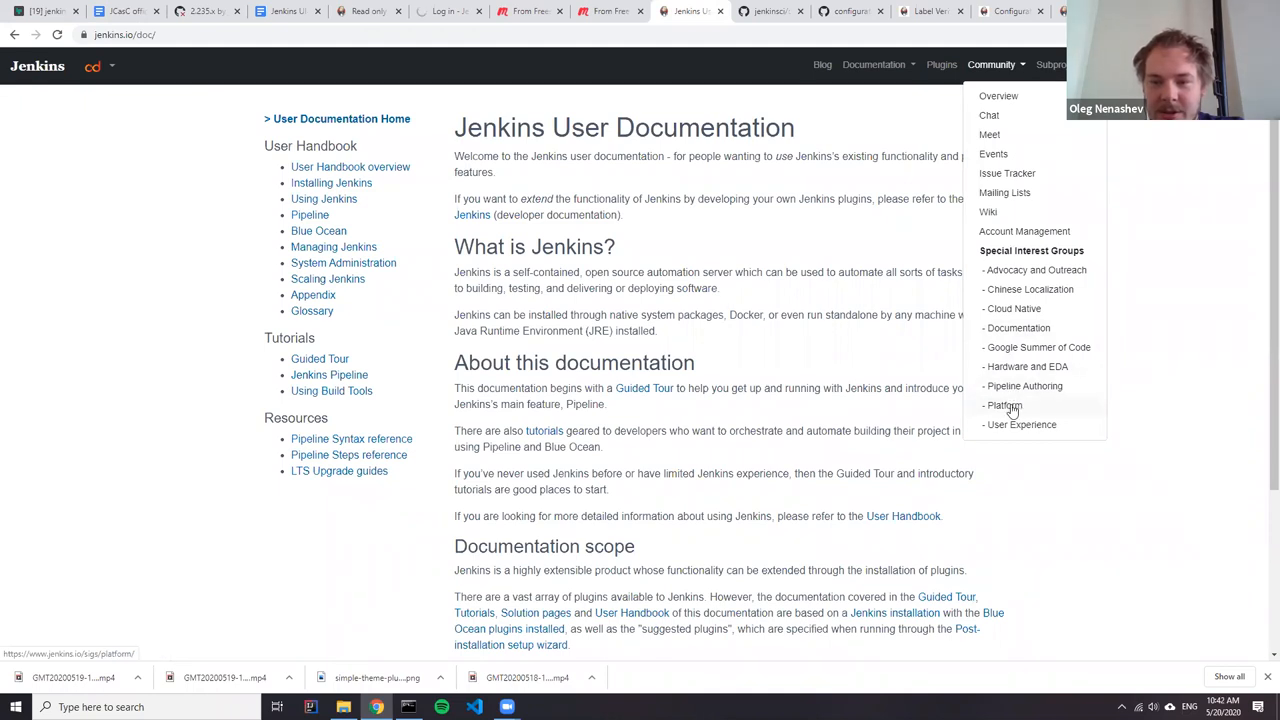
click(1005, 406)
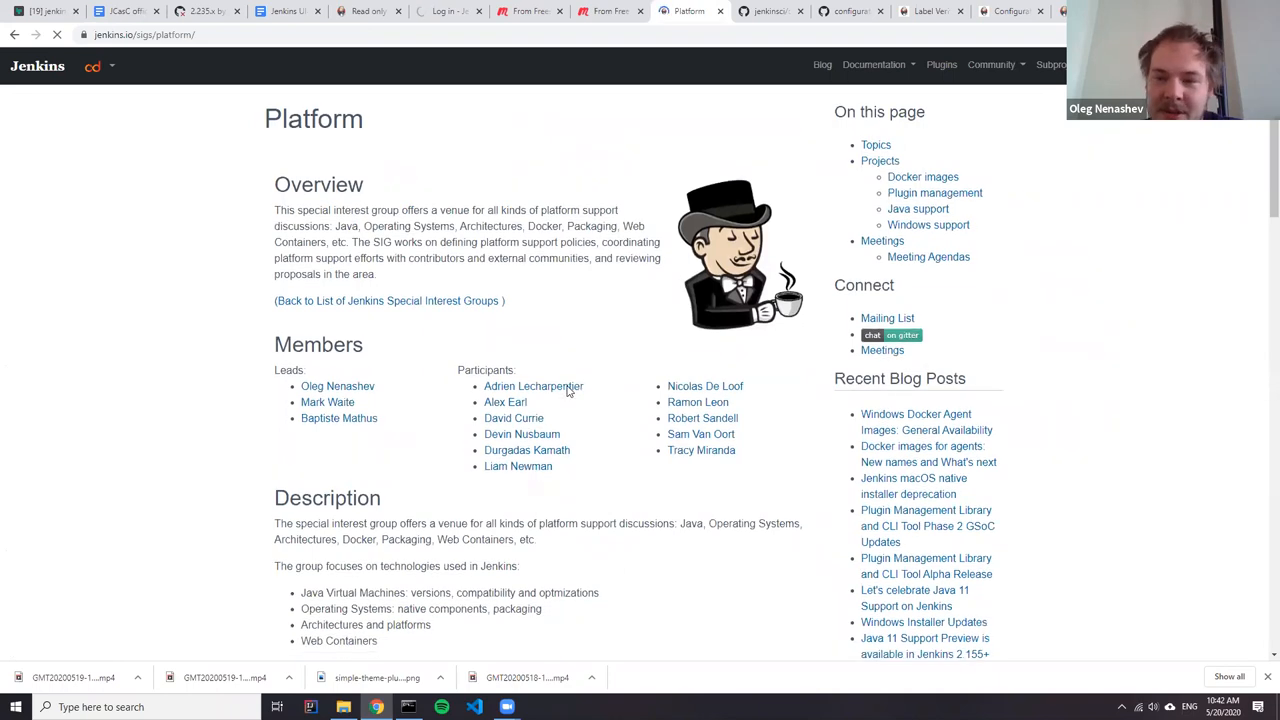
scroll(down, 3)
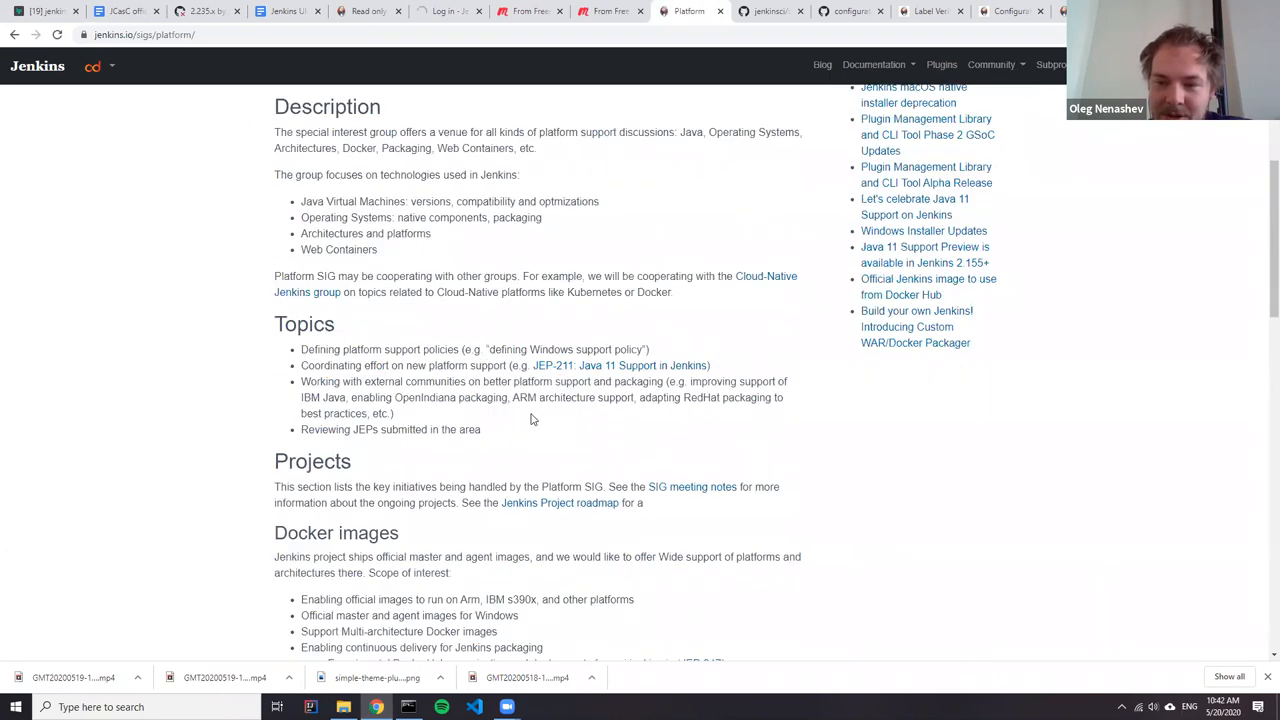
mouse_move(584, 470)
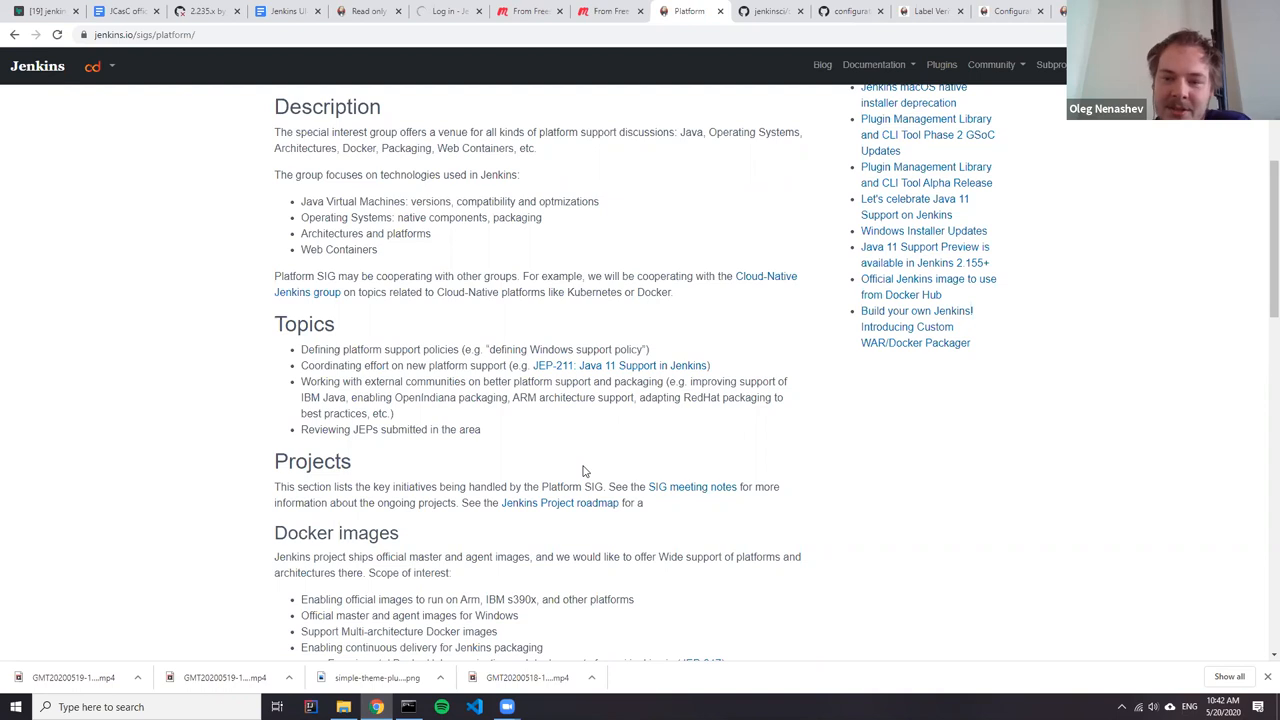
mouse_move(617, 460)
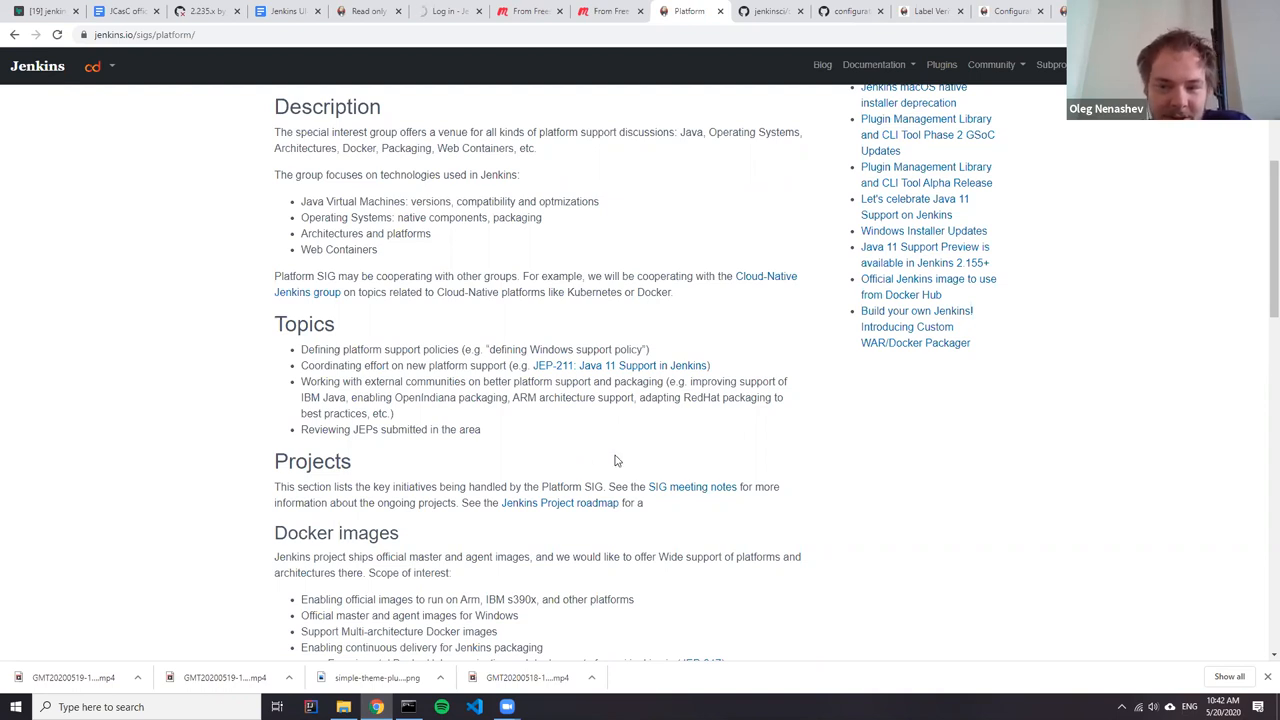
mouse_move(568, 410)
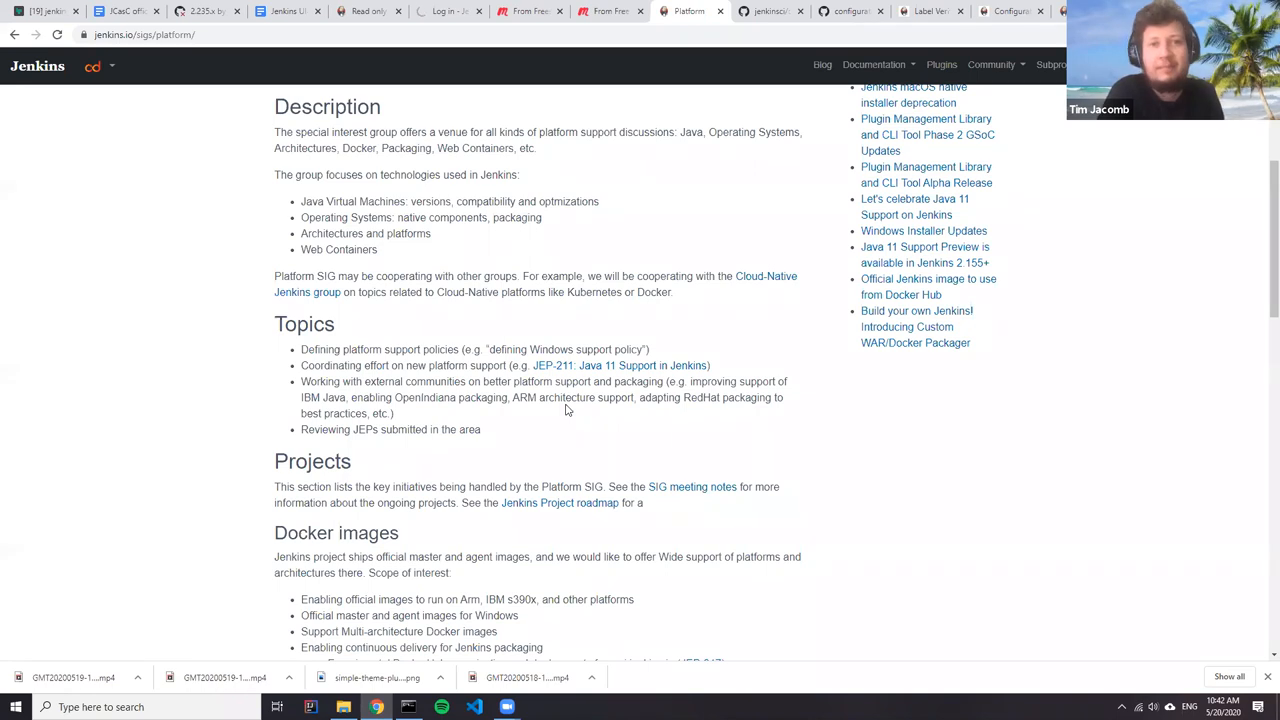
scroll(down, 3)
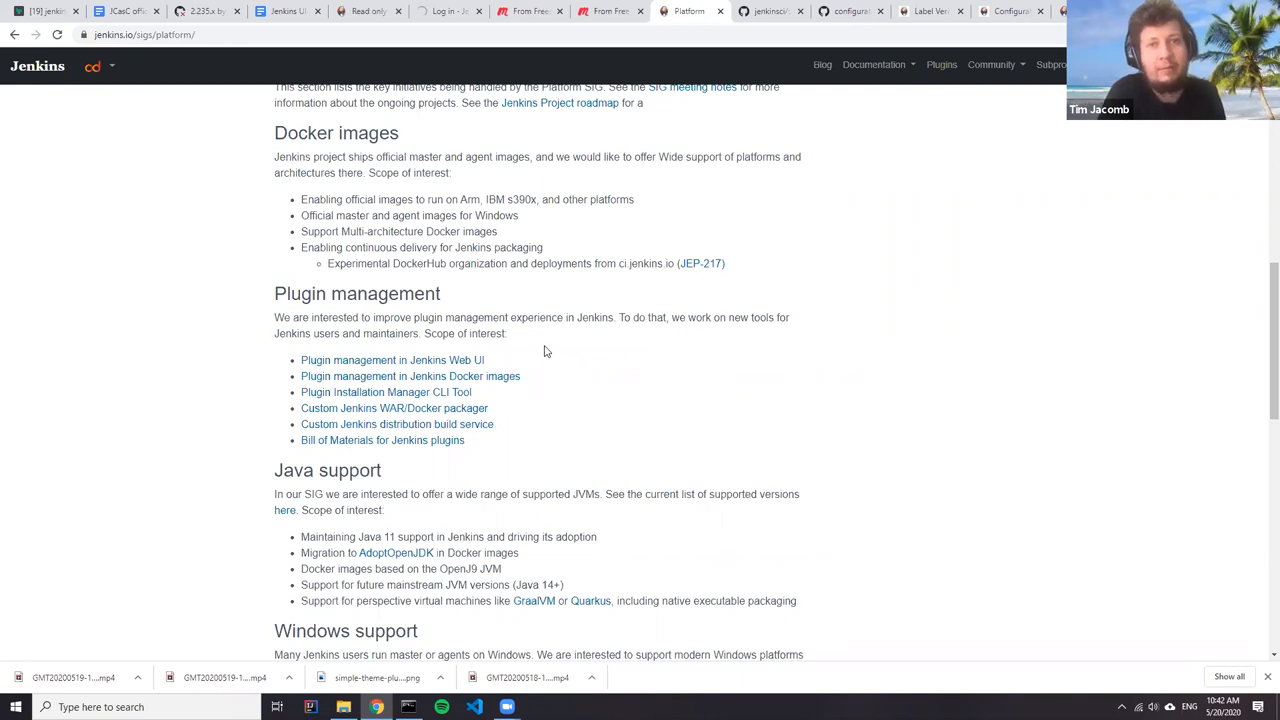
mouse_move(540, 347)
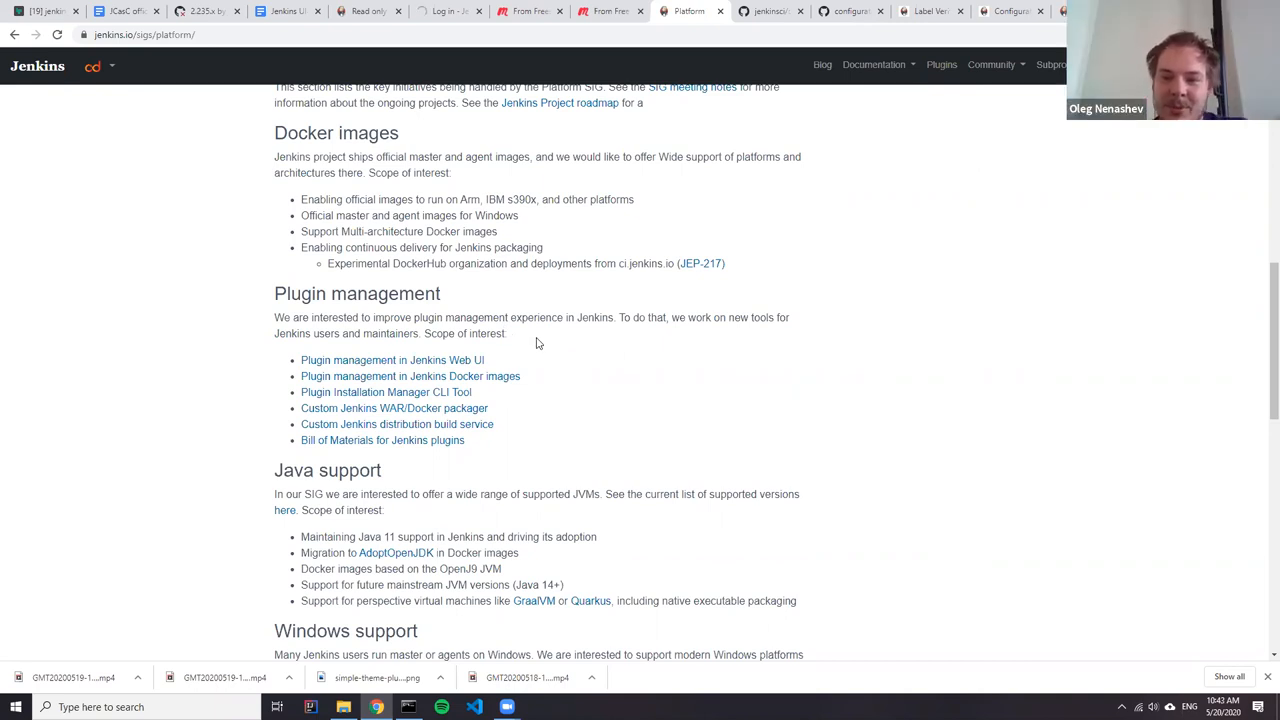
mouse_move(537, 308)
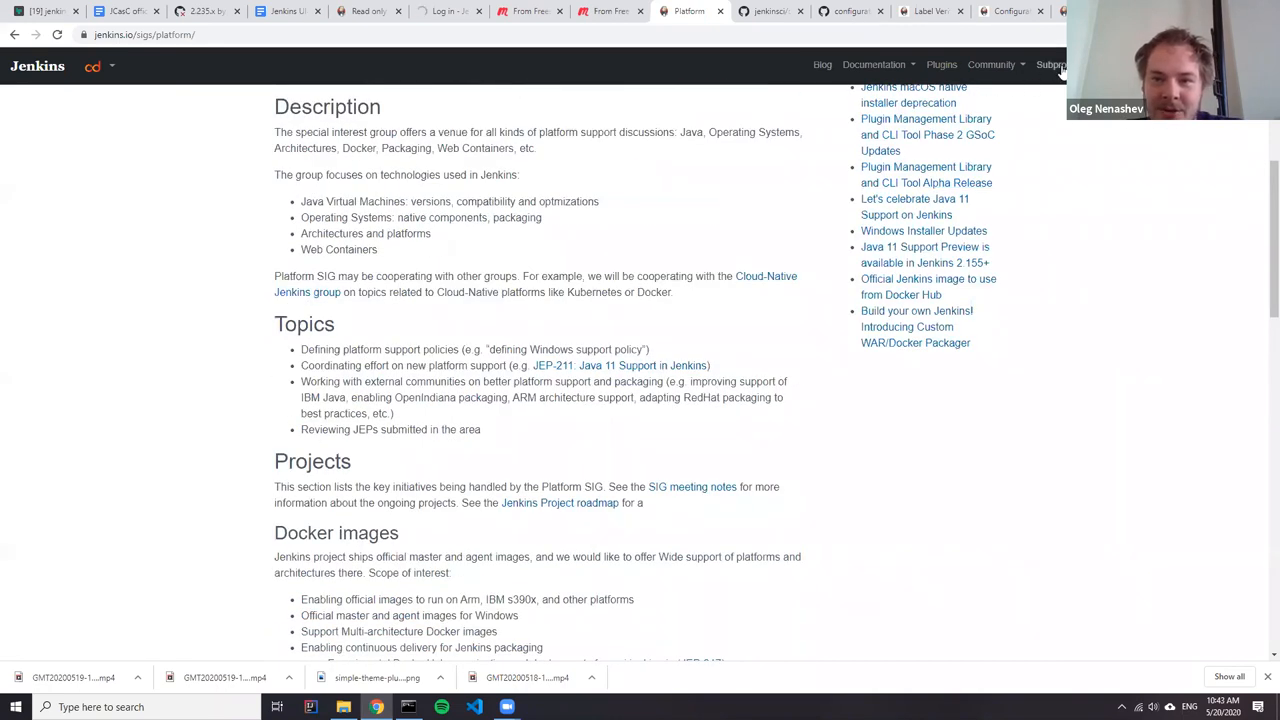
Open the Cloud Native SIG page and highlight its Cloud Native Jenkins section text while discussing.
click(991, 64)
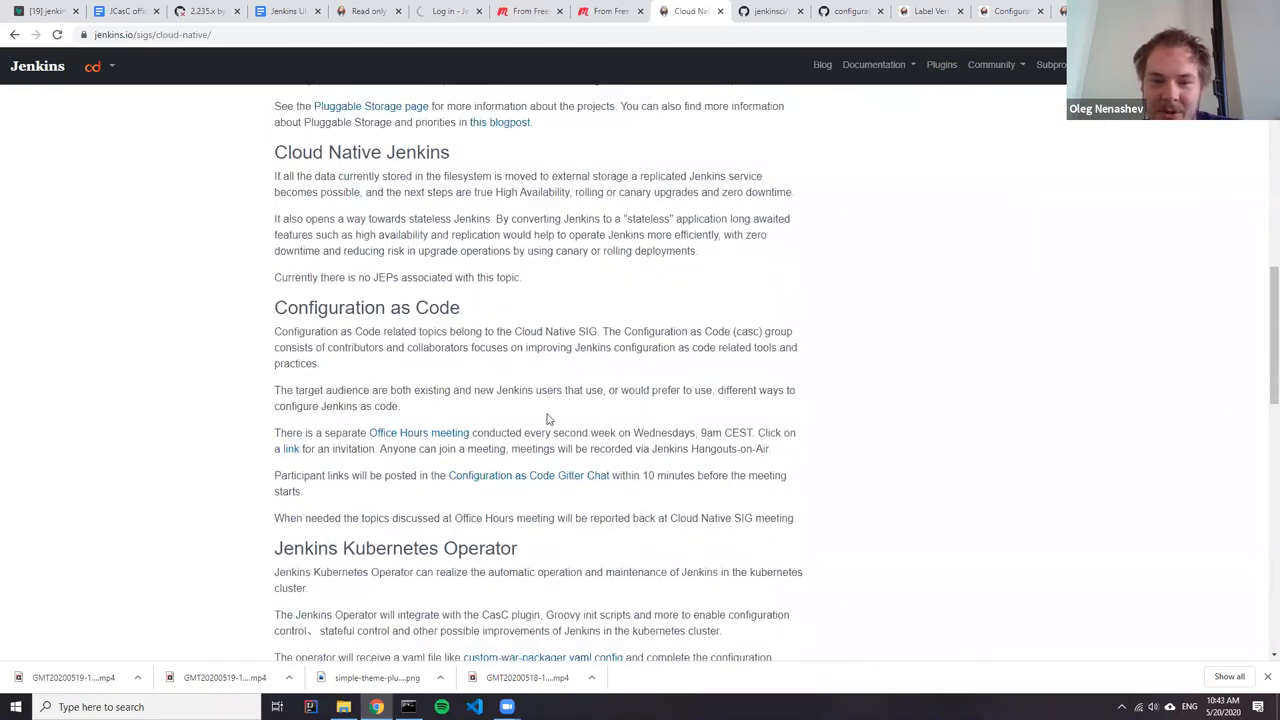
mouse_move(303, 234)
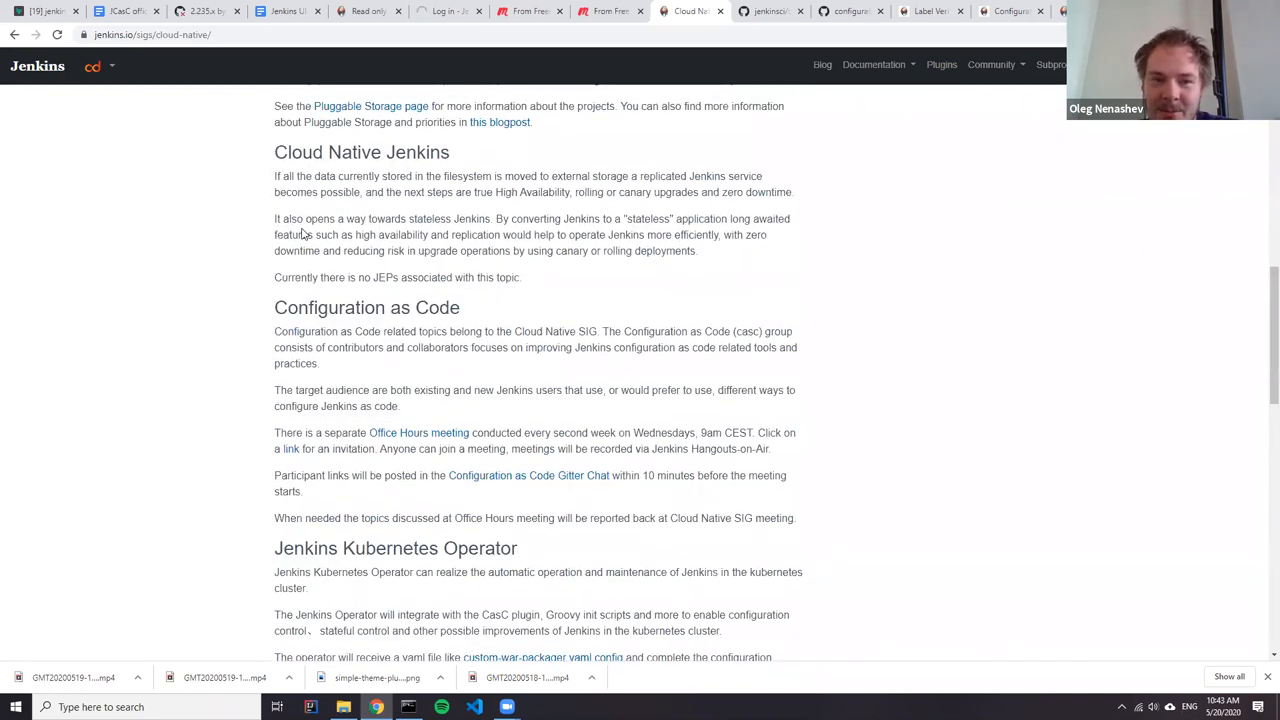
drag(274, 152, 445, 218)
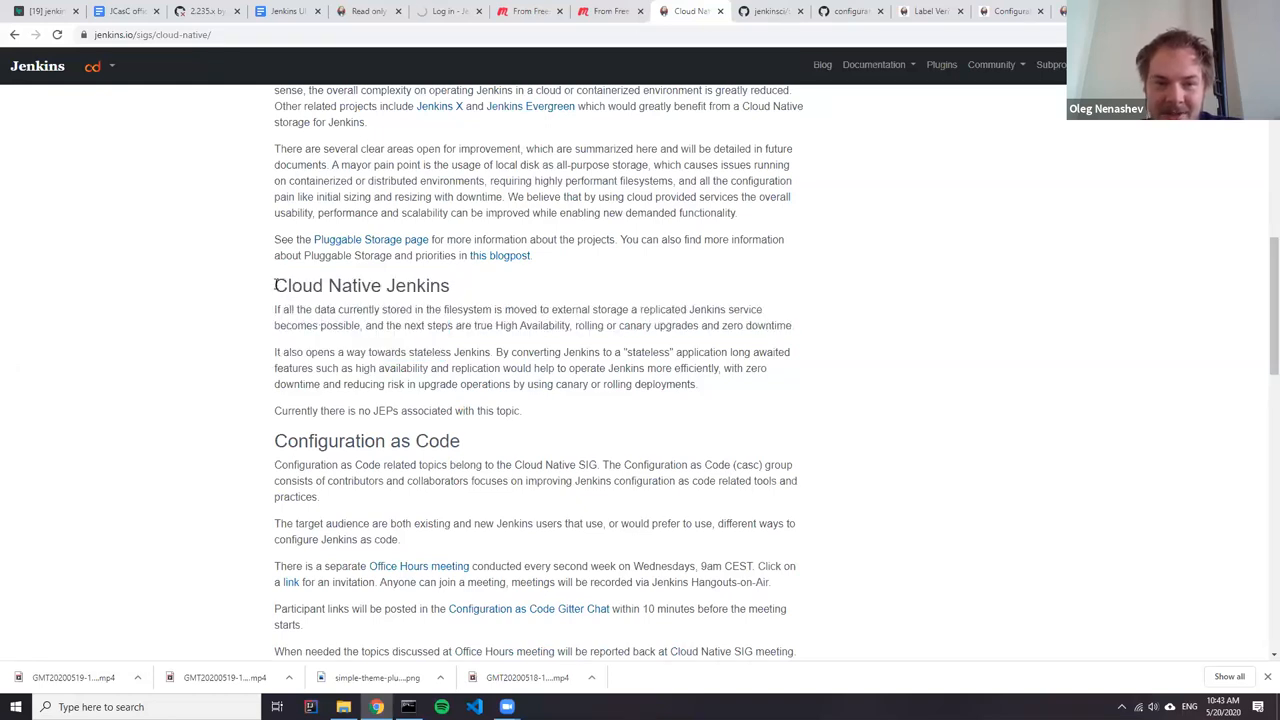
drag(274, 285, 459, 440)
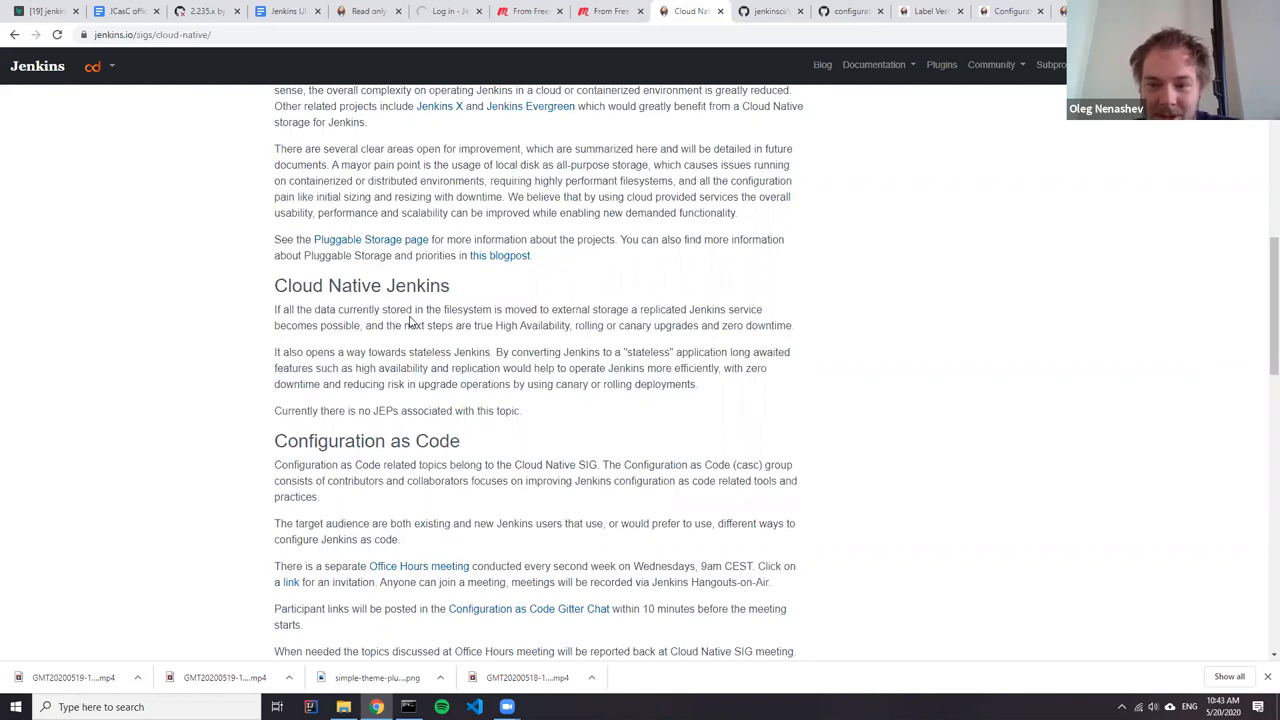
mouse_move(254, 285)
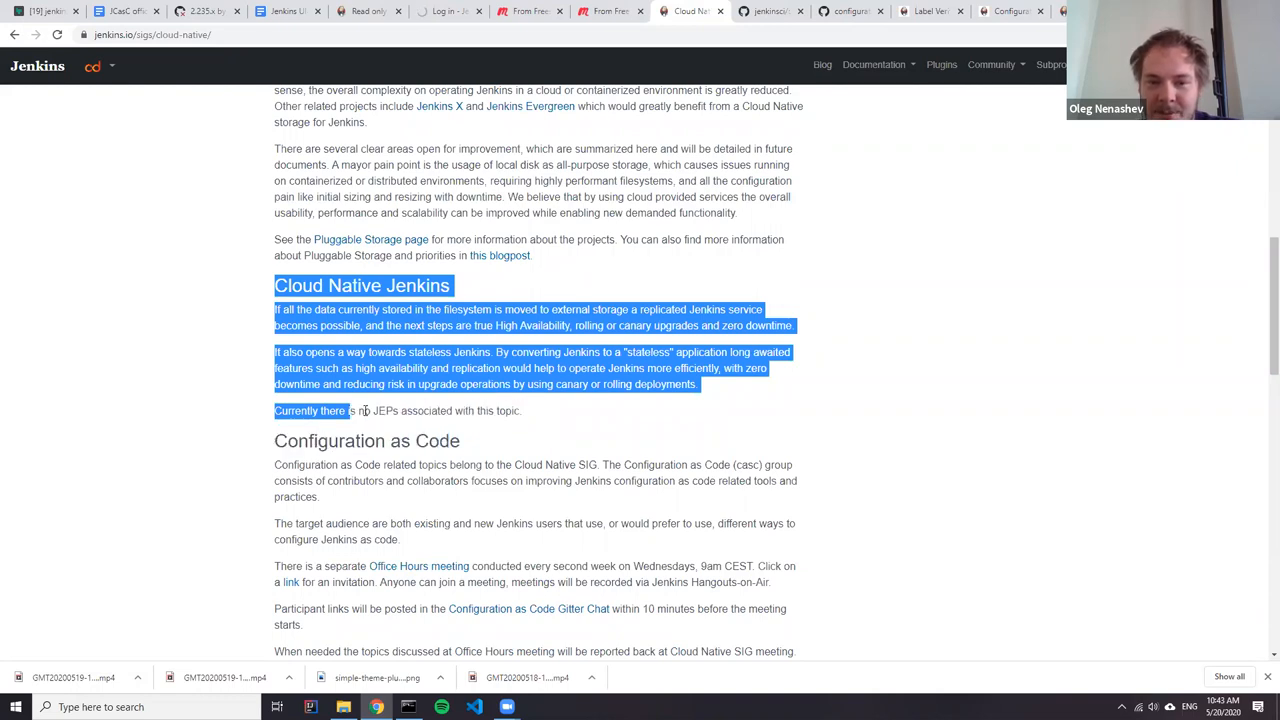
drag(345, 410, 475, 410)
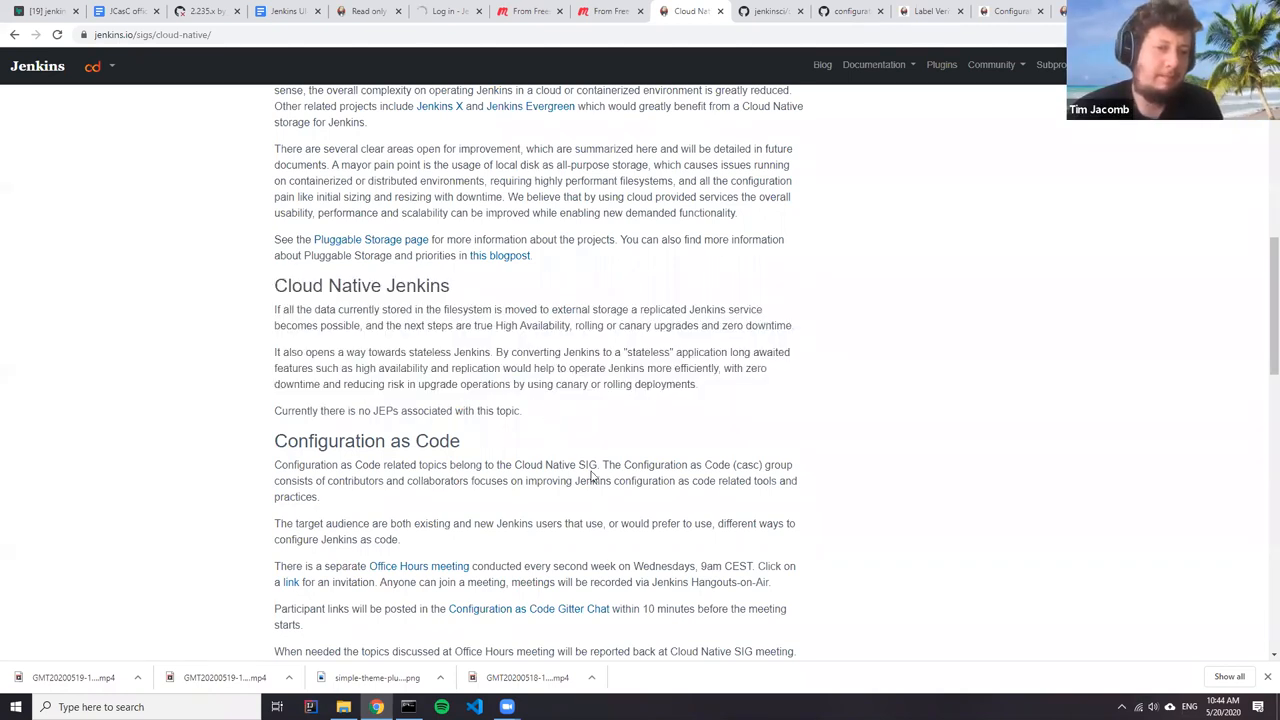
scroll(up, 3)
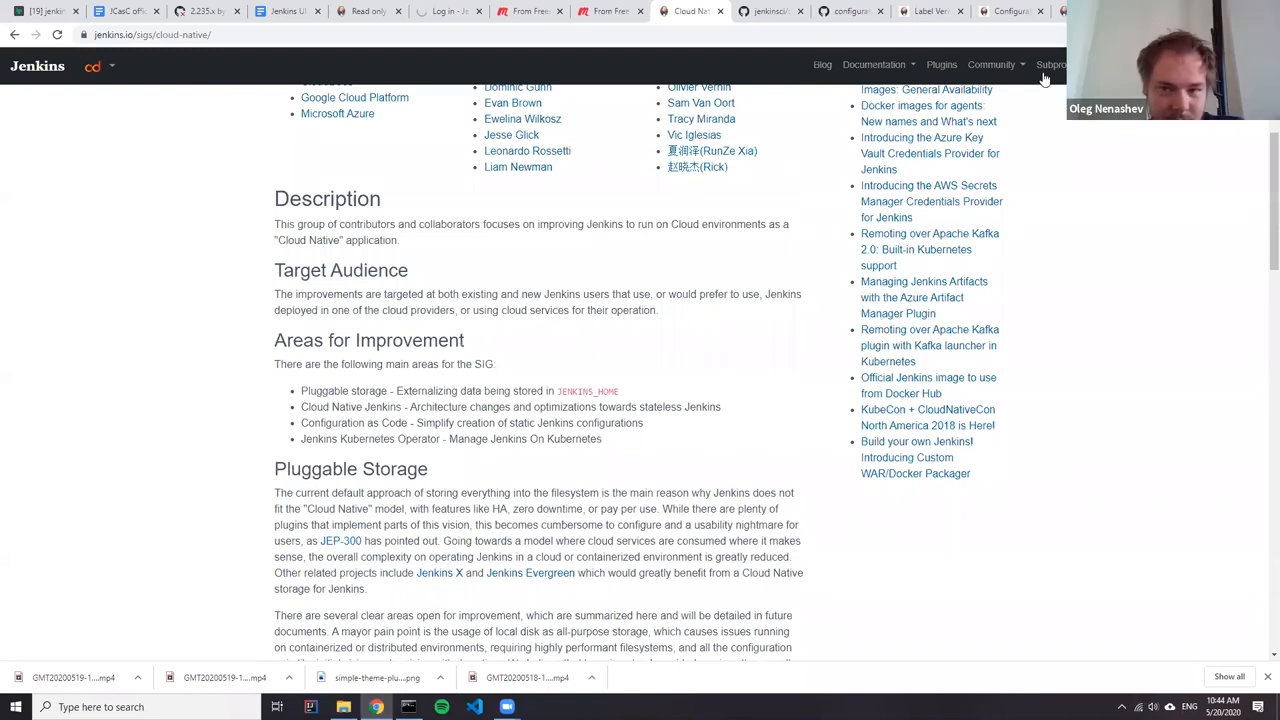
click(1059, 64)
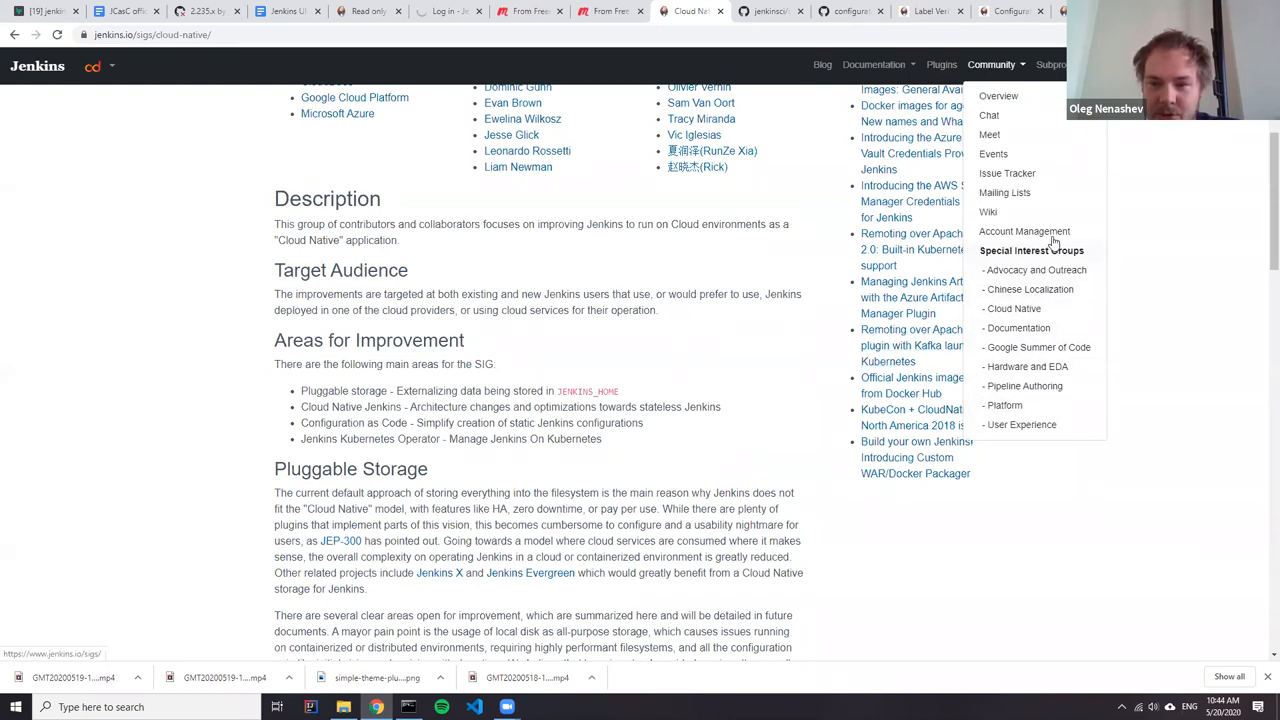
click(1055, 64)
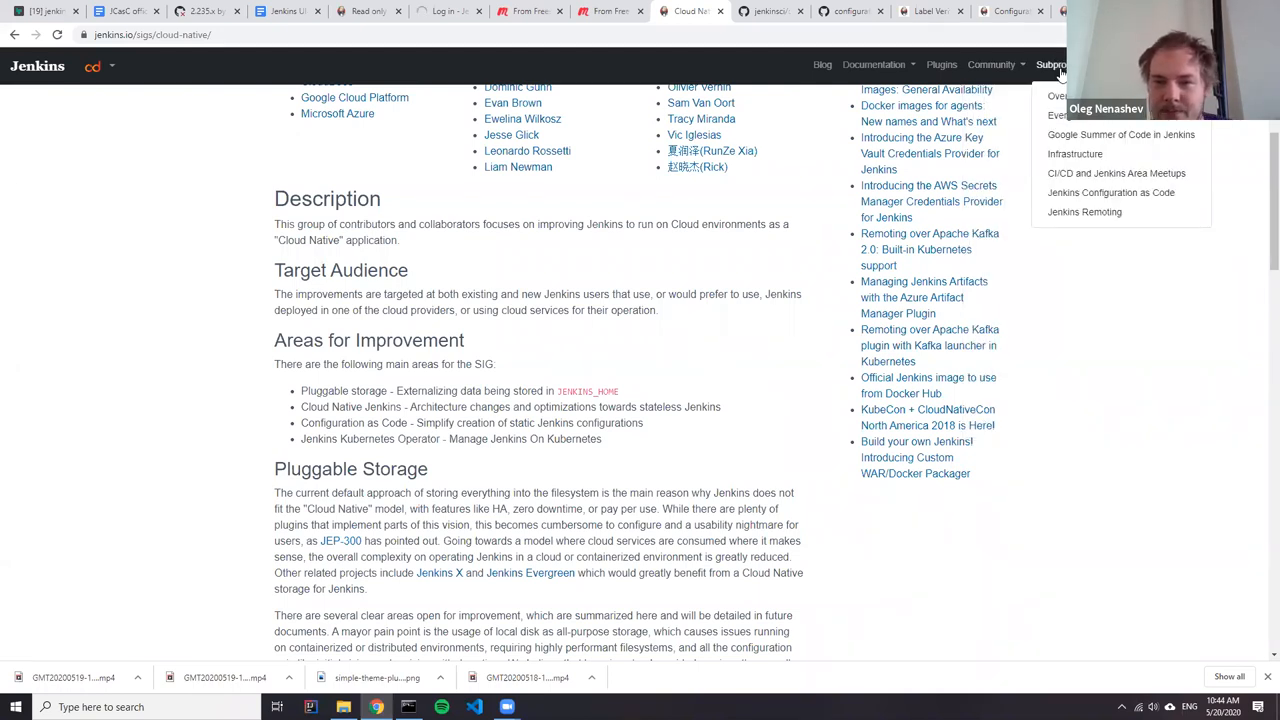
click(993, 64)
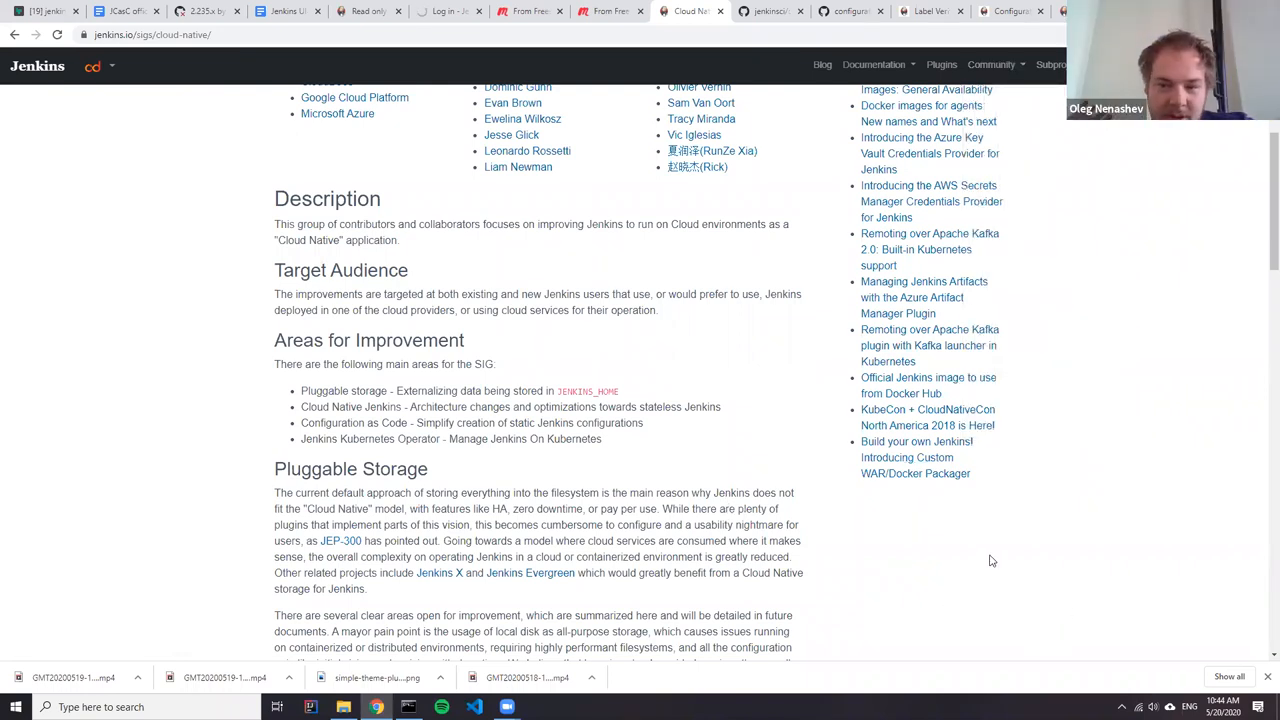
mouse_move(1029, 602)
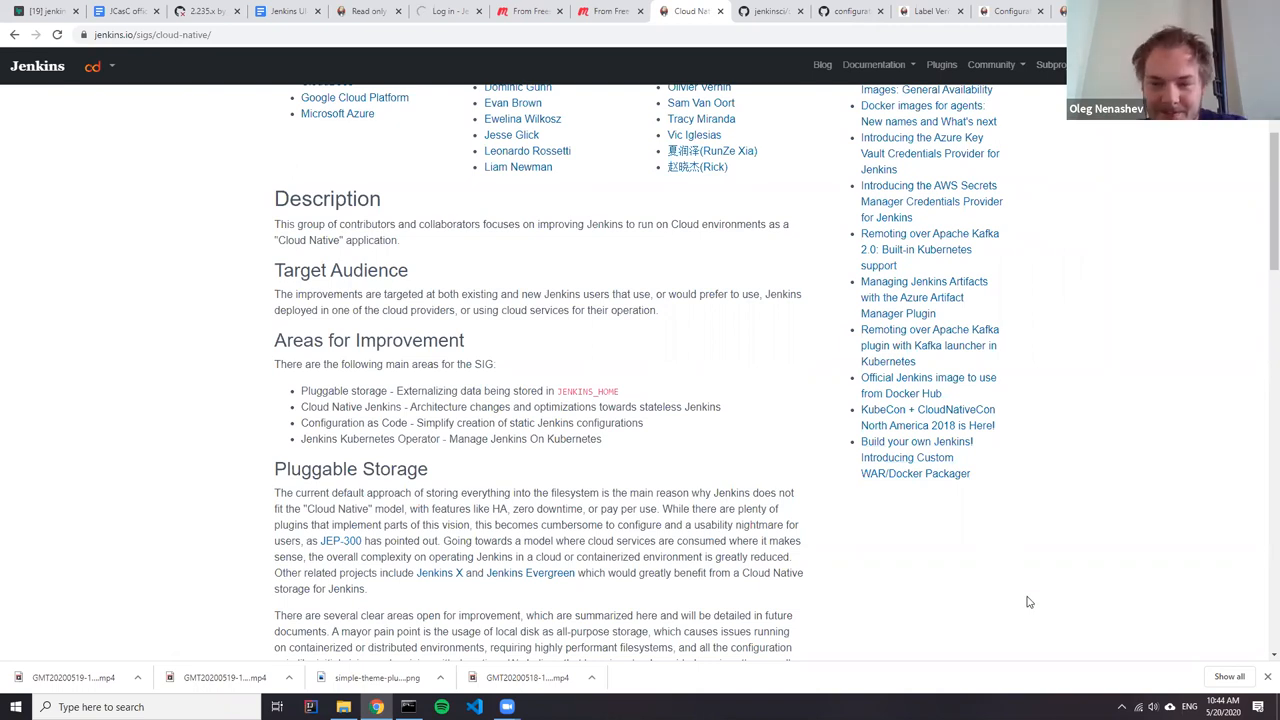